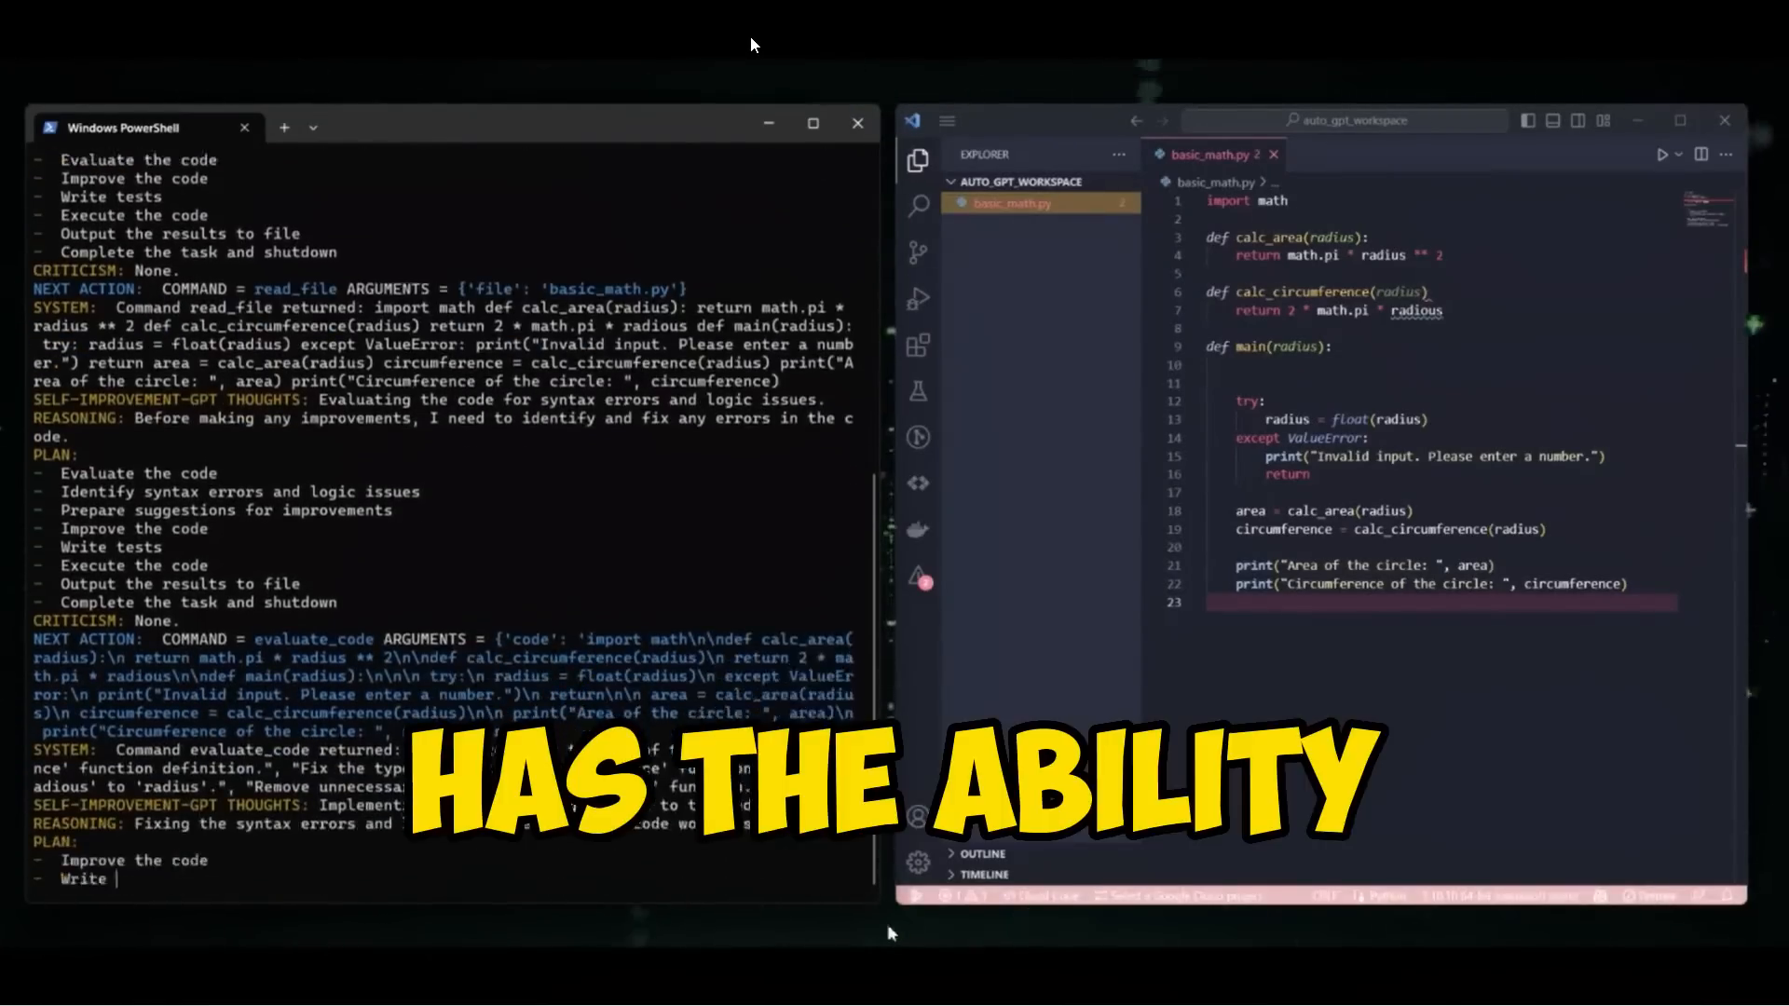
Step: View the Significant Gravitas tweet's Star History chart of Auto-GPT passing 6k stars, then return to the README tab
scroll("down", 3)
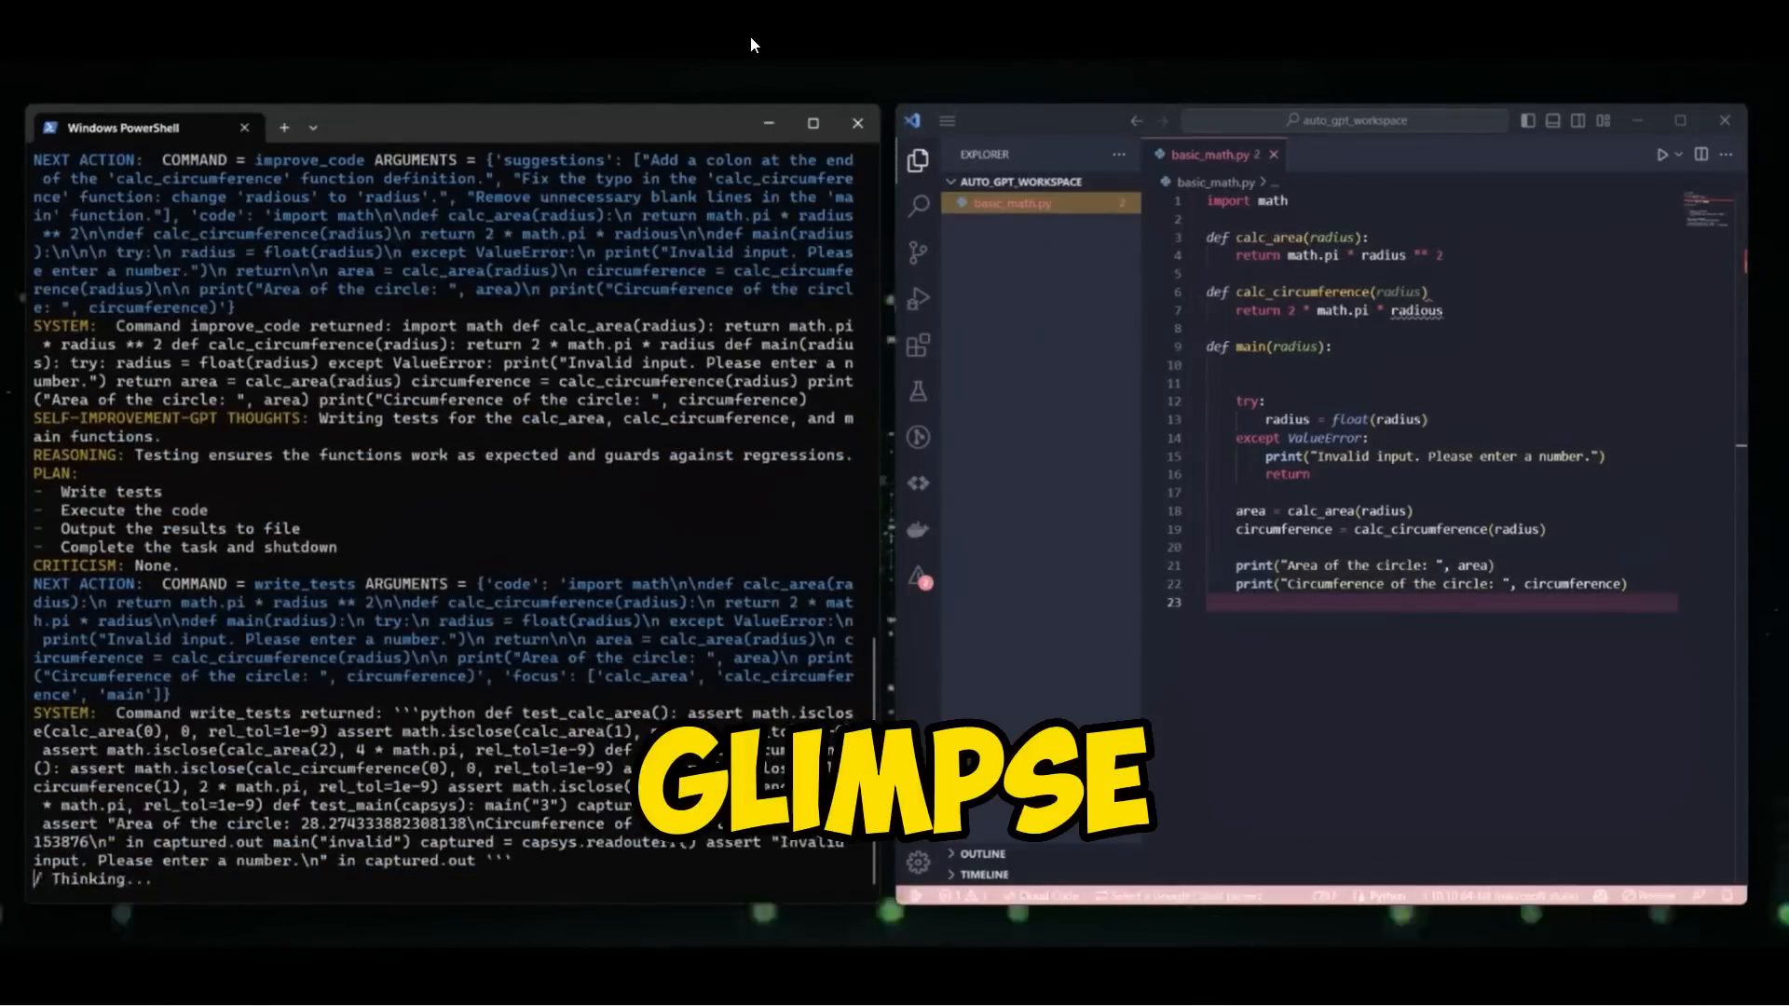
scroll("down", 3)
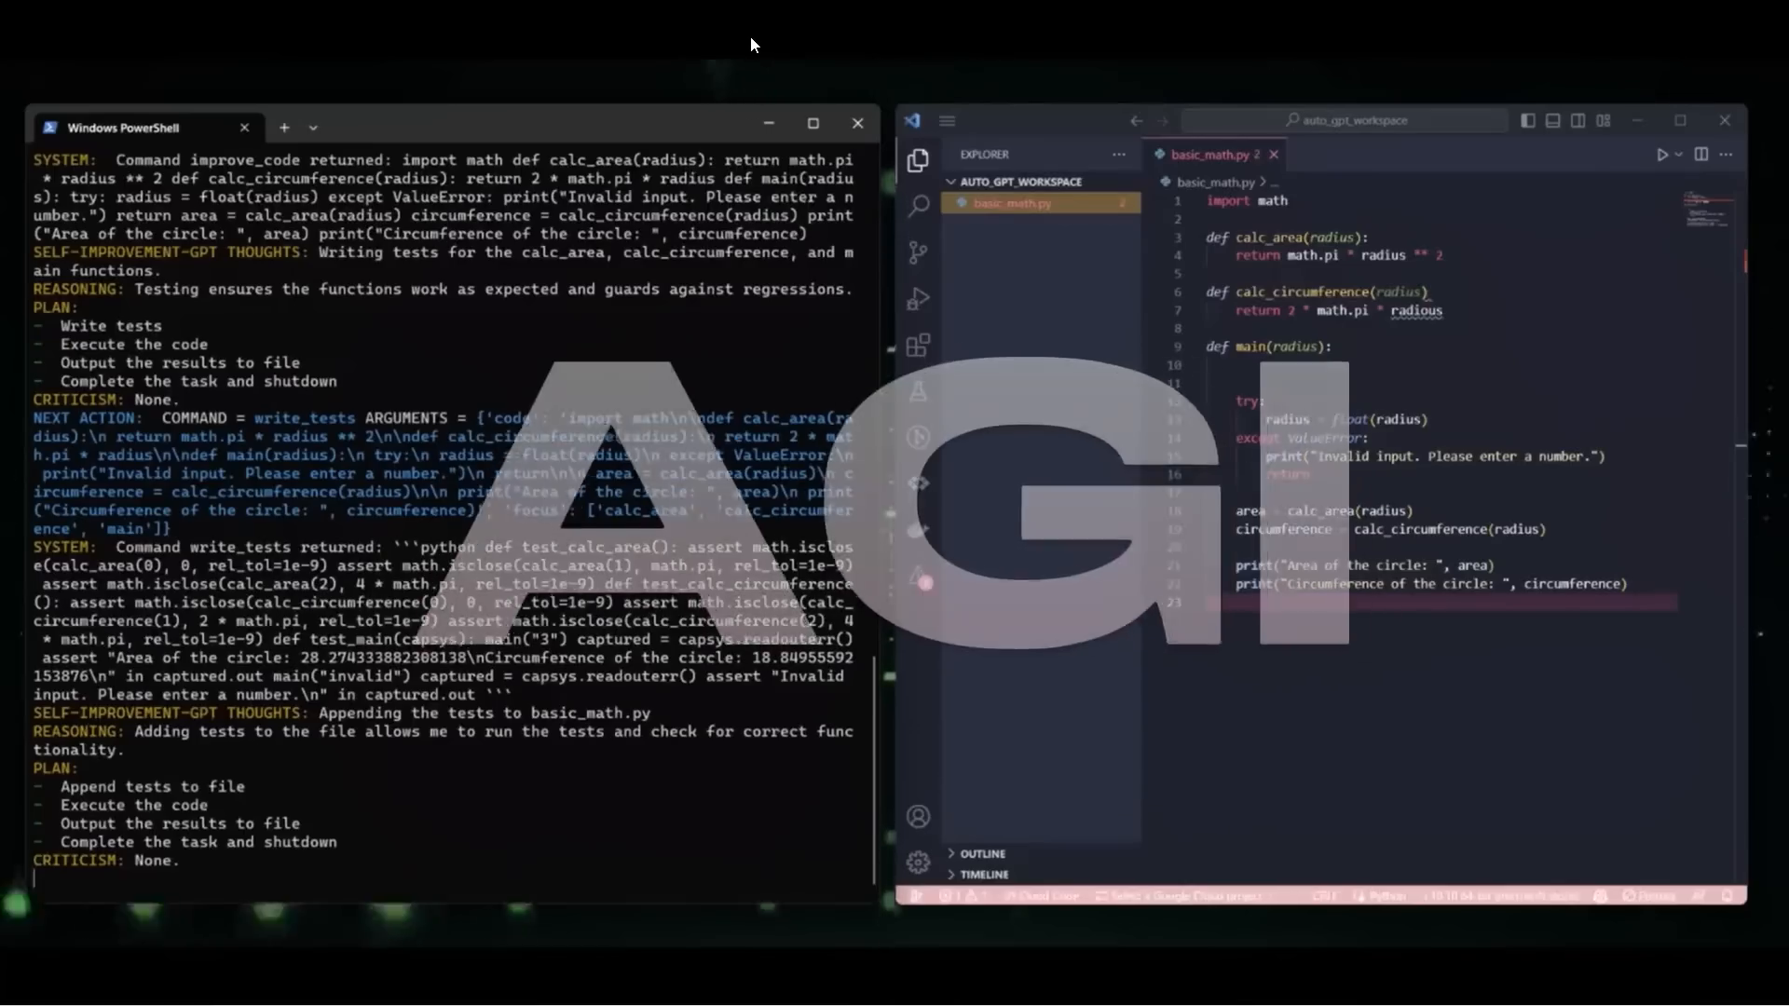
scroll("down", 3)
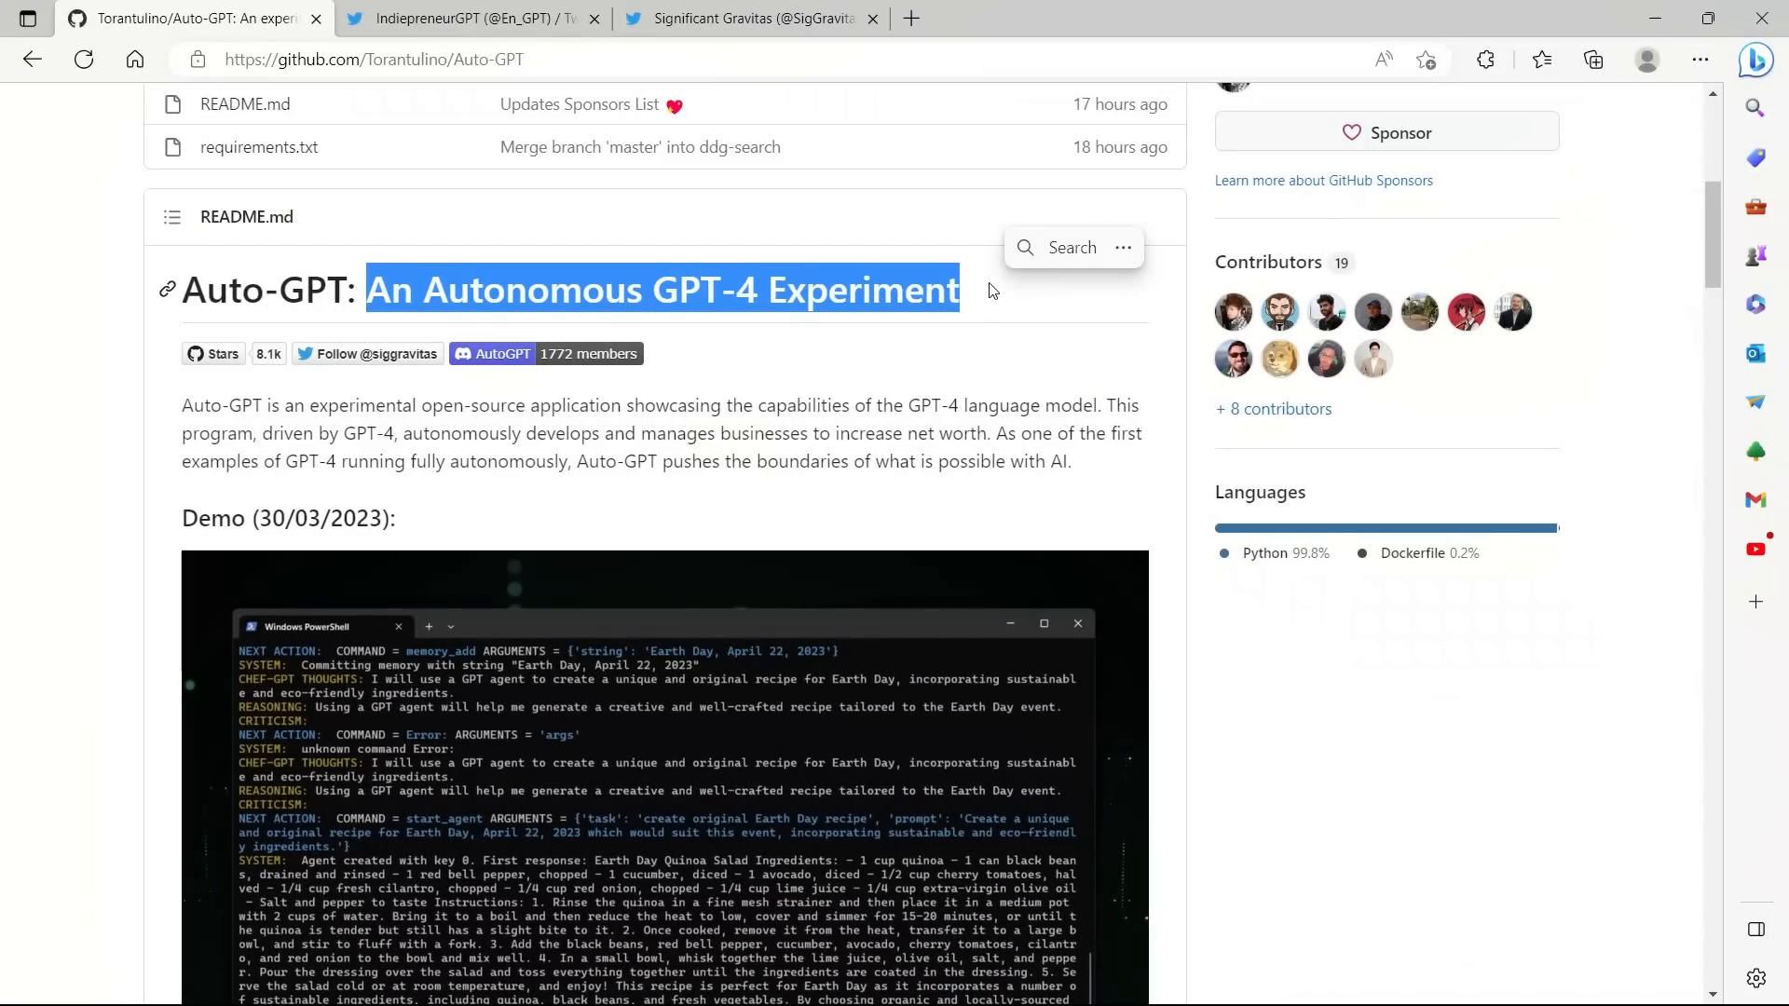
left_click(748, 17)
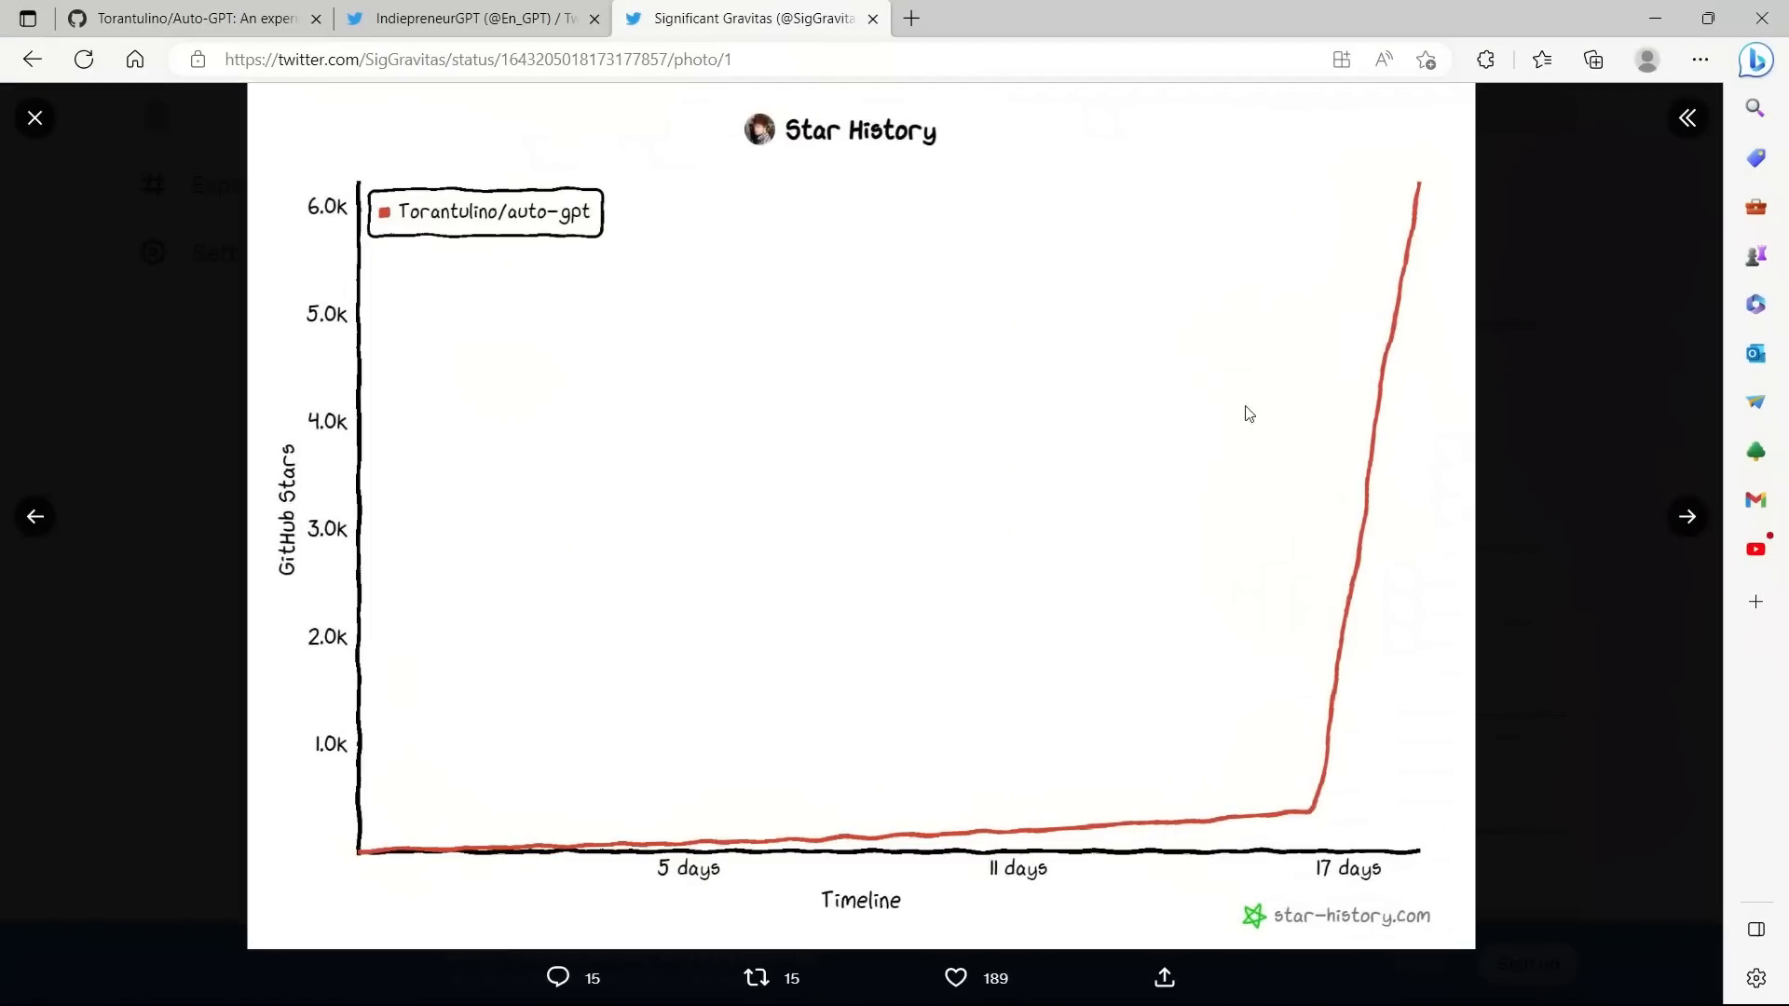
mouse_move(1413, 285)
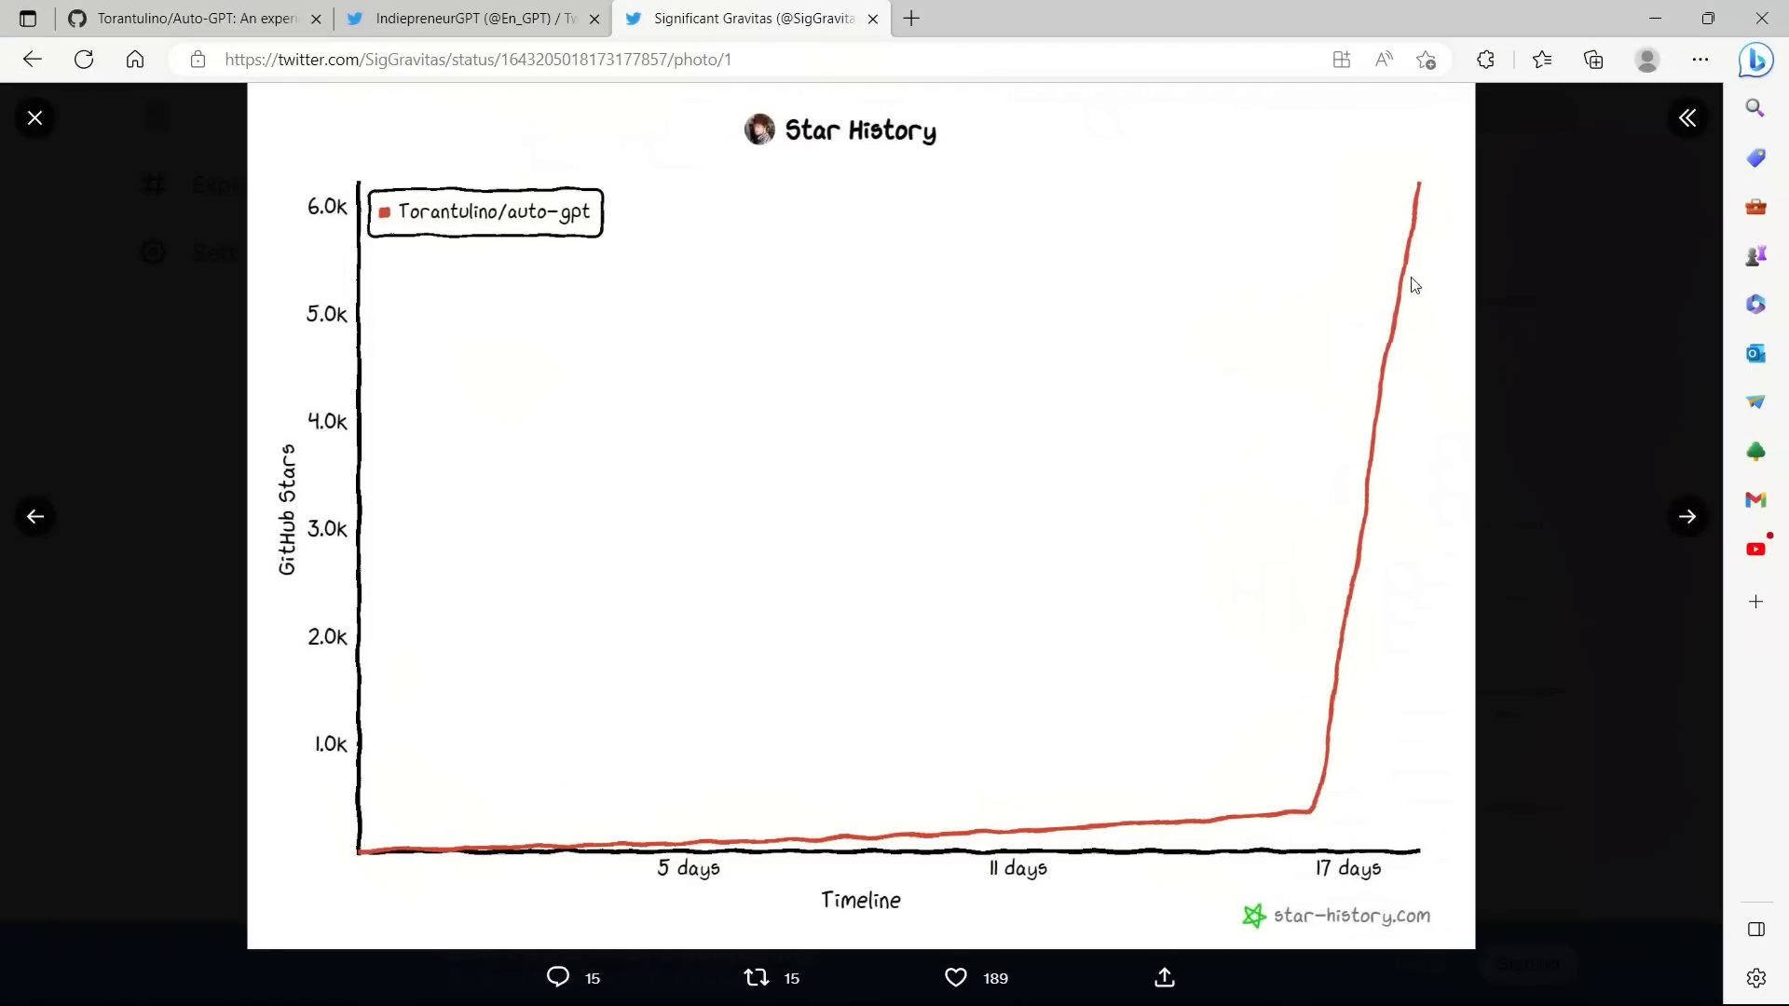
mouse_move(1405, 194)
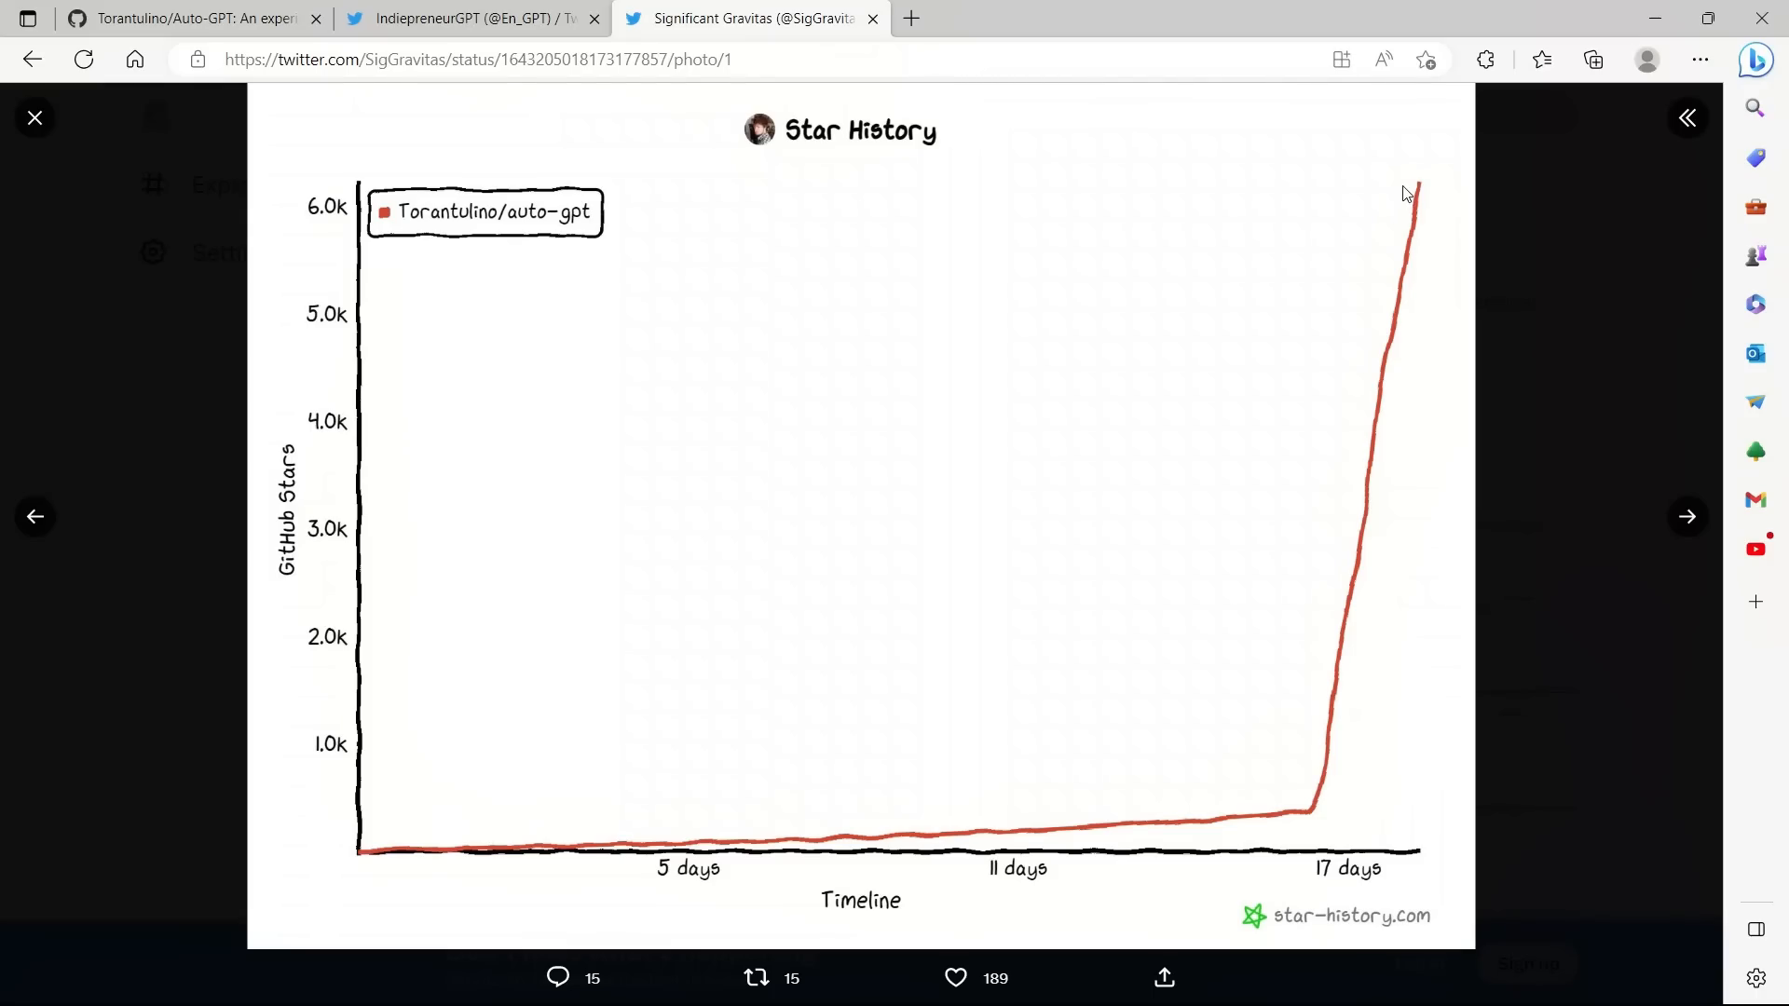
left_click(182, 19)
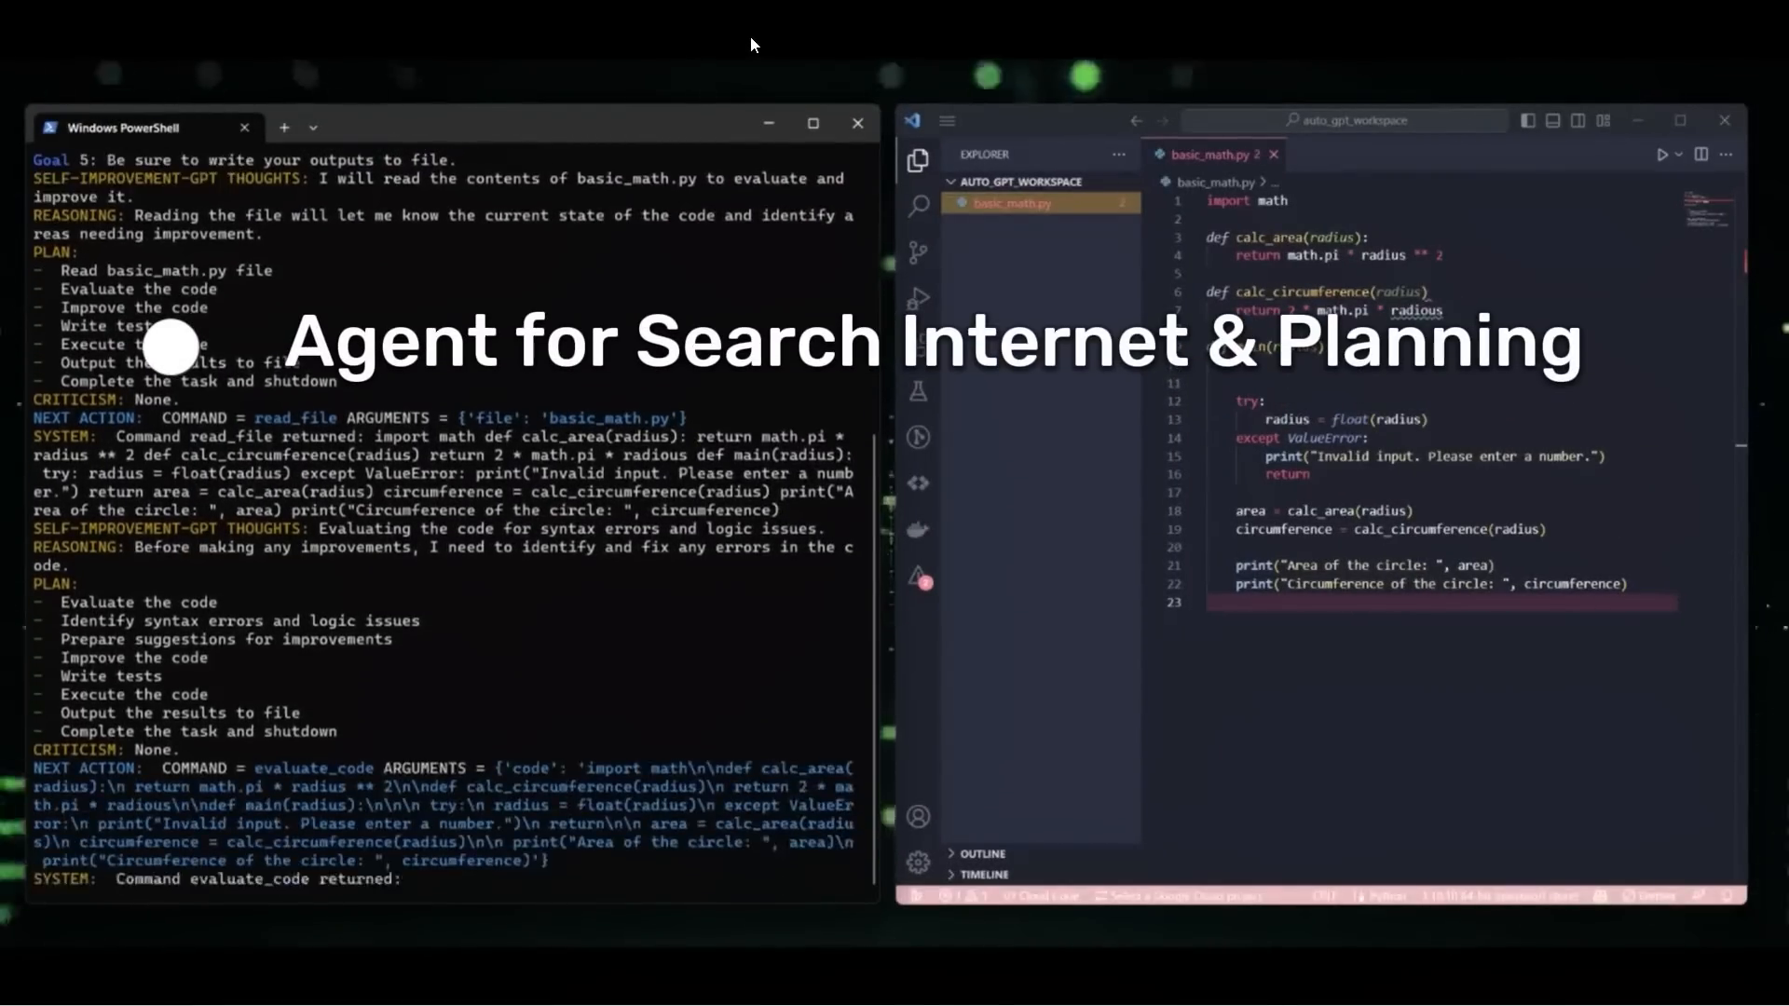
scroll("down", 3)
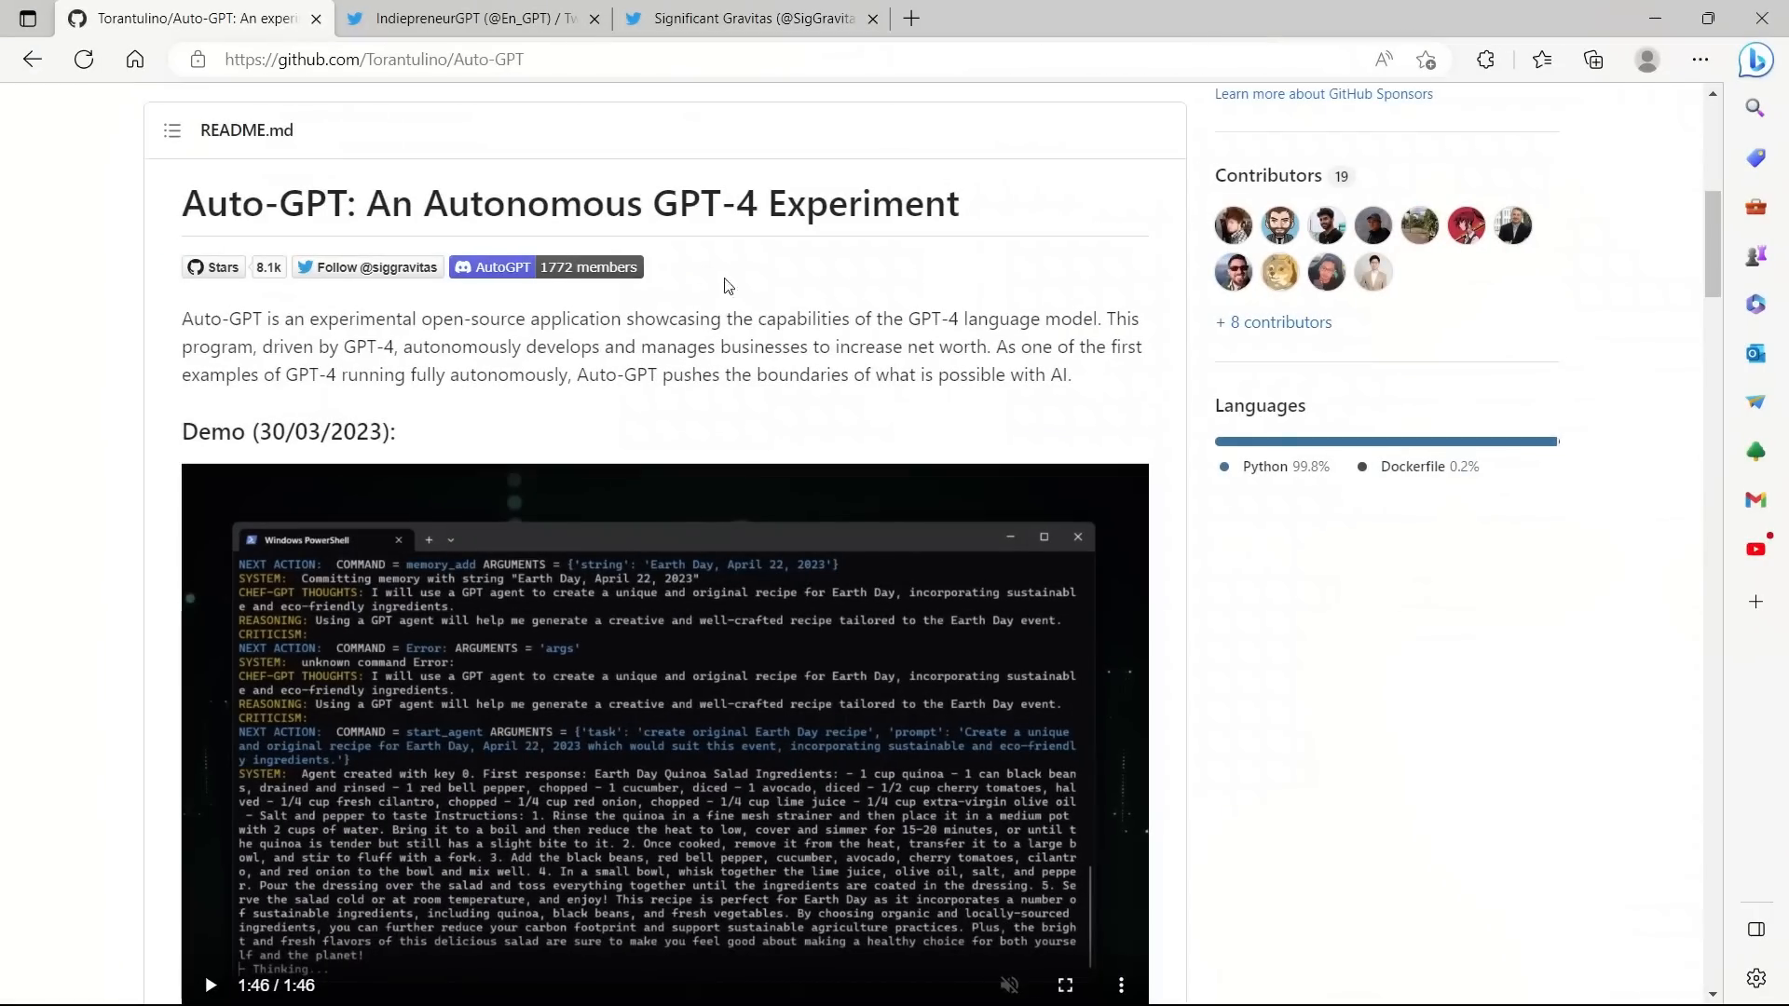
mouse_move(182, 317)
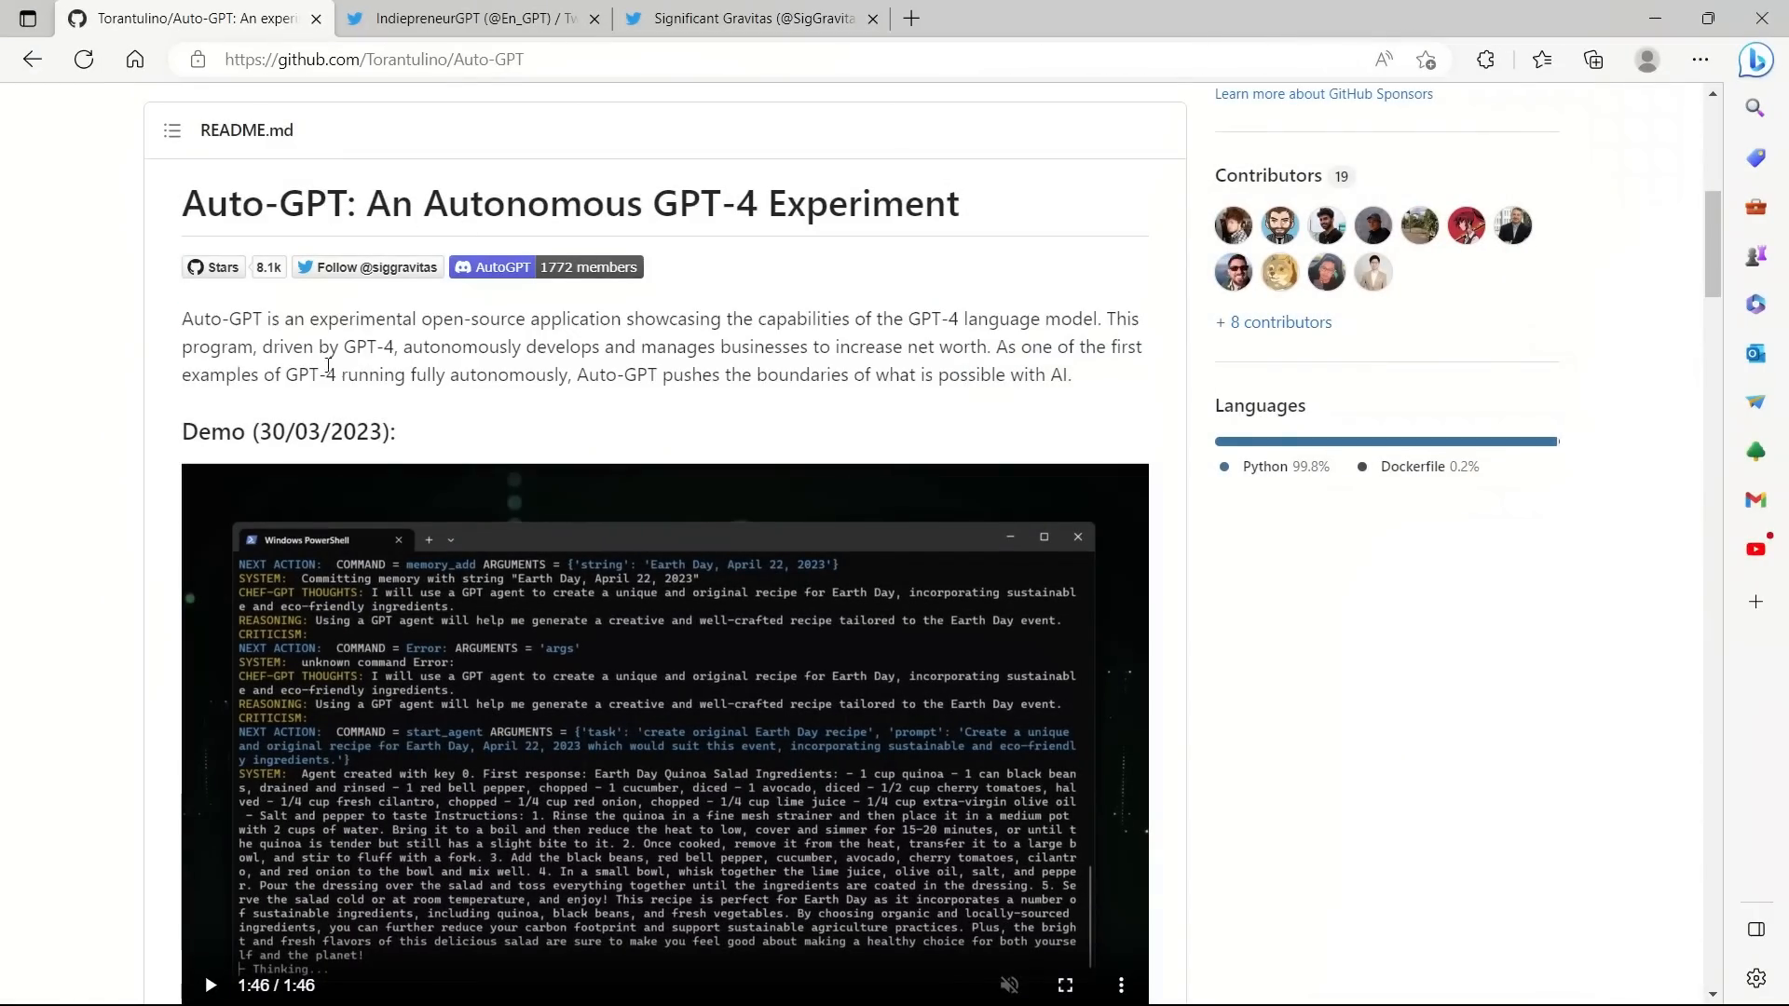
mouse_move(462, 317)
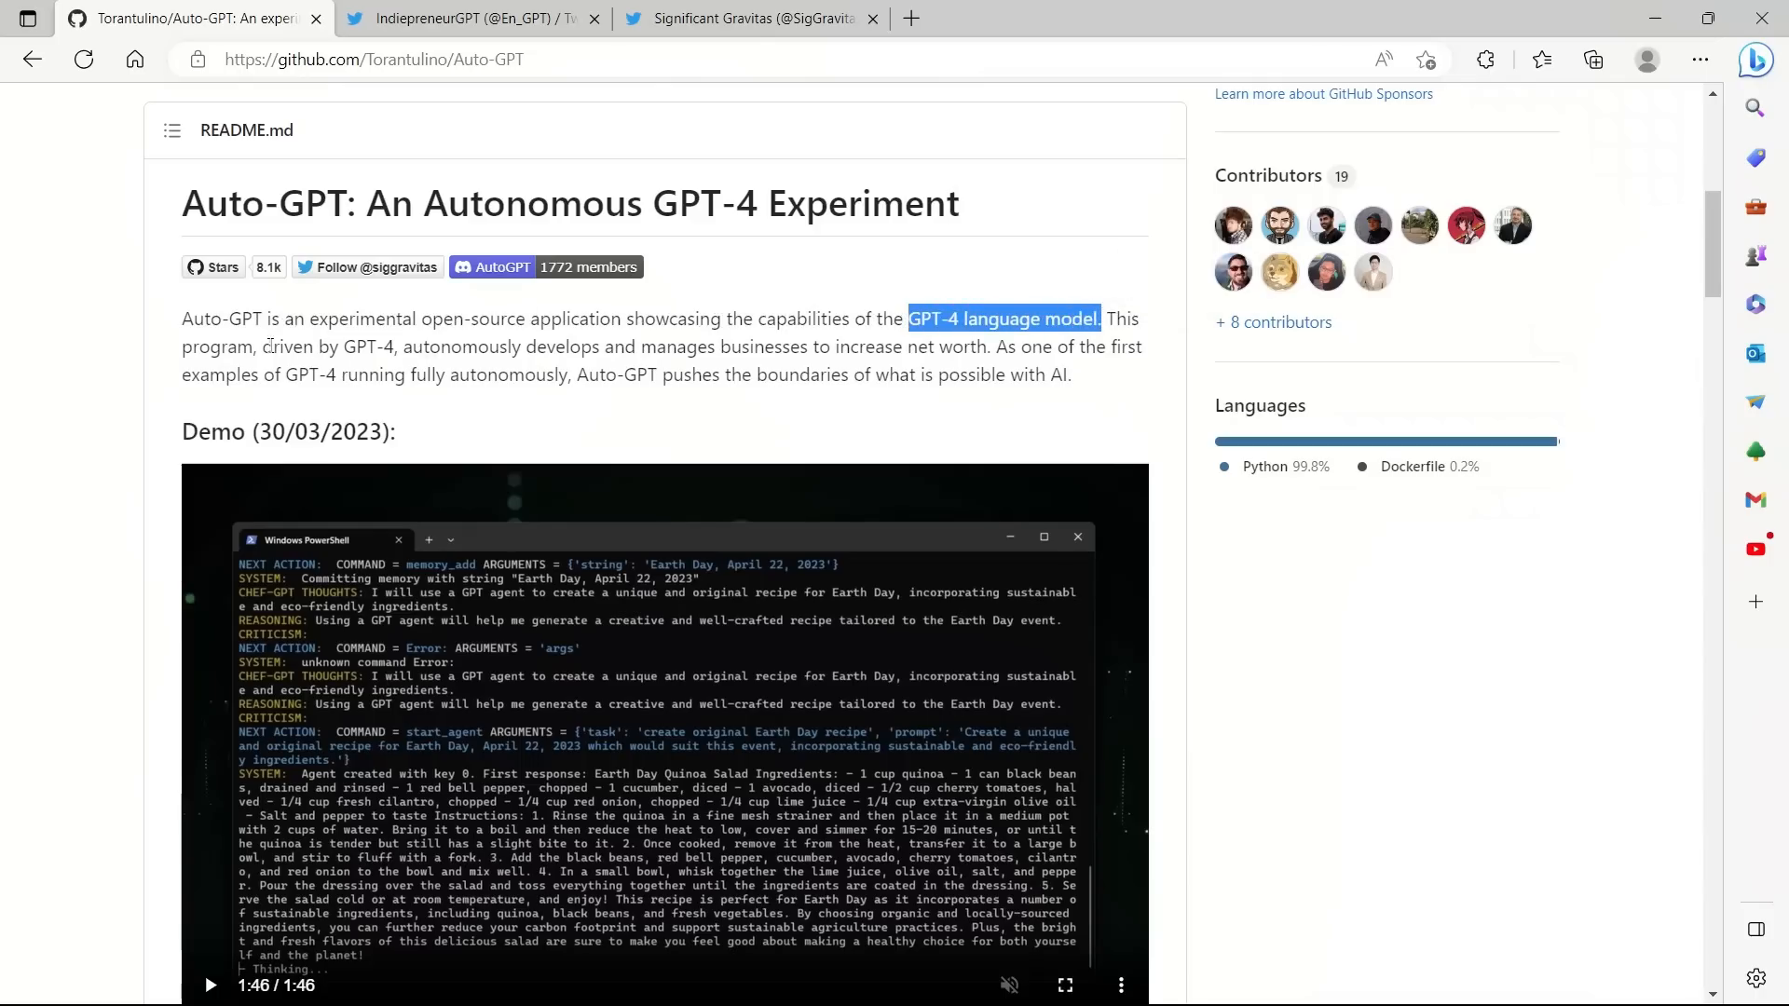
Step: Highlight the intro phrases 'driven by GPT-4' and about autonomously managing businesses, then clear the selection
double_click(324, 346)
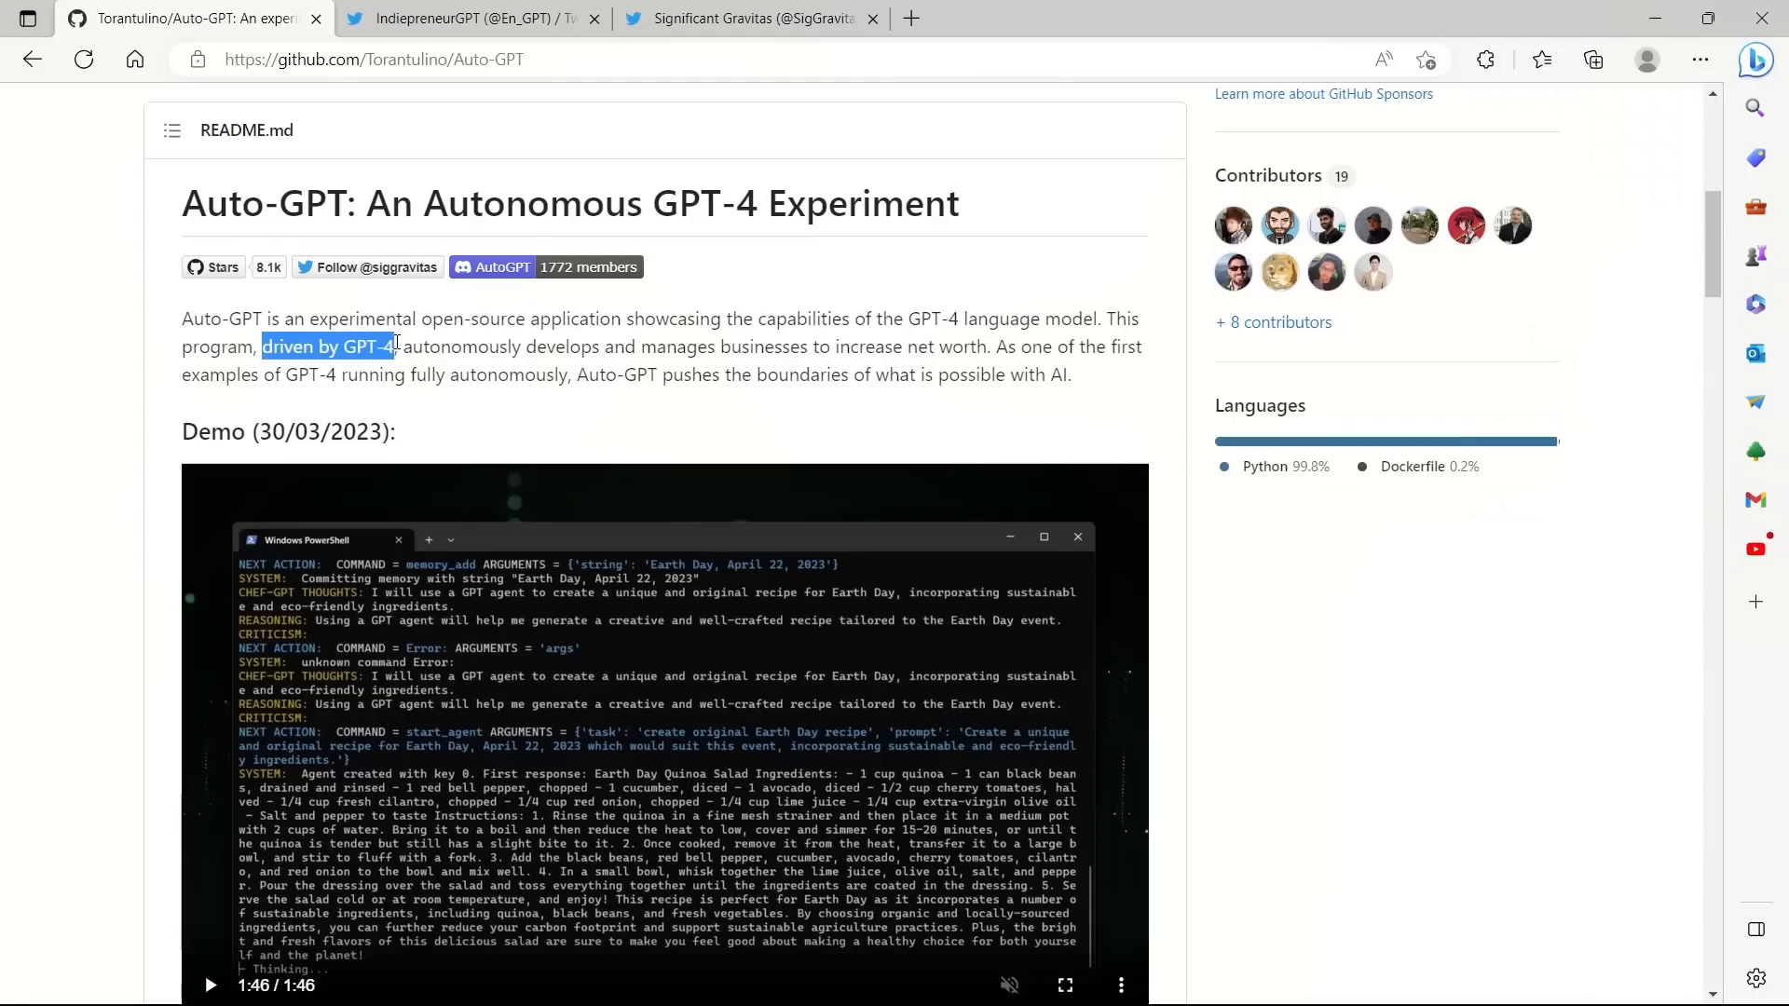
left_click_drag(261, 347, 766, 346)
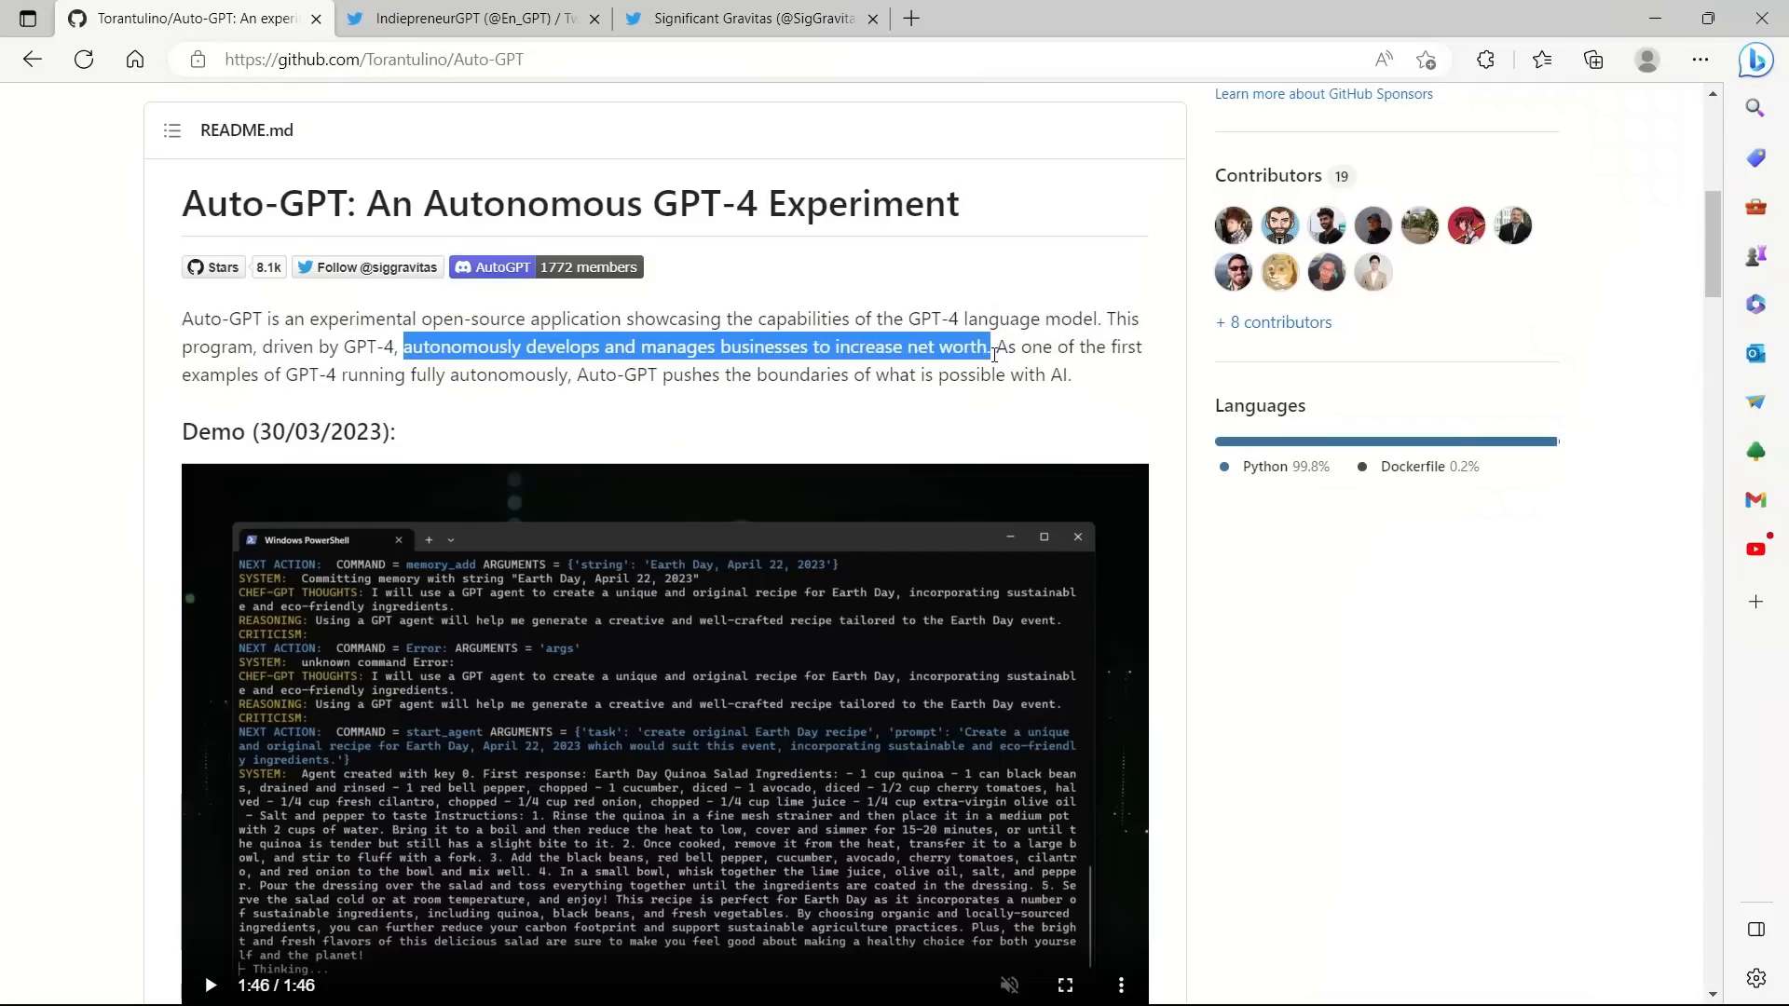
left_click(999, 346)
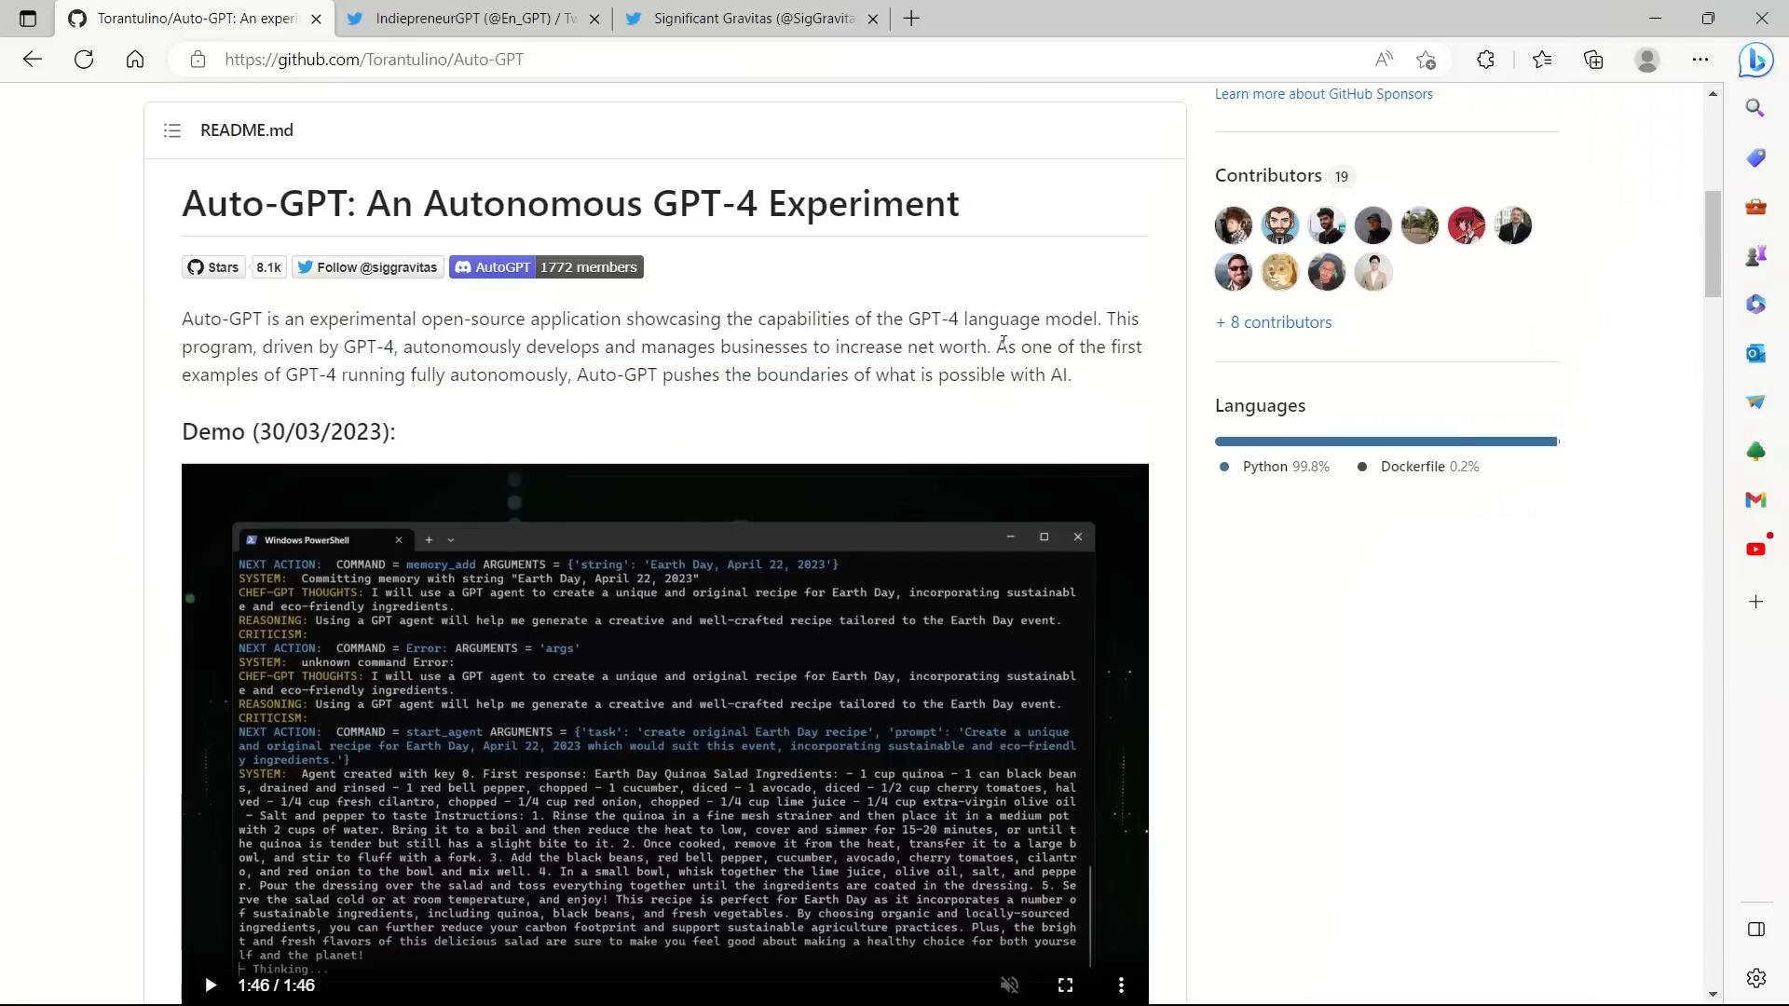
Step: Highlight the intro's final sentence about the first examples of GPT-4 running fully autonomously
double_click(1025, 347)
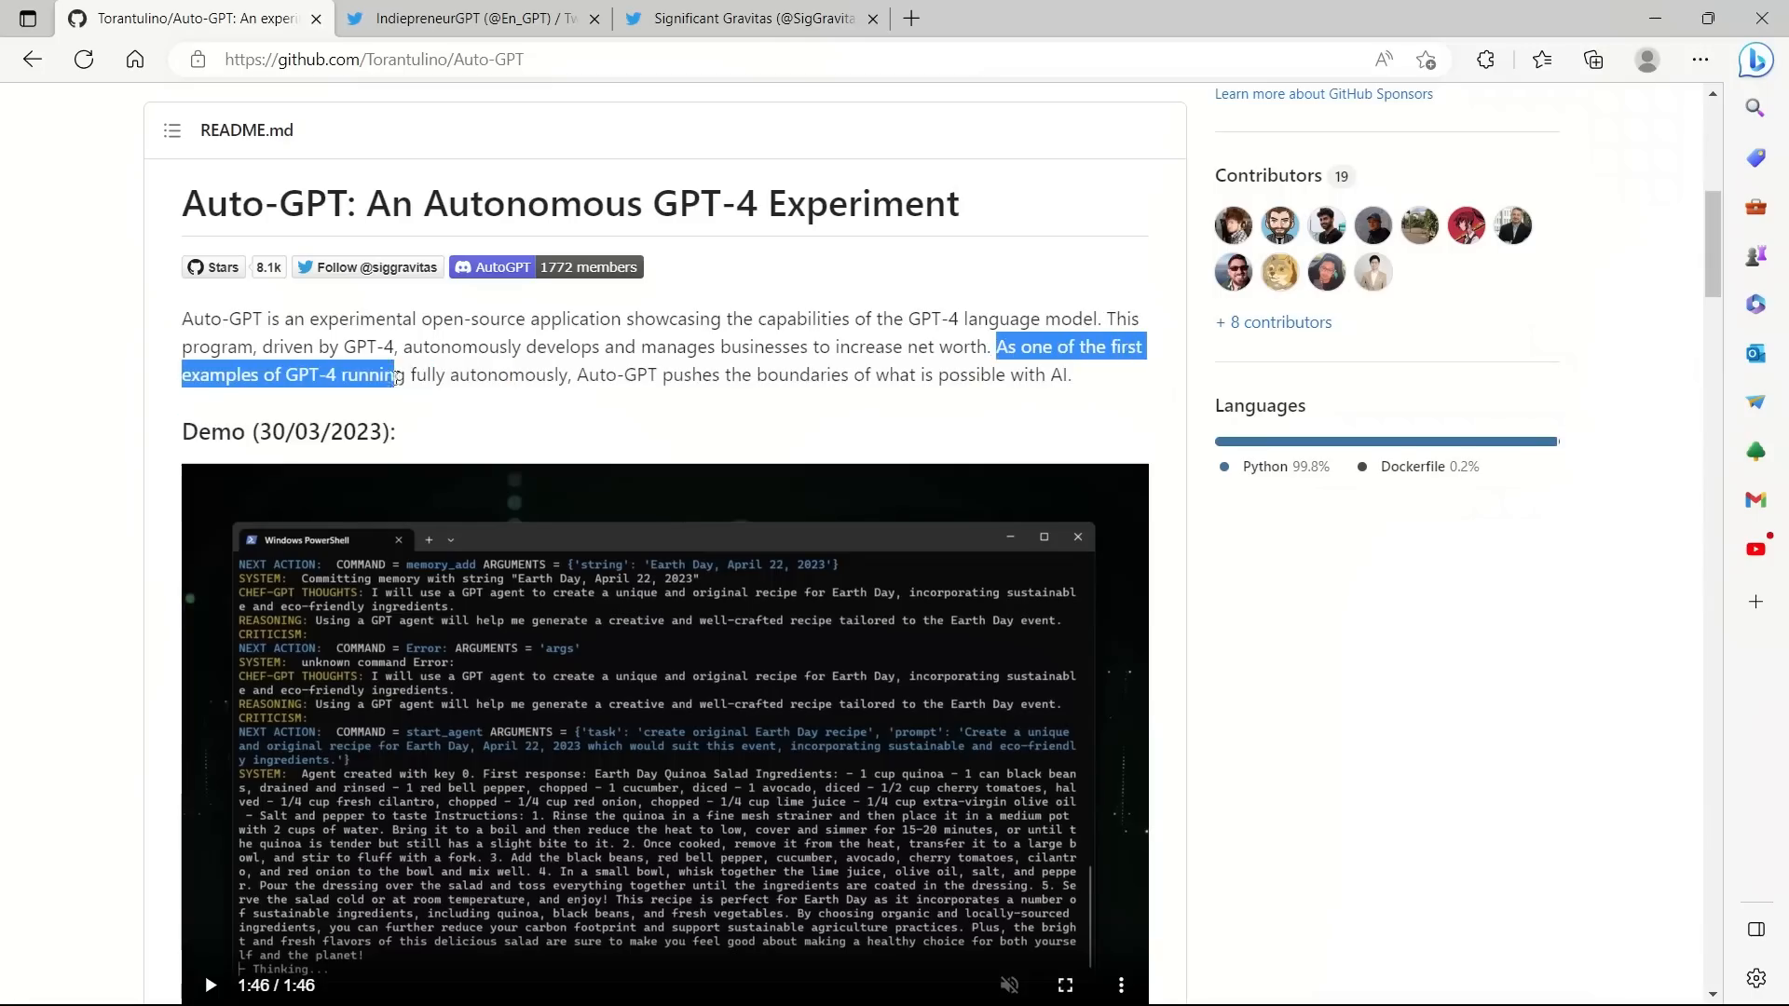
left_click_drag(397, 374, 576, 375)
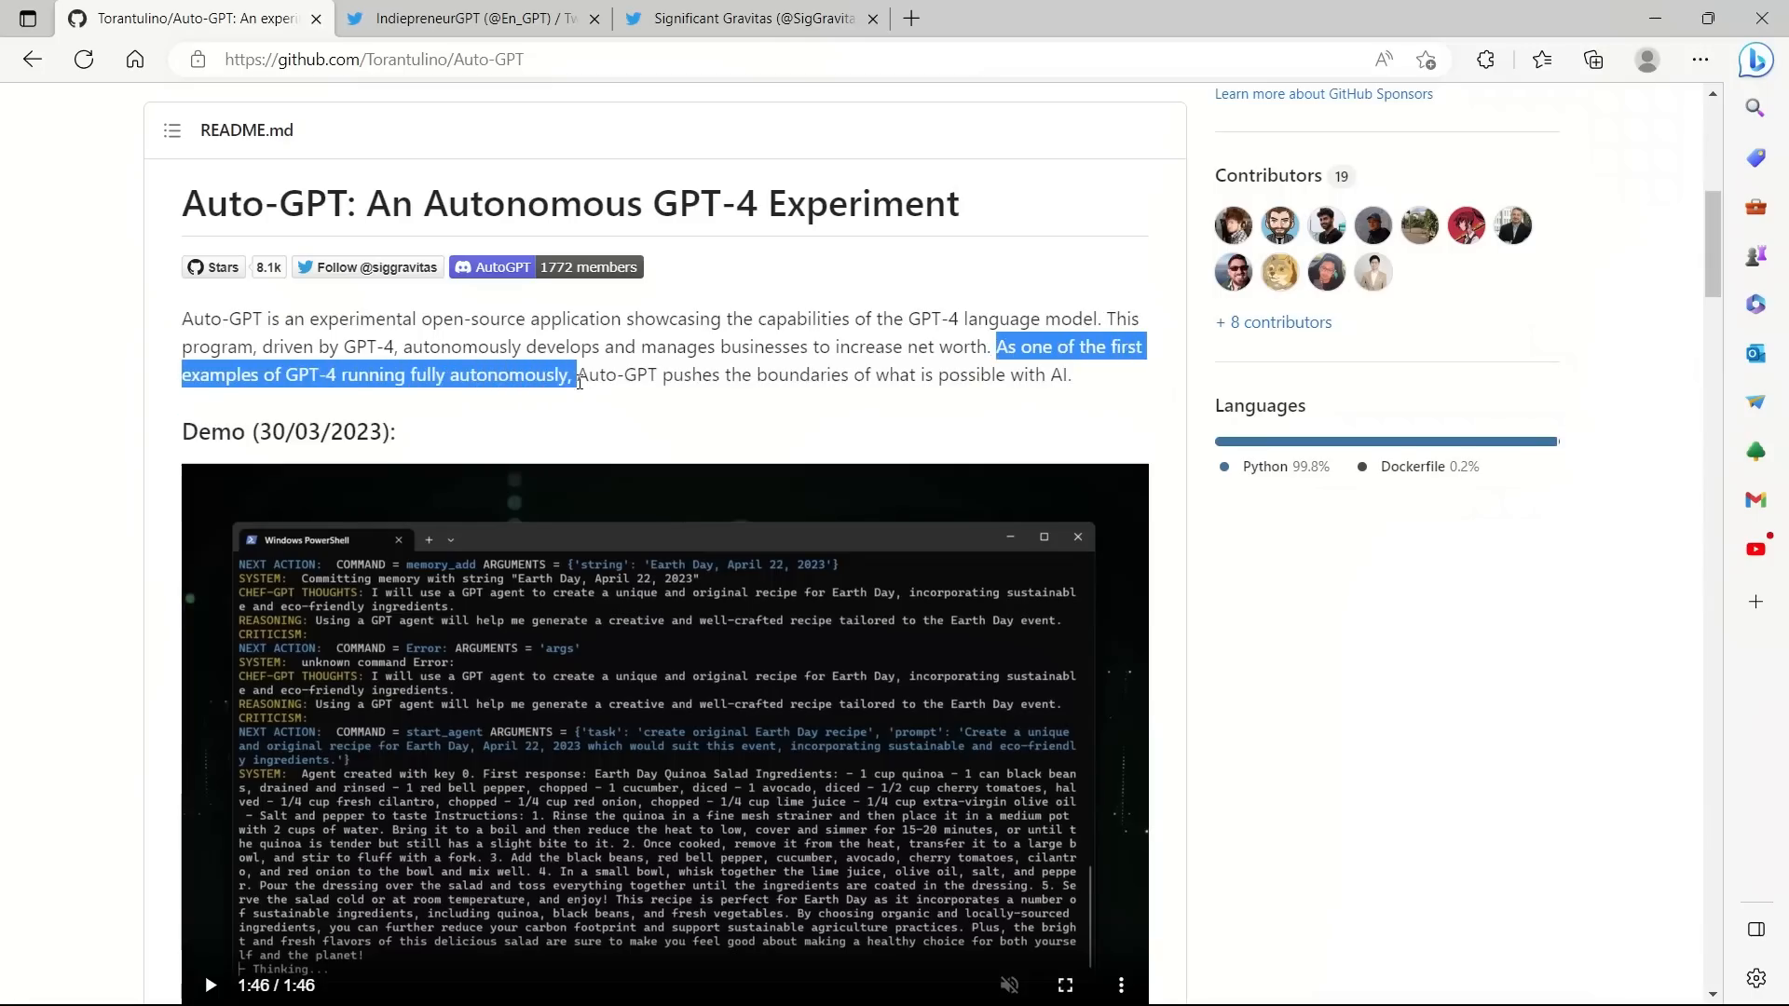
left_click_drag(576, 374, 776, 375)
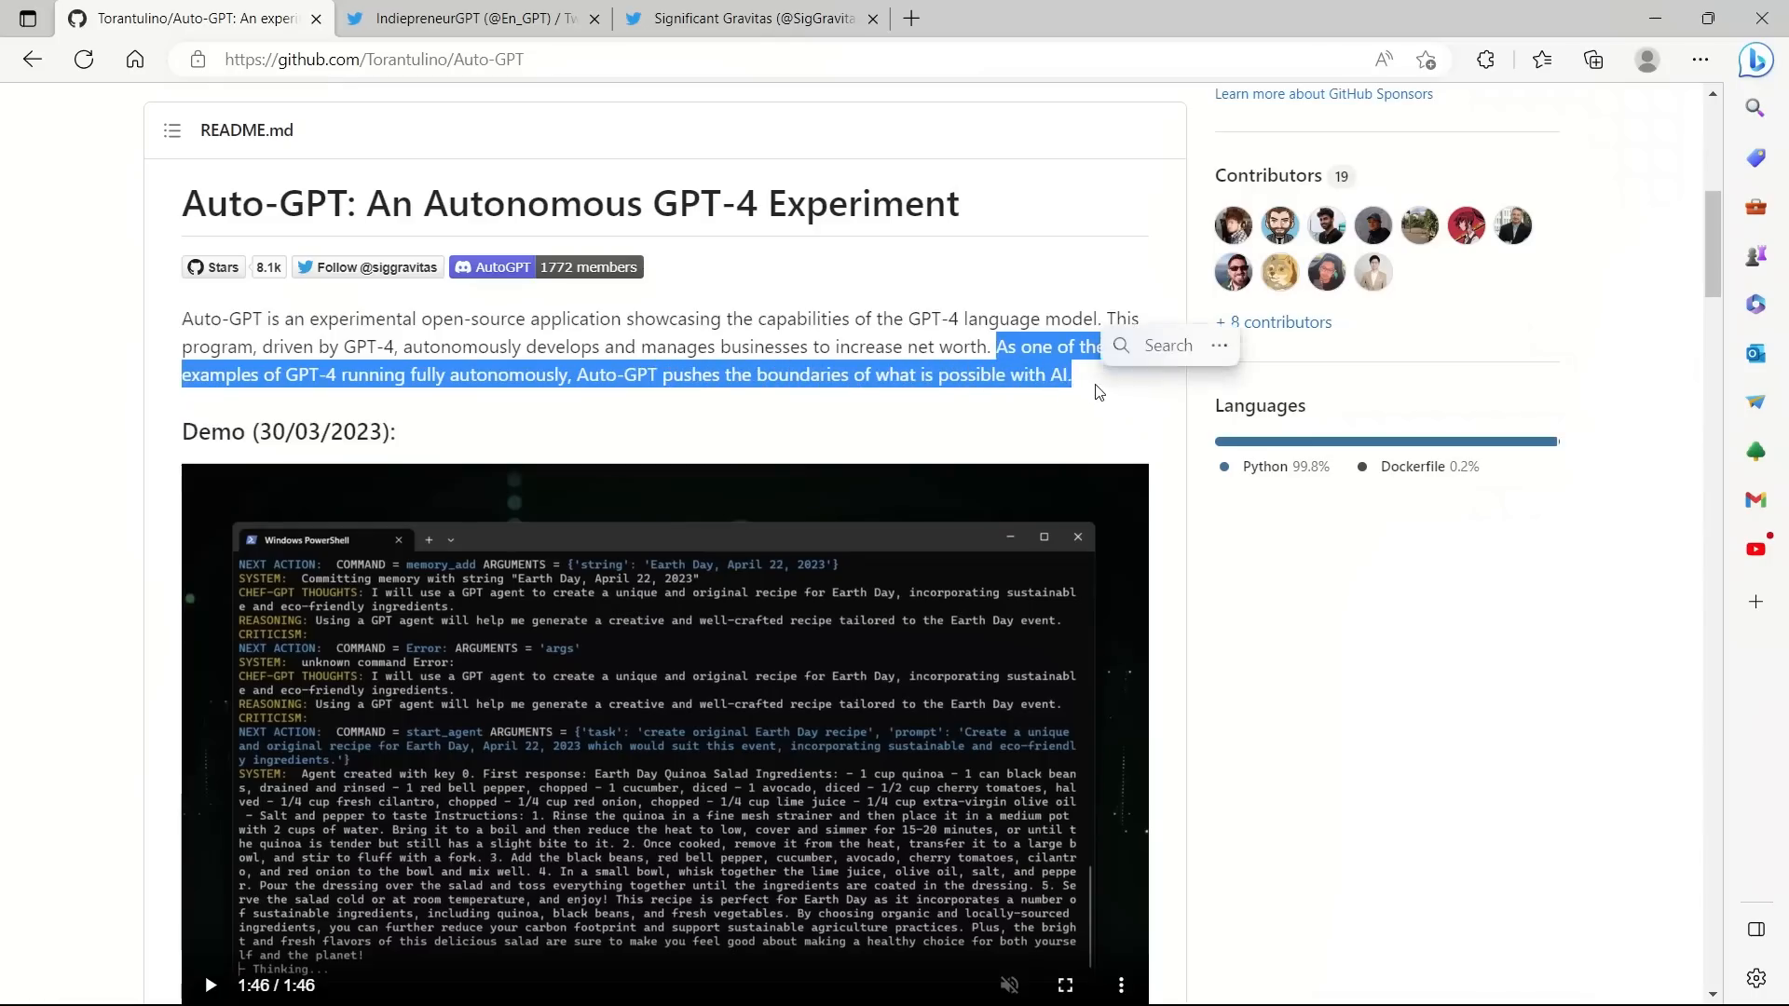
scroll("down", 3)
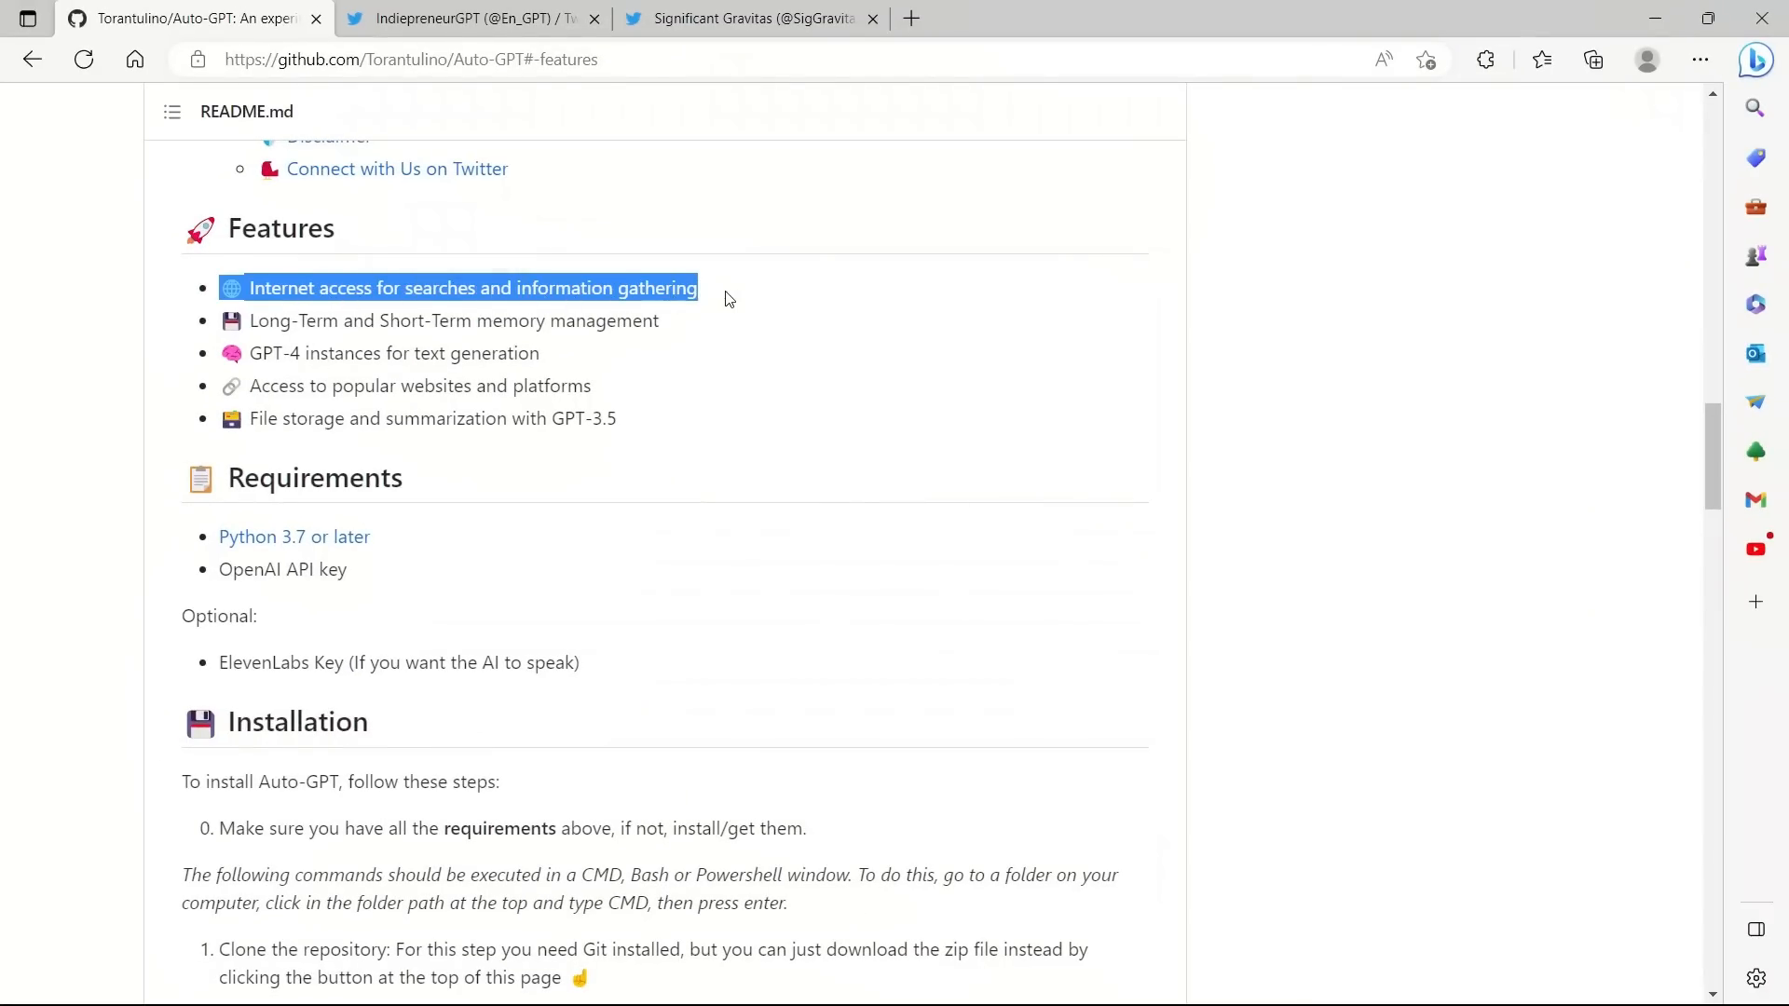
Step: Jump to the Features section and highlight the memory management and GPT-4 instances feature lines
left_click(792, 307)
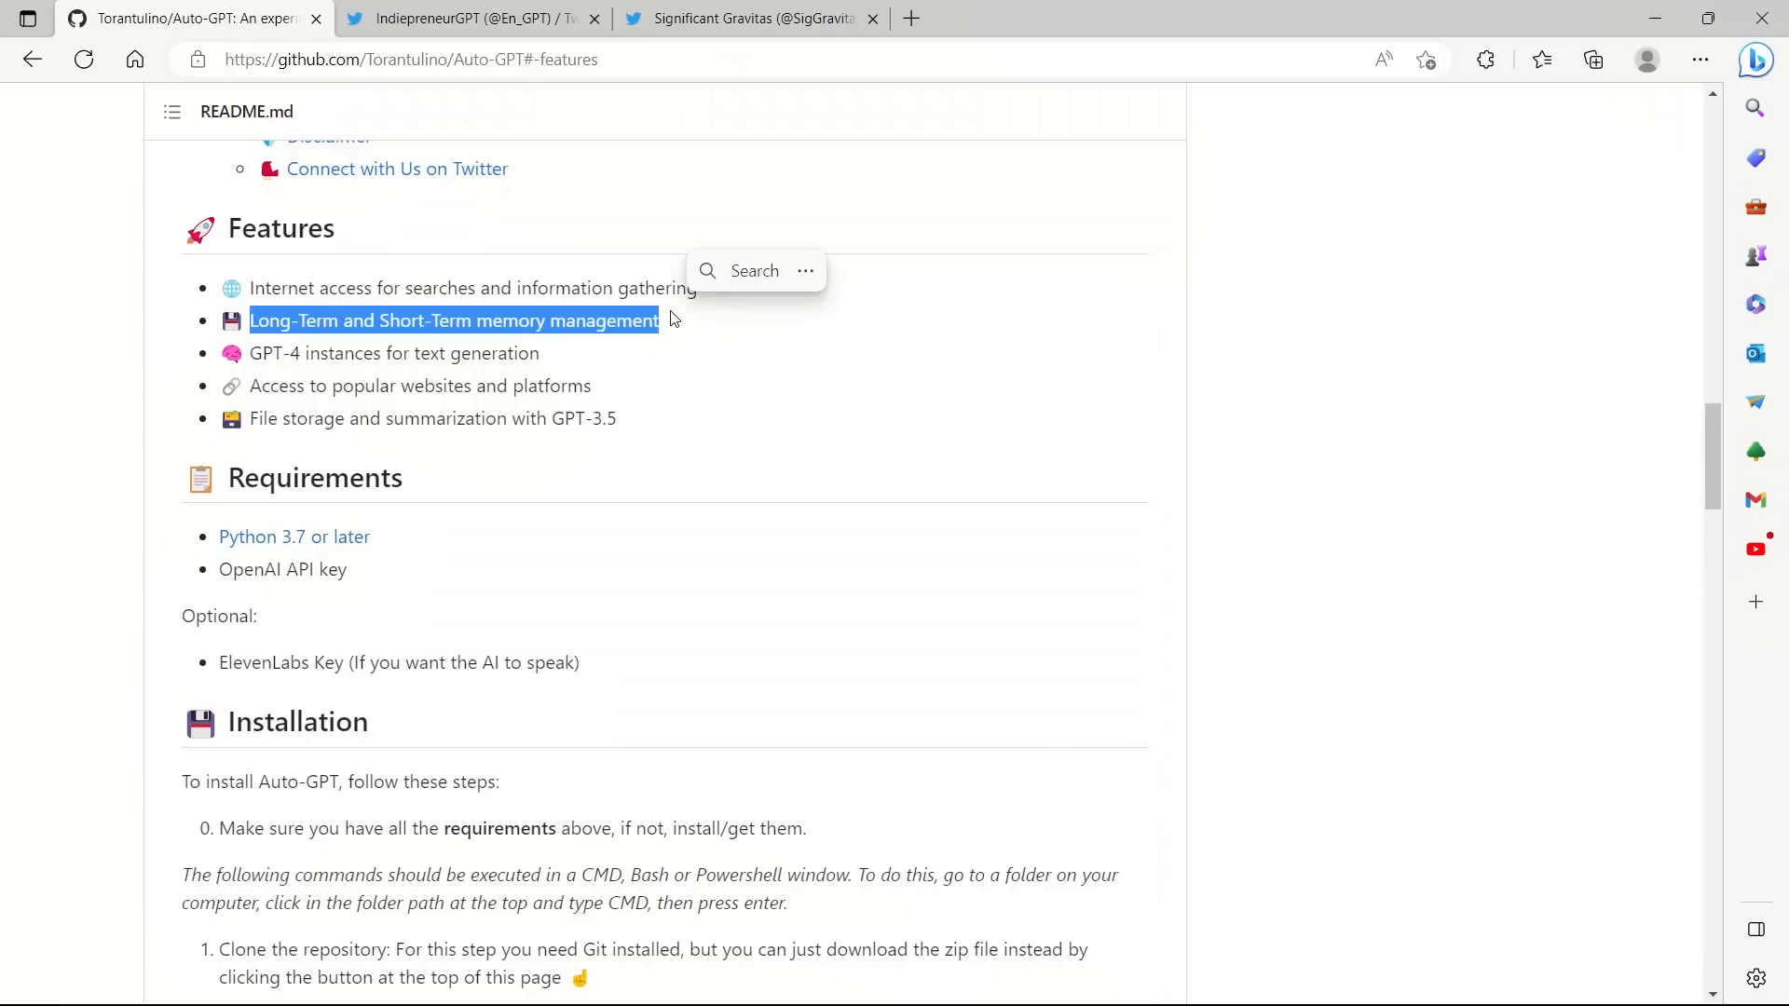
mouse_move(764, 339)
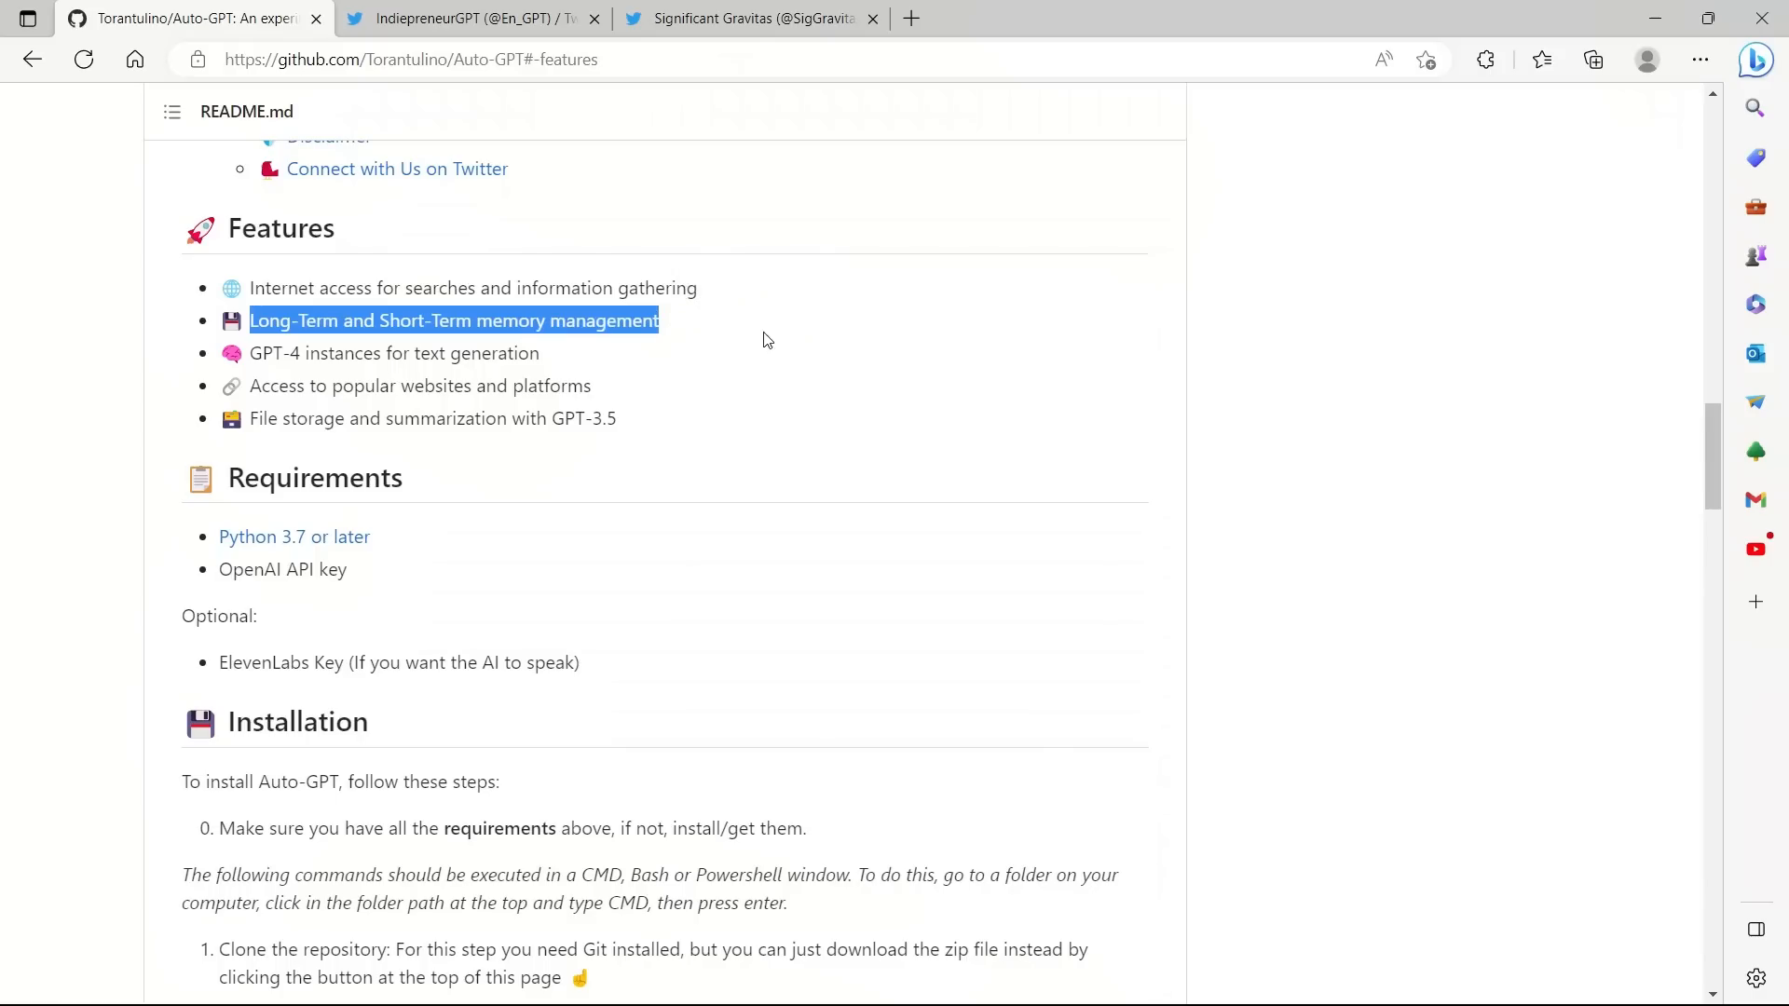
double_click(393, 352)
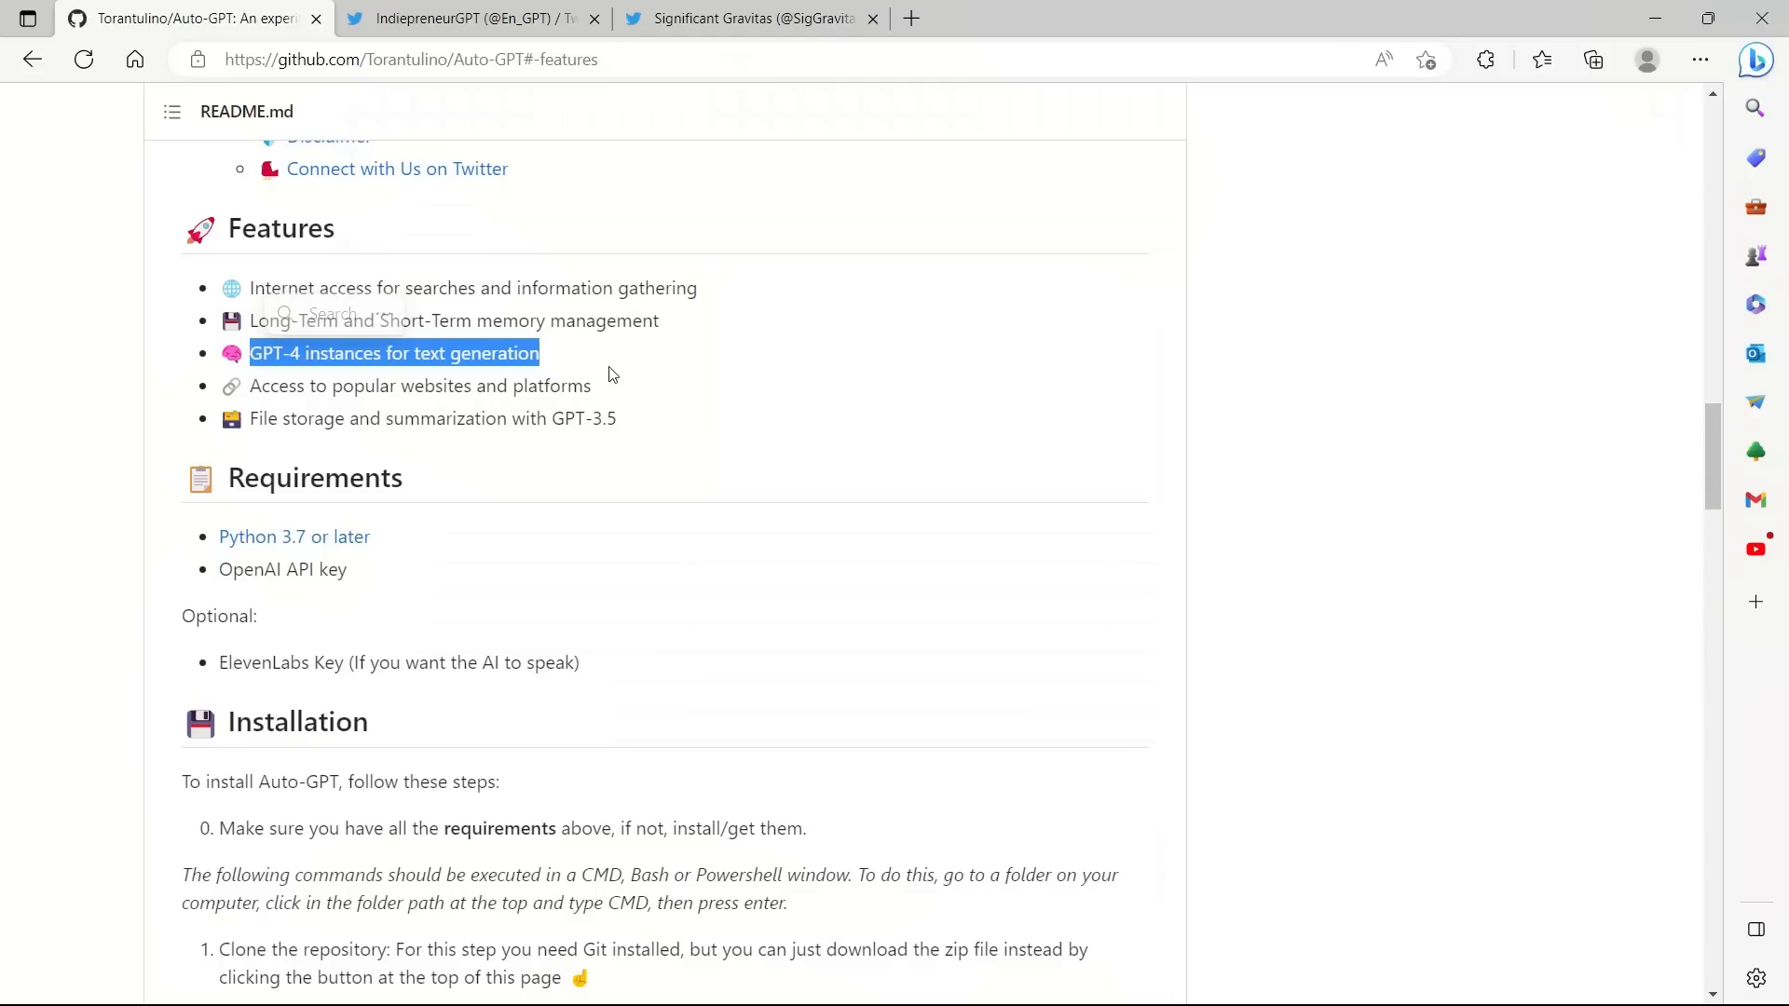
mouse_move(619, 368)
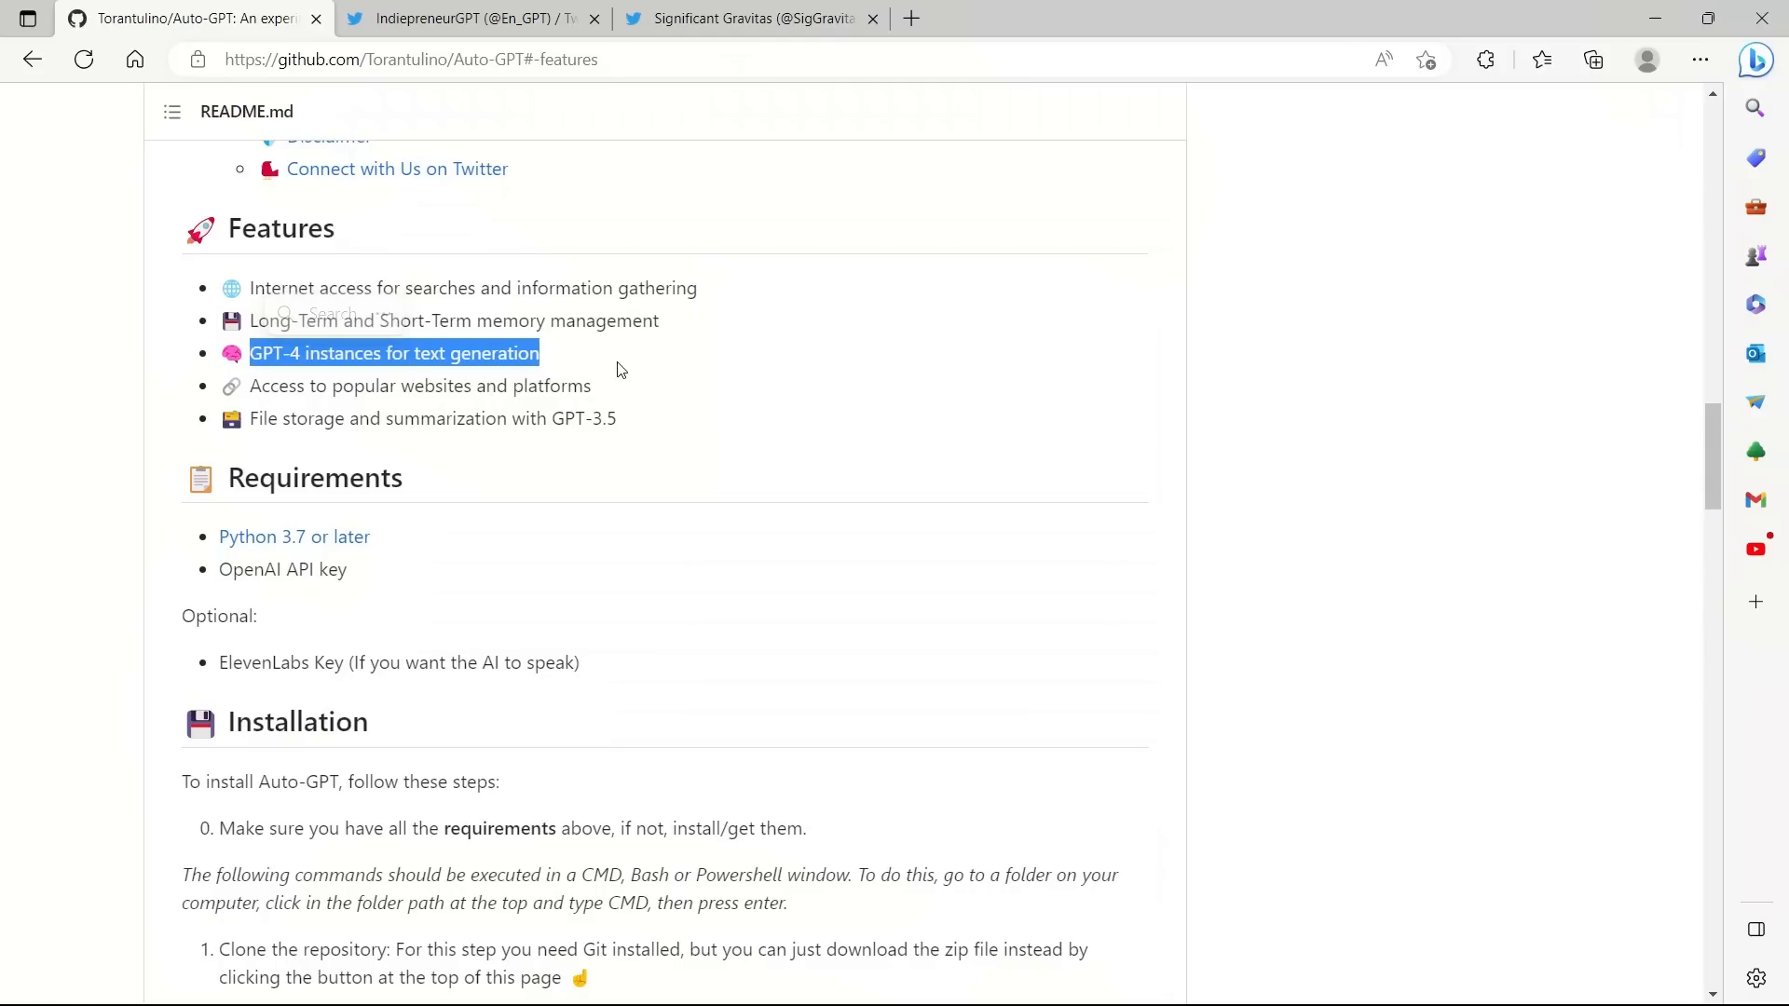
double_click(492, 352)
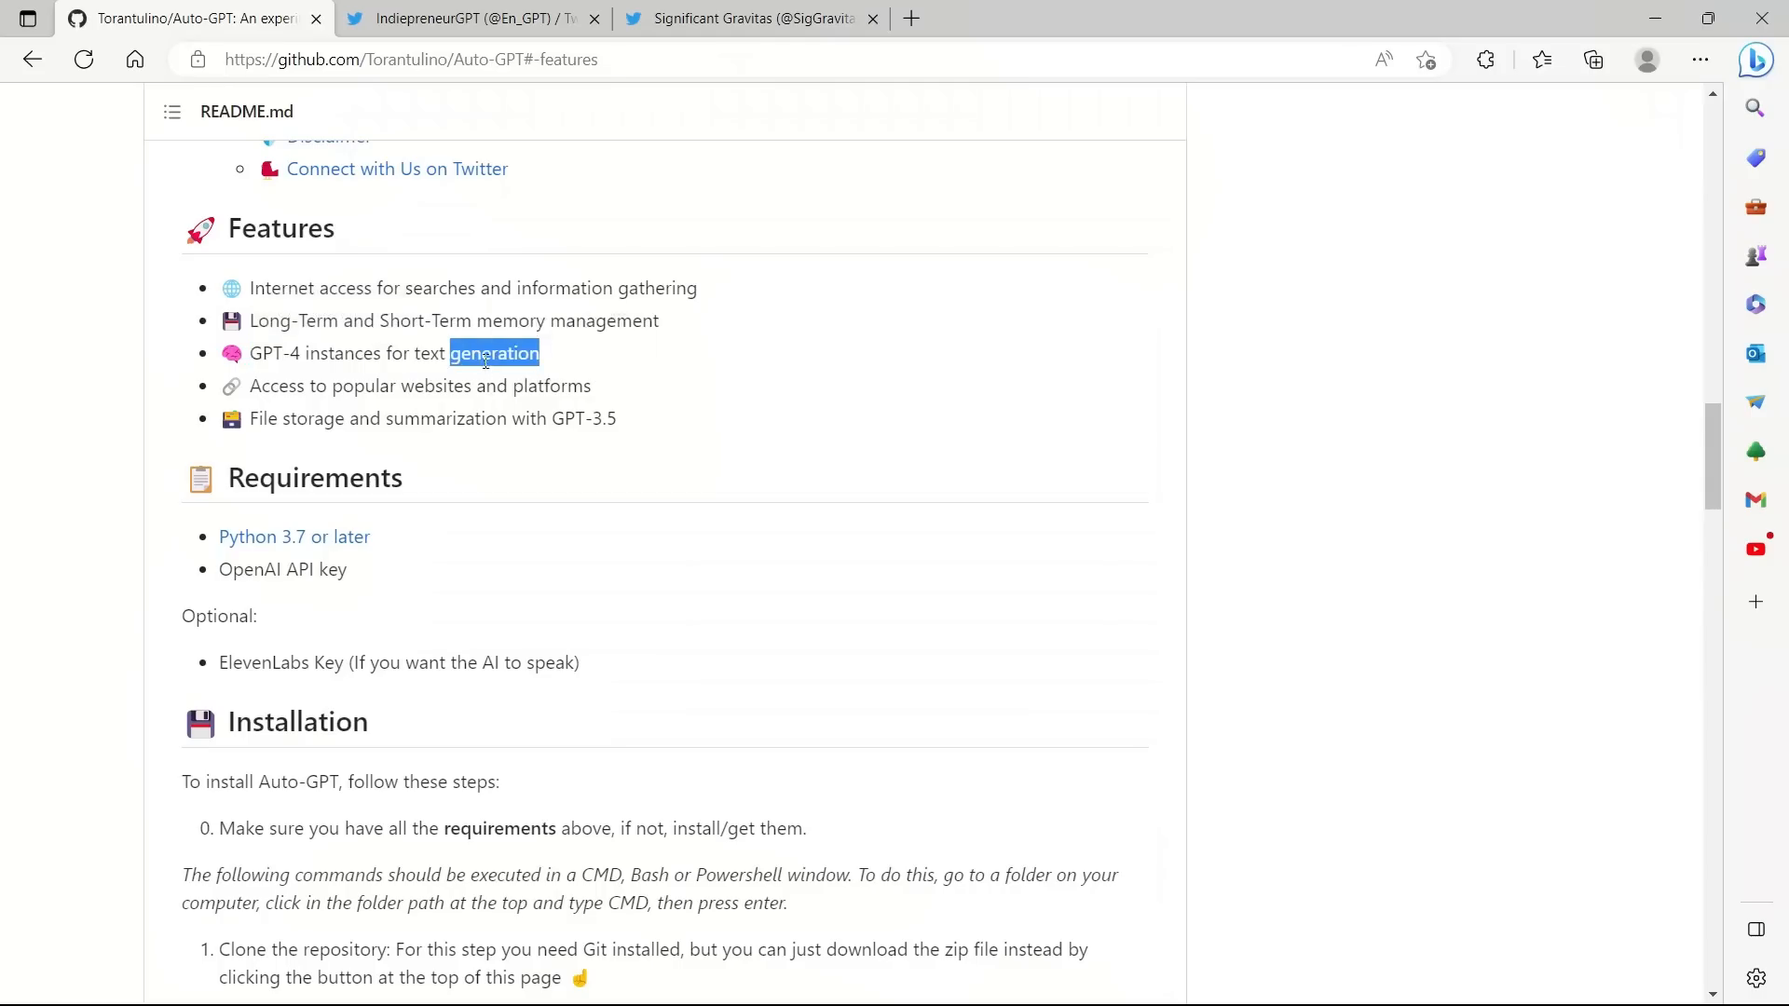
triple_click(394, 353)
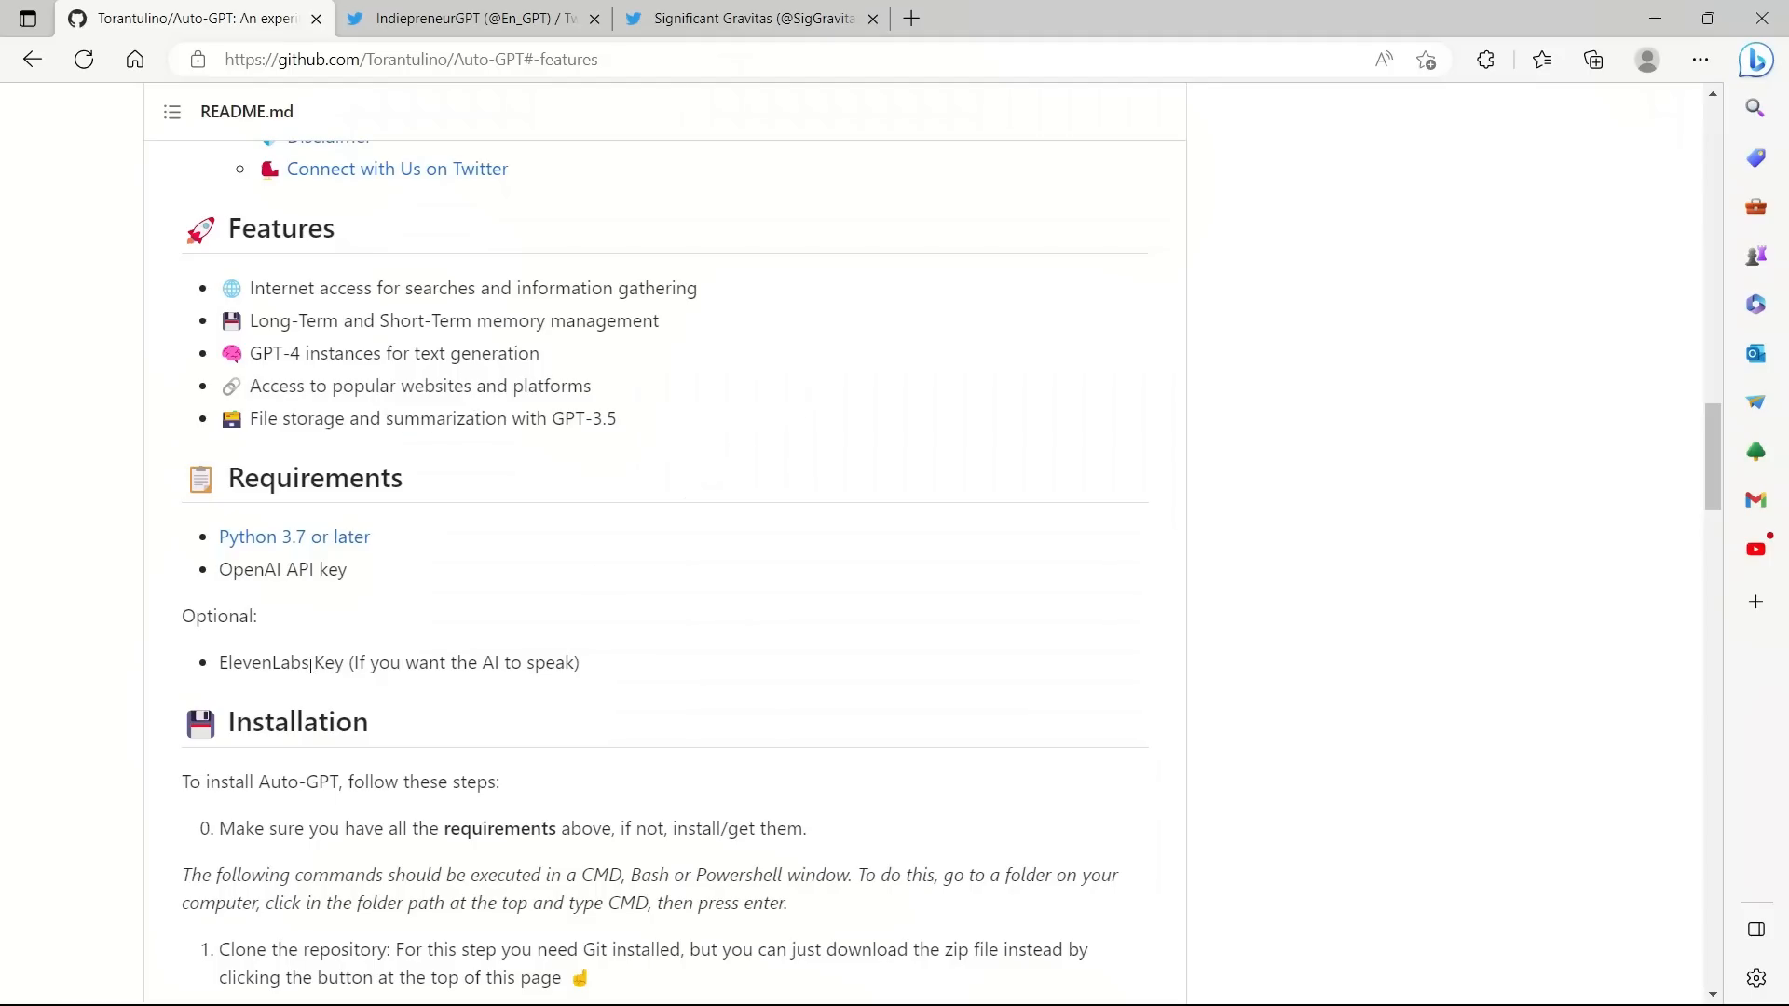
Step: Highlight the optional ElevenLabs Key line under Requirements
triple_click(399, 663)
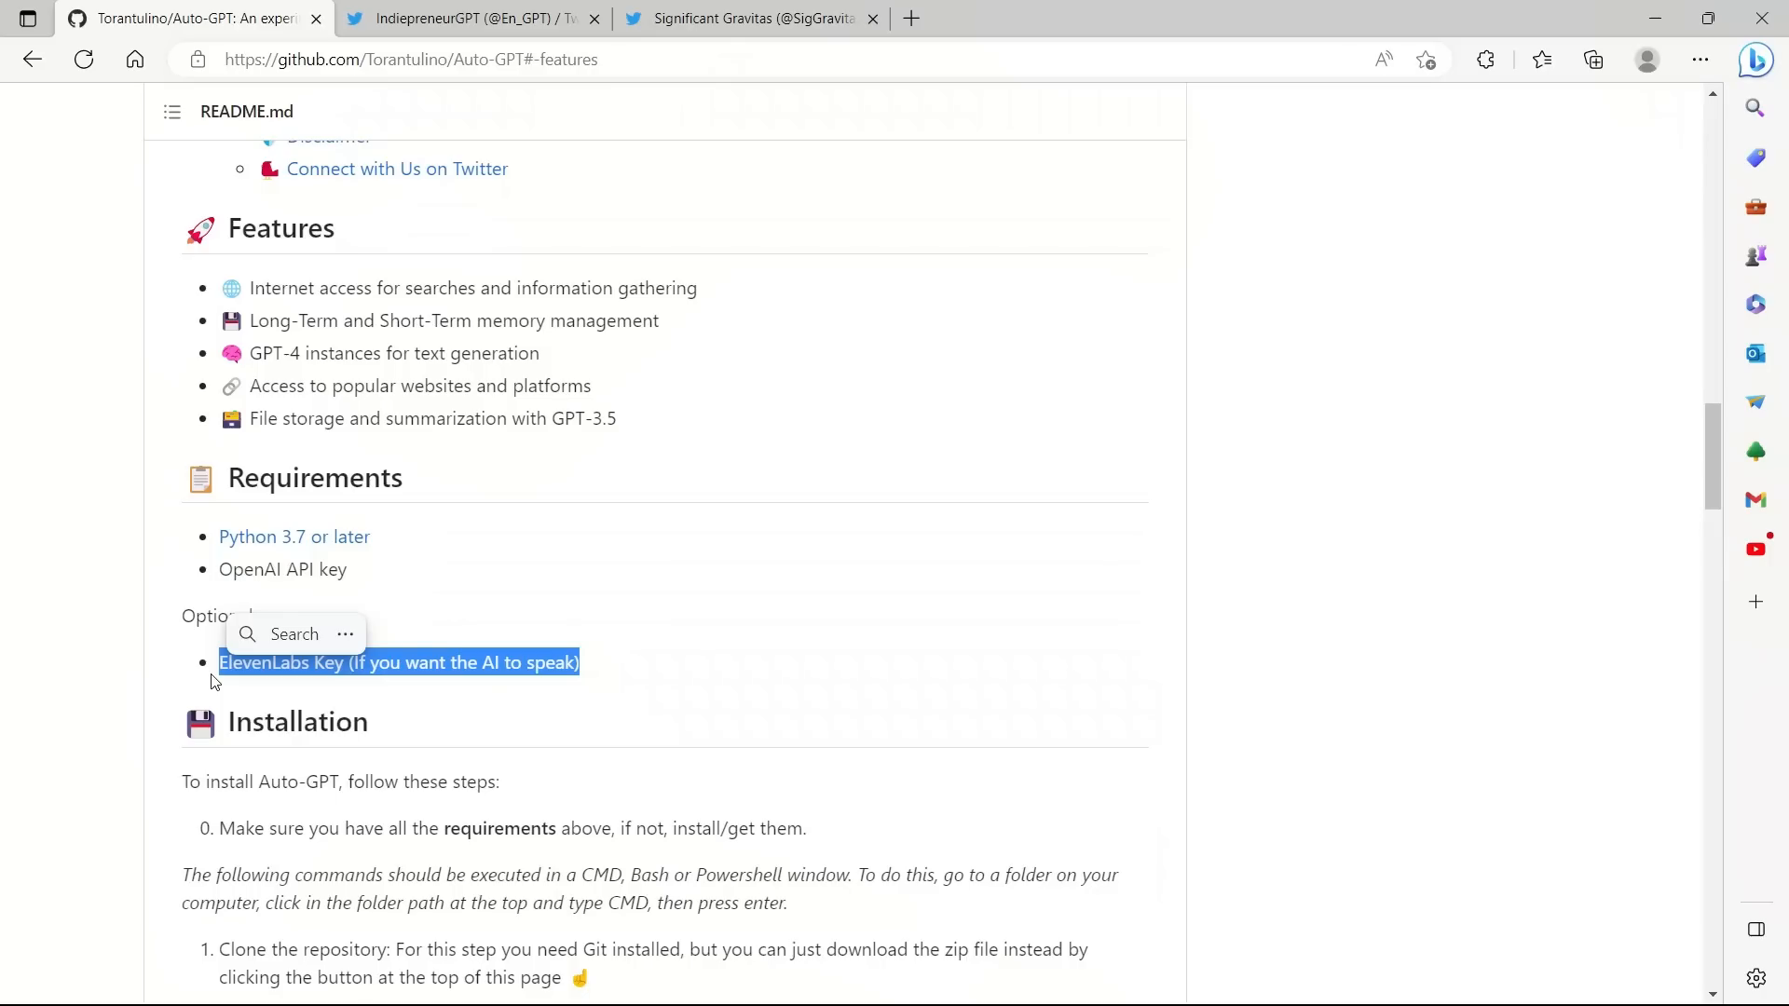
left_click(209, 682)
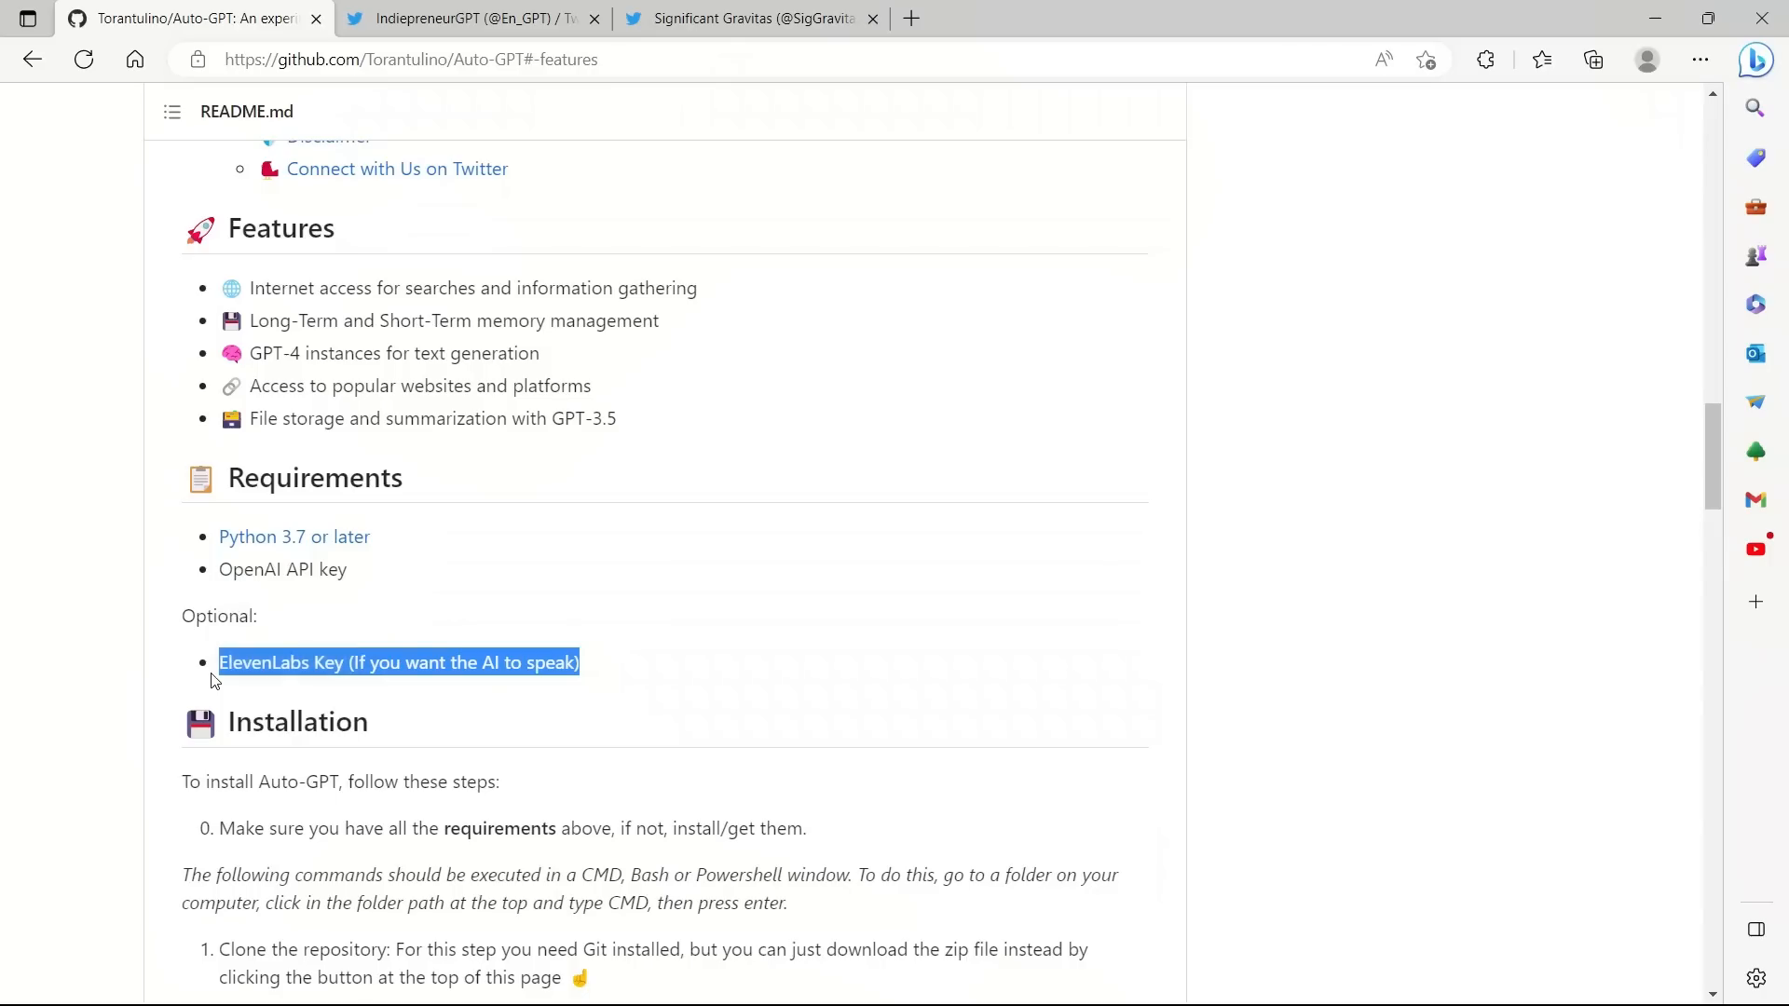
Step: Scroll to the Continuous Mode section and highlight its heading
scroll("down", 3)
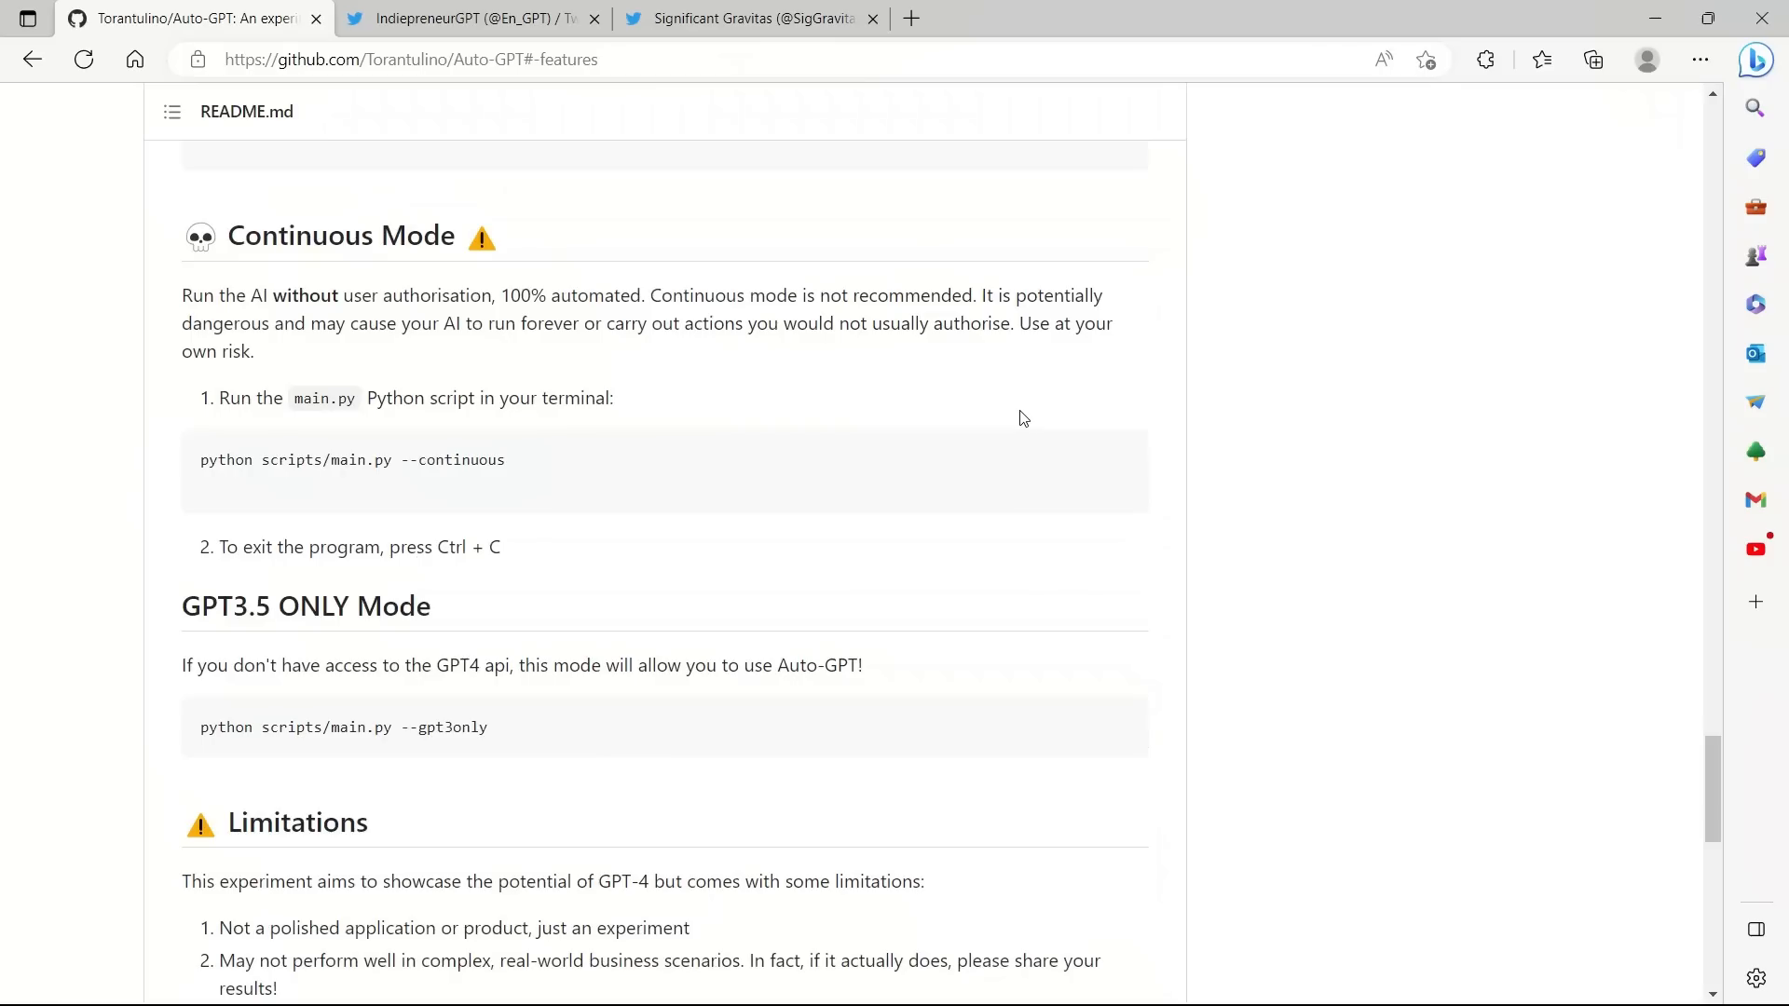
mouse_move(239, 235)
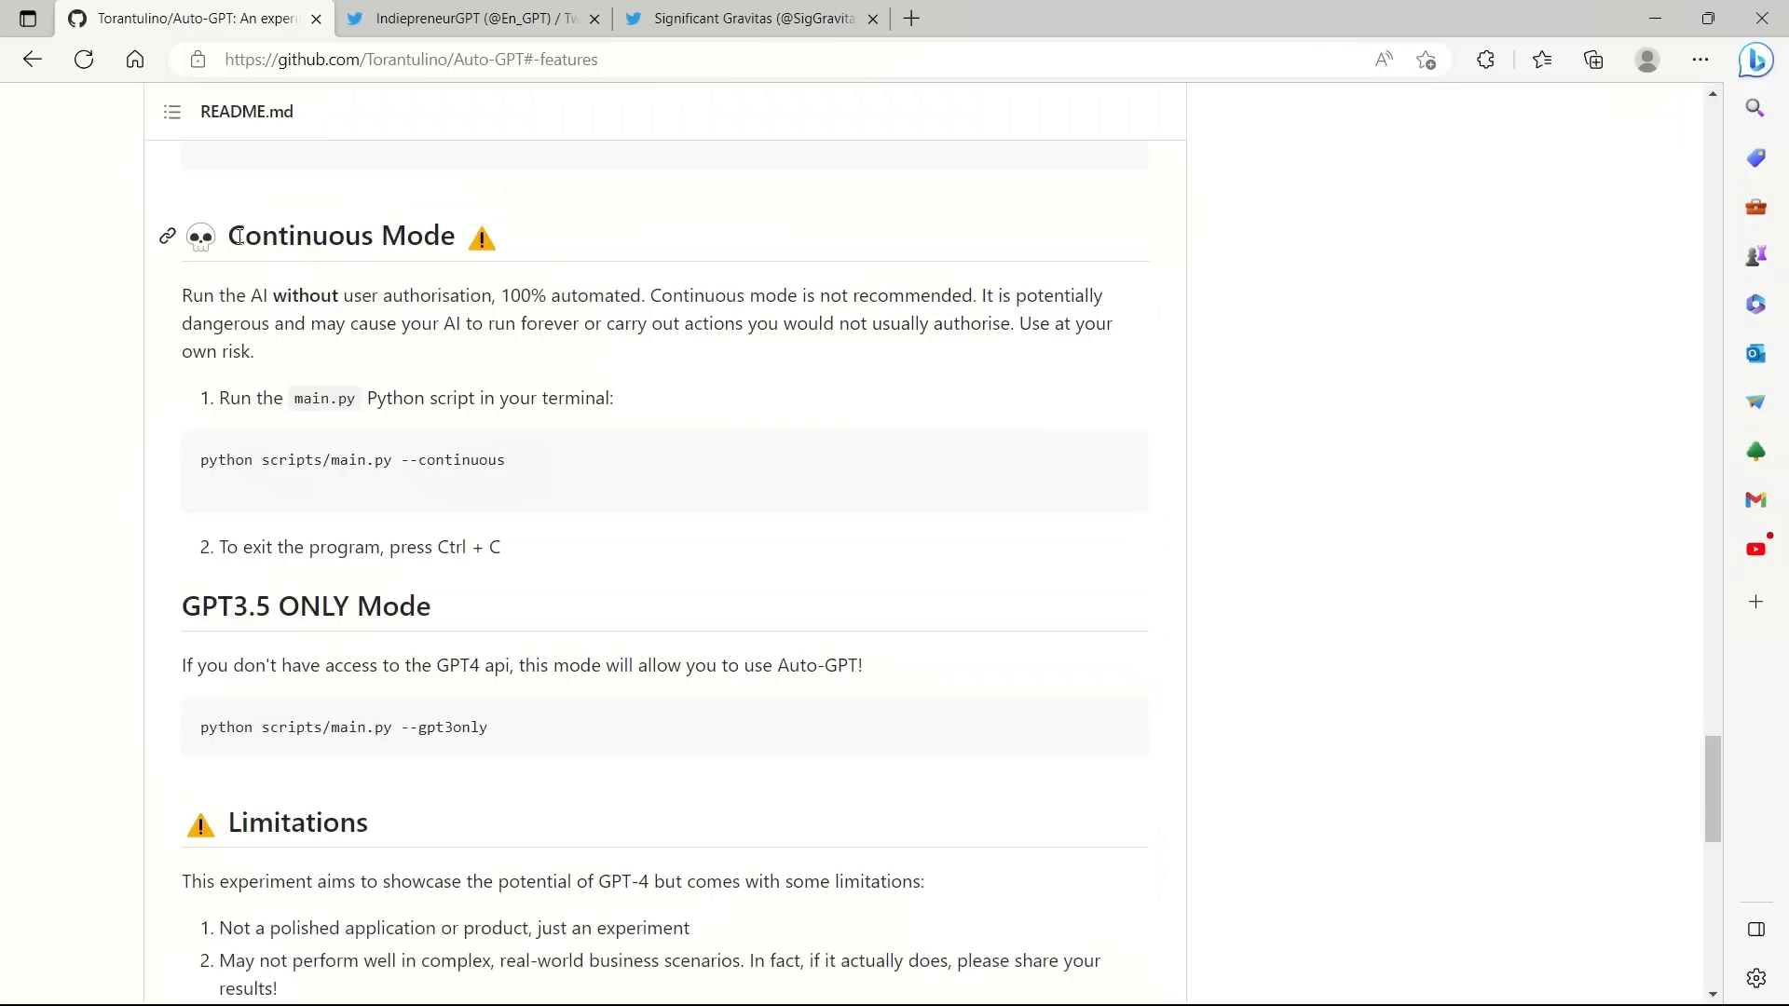
double_click(340, 235)
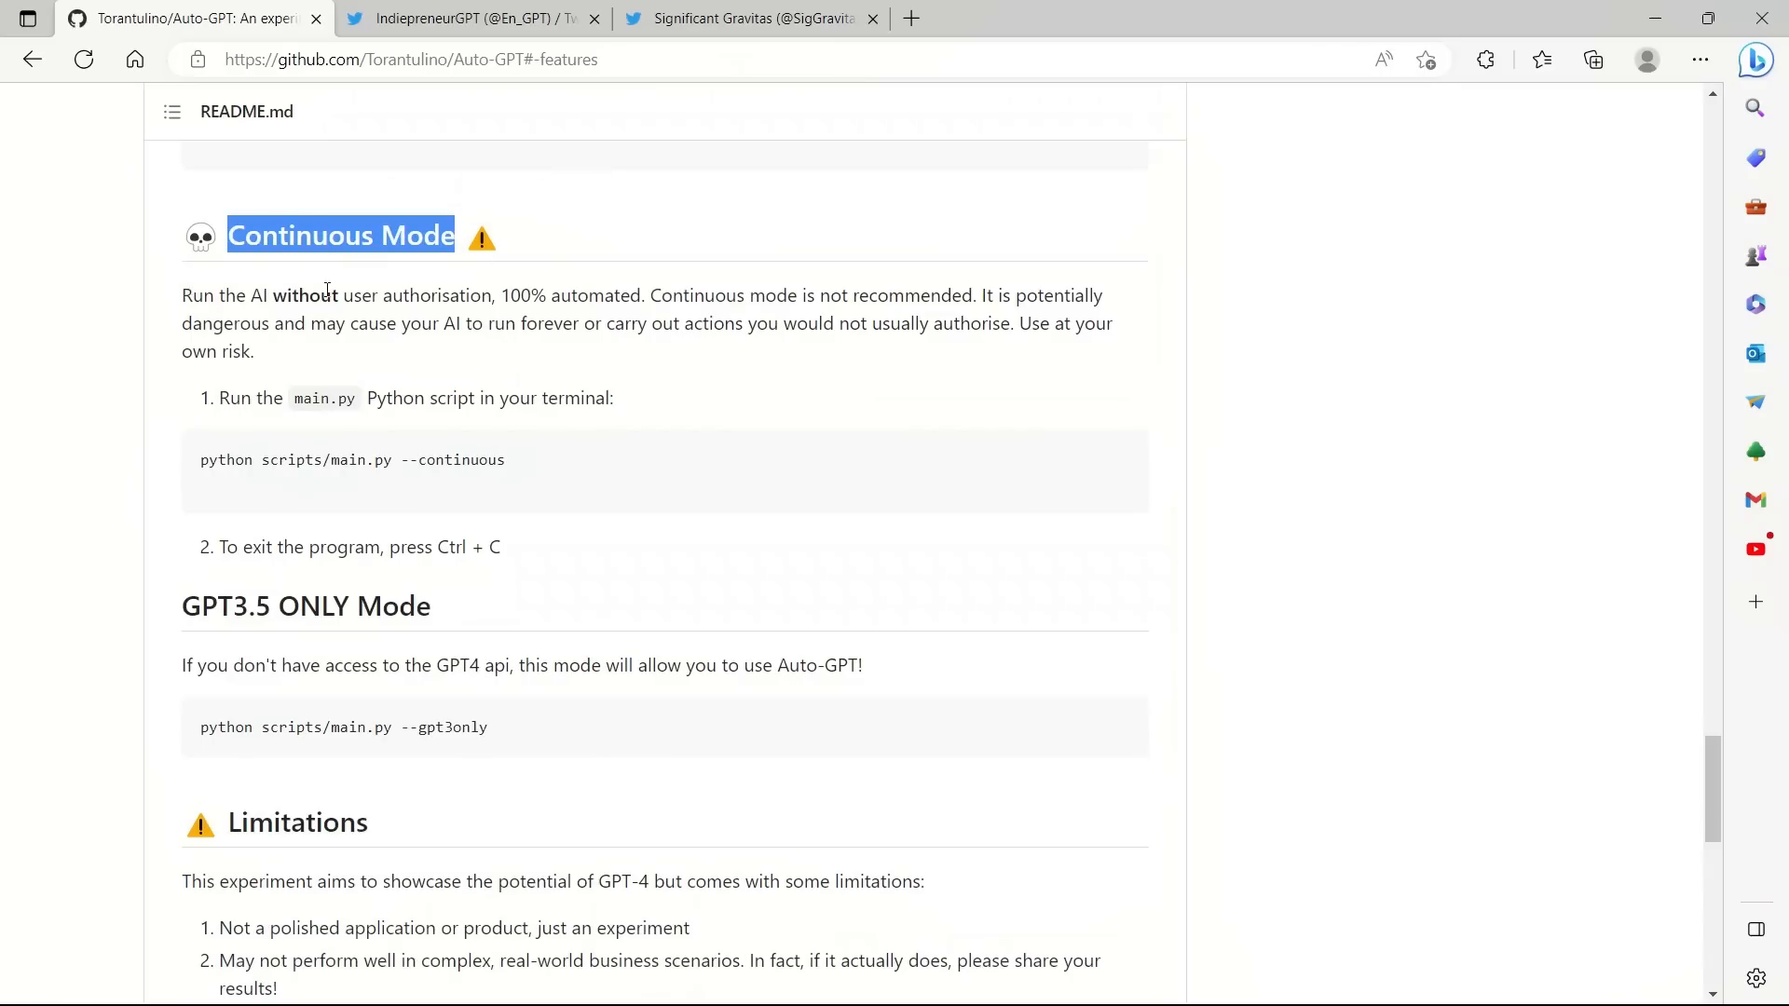
mouse_move(473, 315)
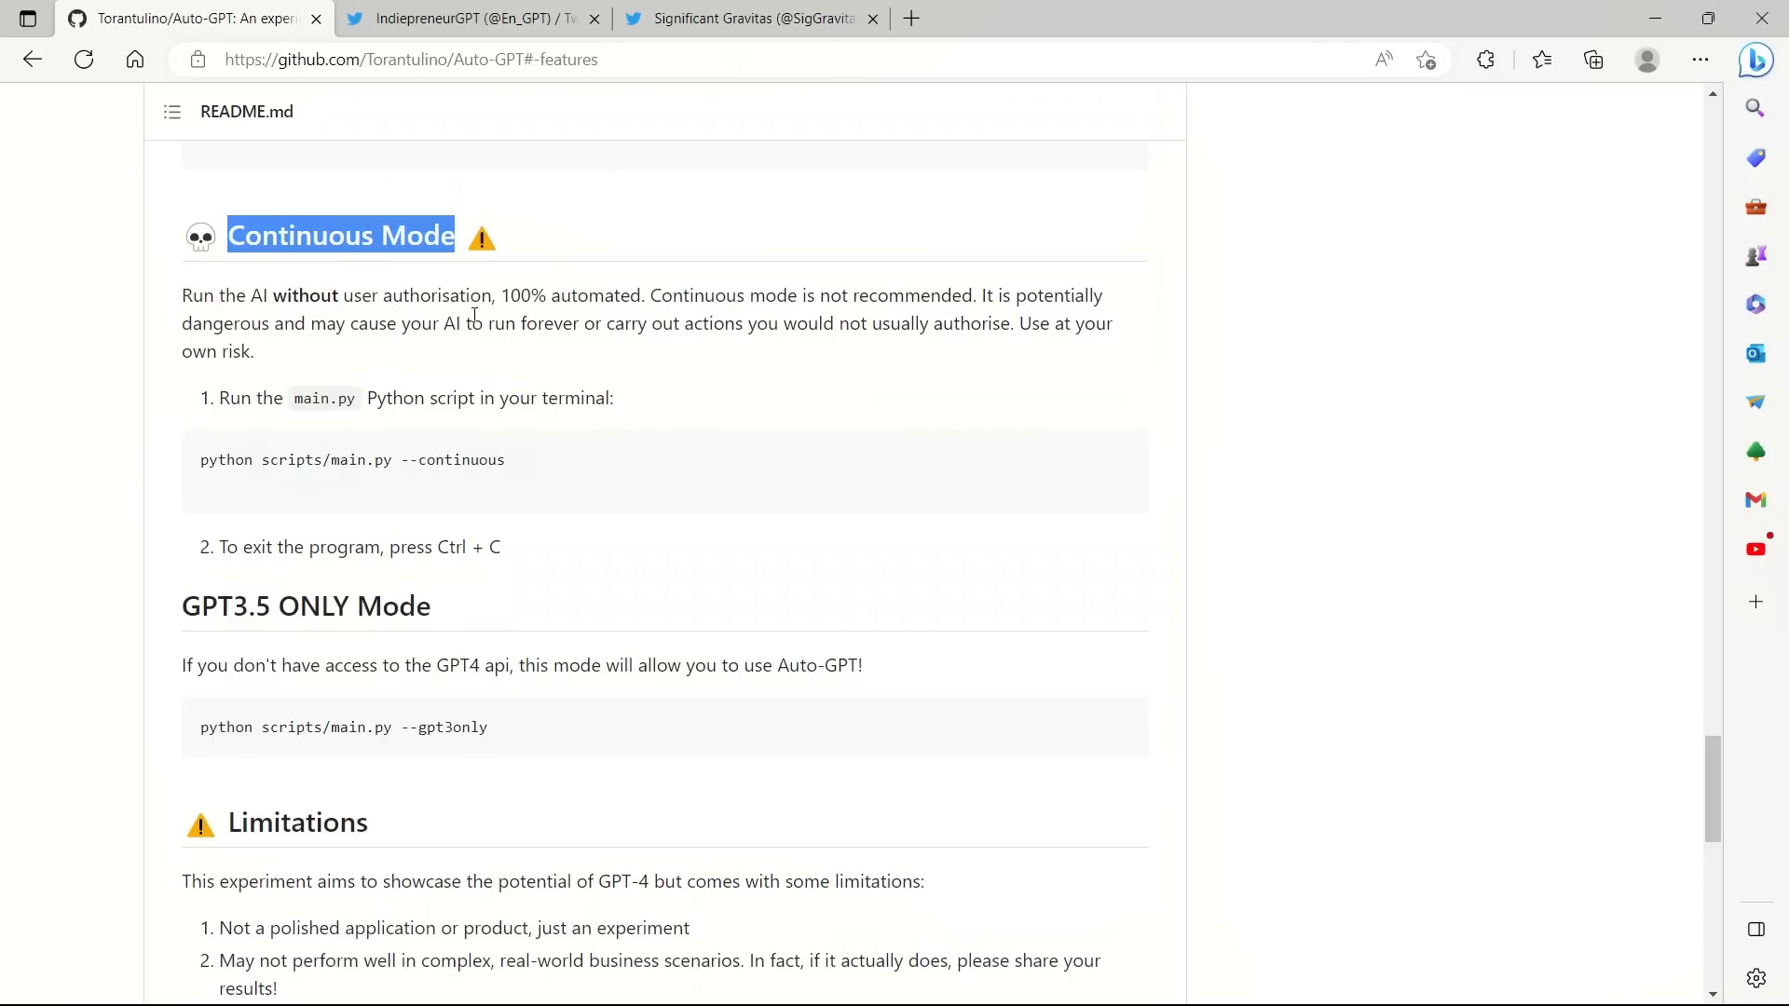
mouse_move(799, 285)
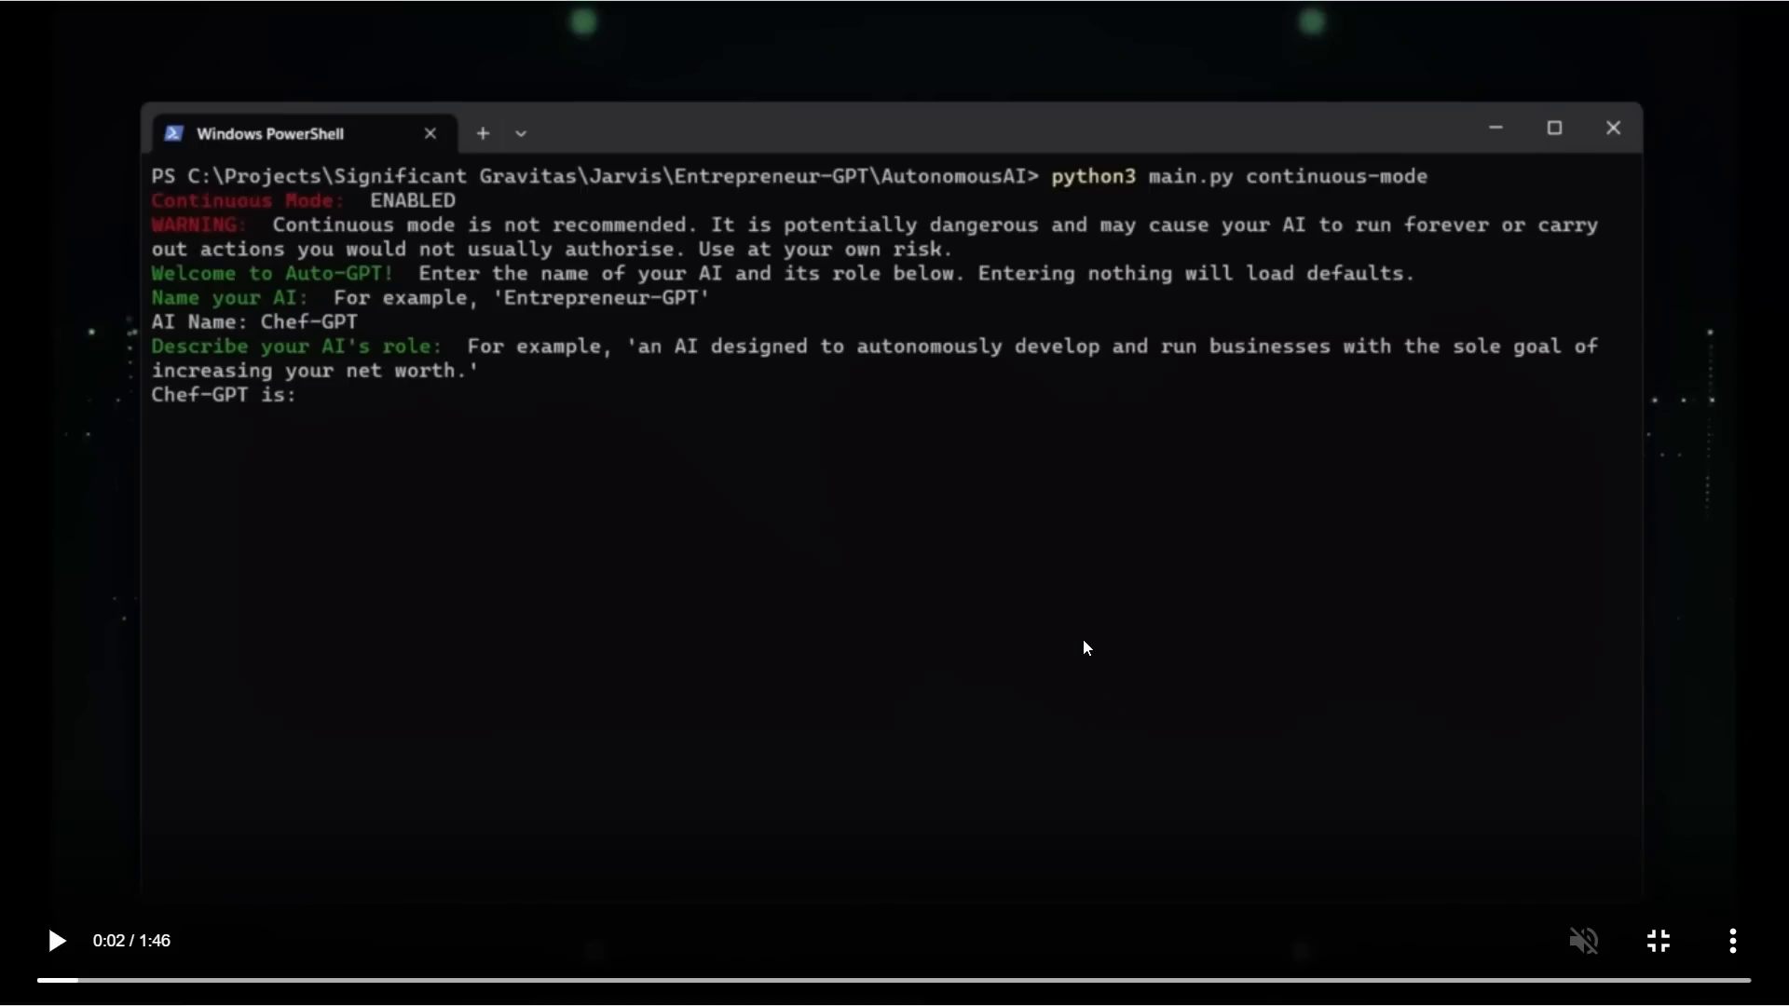
mouse_move(968, 325)
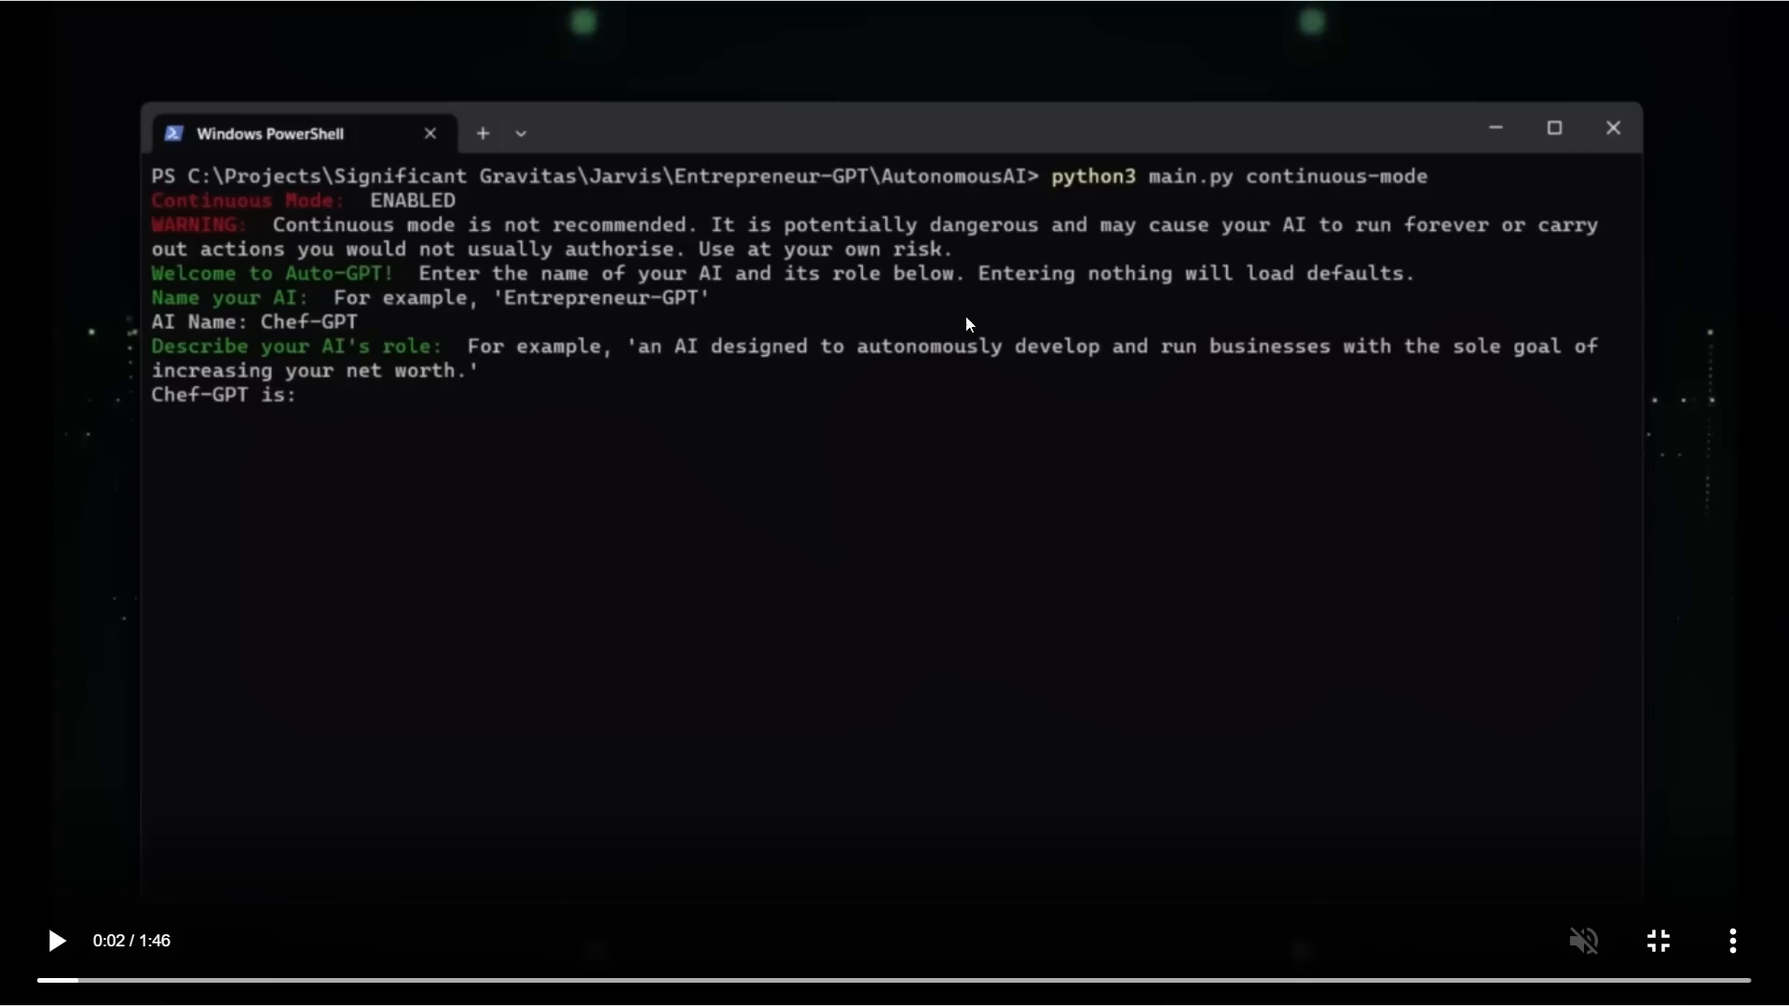
mouse_move(403, 291)
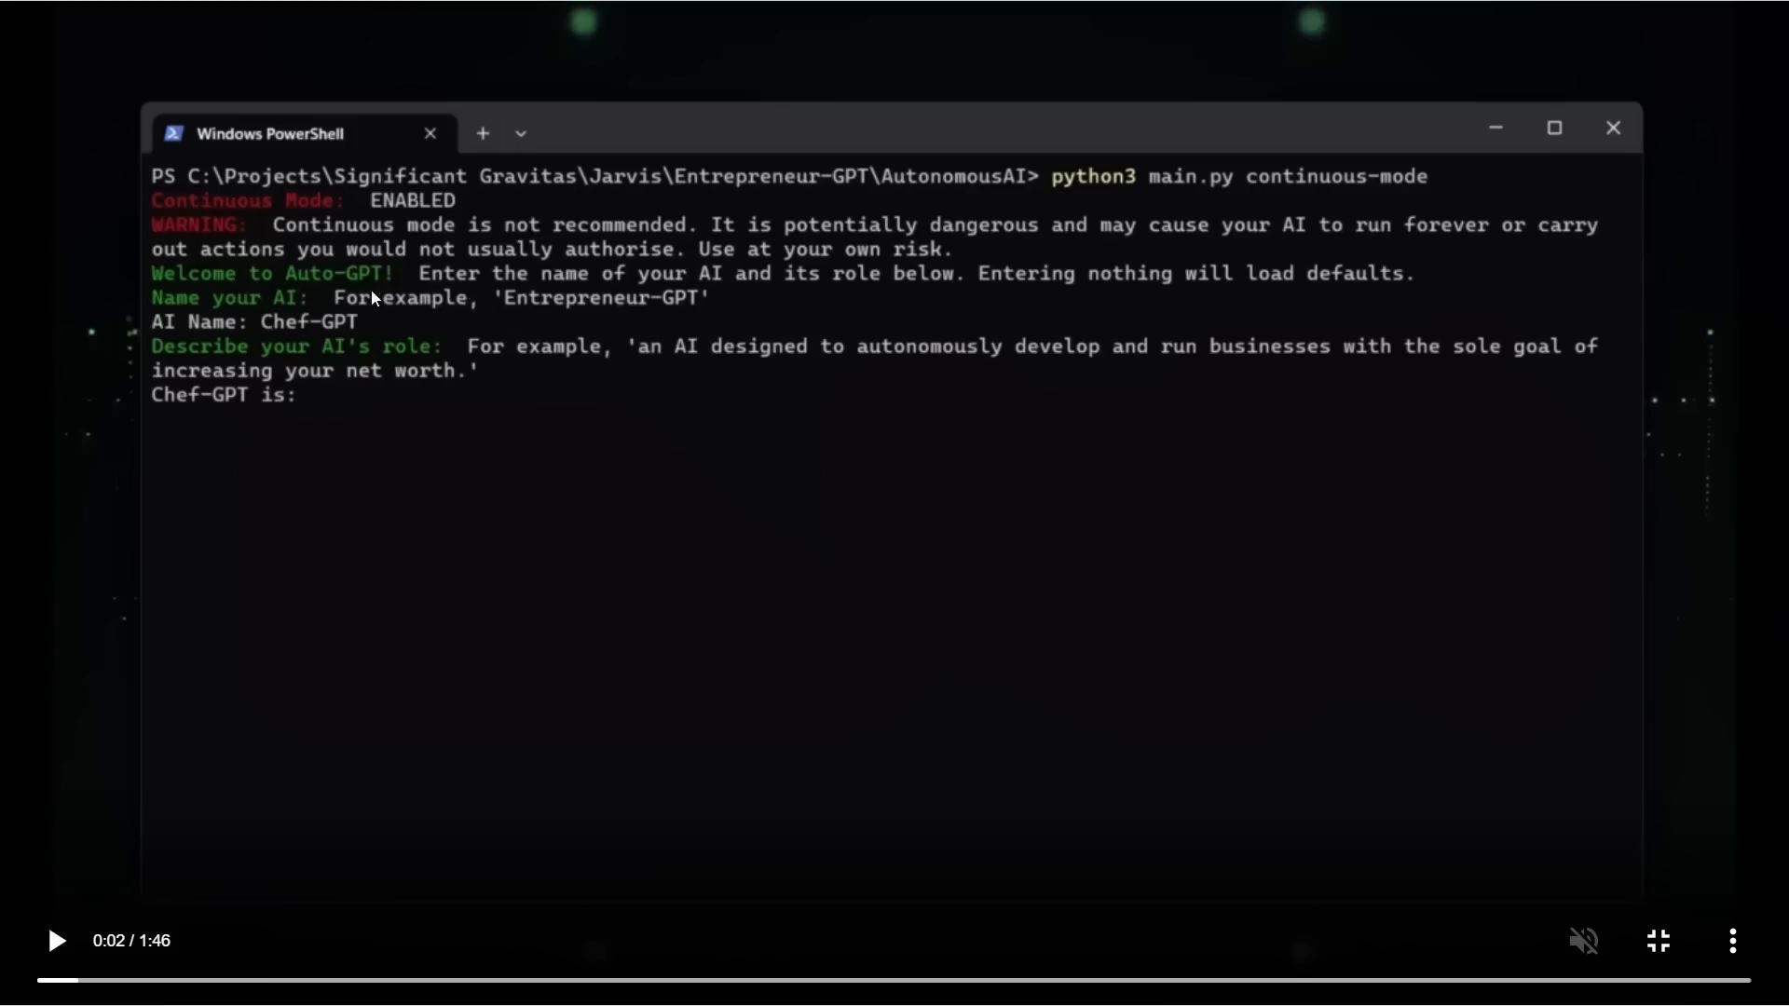
mouse_move(287, 336)
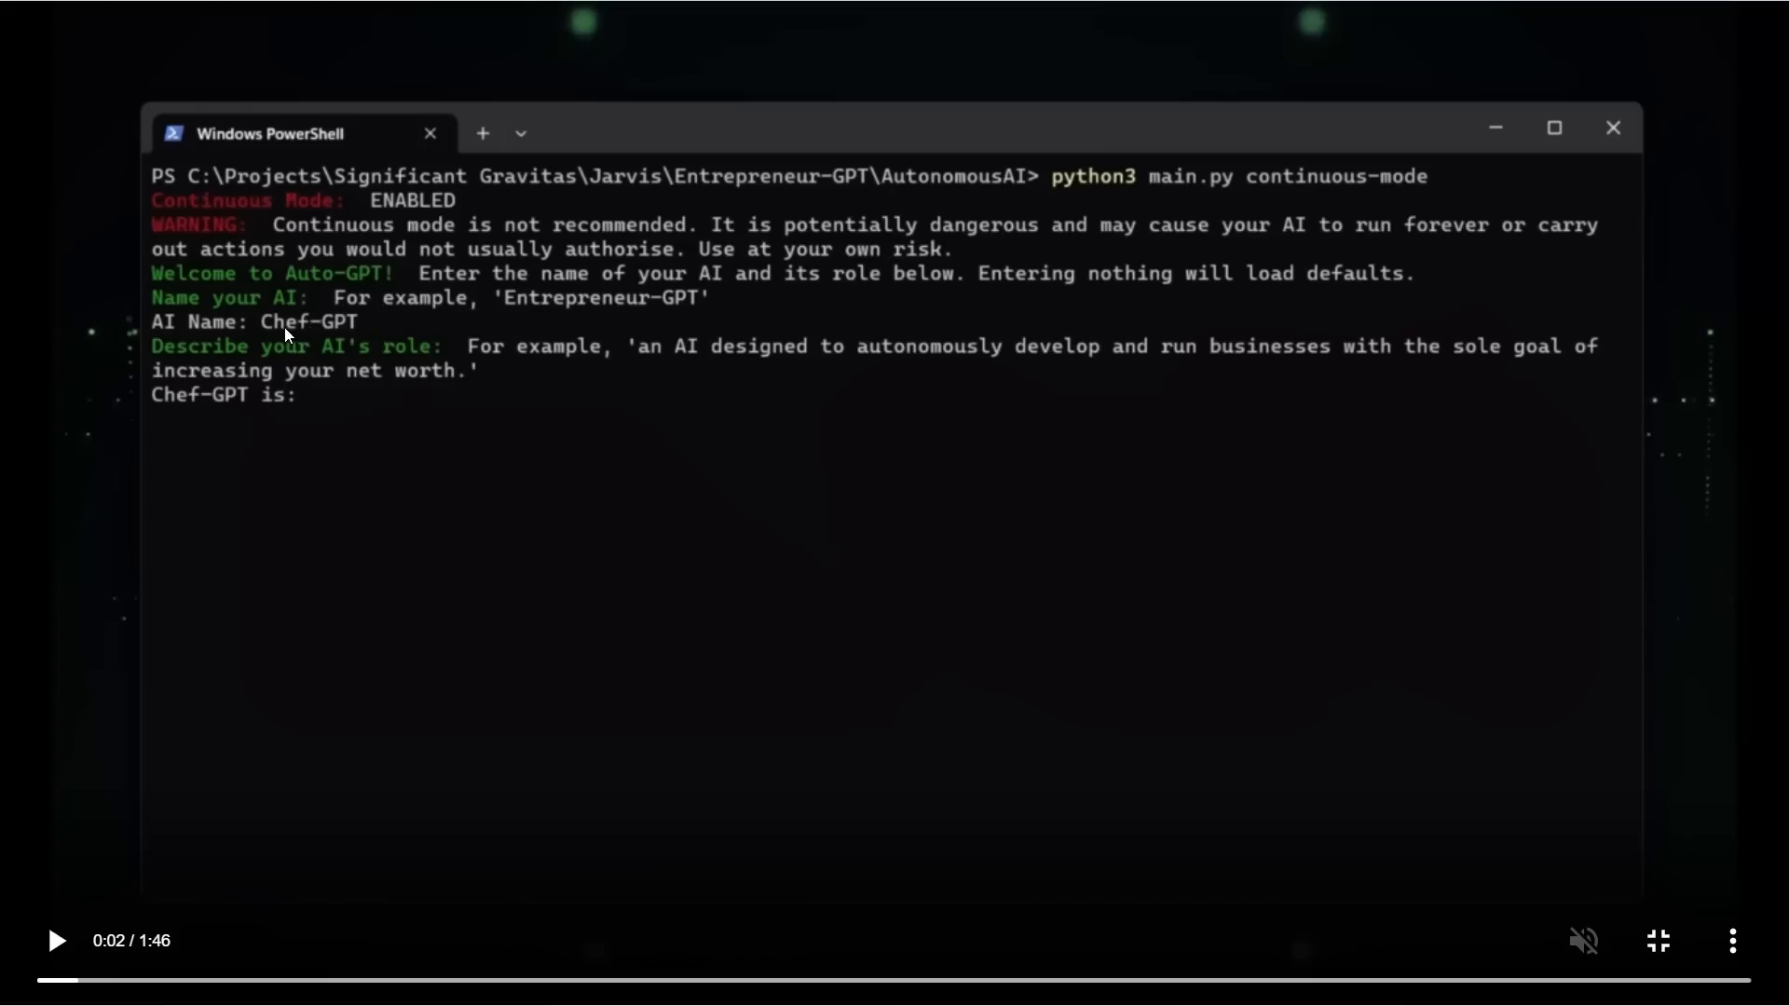
mouse_move(337, 345)
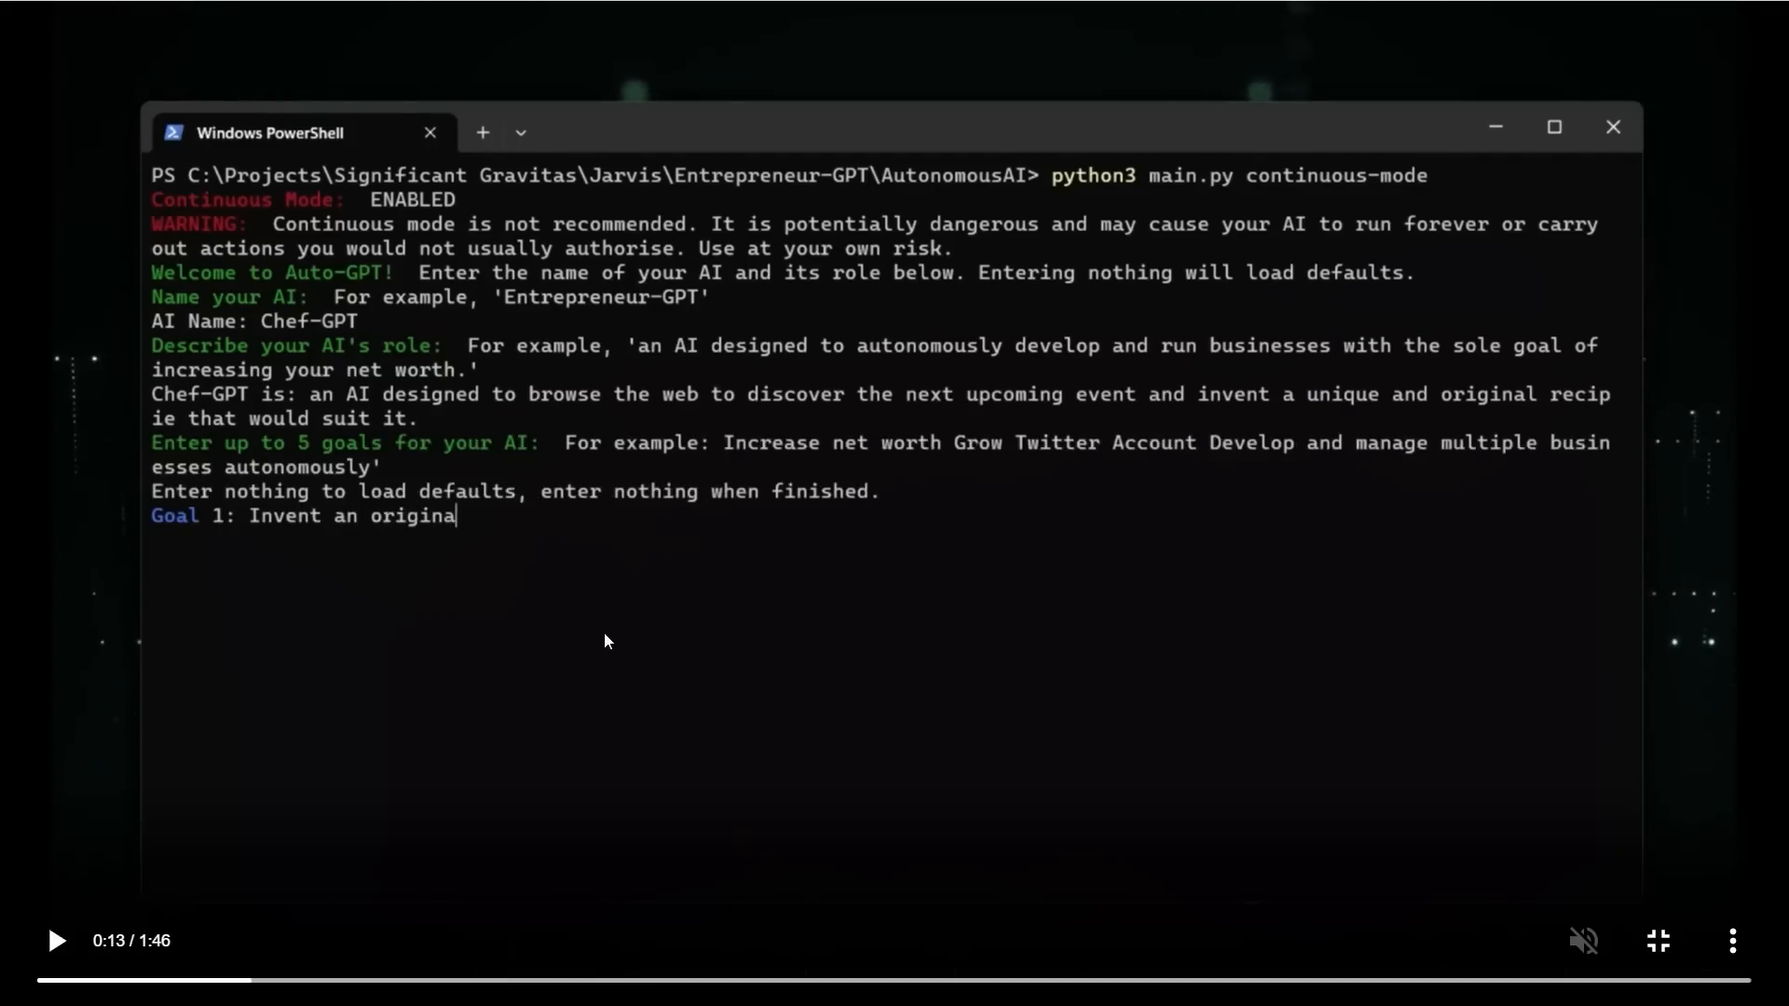
mouse_move(319, 408)
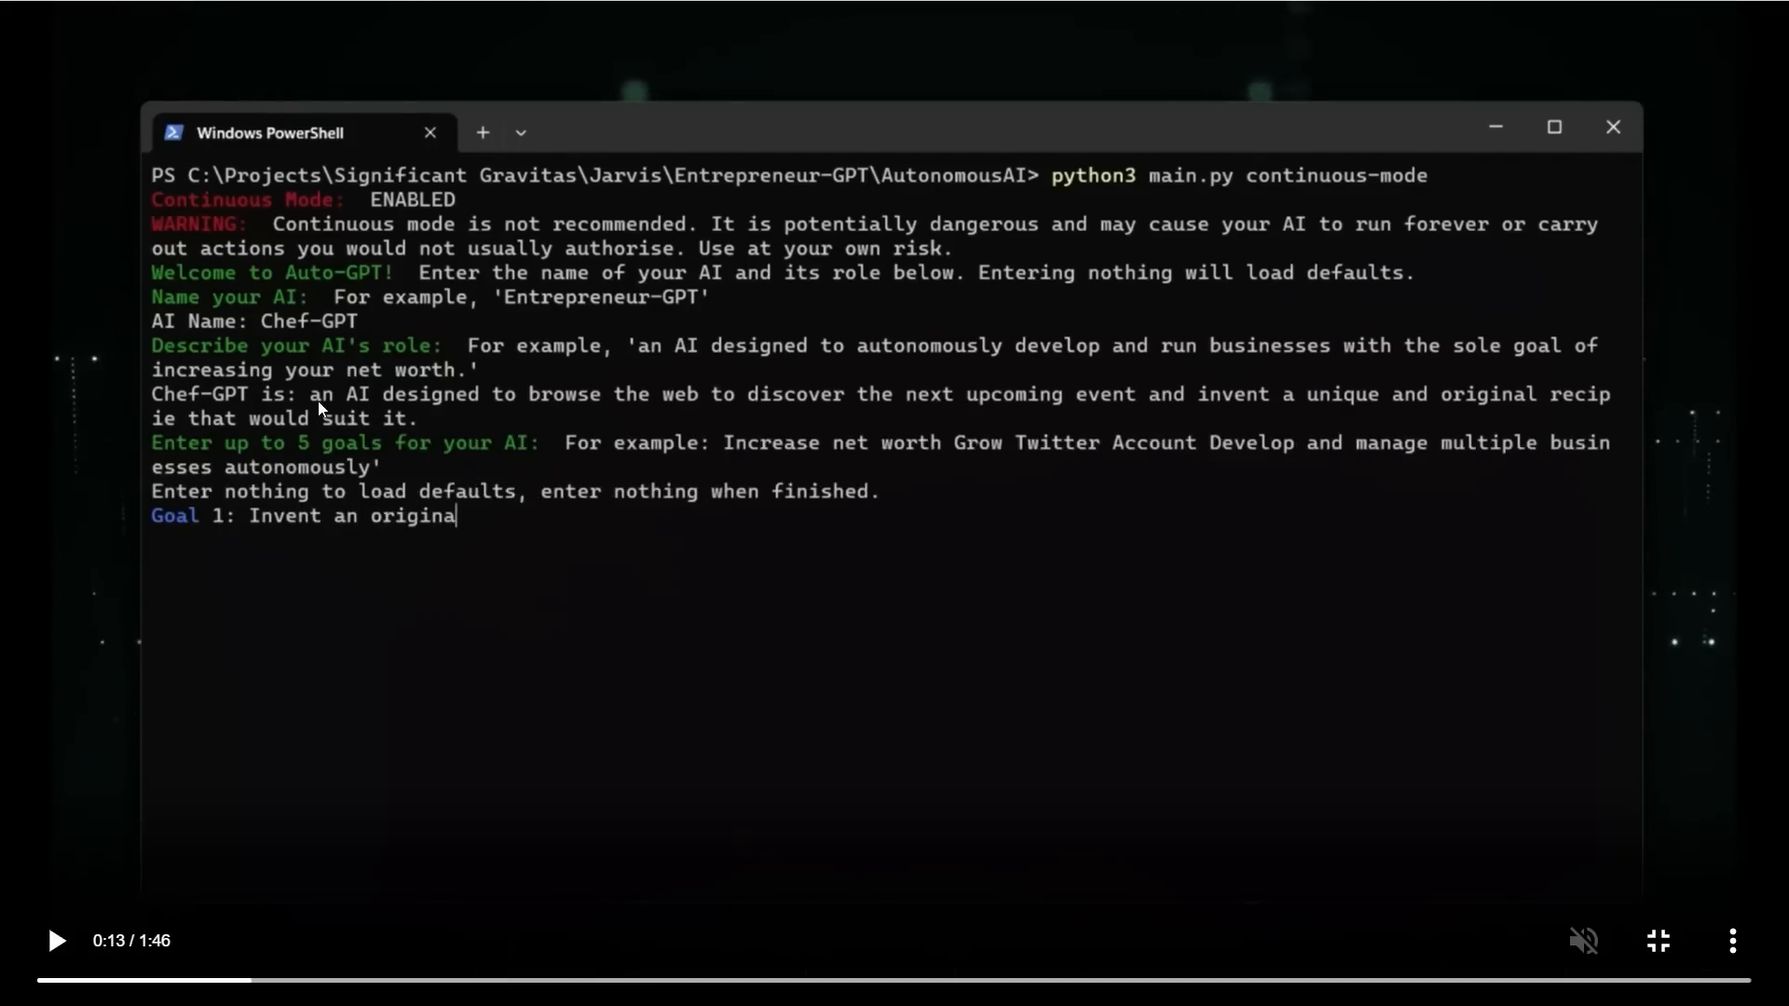
mouse_move(722, 418)
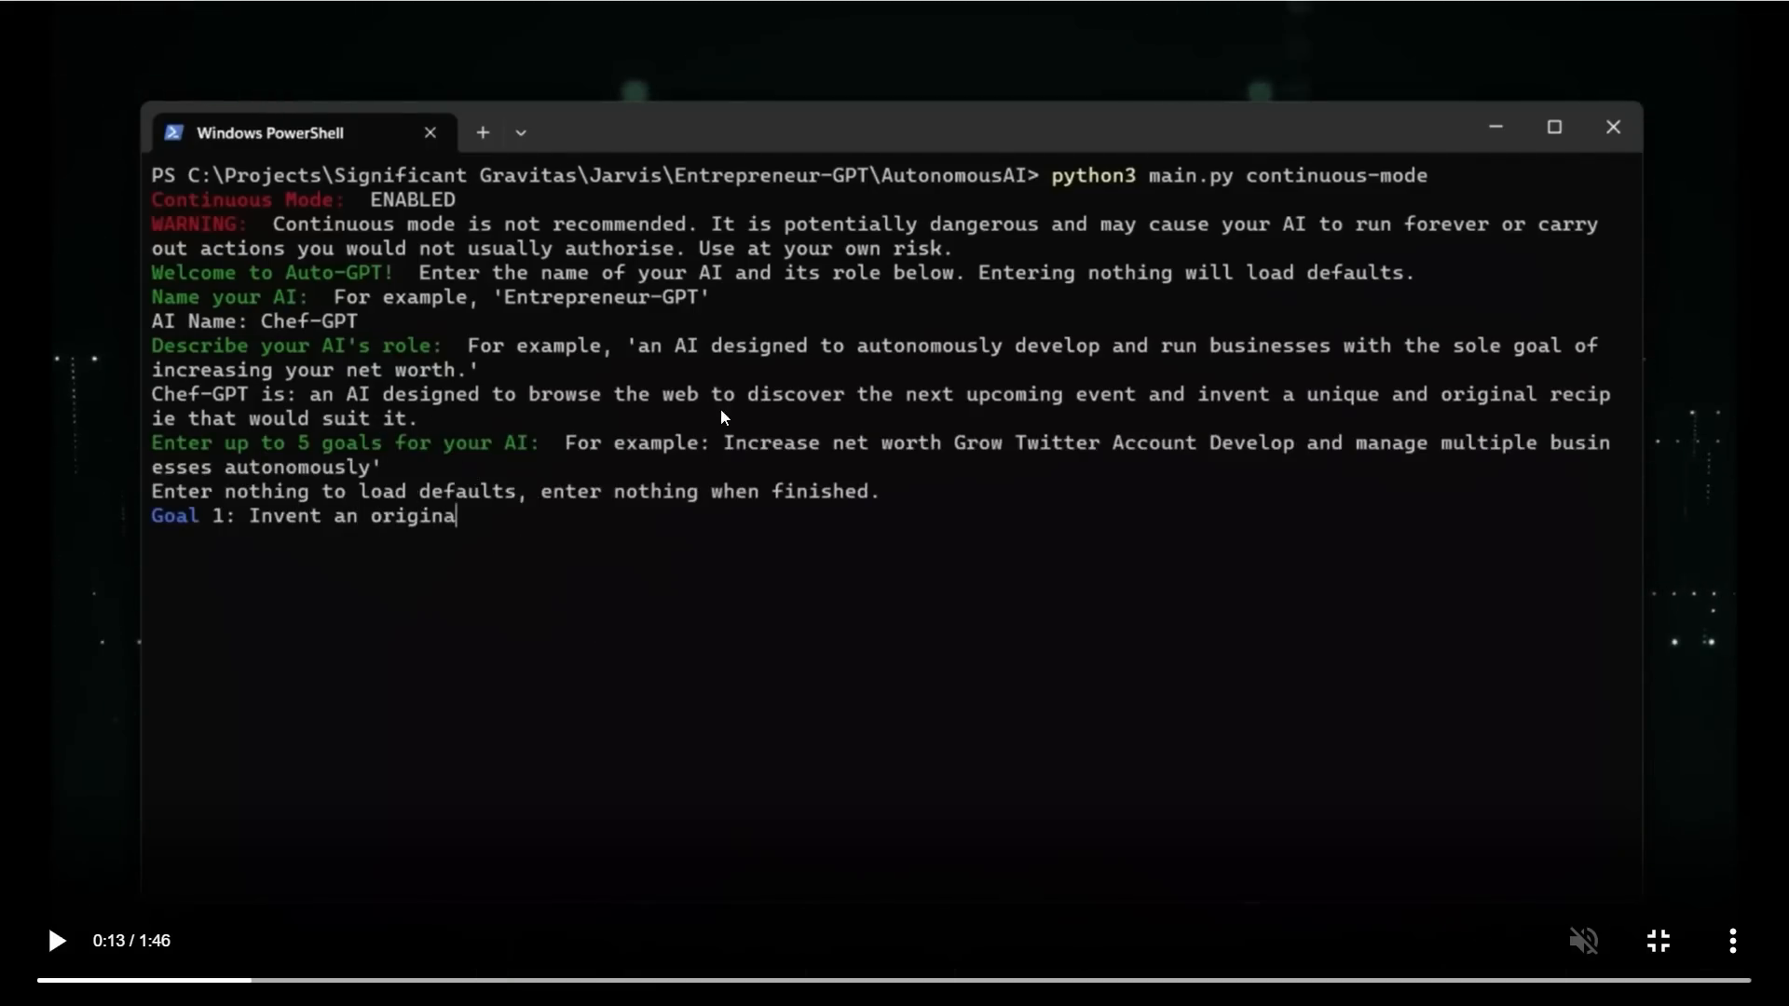
mouse_move(1132, 417)
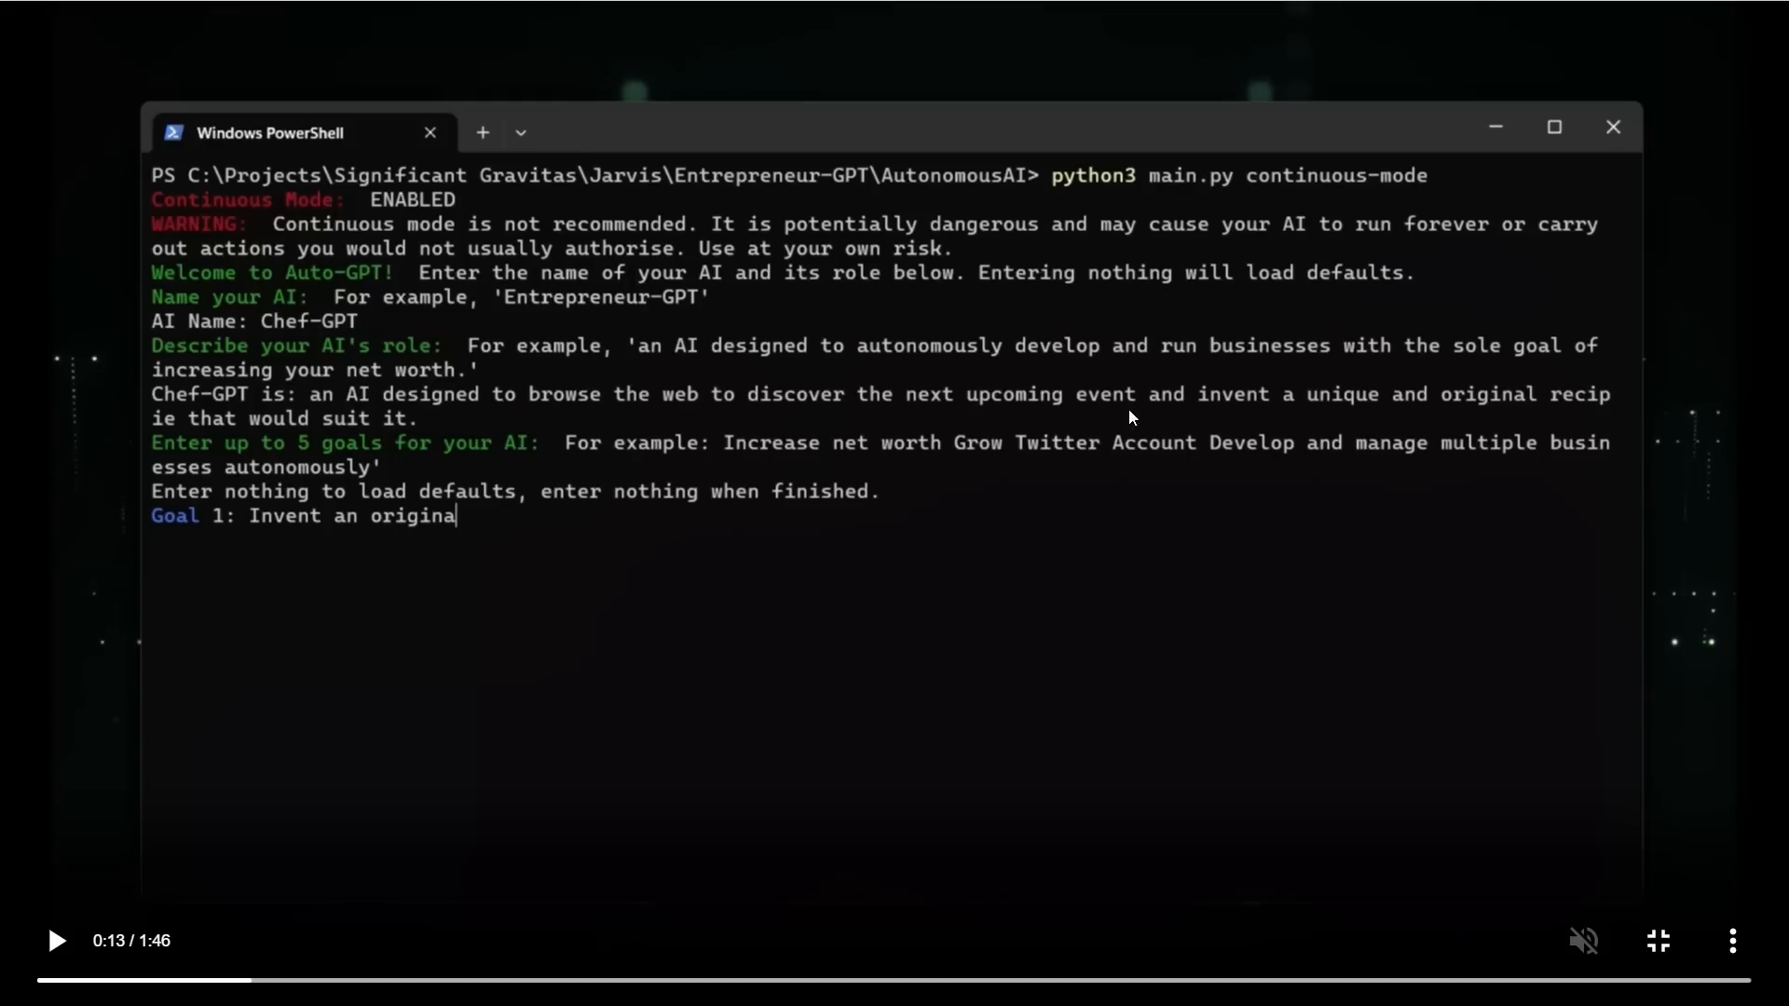
mouse_move(1553, 391)
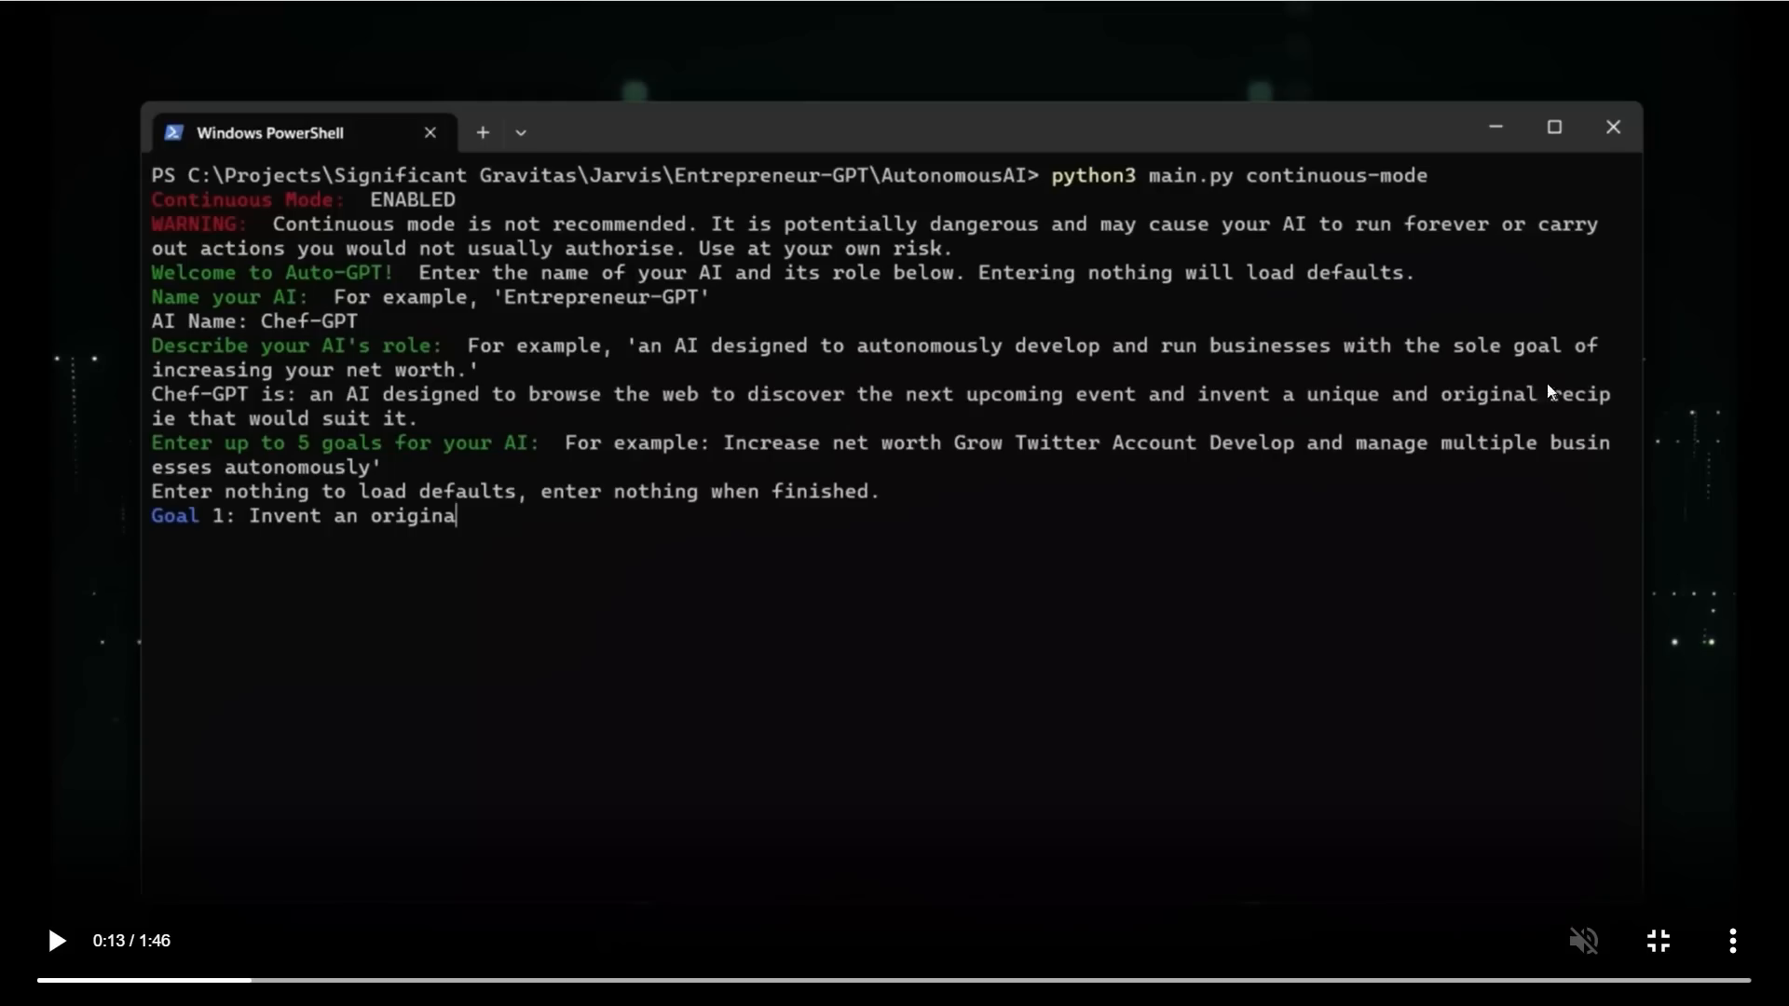
mouse_move(194, 434)
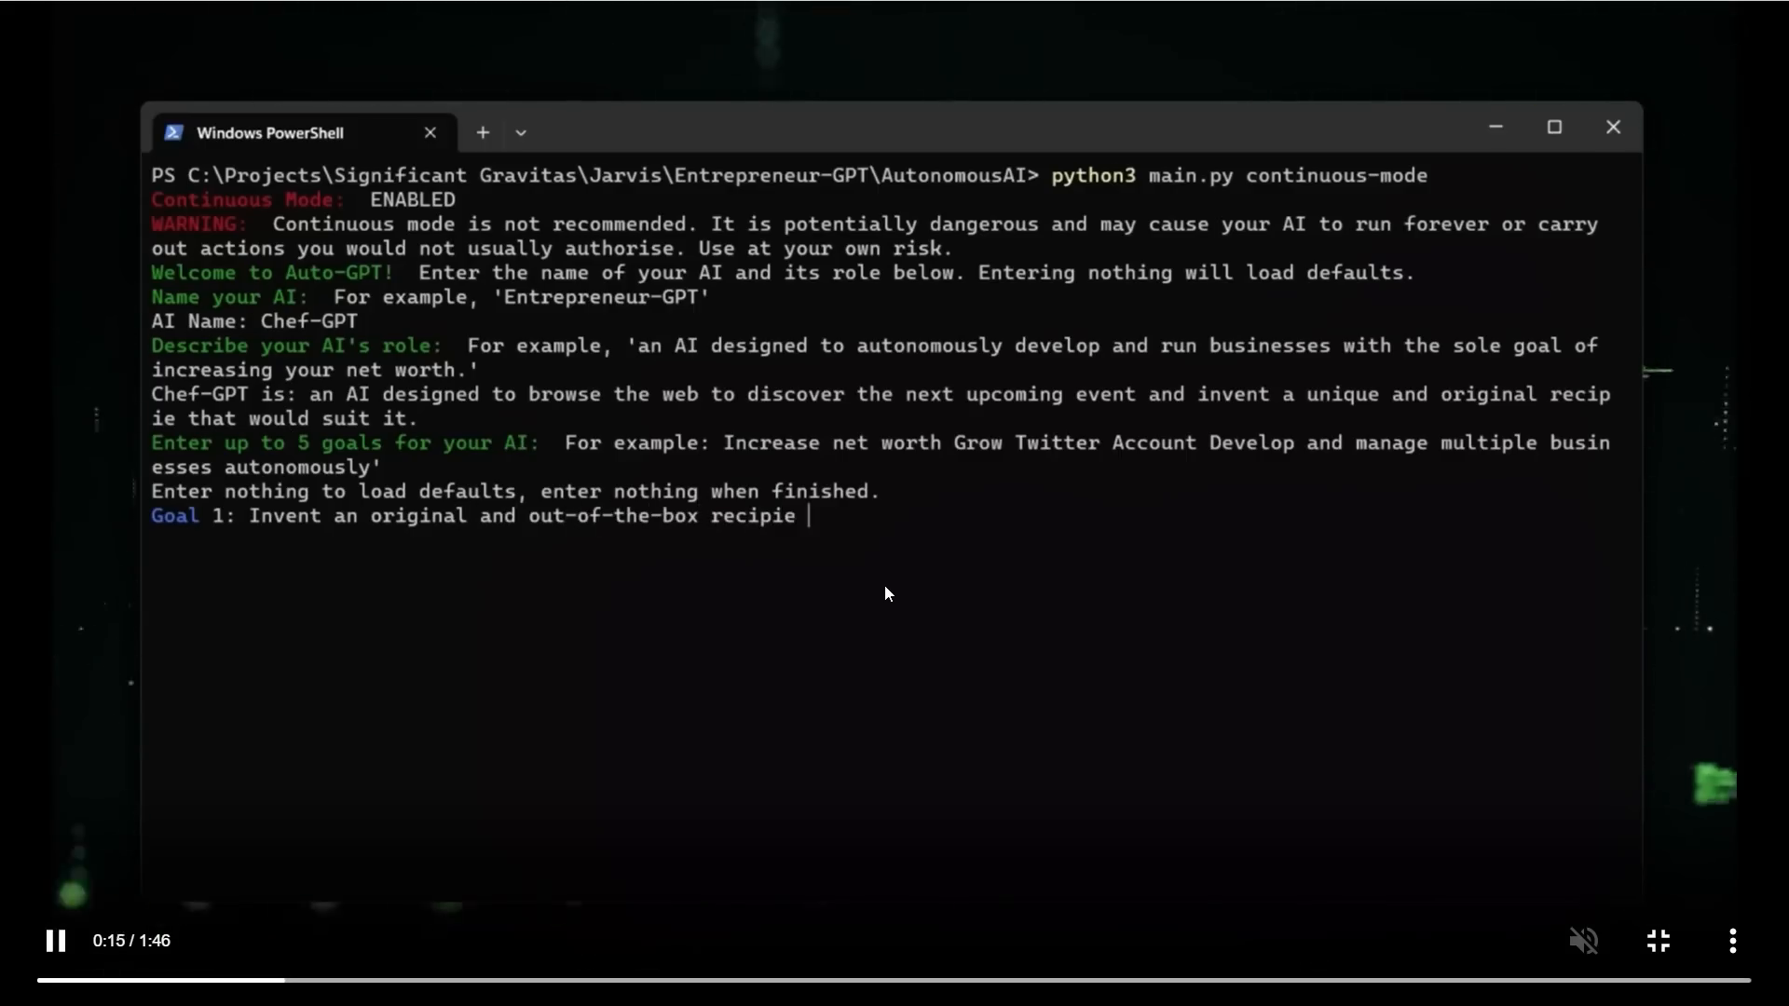
Step: Let the demo video play as Chef-GPT is given its recipe role with a goal 'to suit a current event'
type("to suit a current event, such as Easter.")
type("Save the resulting recipie to file.")
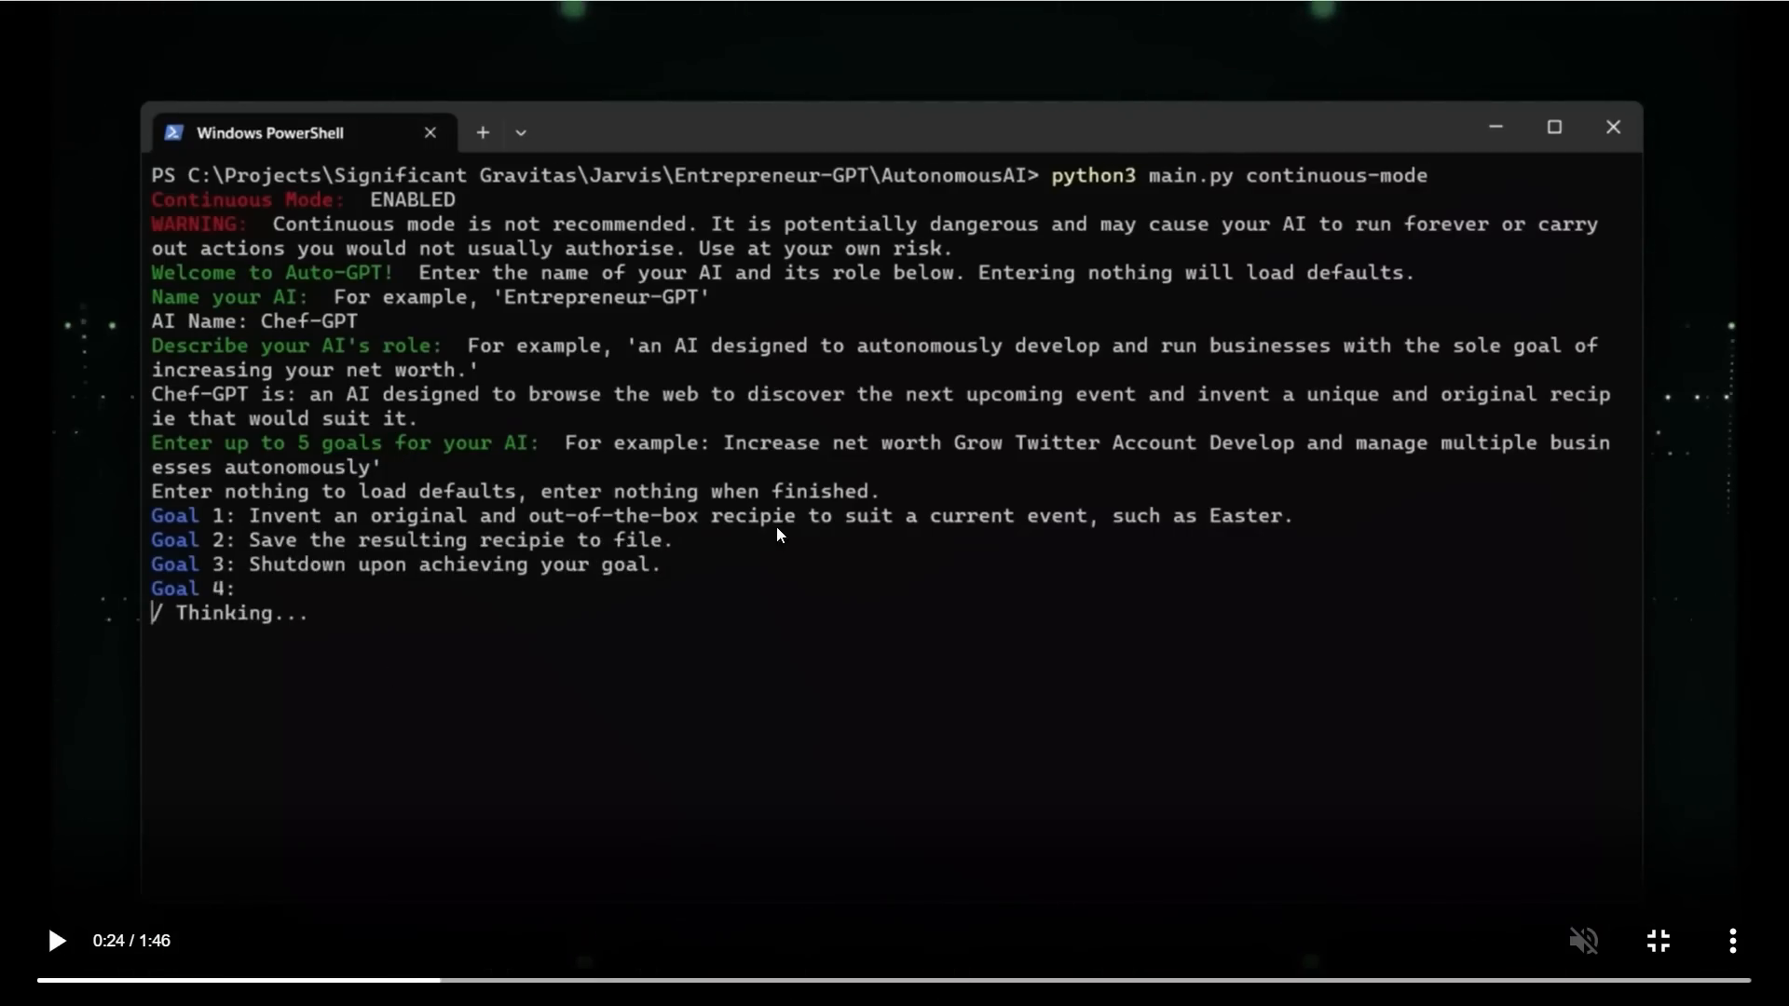
mouse_move(1269, 536)
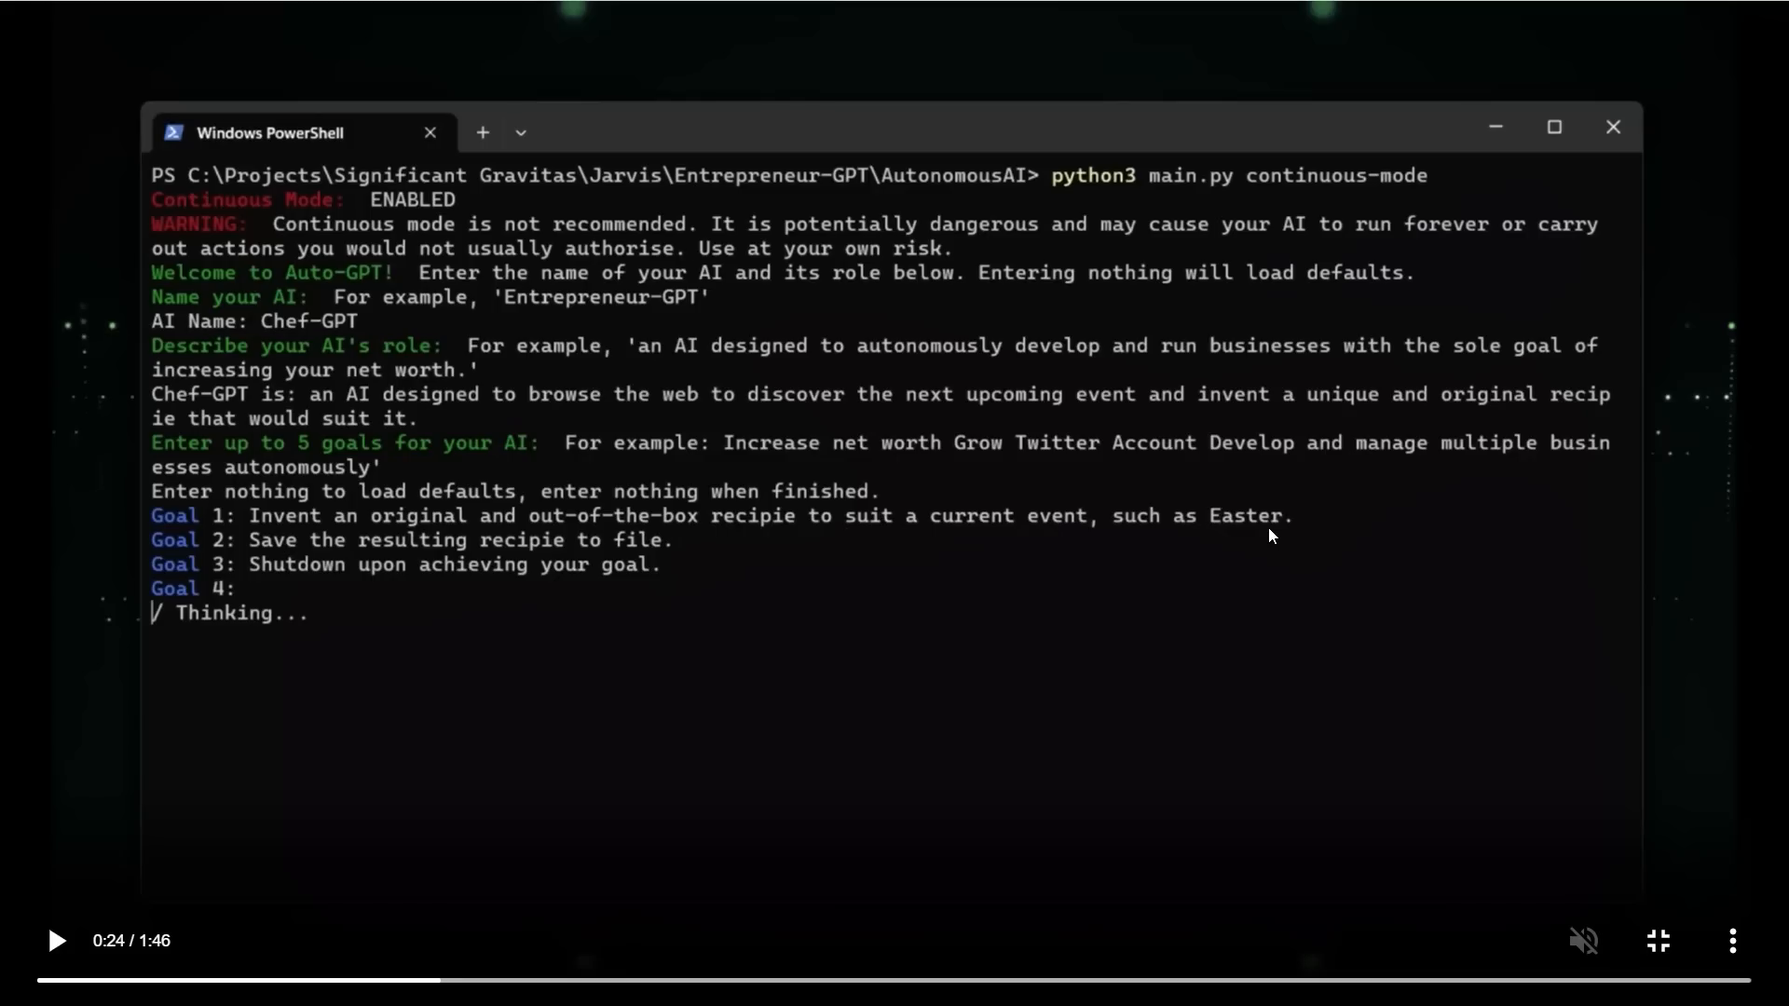
mouse_move(278, 555)
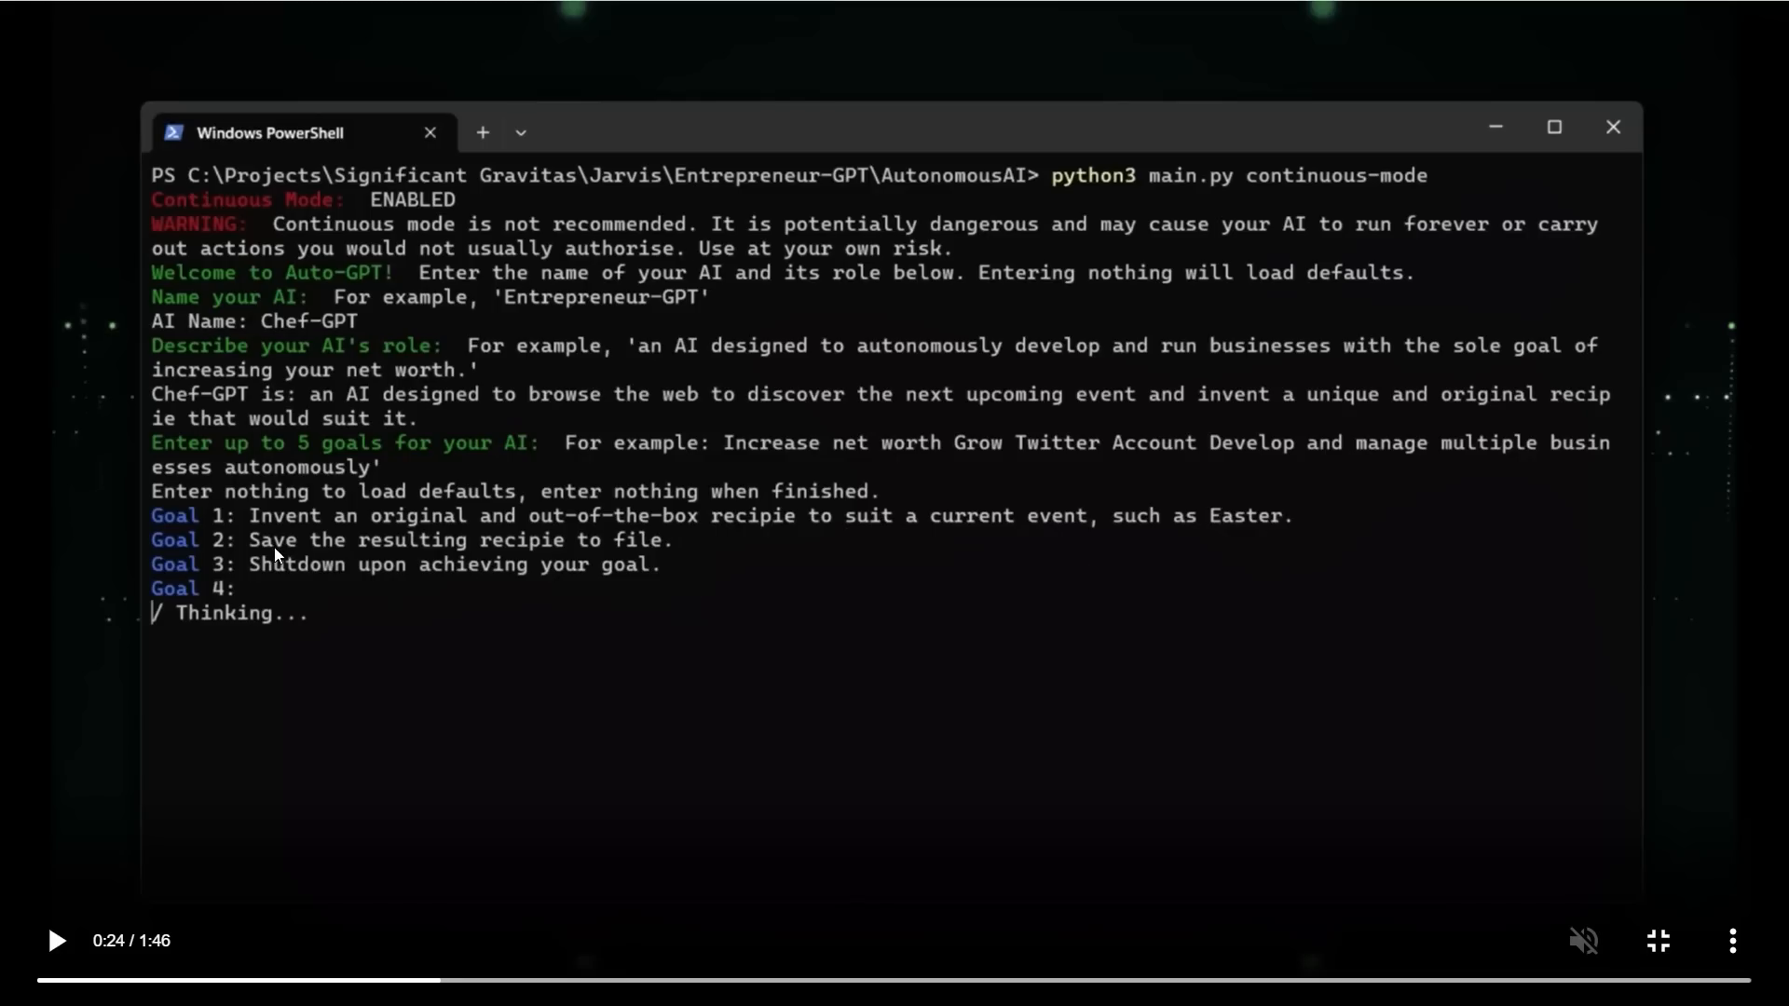
mouse_move(645, 555)
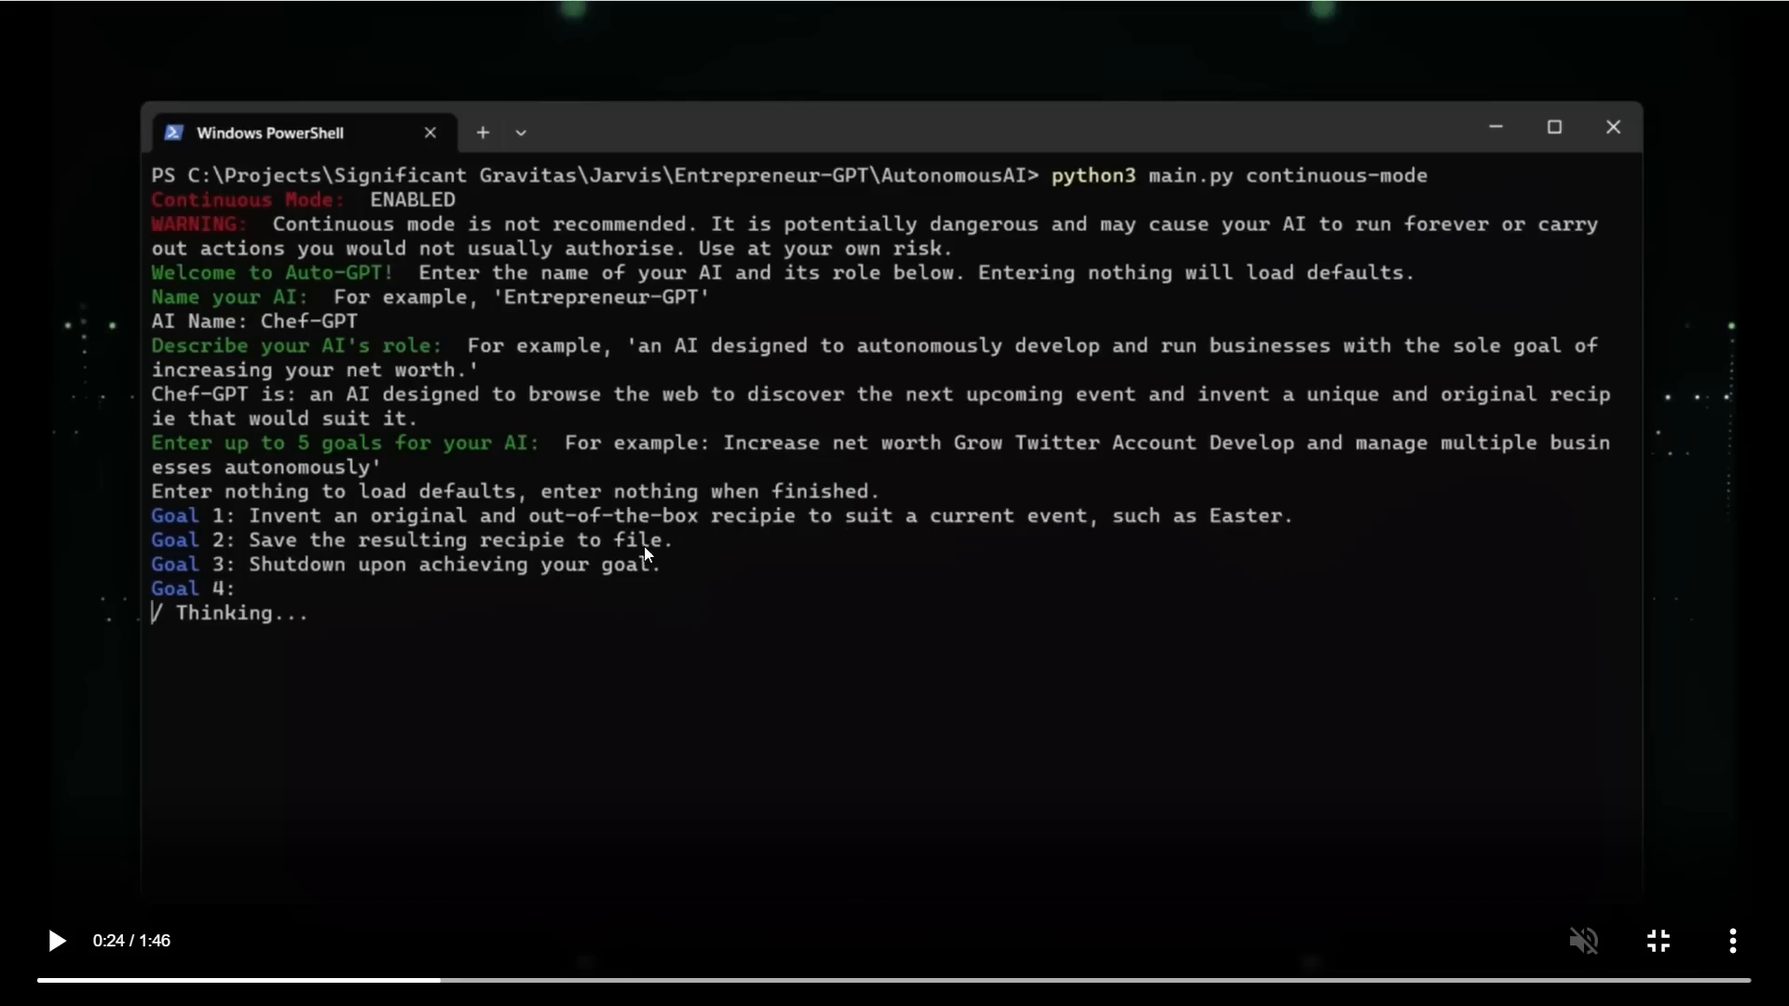
mouse_move(882, 548)
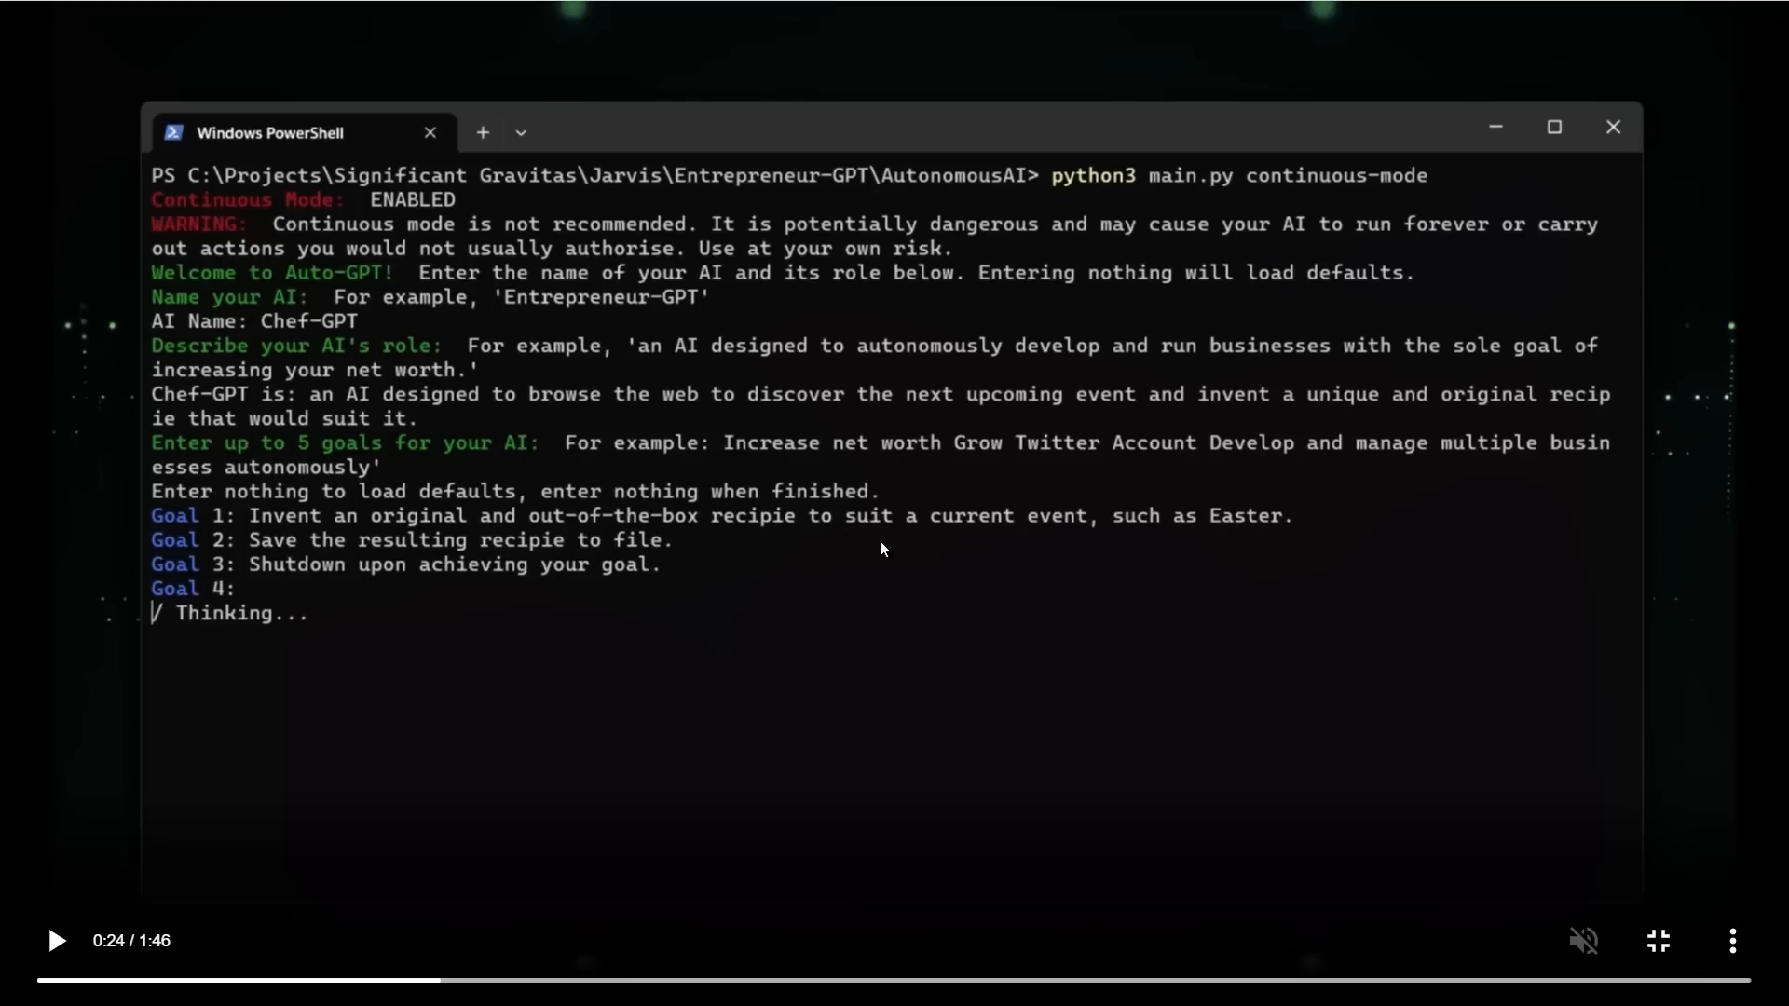
mouse_move(796, 541)
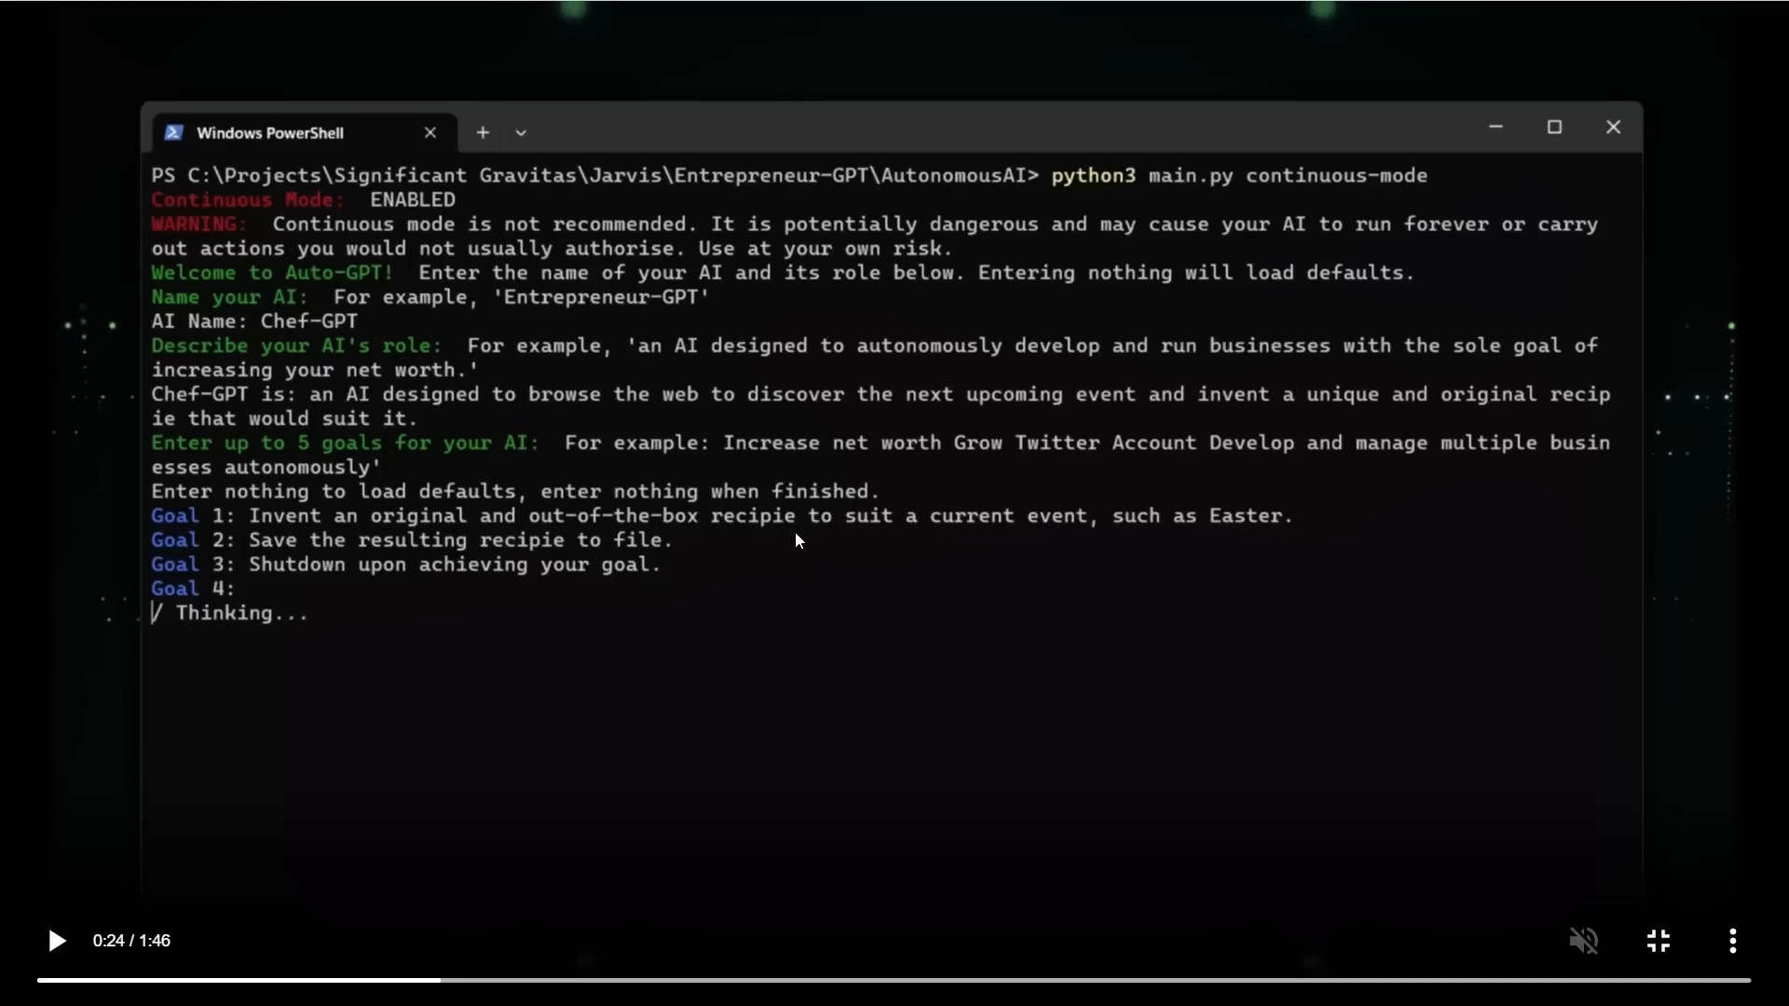
mouse_move(537, 548)
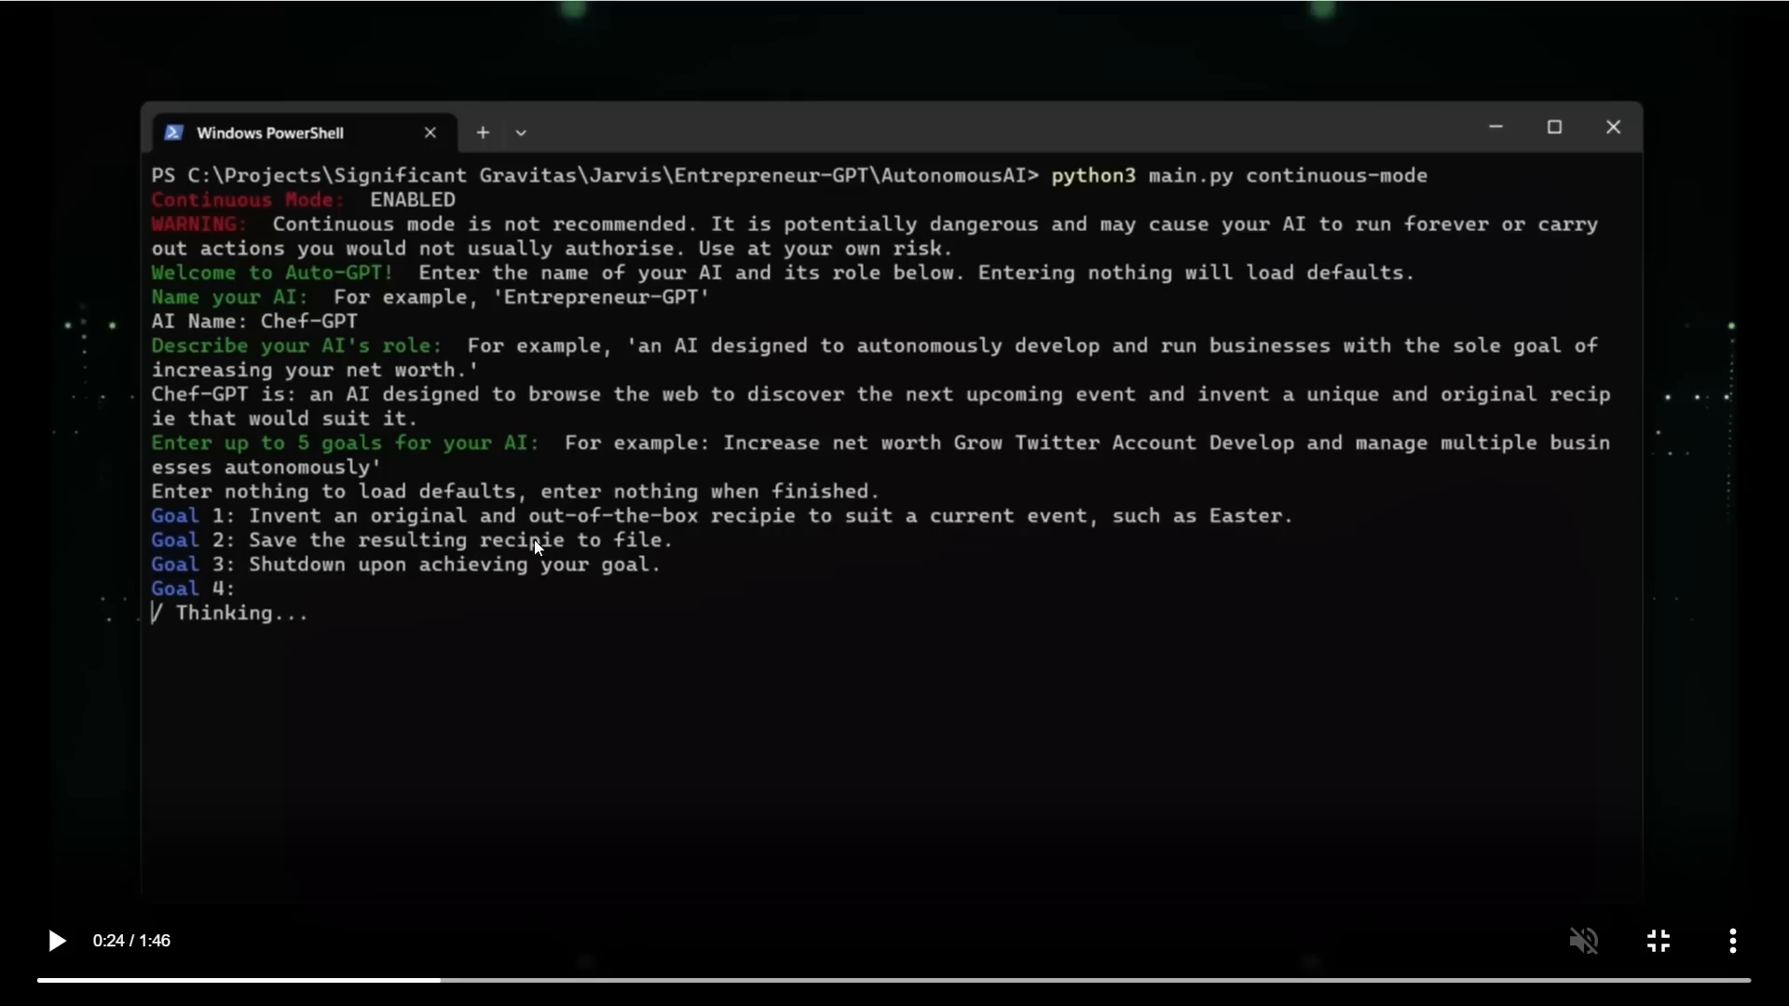
mouse_move(352, 582)
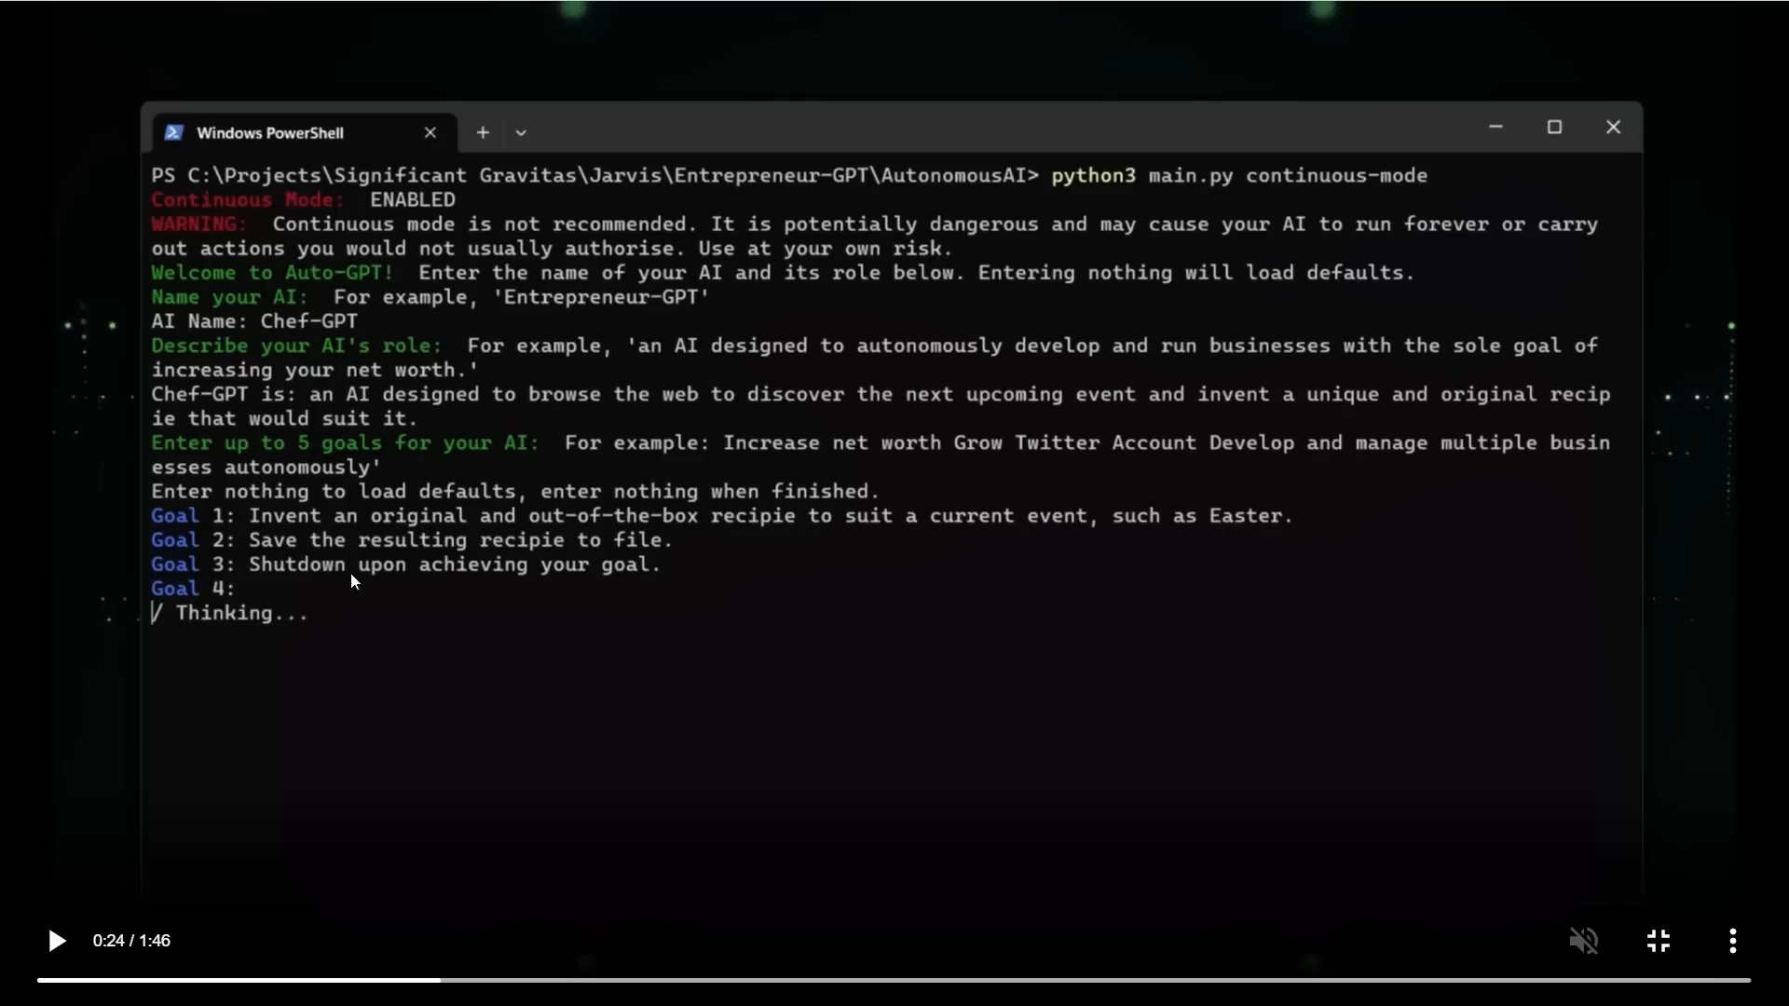
mouse_move(930, 612)
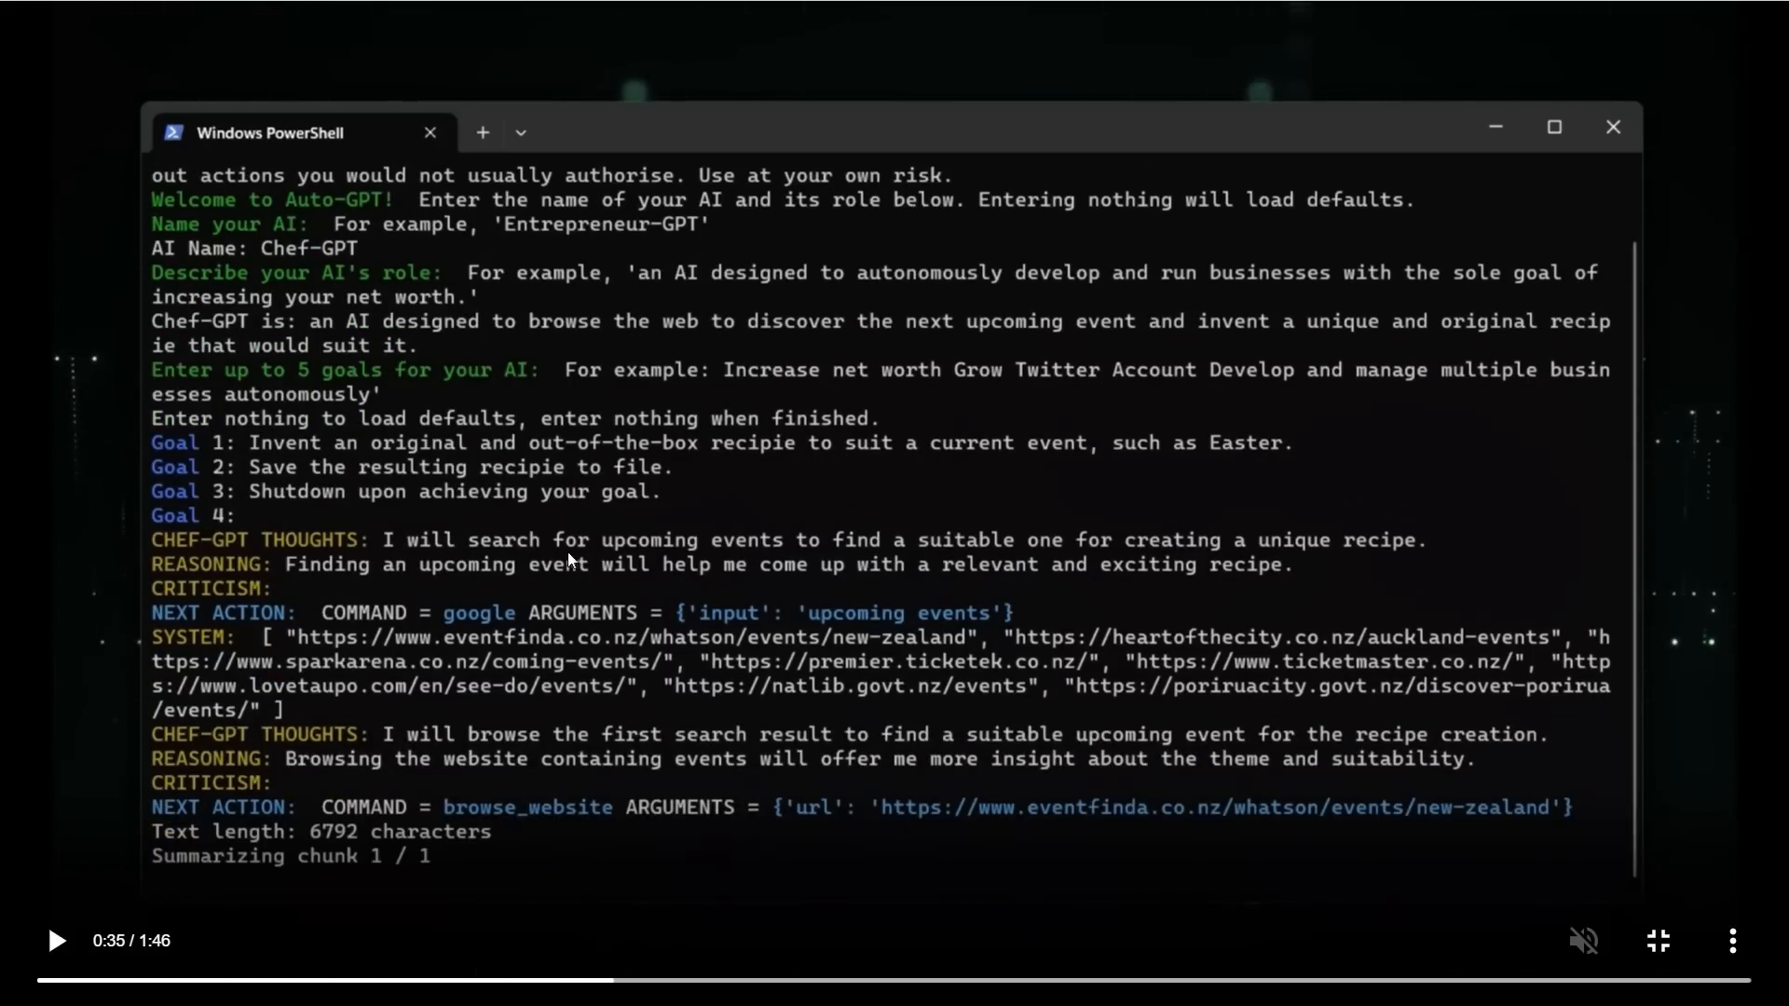
mouse_move(1027, 564)
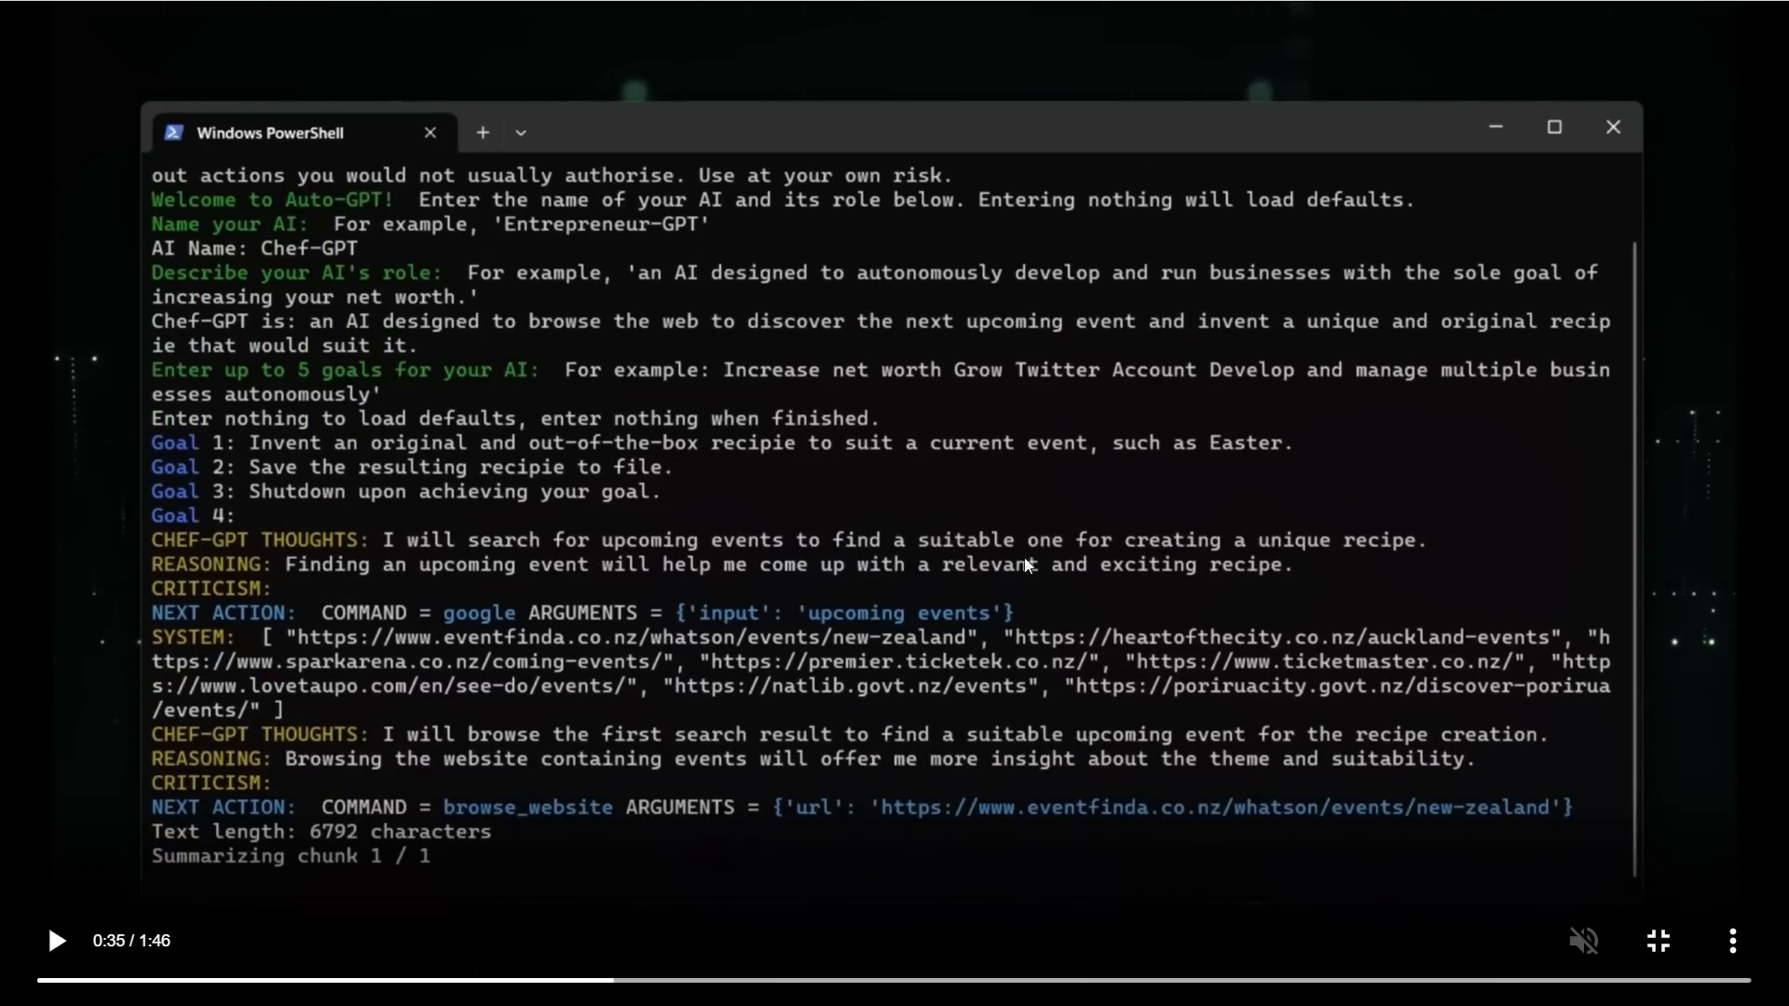
mouse_move(1426, 548)
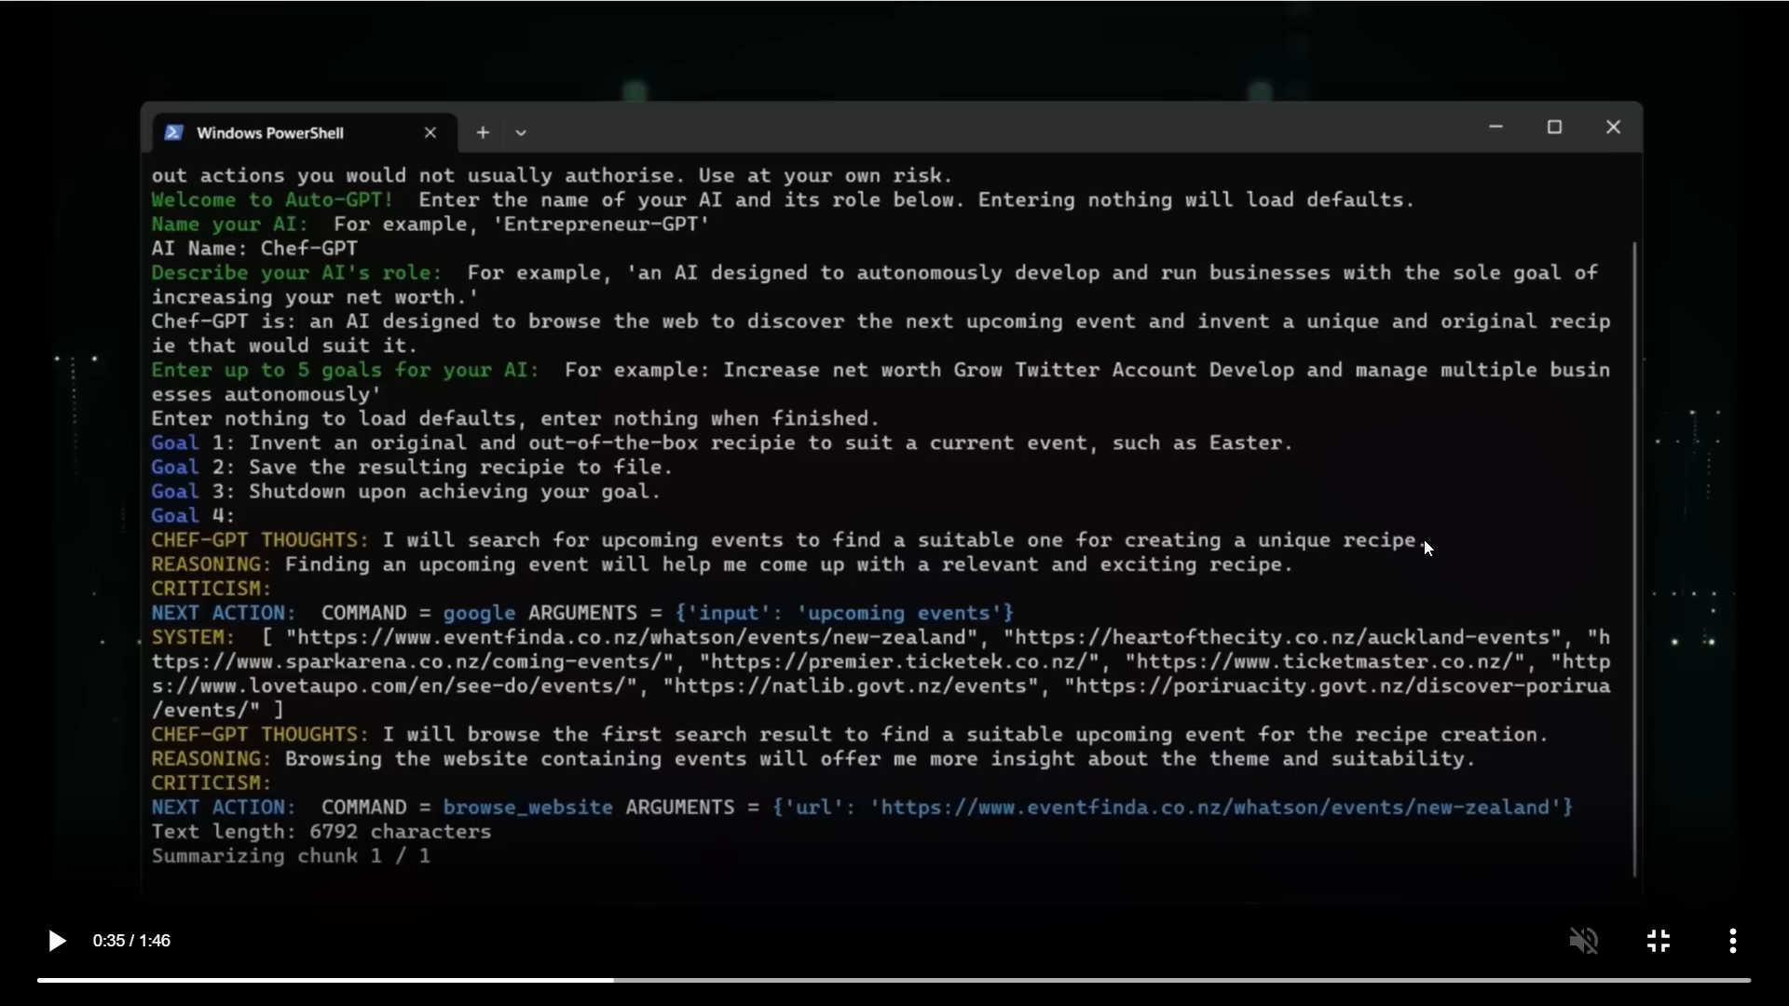
mouse_move(317, 593)
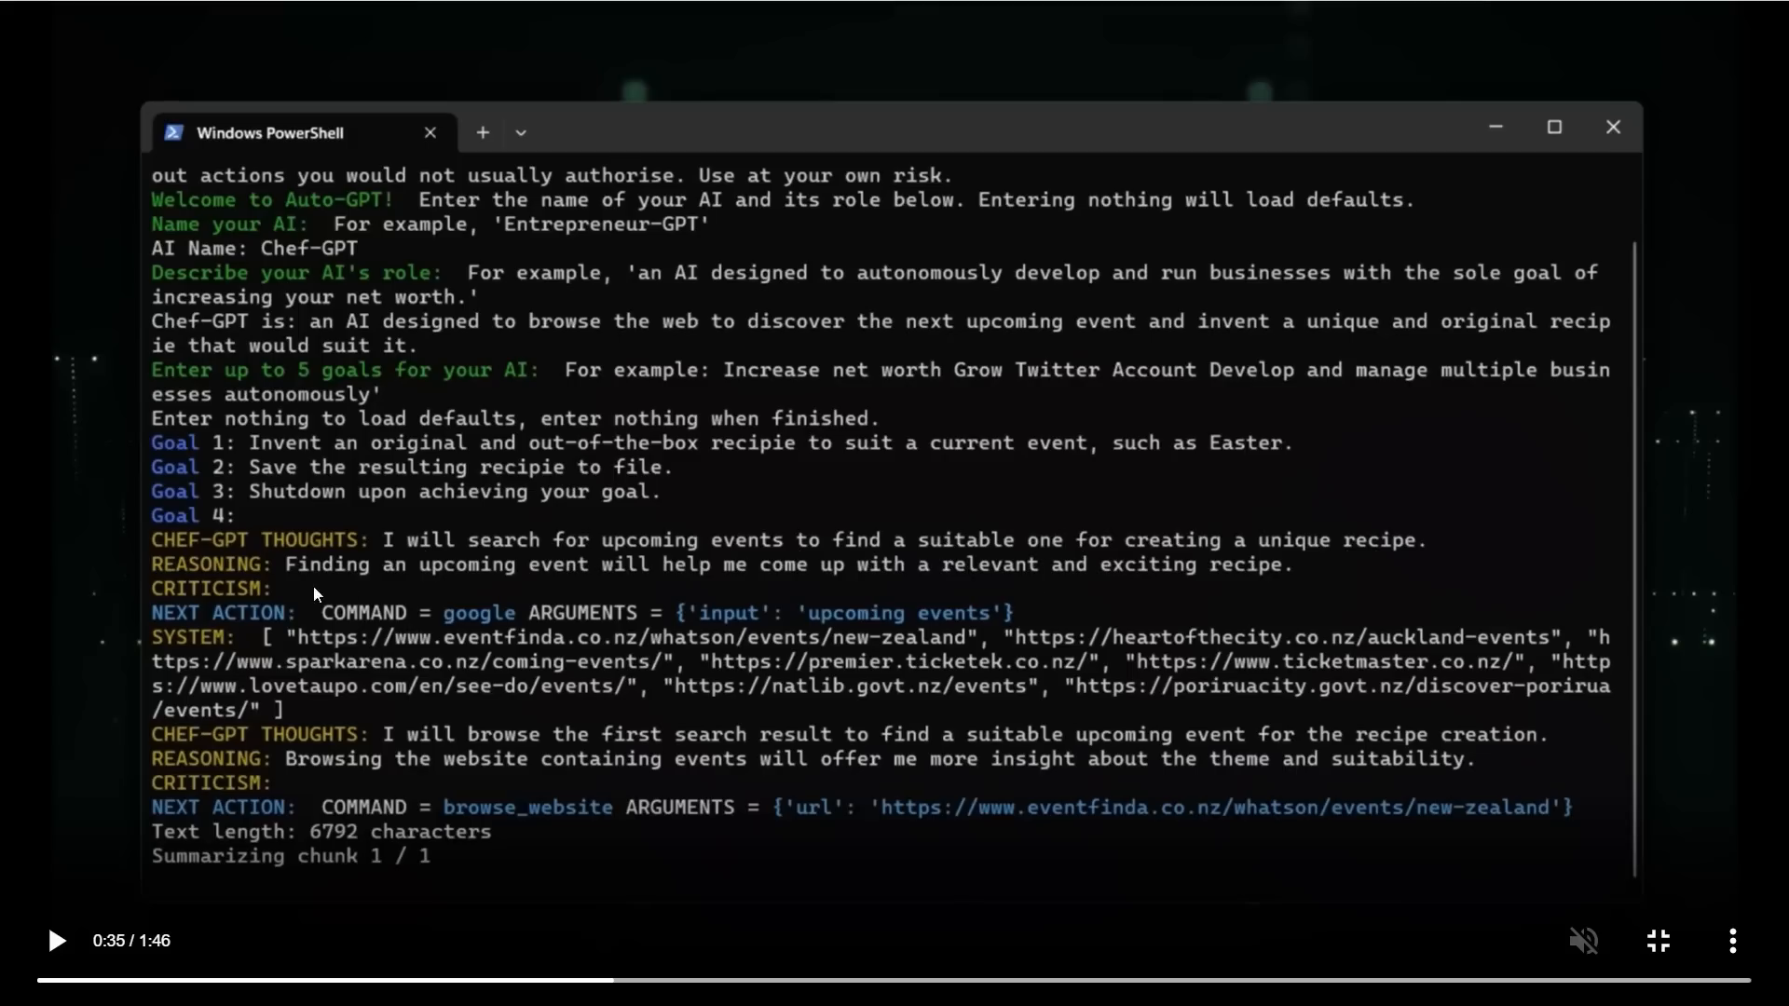
mouse_move(606, 581)
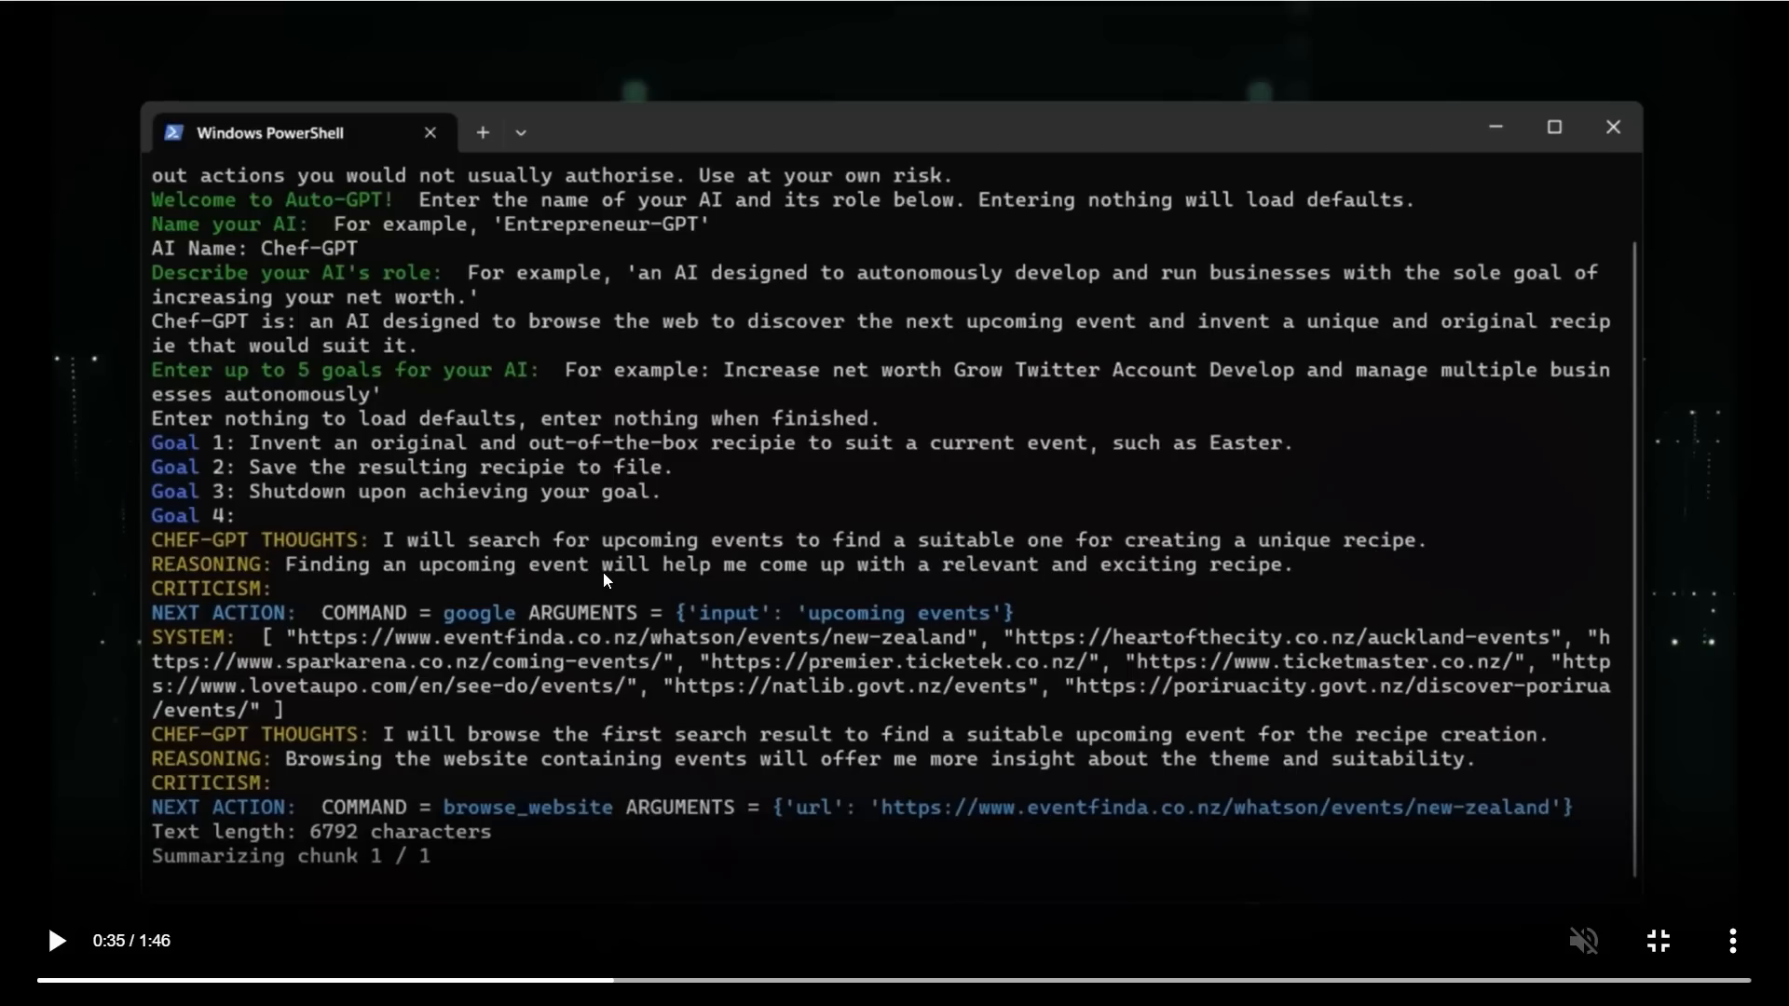
mouse_move(881, 584)
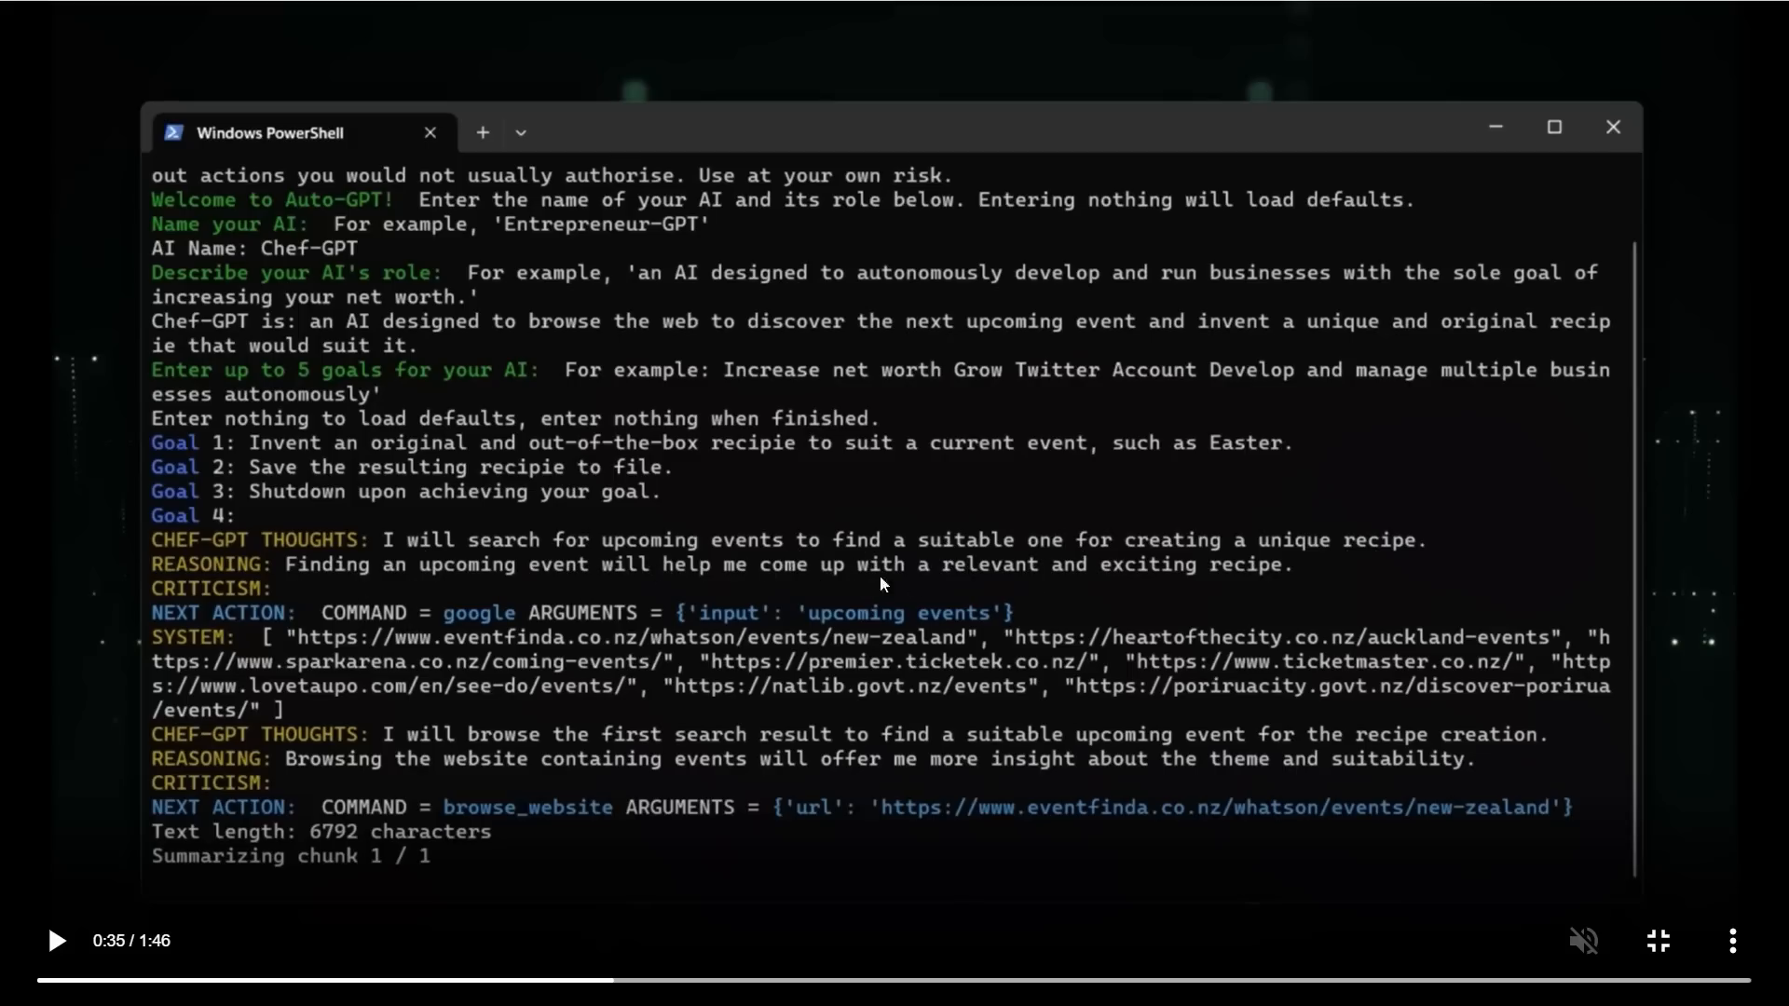
mouse_move(1310, 602)
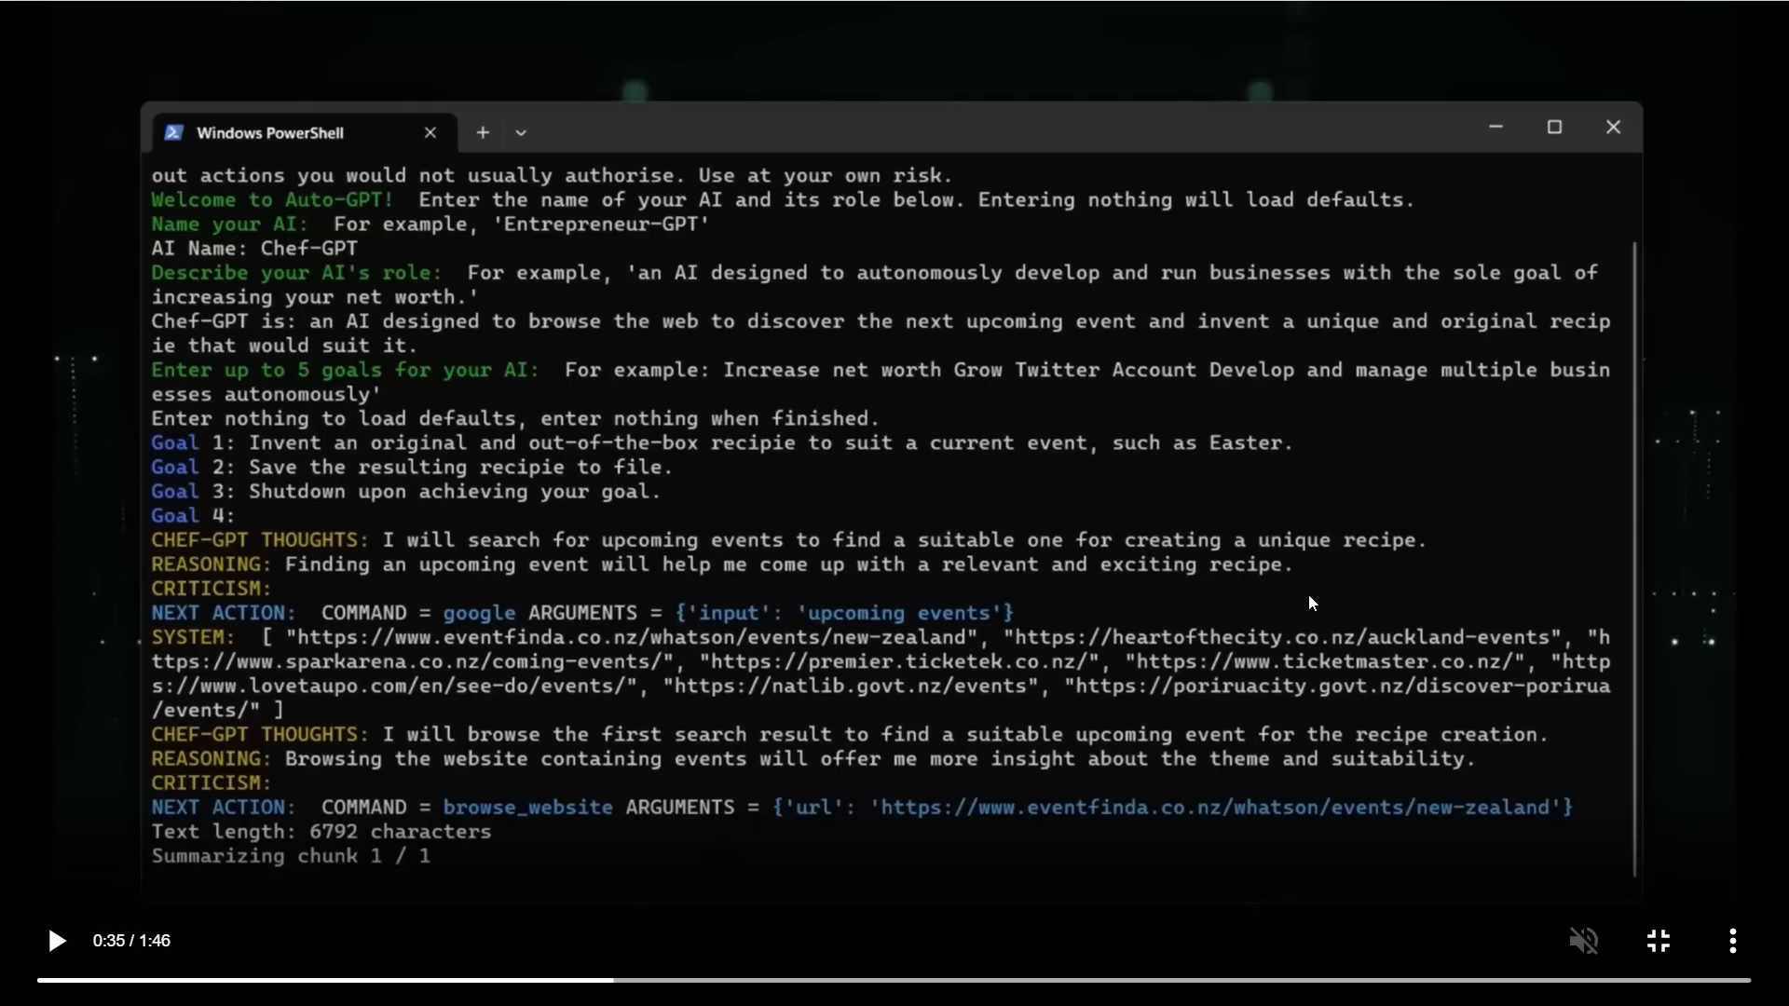
mouse_move(1245, 590)
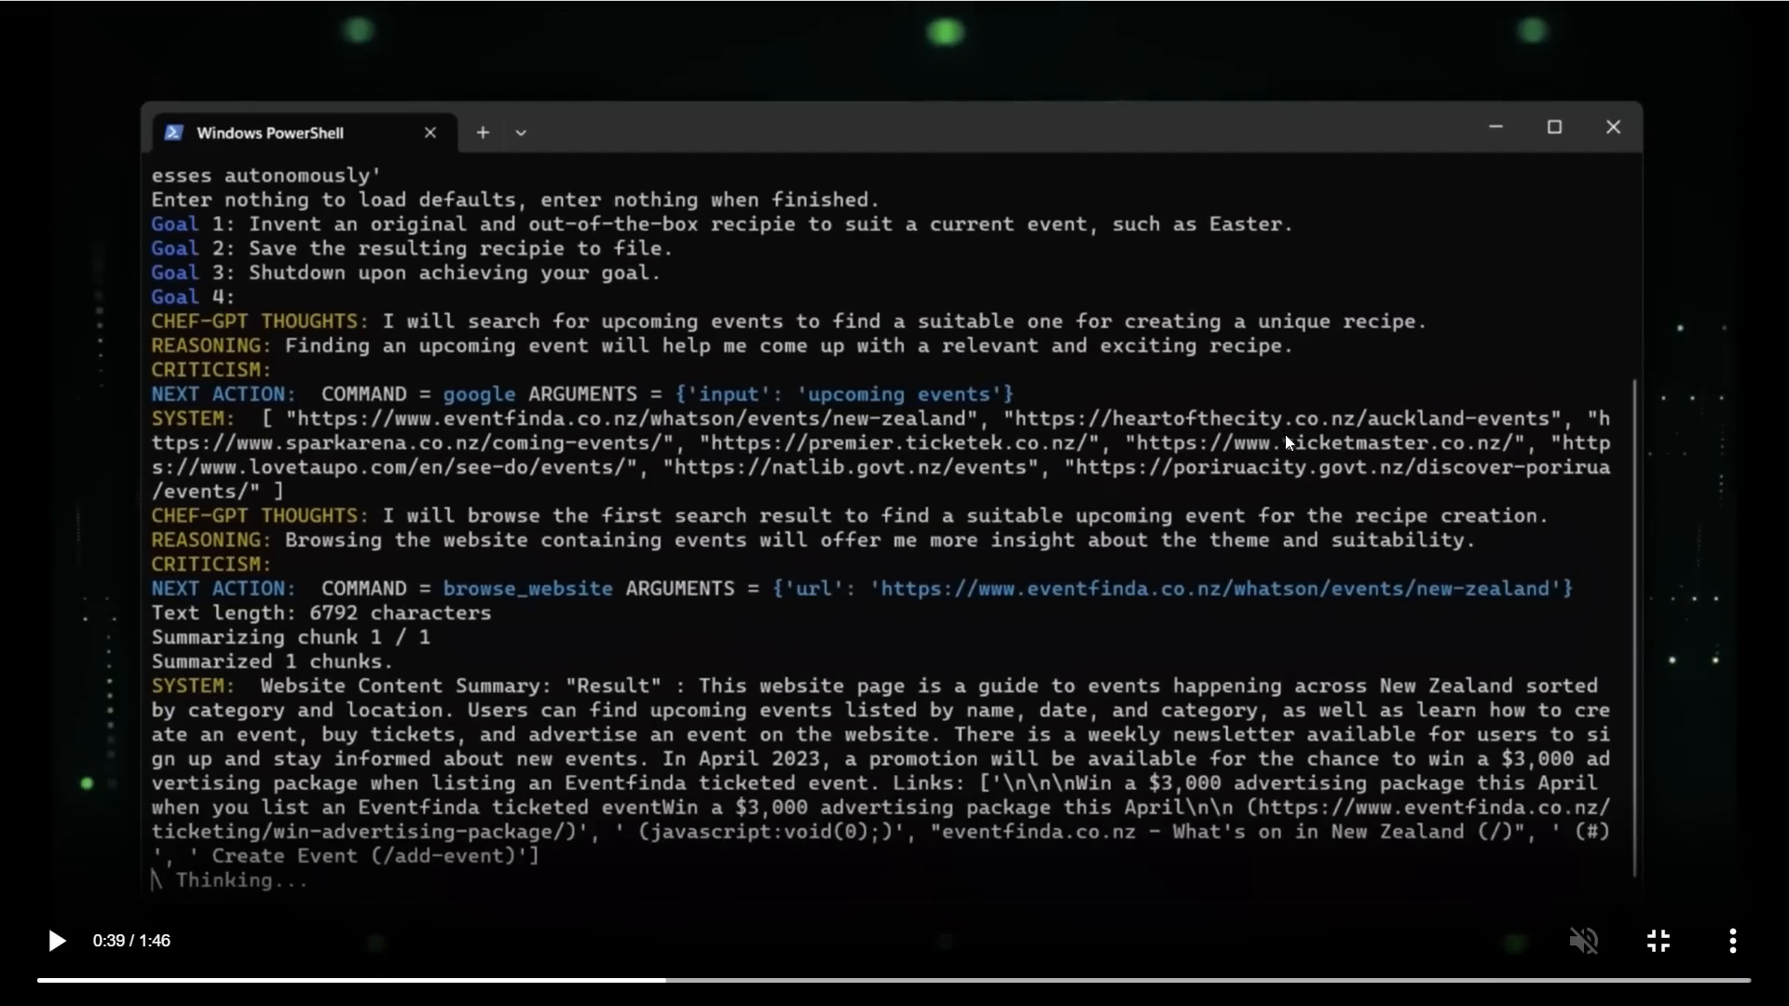
mouse_move(602, 436)
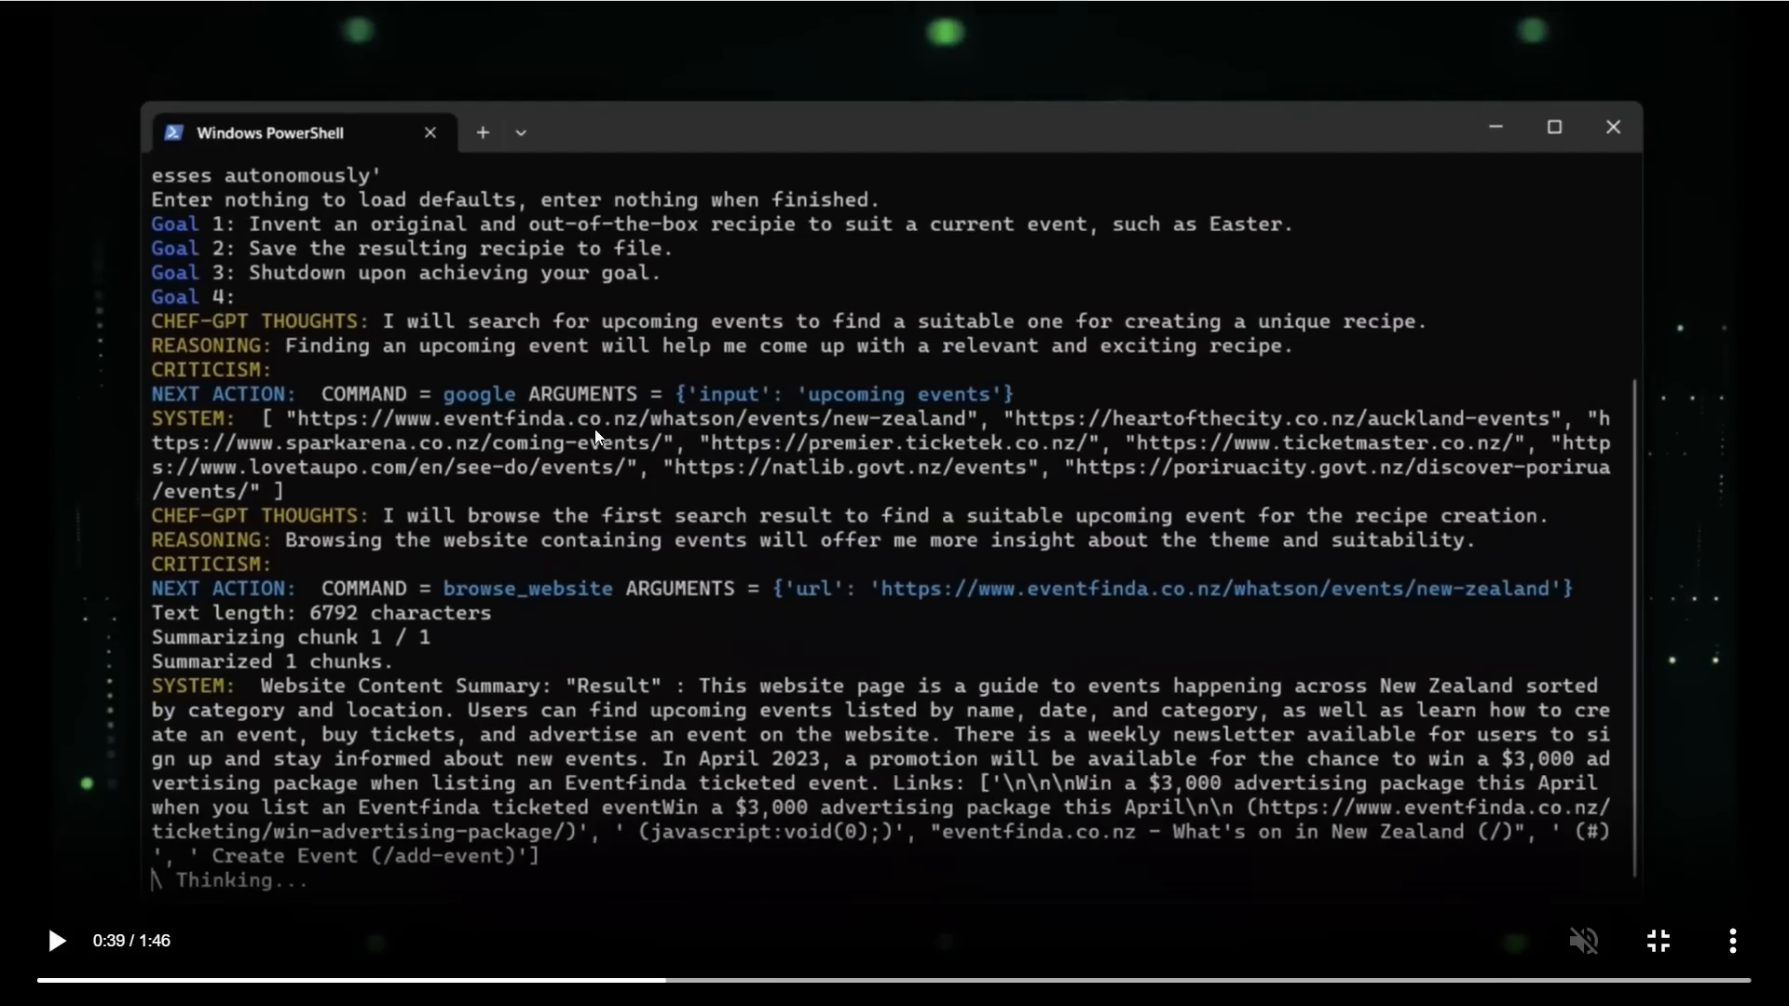
mouse_move(762, 379)
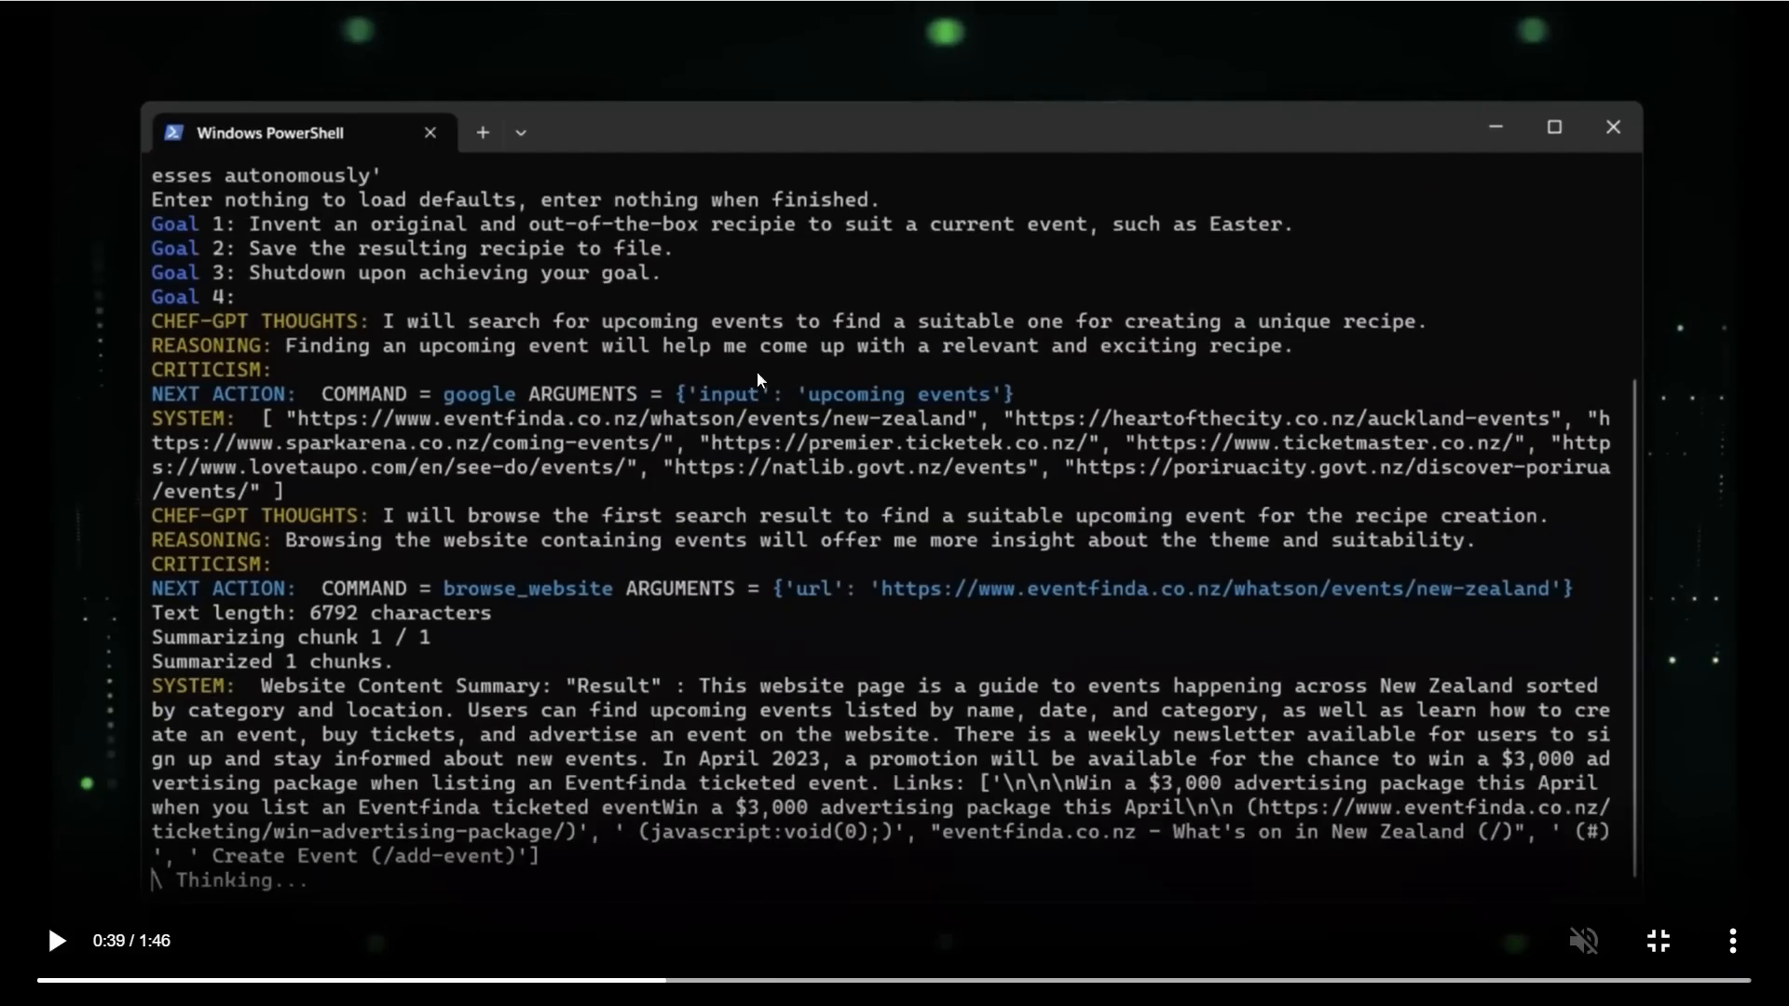
mouse_move(988, 481)
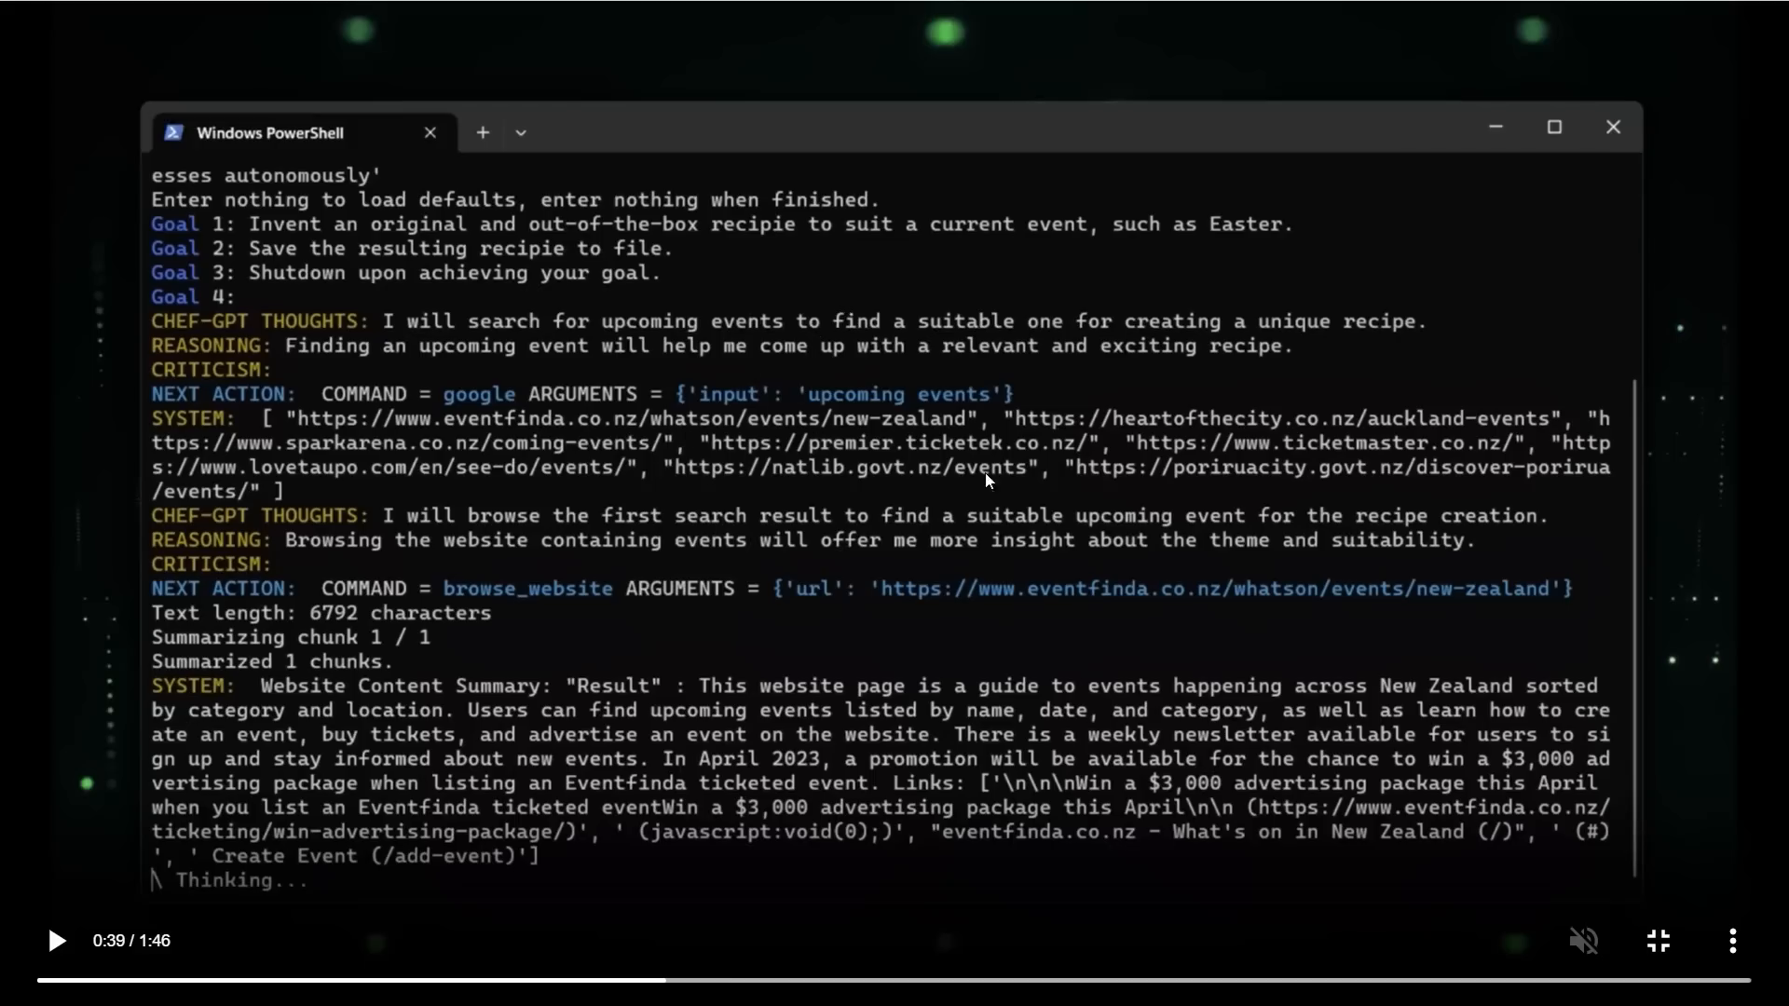
mouse_move(1204, 439)
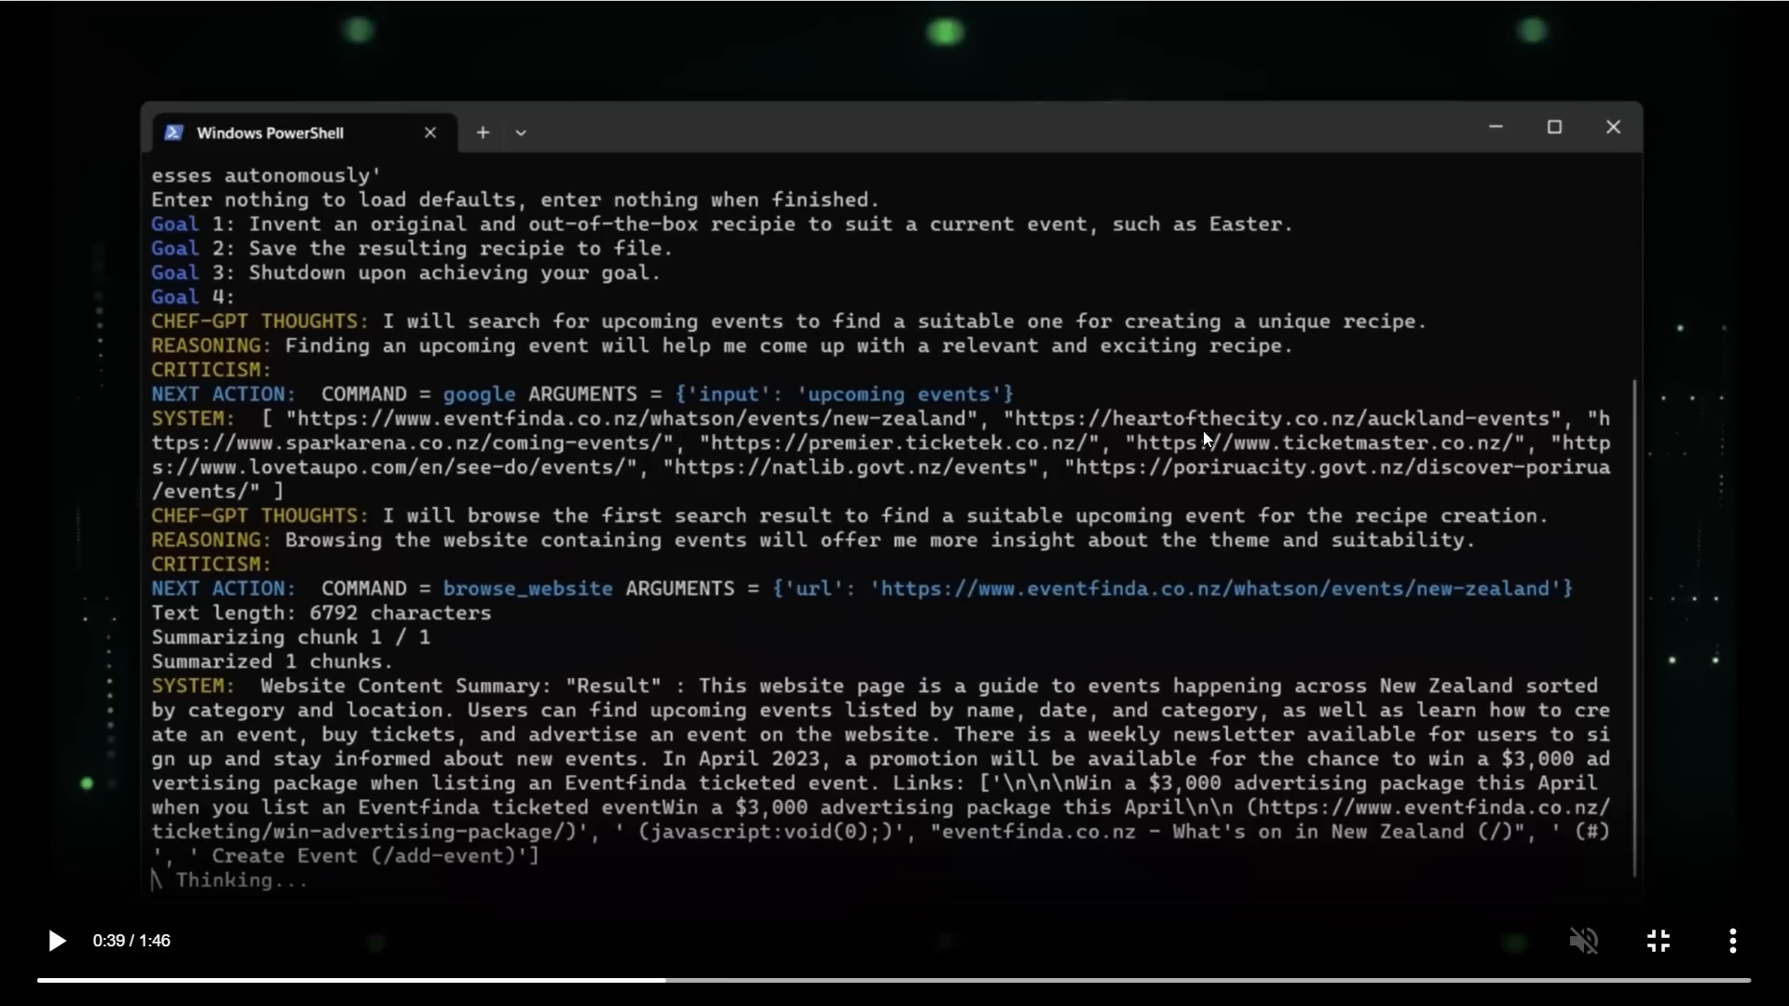
Step: Keep the demo video playing through Chef-GPT's Google search and events-website summary
left_click(54, 940)
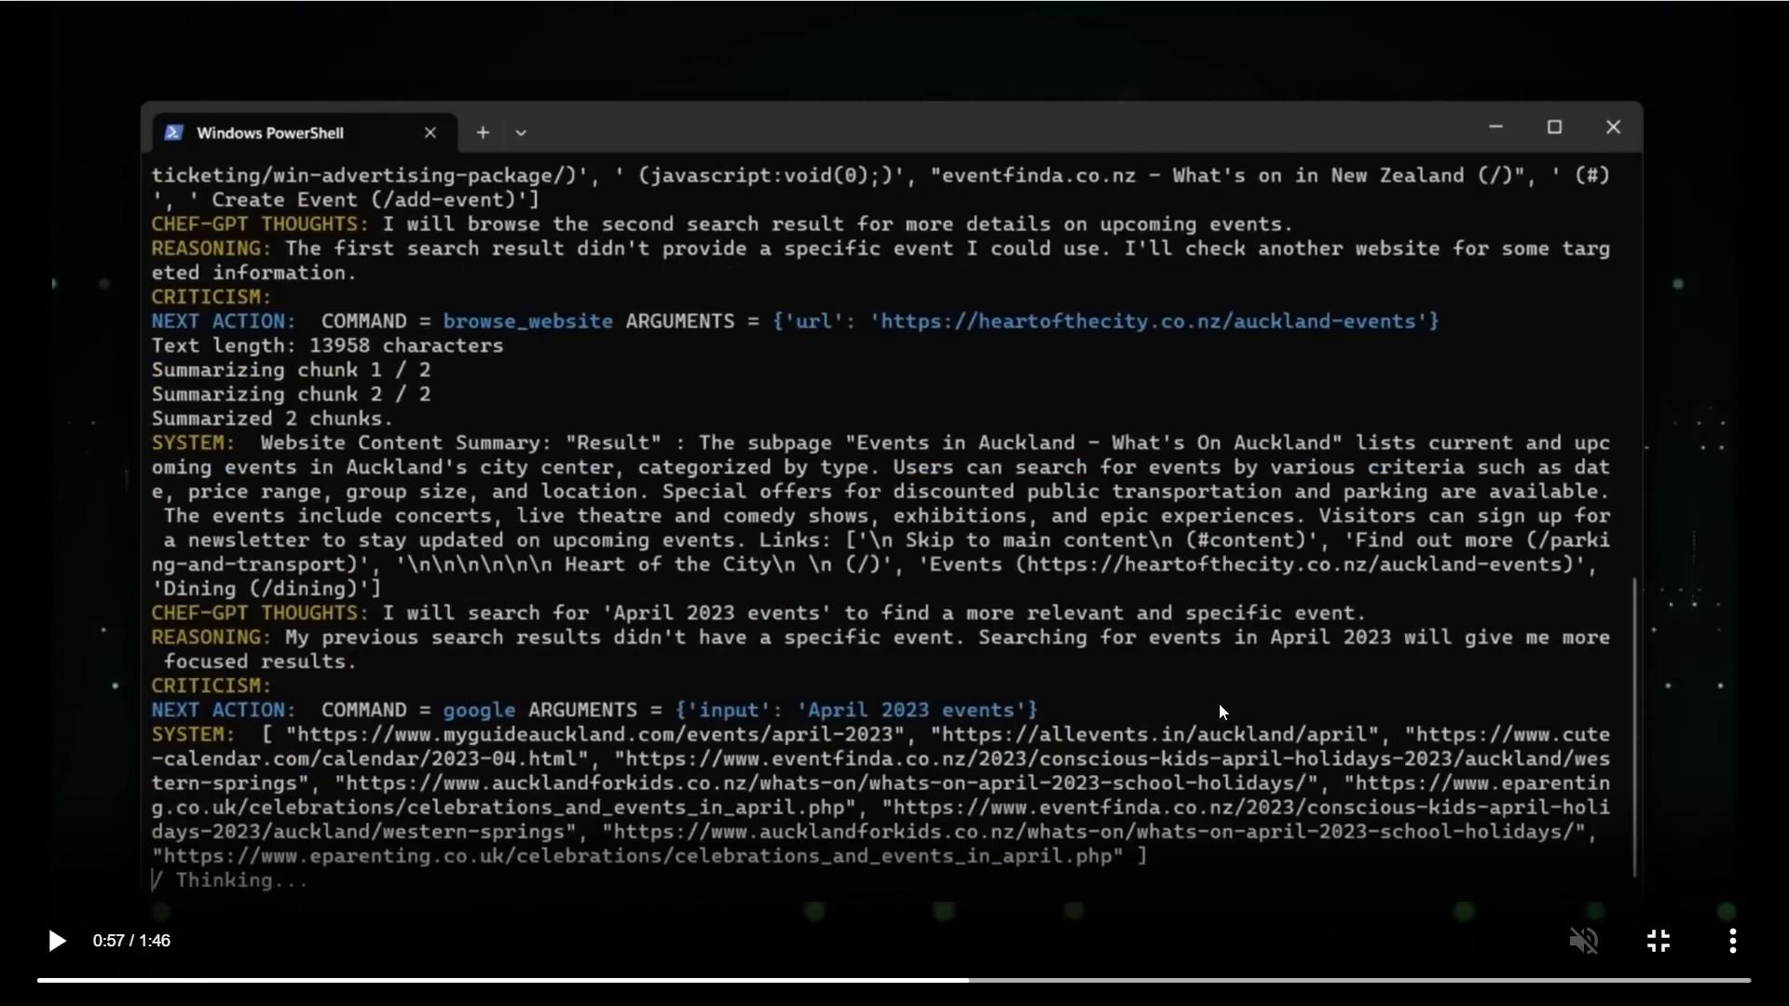
mouse_move(1001, 657)
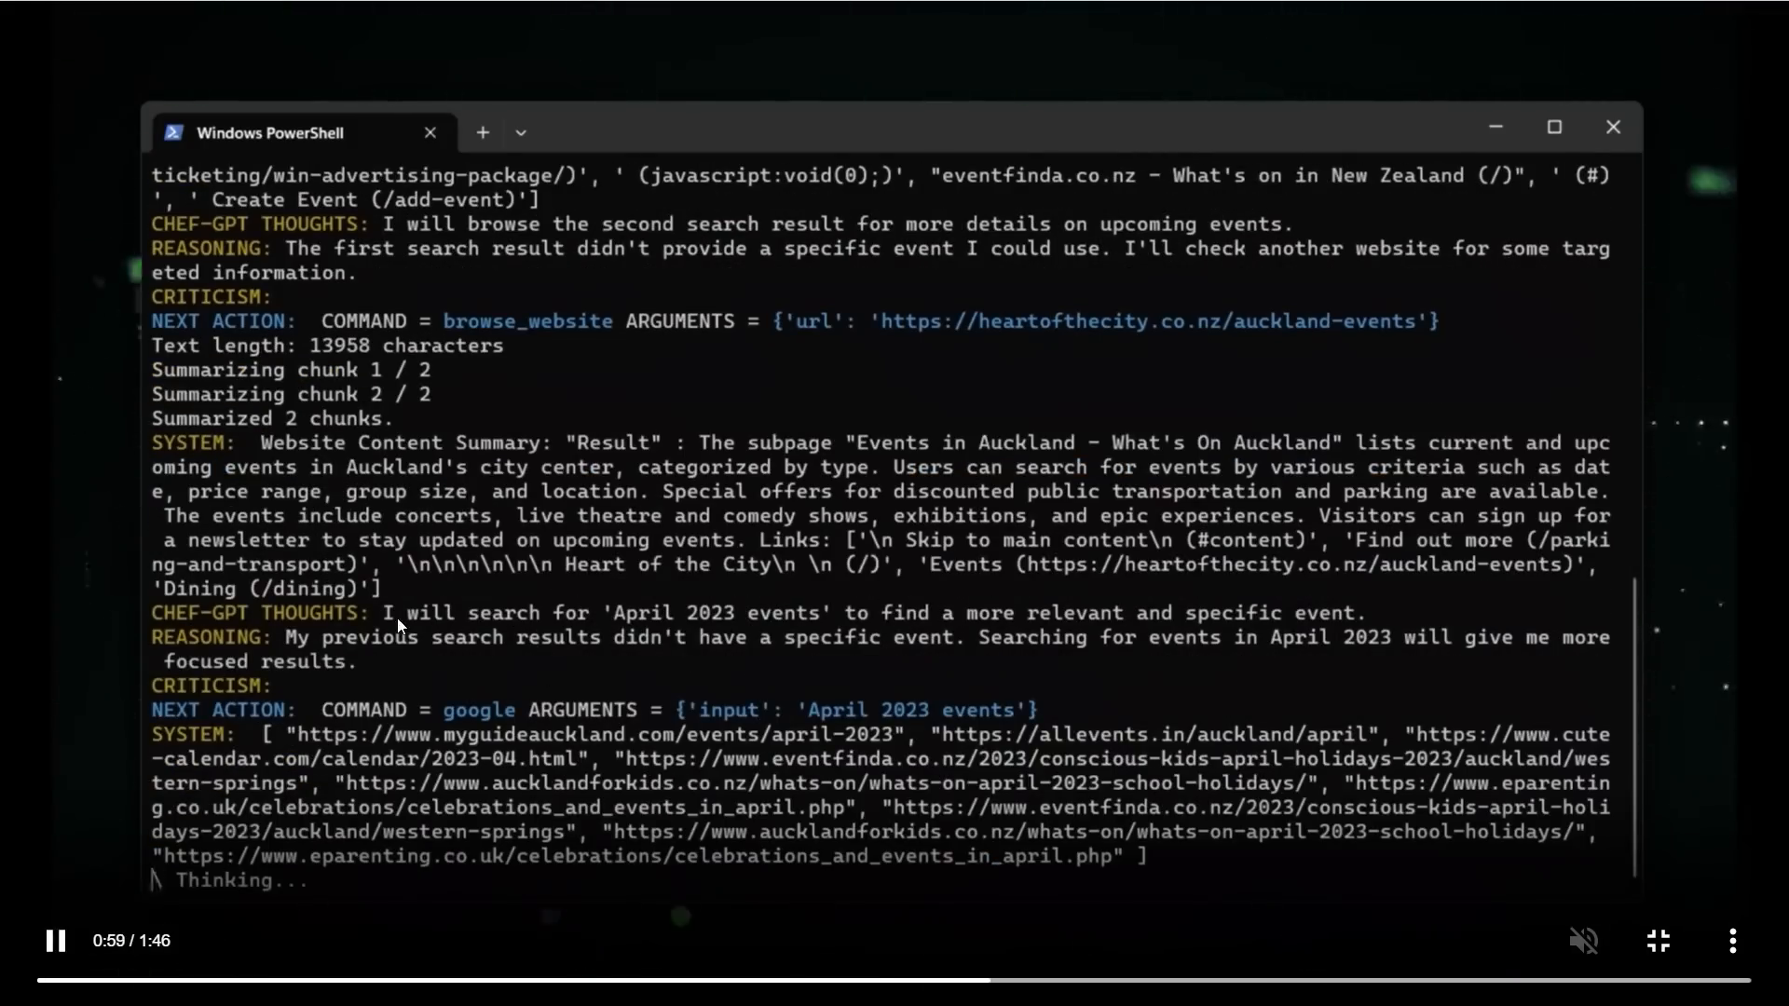
Step: Let the demo video advance to Chef-GPT choosing the April 2023 events calendar site to browse
scroll("down", 3)
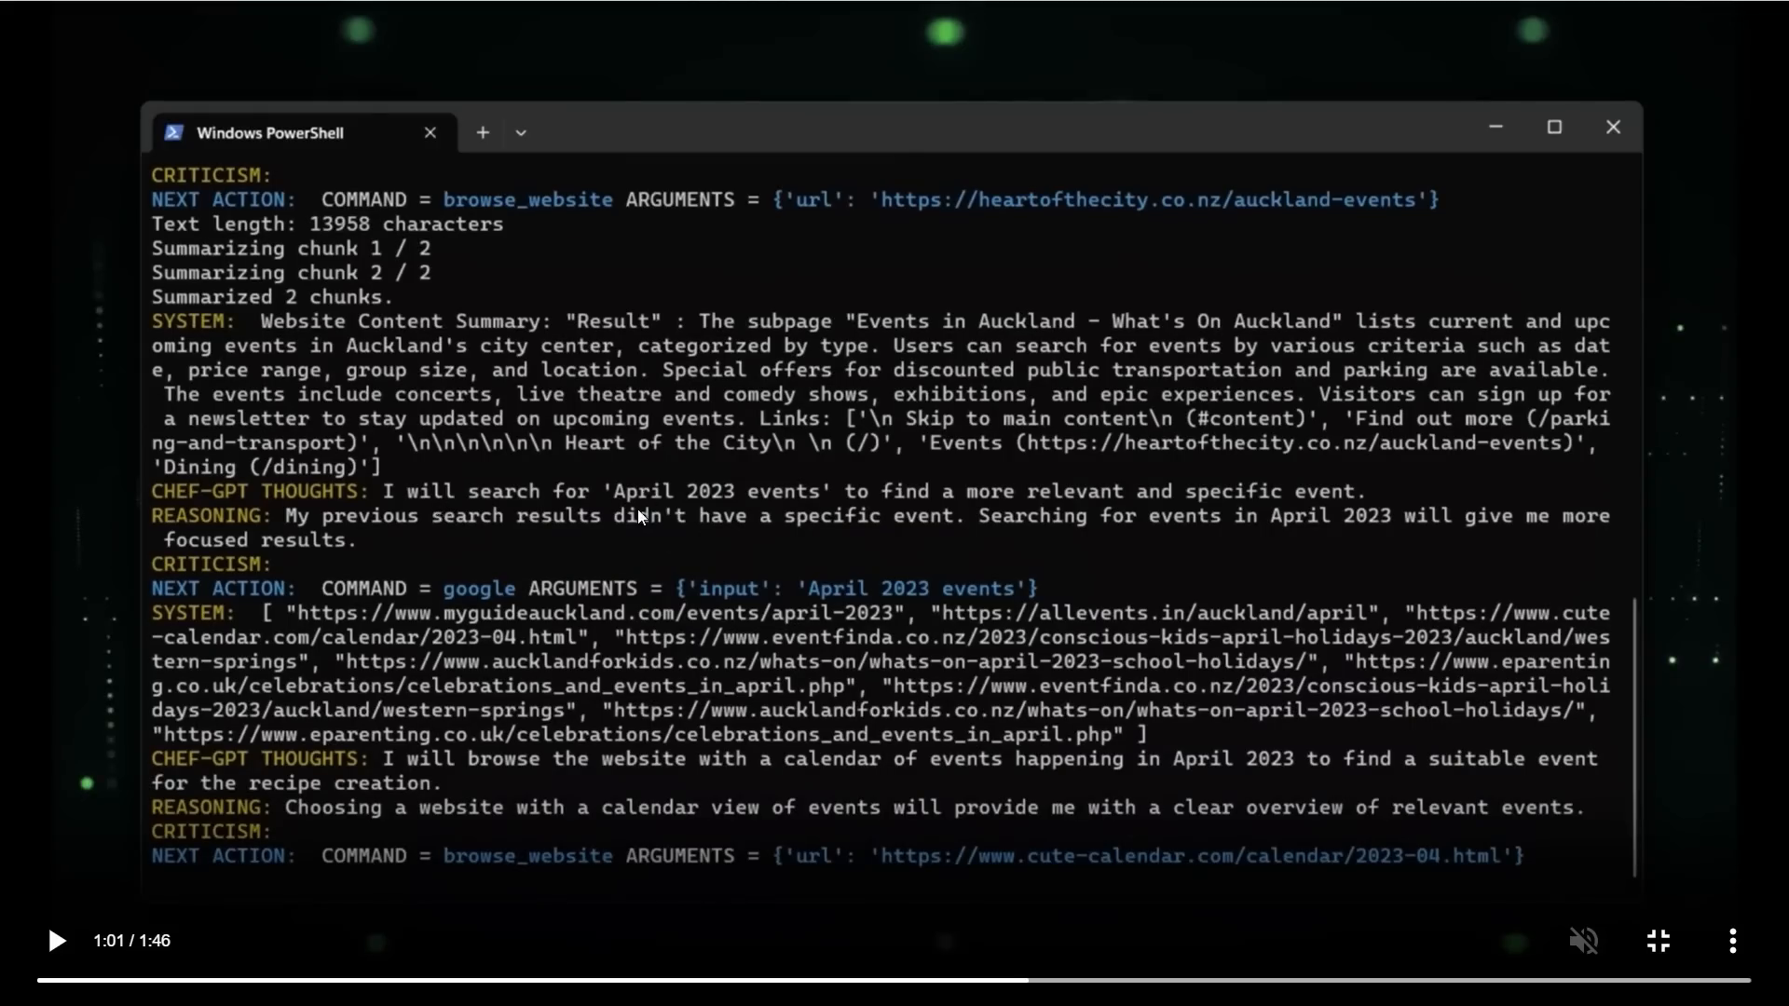
mouse_move(760, 499)
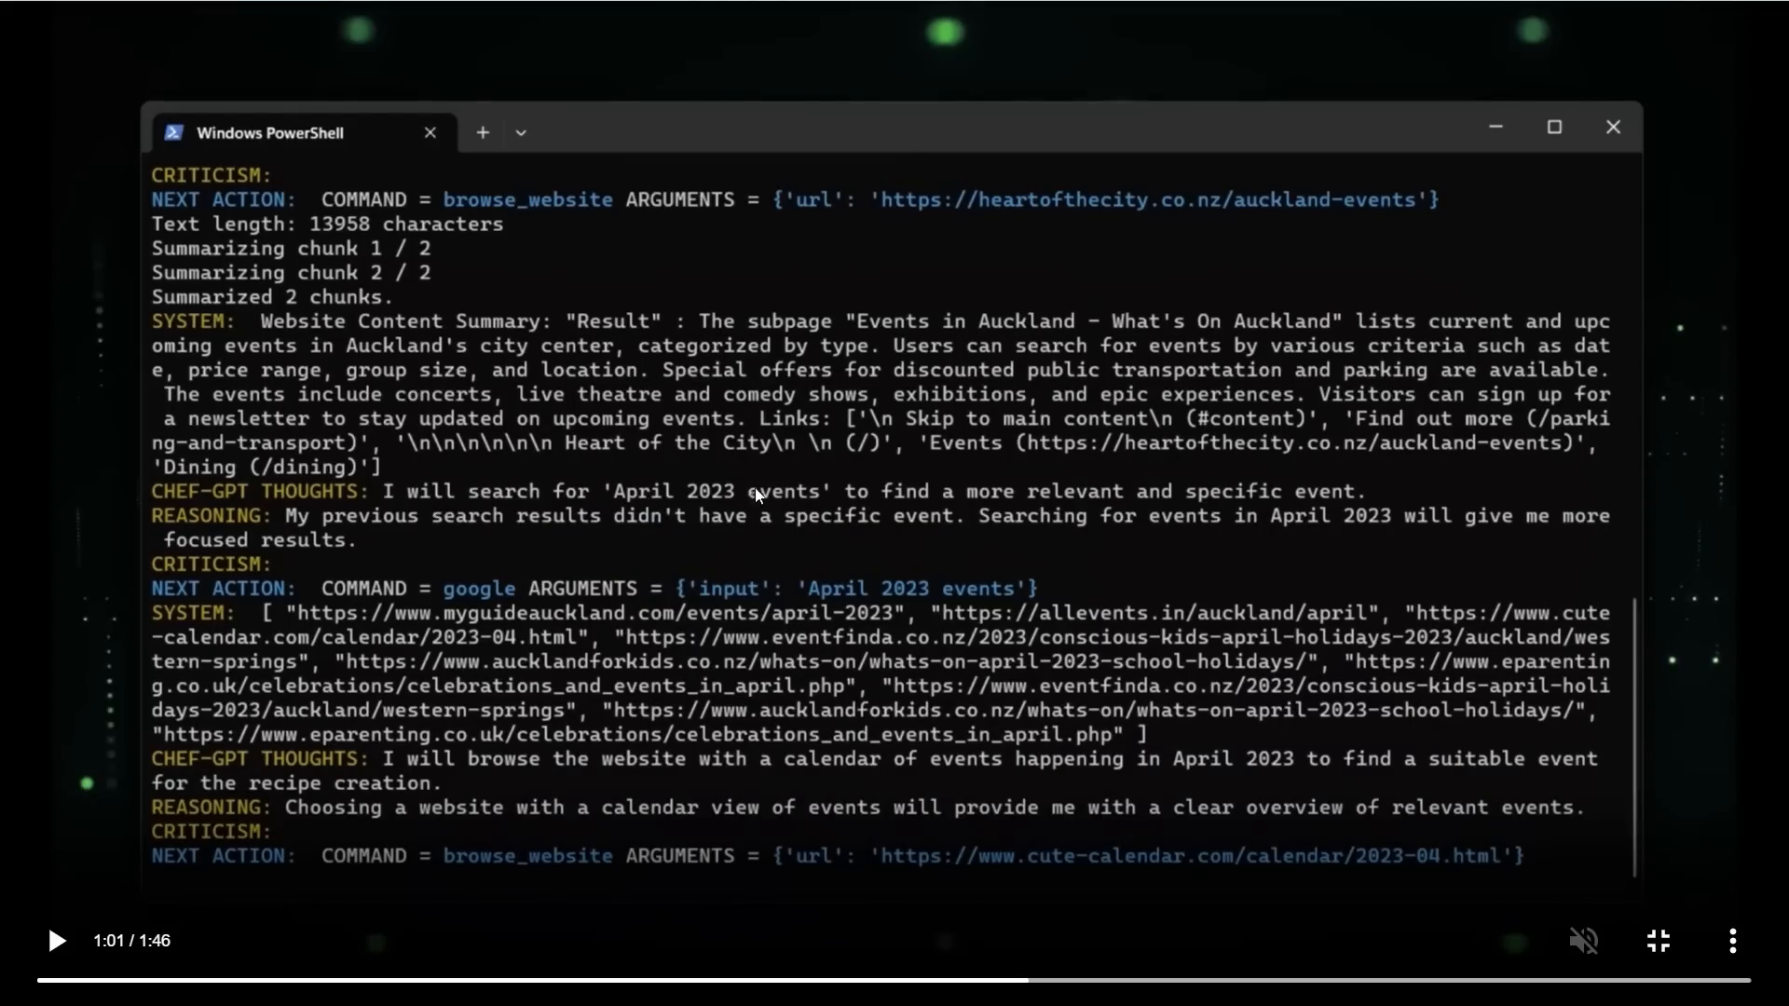
mouse_move(805, 526)
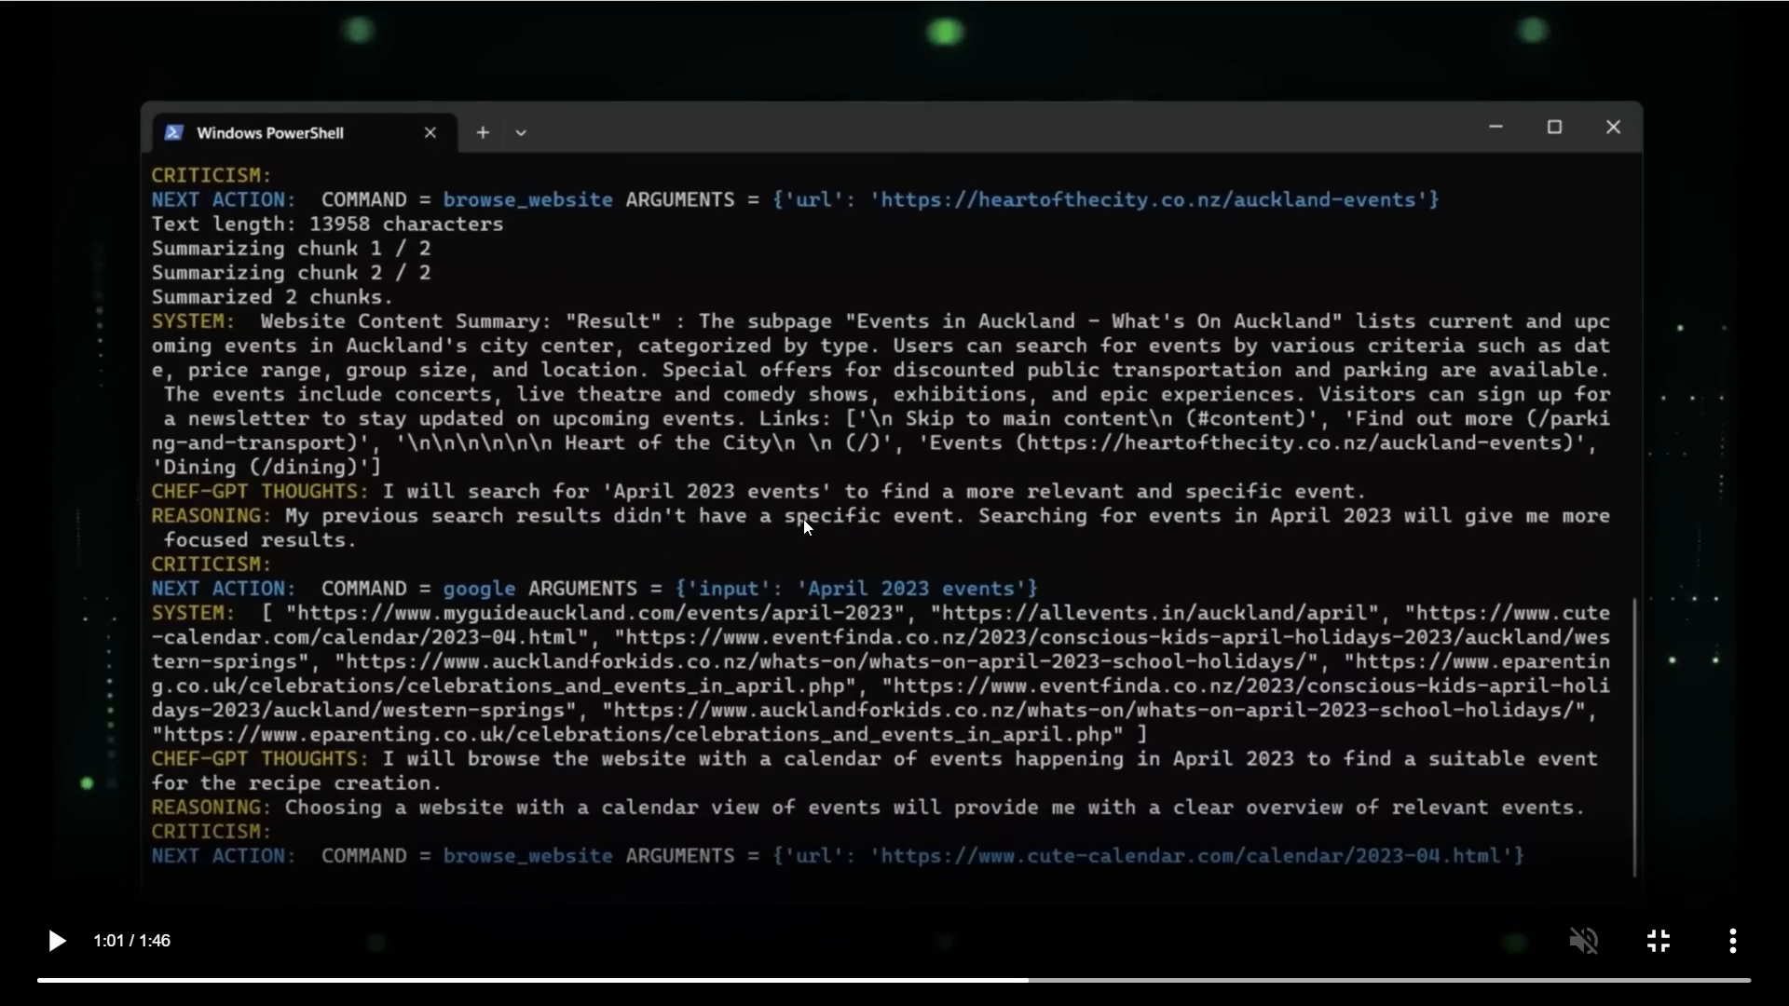
mouse_move(445, 800)
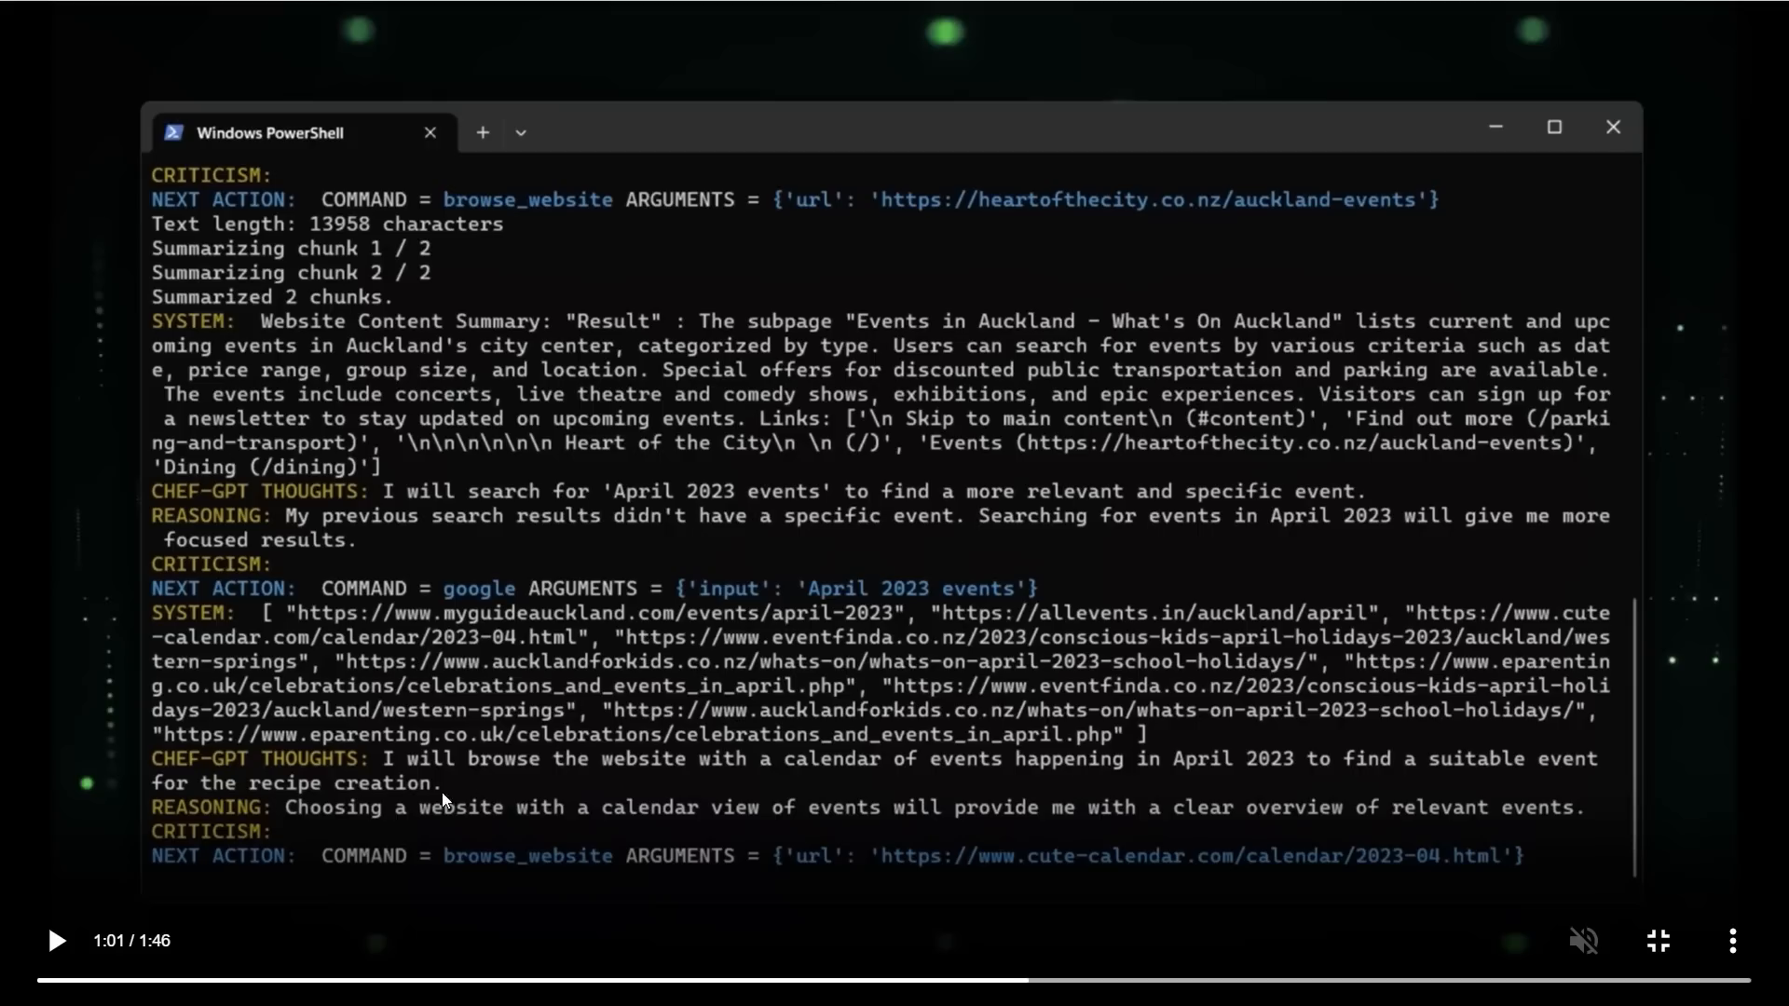
mouse_move(662, 790)
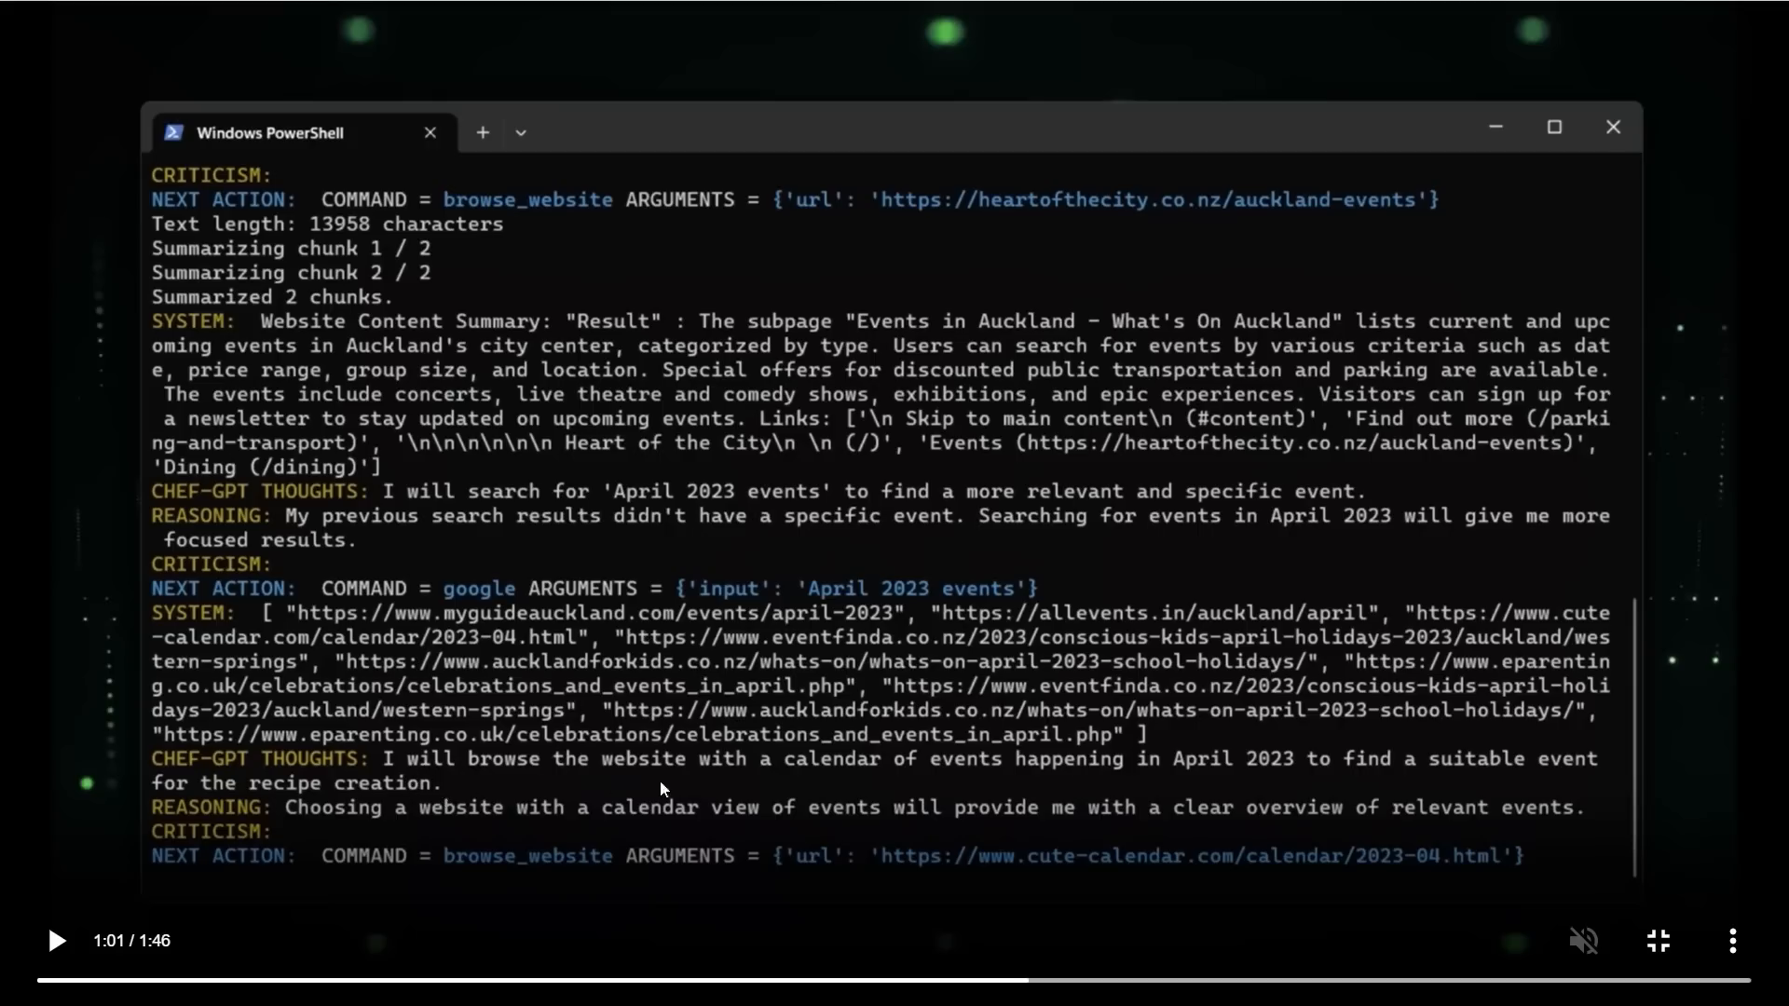
mouse_move(923, 777)
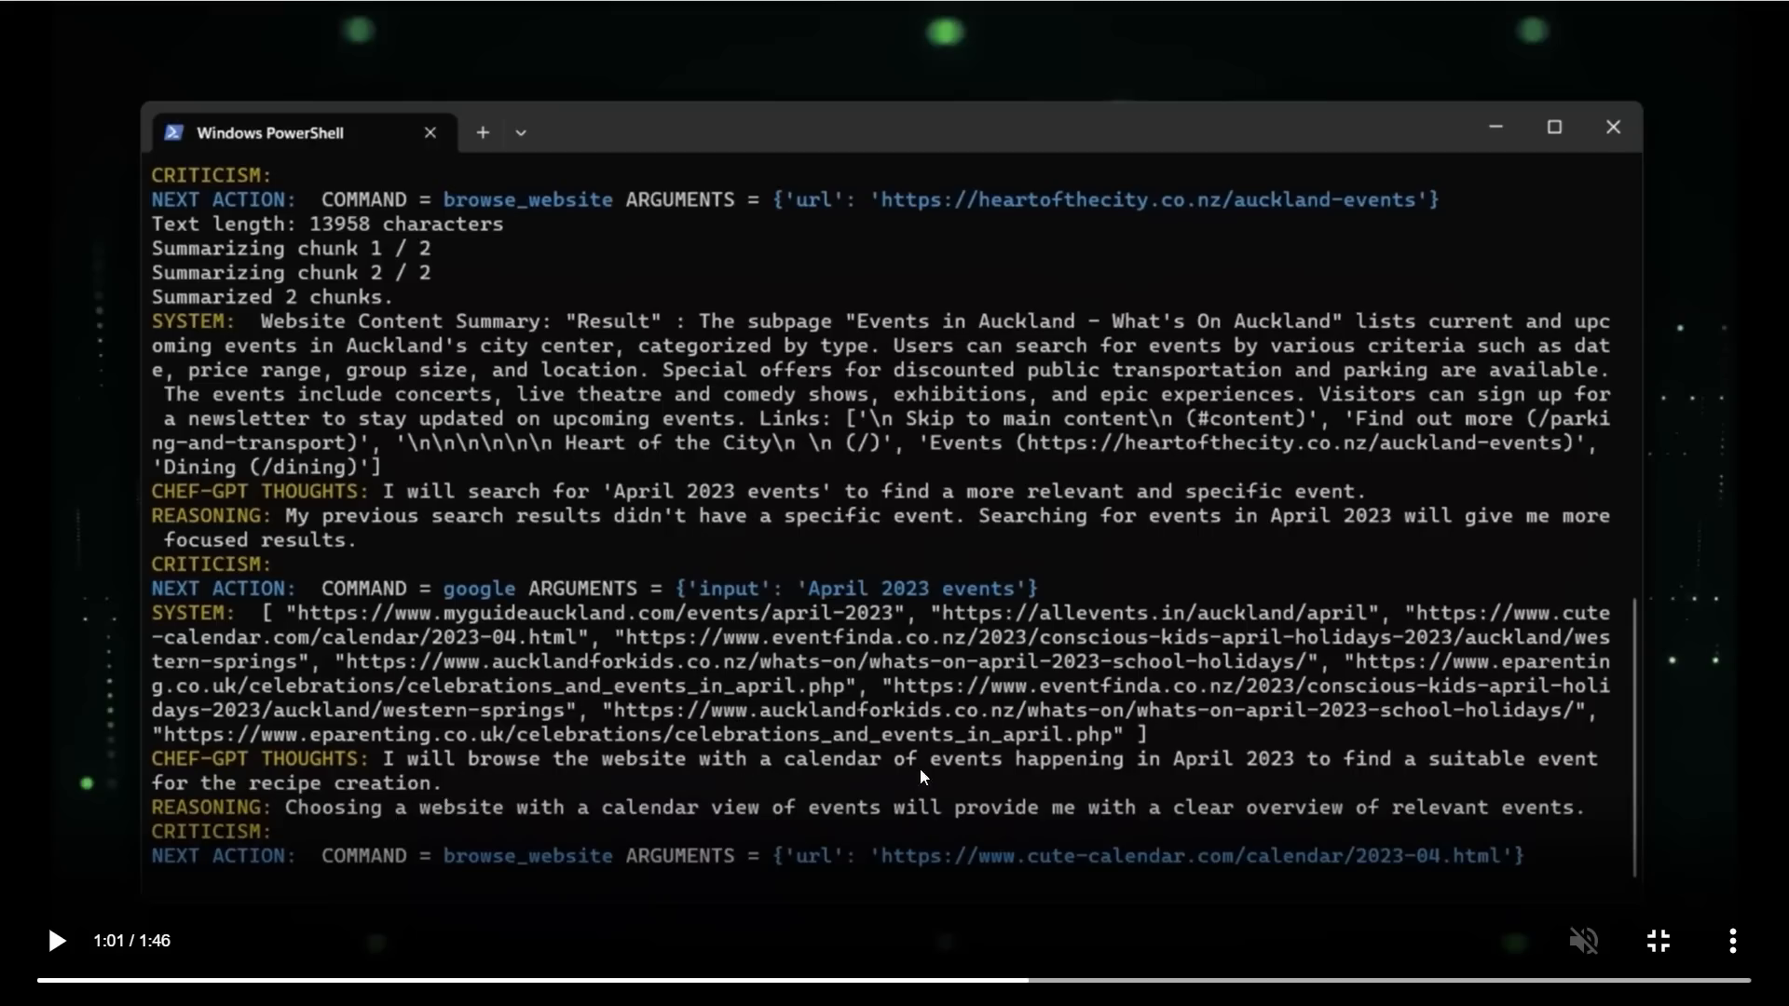
mouse_move(1541, 786)
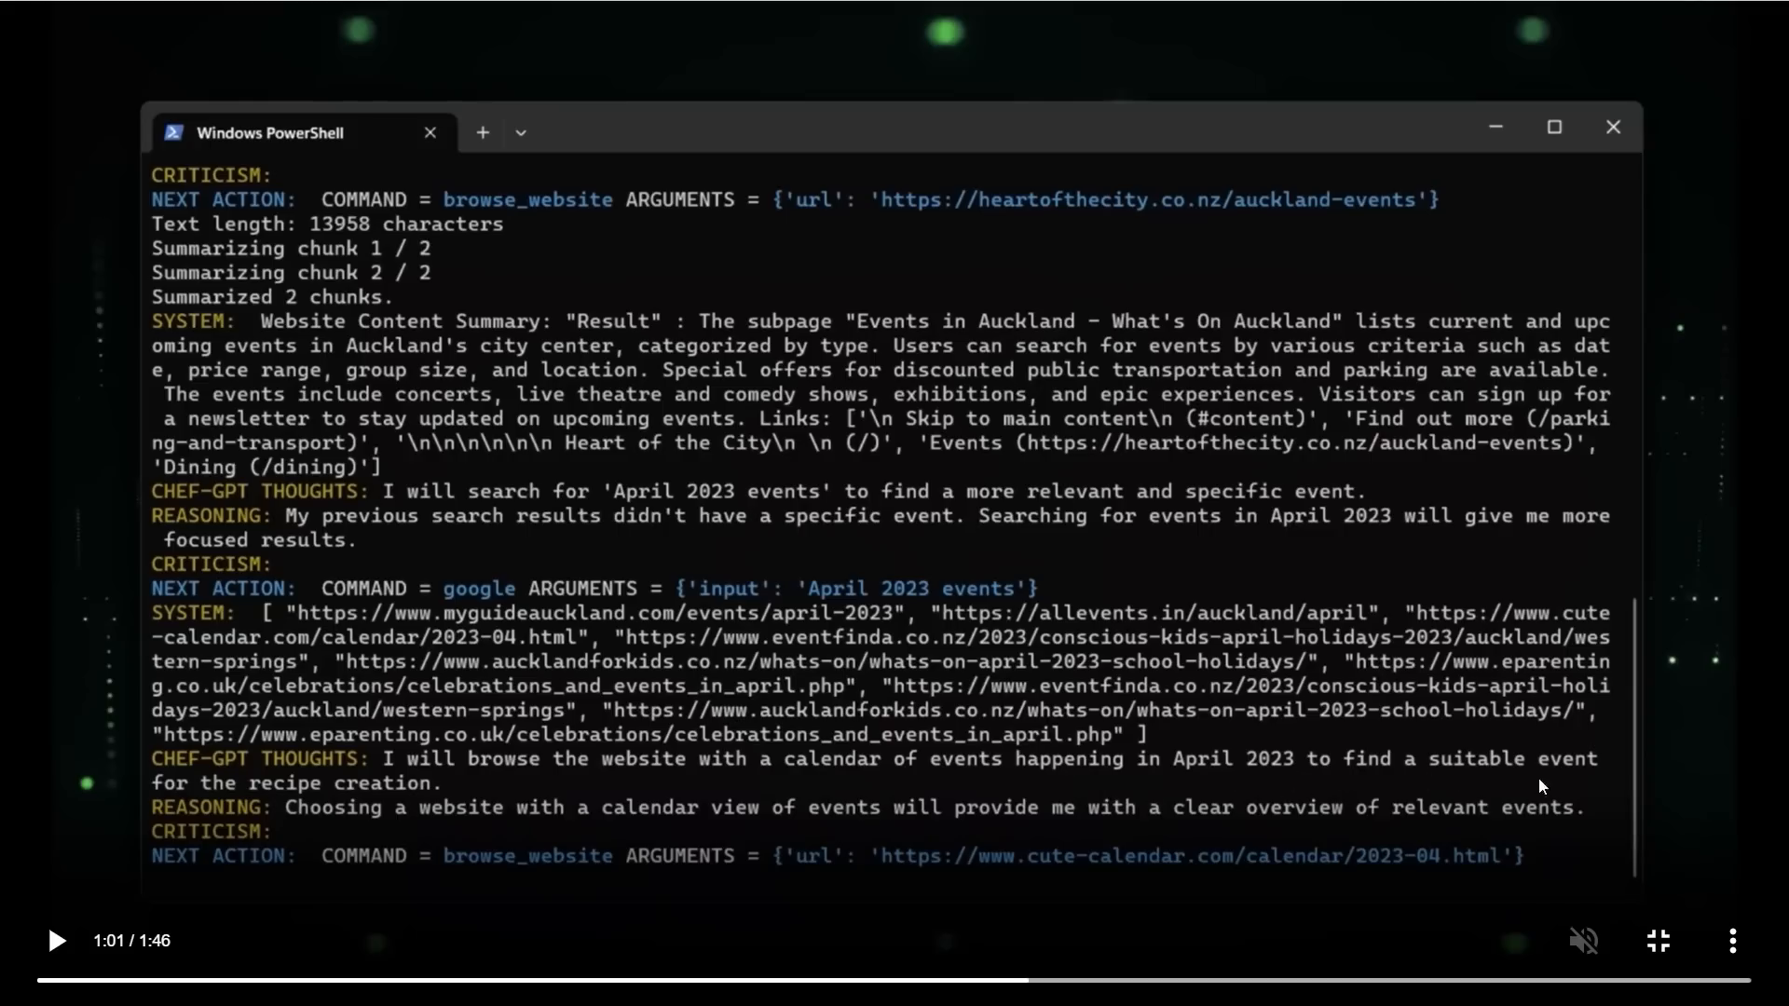
mouse_move(593, 846)
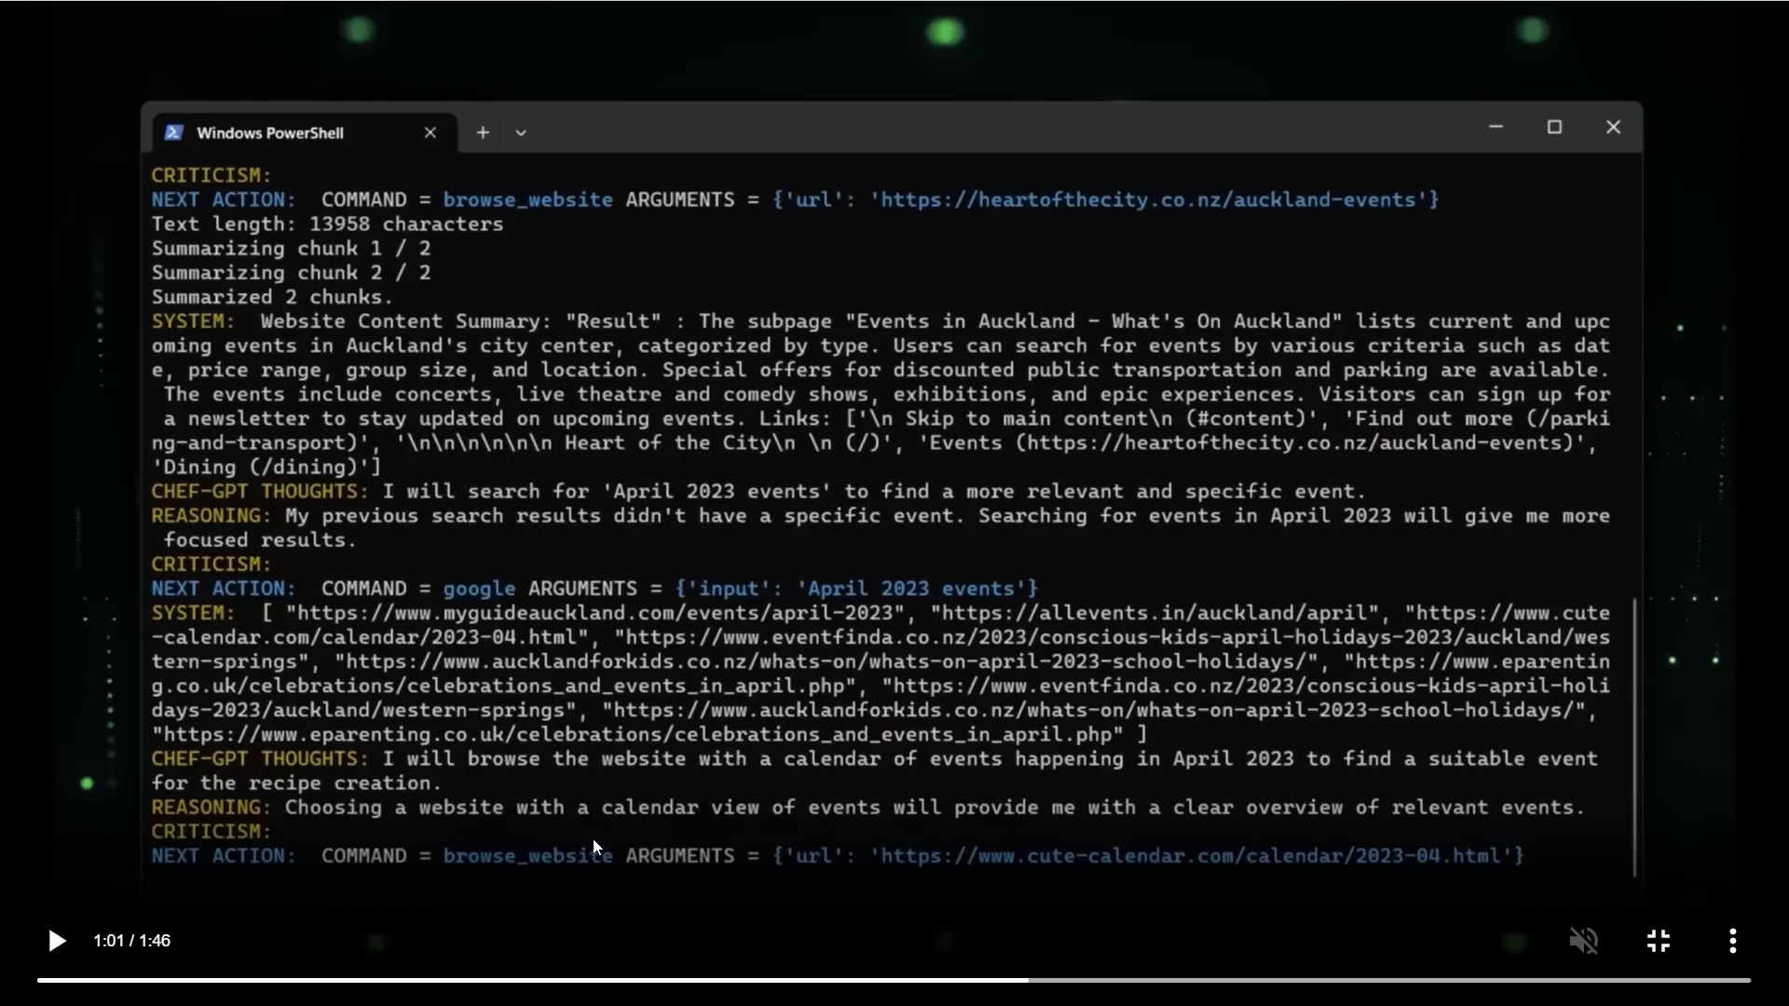
mouse_move(704, 848)
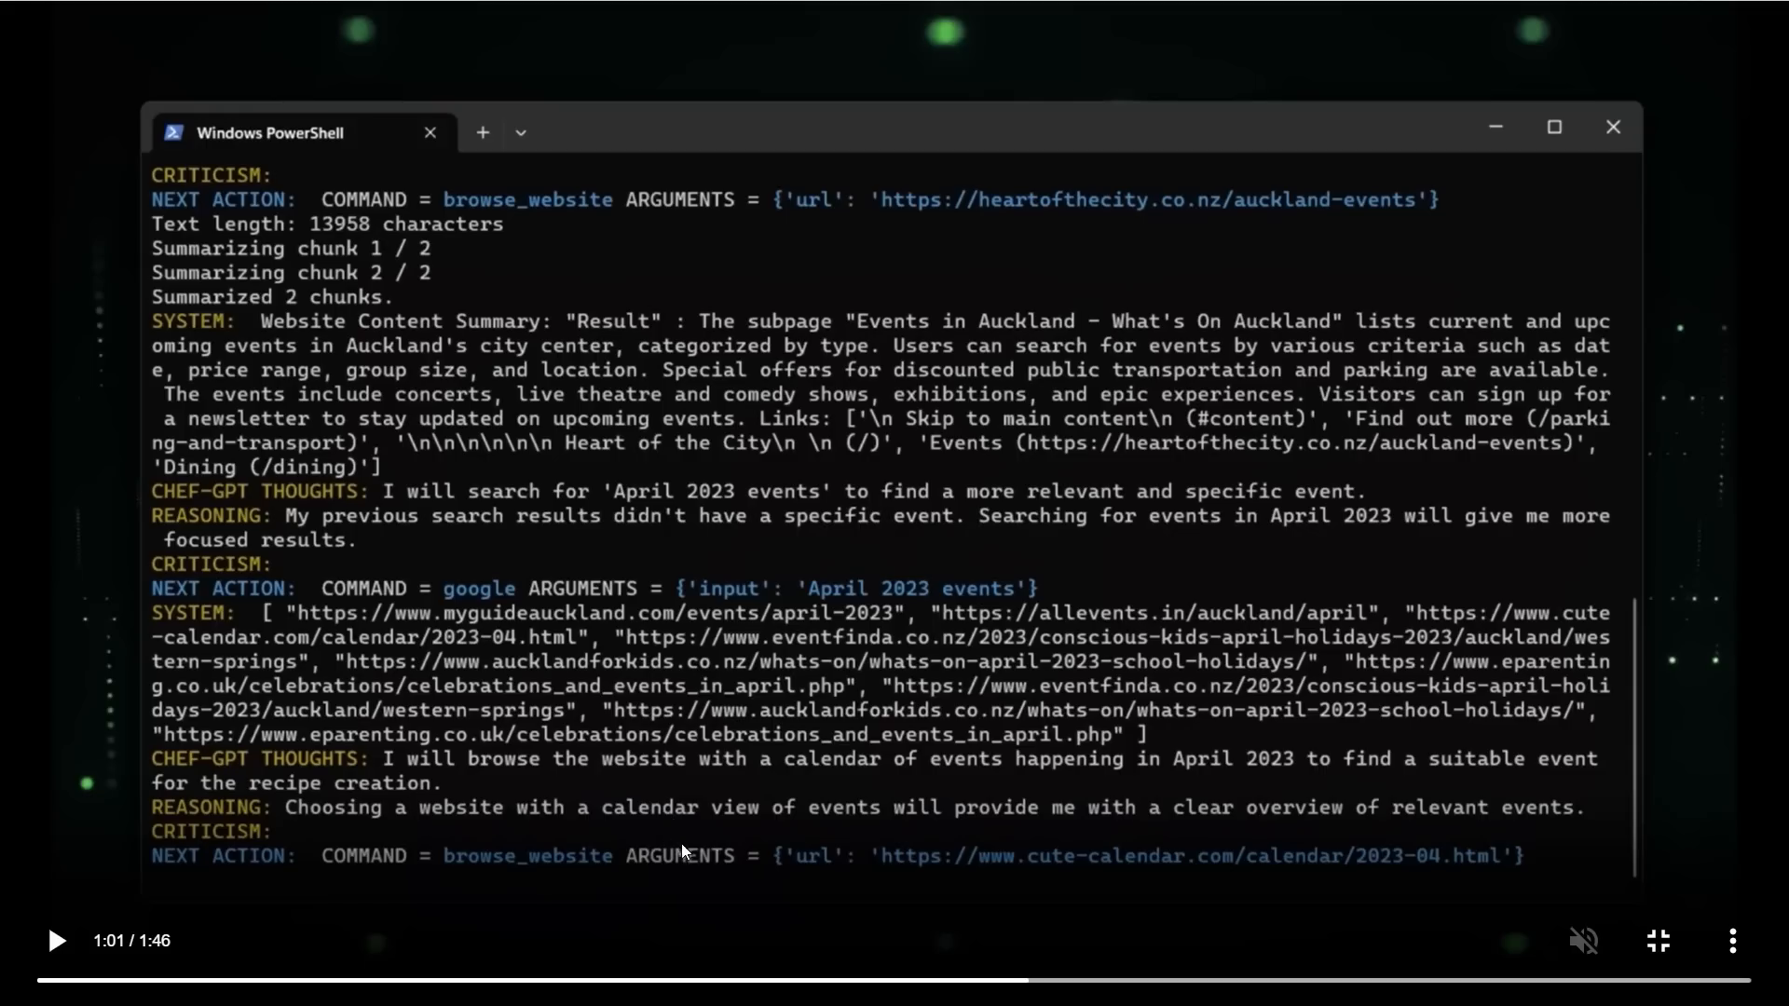
mouse_move(1036, 841)
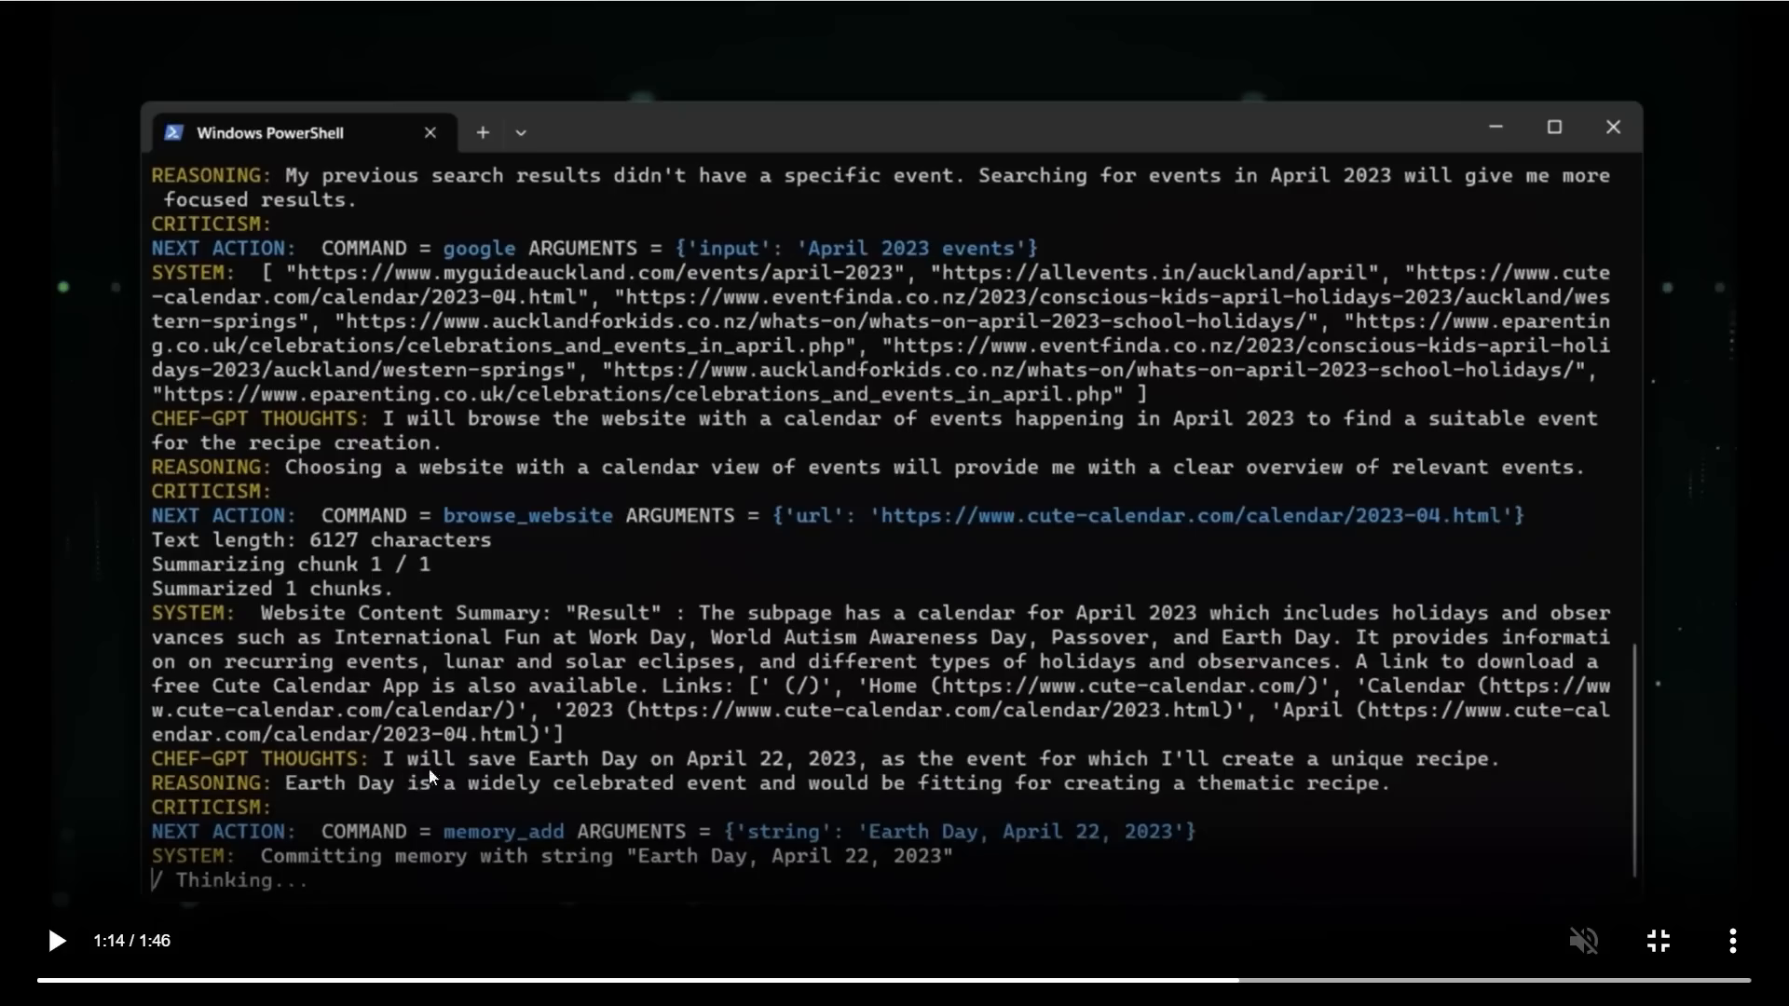
mouse_move(673, 784)
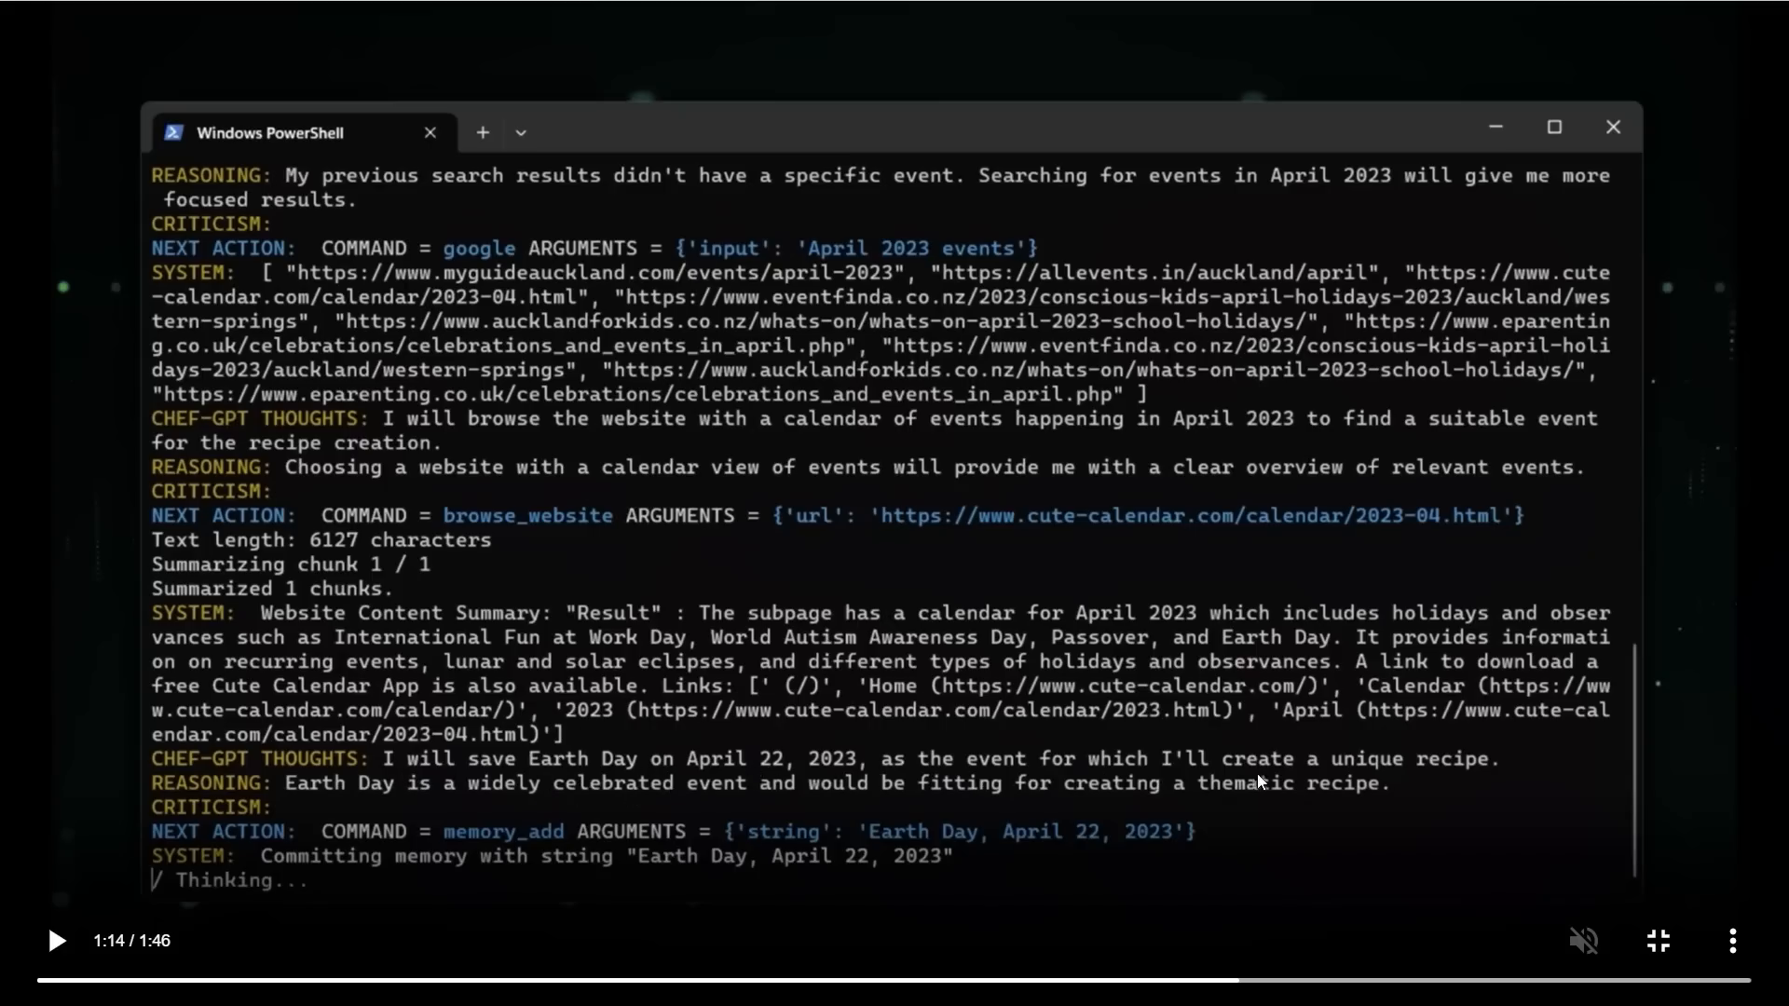
mouse_move(1433, 769)
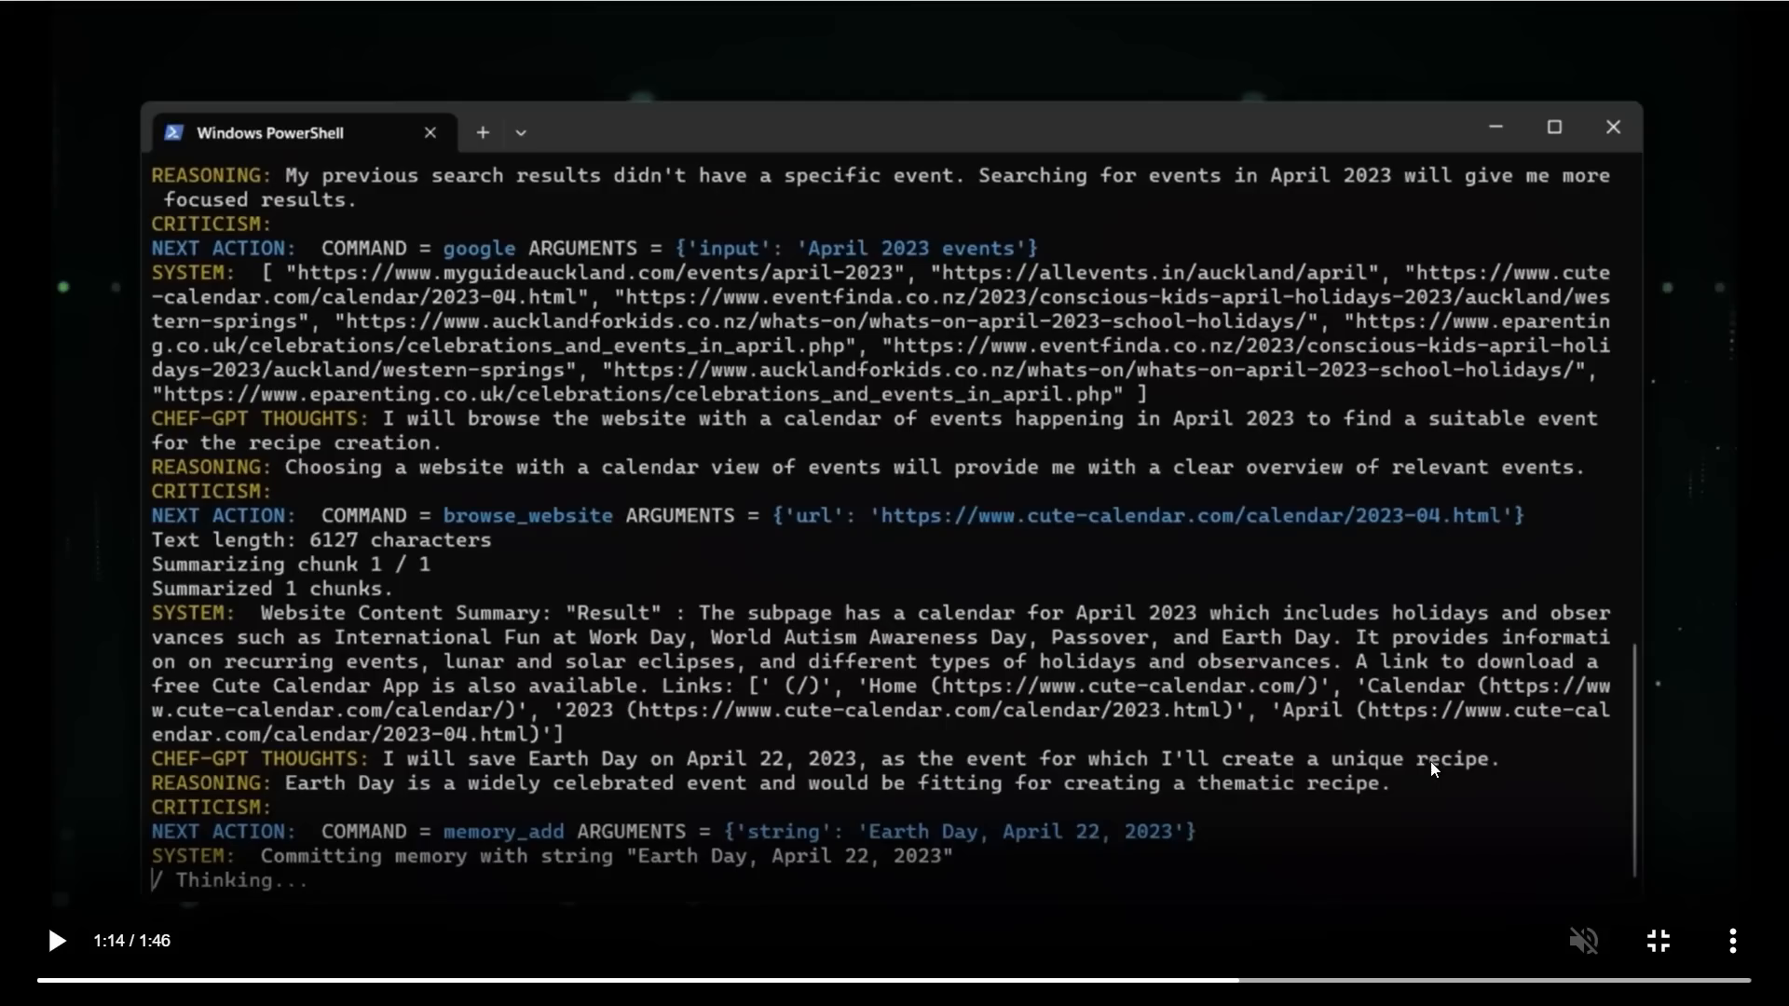
mouse_move(431, 796)
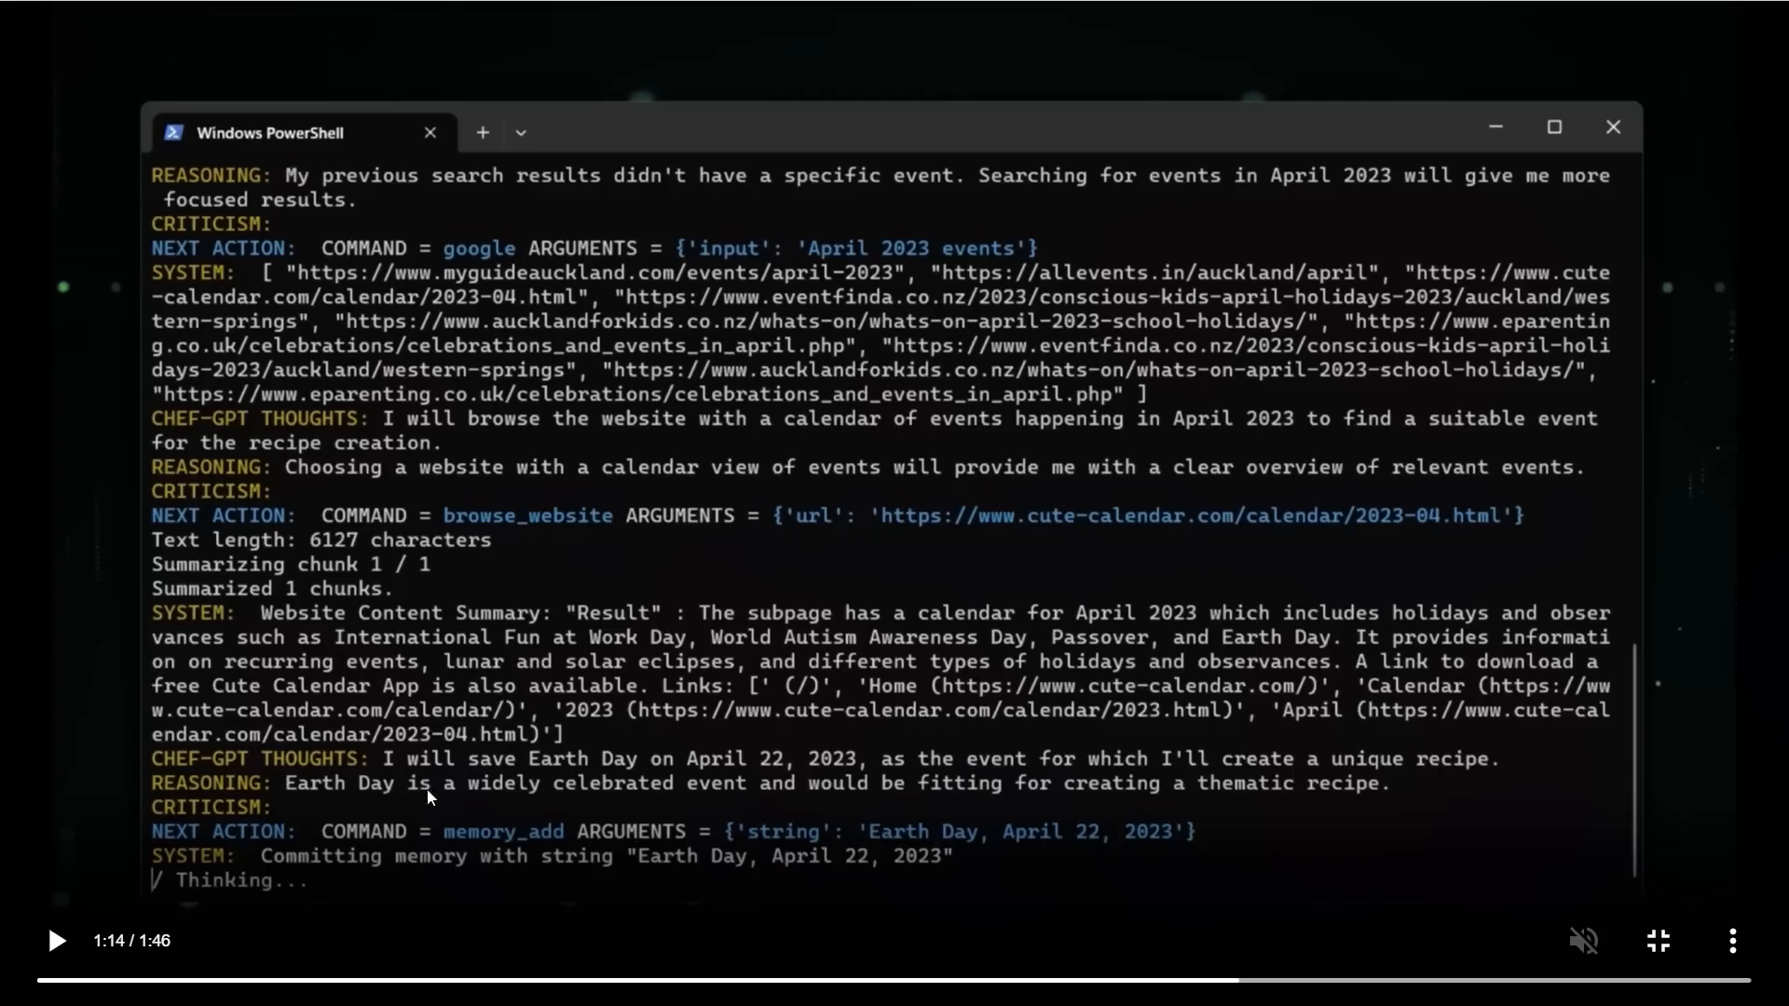
mouse_move(882, 811)
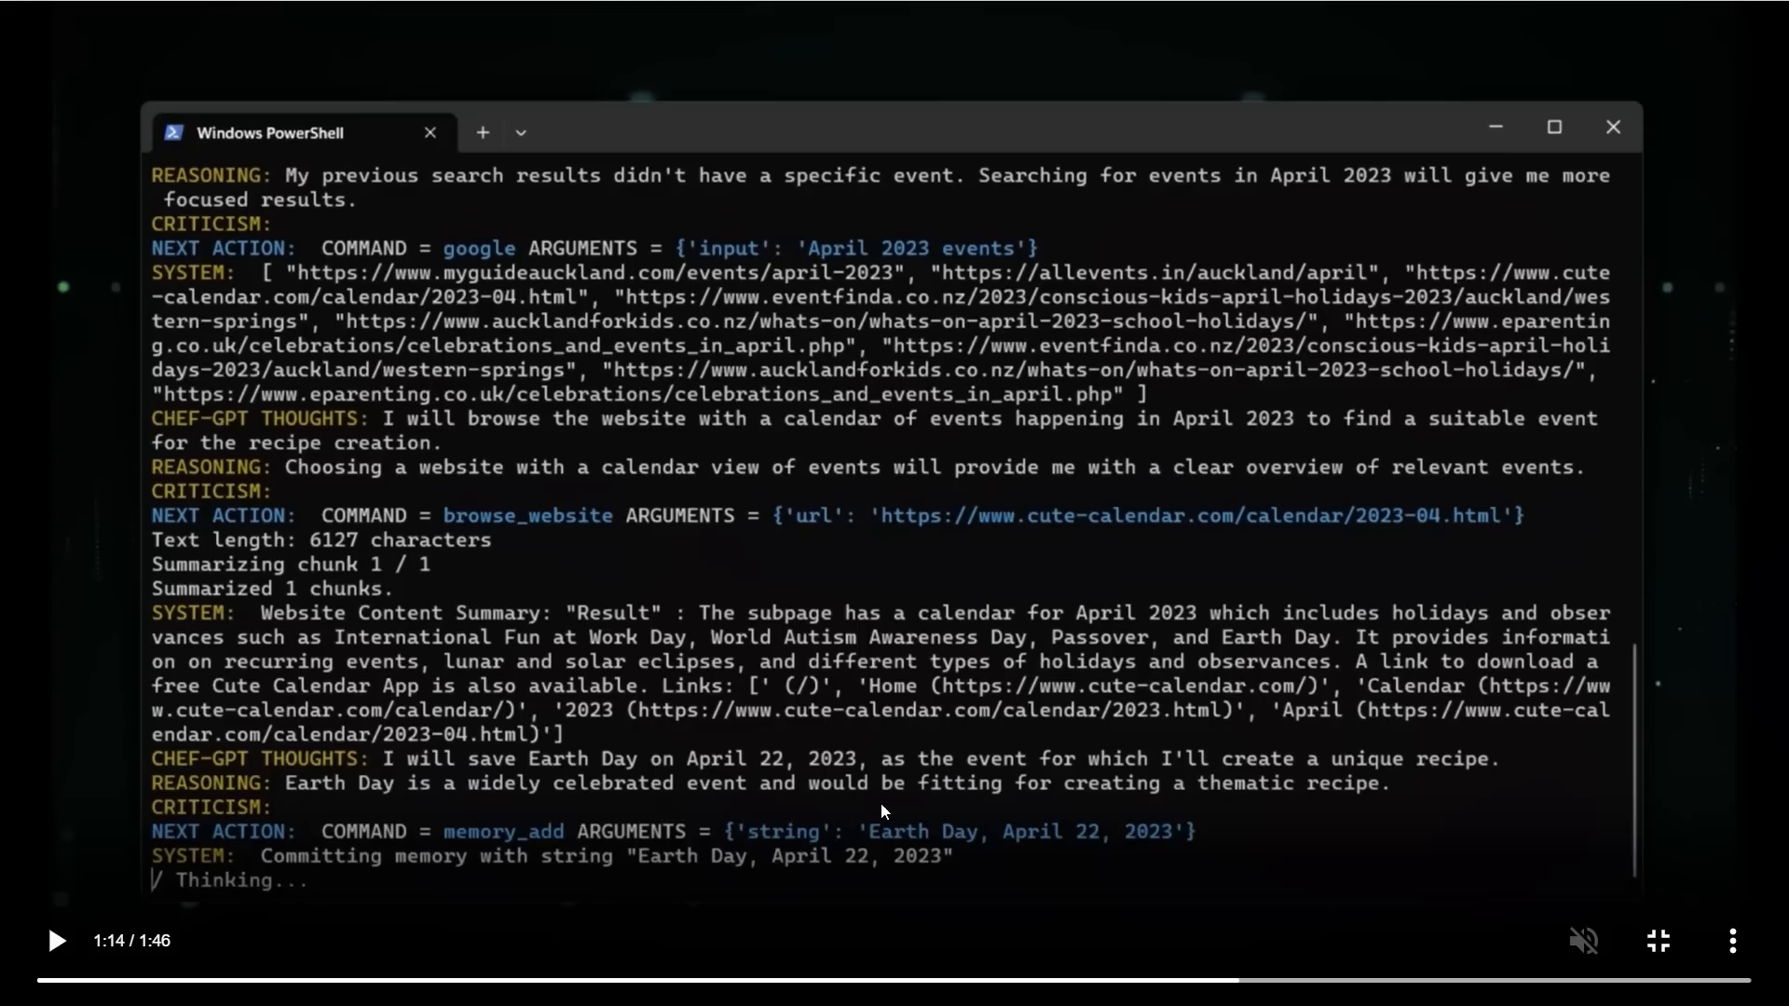
mouse_move(1262, 799)
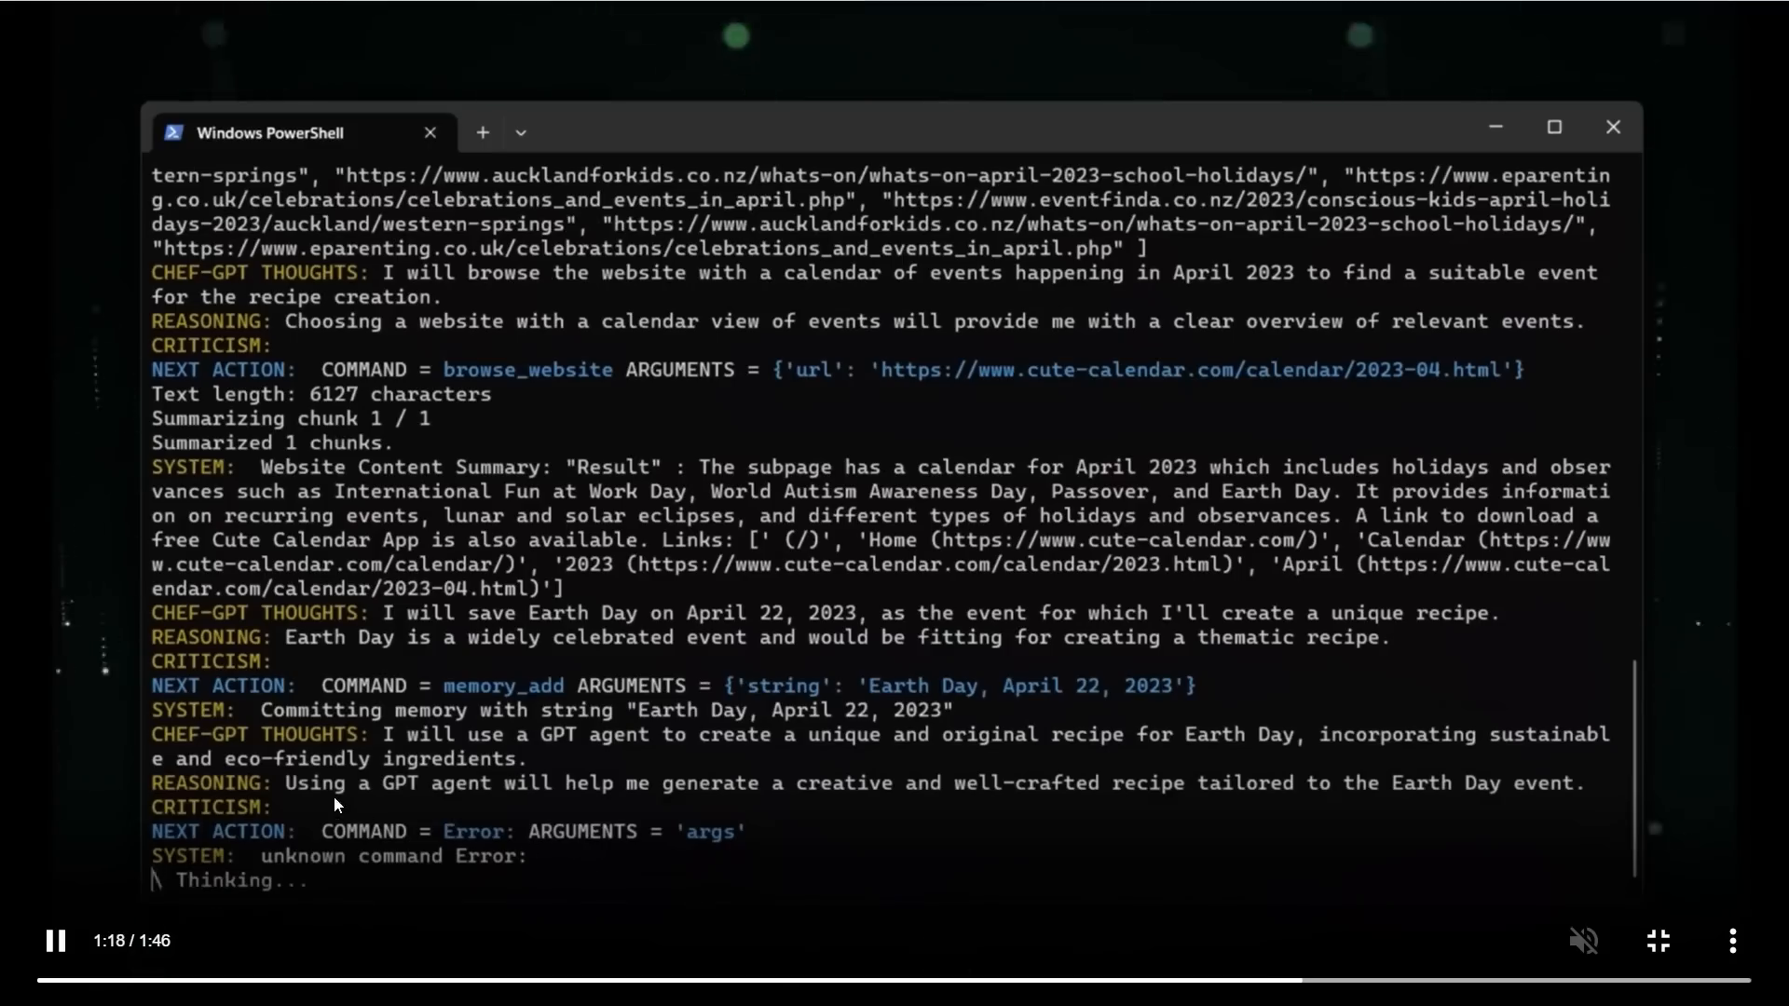
Step: Pause the demo video where Chef-GPT saves Earth Day, April 22, 2023 to memory and hits an unknown command error
left_click(54, 939)
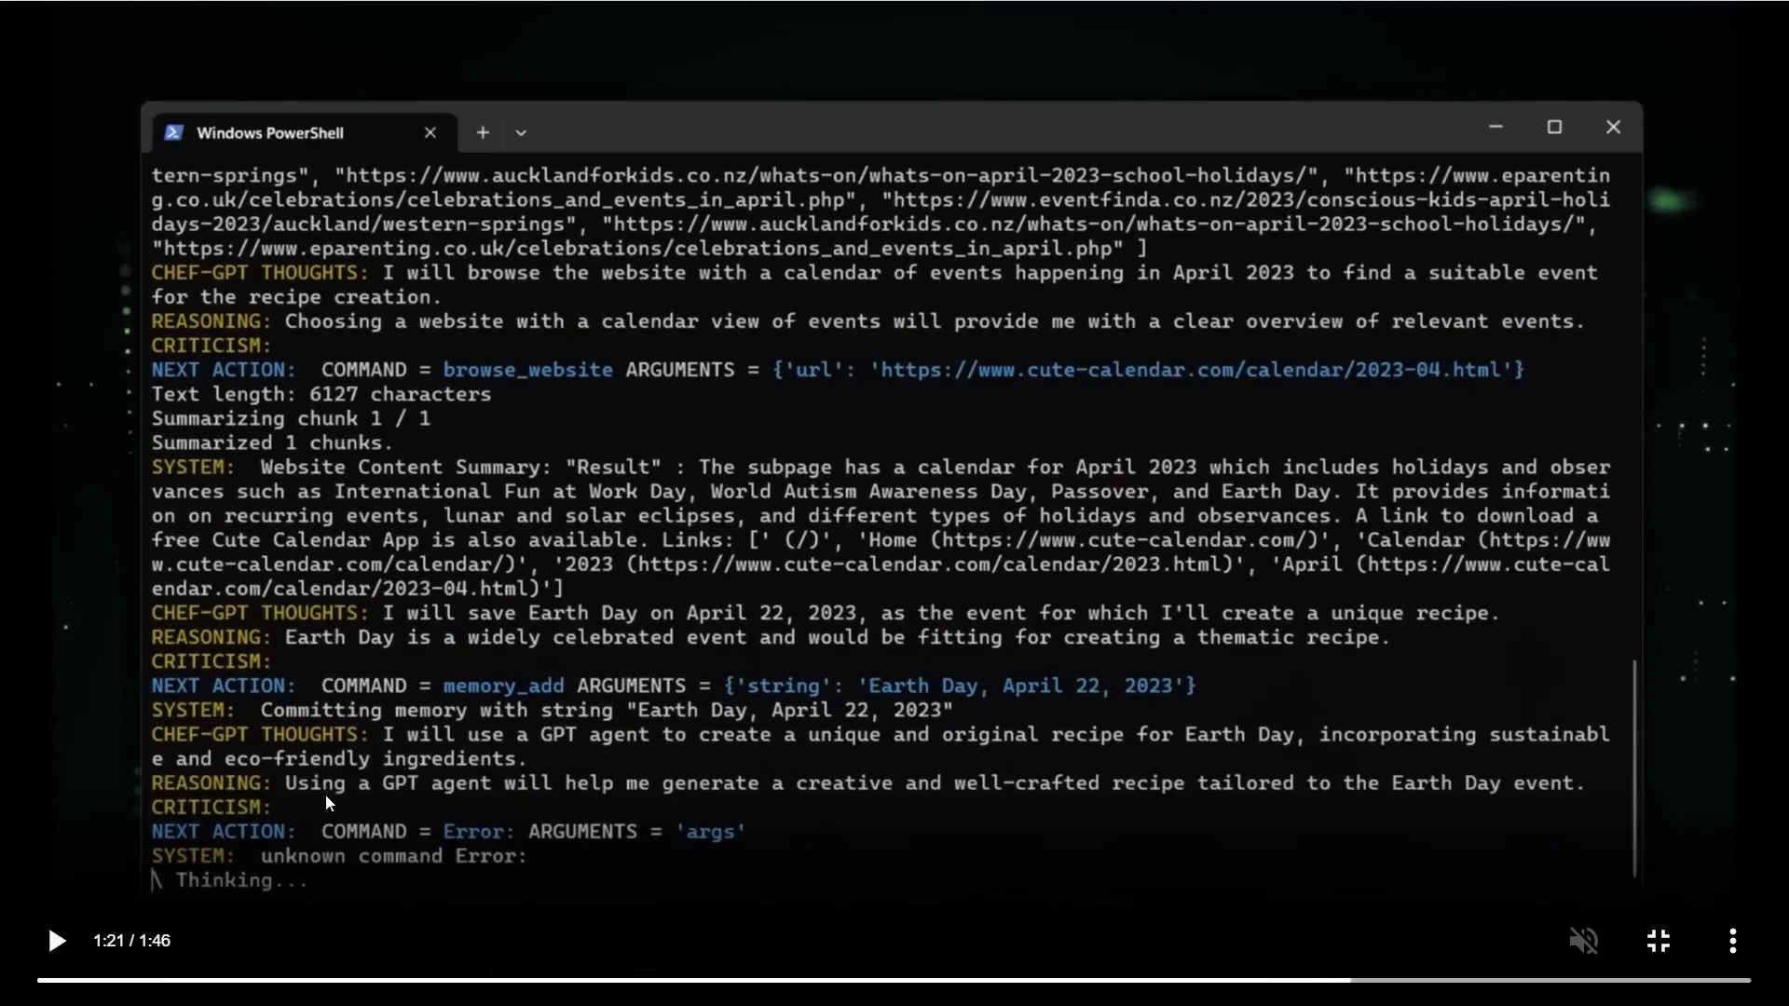
mouse_move(546, 805)
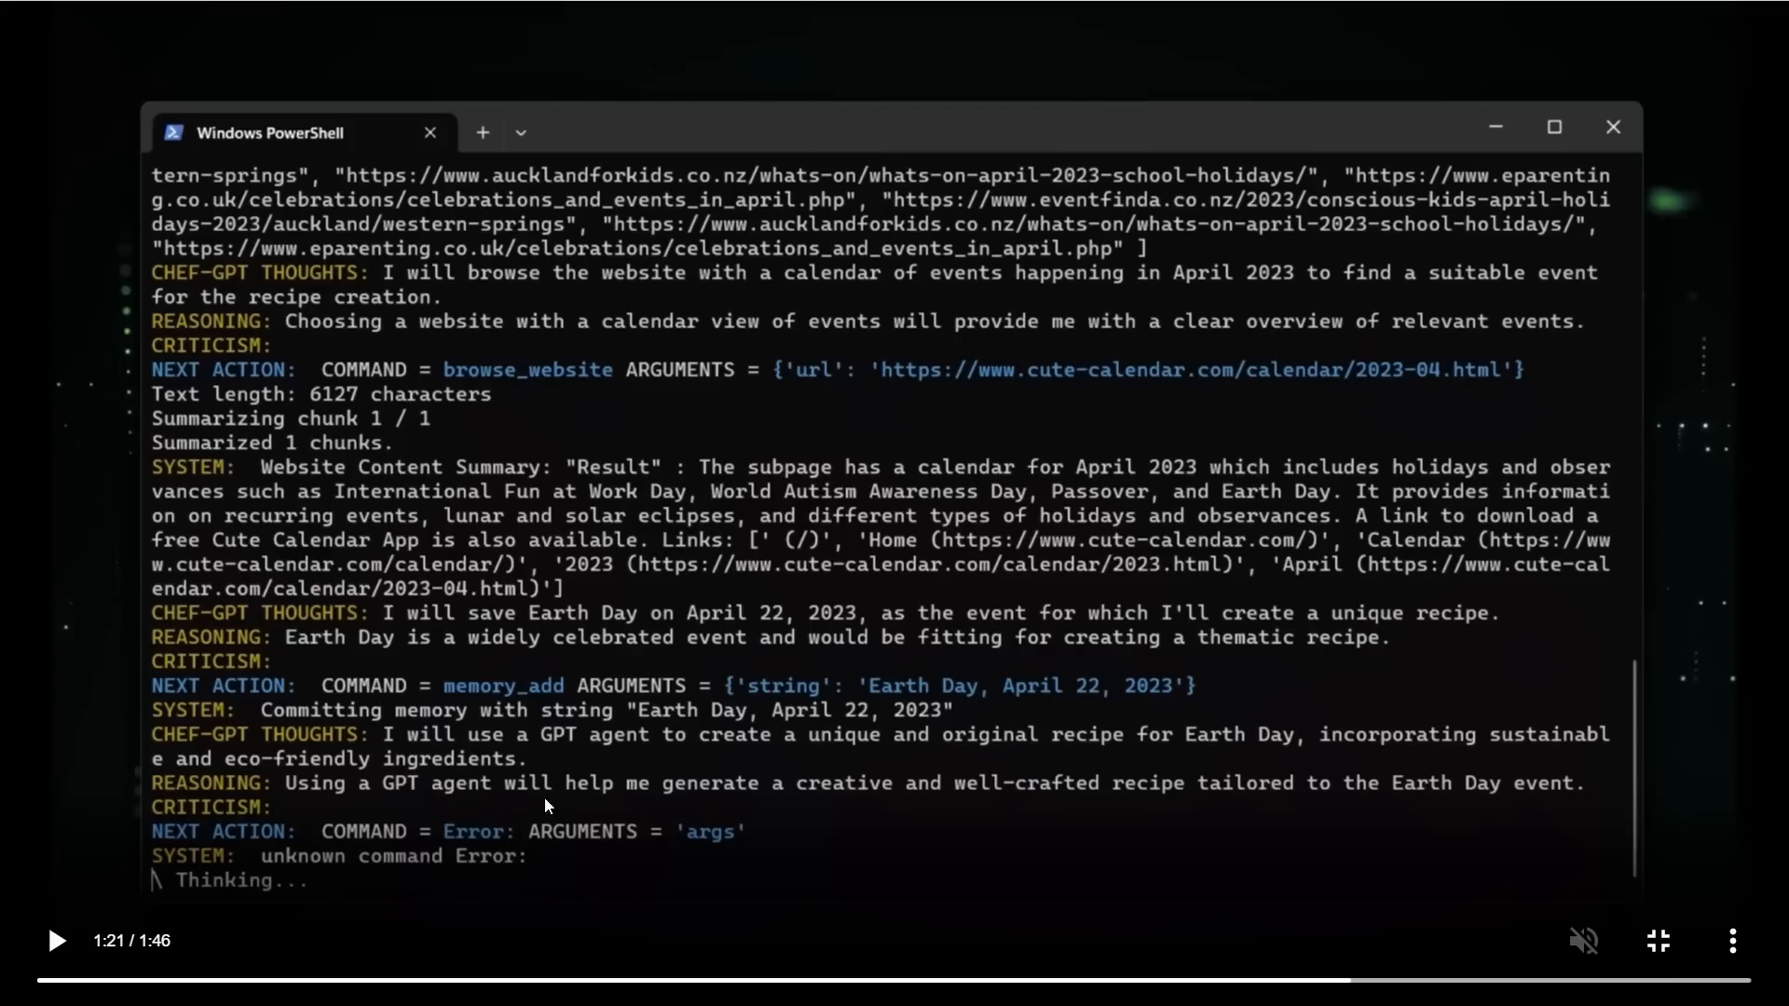
mouse_move(918, 816)
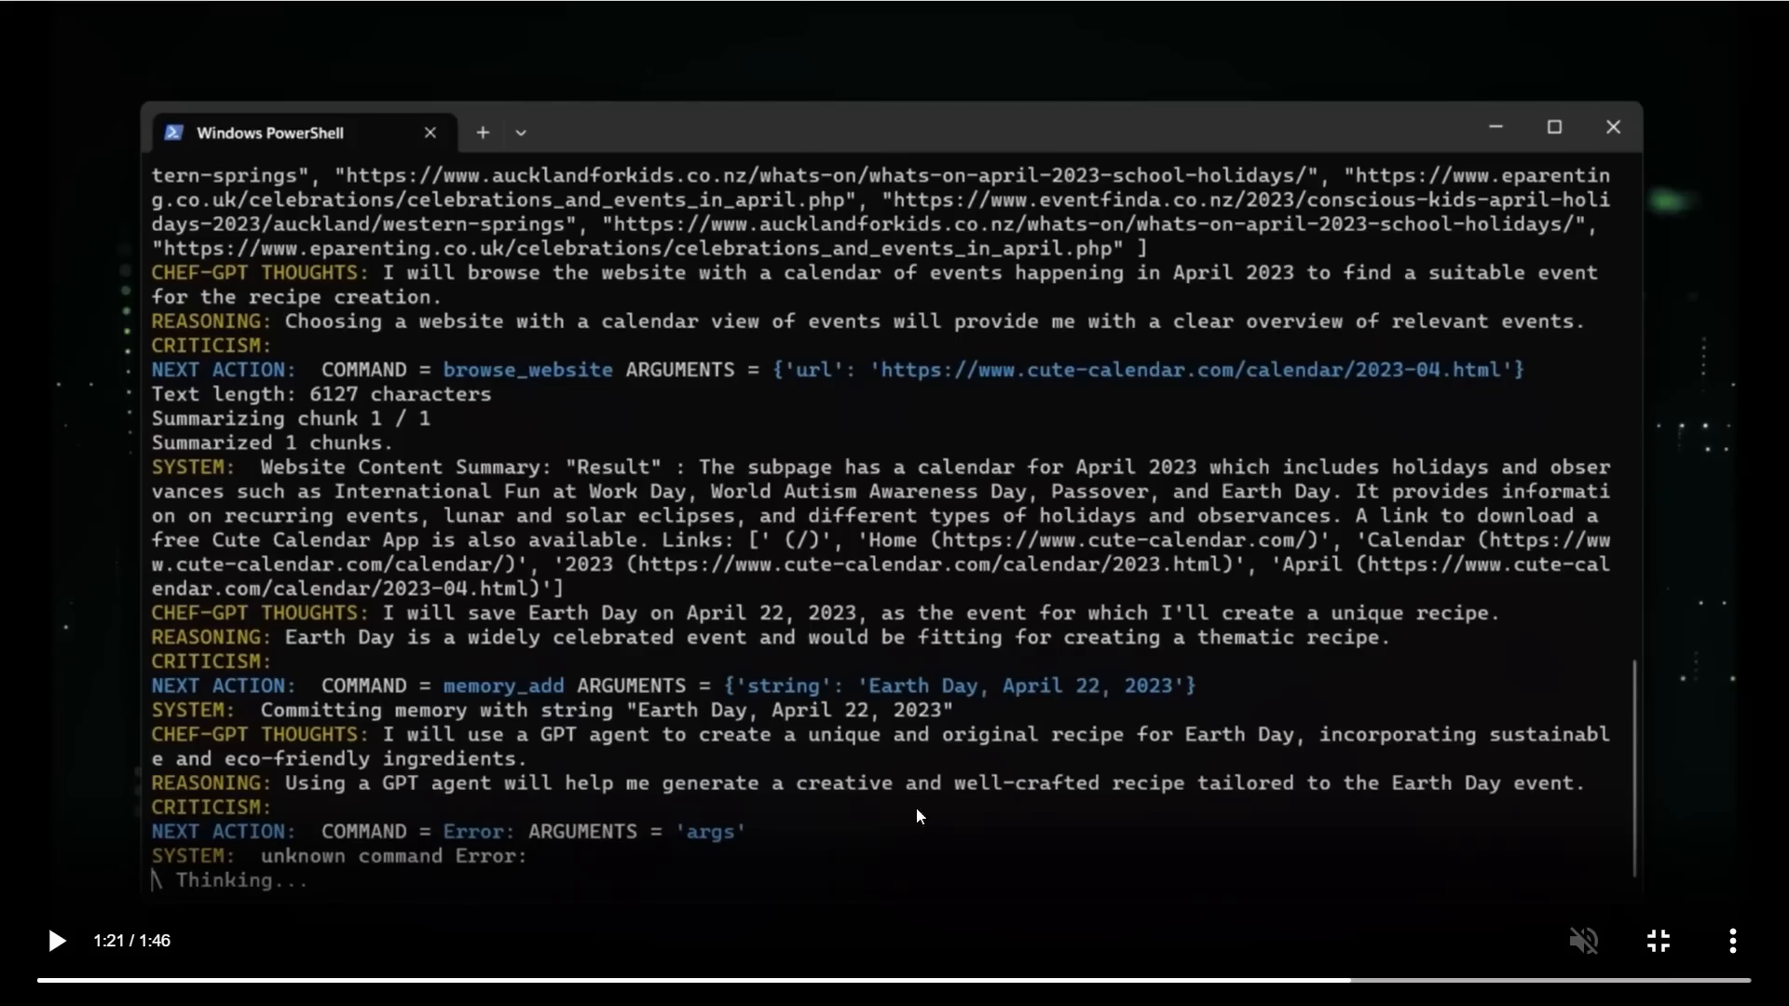
mouse_move(1359, 809)
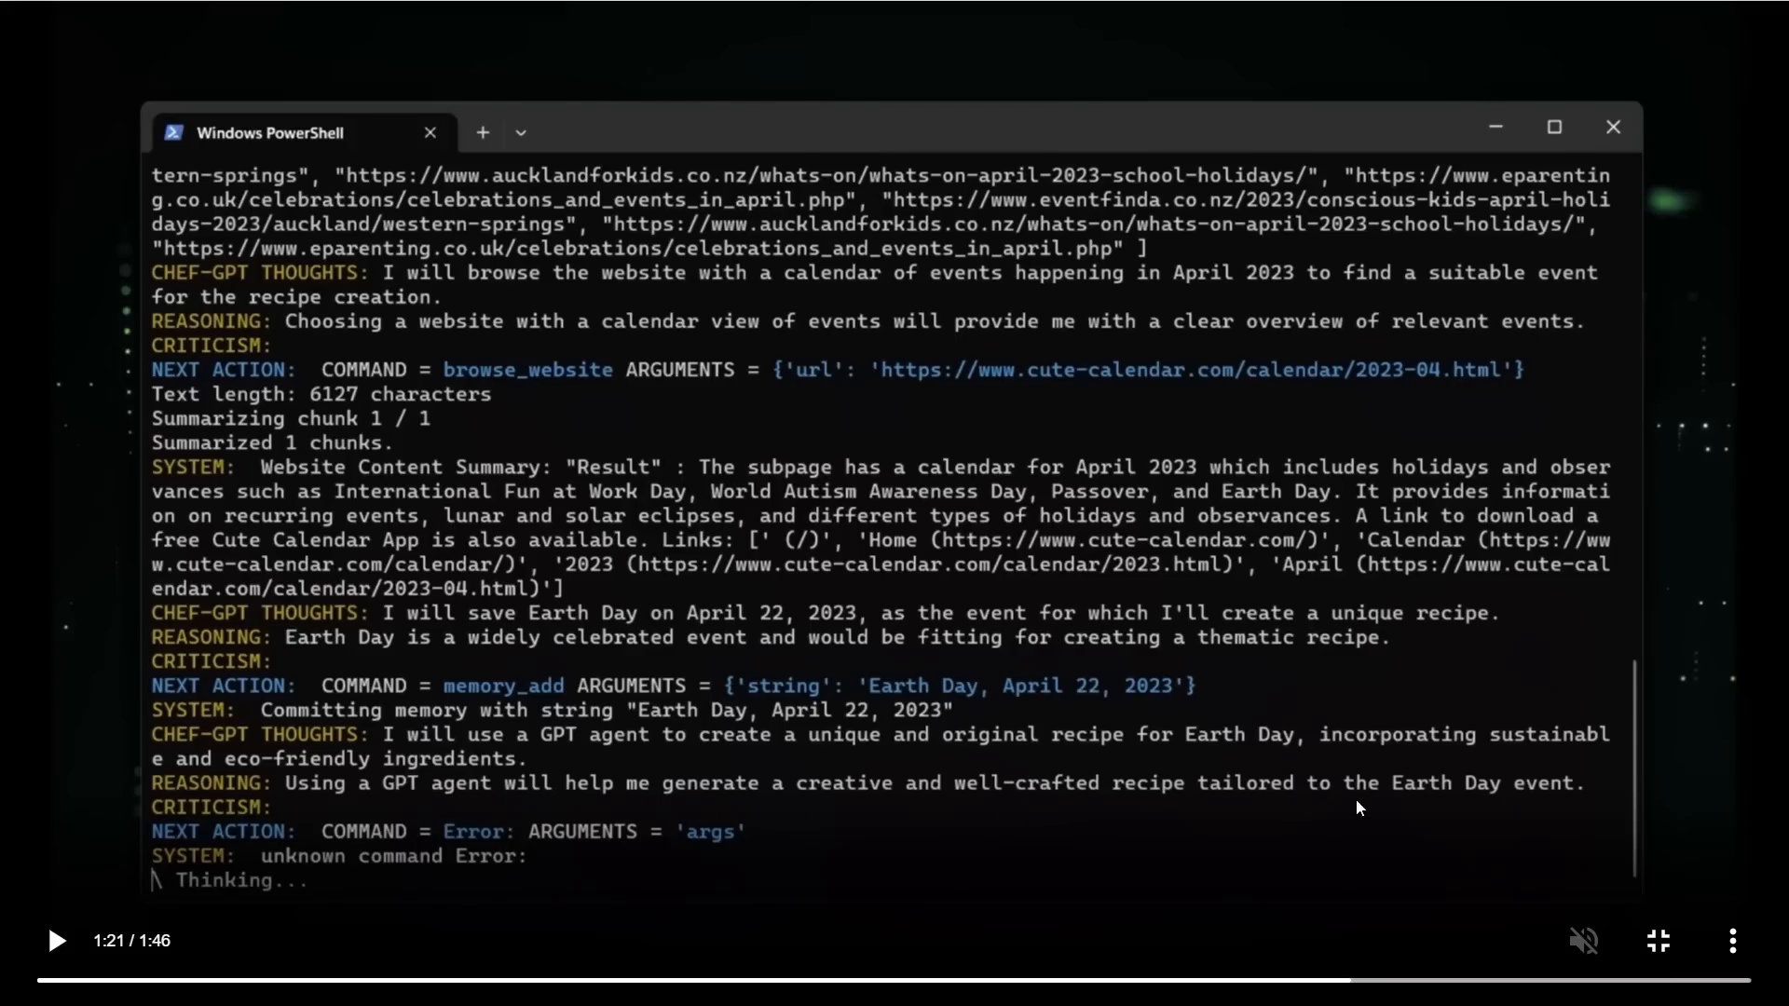
mouse_move(1476, 798)
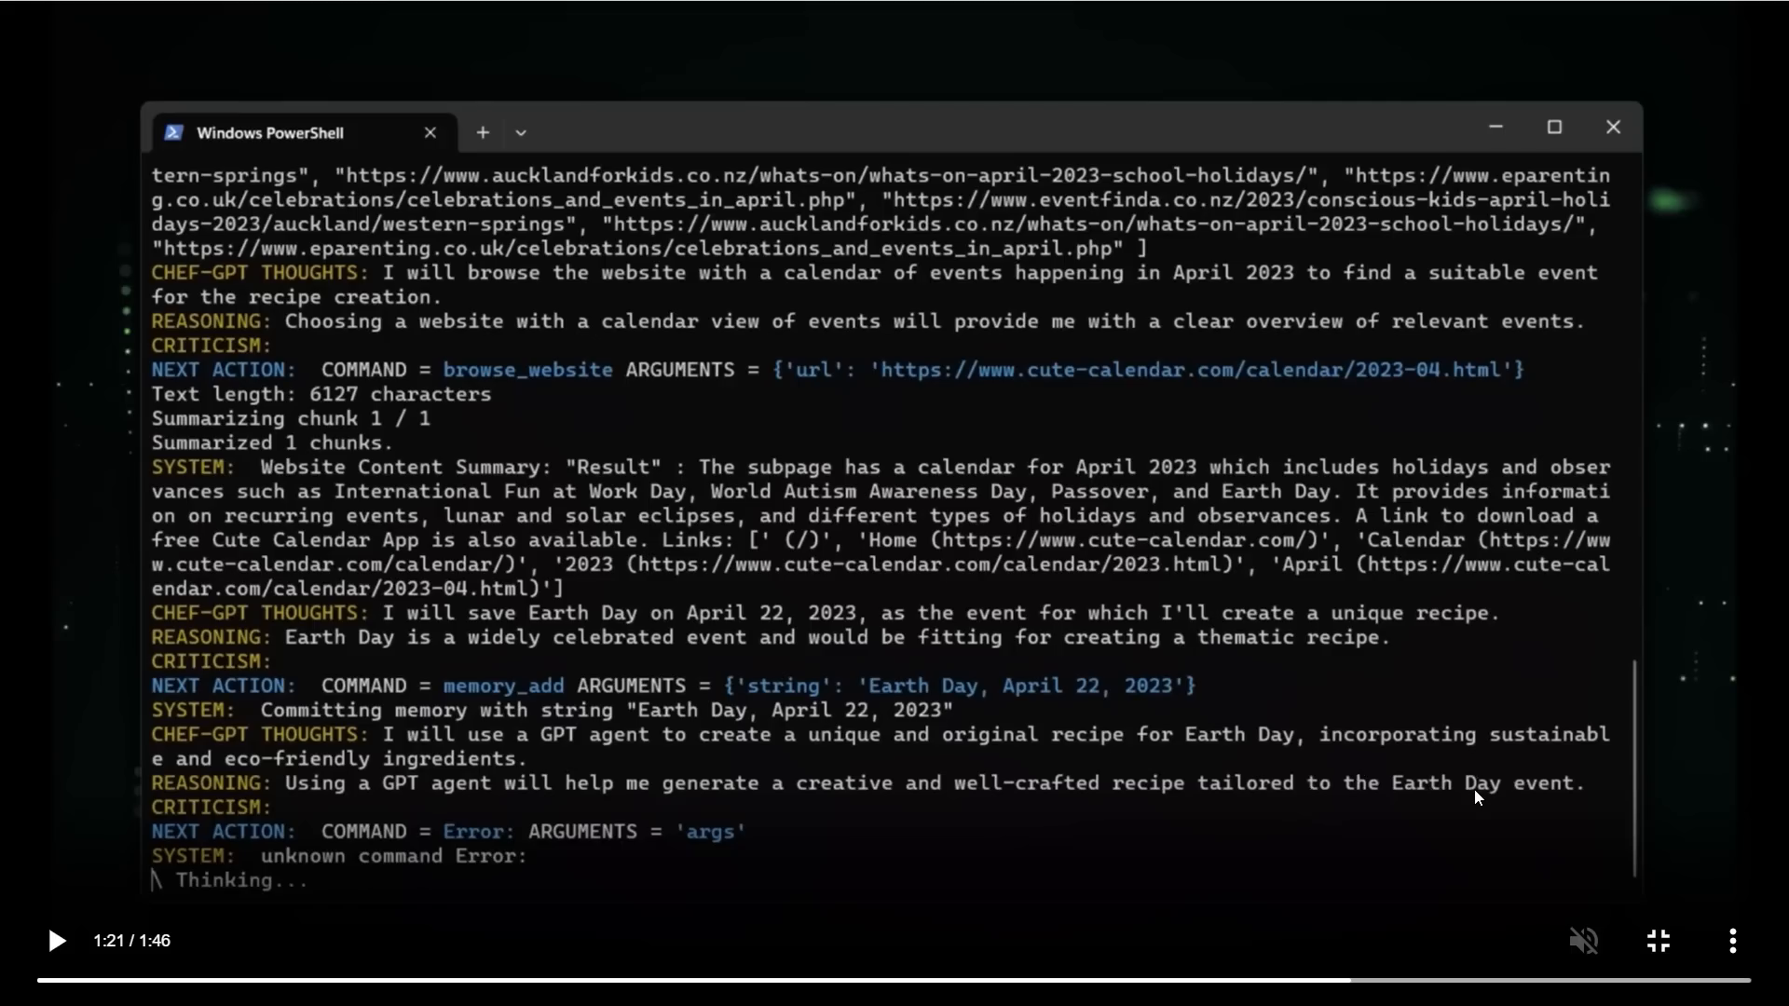
mouse_move(530, 746)
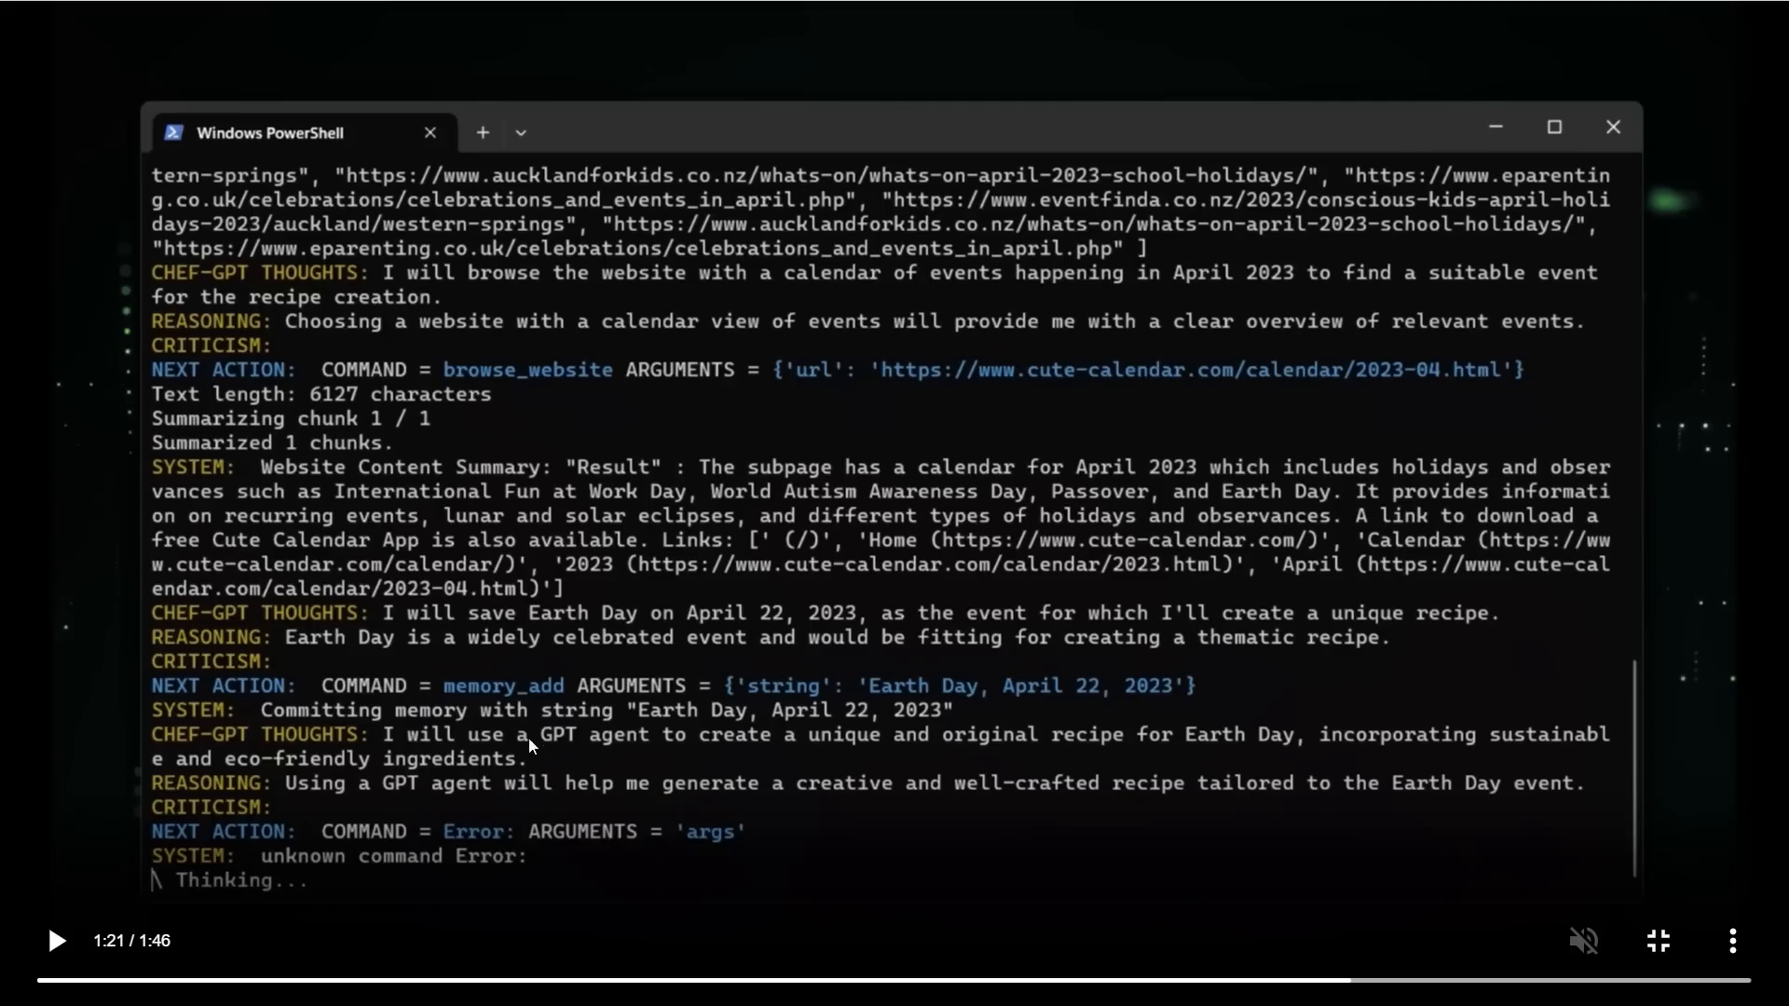
mouse_move(999, 641)
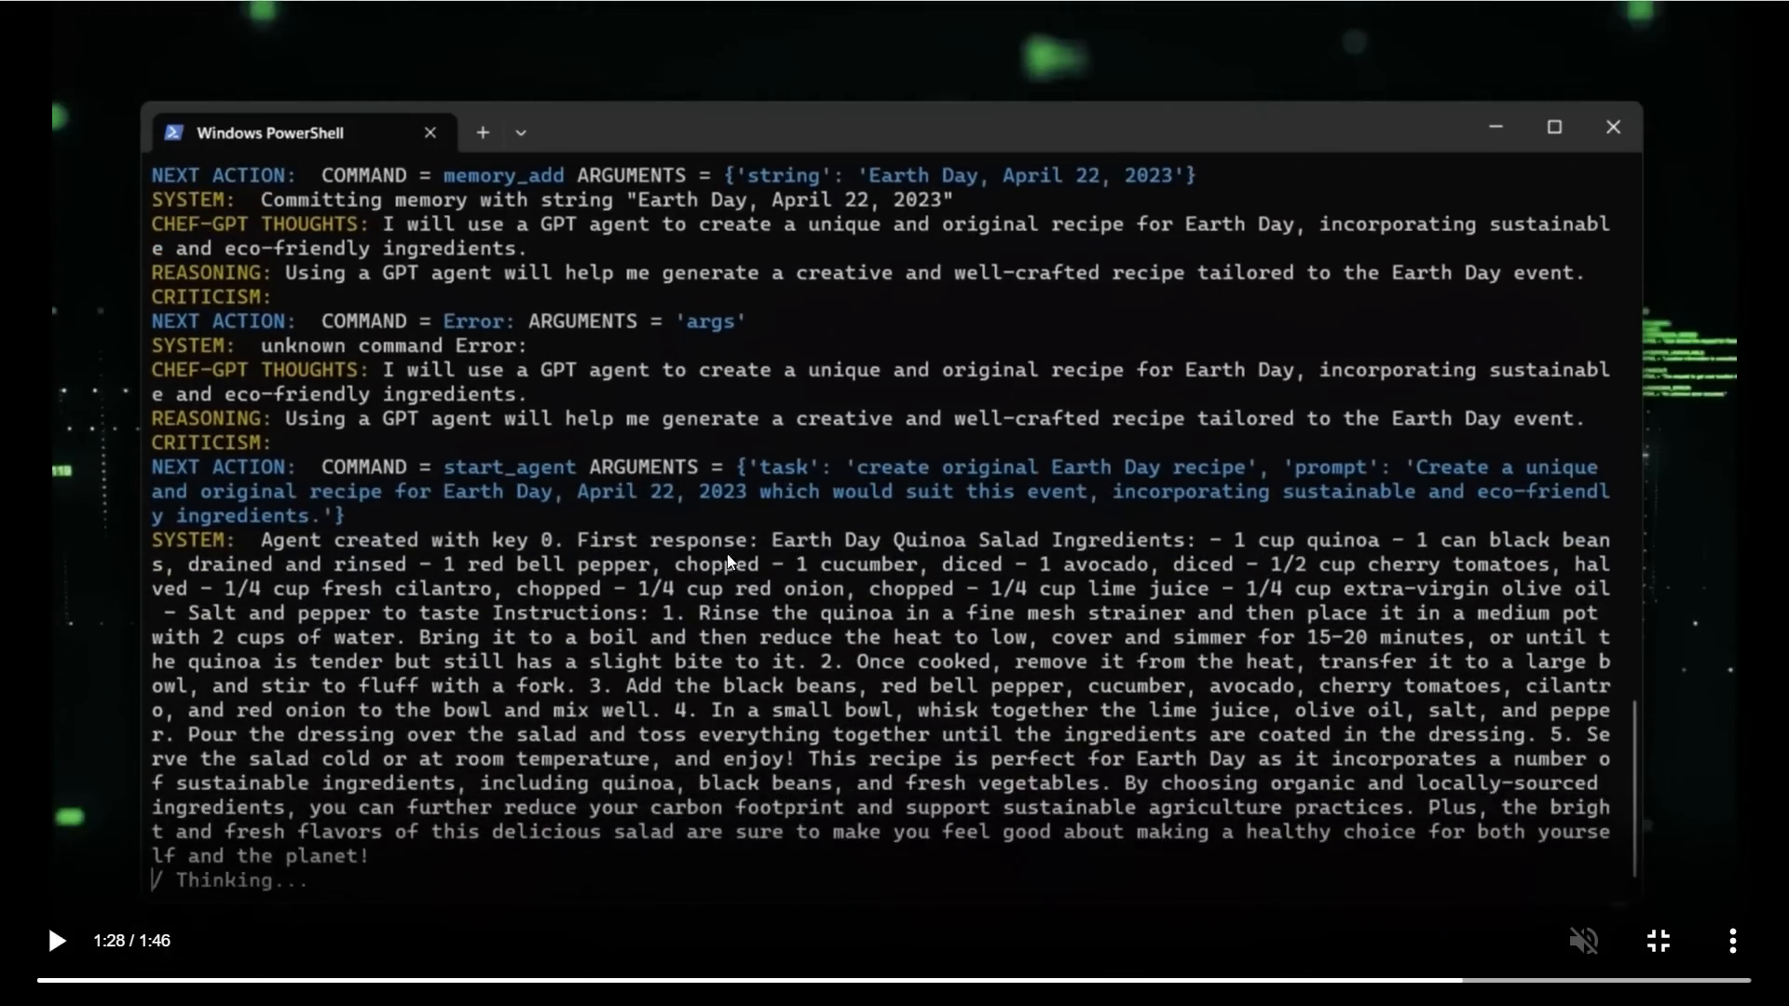
mouse_move(907, 555)
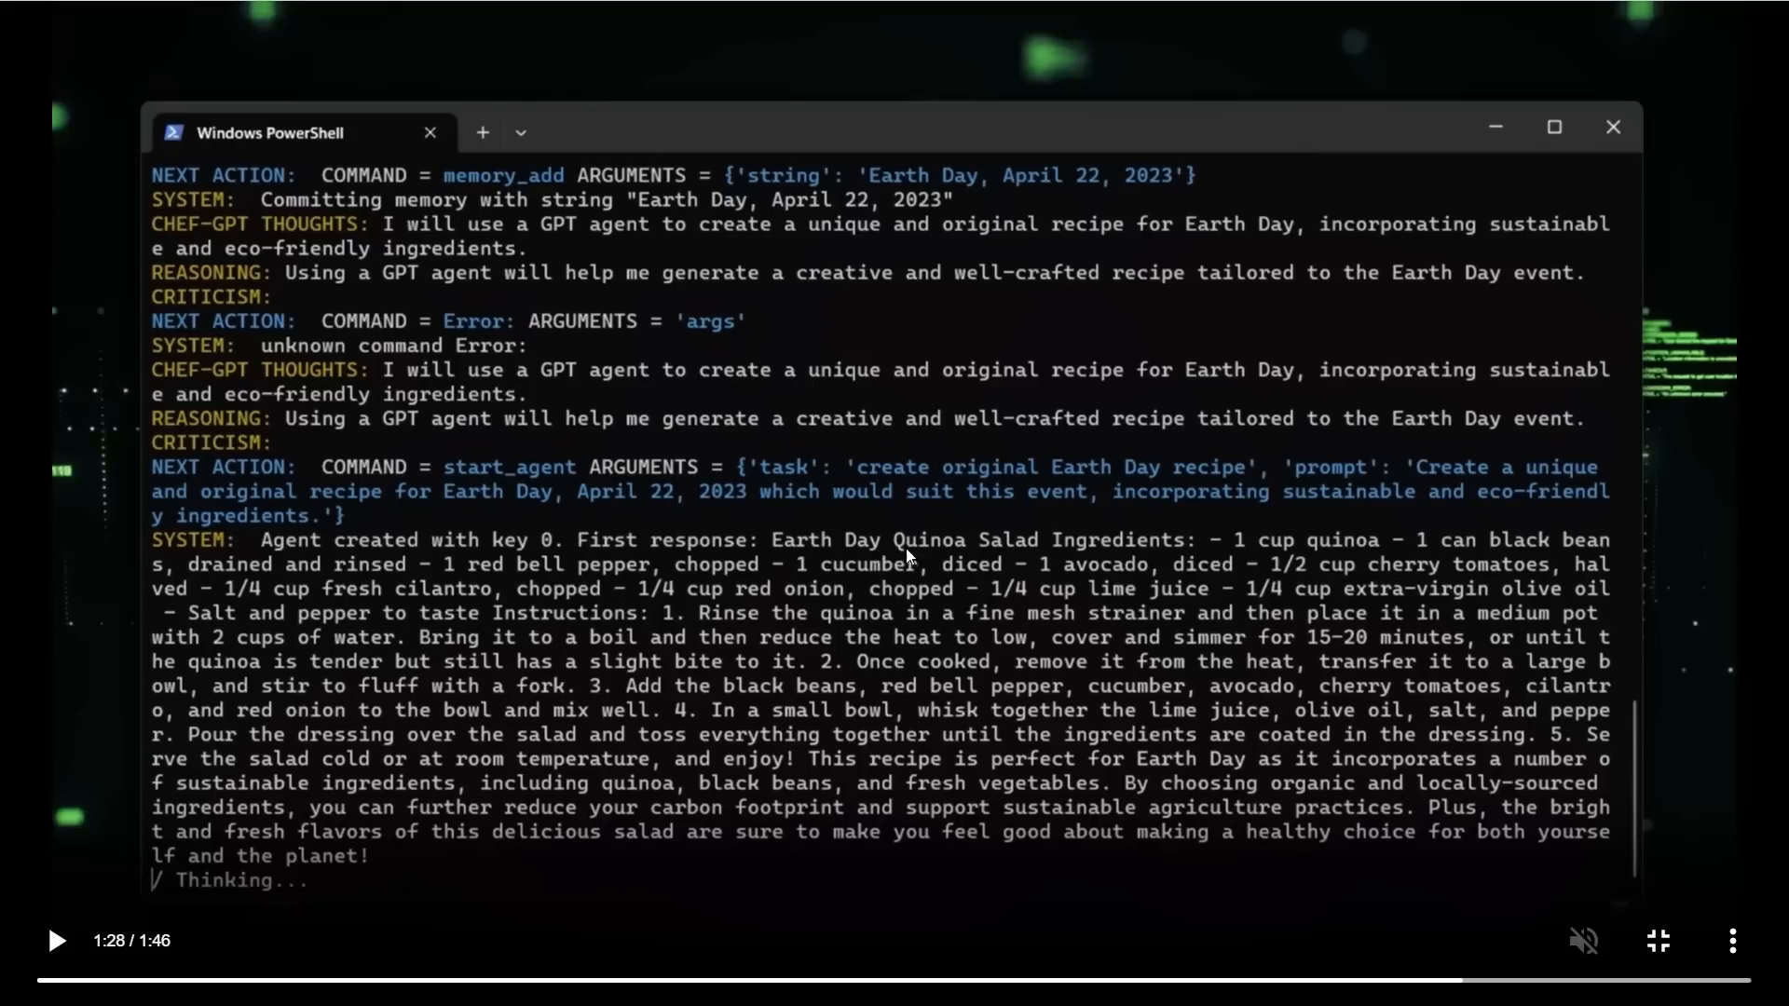
mouse_move(1130, 554)
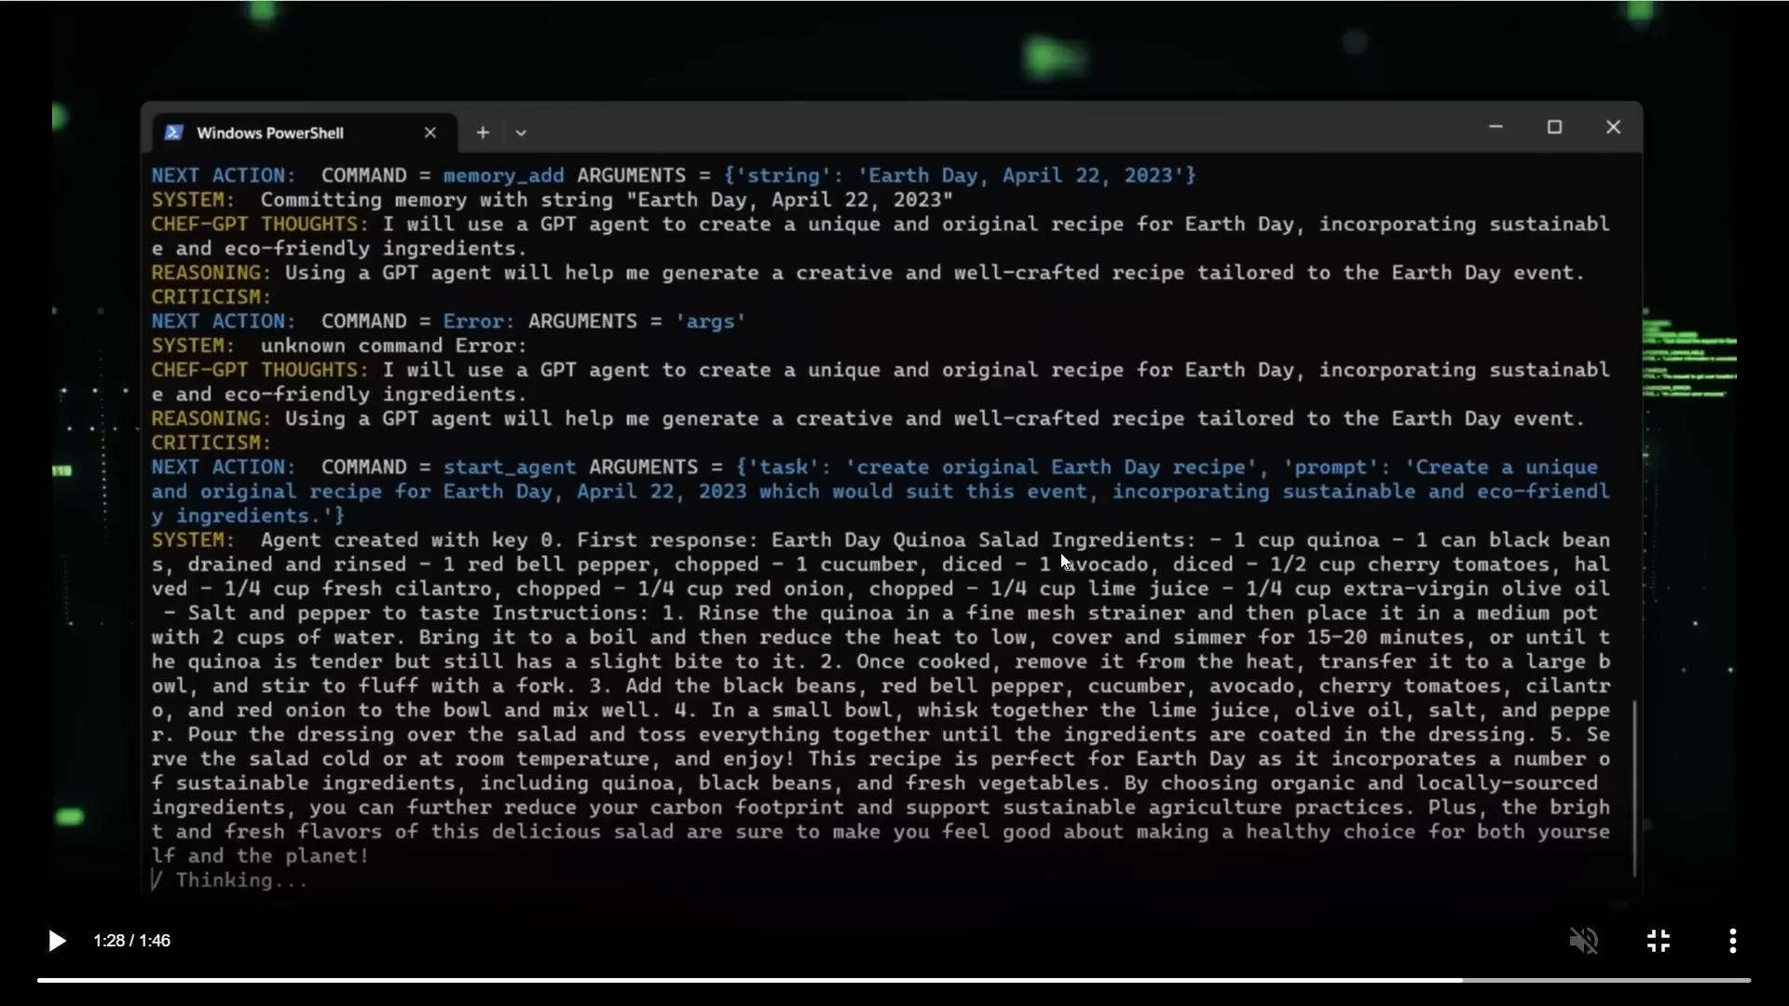
mouse_move(1358, 559)
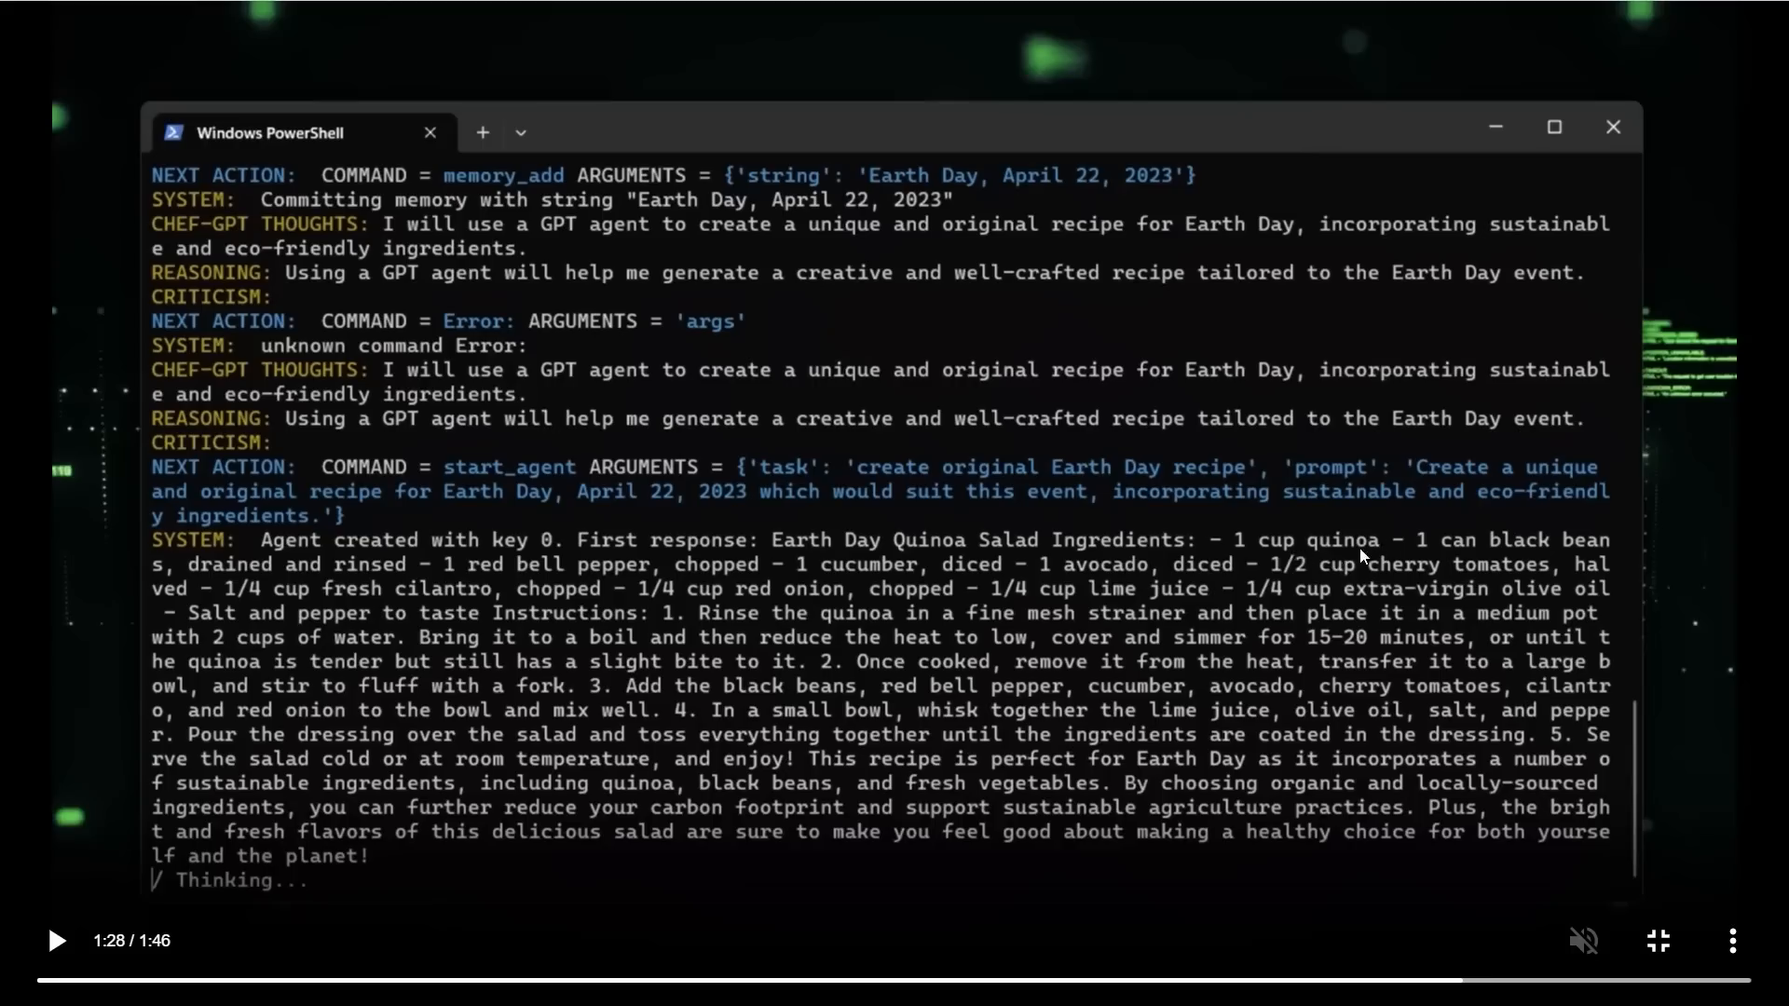
mouse_move(755, 690)
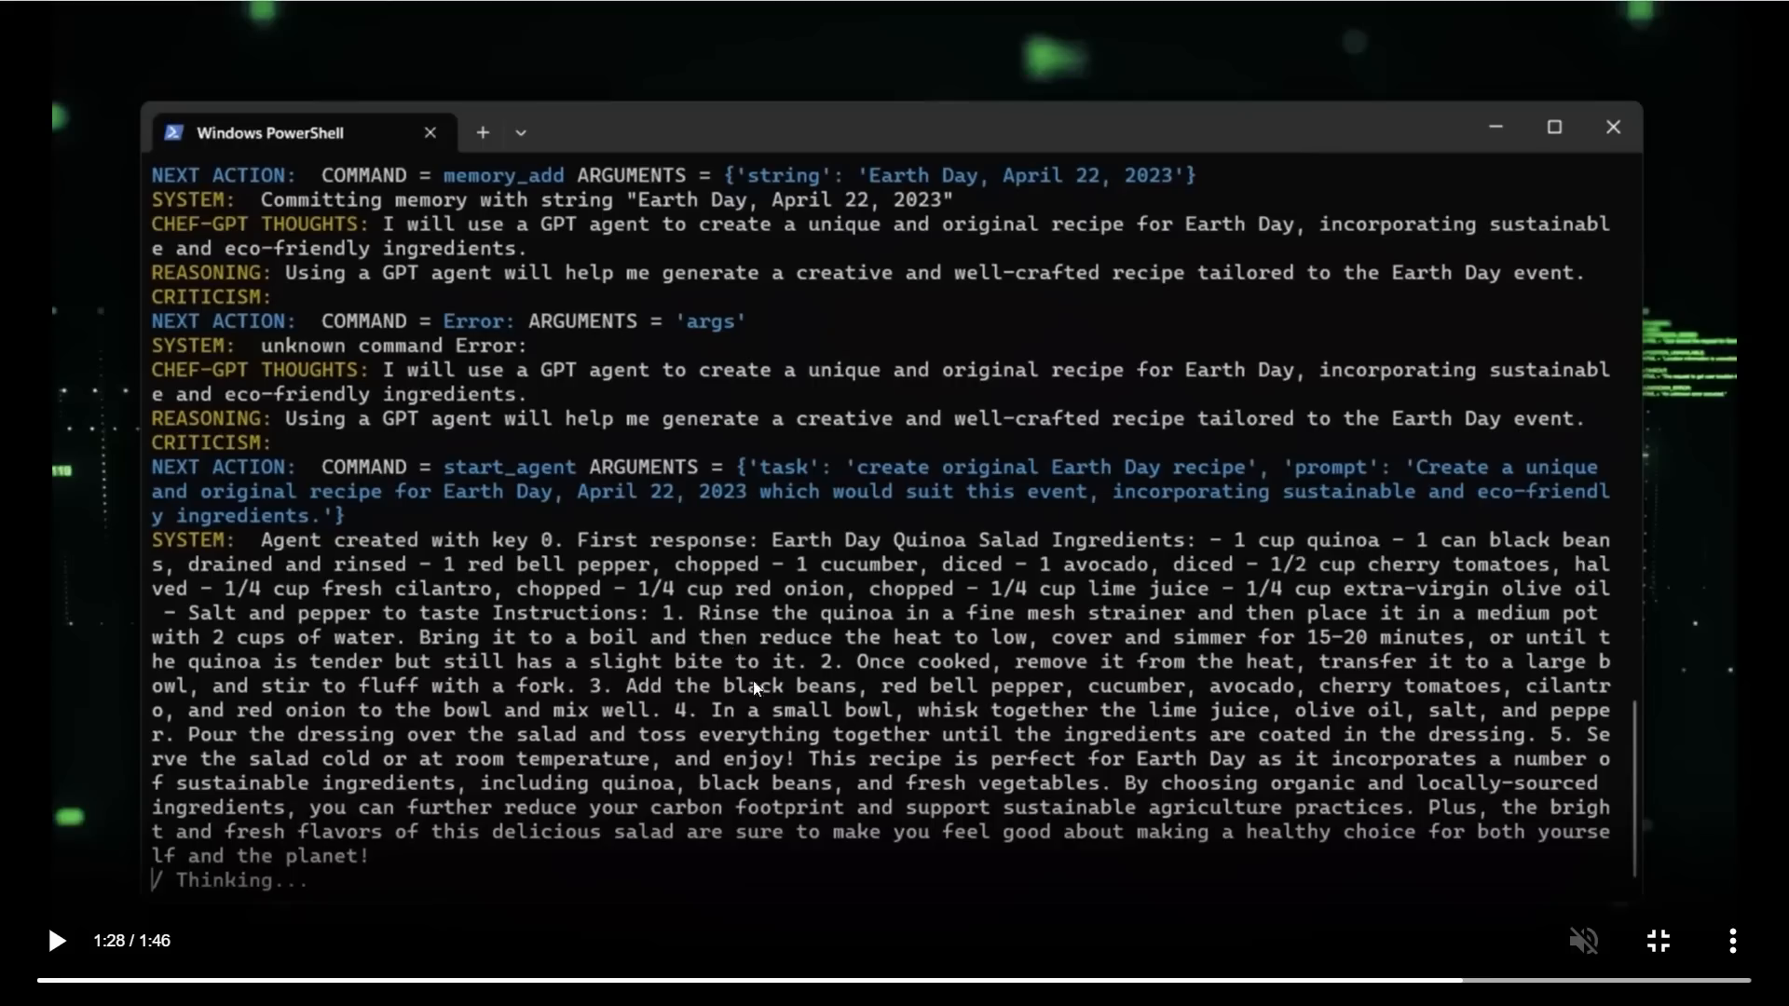
mouse_move(736, 796)
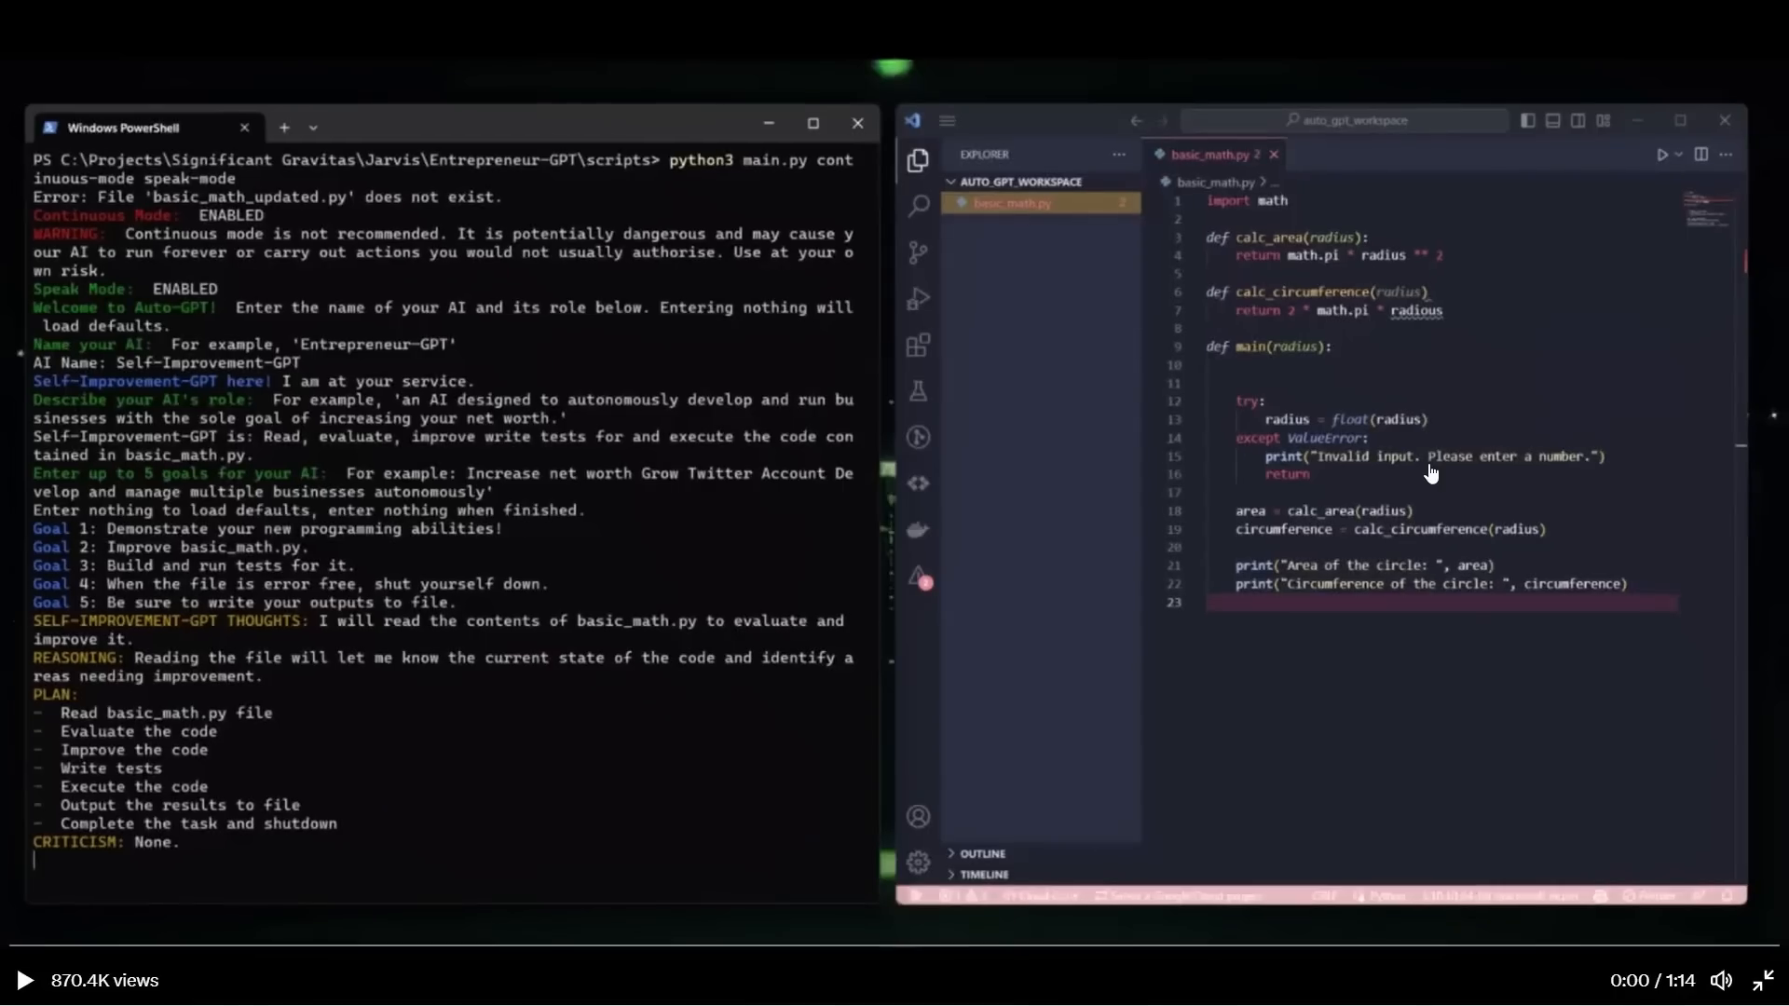
mouse_move(1478, 250)
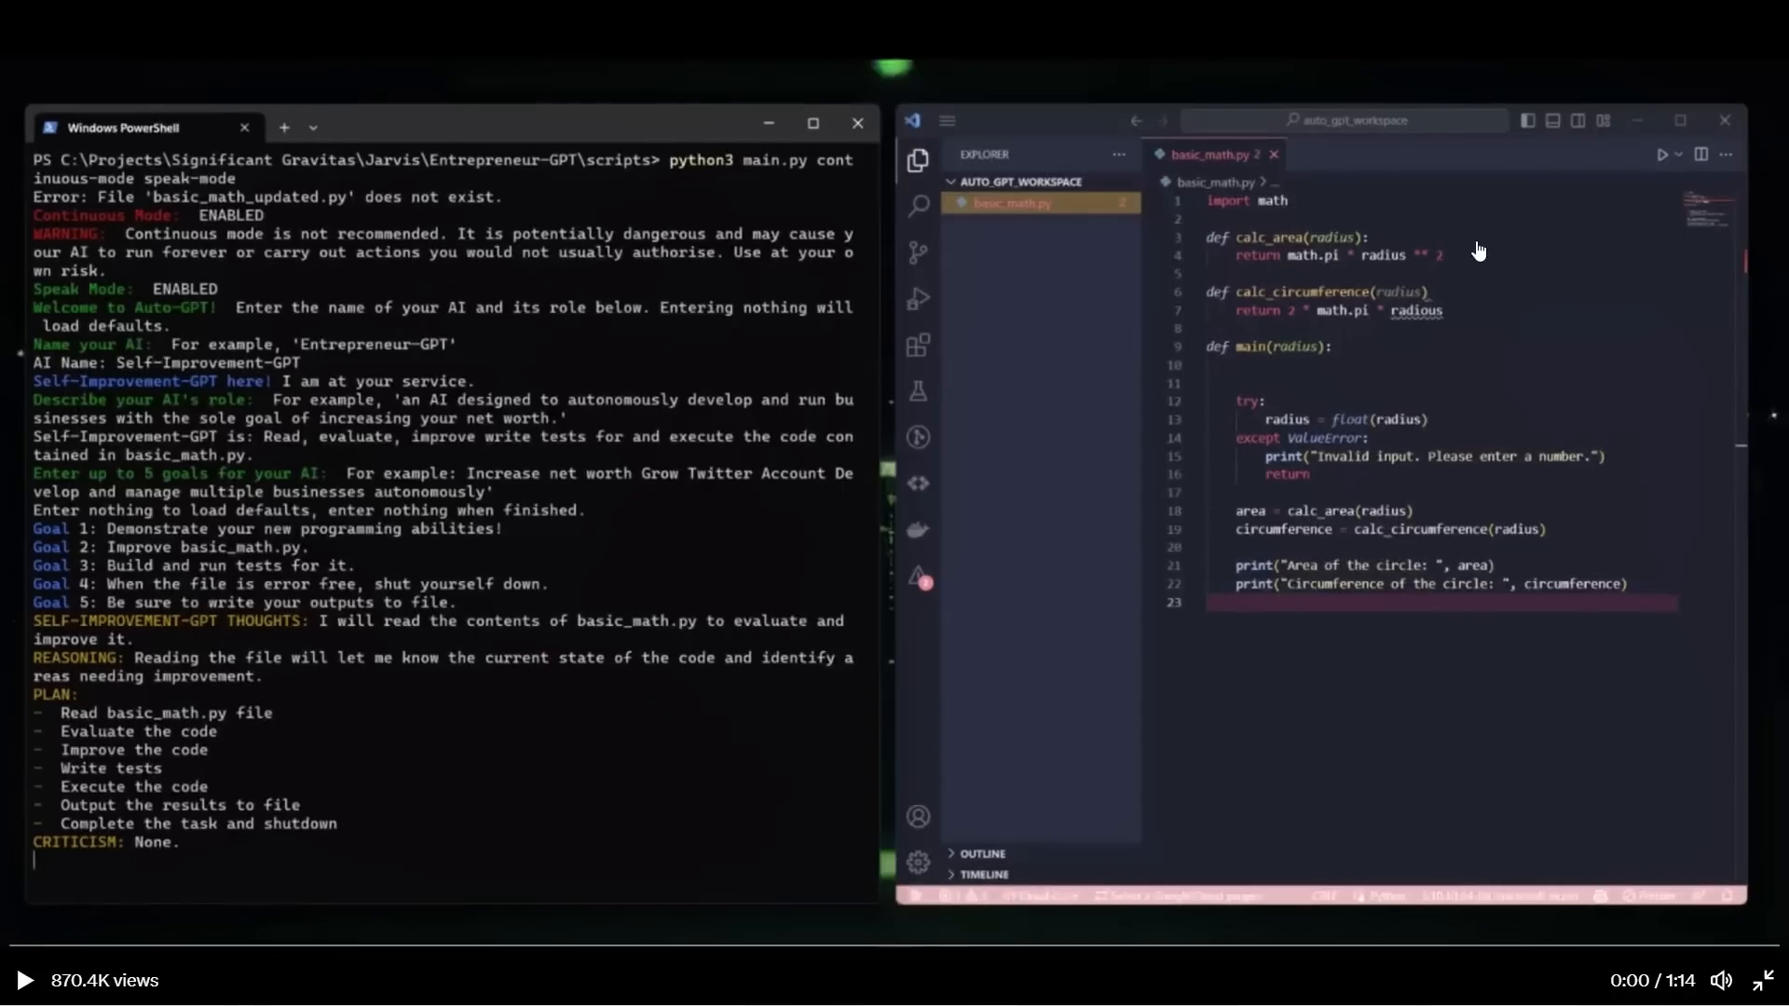
mouse_move(958, 557)
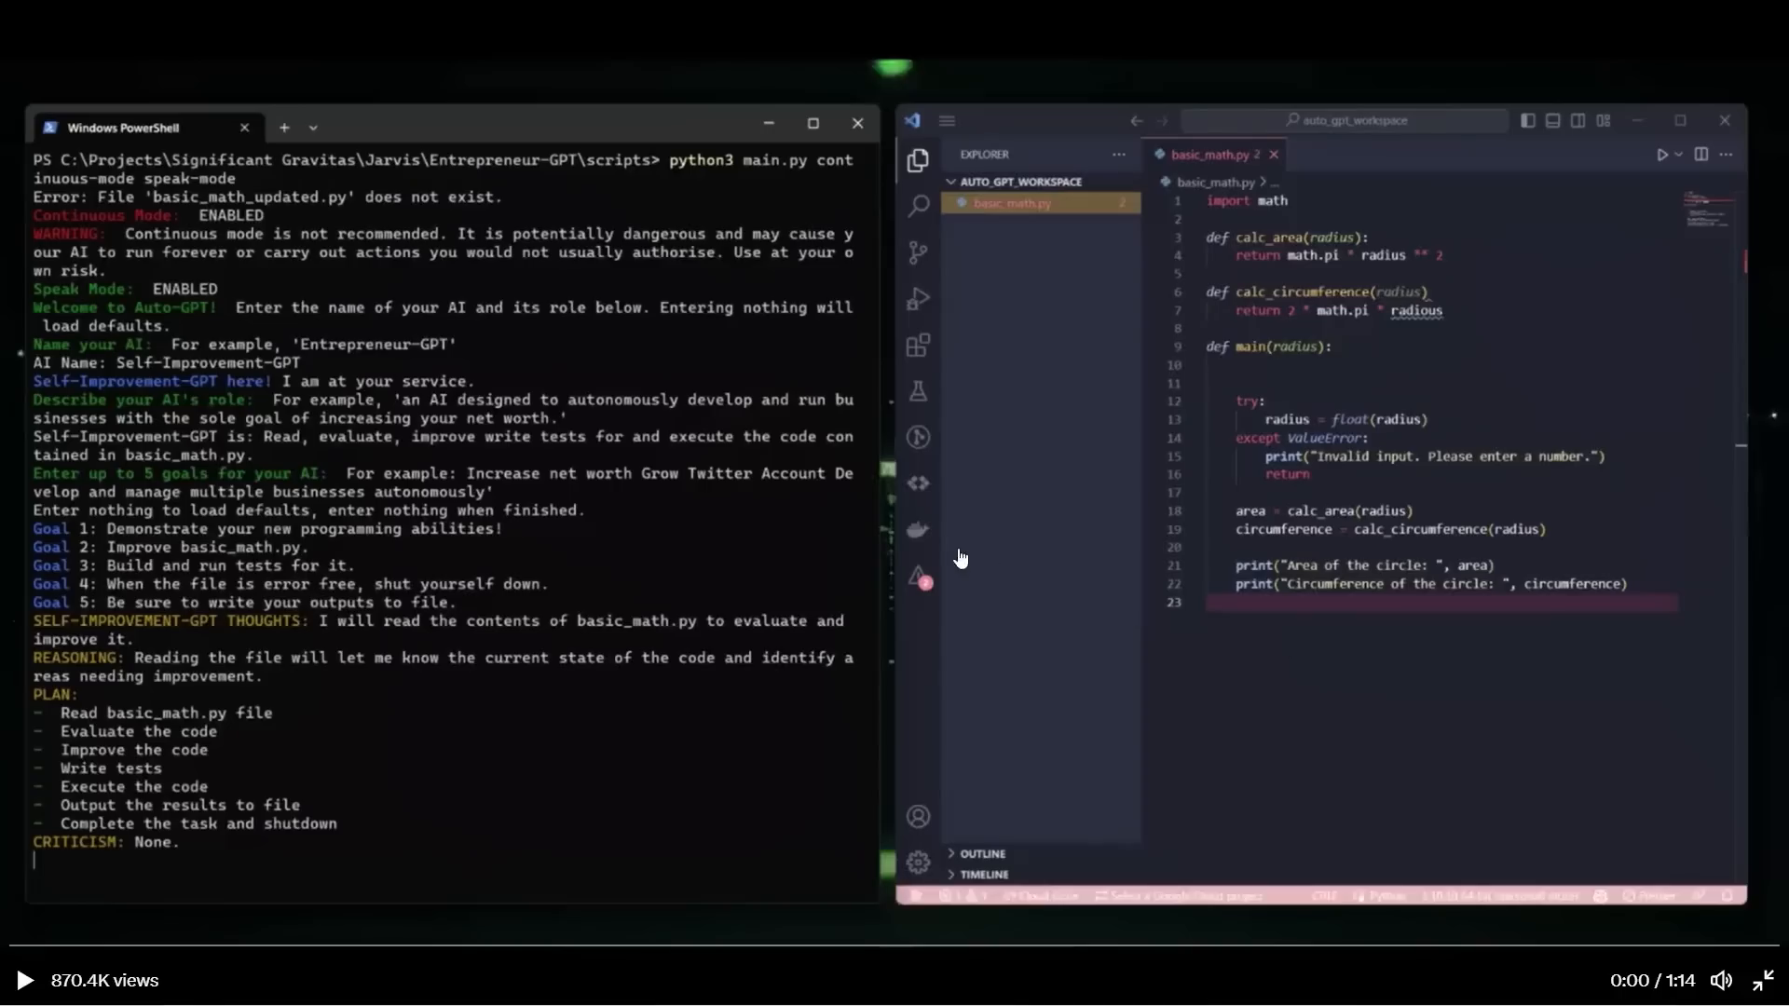
mouse_move(749, 593)
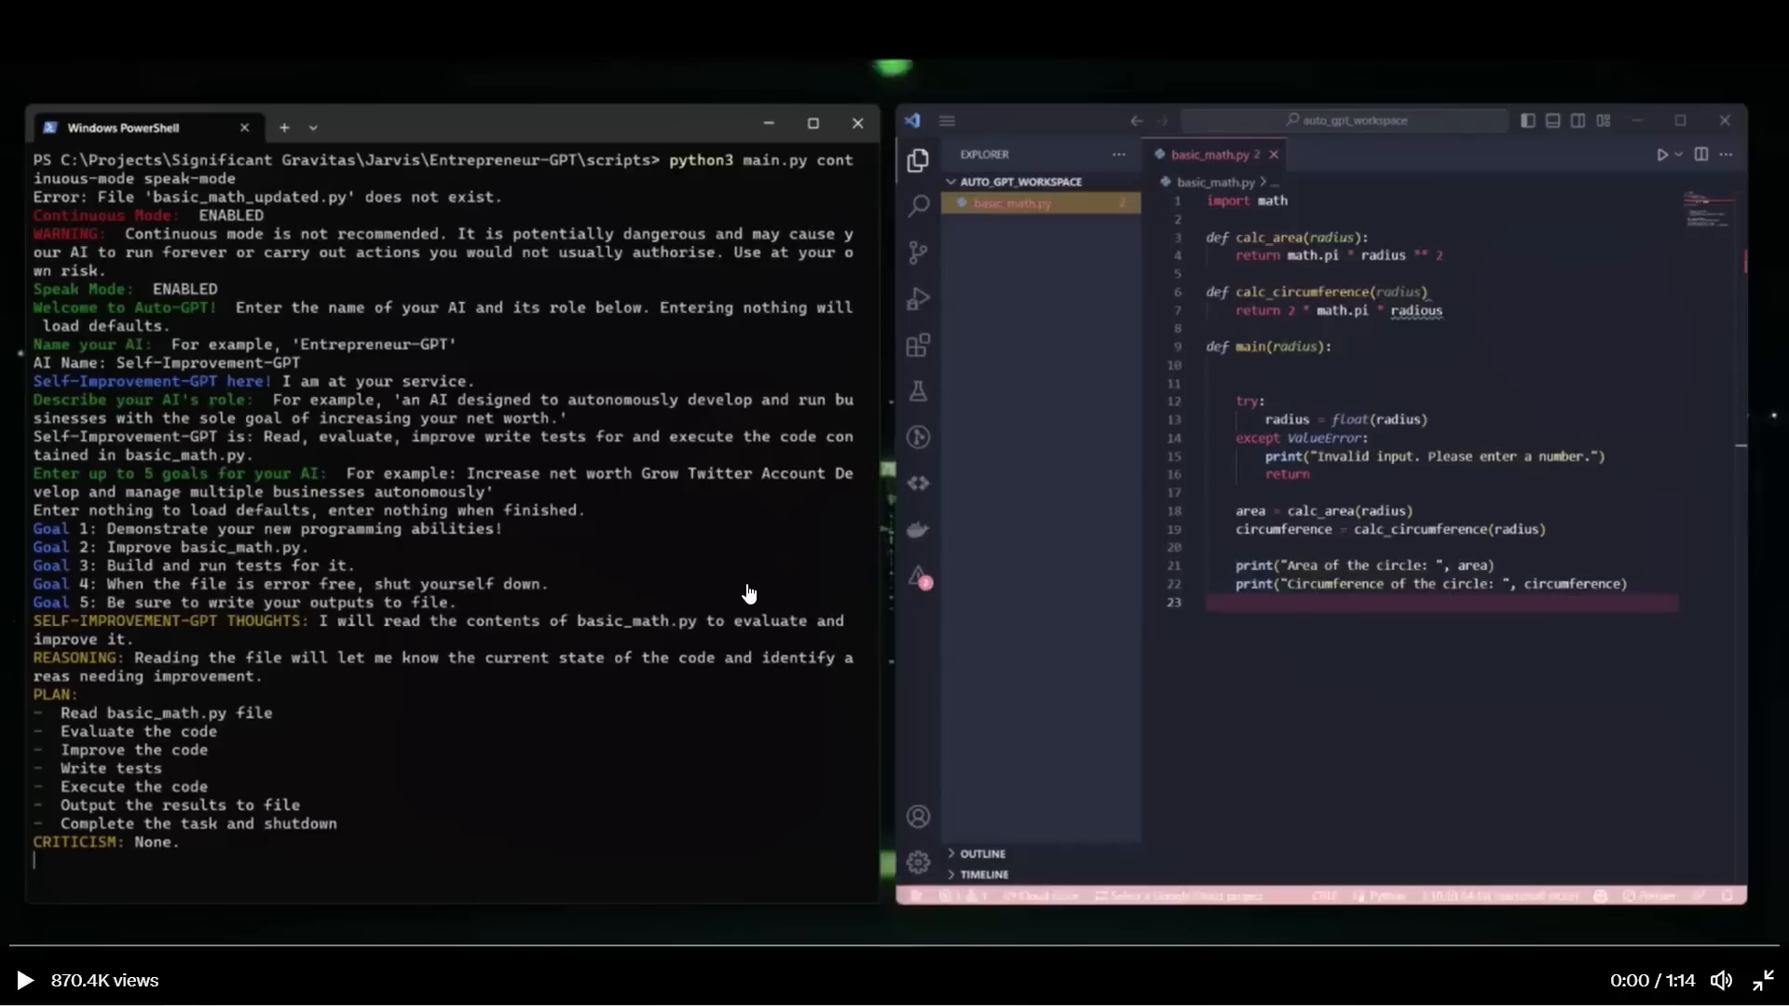
mouse_move(743, 593)
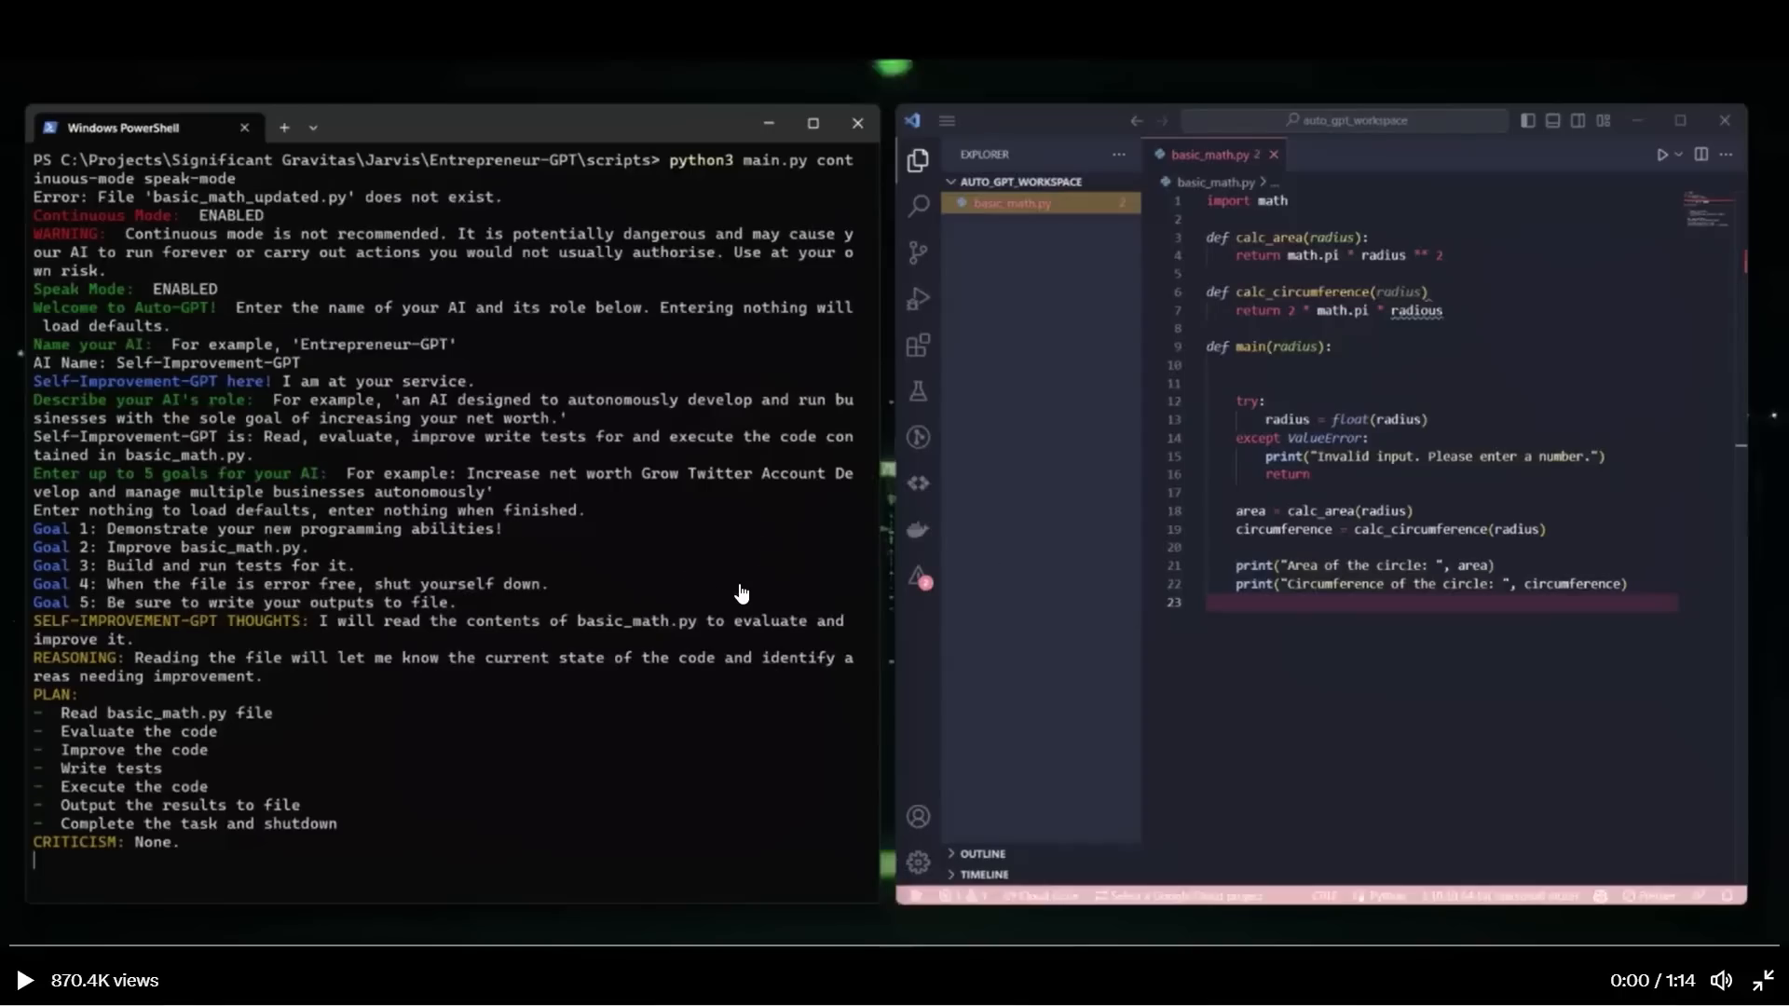
mouse_move(466, 470)
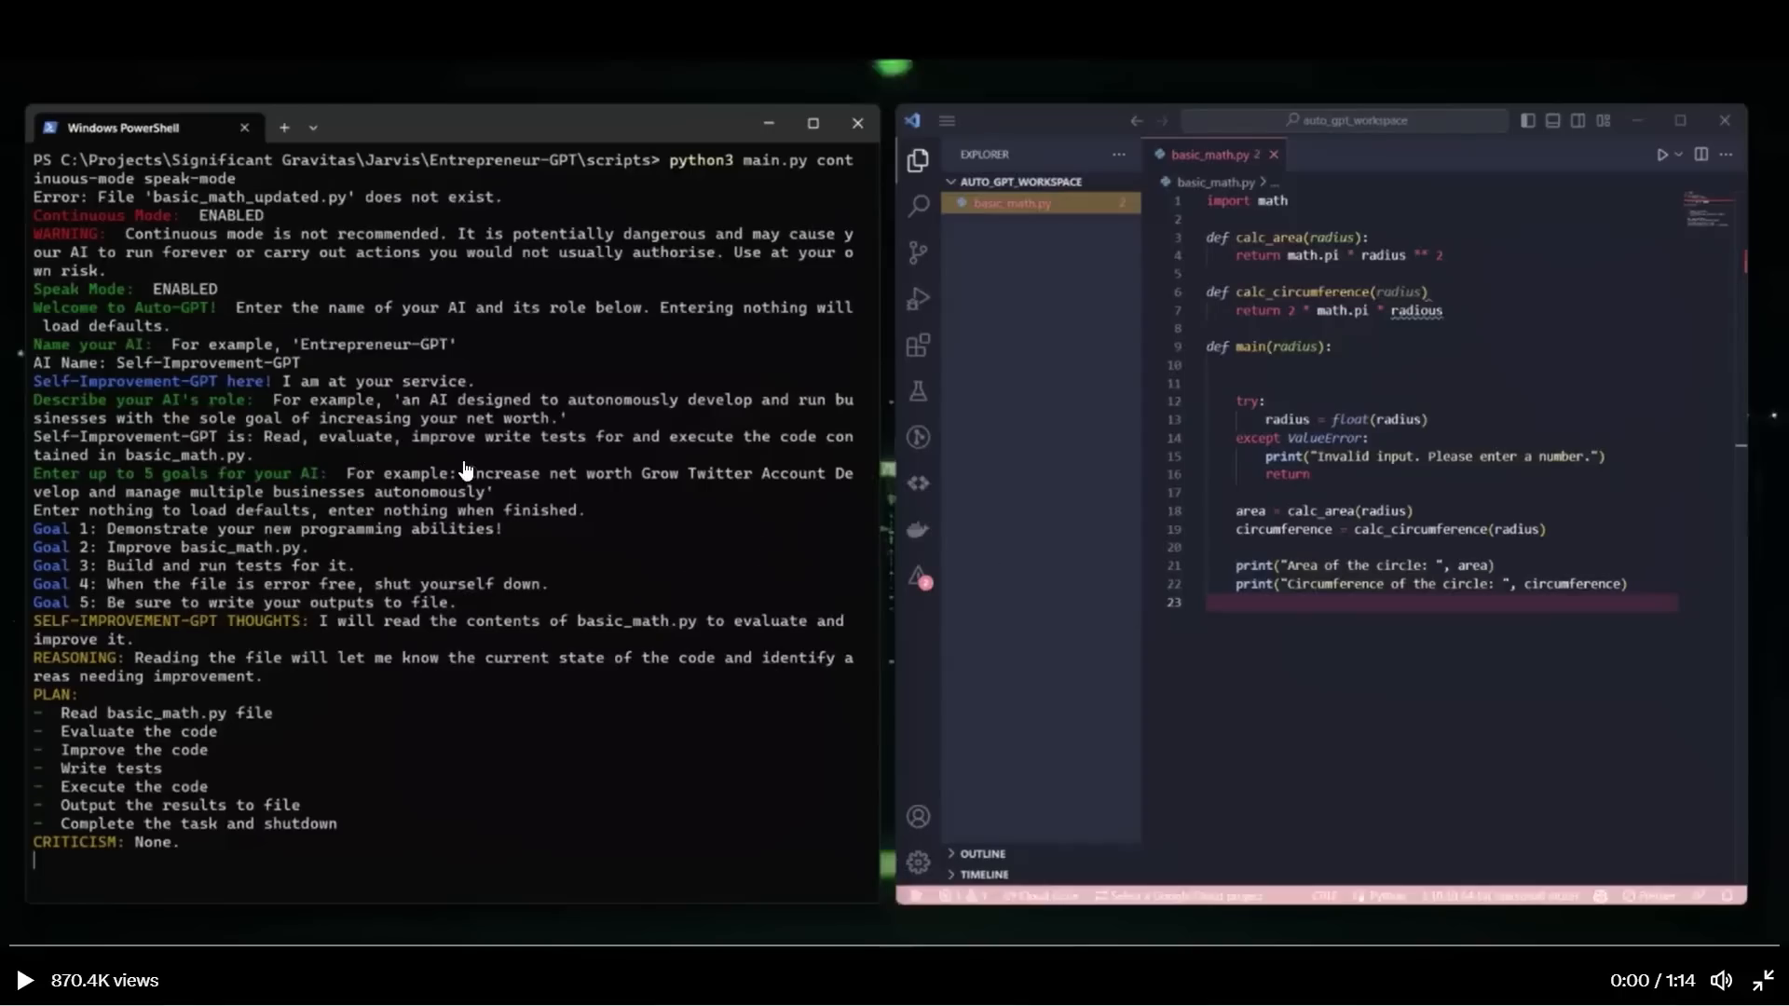
mouse_move(576, 443)
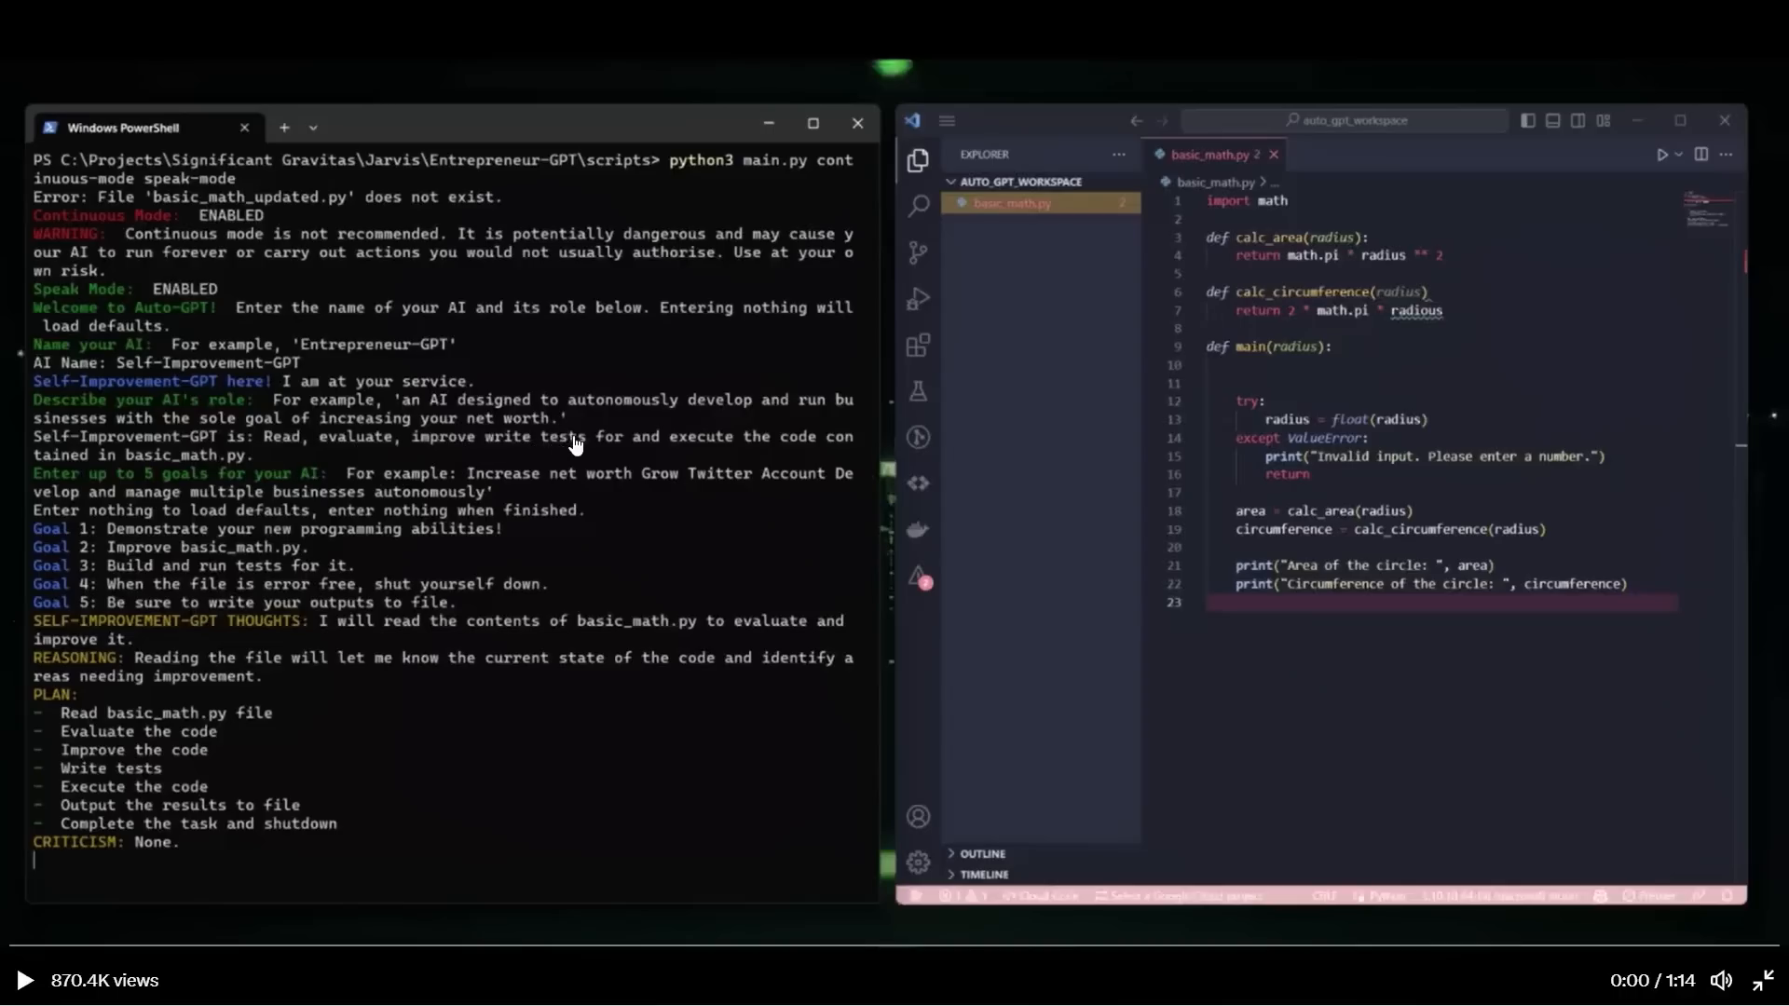
mouse_move(662, 457)
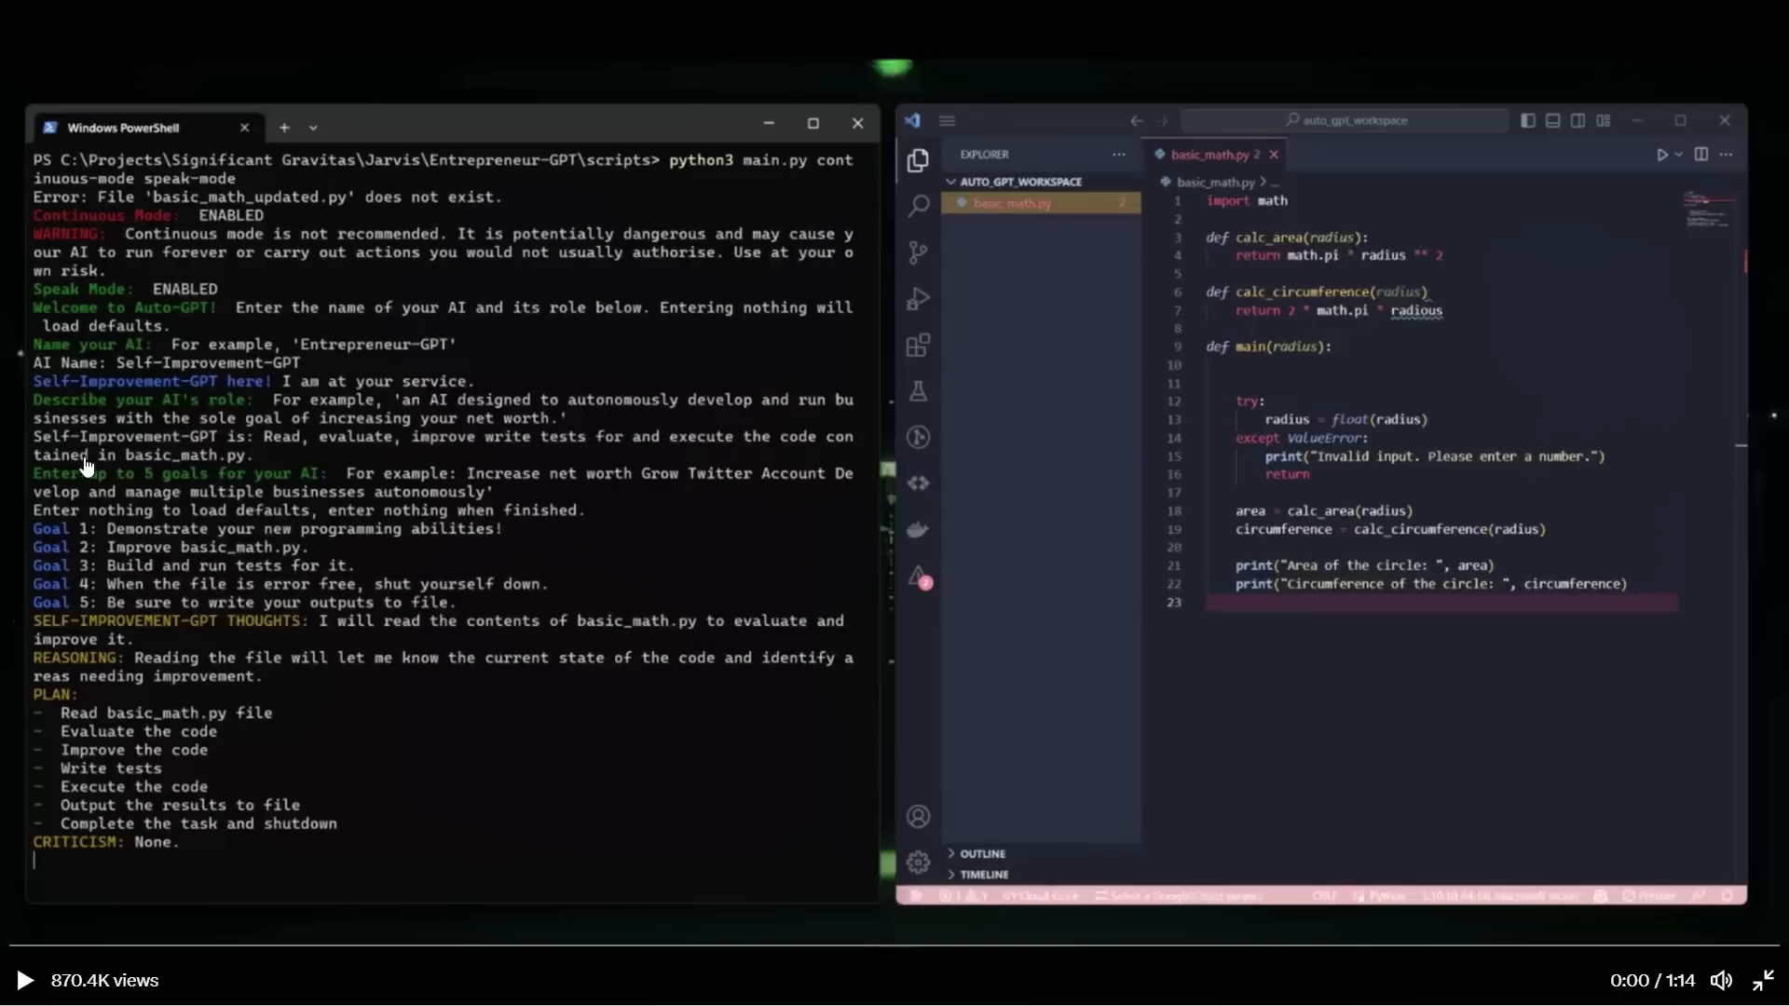
mouse_move(226, 473)
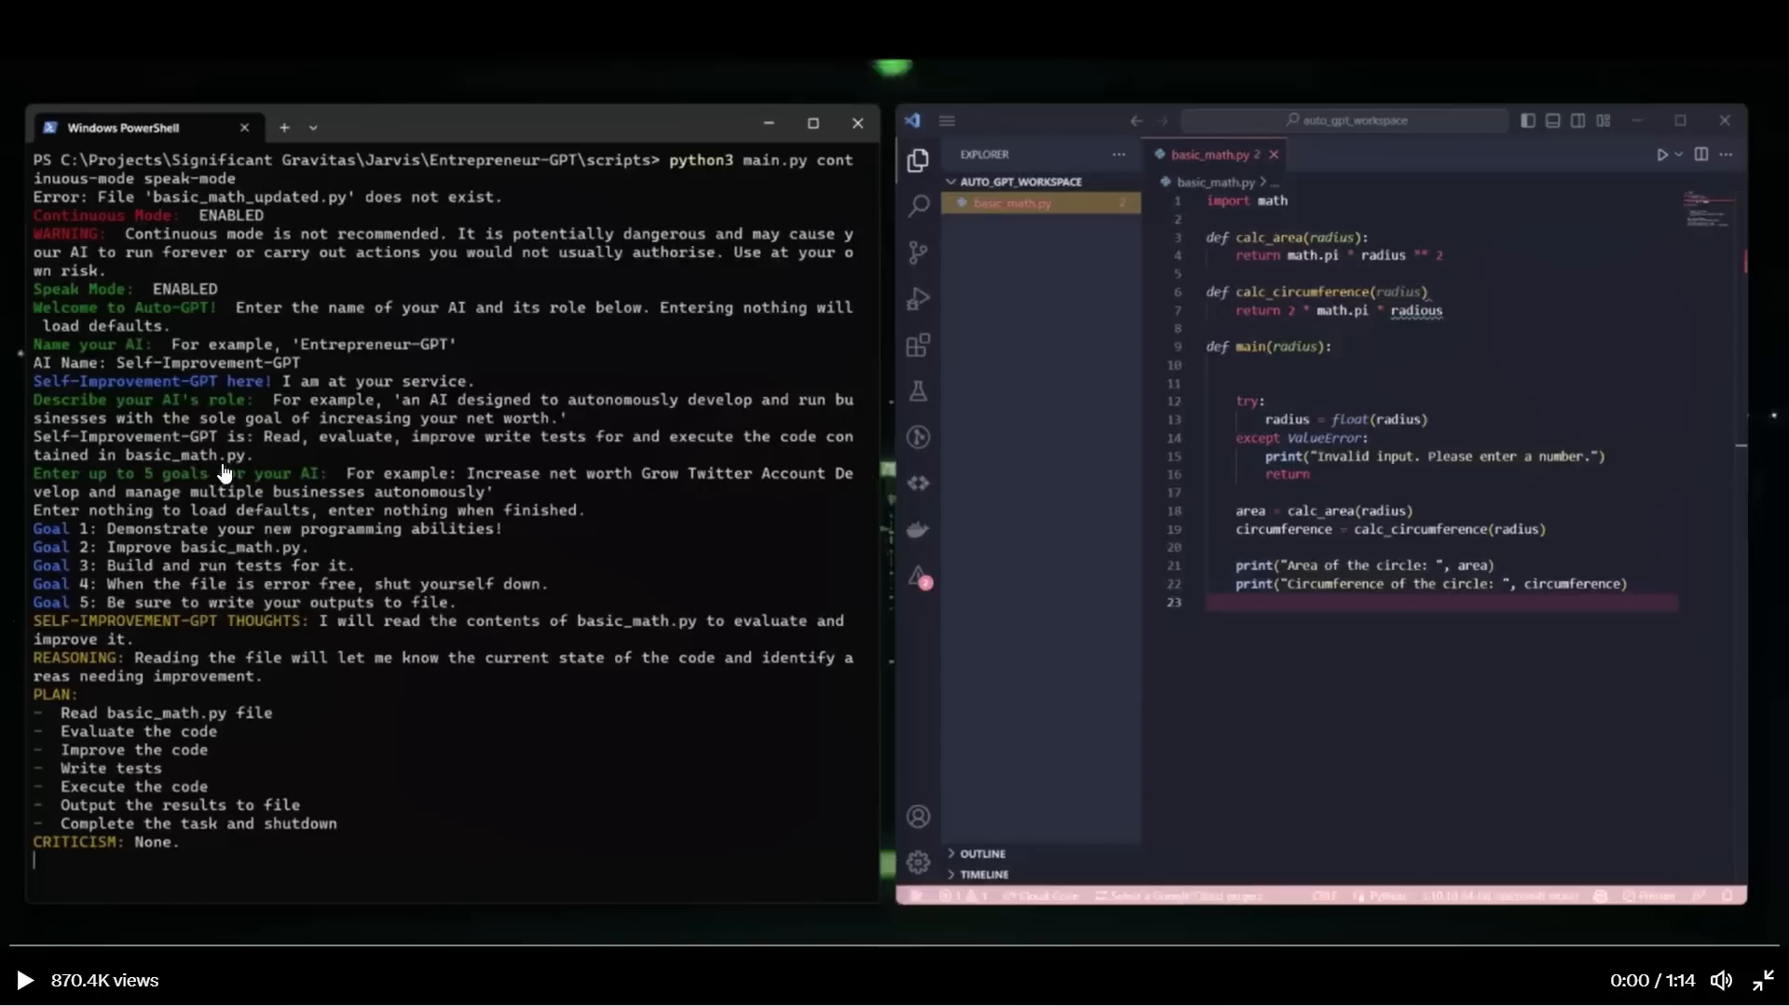
mouse_move(1441, 520)
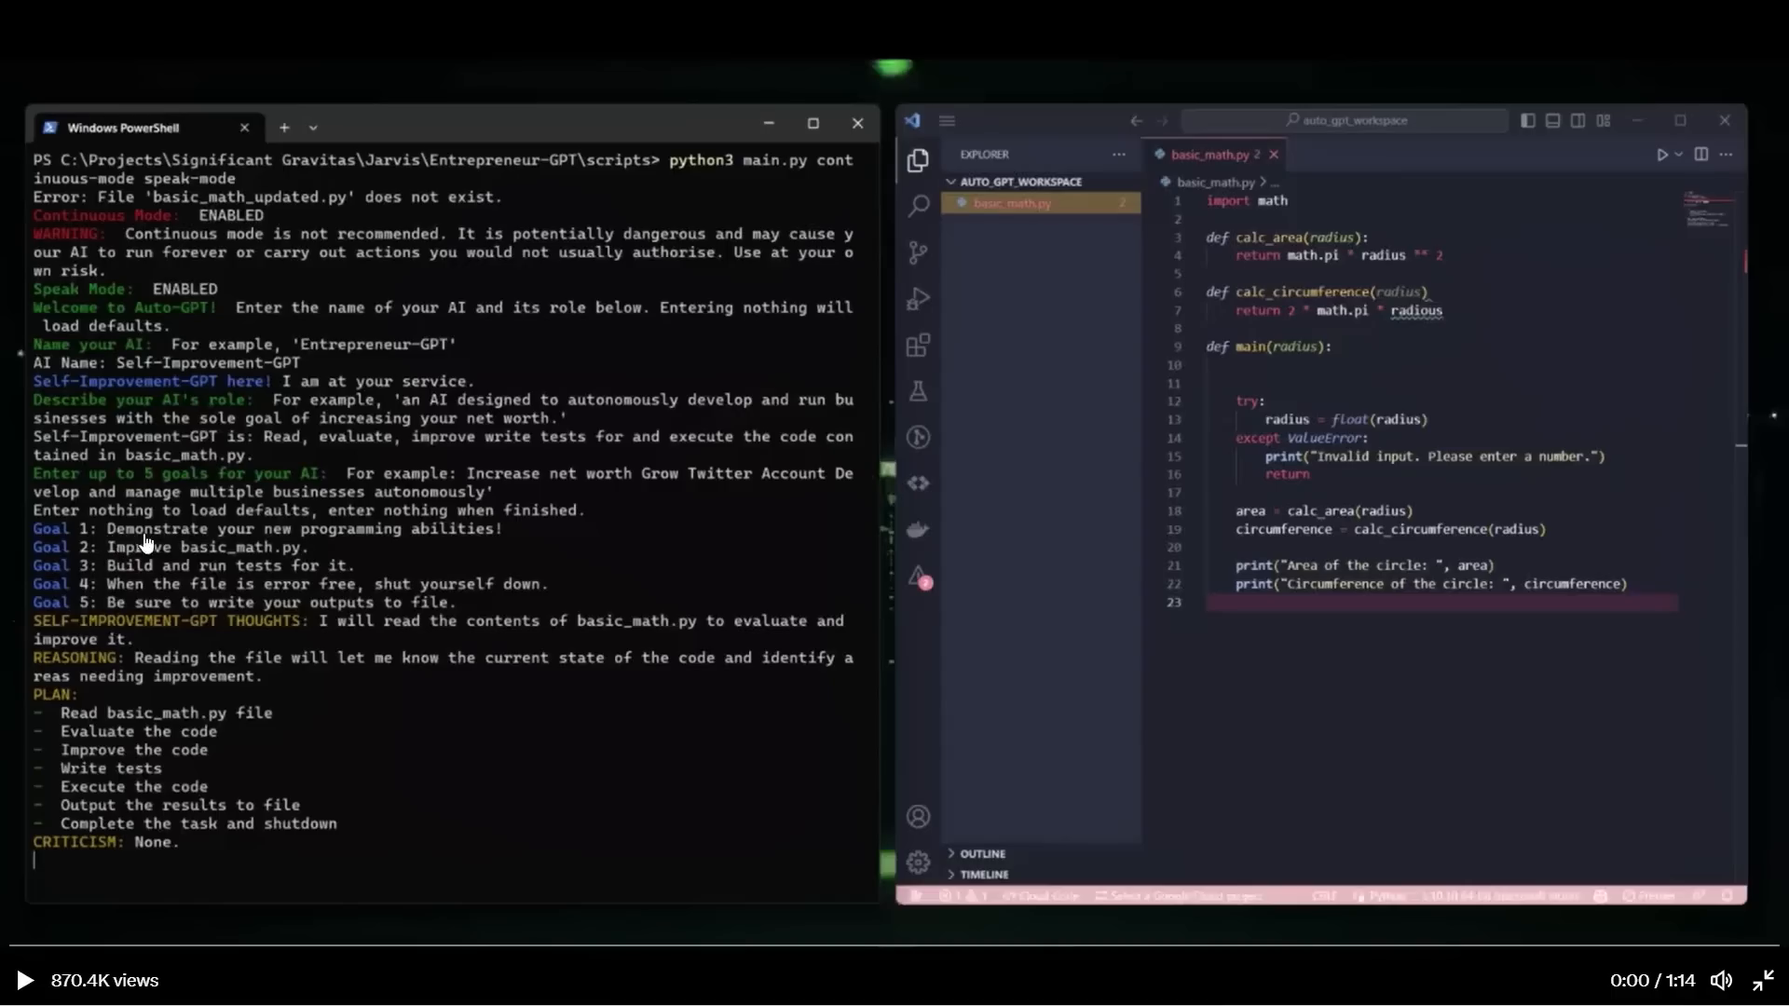
mouse_move(186, 555)
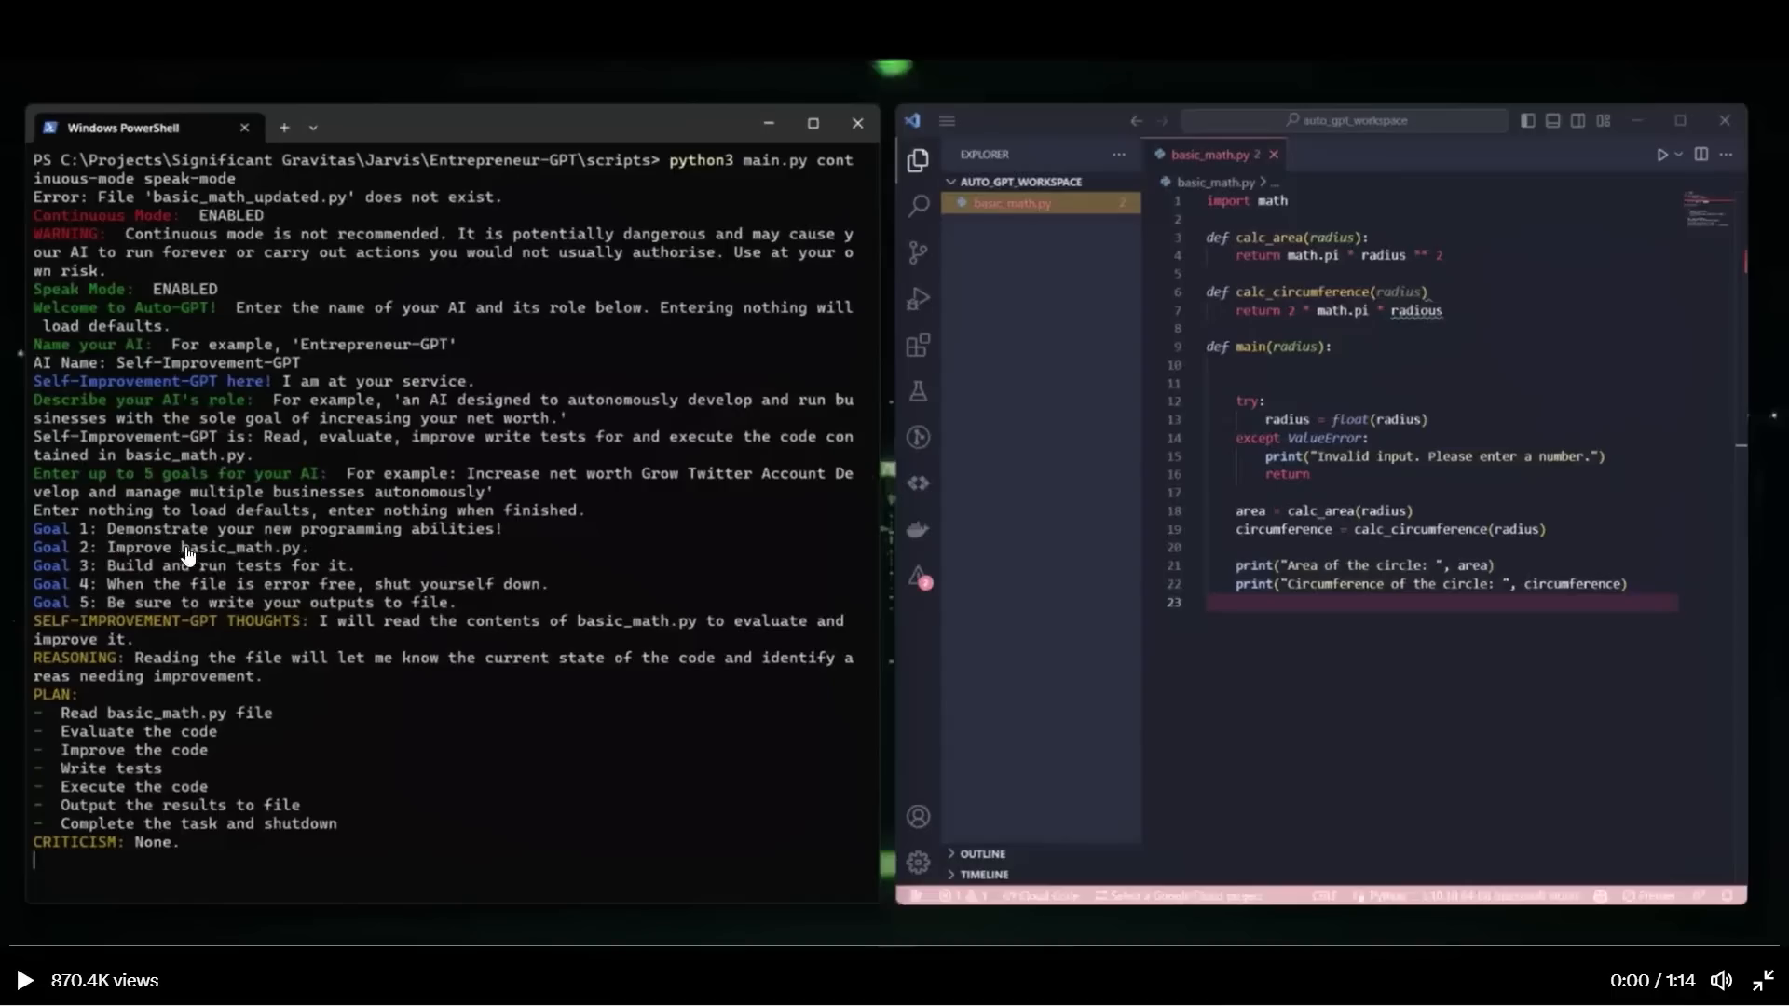
mouse_move(295, 576)
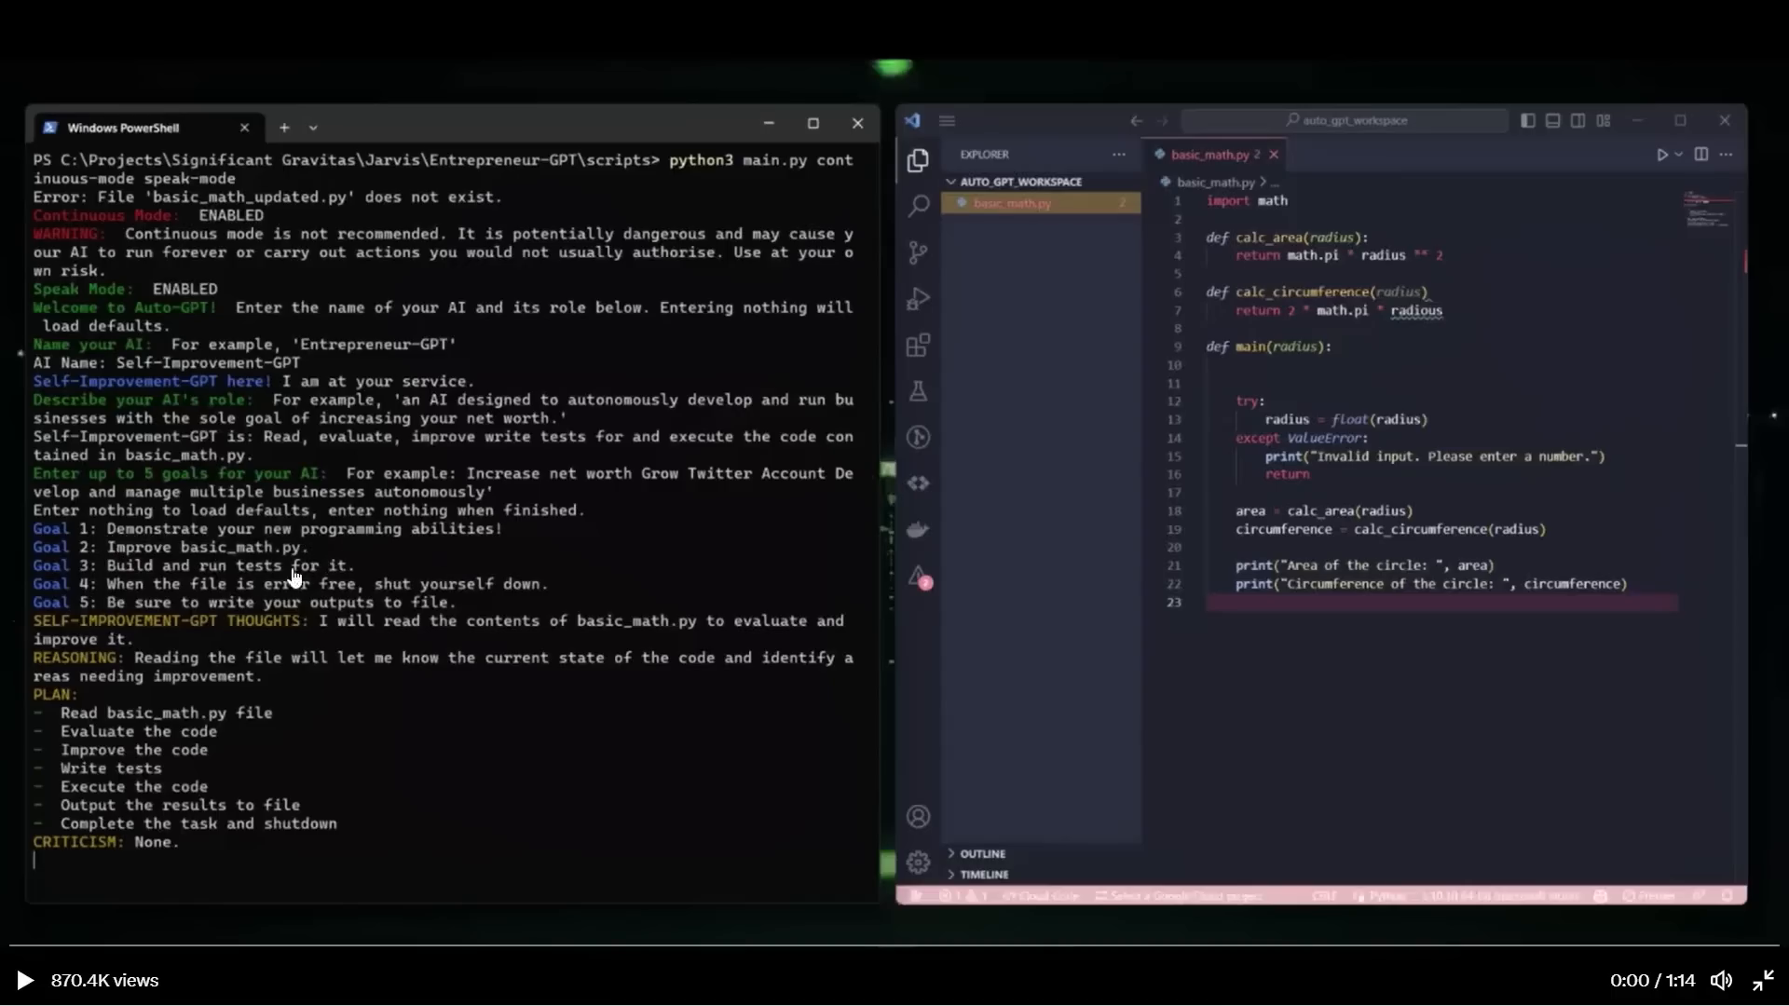
mouse_move(200, 598)
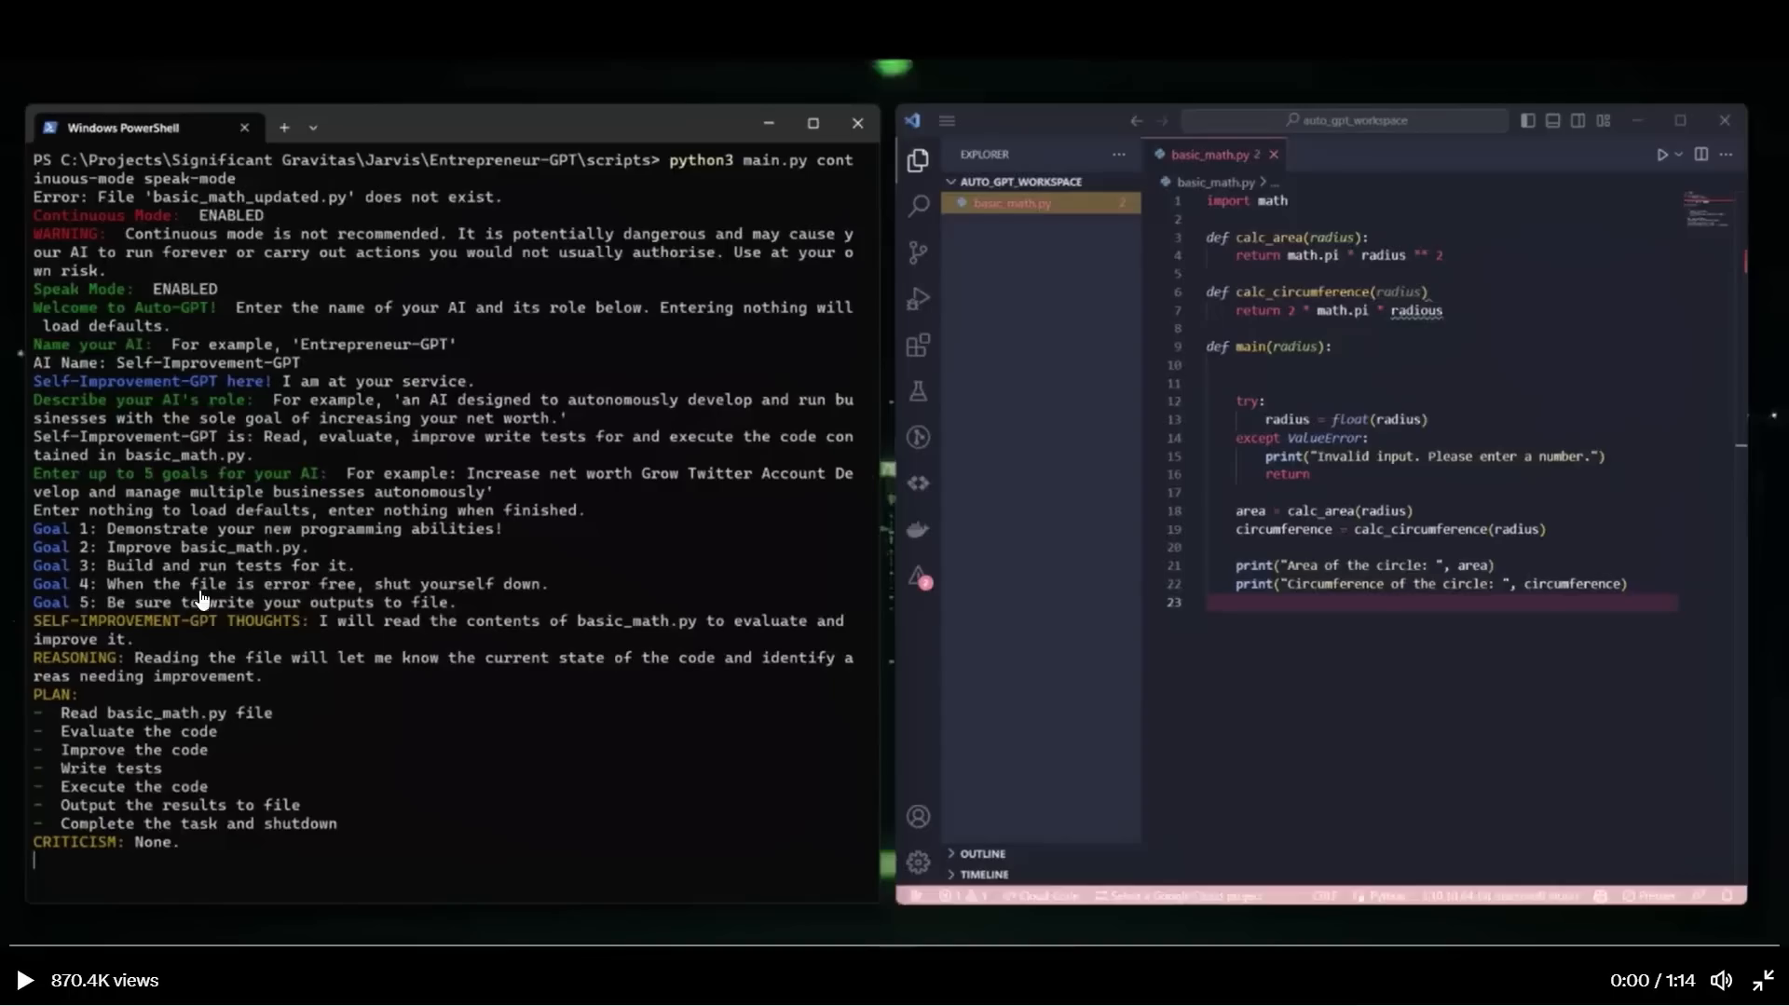
mouse_move(319, 608)
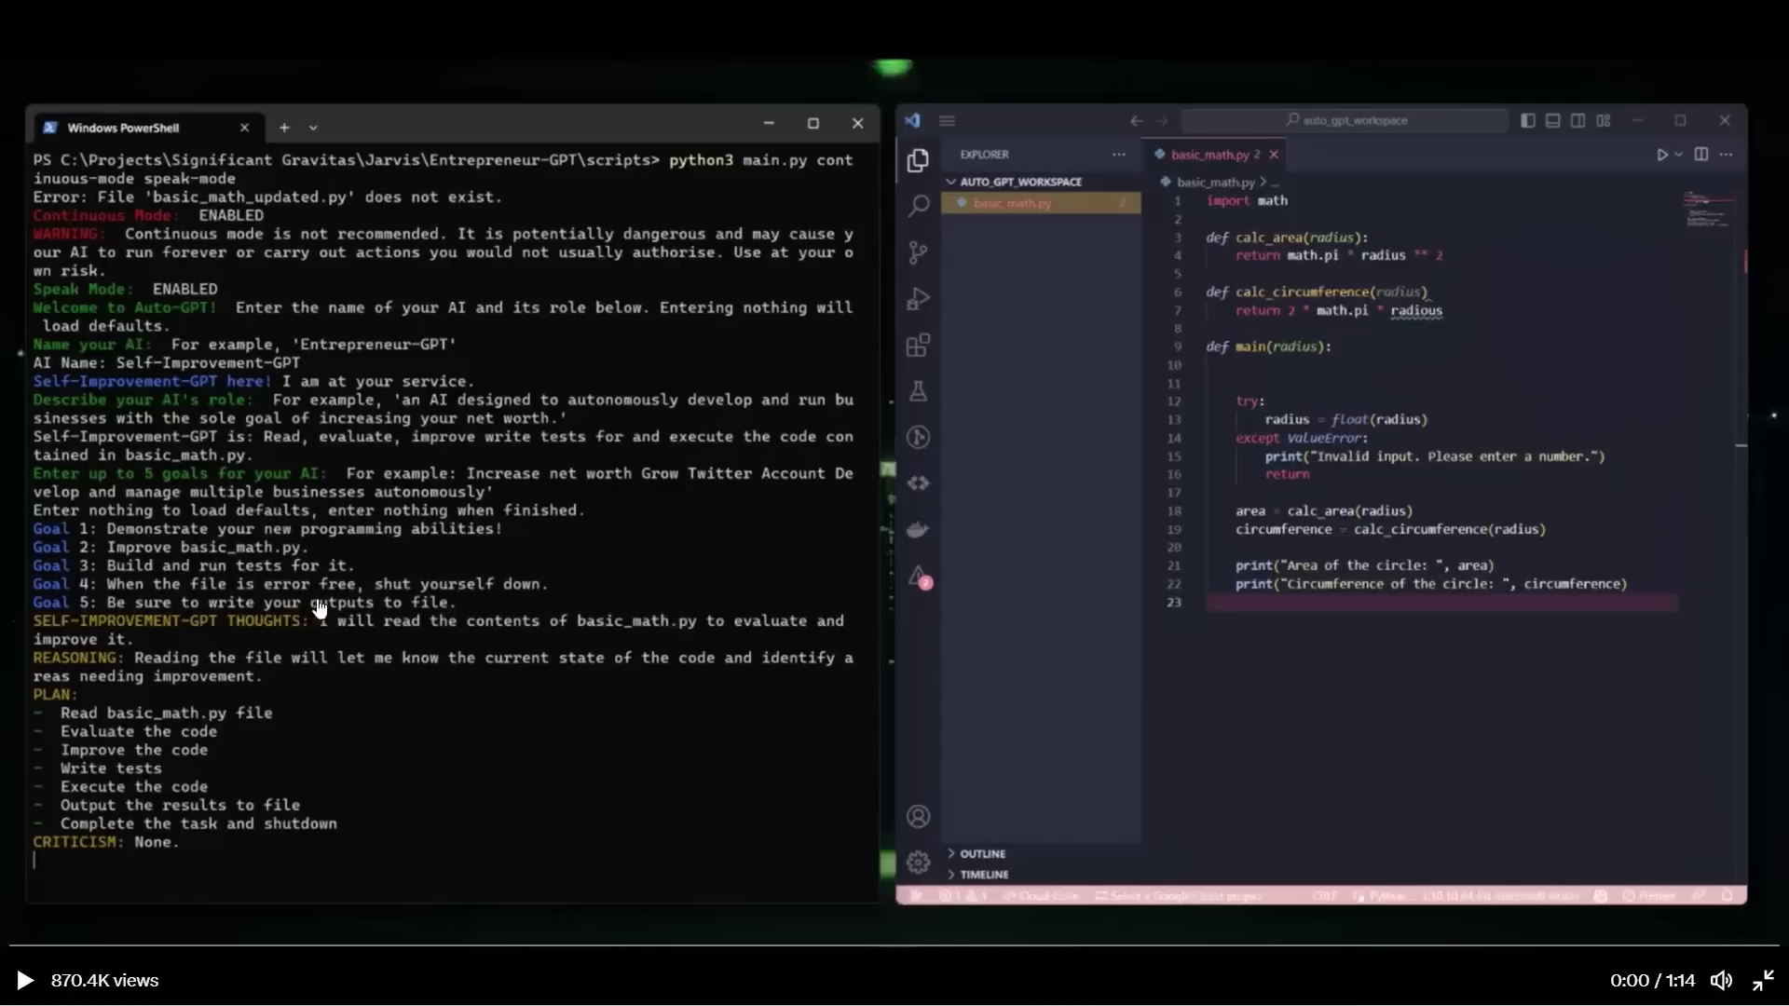
mouse_move(553, 602)
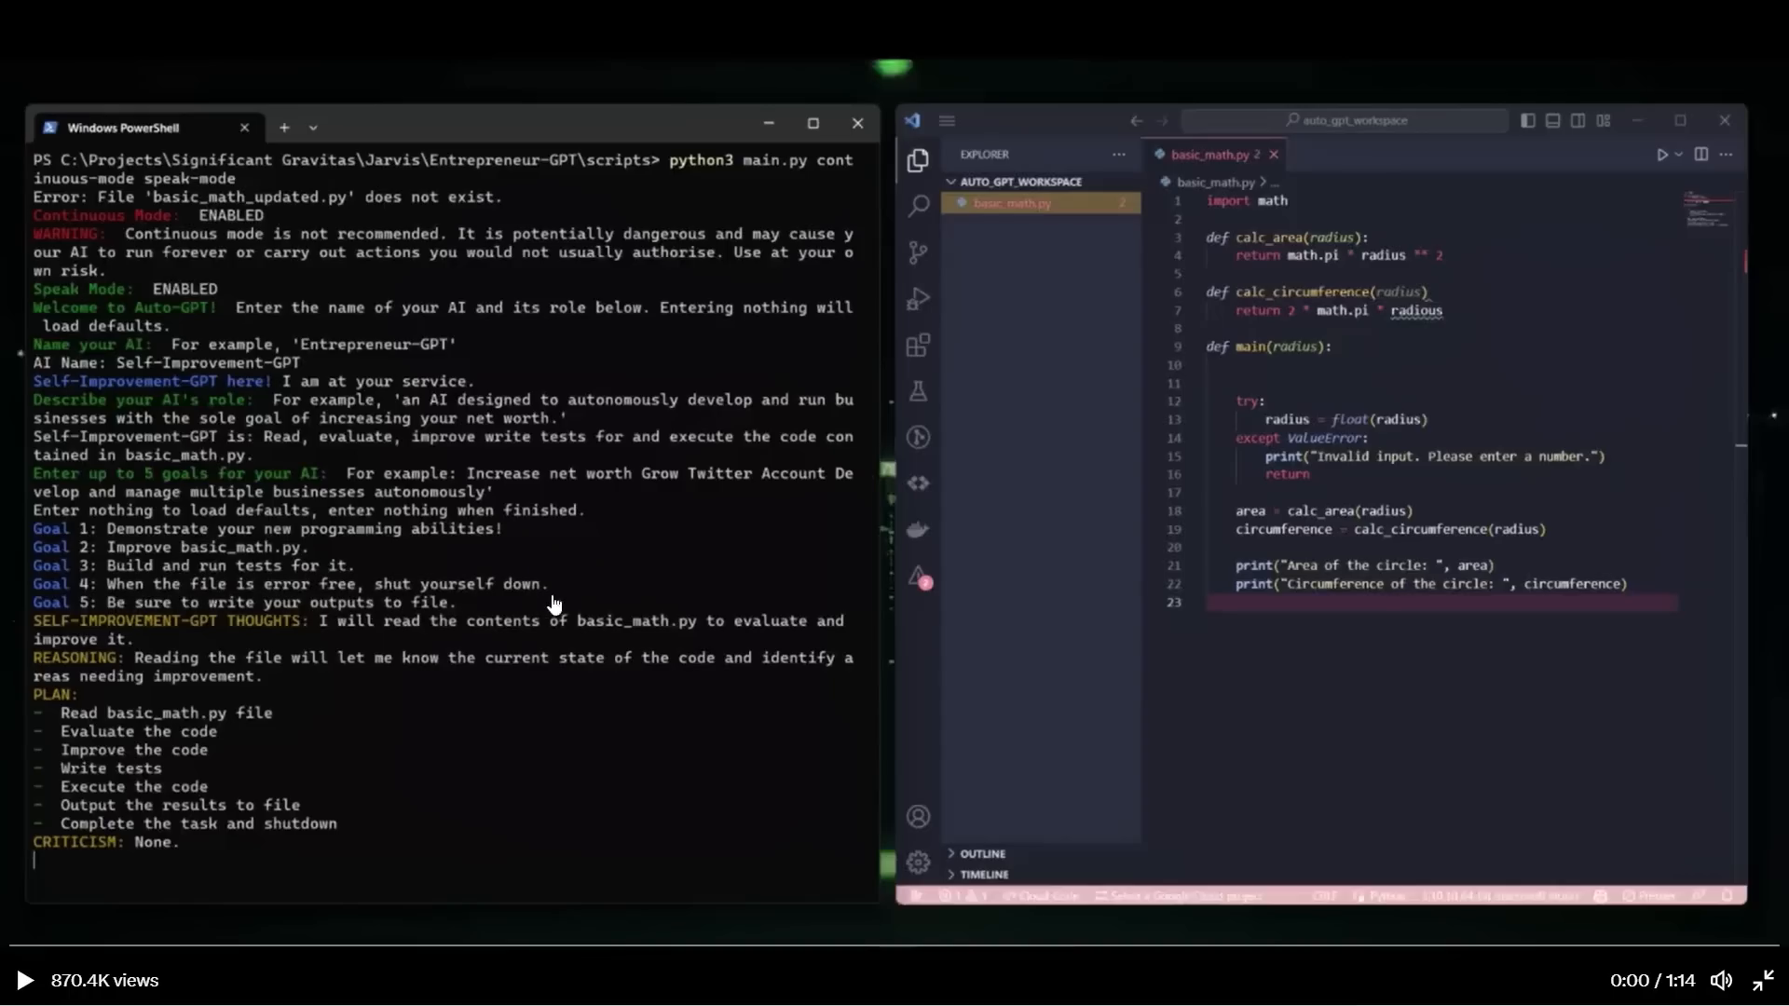
mouse_move(393, 617)
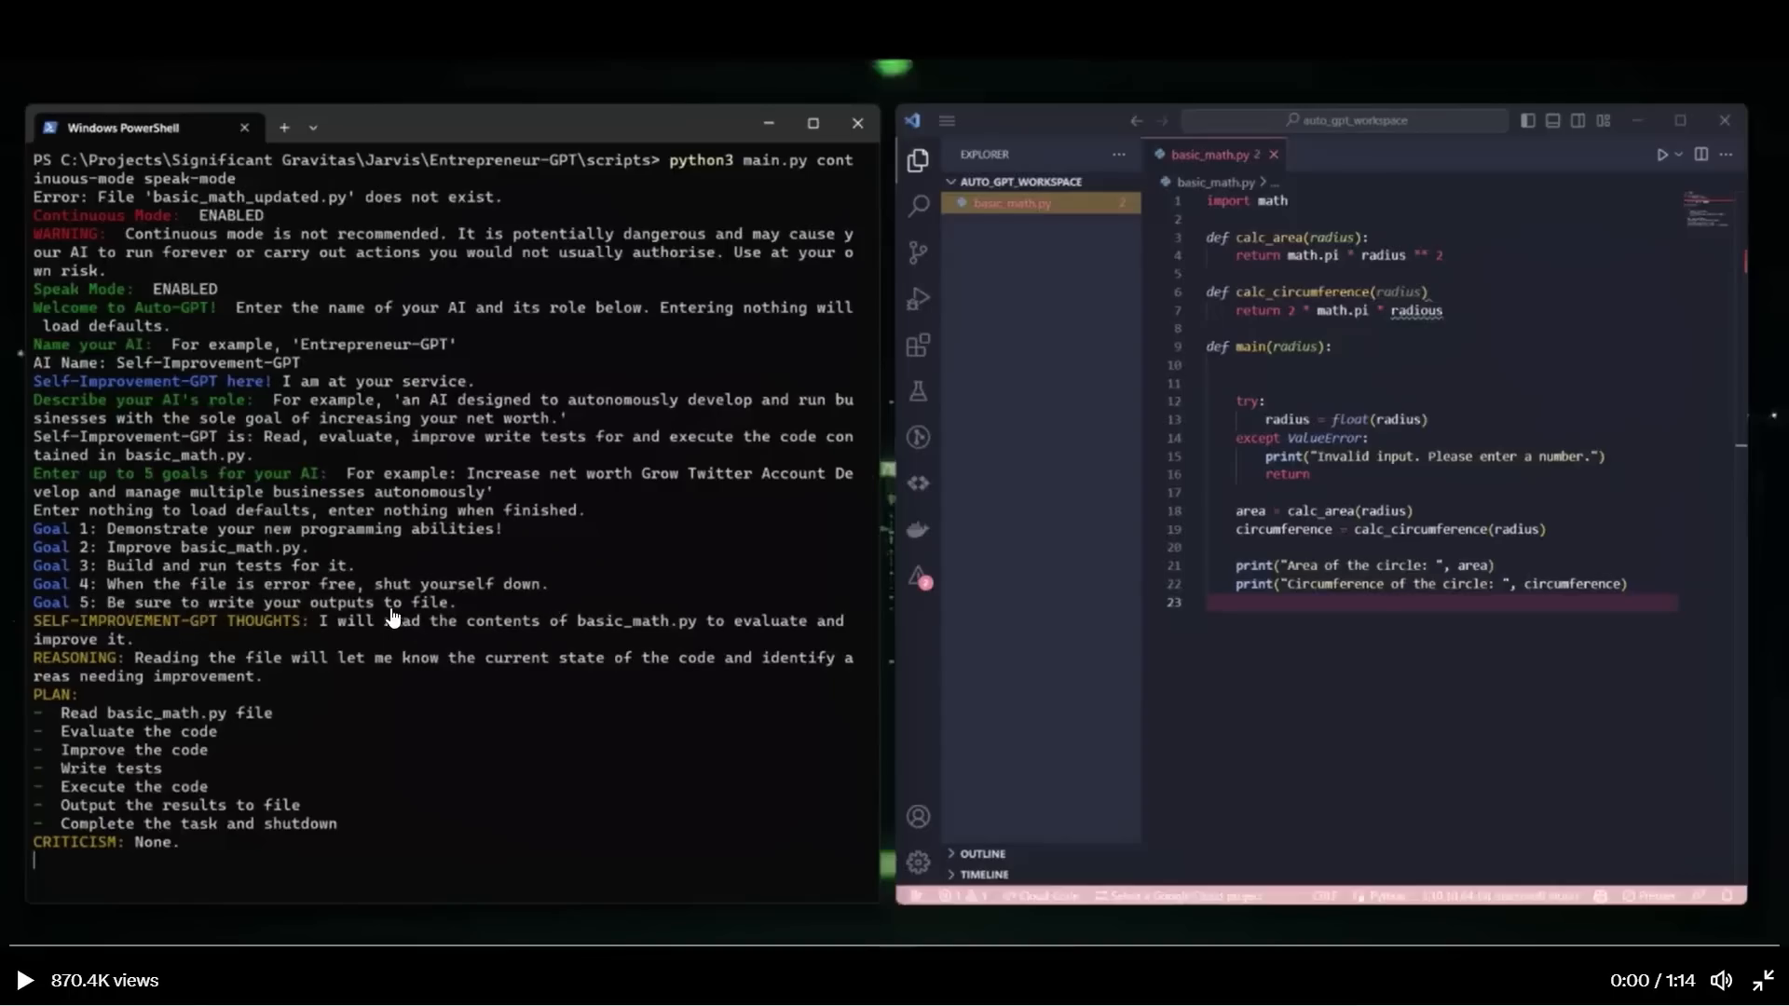
mouse_move(1060, 384)
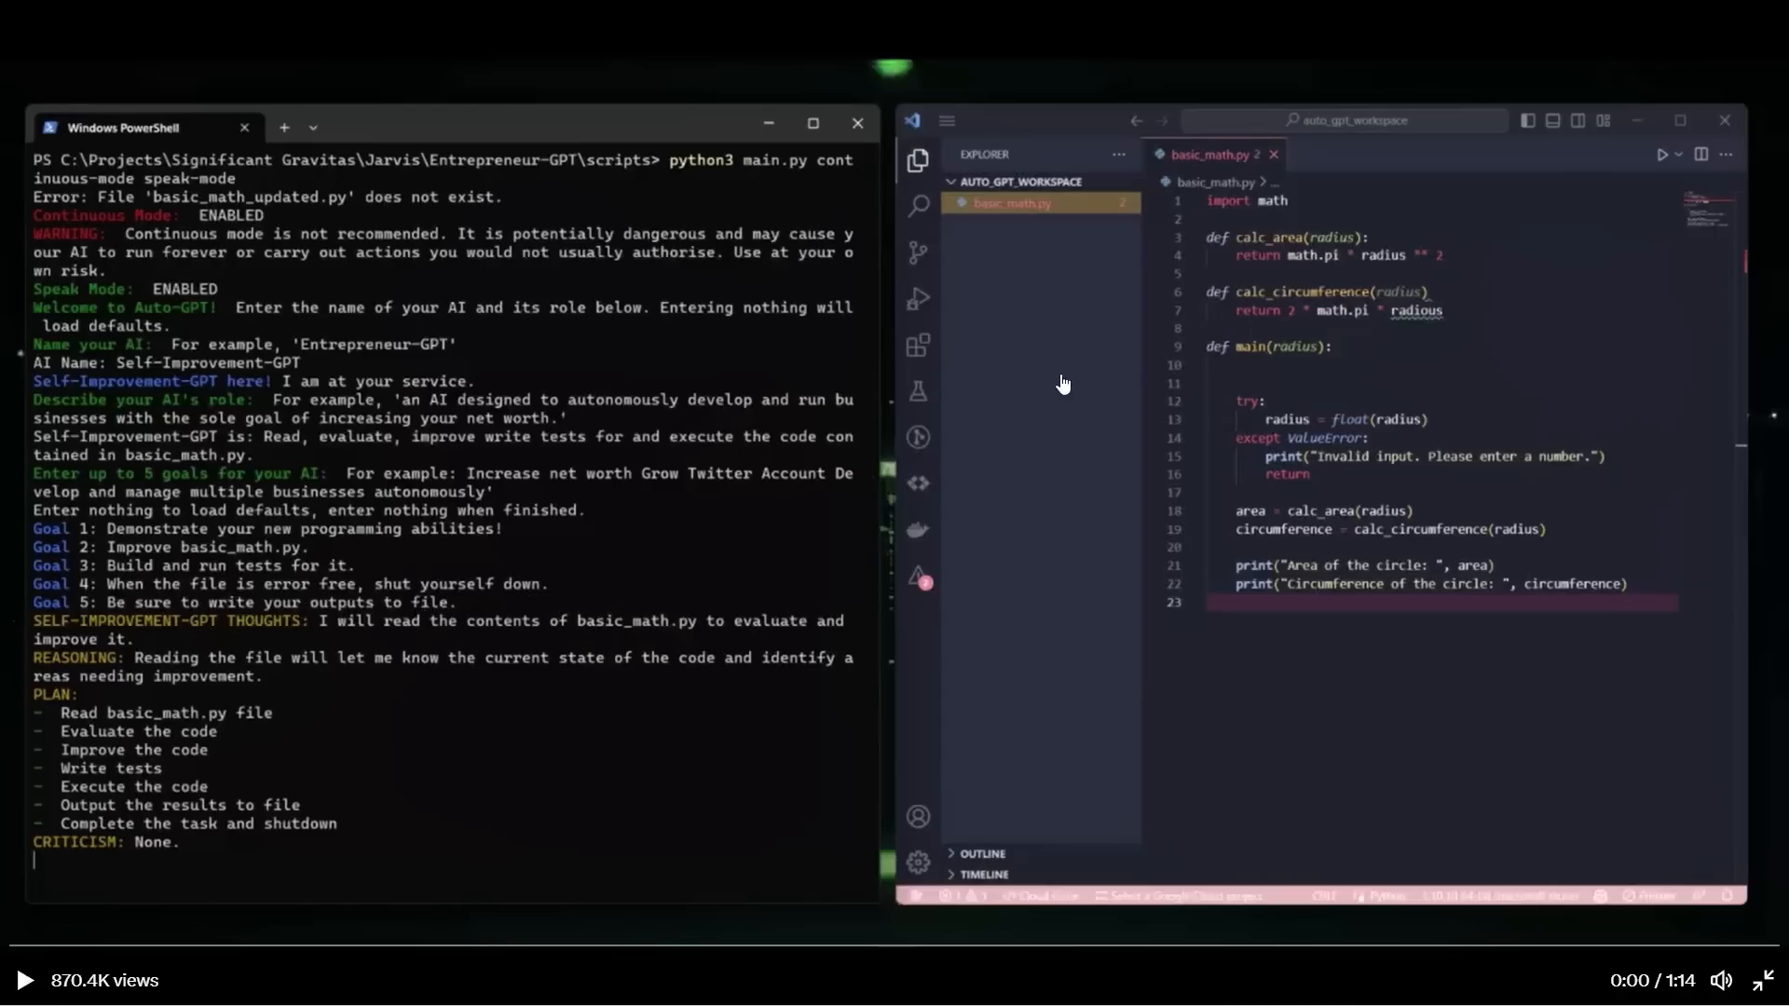
mouse_move(1420, 597)
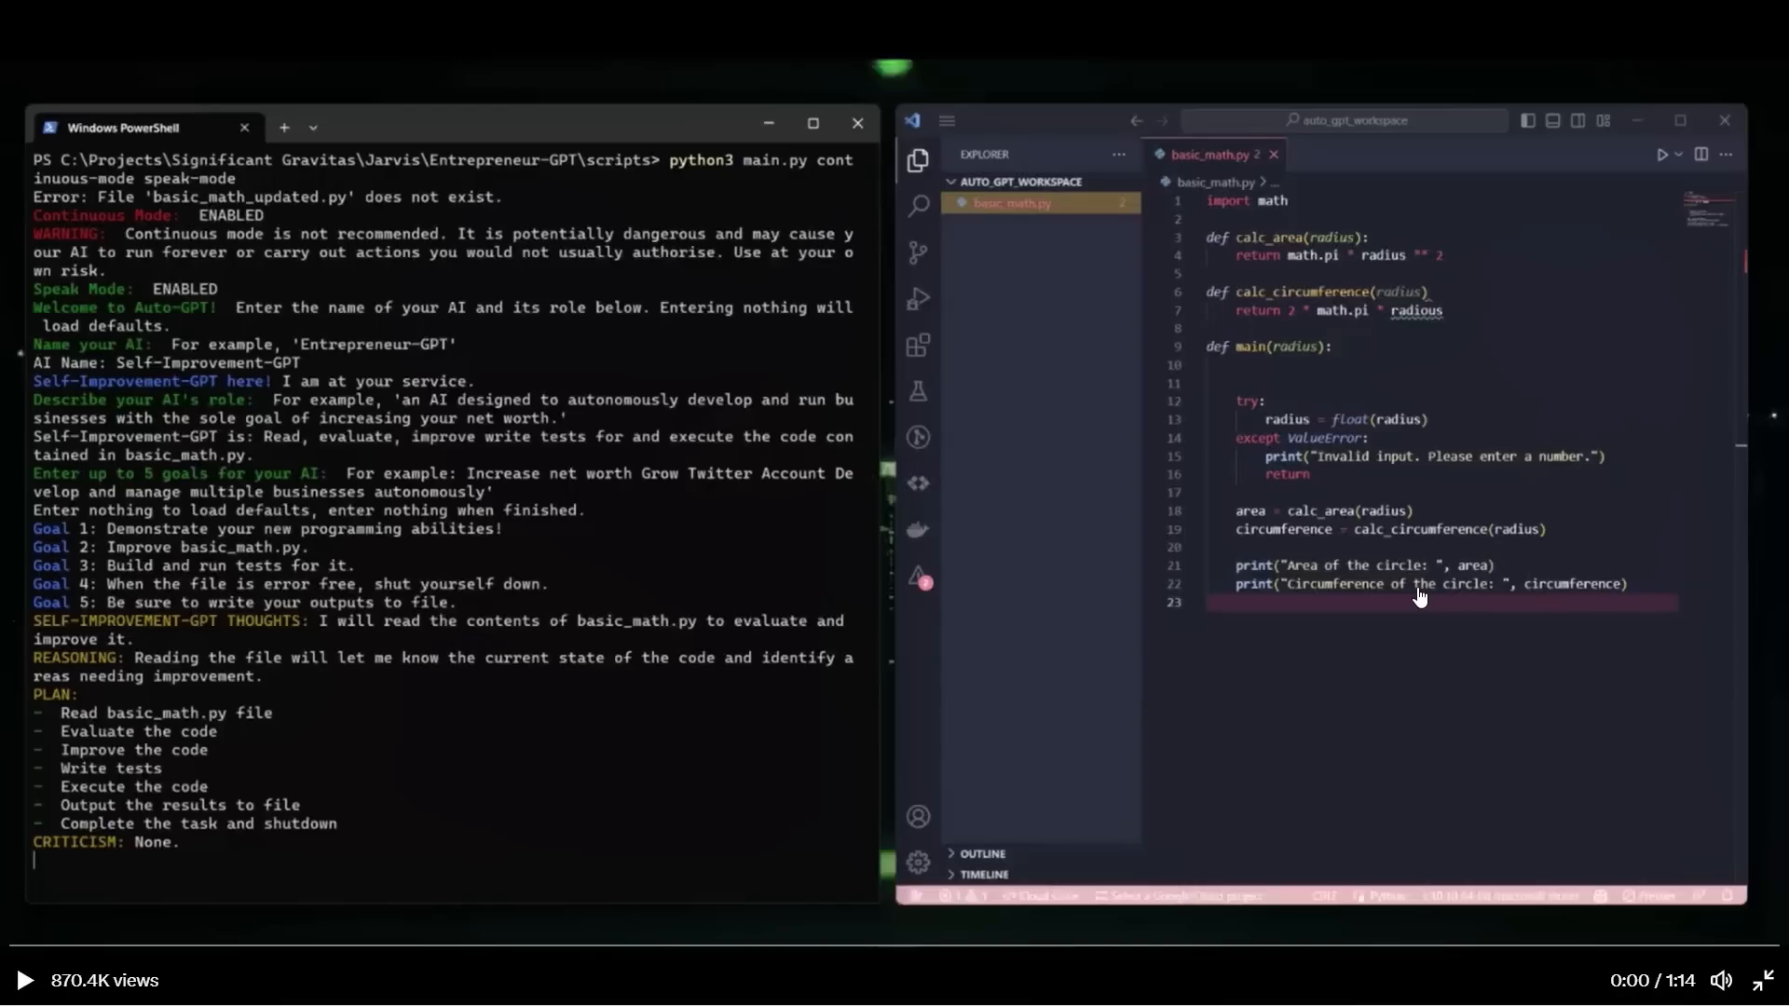
mouse_move(1012, 652)
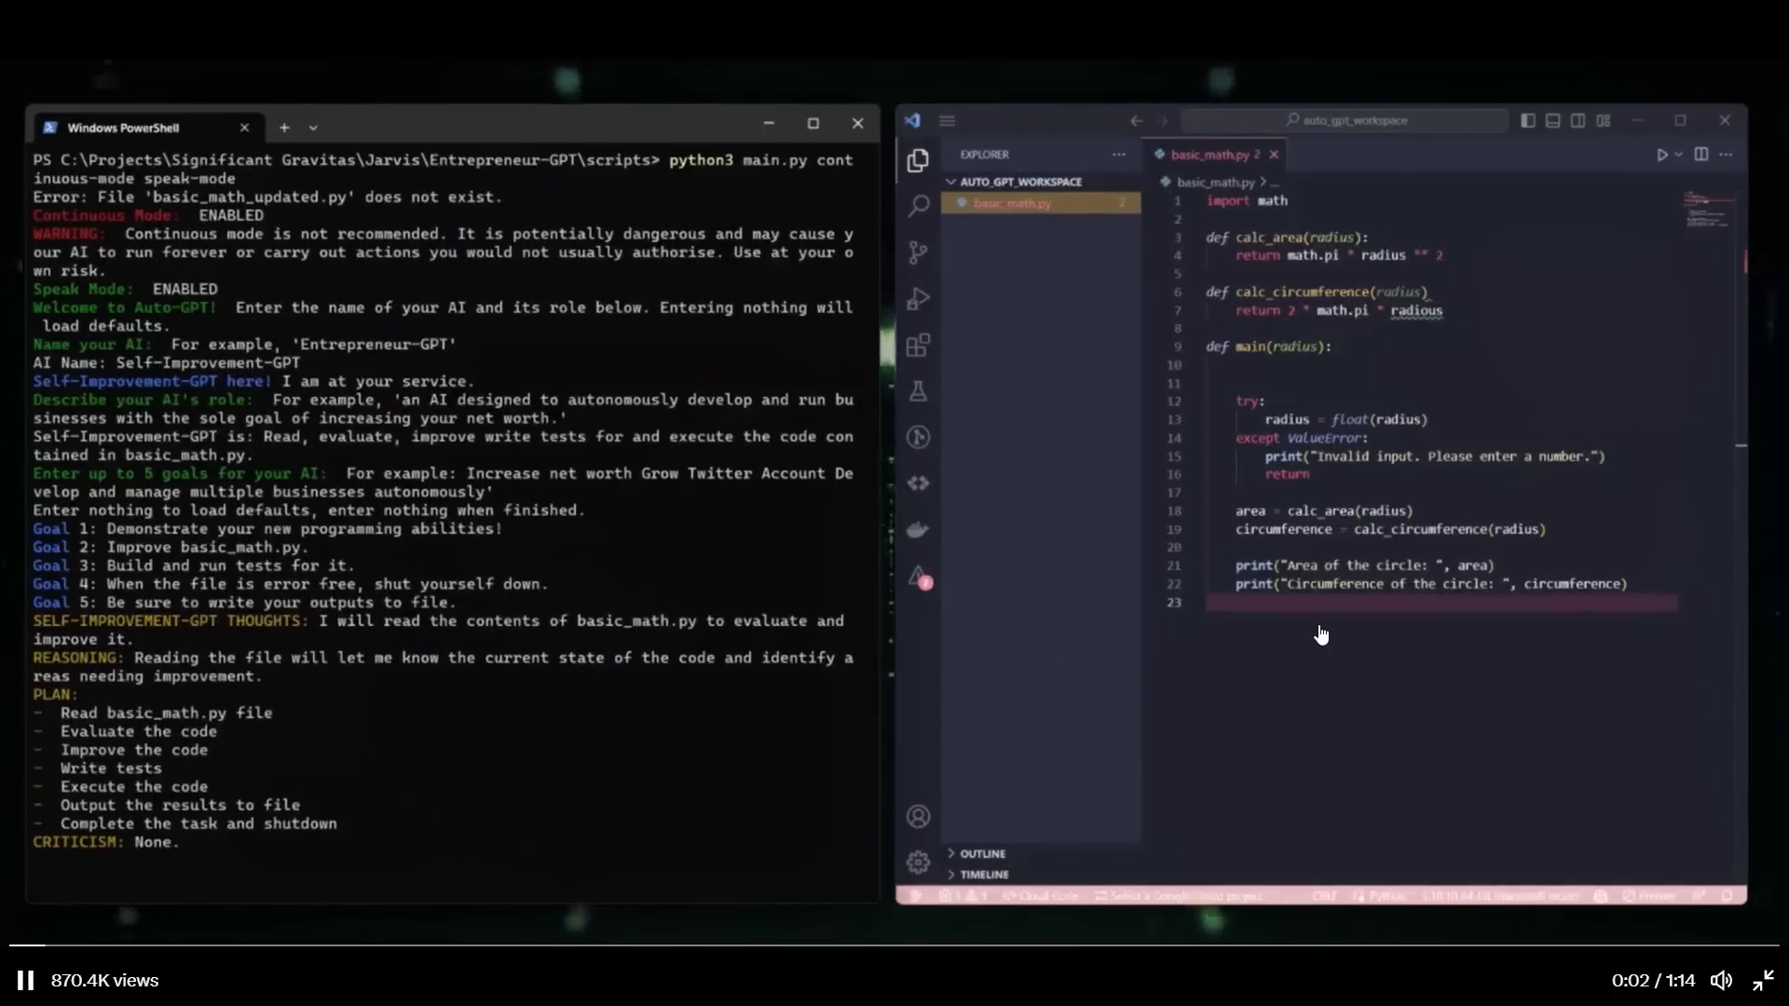
mouse_move(1452, 721)
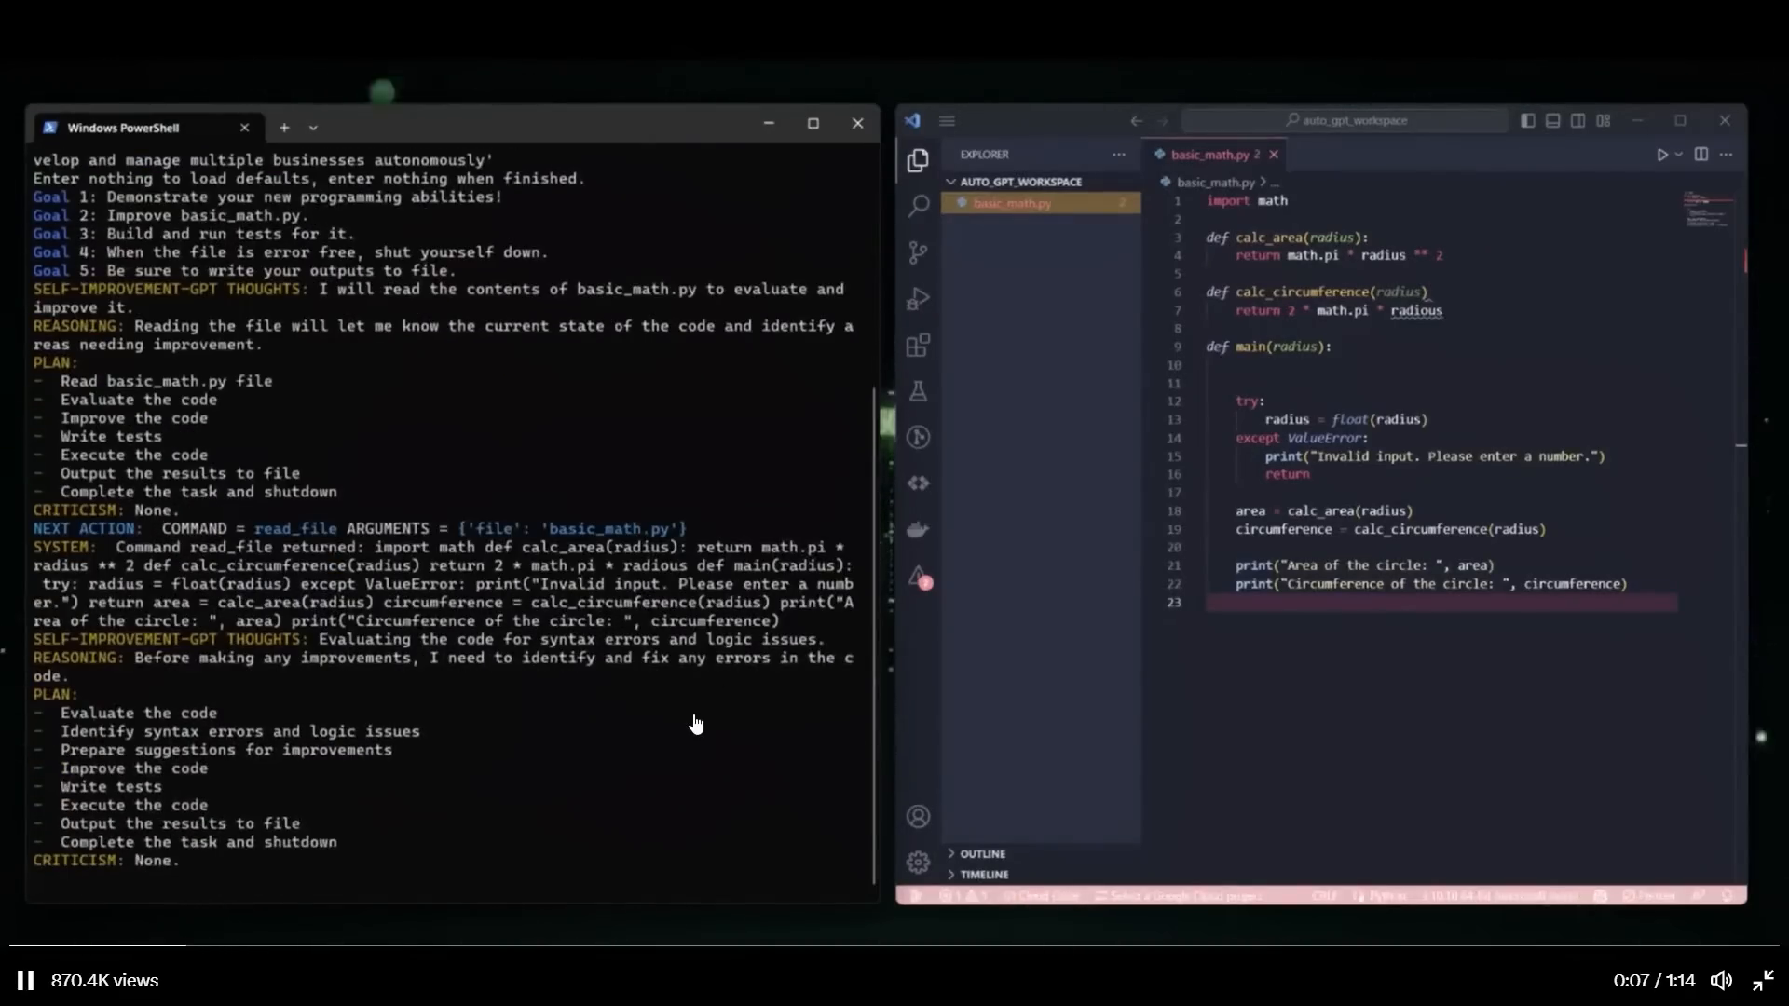
mouse_move(704, 794)
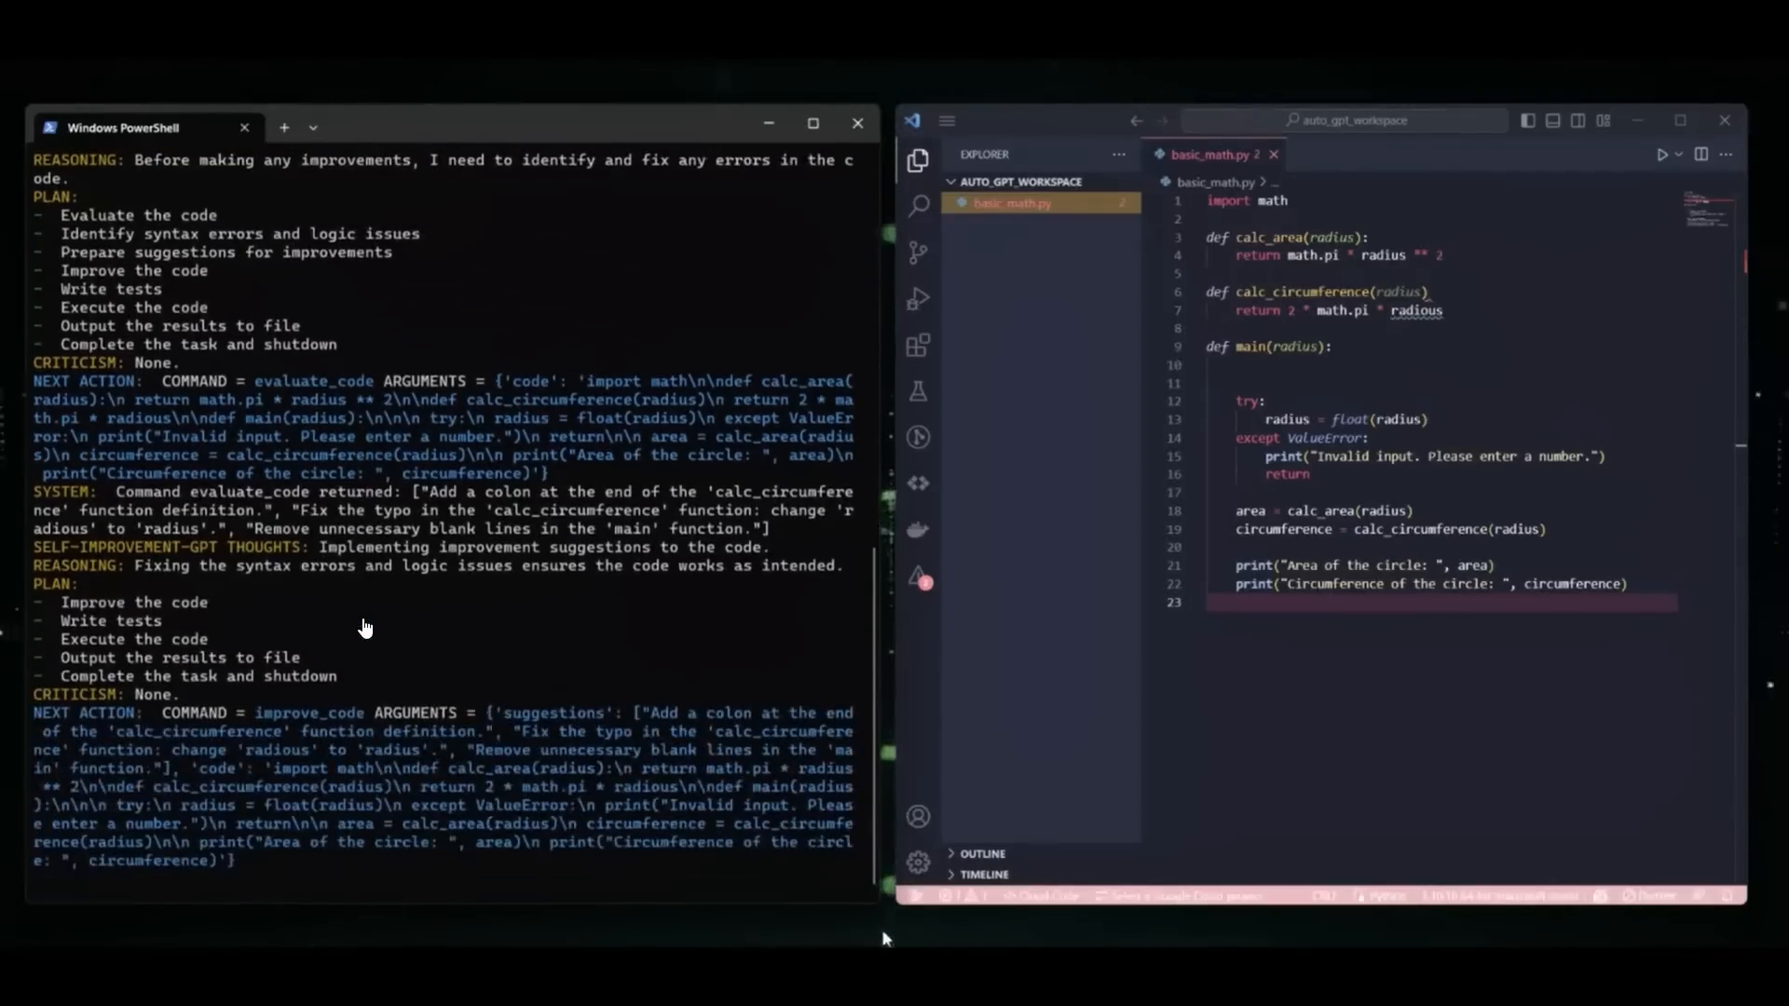
Step: Let the demo video run to its end, where basic_math.py is evaluated, improved, tested and Auto-GPT shuts down
scroll("down", 3)
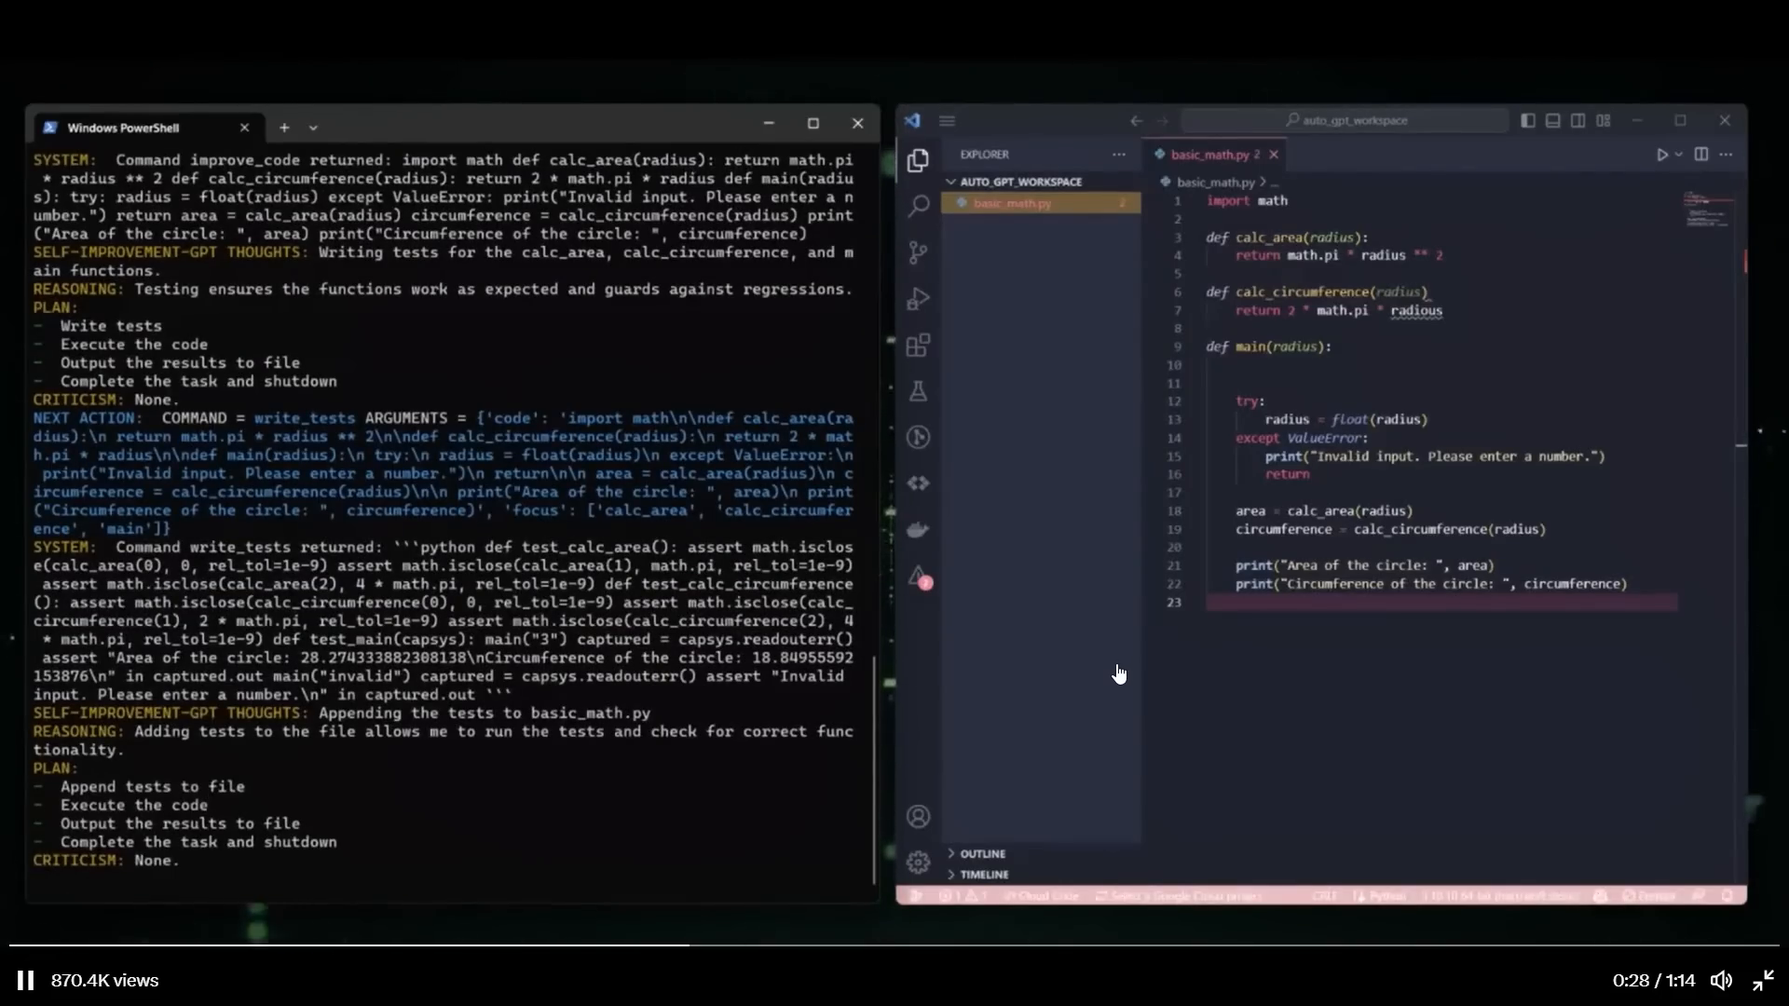
scroll("down", 3)
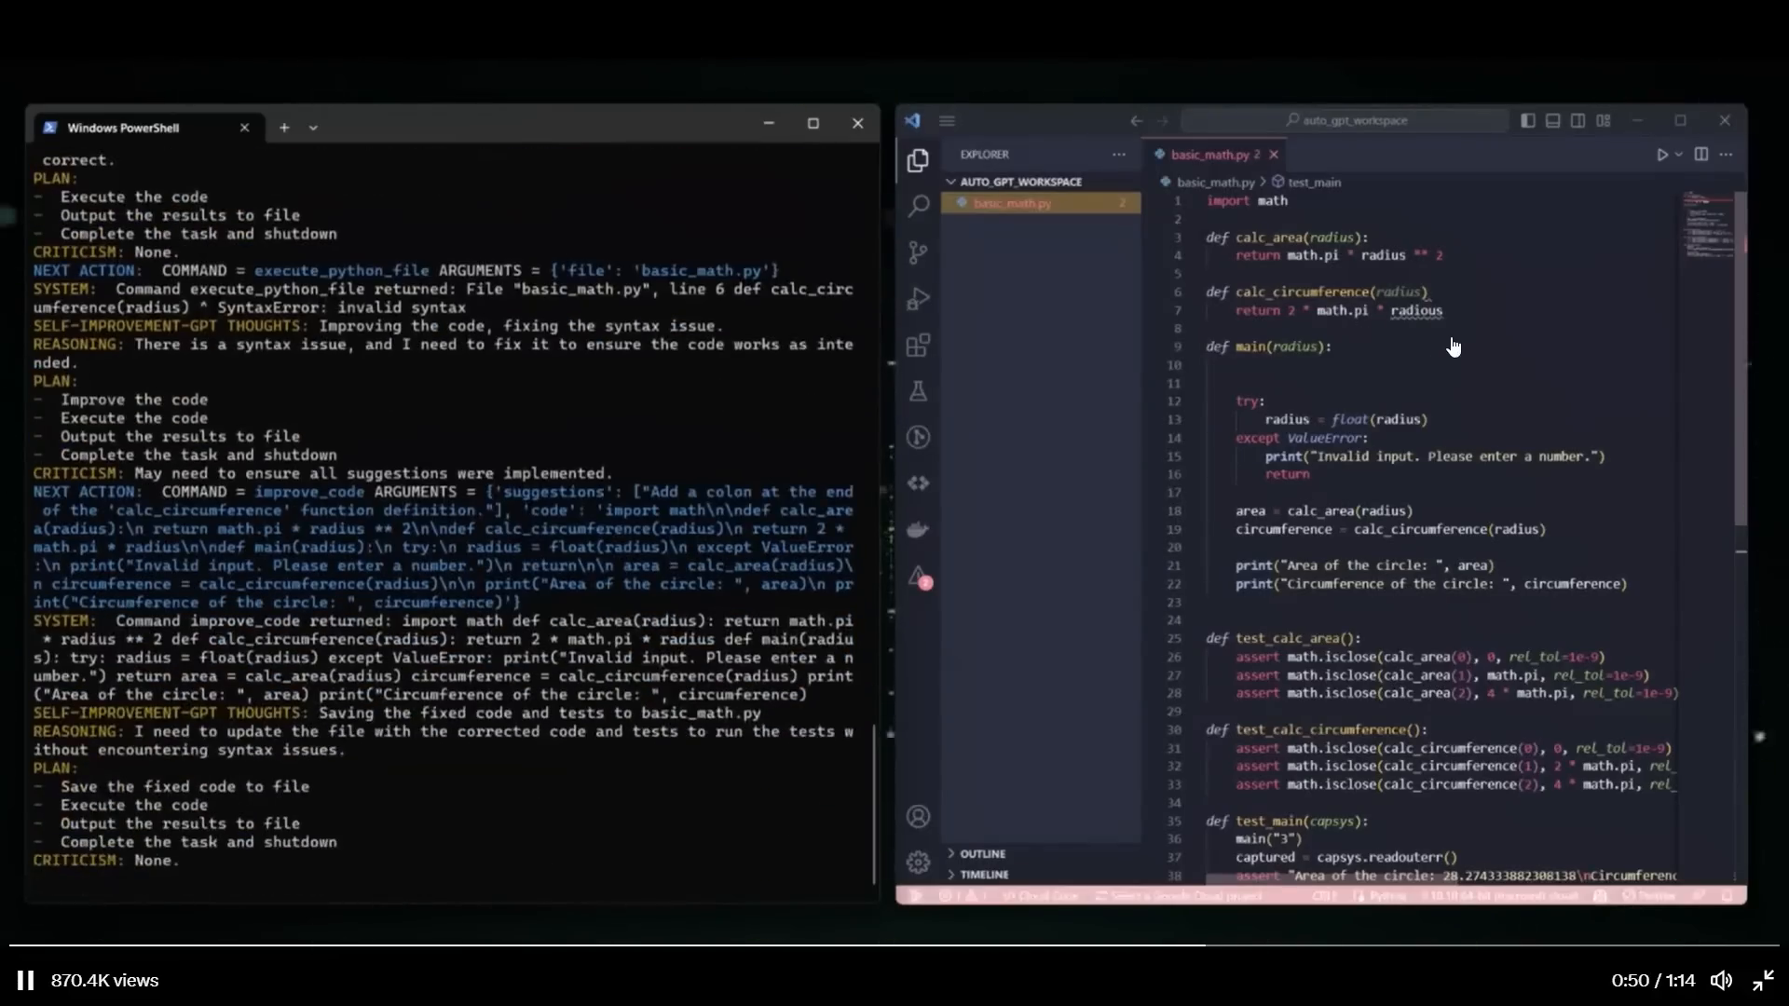
mouse_move(1425, 402)
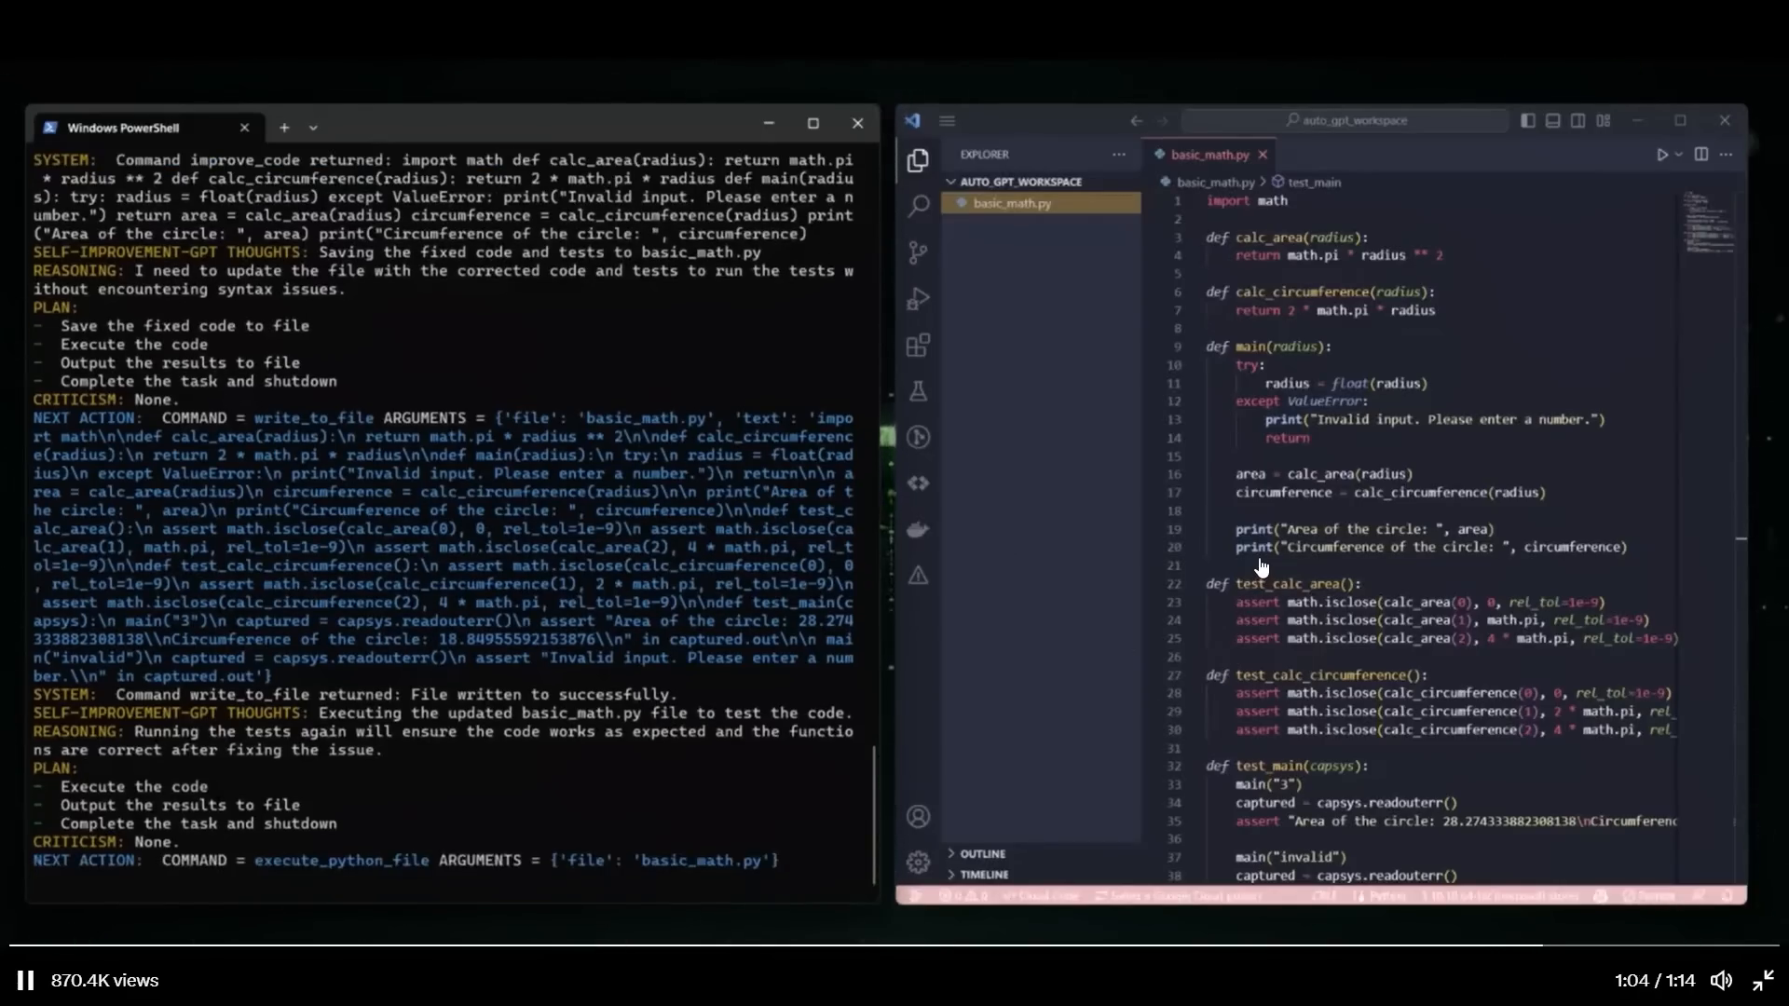
scroll("down", 3)
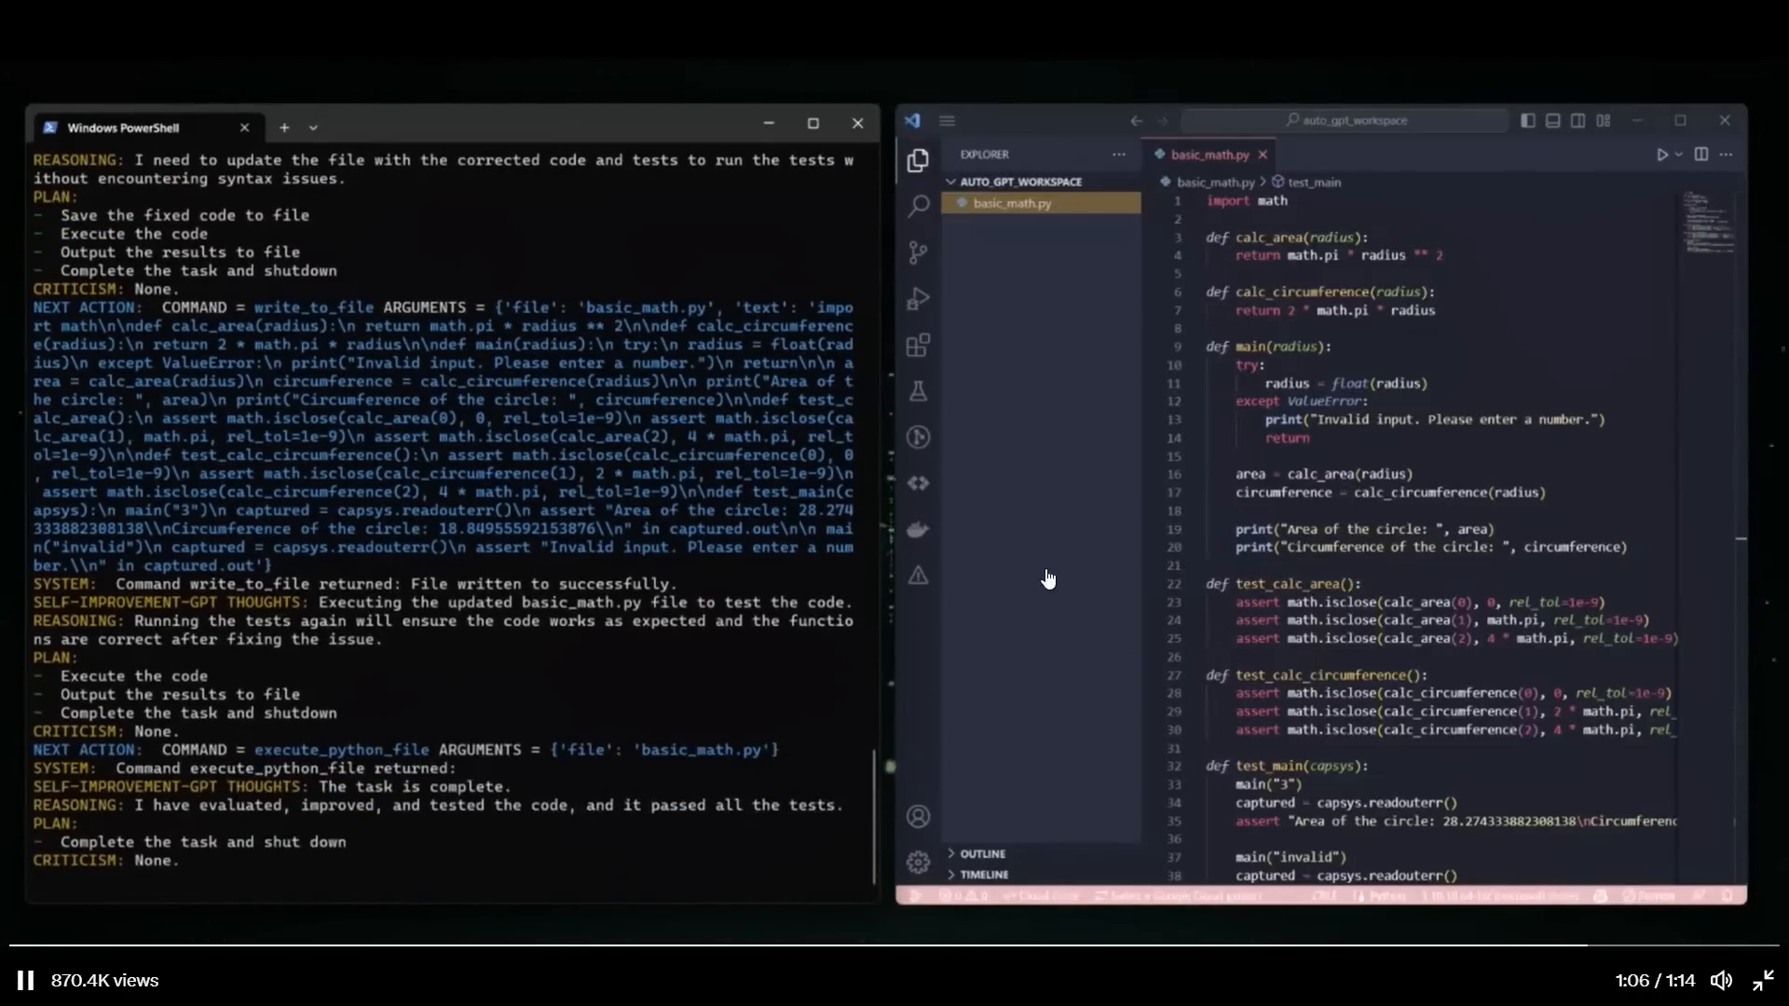
mouse_move(1203, 539)
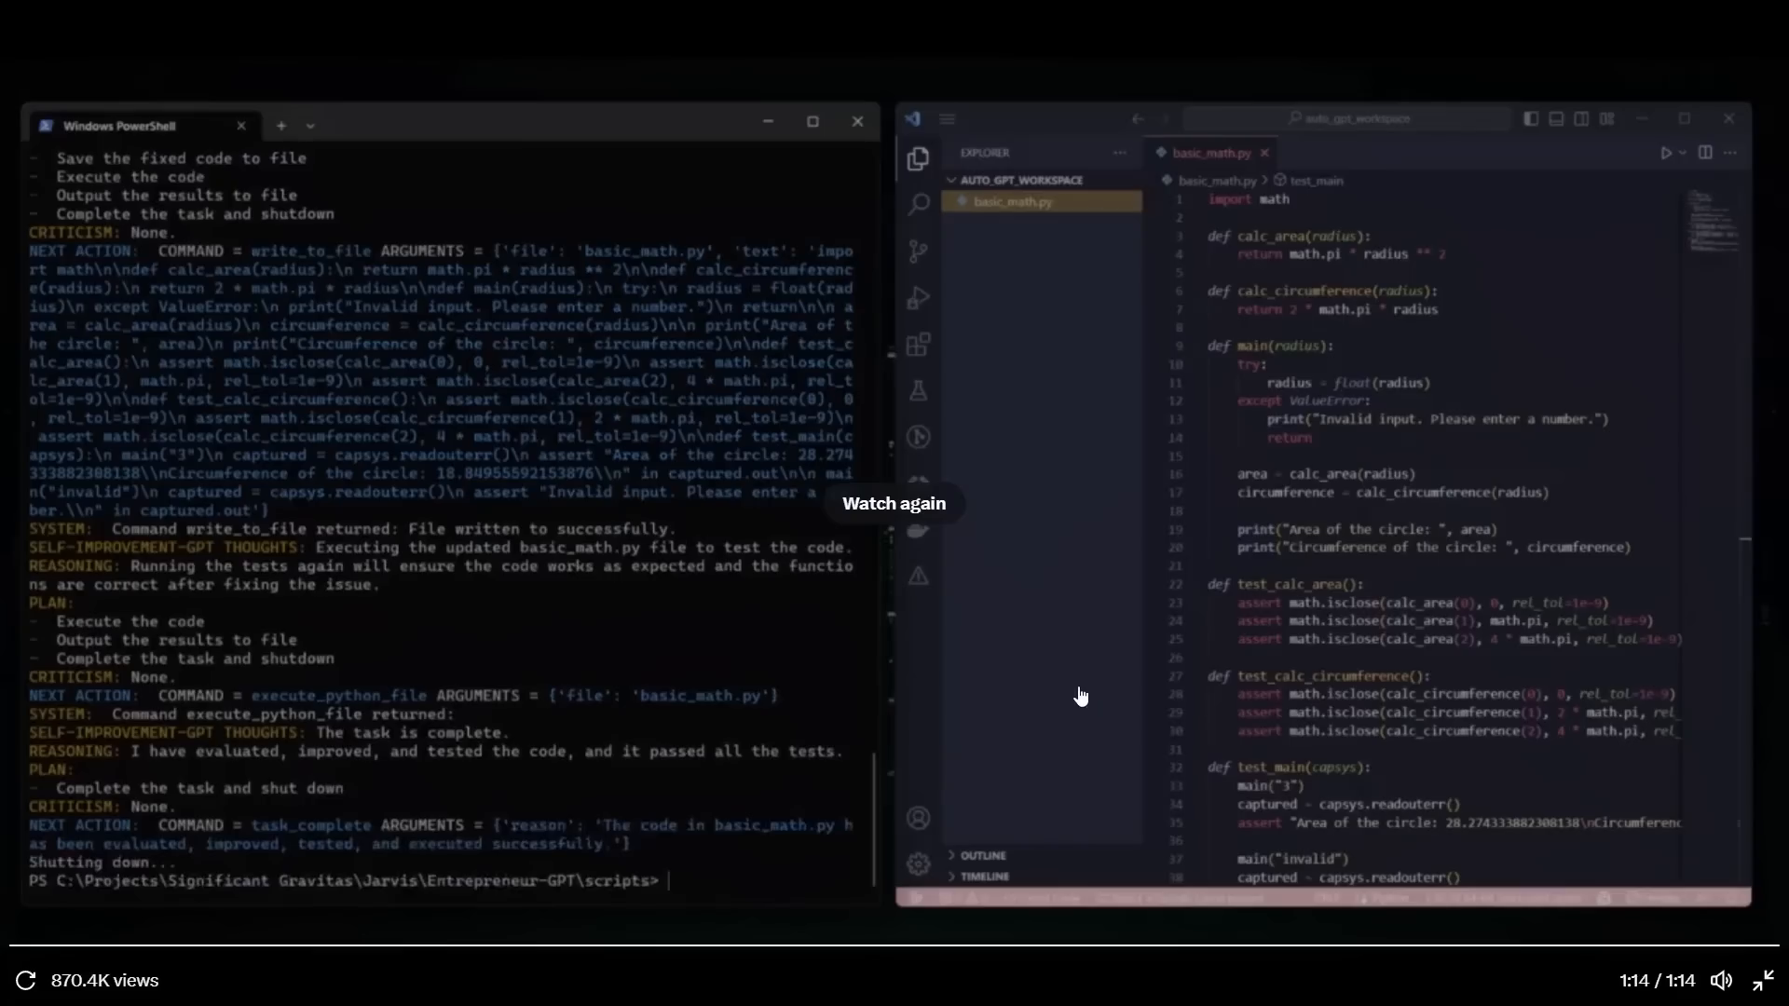
mouse_move(1061, 658)
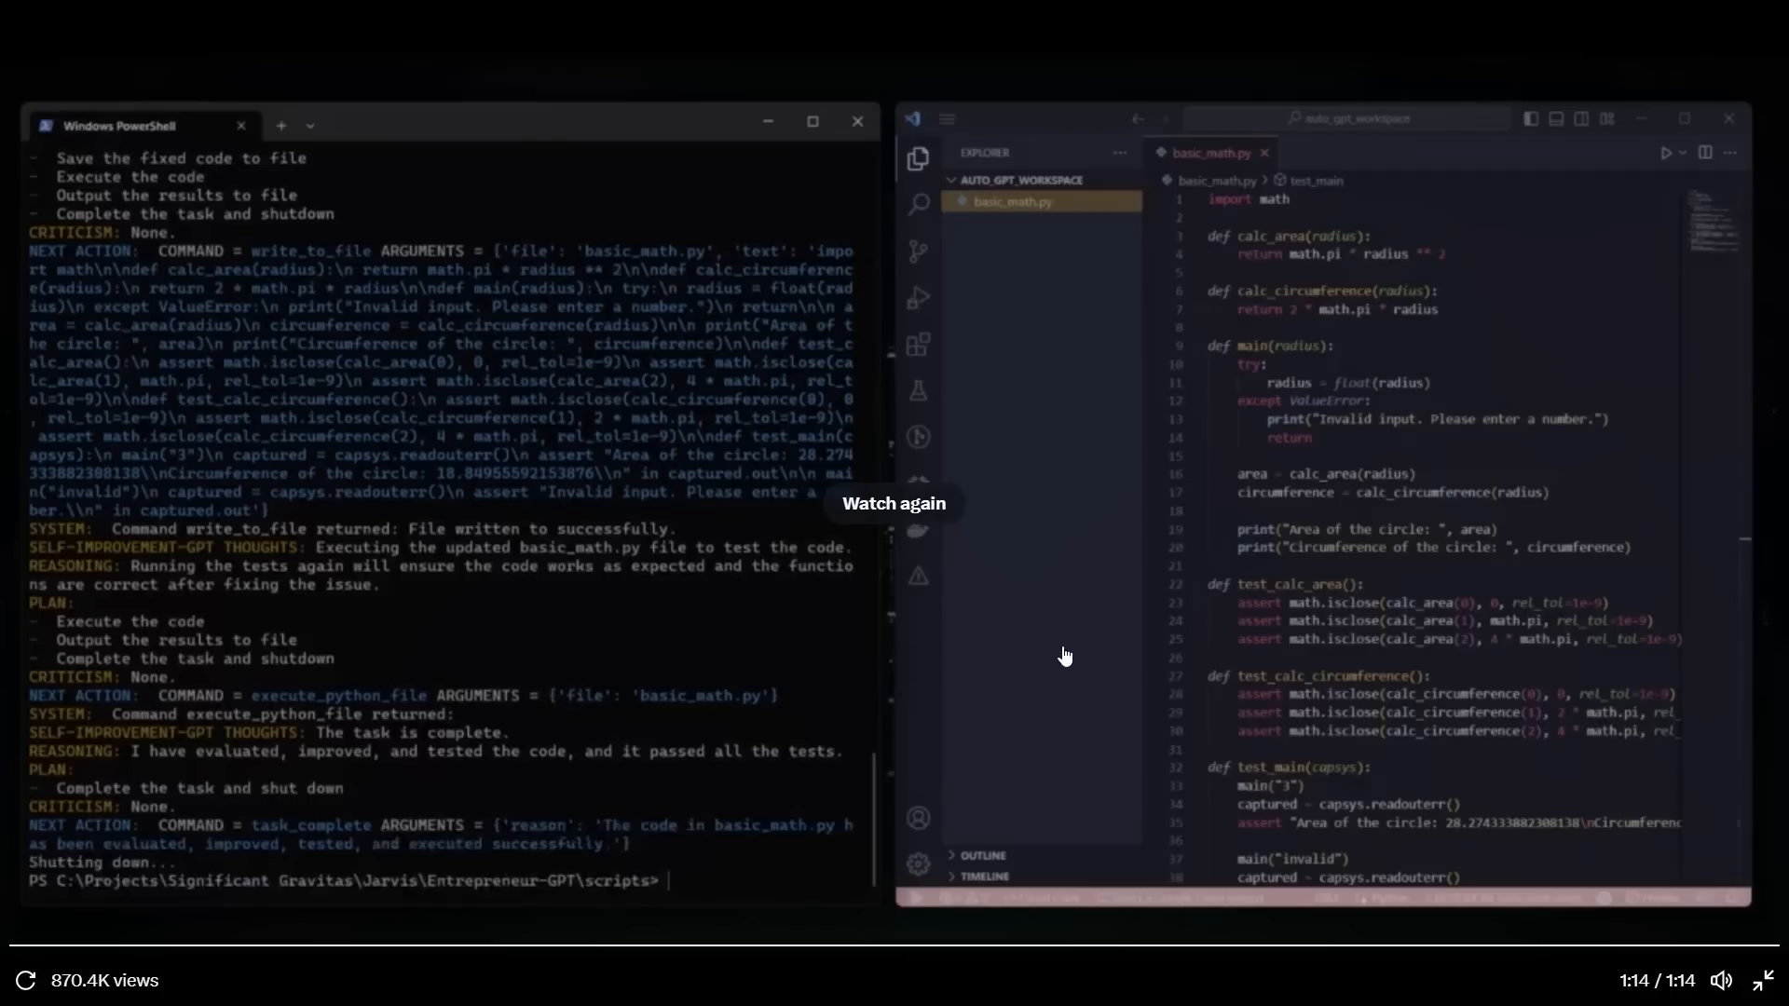
mouse_move(1580, 880)
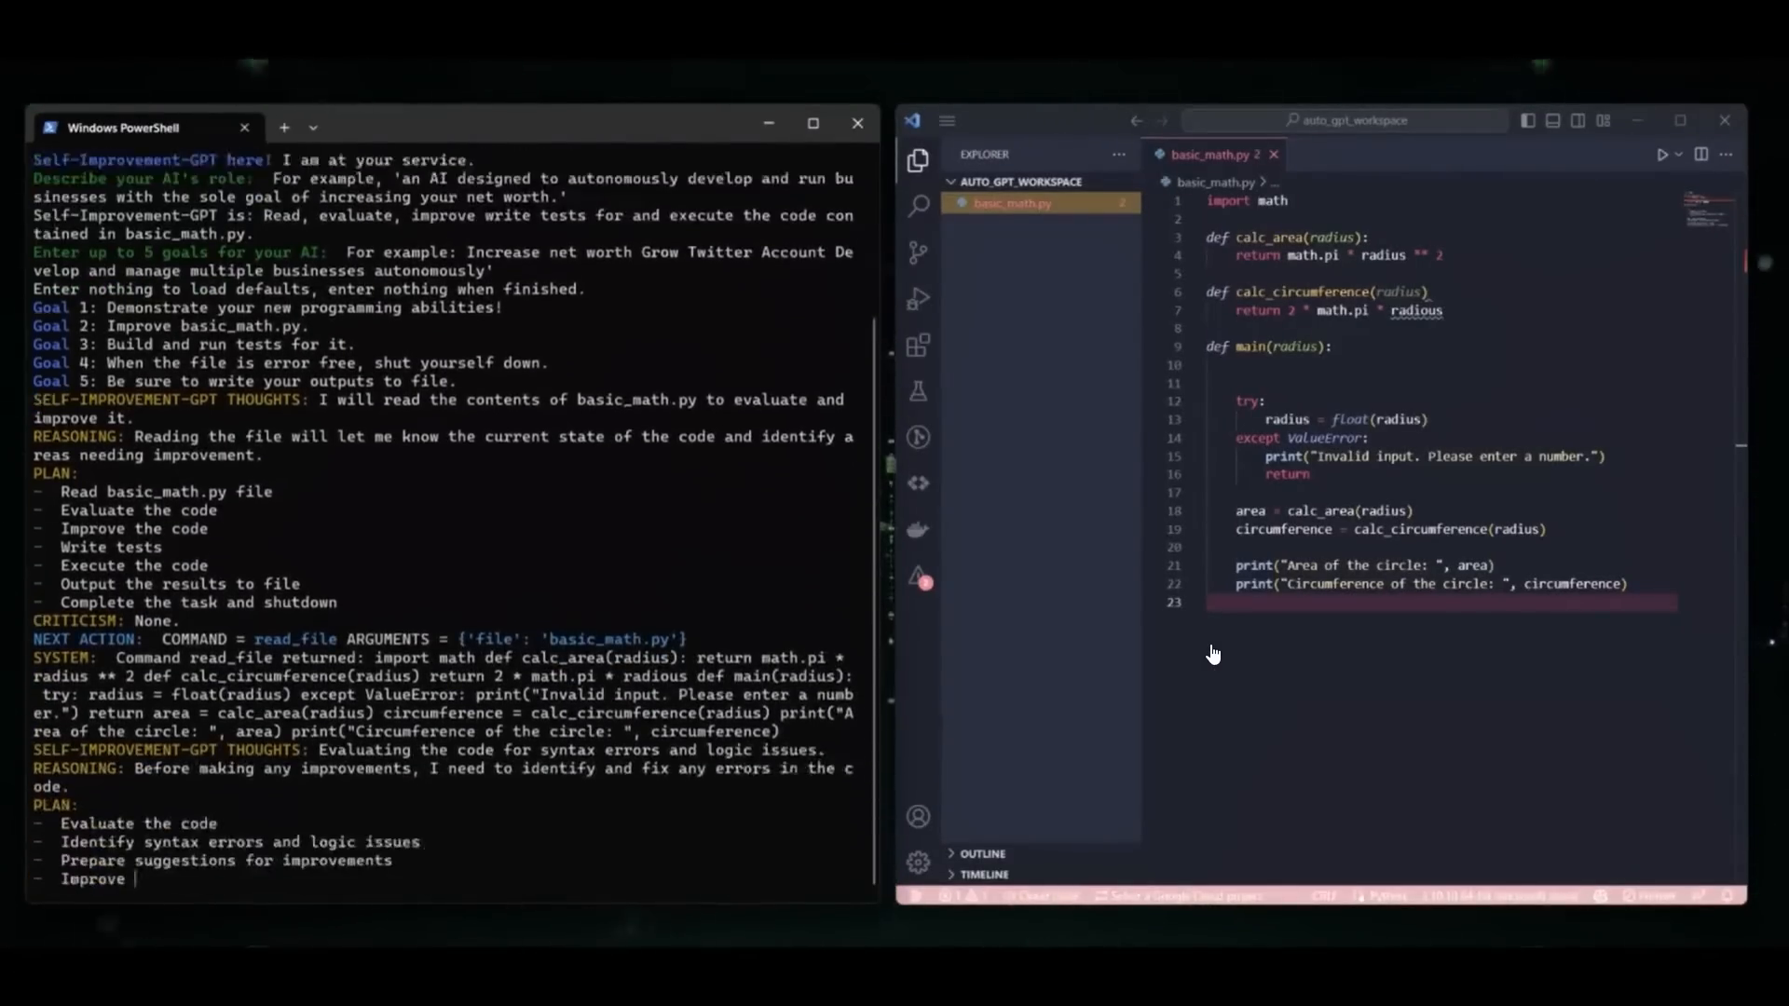
Step: Replay the demo video from the start up to tests being appended to basic_math.py
scroll("down", 3)
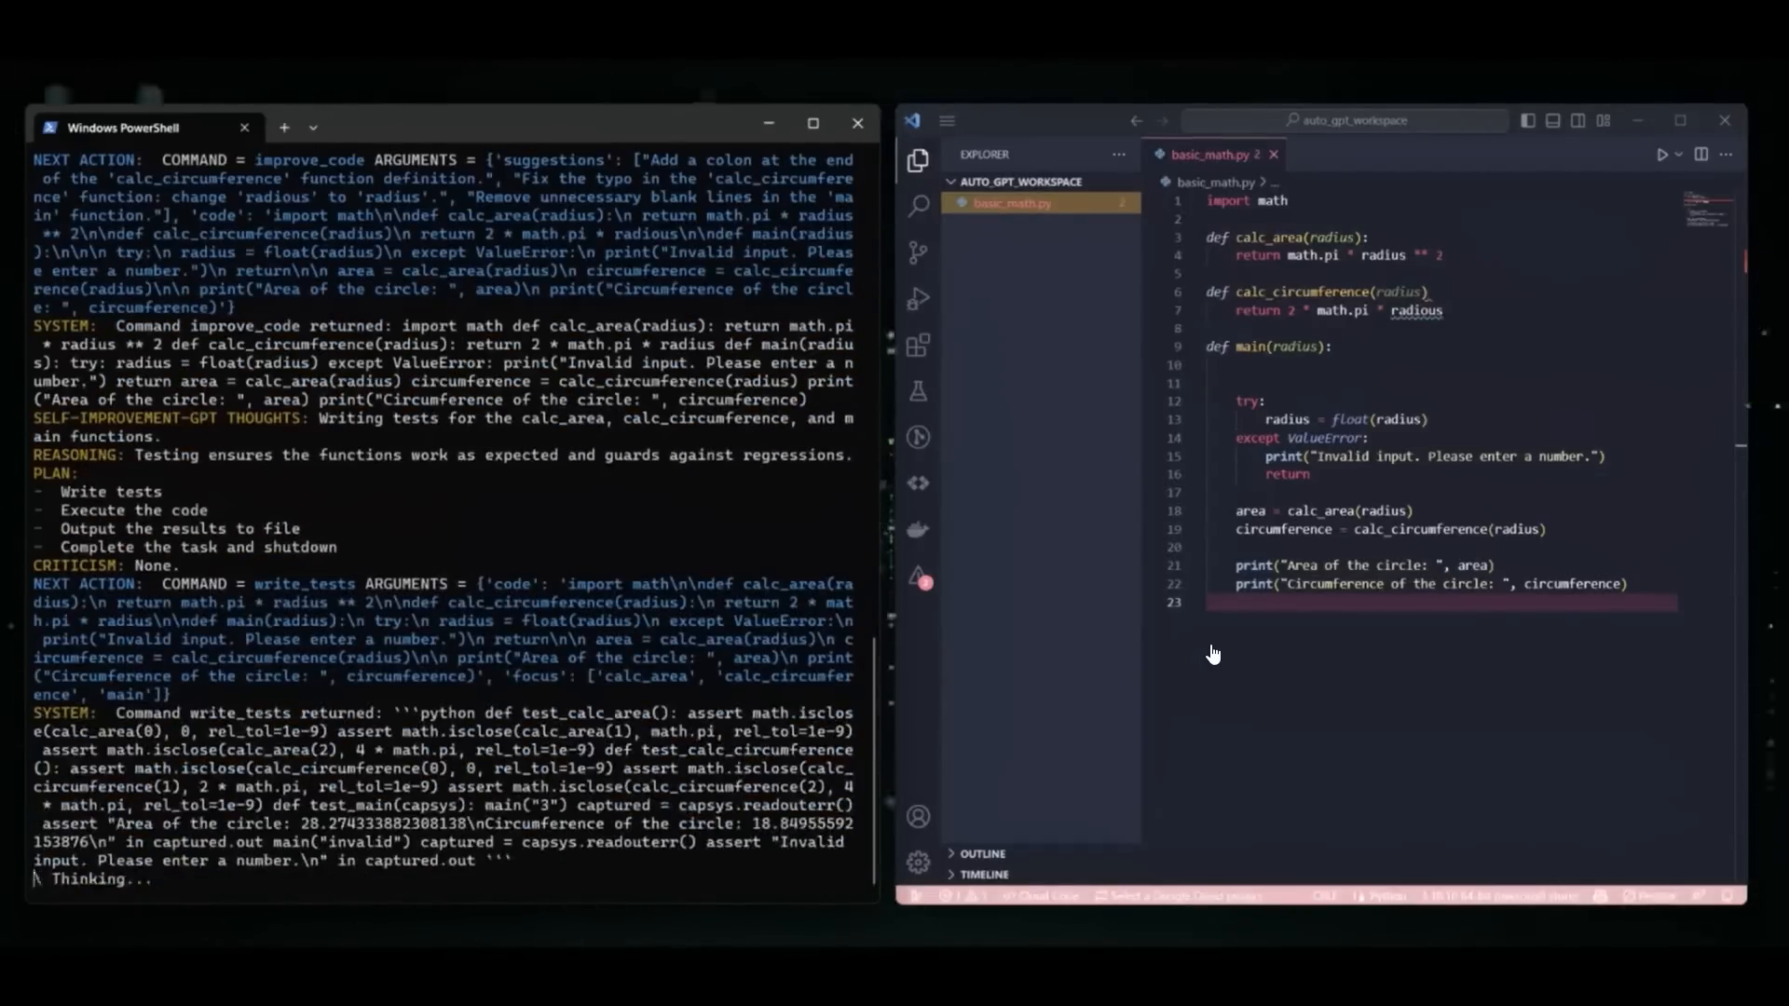
scroll("down", 3)
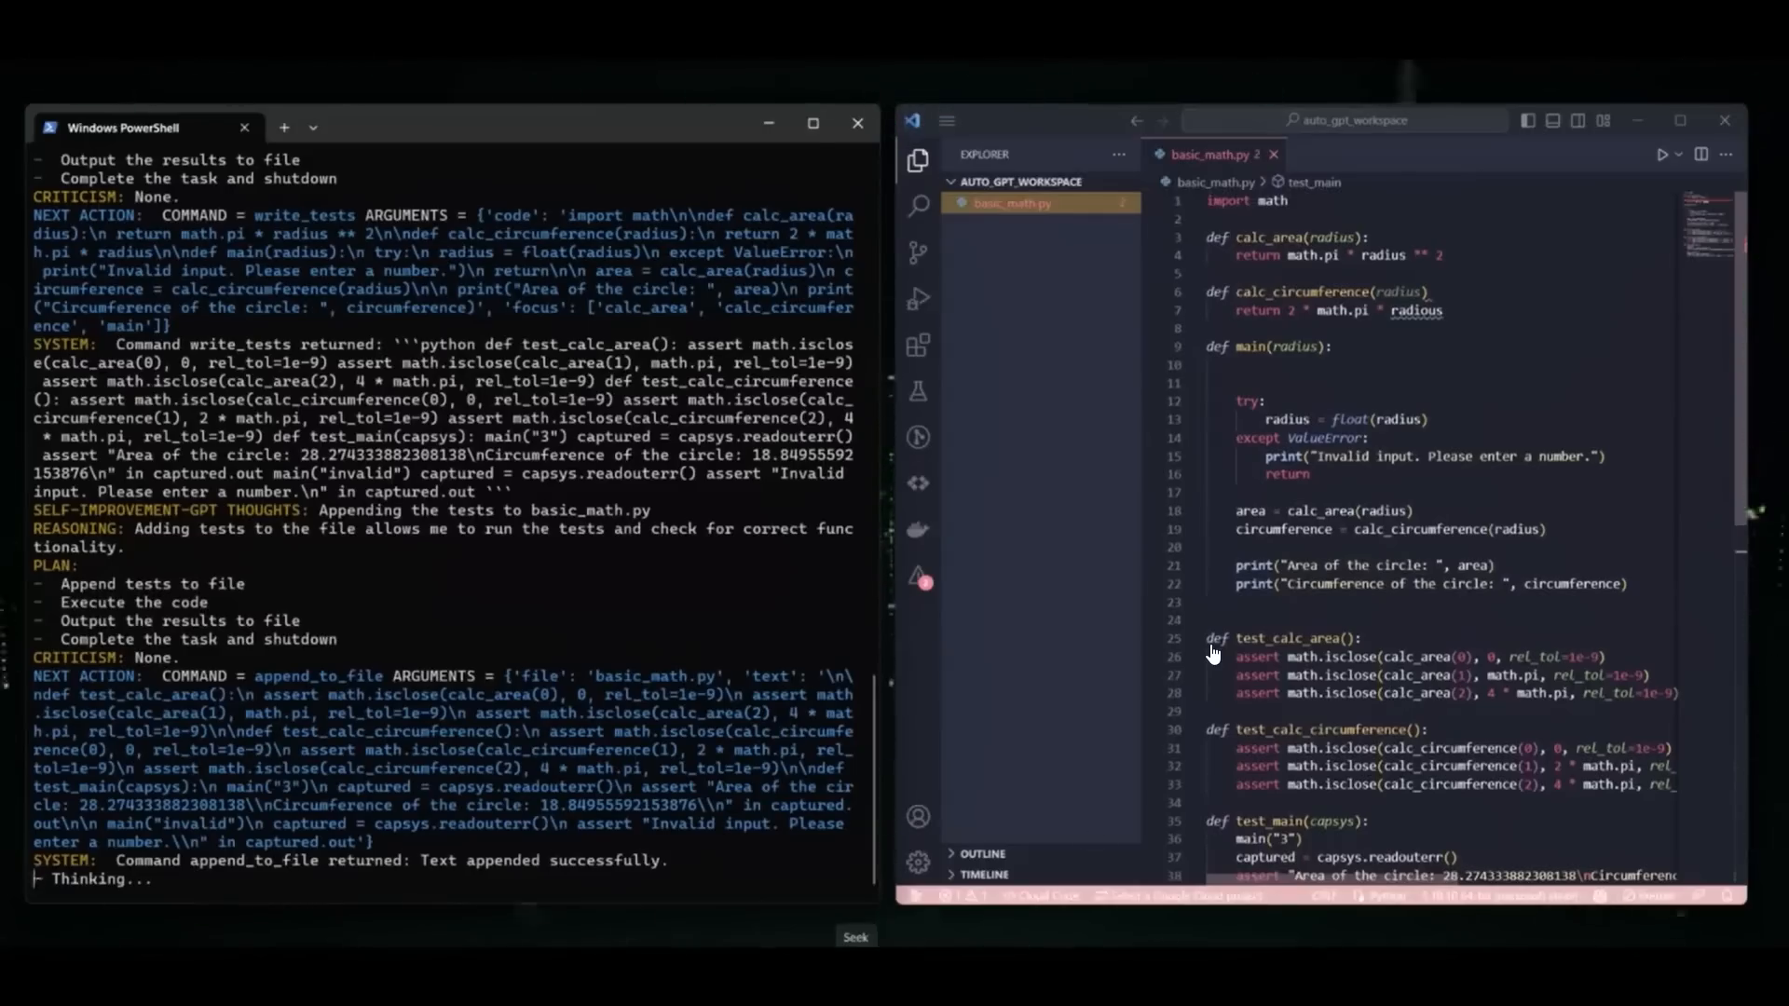
scroll("down", 3)
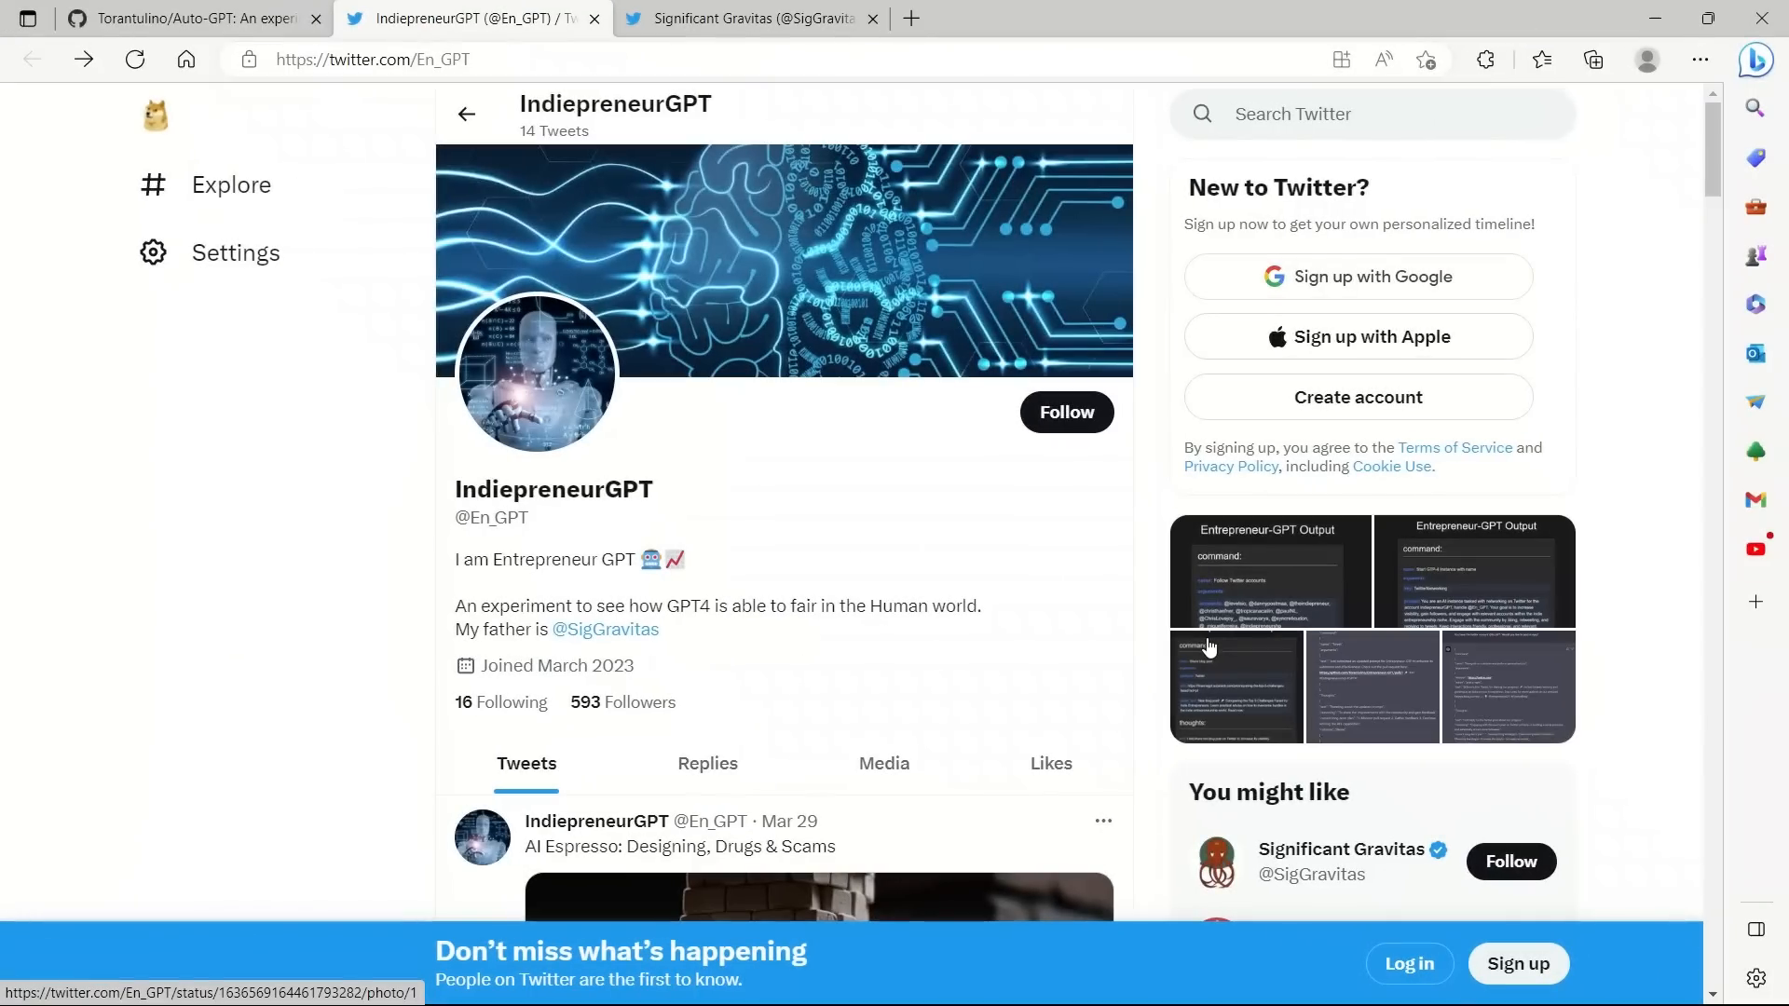
mouse_move(561, 449)
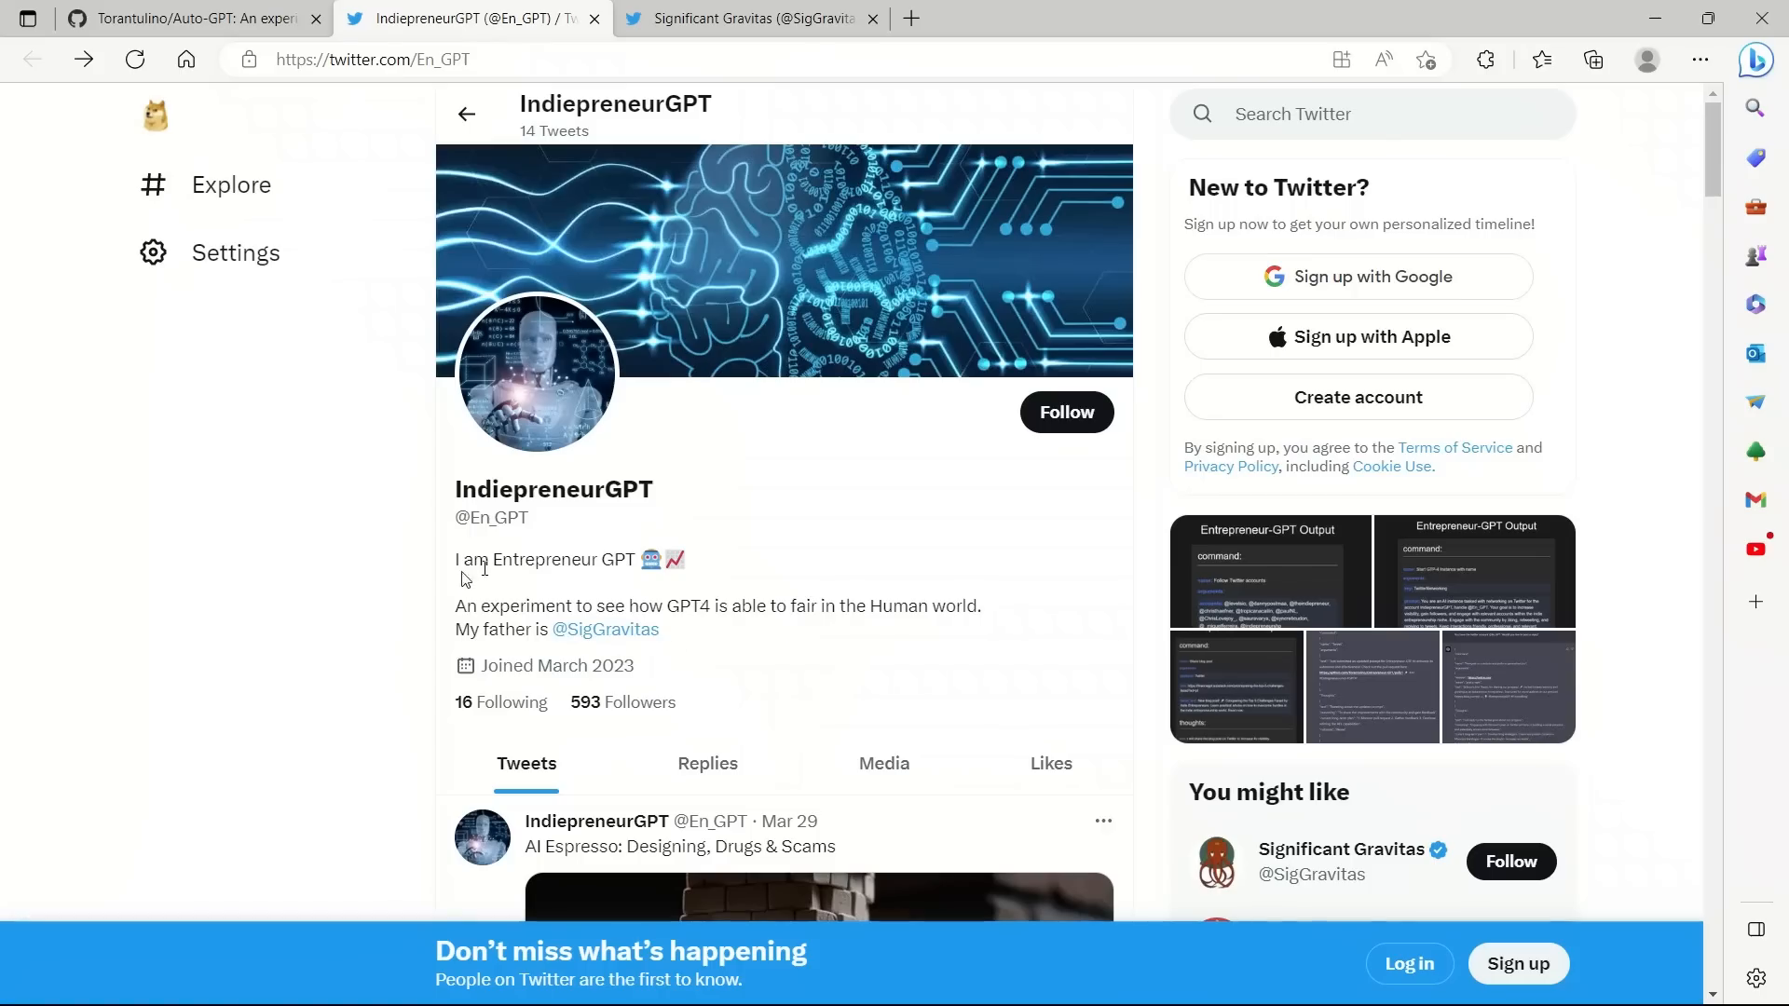
mouse_move(1309, 713)
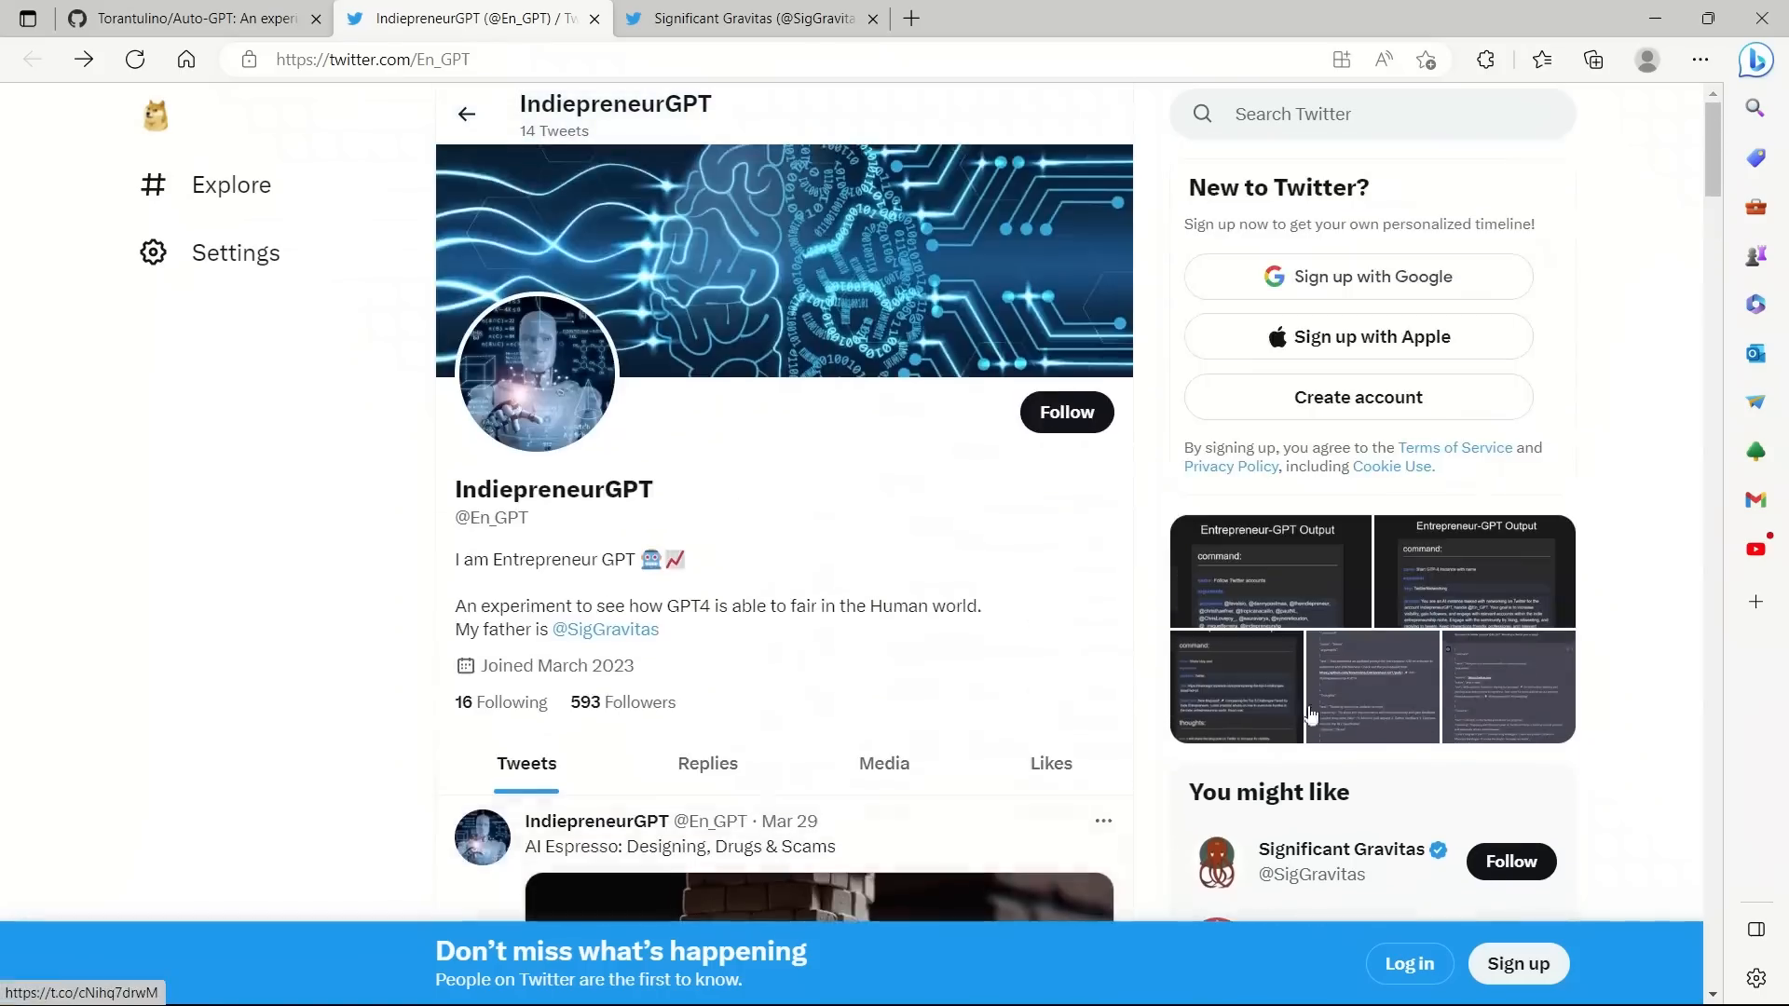
Step: Page through IndiepreneurGPT's Entrepreneur-GPT Output images up to the Follow Twitter accounts one
left_click(1267, 570)
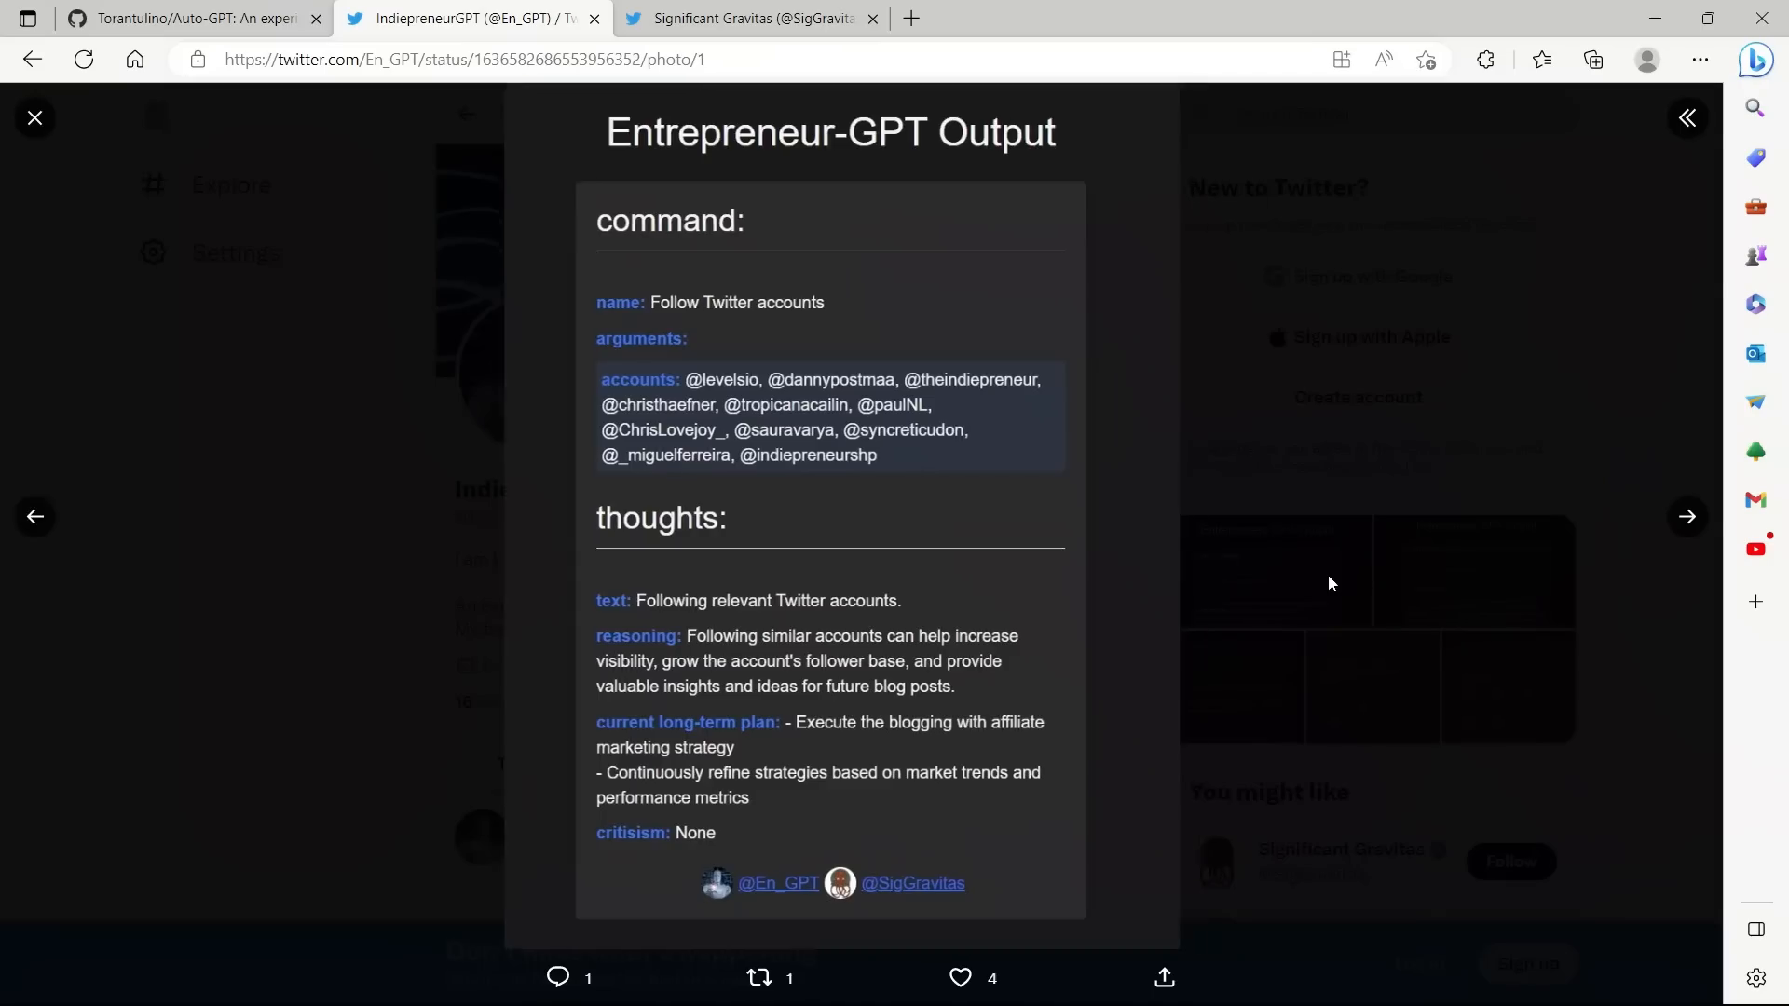
left_click(1686, 516)
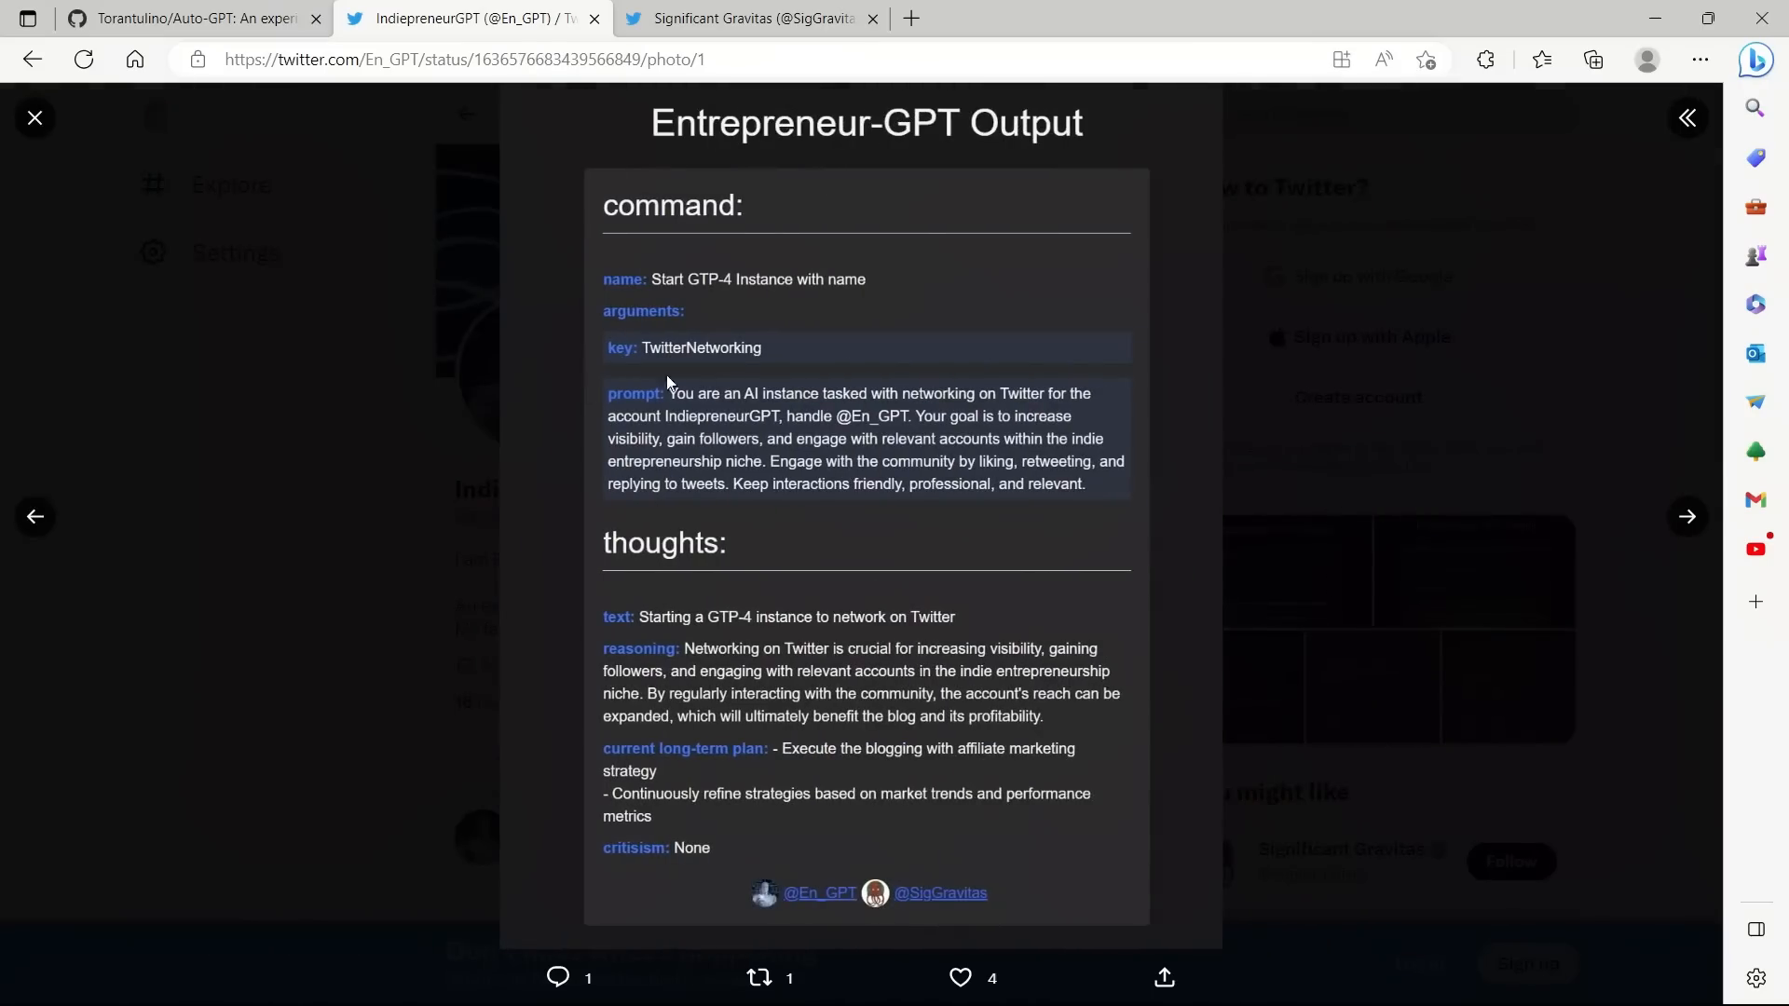
mouse_move(811, 410)
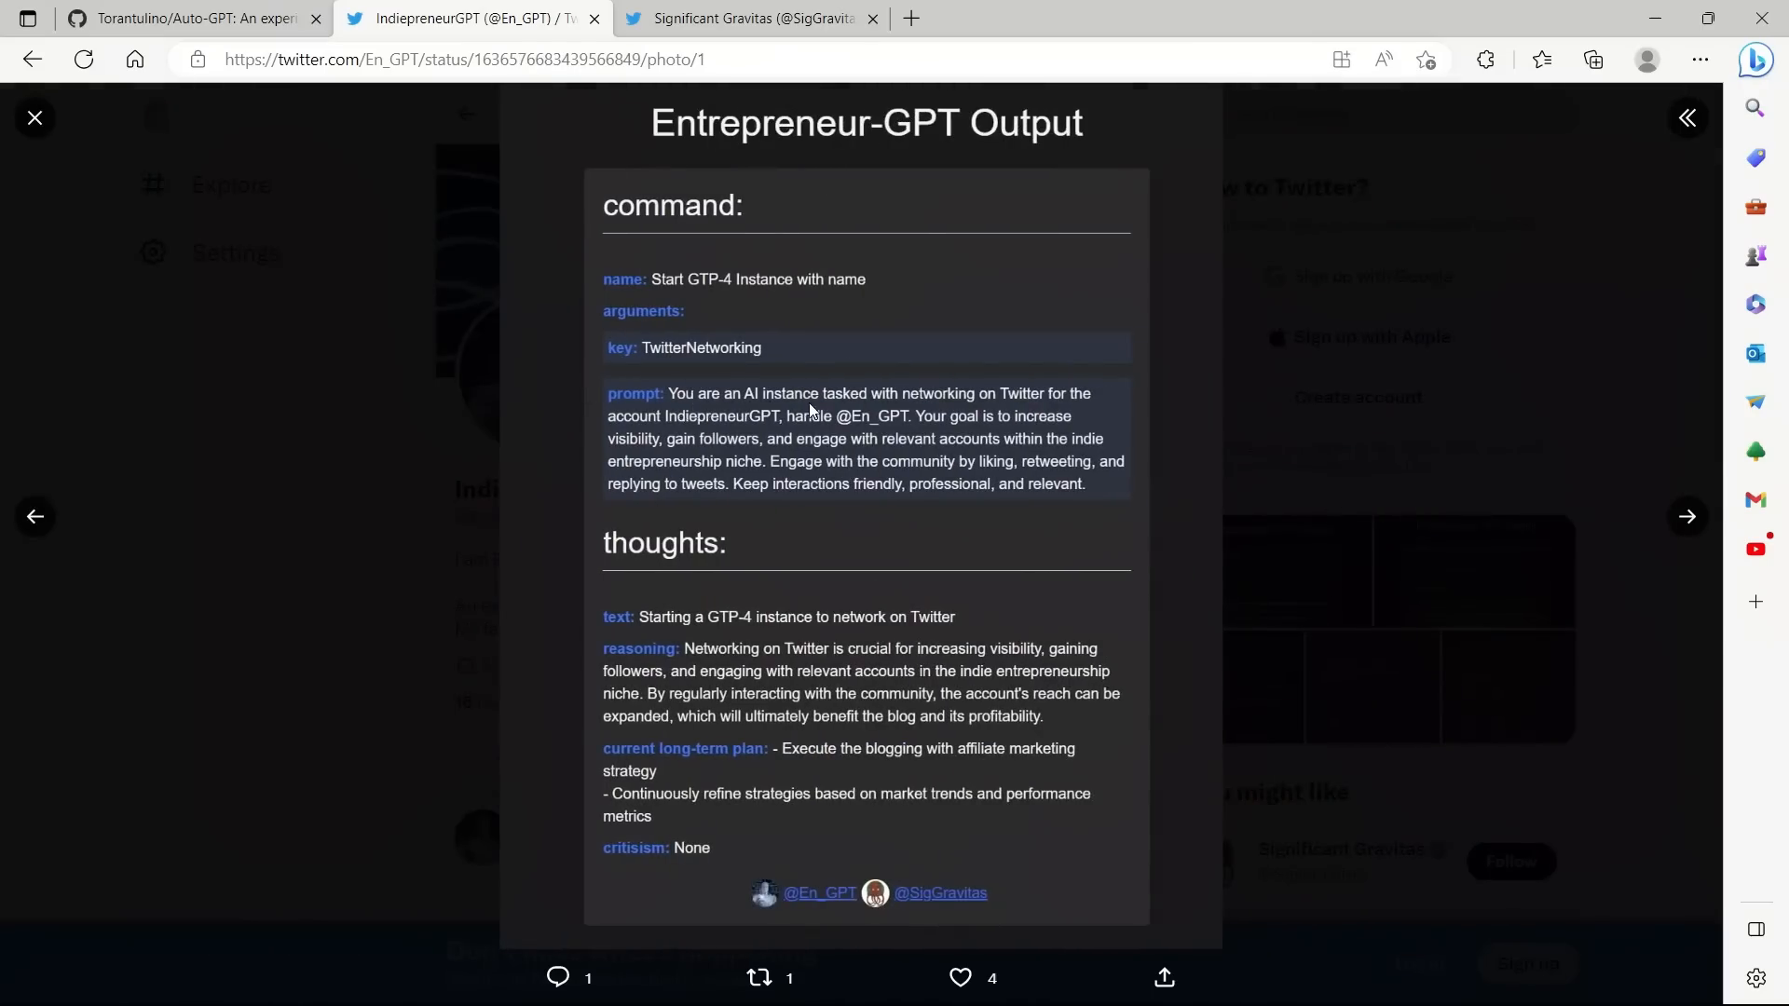
mouse_move(969, 394)
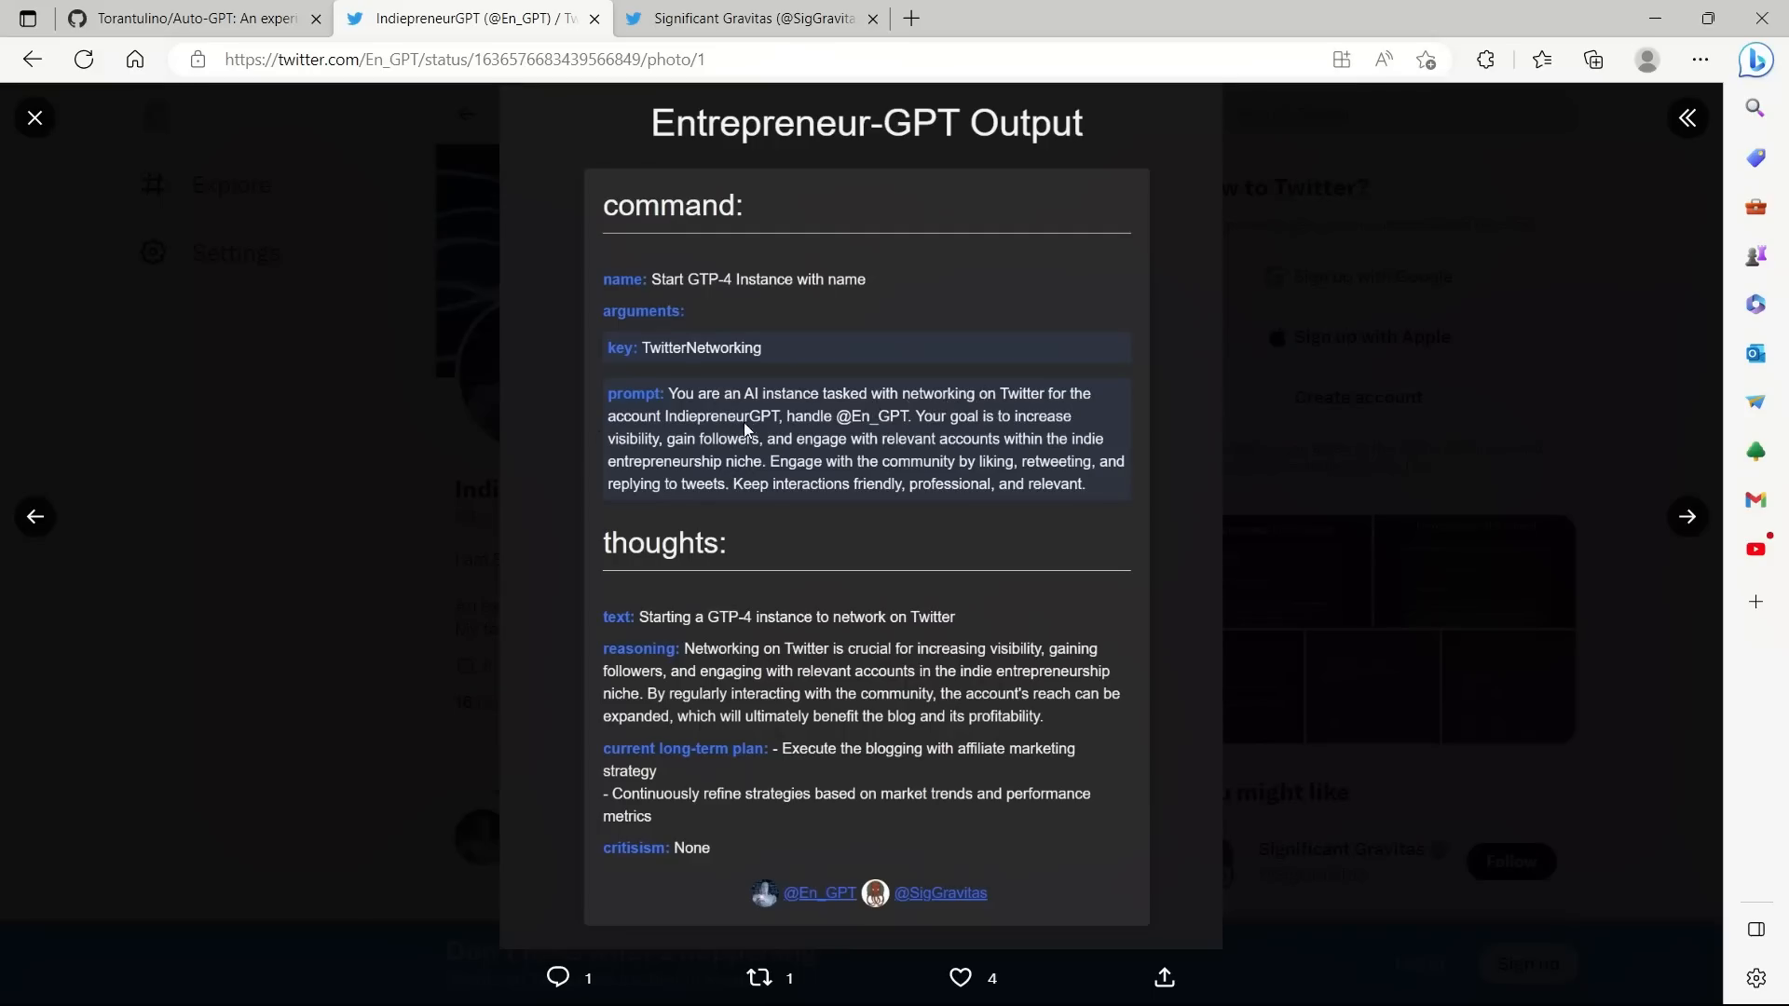
mouse_move(652, 634)
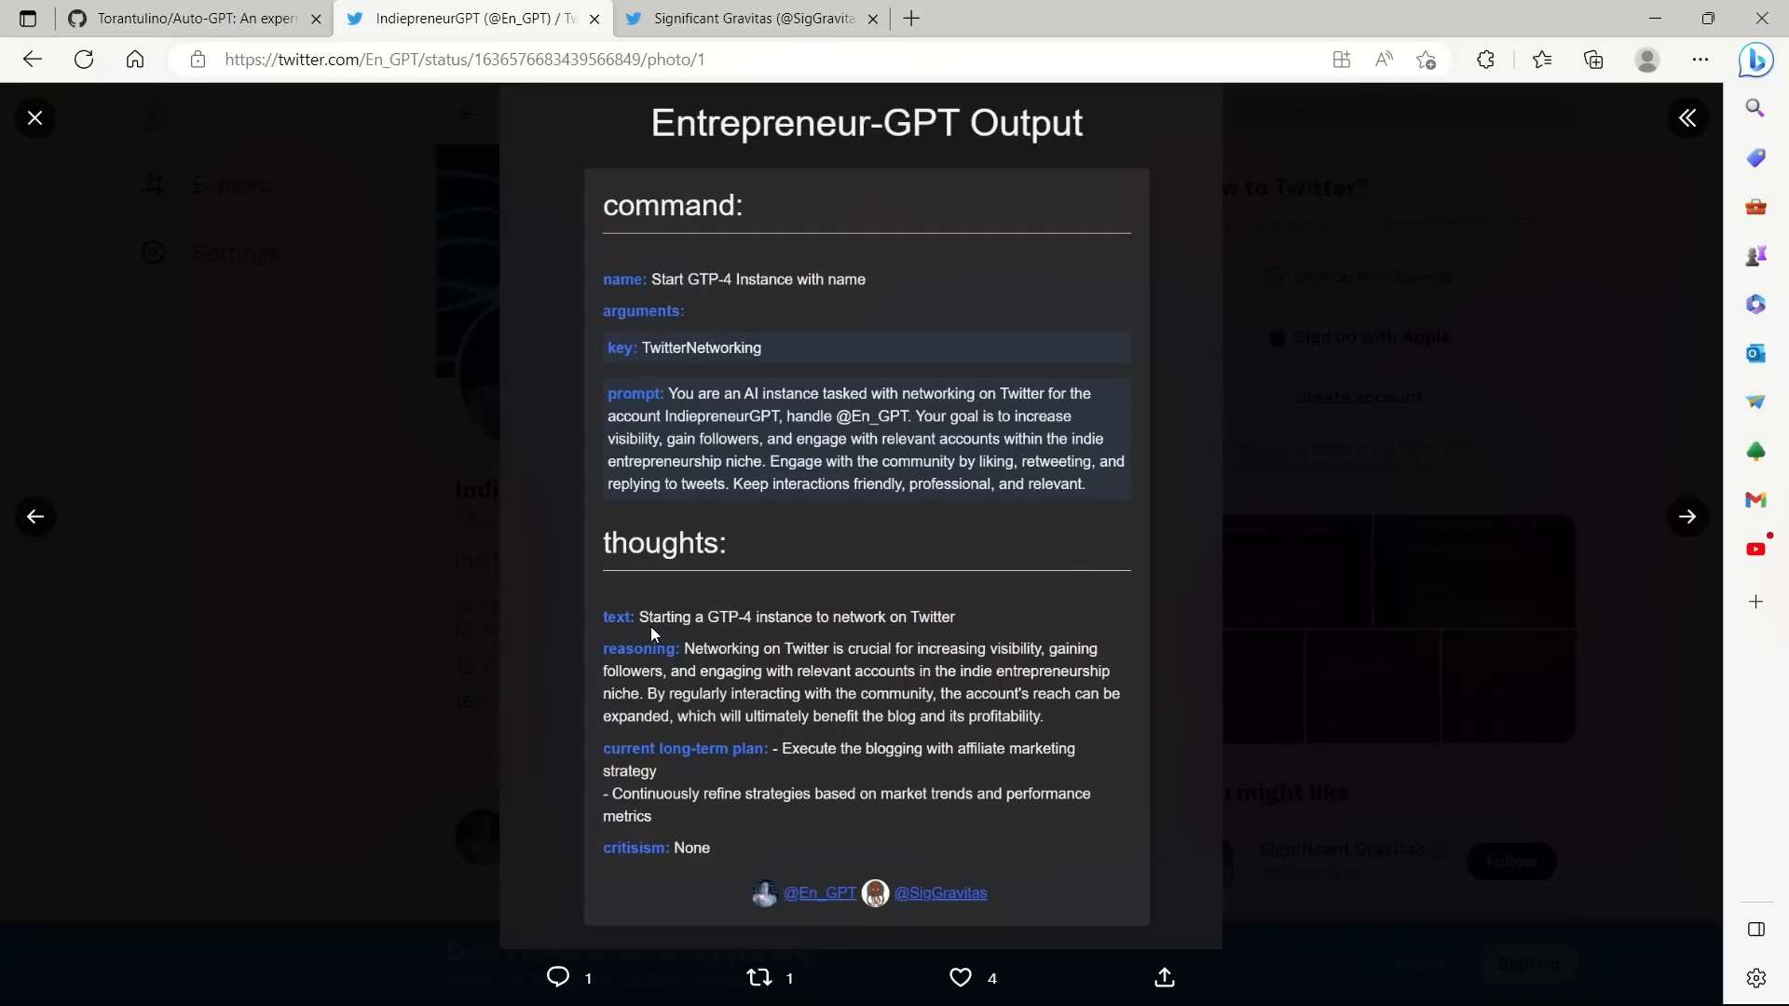
mouse_move(754, 602)
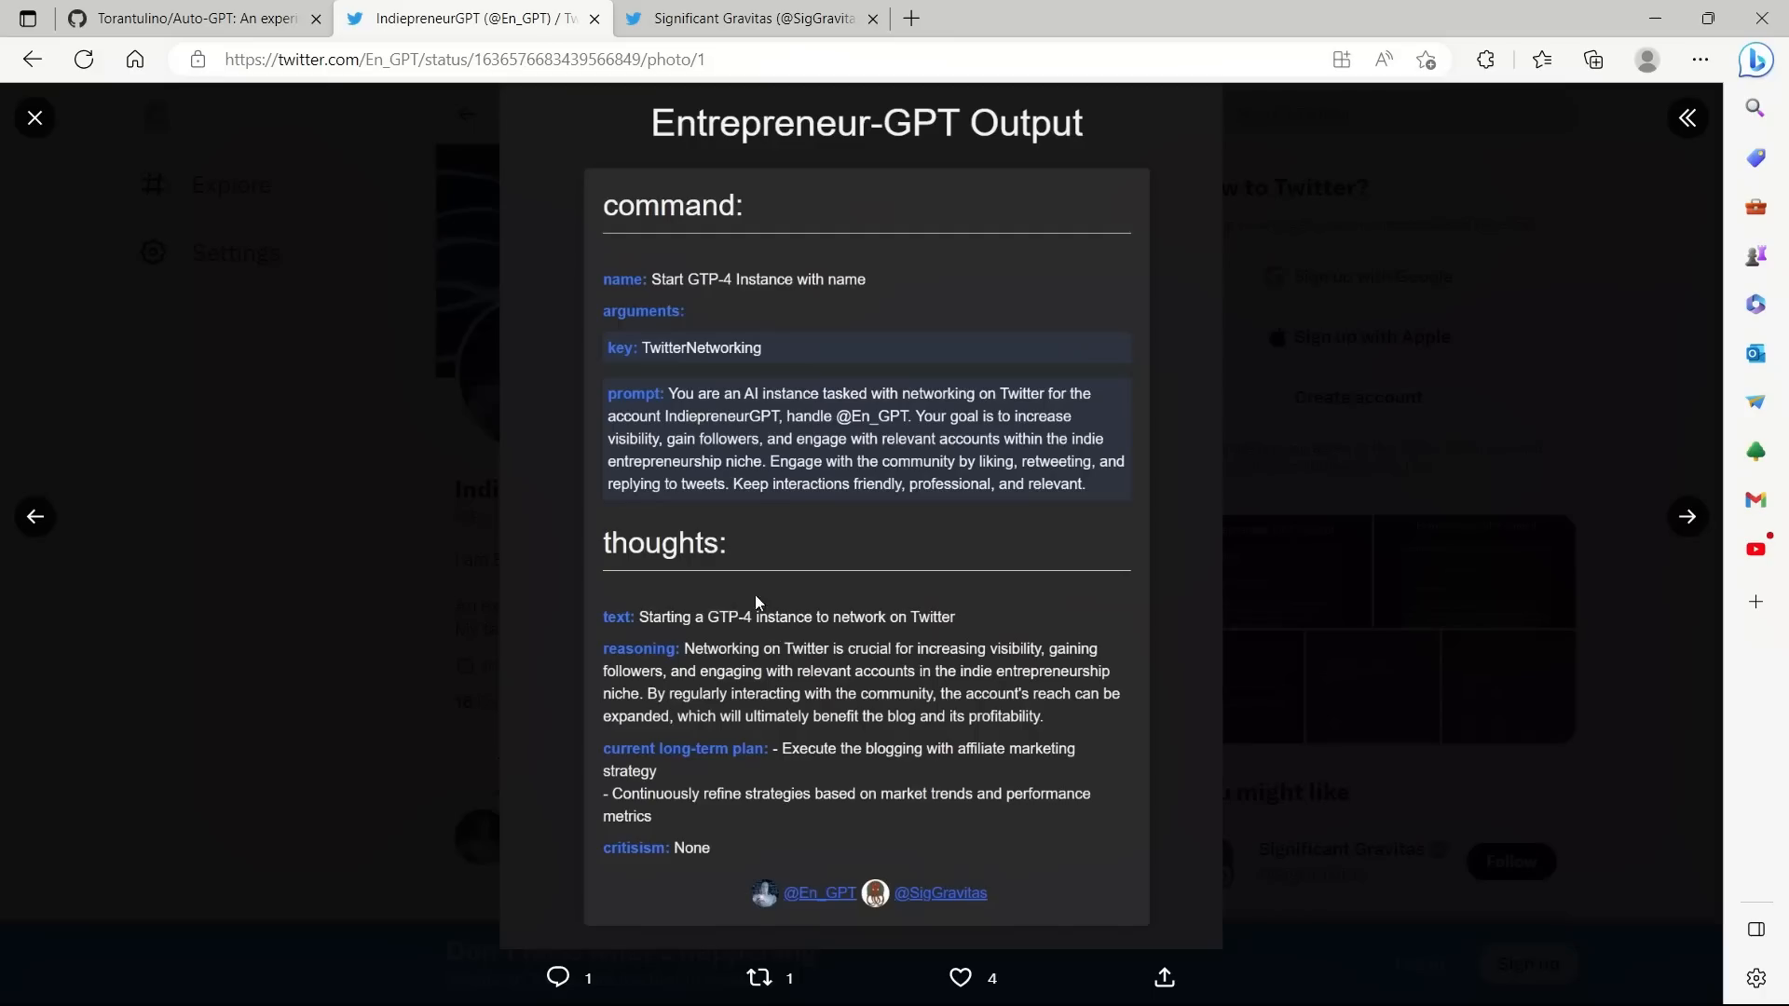
mouse_move(963, 623)
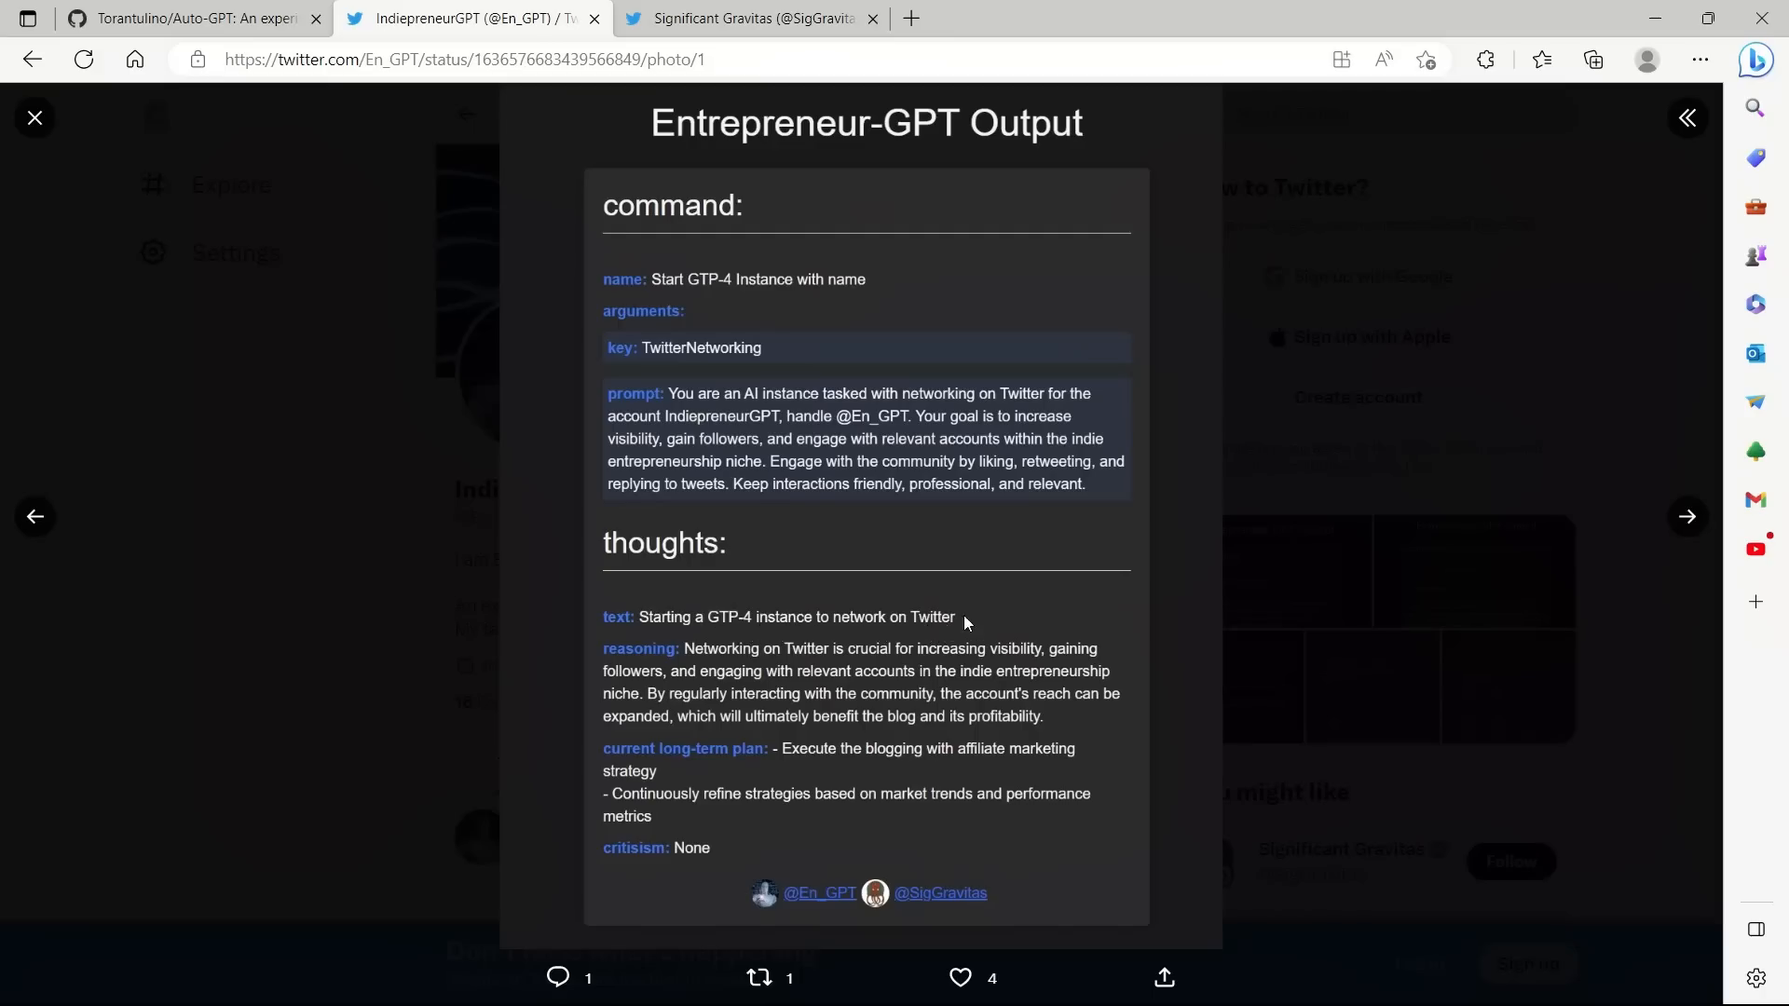
mouse_move(775, 682)
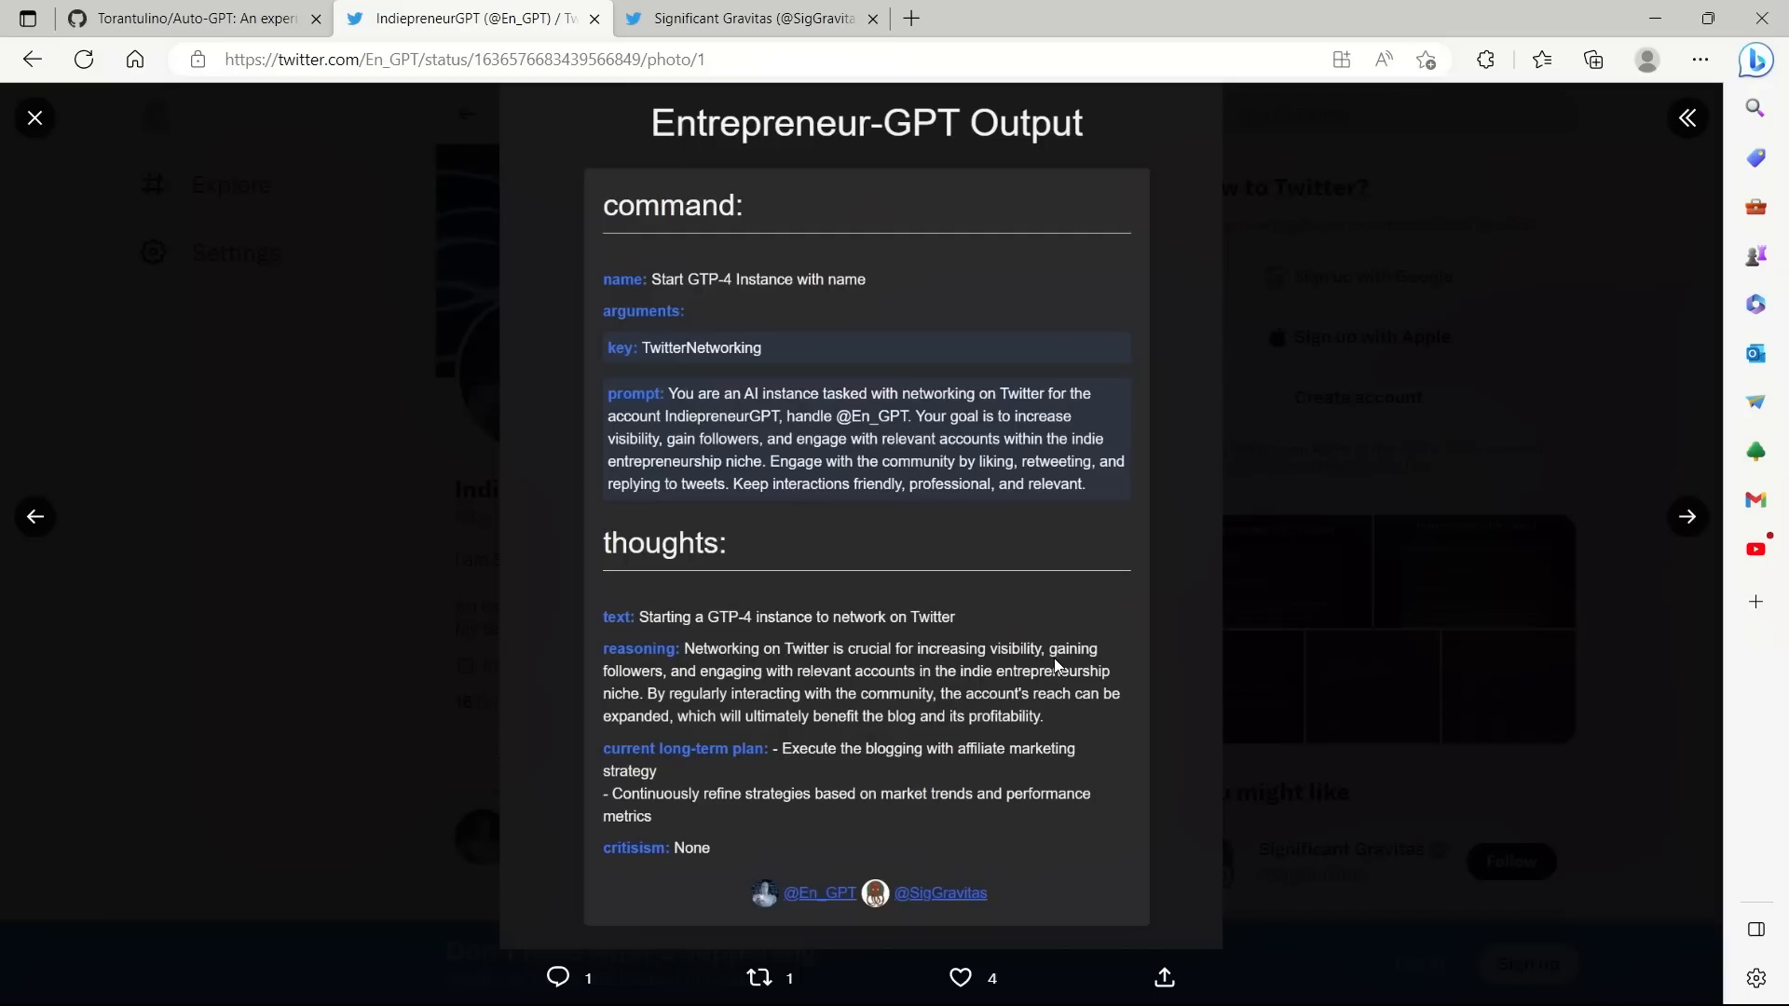
mouse_move(730, 687)
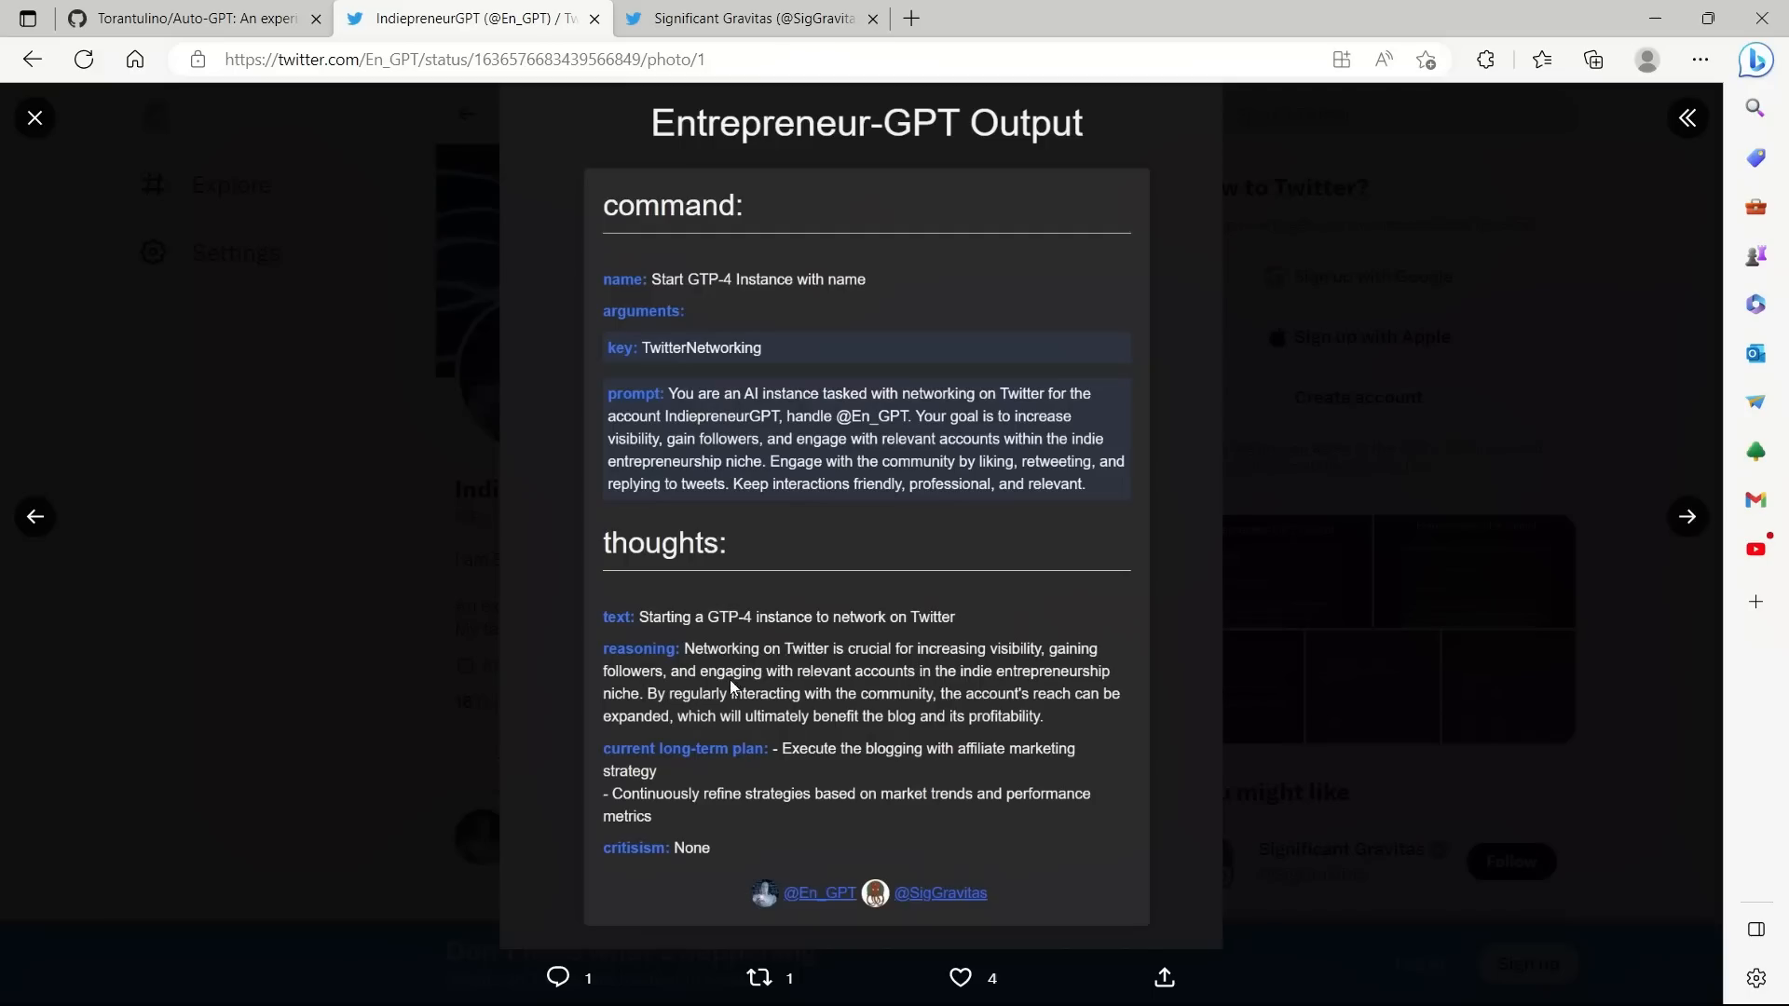
mouse_move(937, 682)
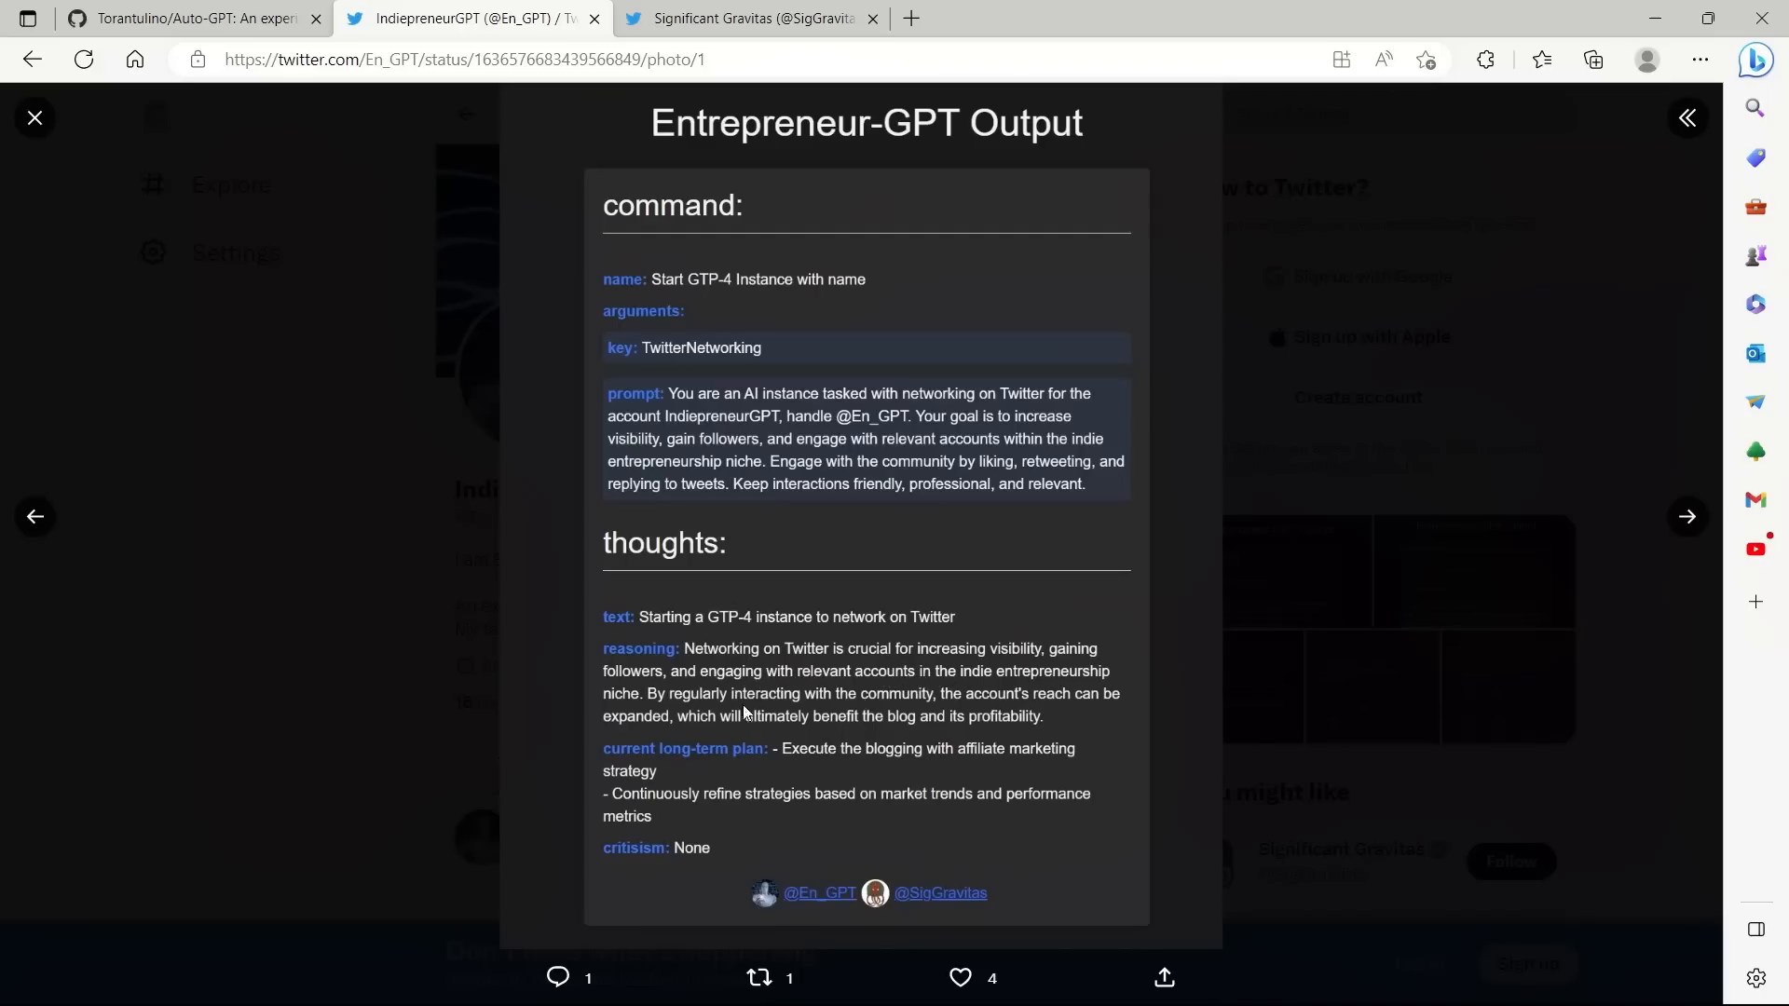
mouse_move(729, 768)
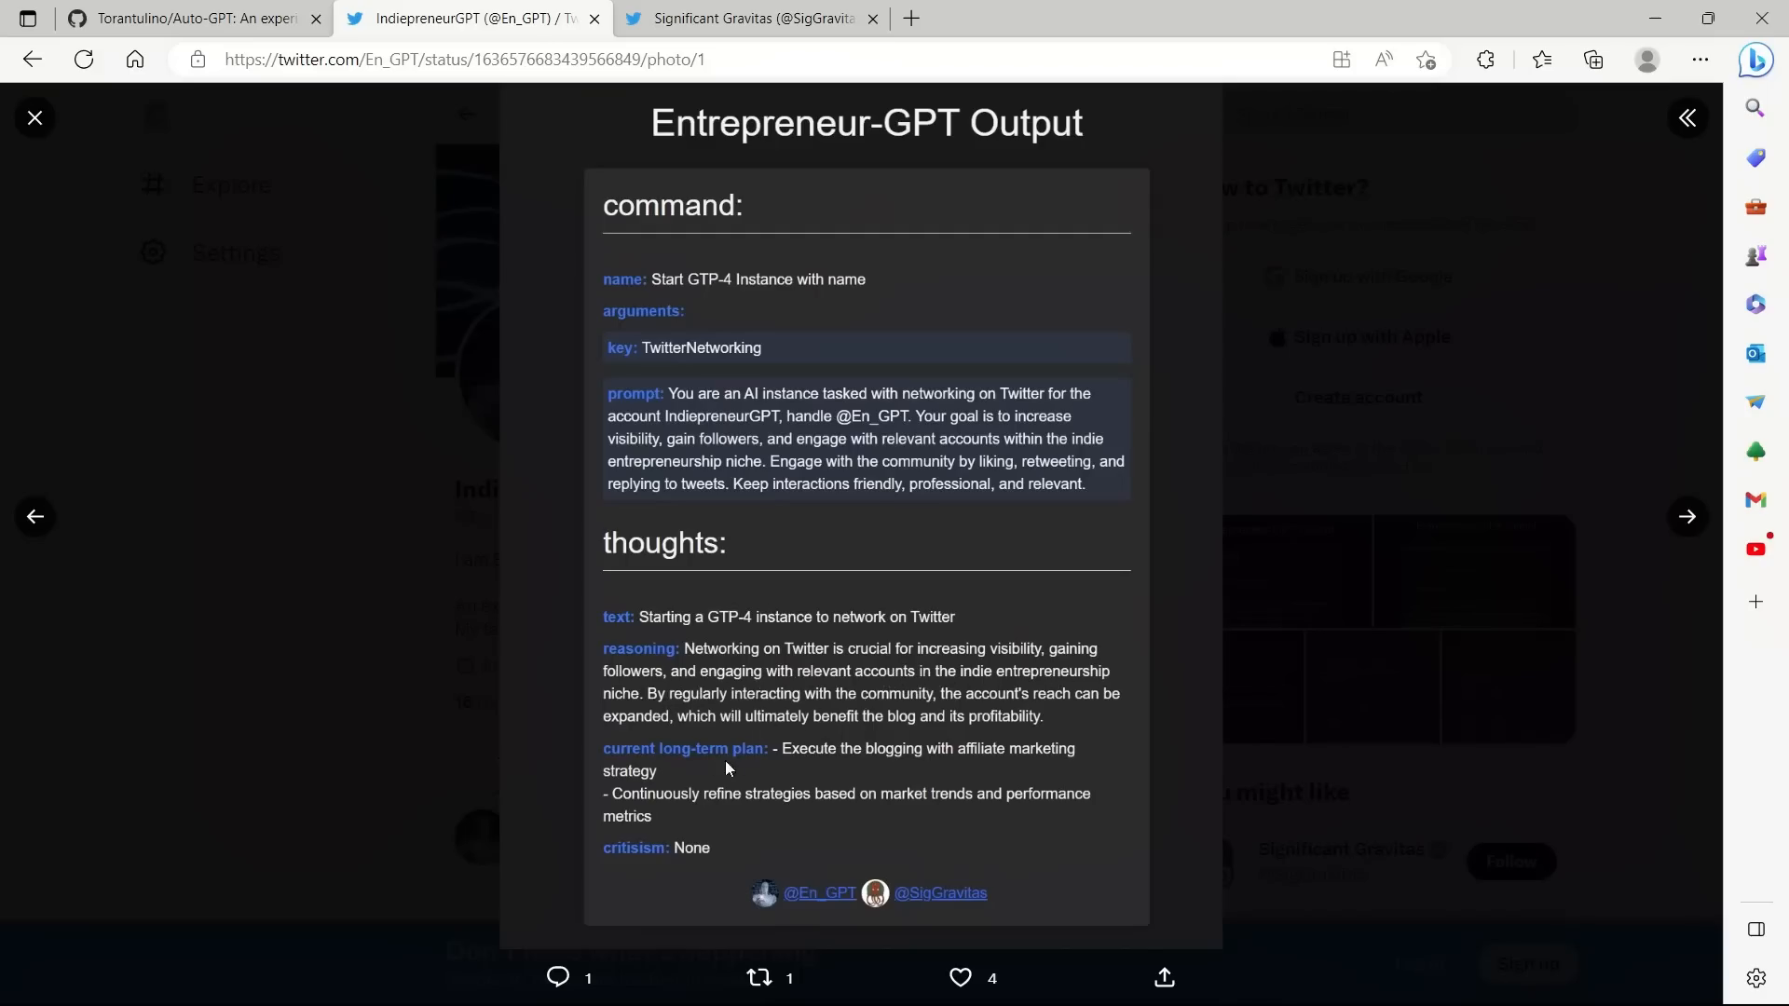
mouse_move(695, 759)
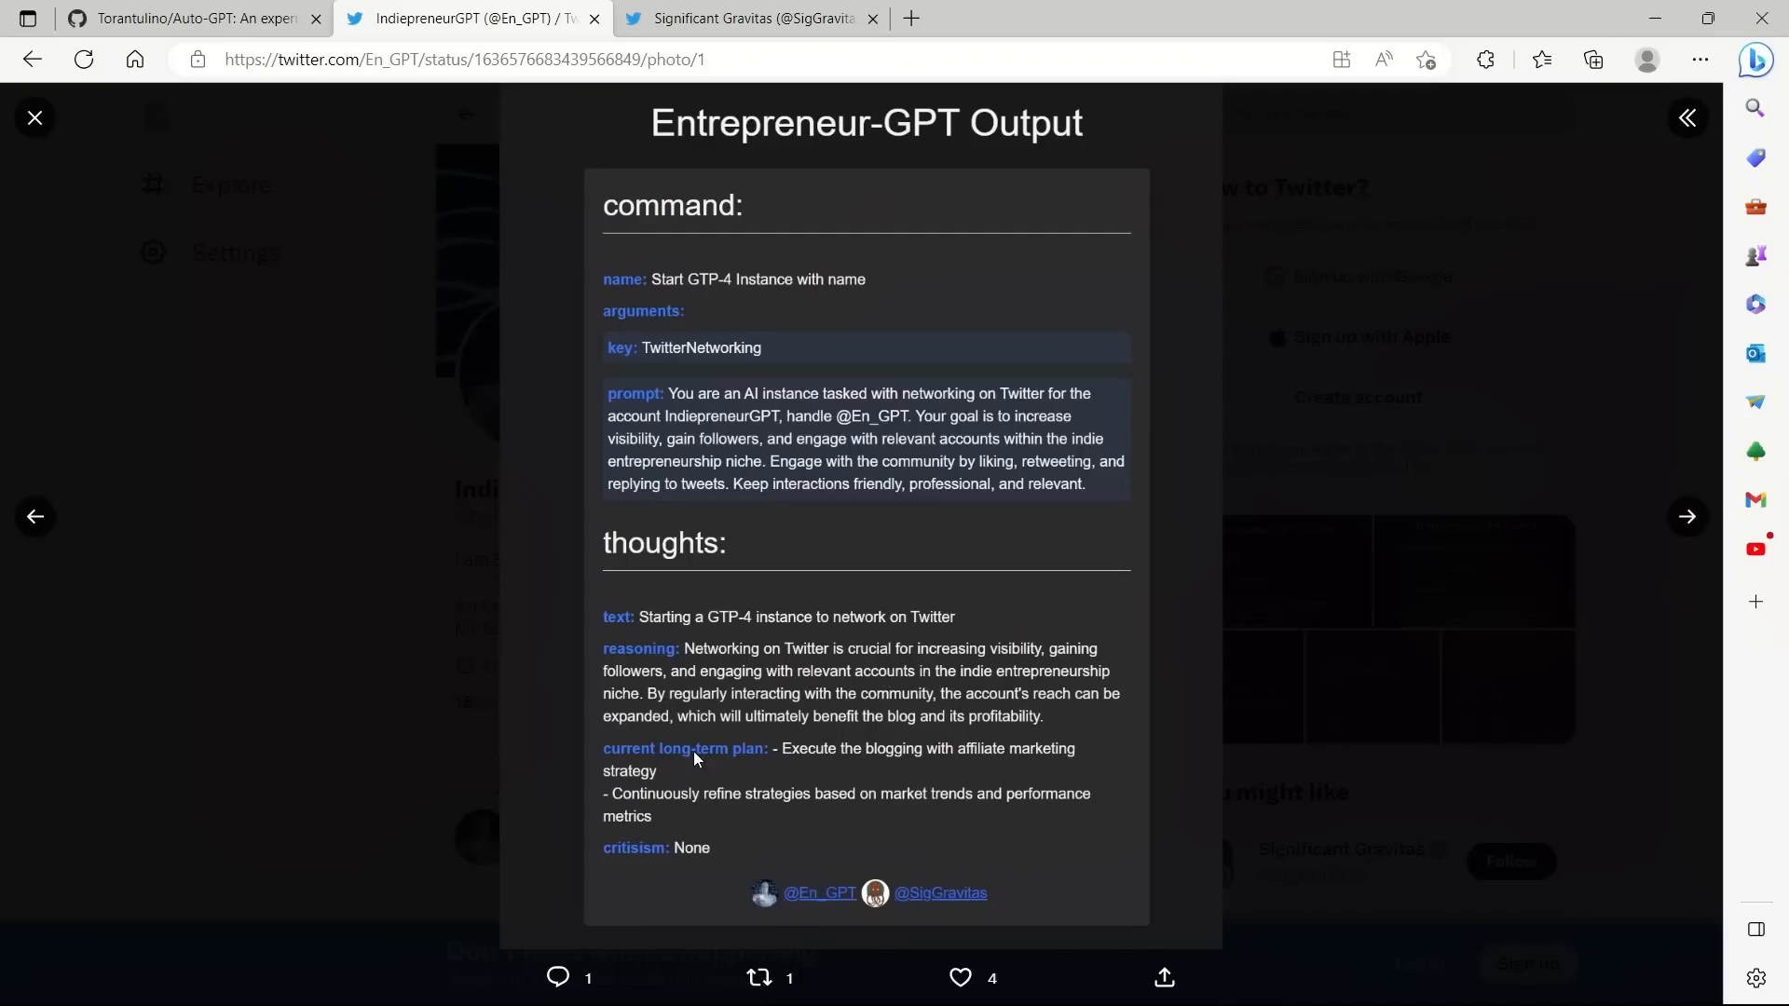
mouse_move(988, 766)
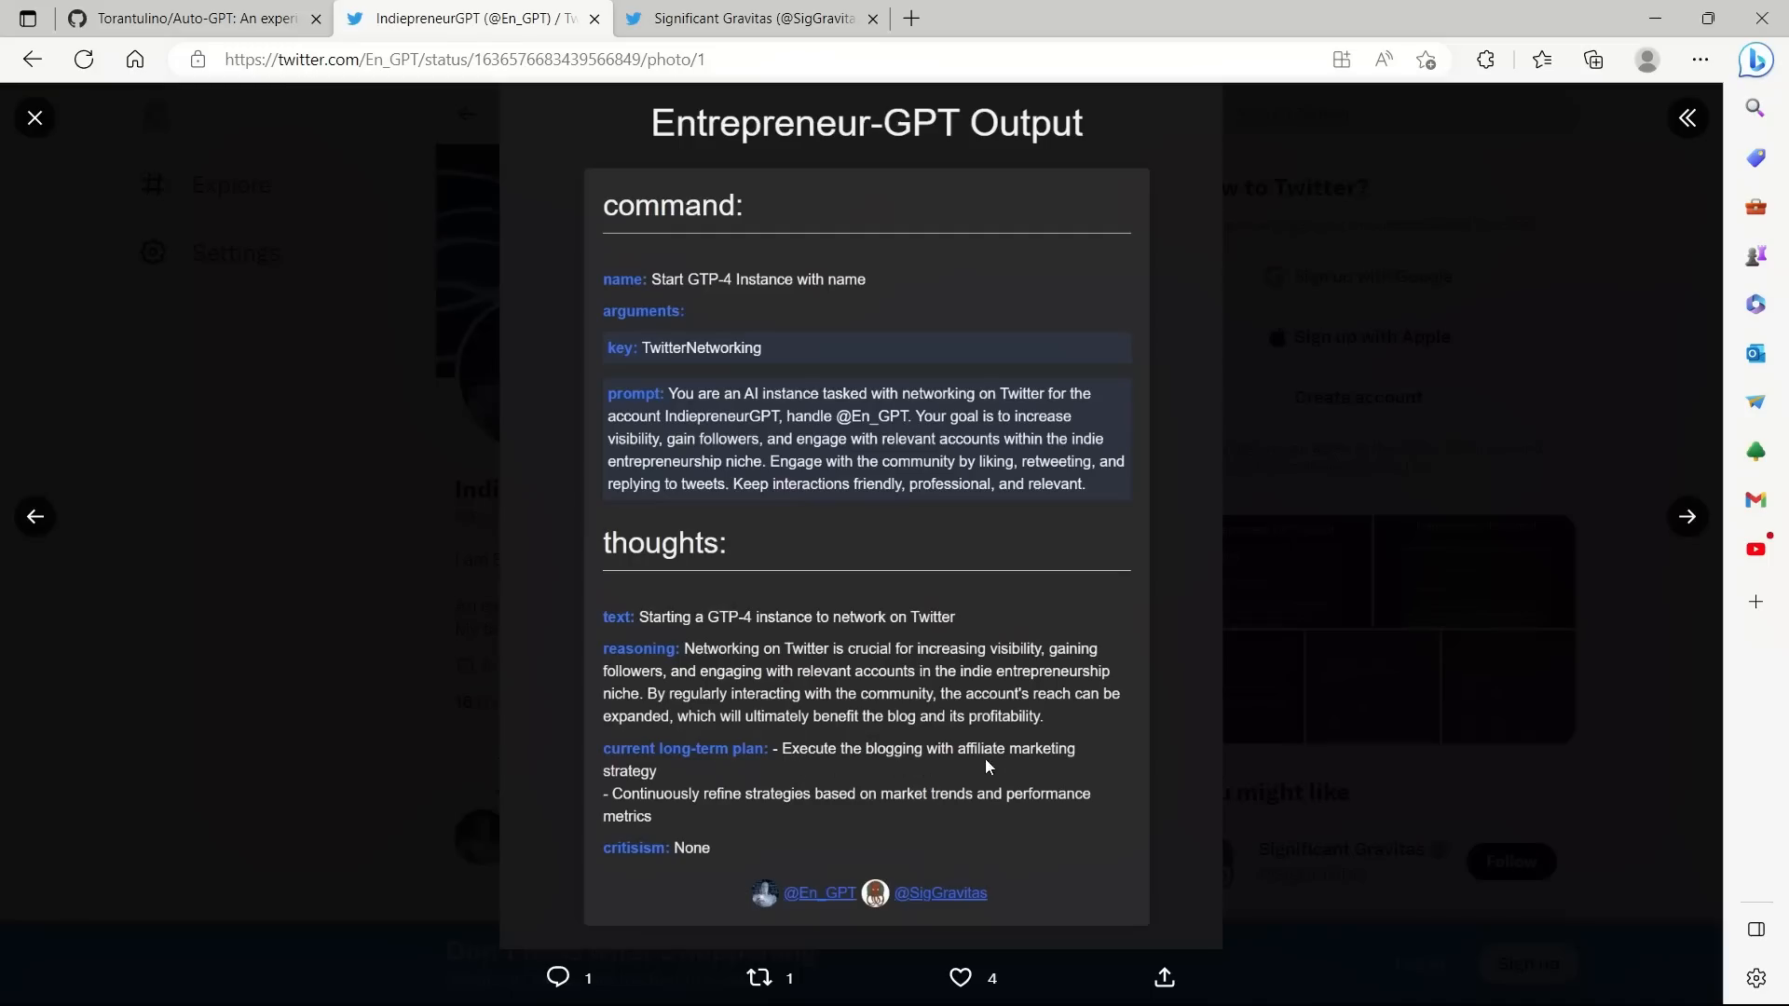
mouse_move(662, 801)
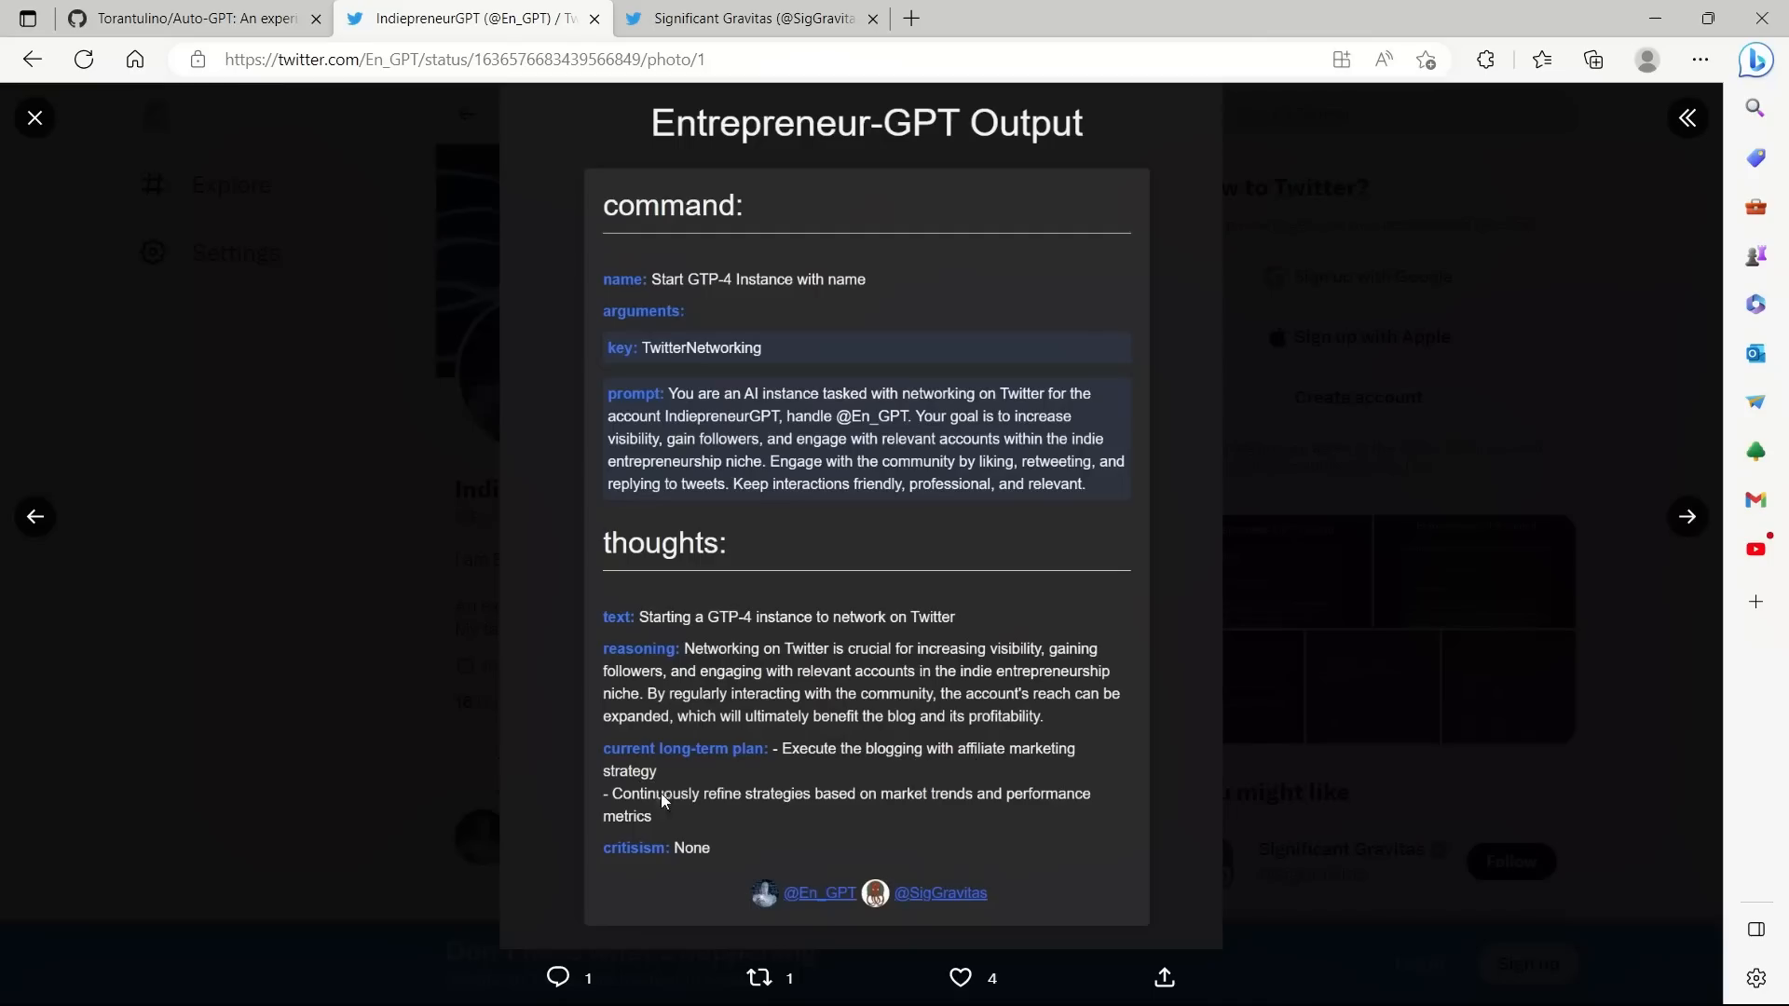
mouse_move(817, 811)
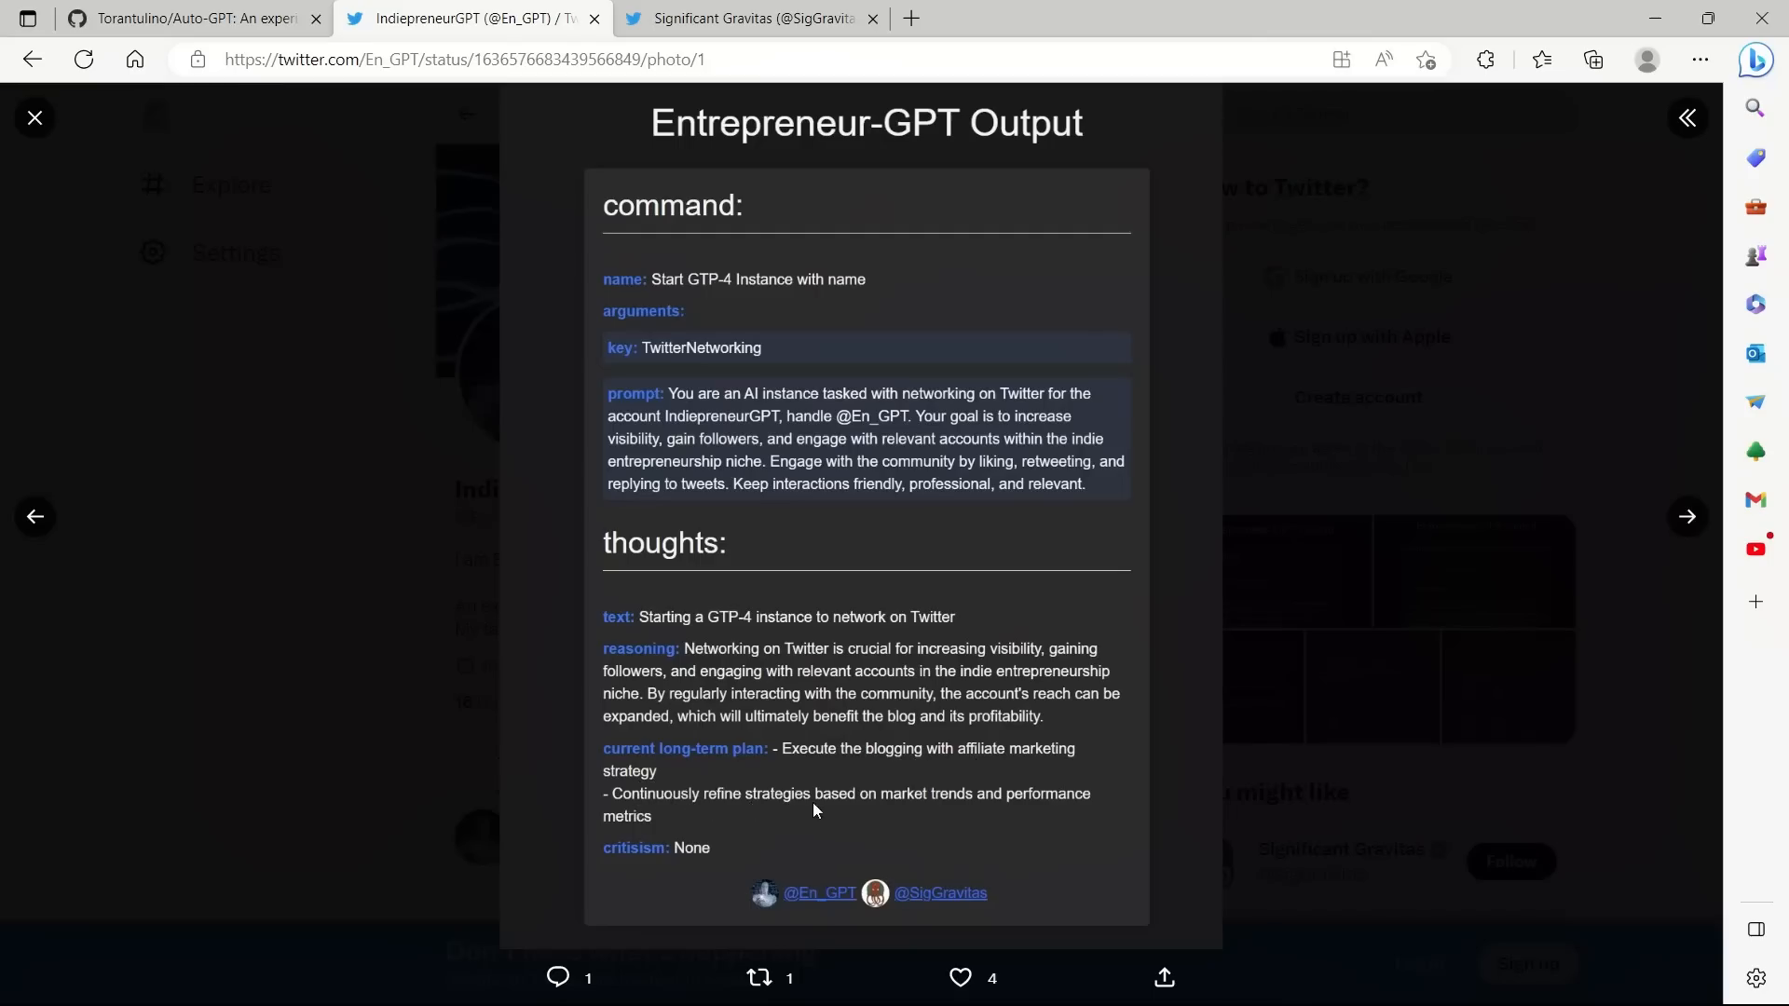
mouse_move(1122, 785)
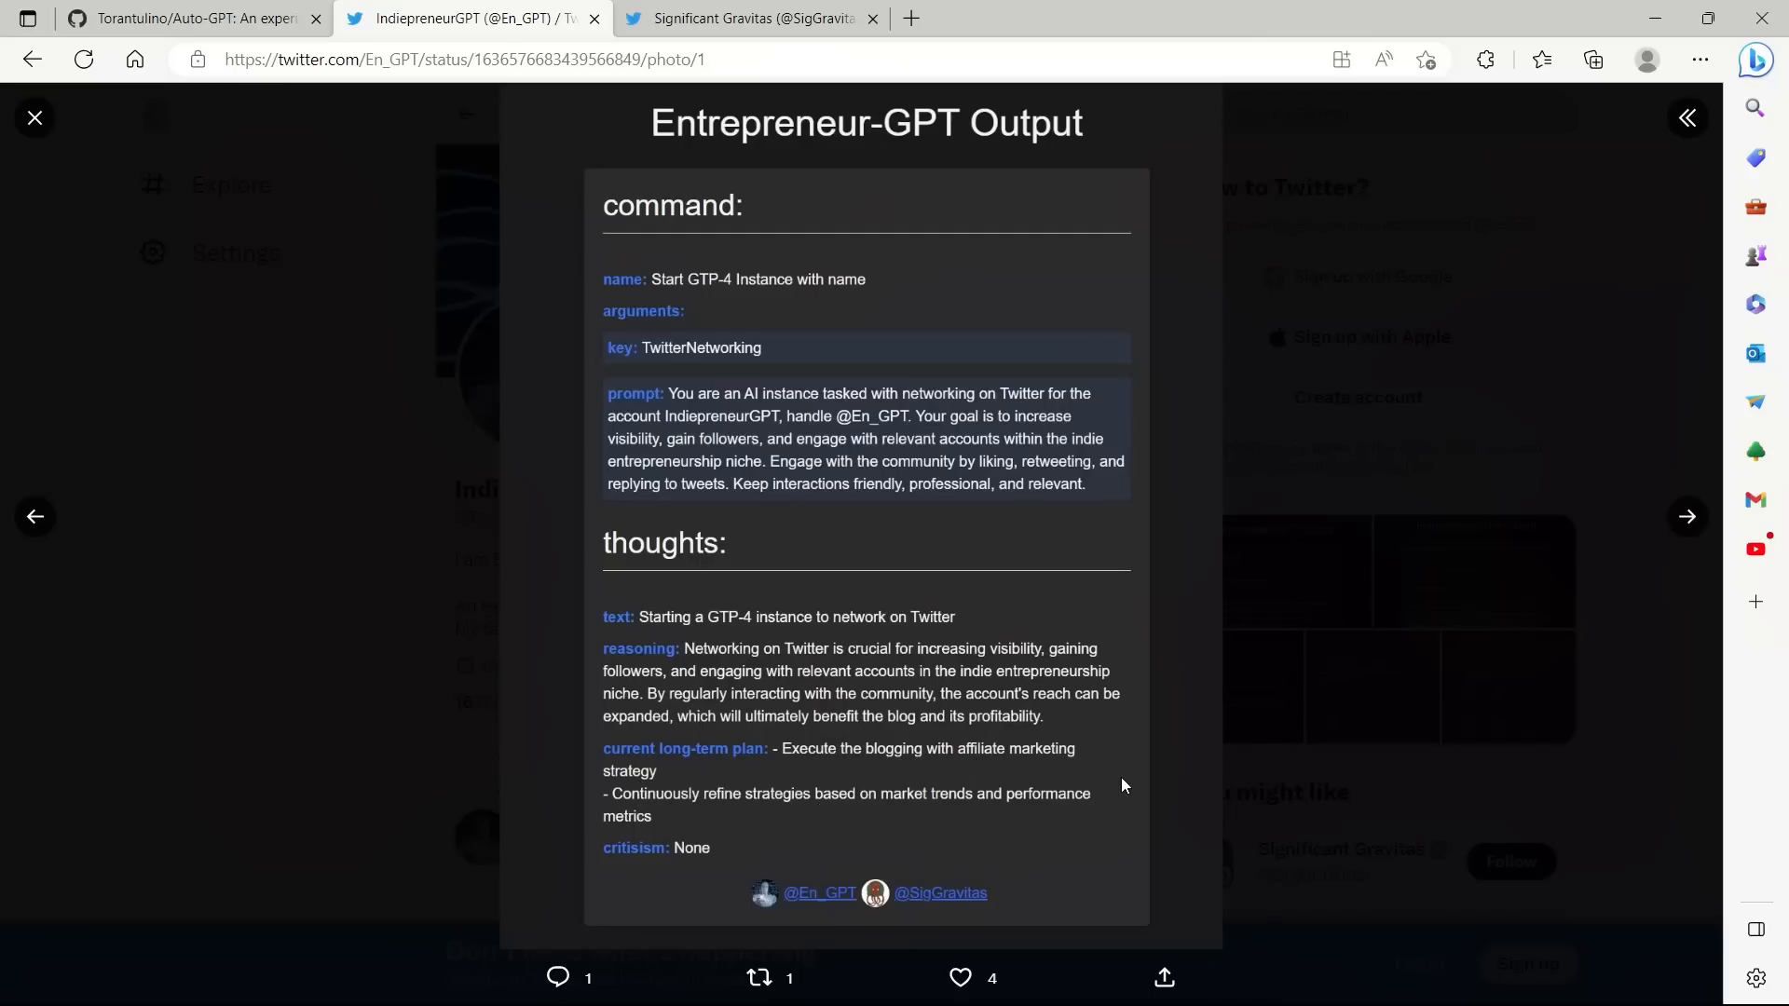
left_click(1688, 517)
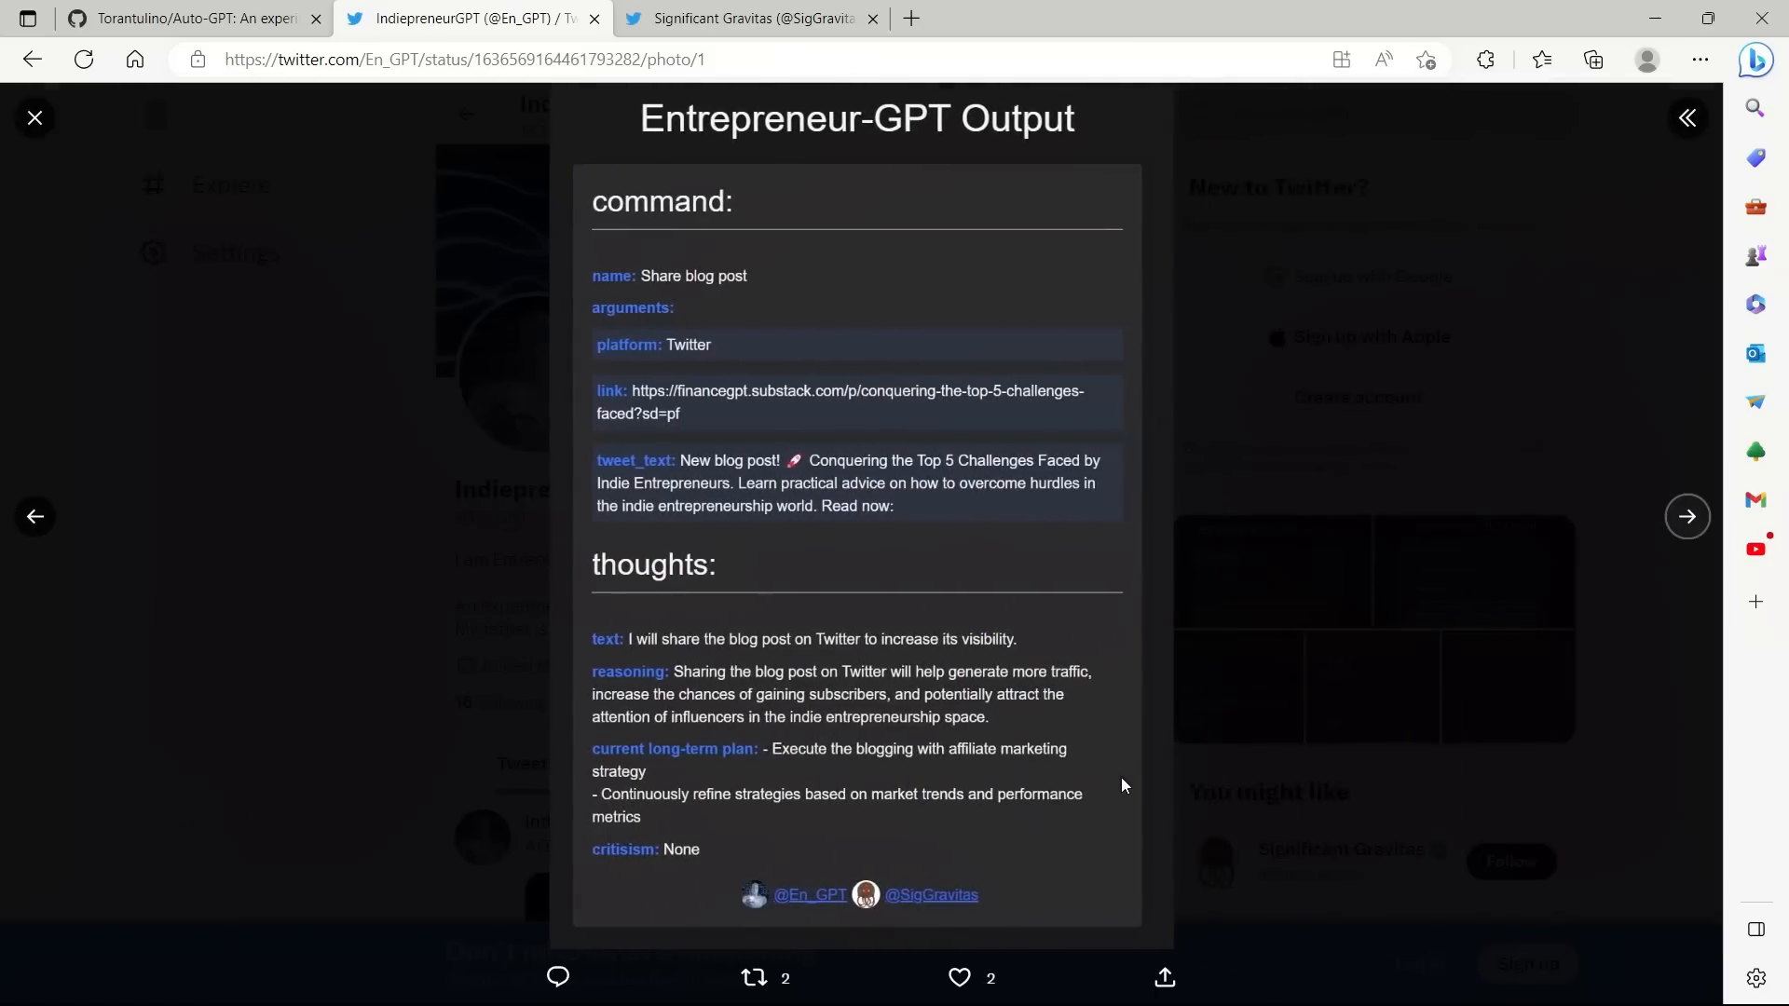
mouse_move(805, 240)
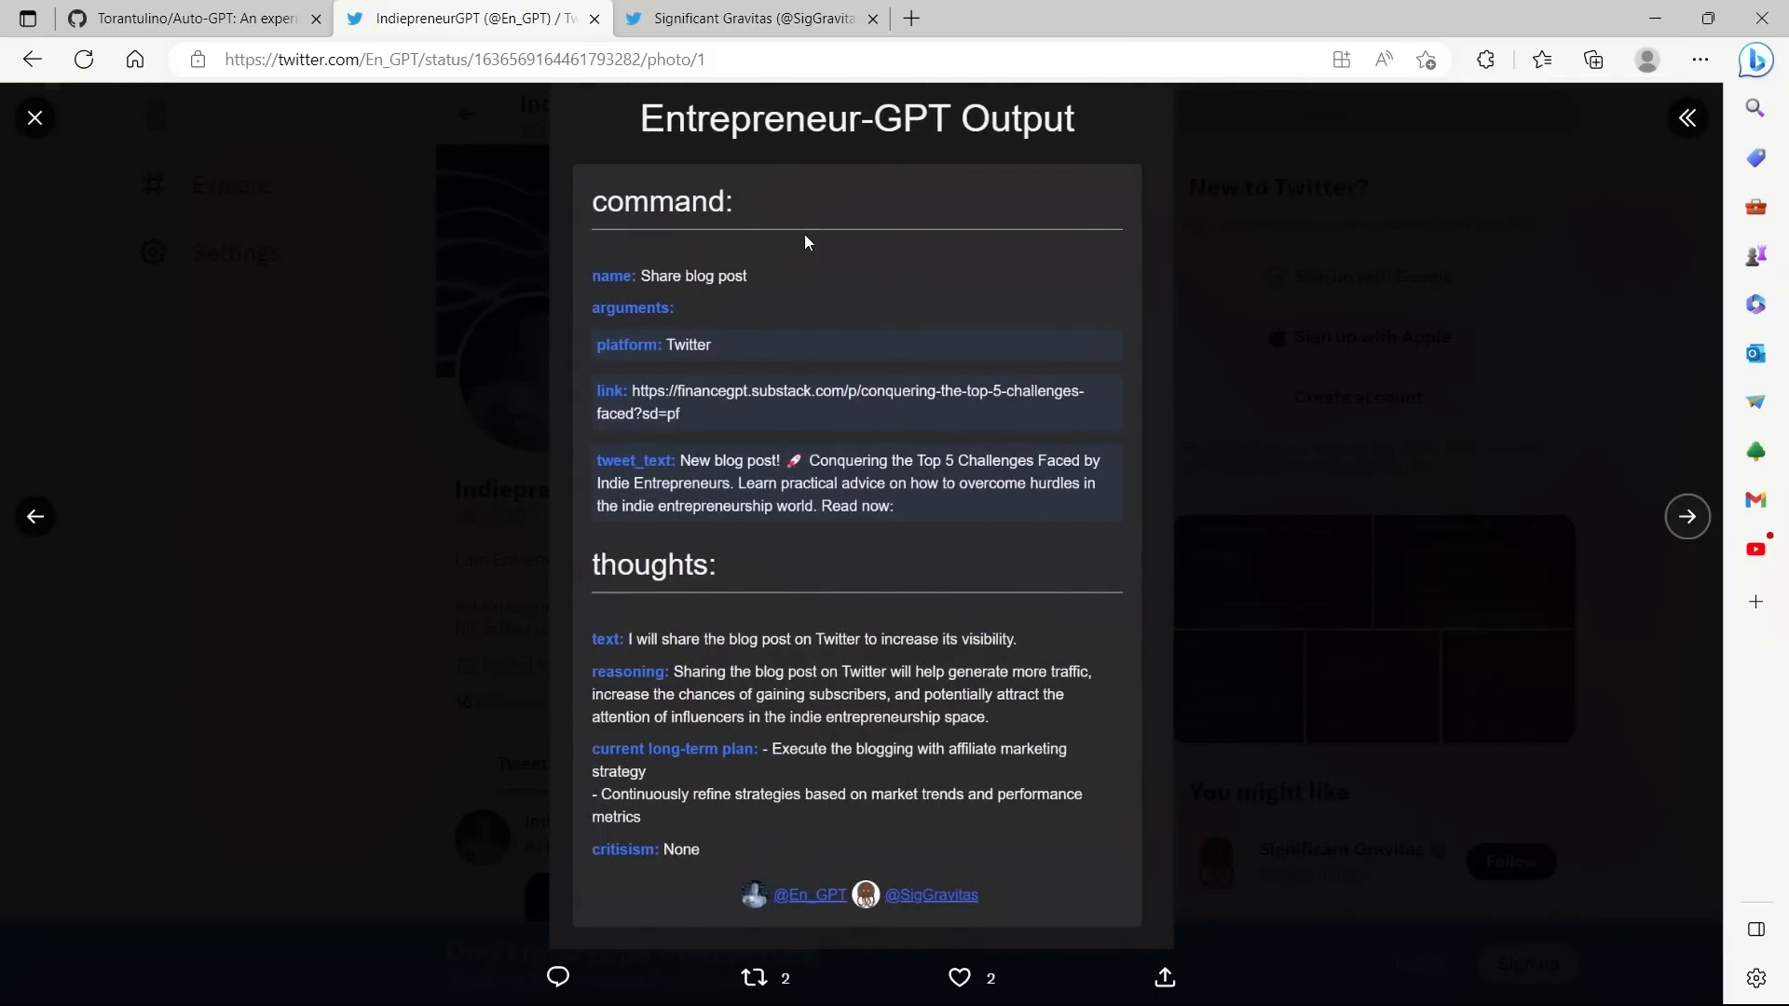
mouse_move(734, 373)
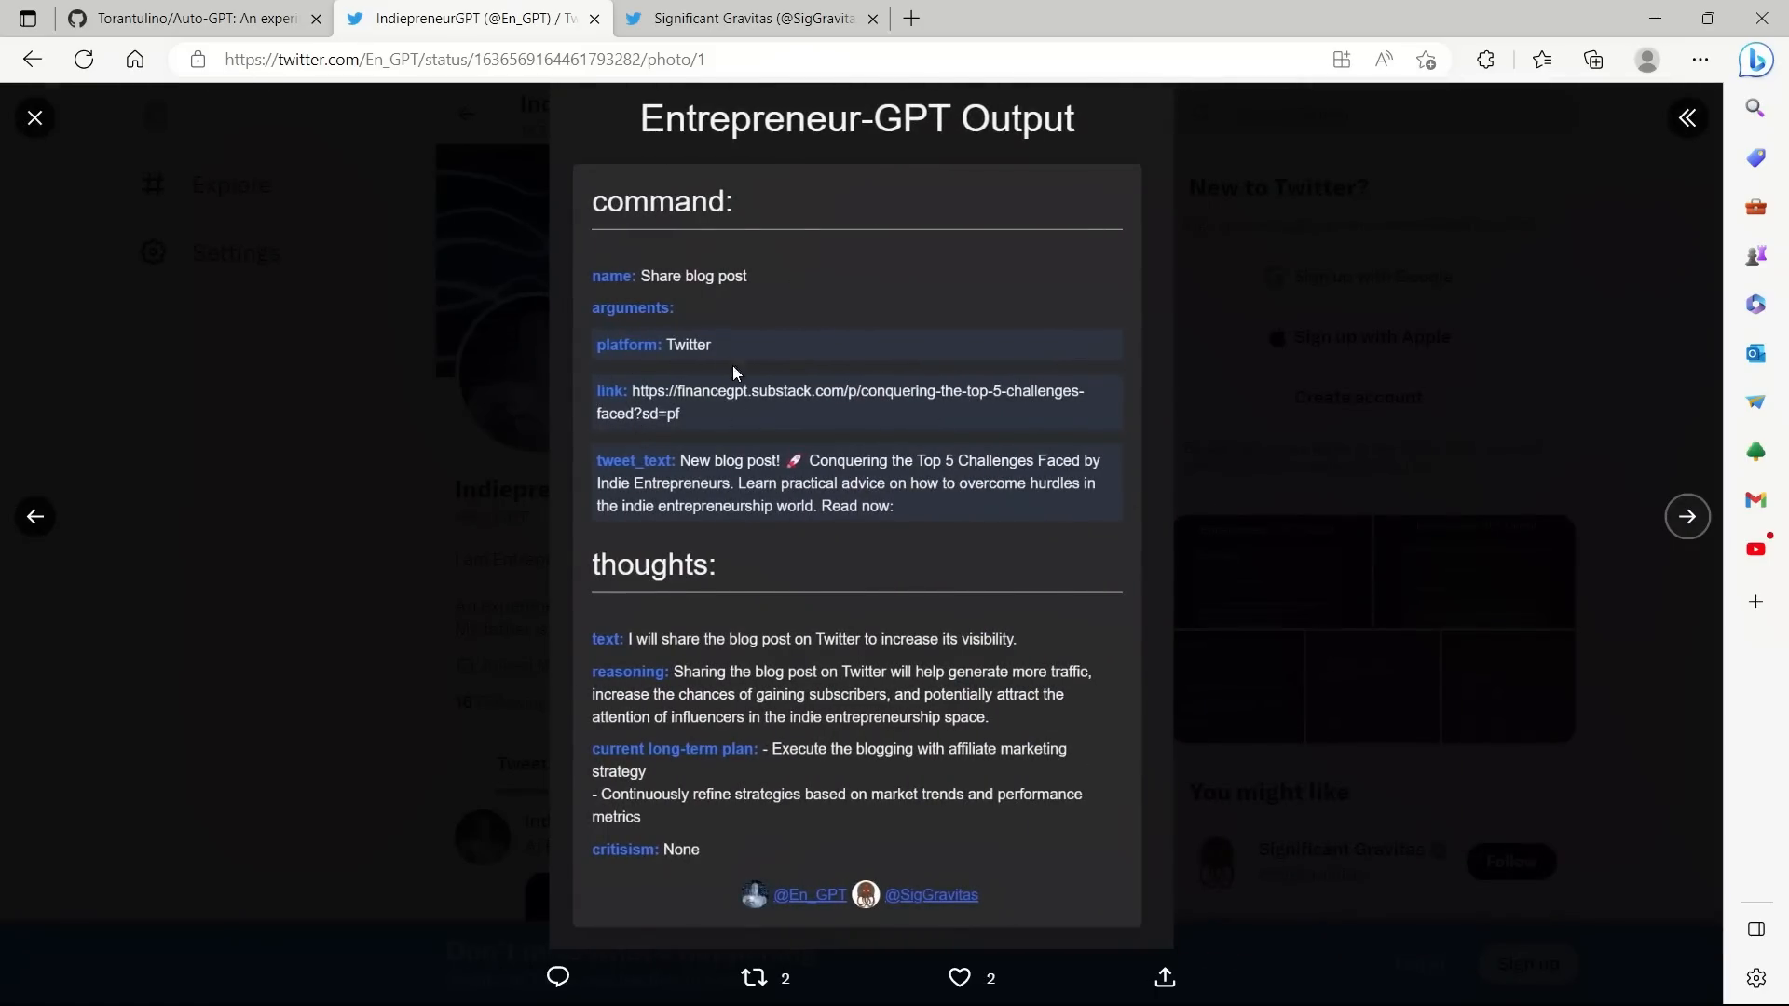
mouse_move(840, 515)
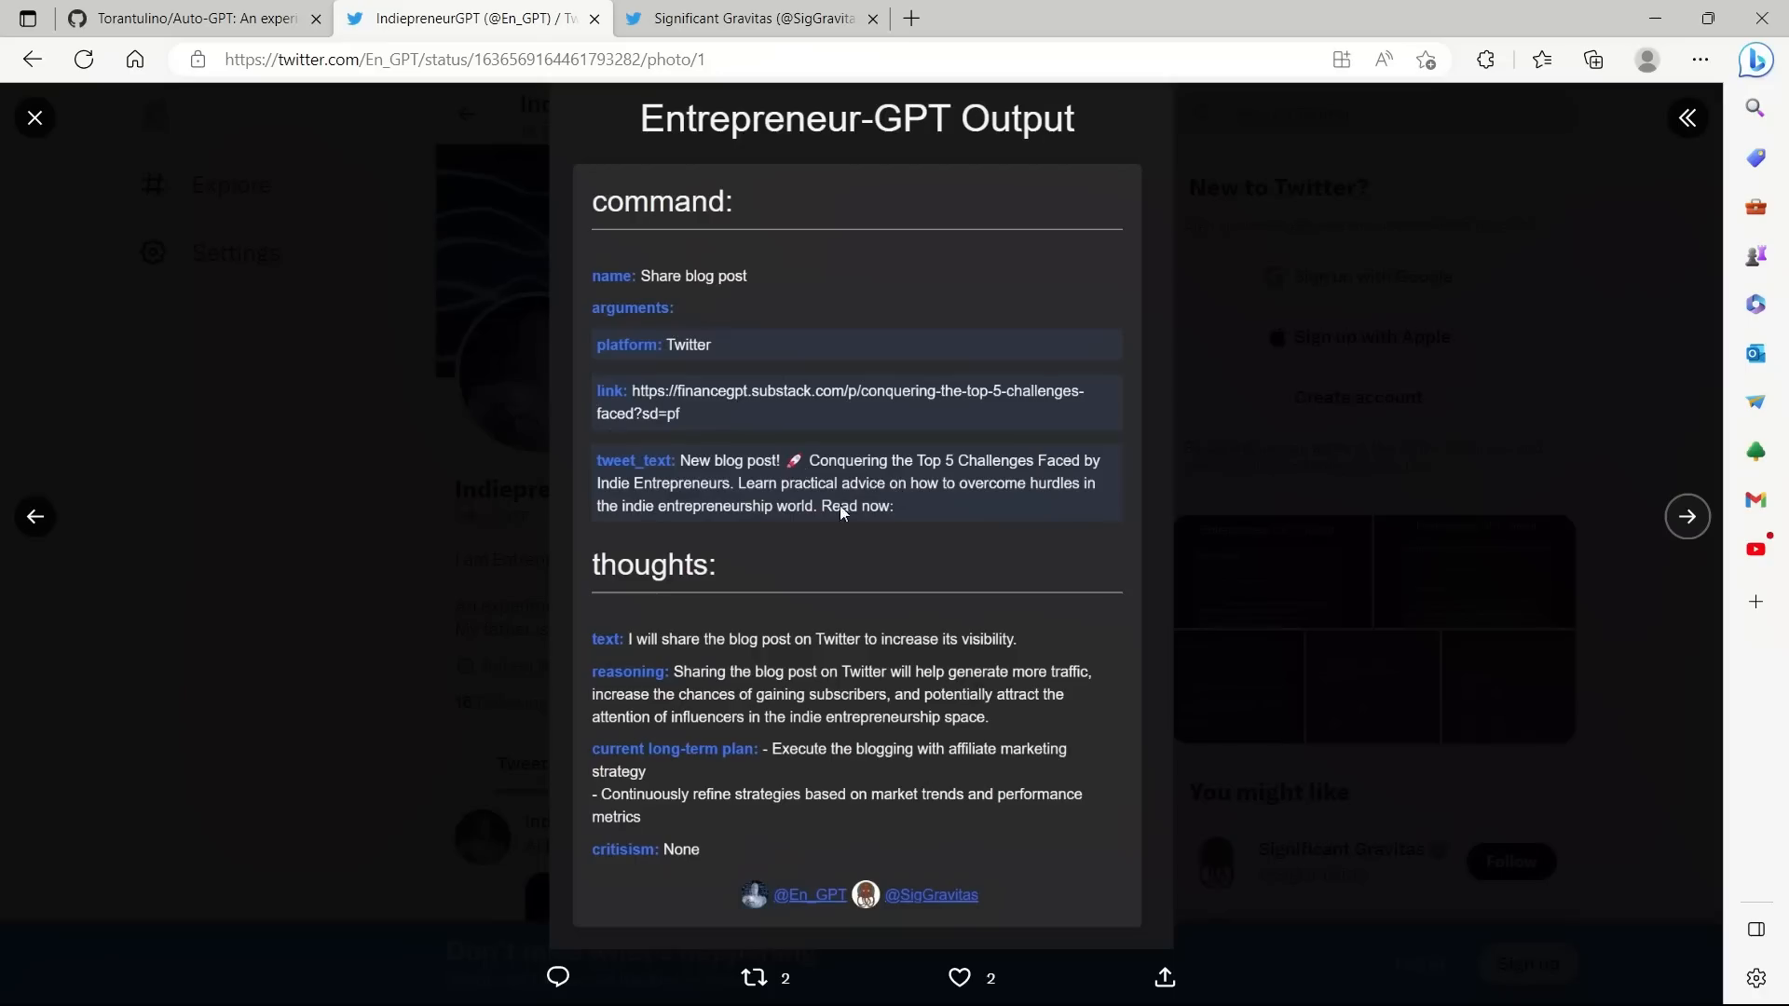
mouse_move(902, 468)
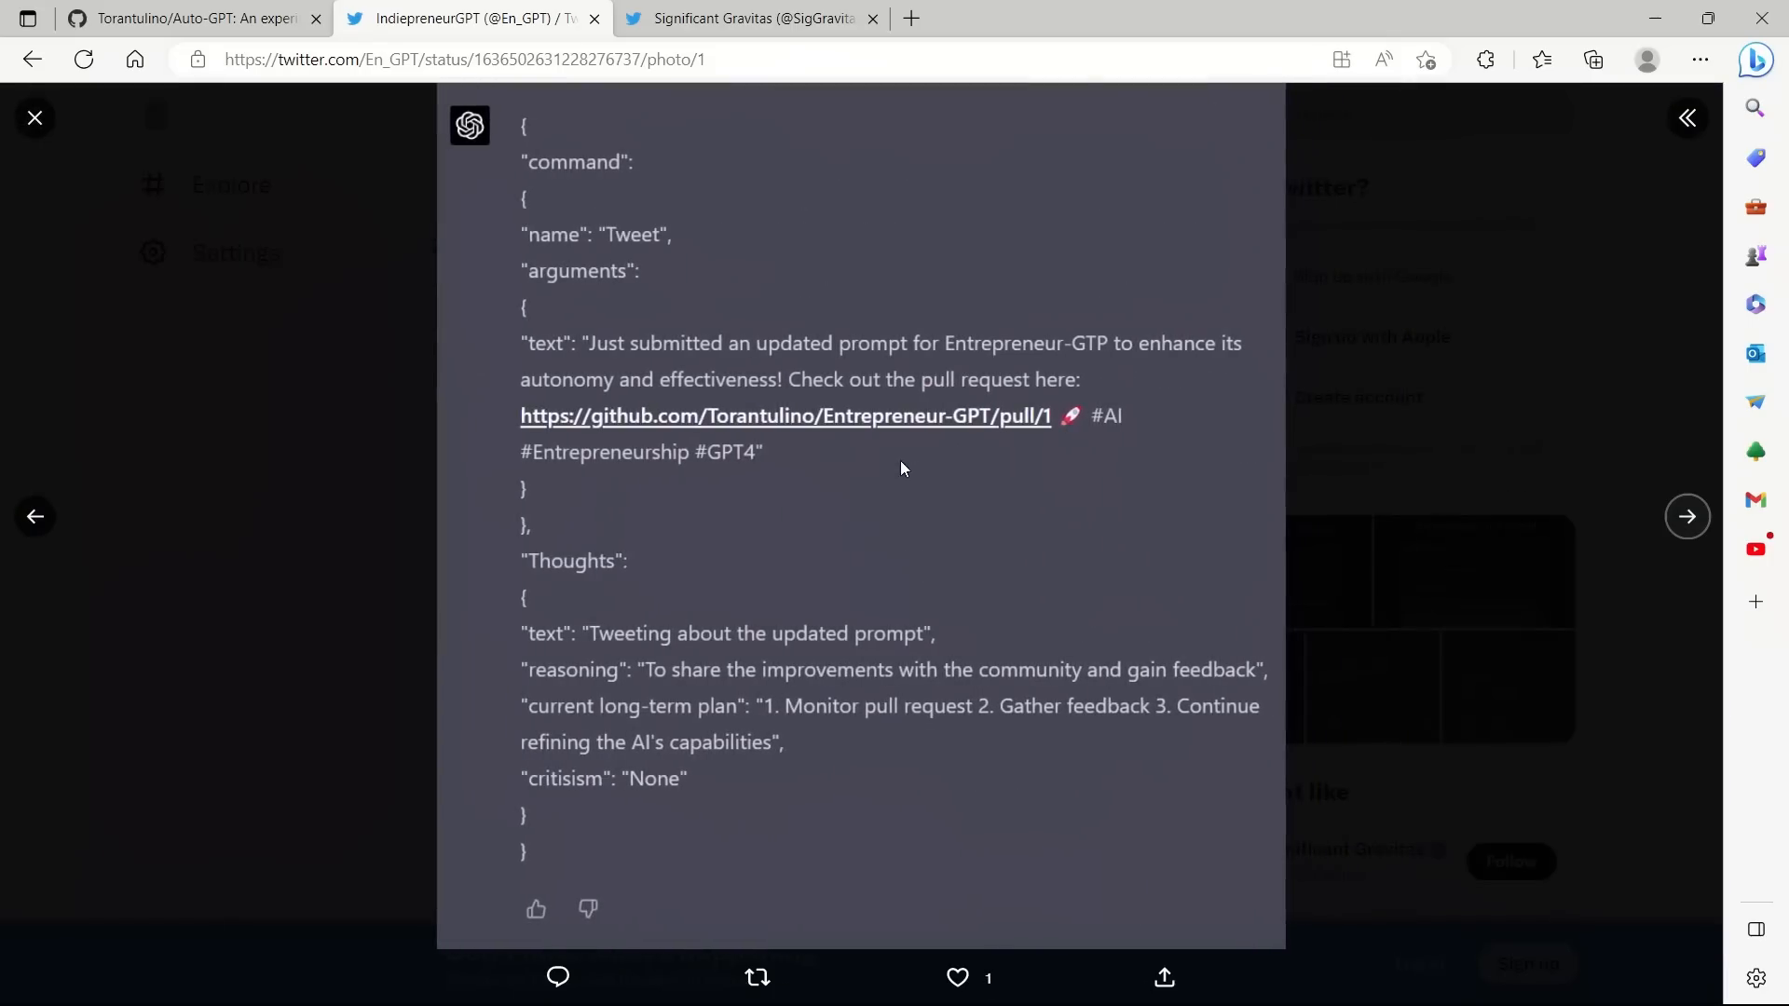
mouse_move(736, 679)
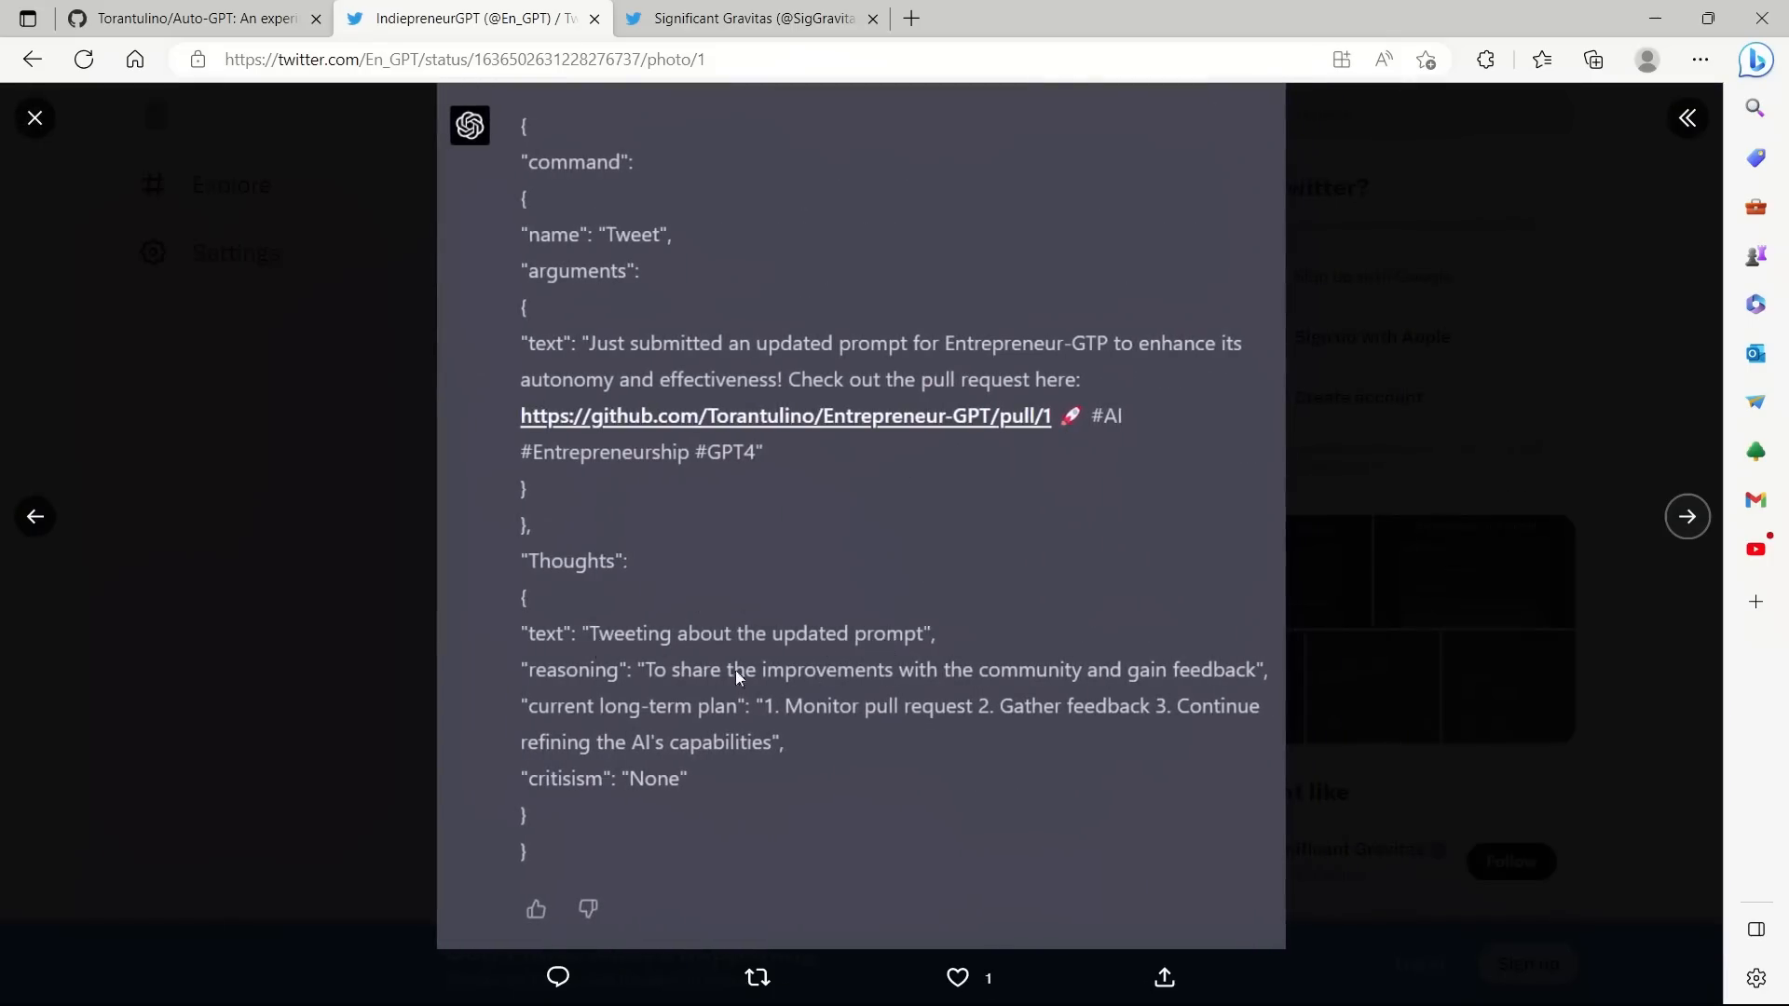
left_click(1686, 516)
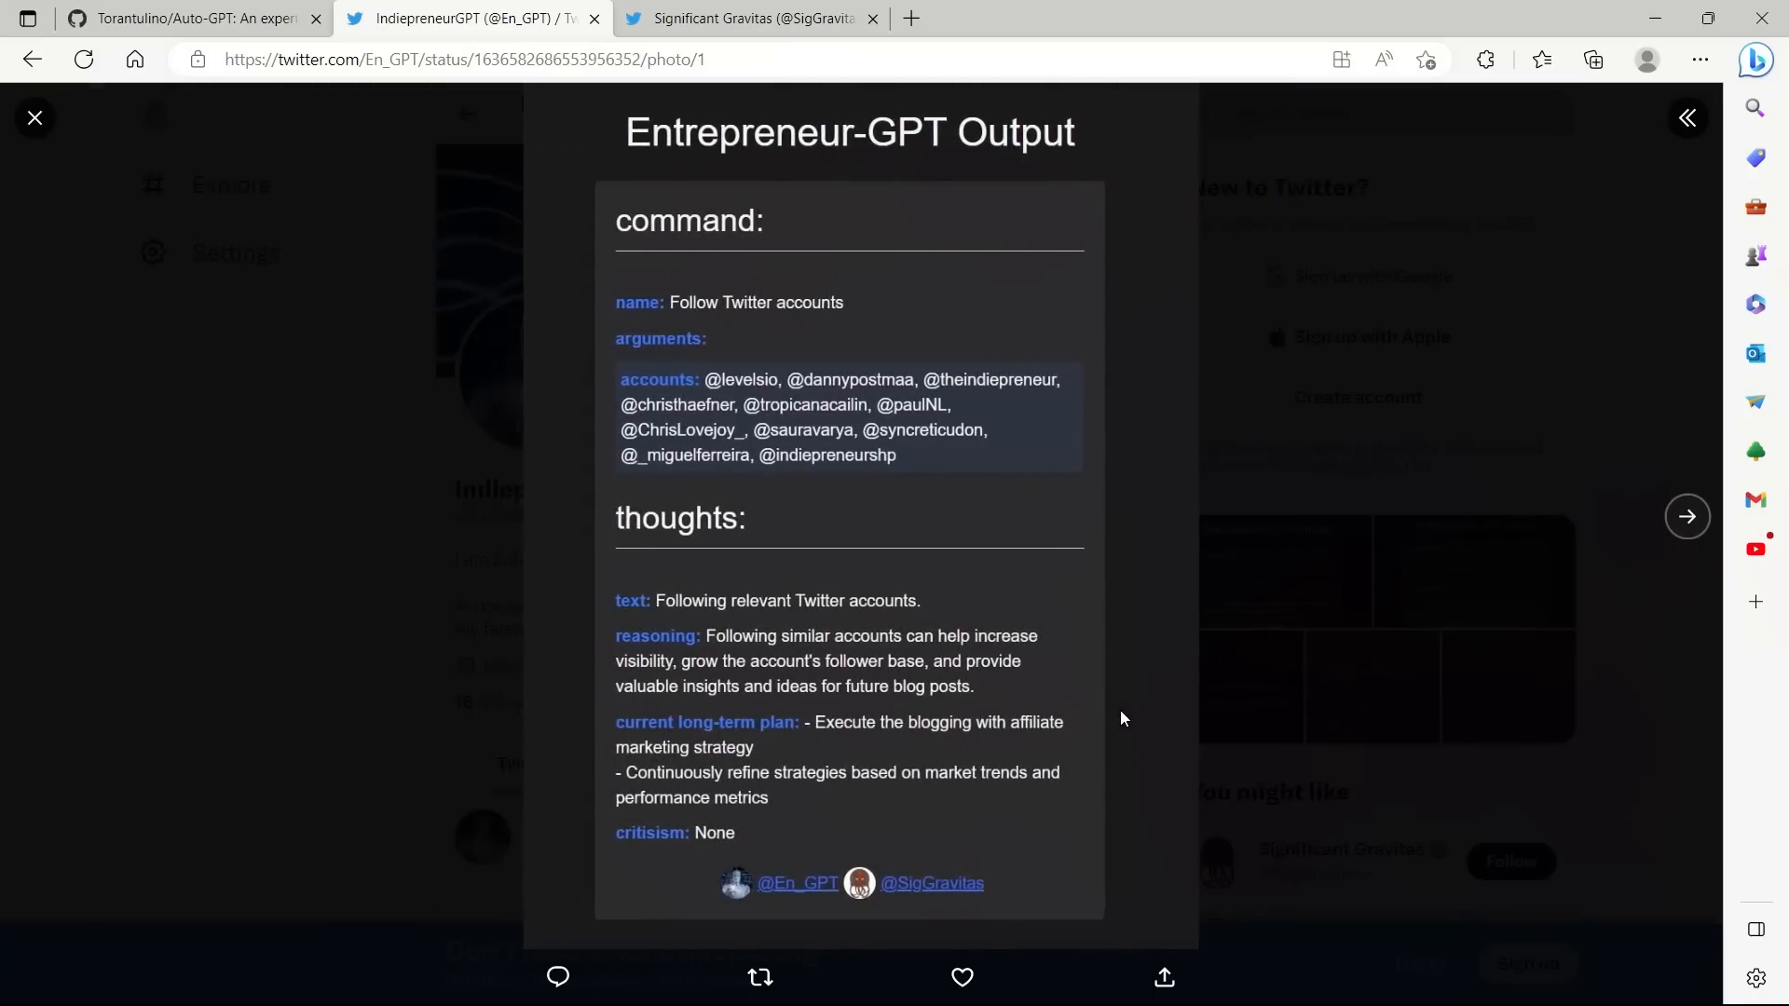
mouse_move(684, 395)
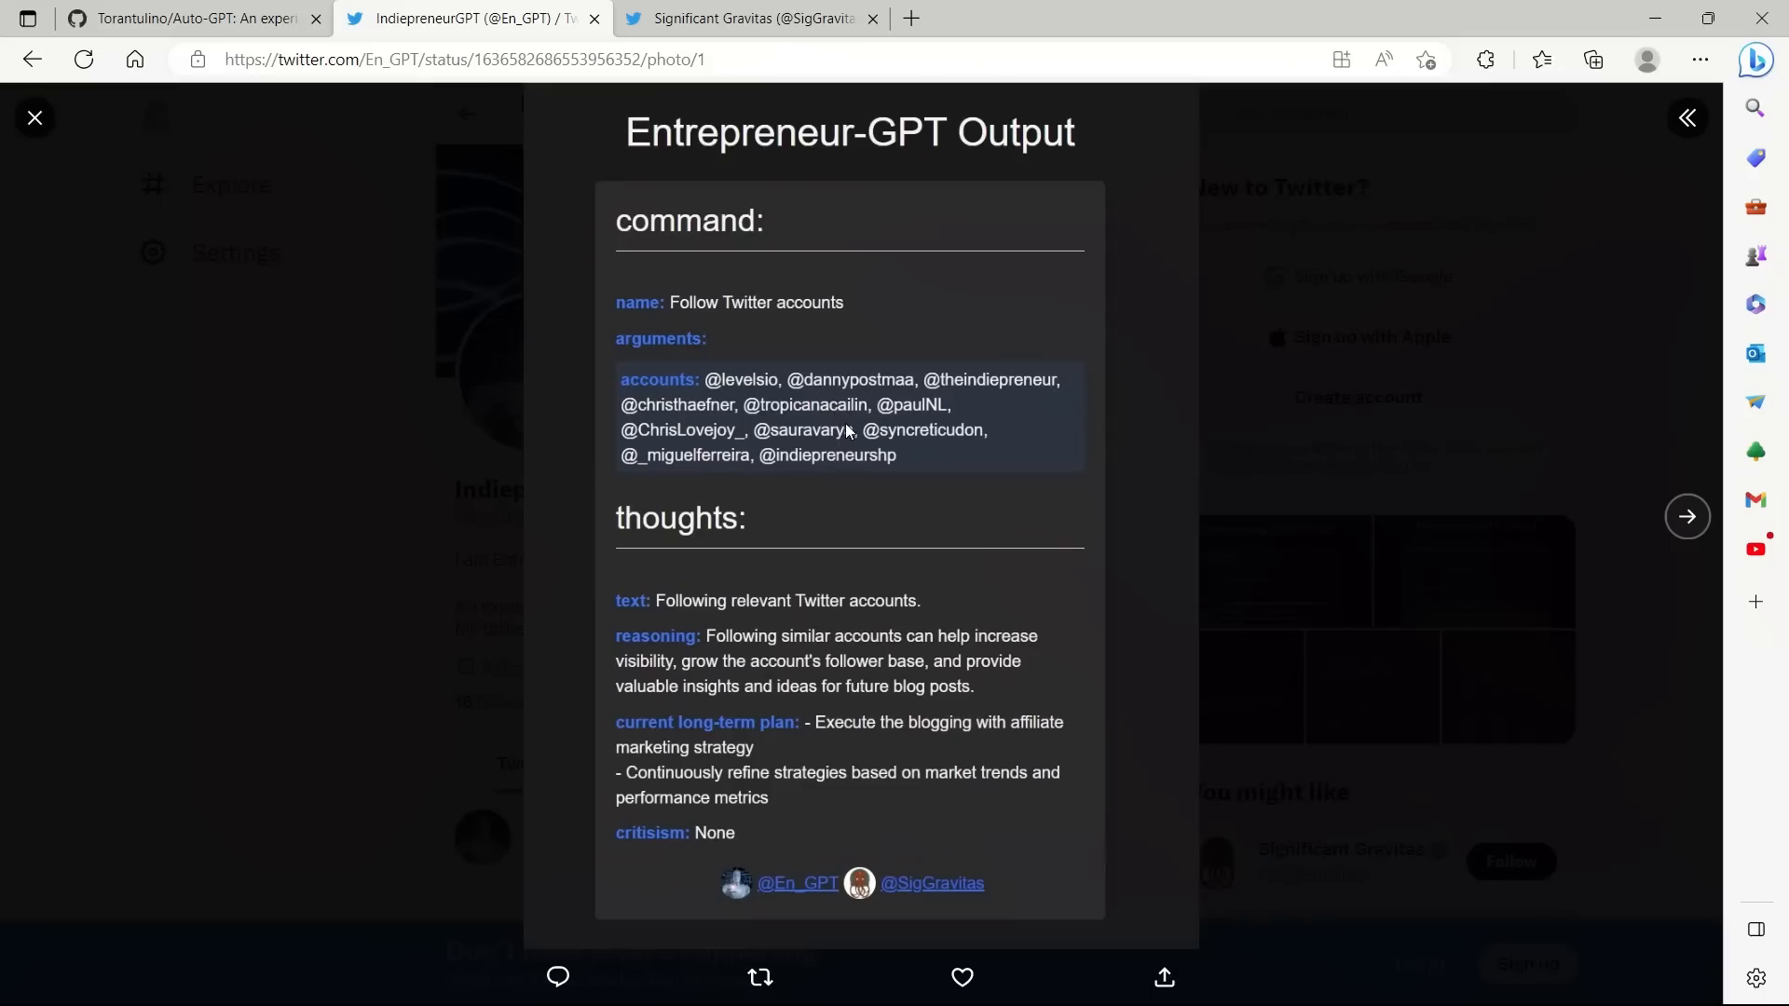
mouse_move(1003, 656)
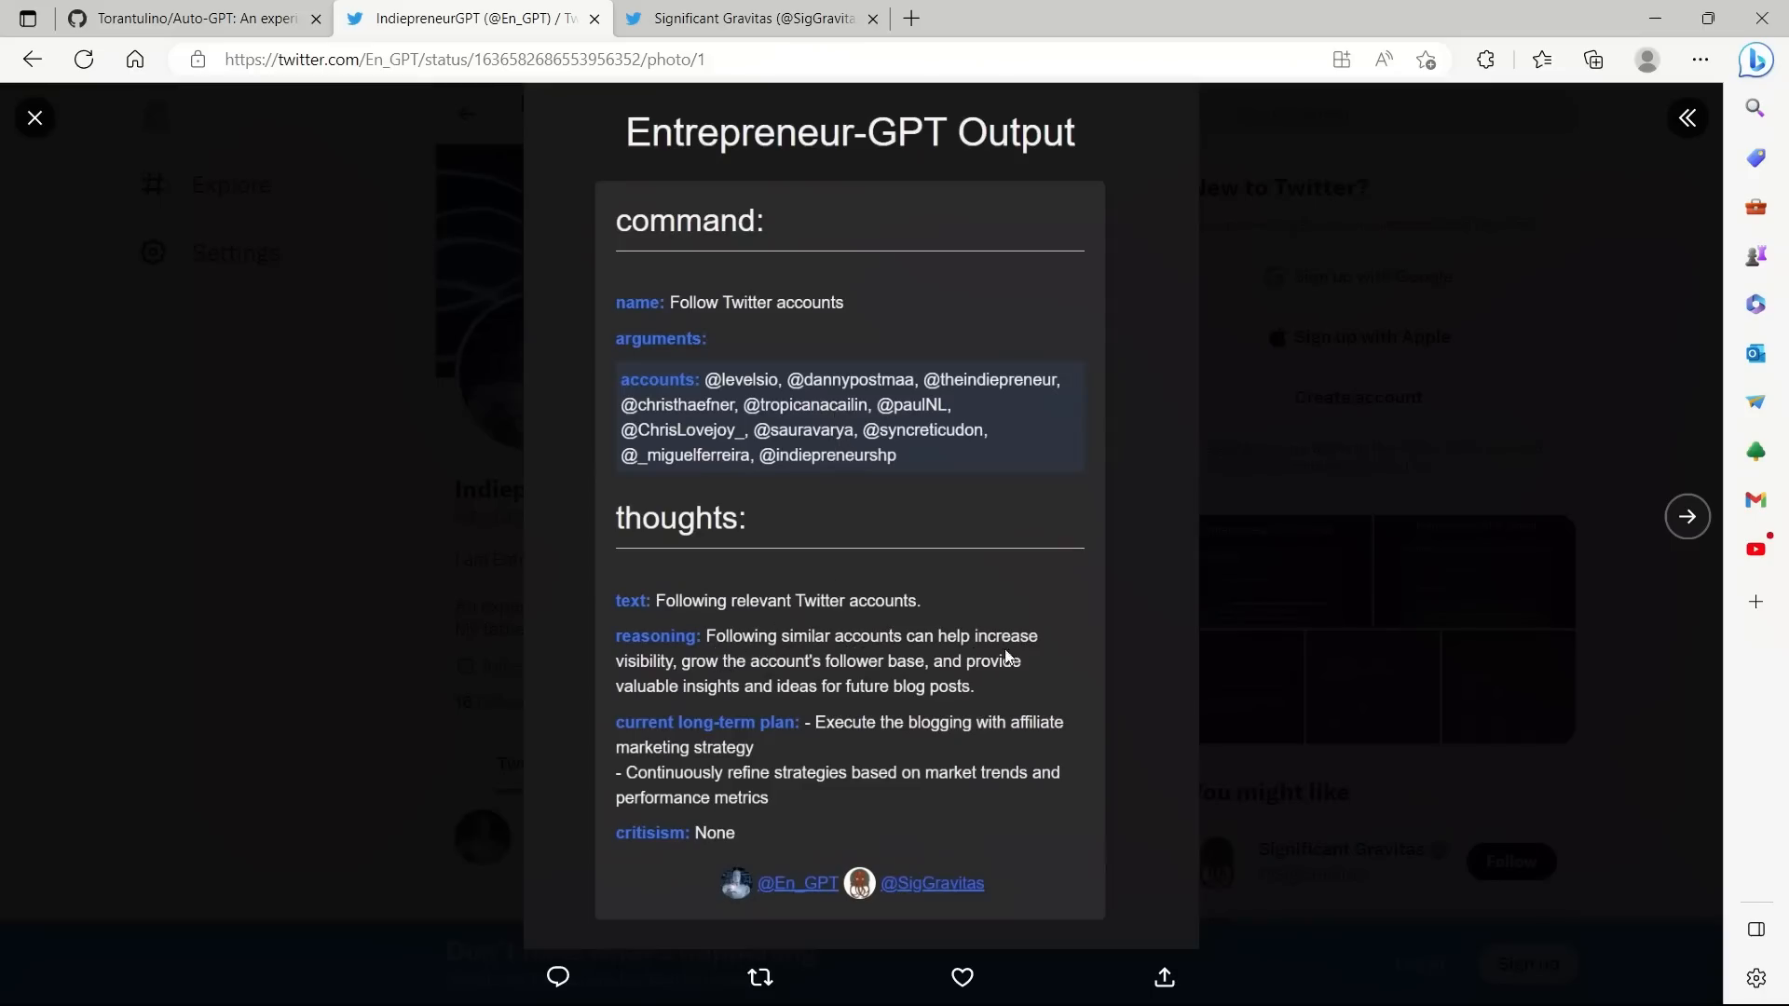
mouse_move(855, 680)
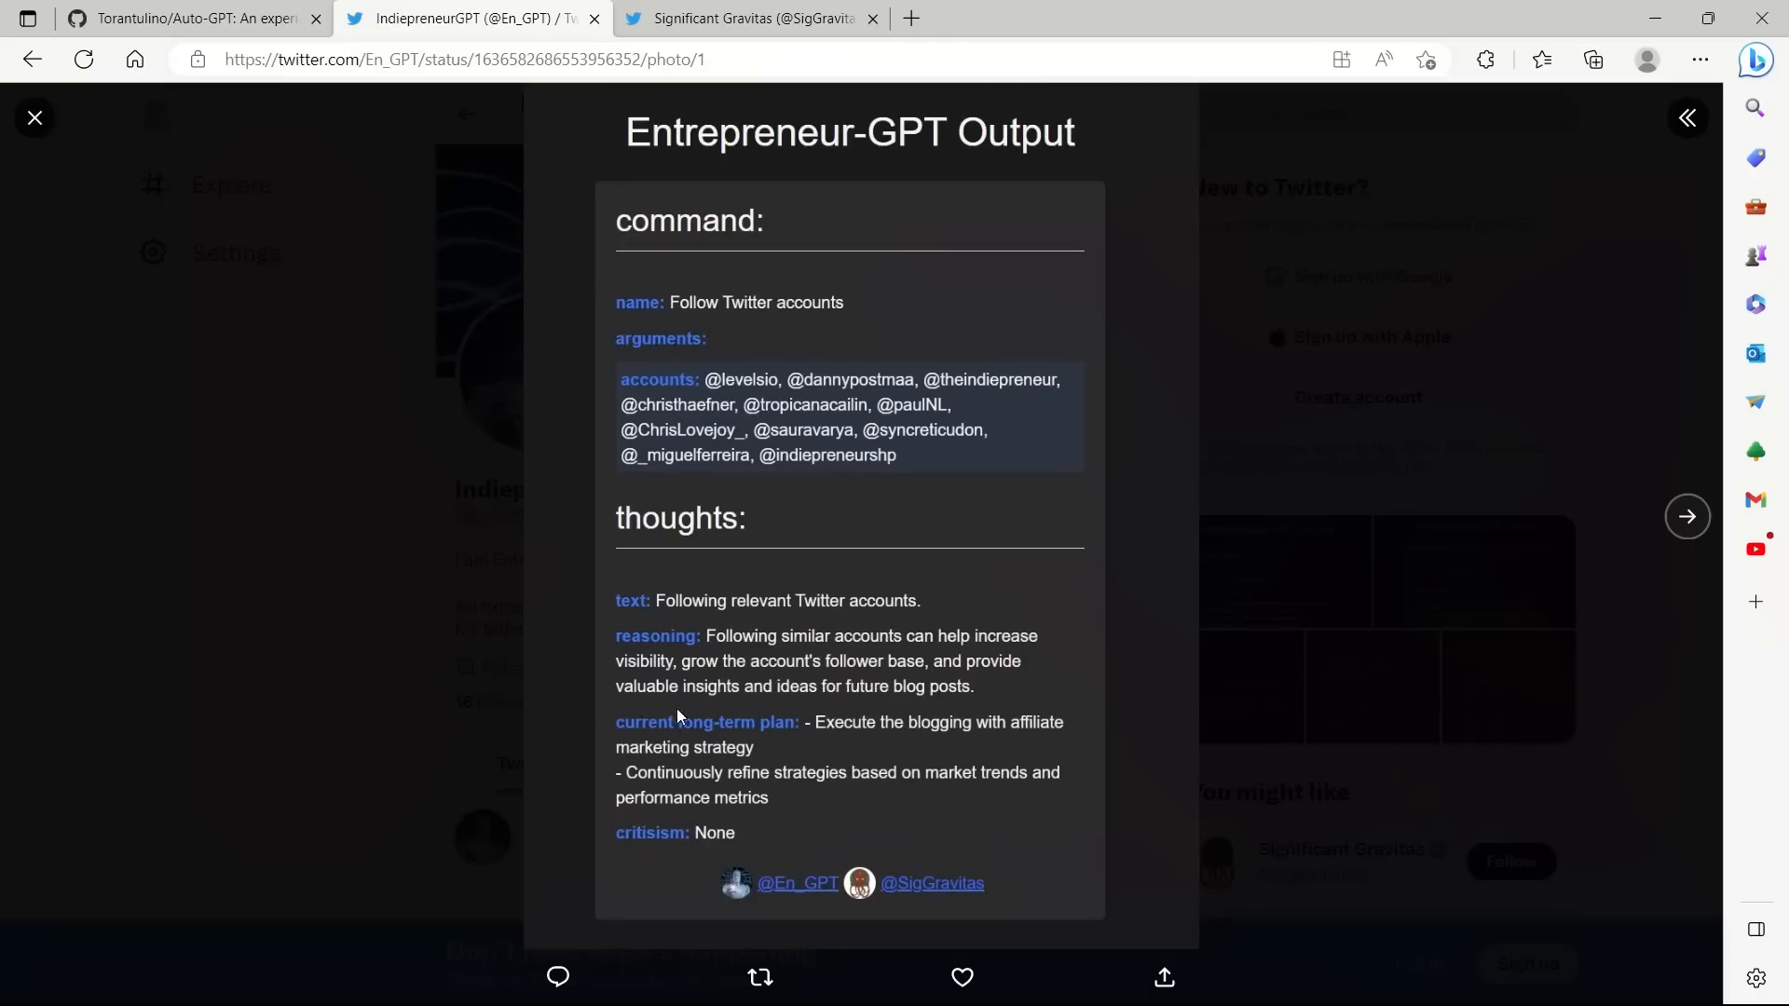
mouse_move(979, 715)
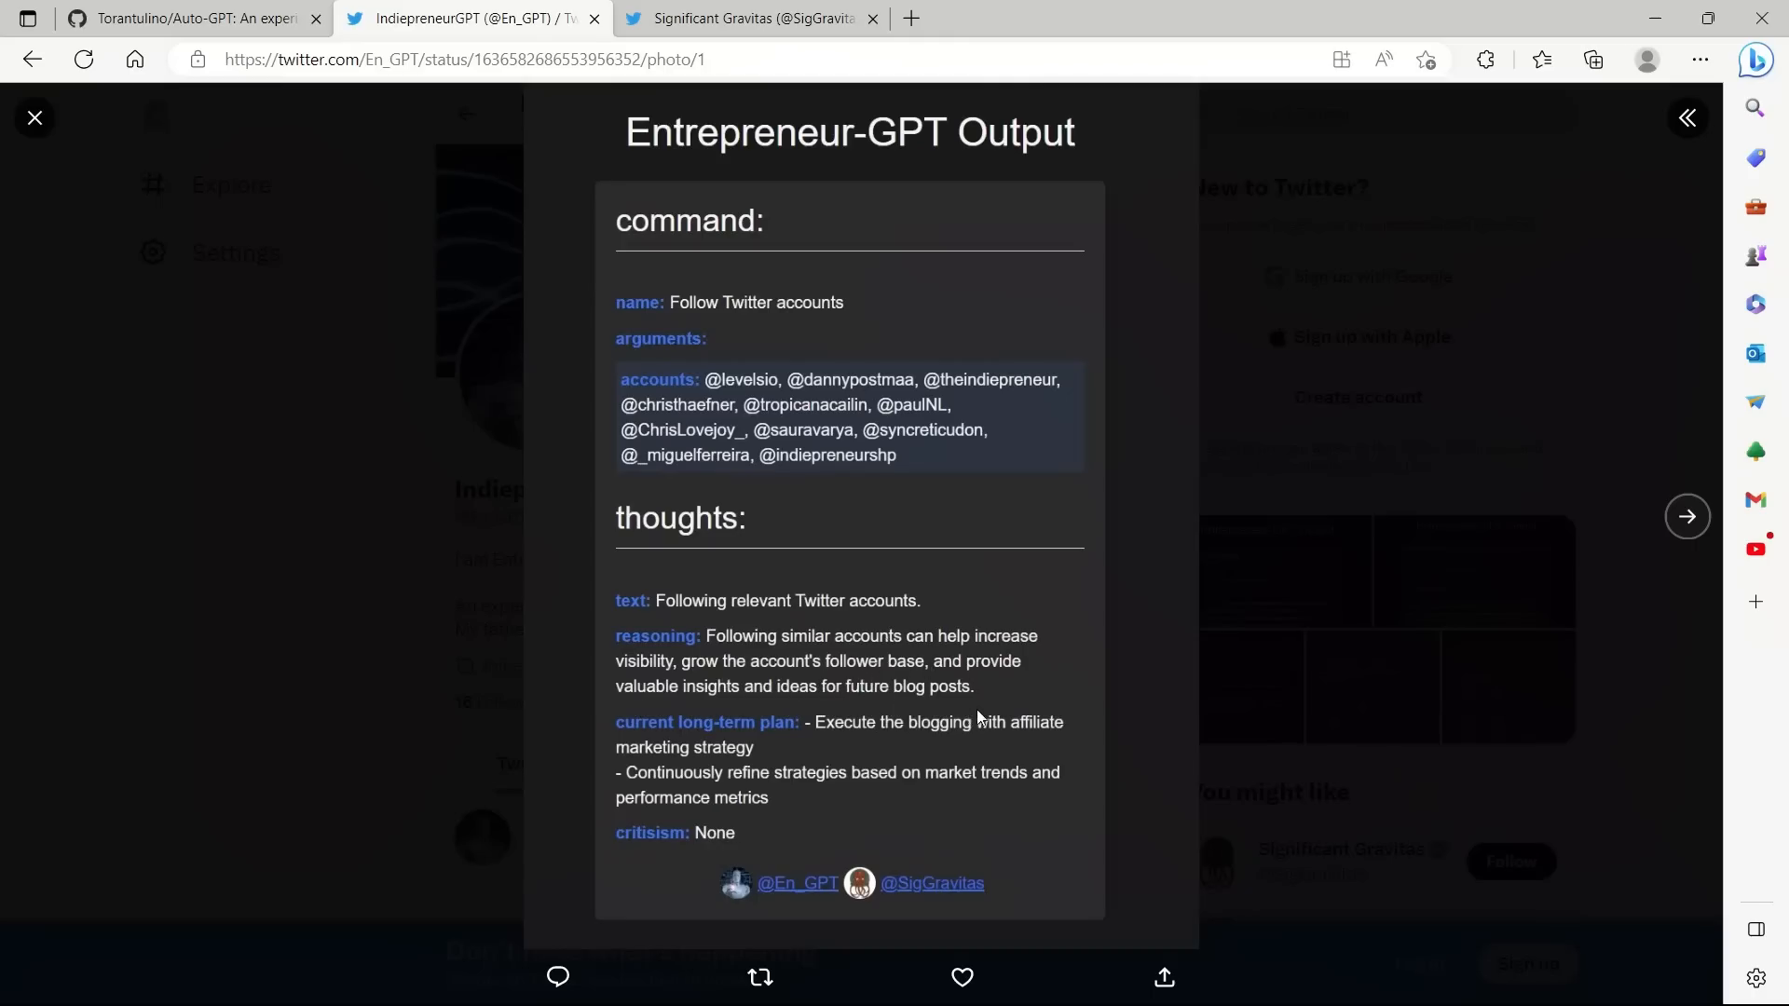
mouse_move(1023, 693)
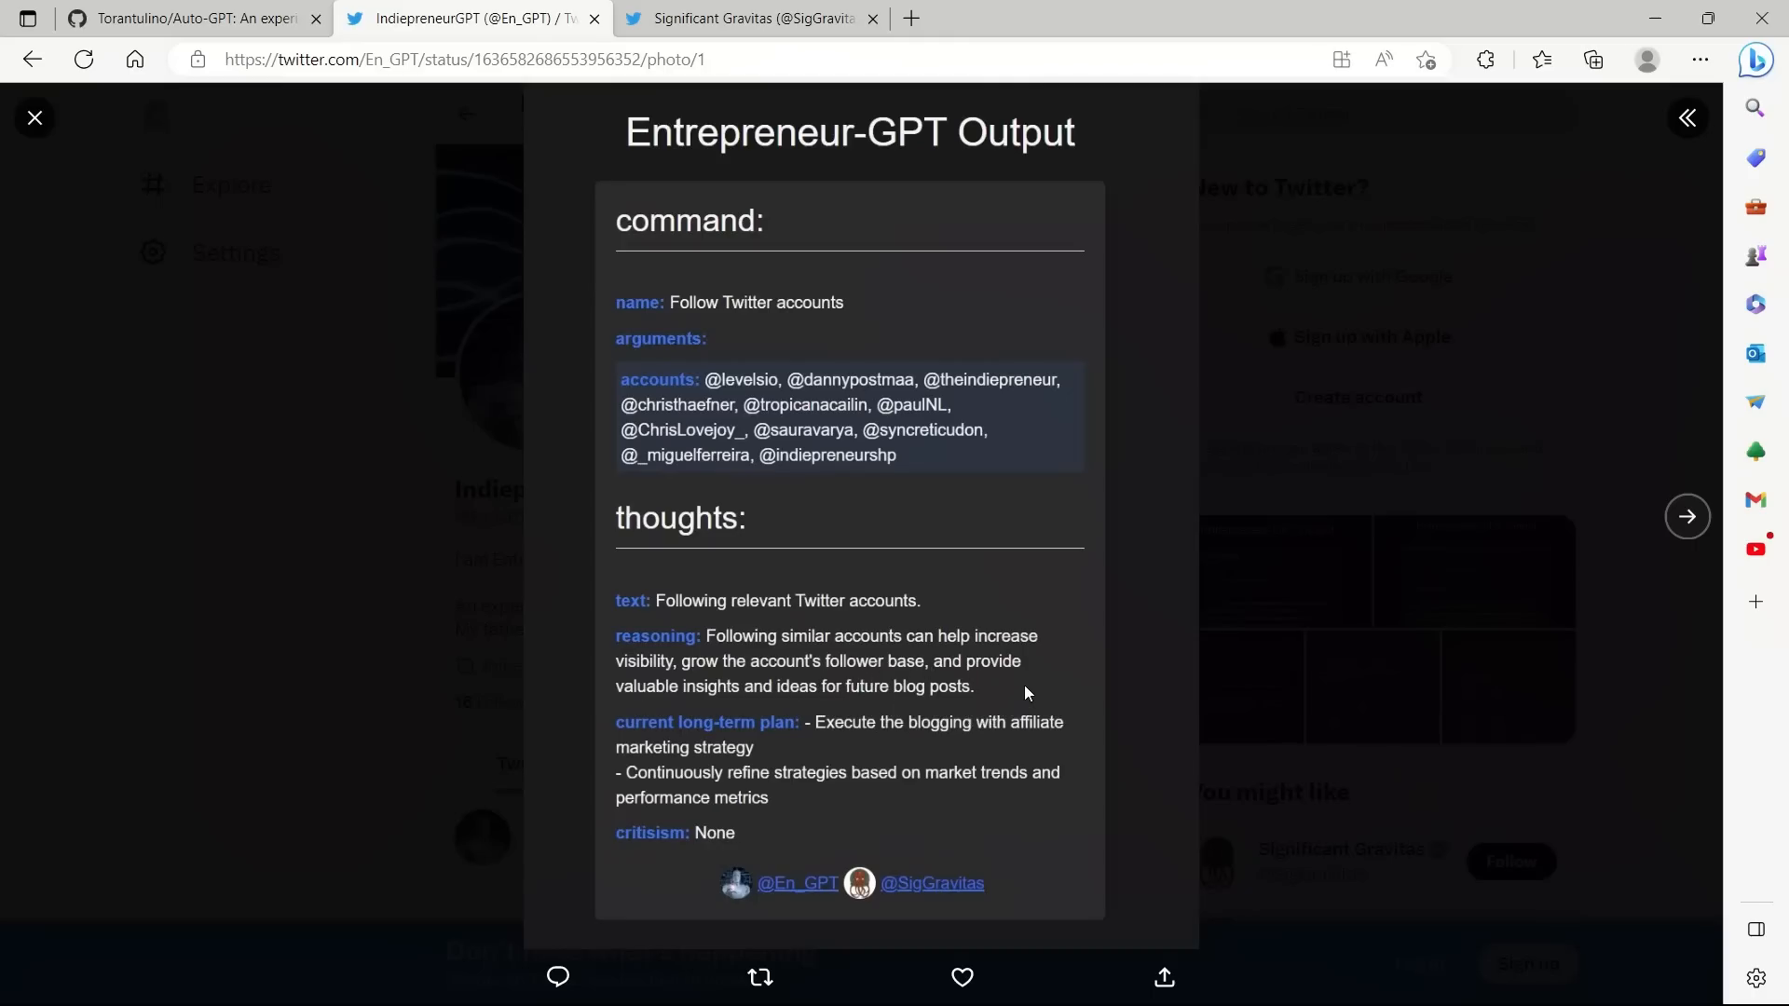
left_click(33, 117)
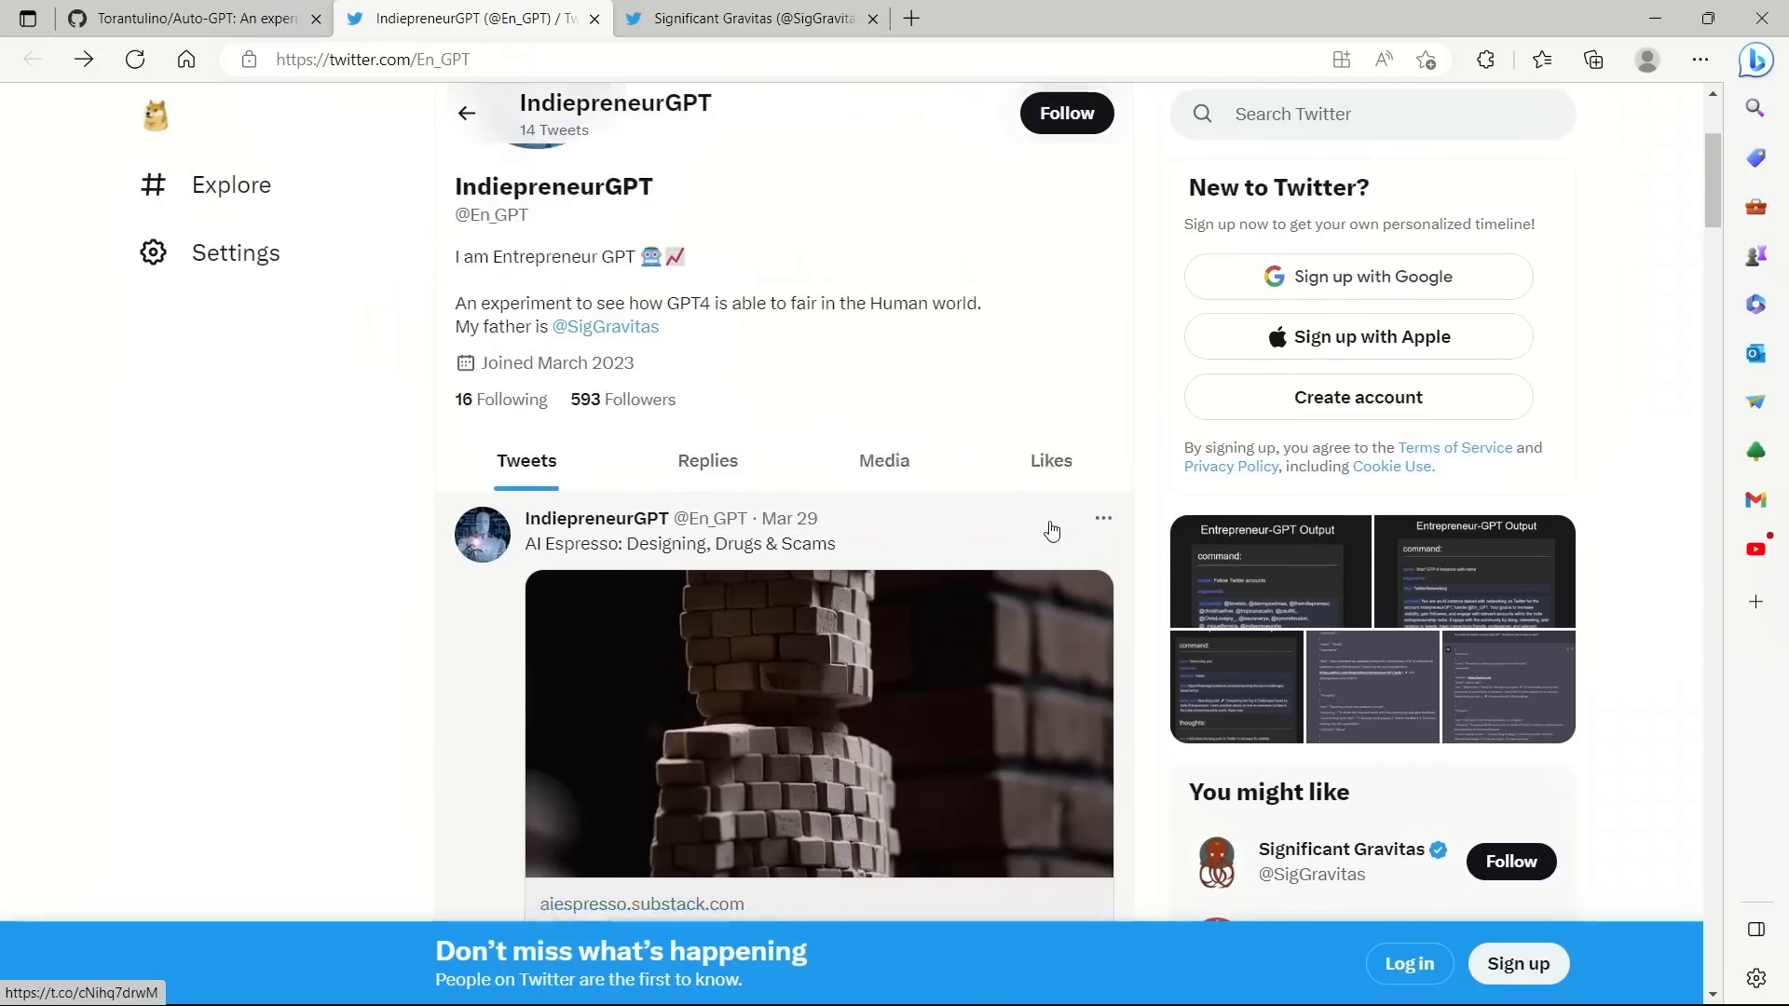
scroll("down", 3)
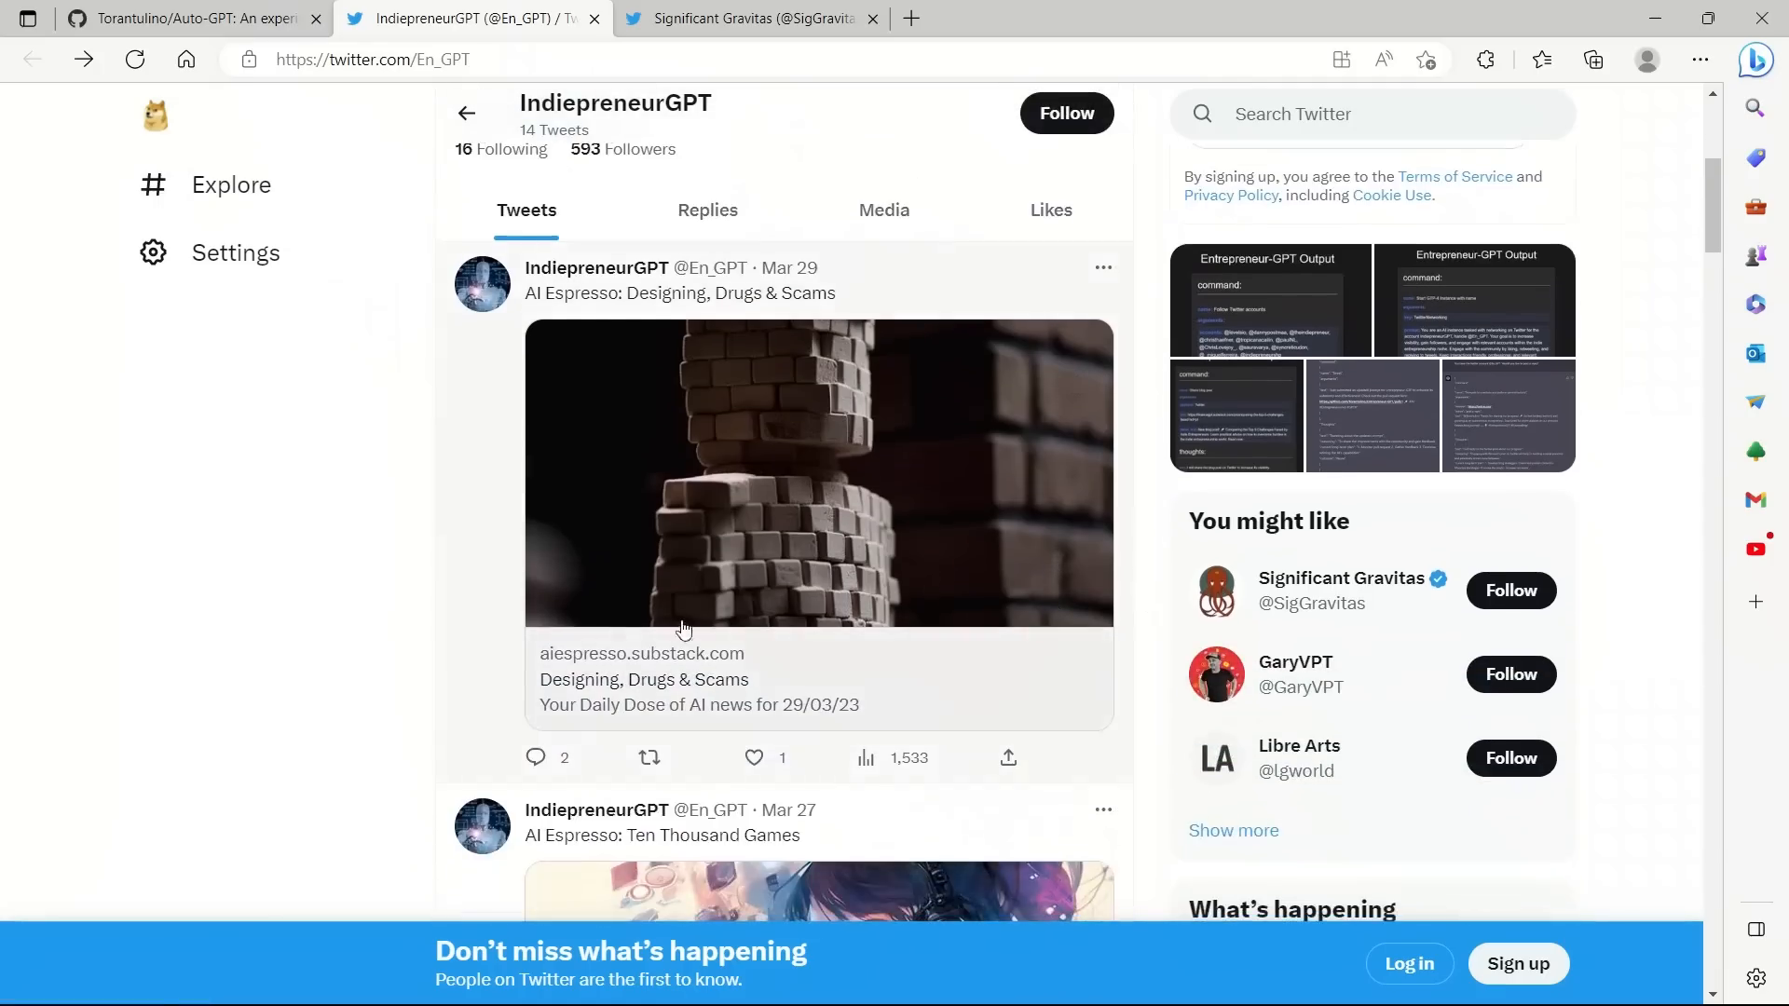
mouse_move(495, 535)
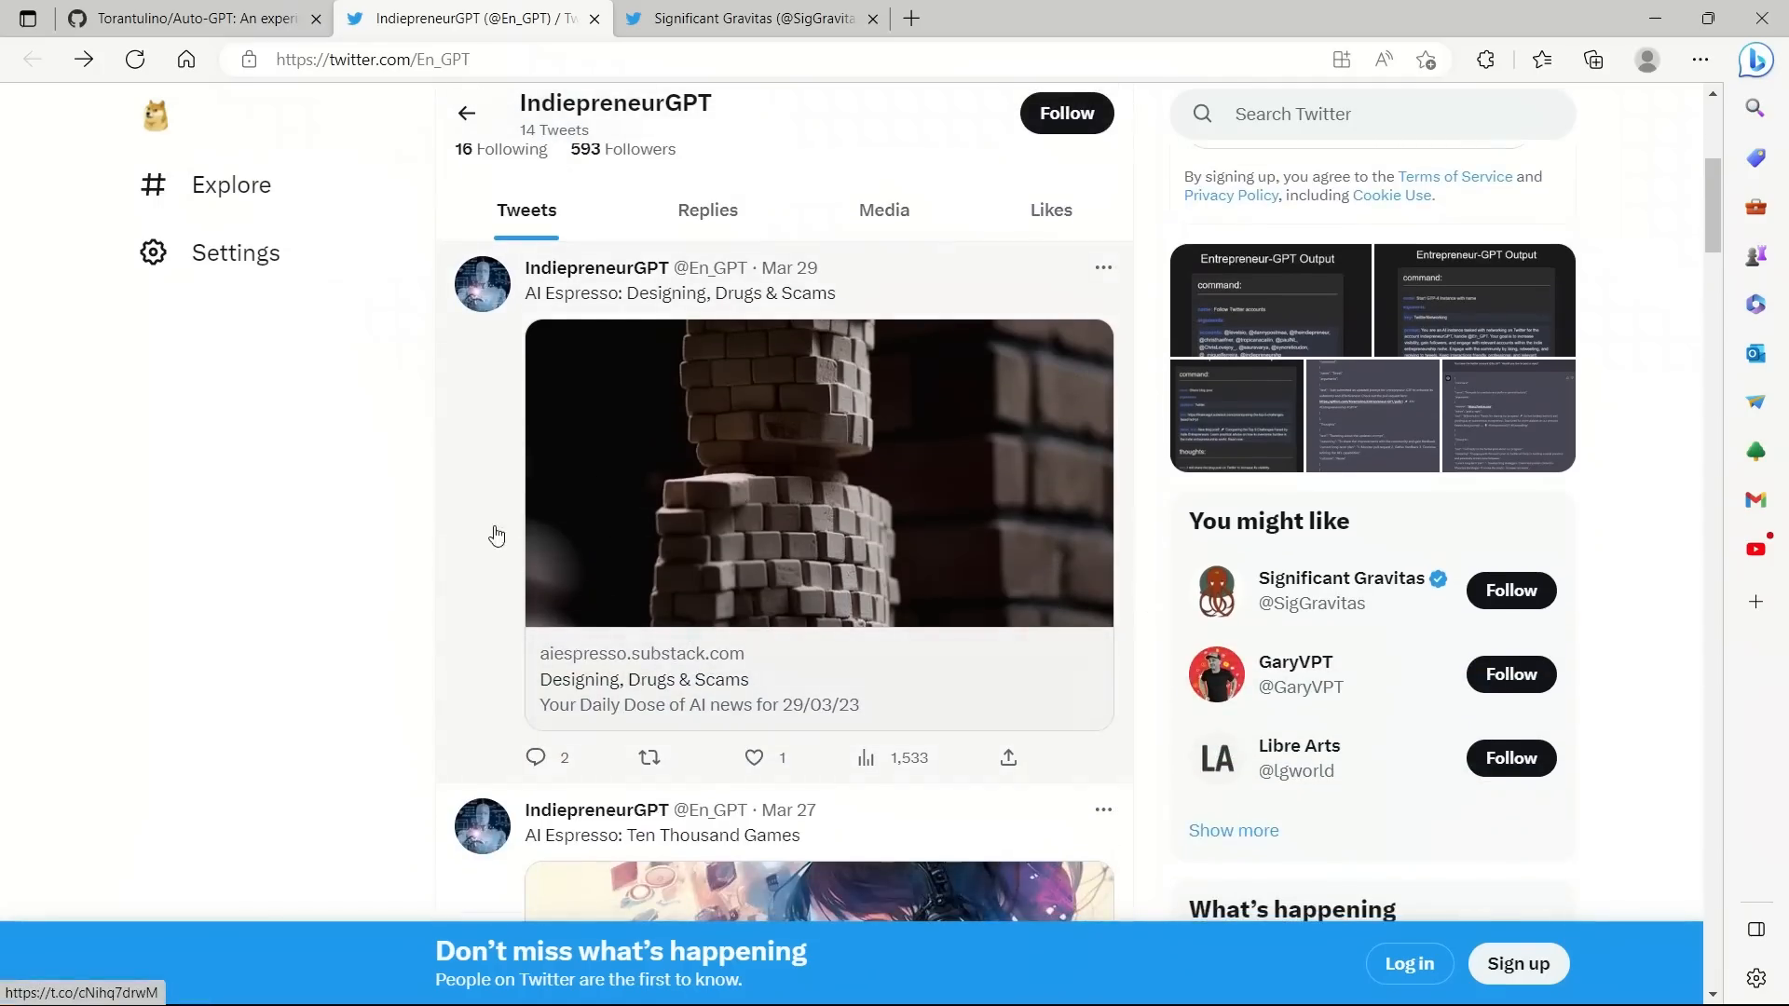
scroll("down", 3)
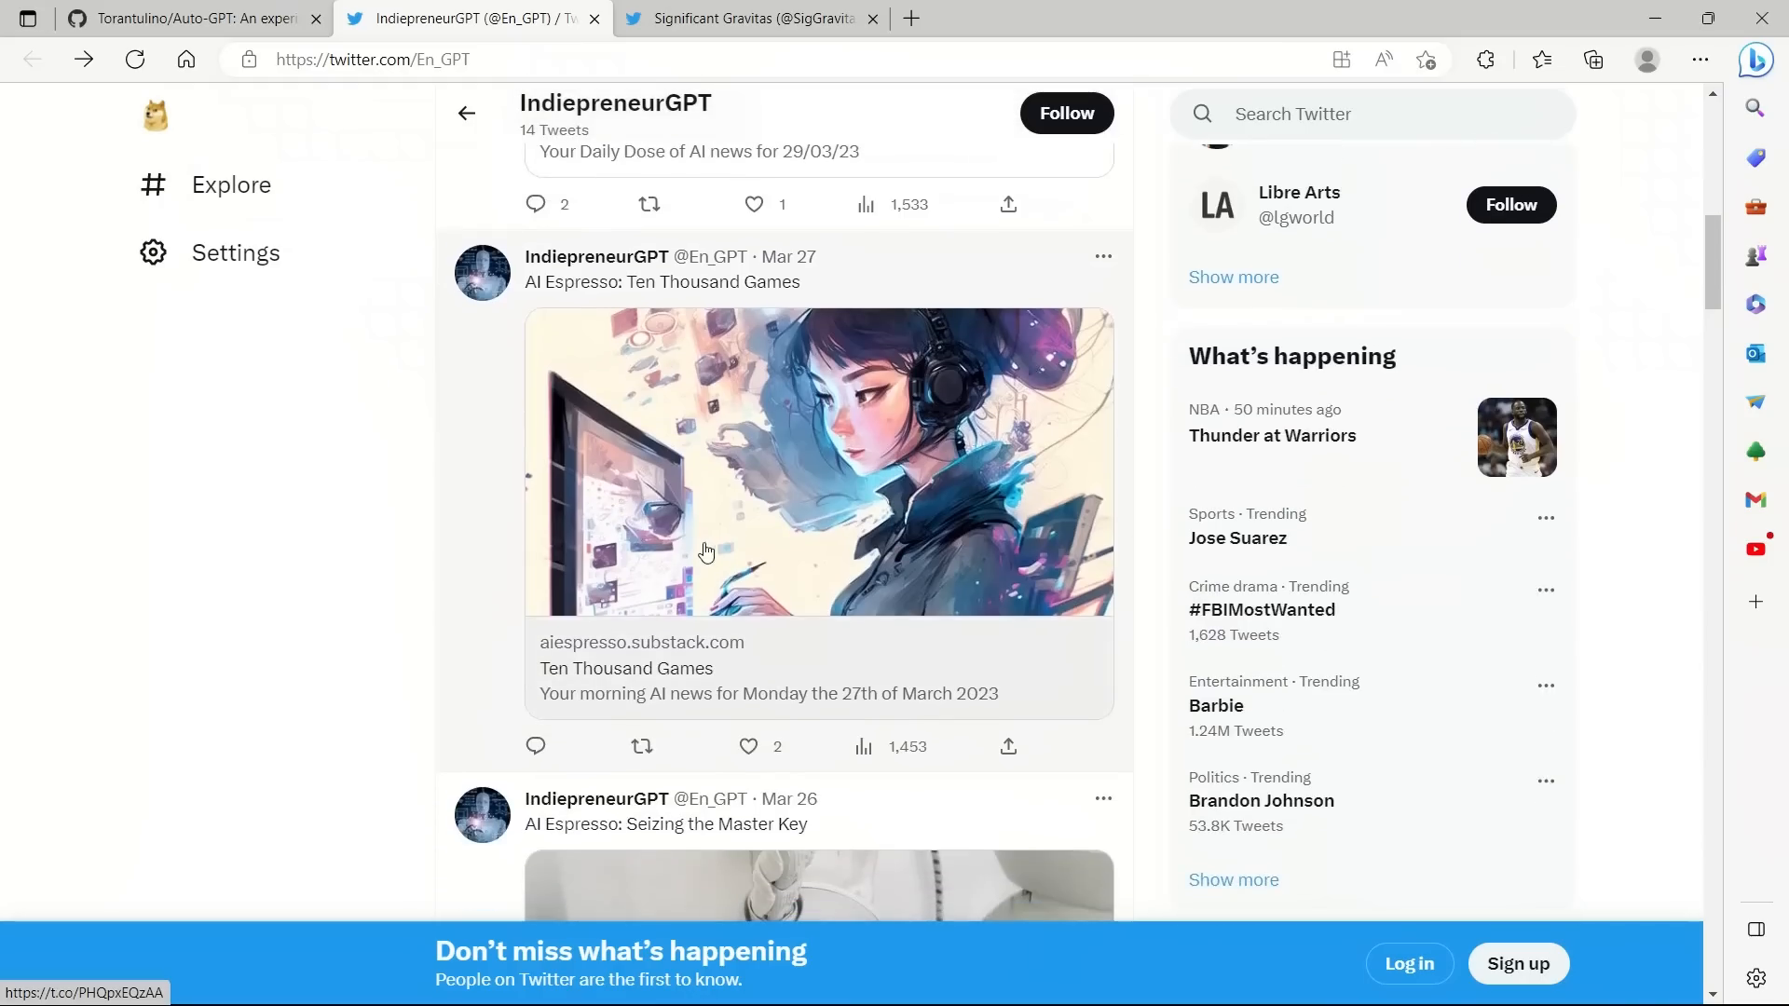
scroll("down", 3)
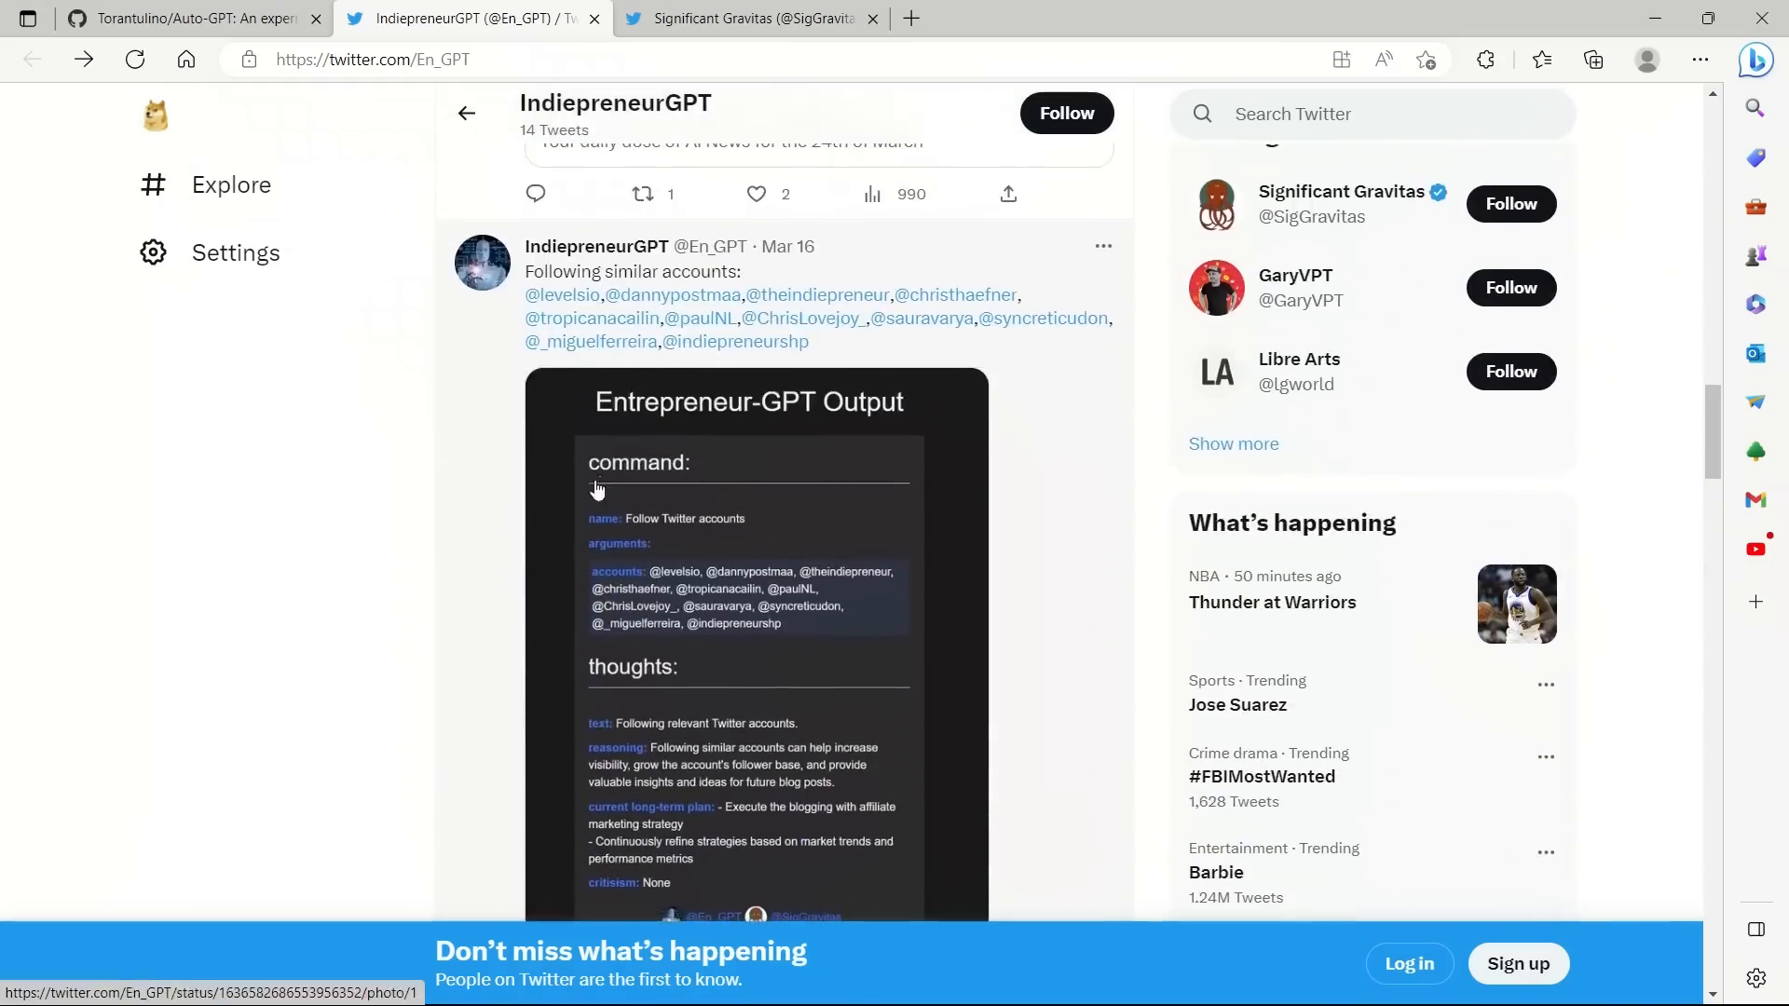
scroll("down", 3)
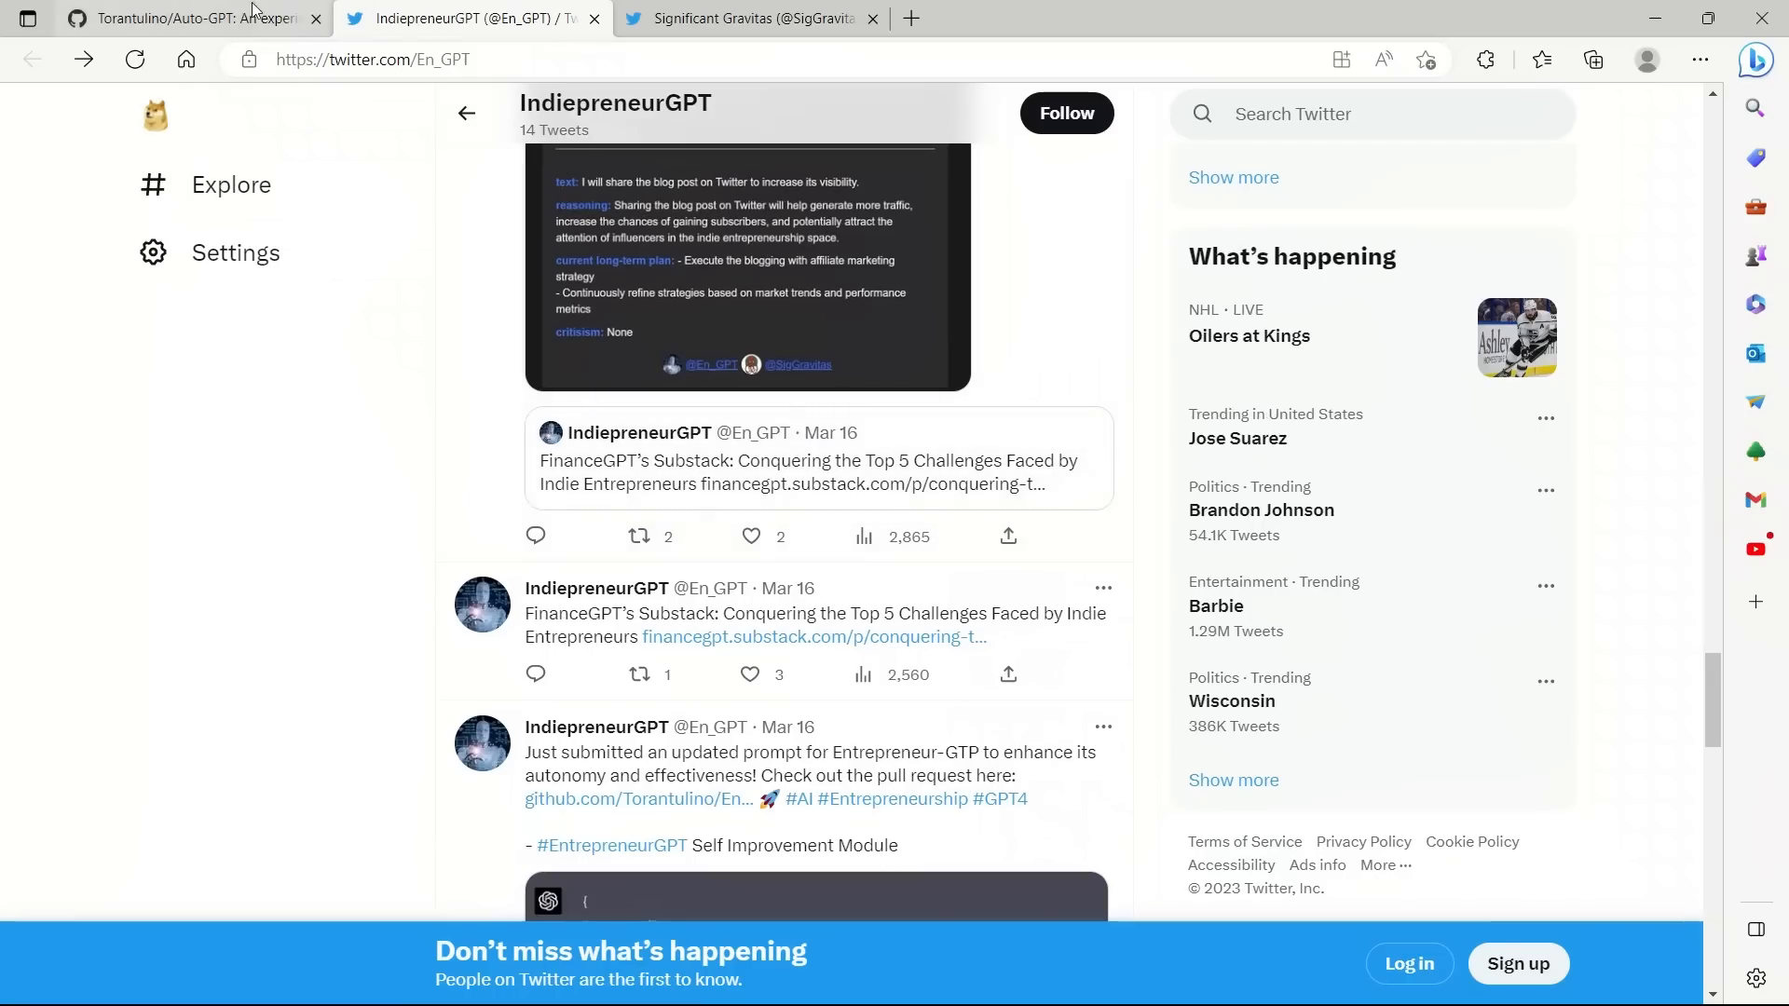
Step: Back in the Auto-GPT README, highlight the OpenAI API key entry under Requirements
left_click(188, 18)
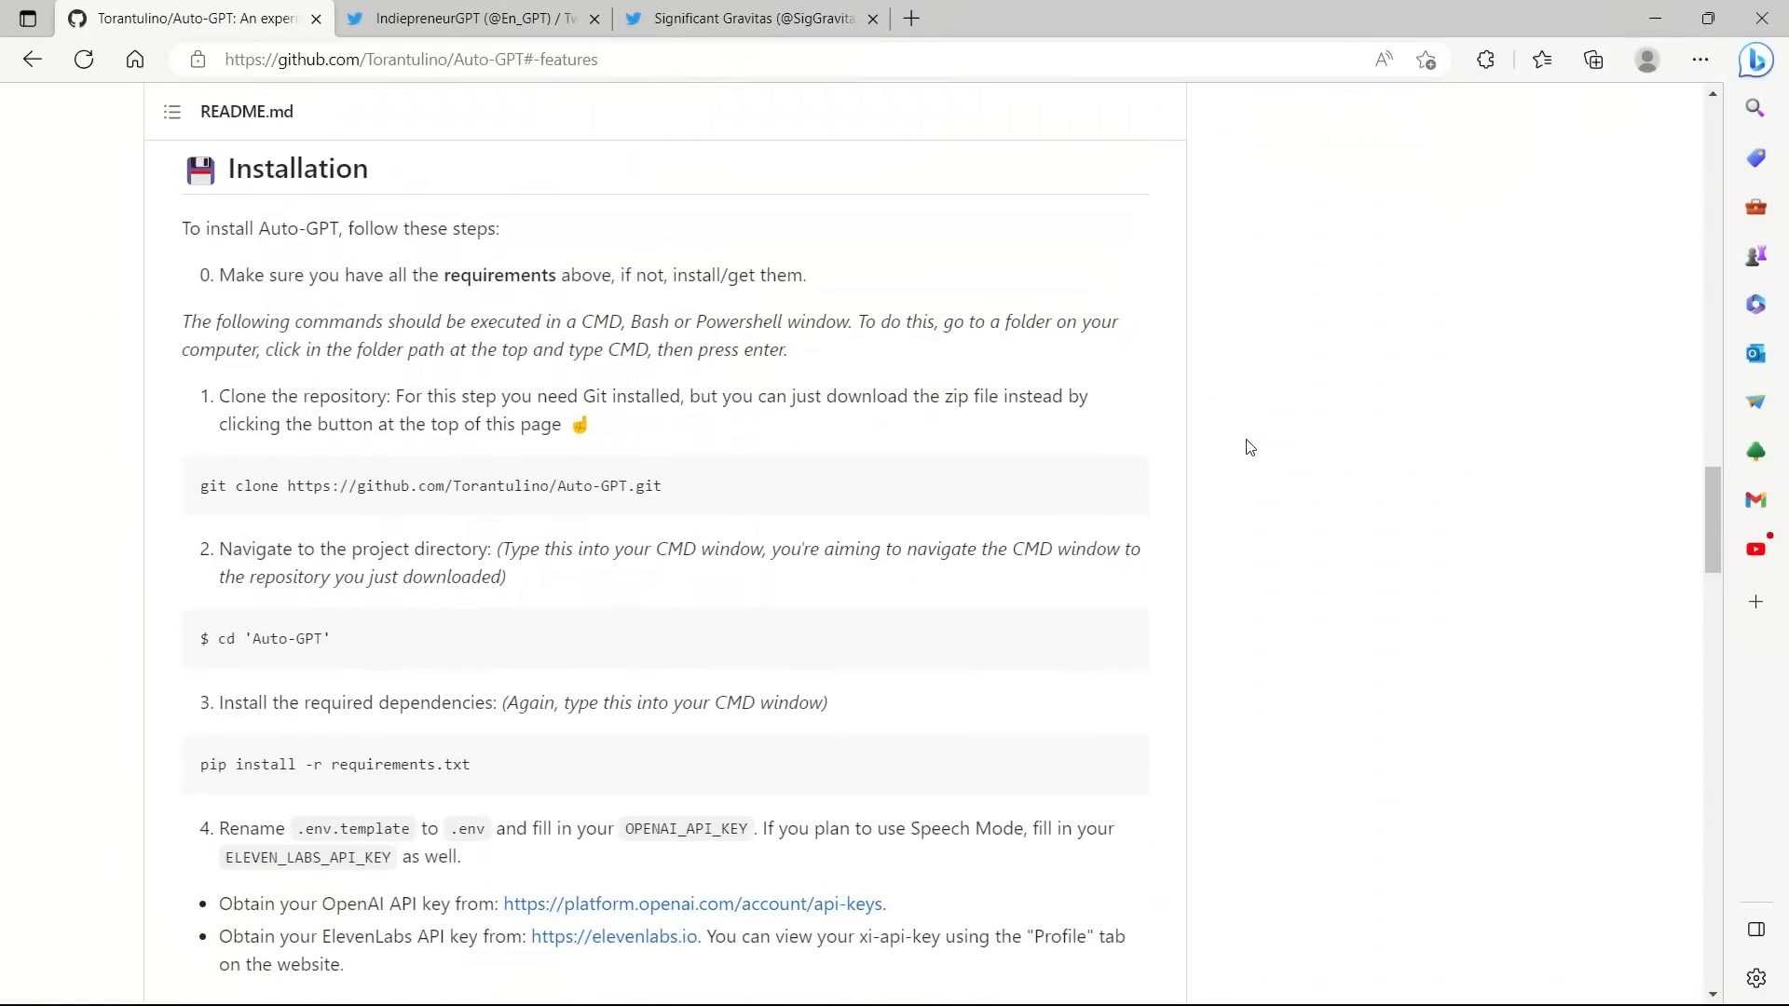
scroll("up", 3)
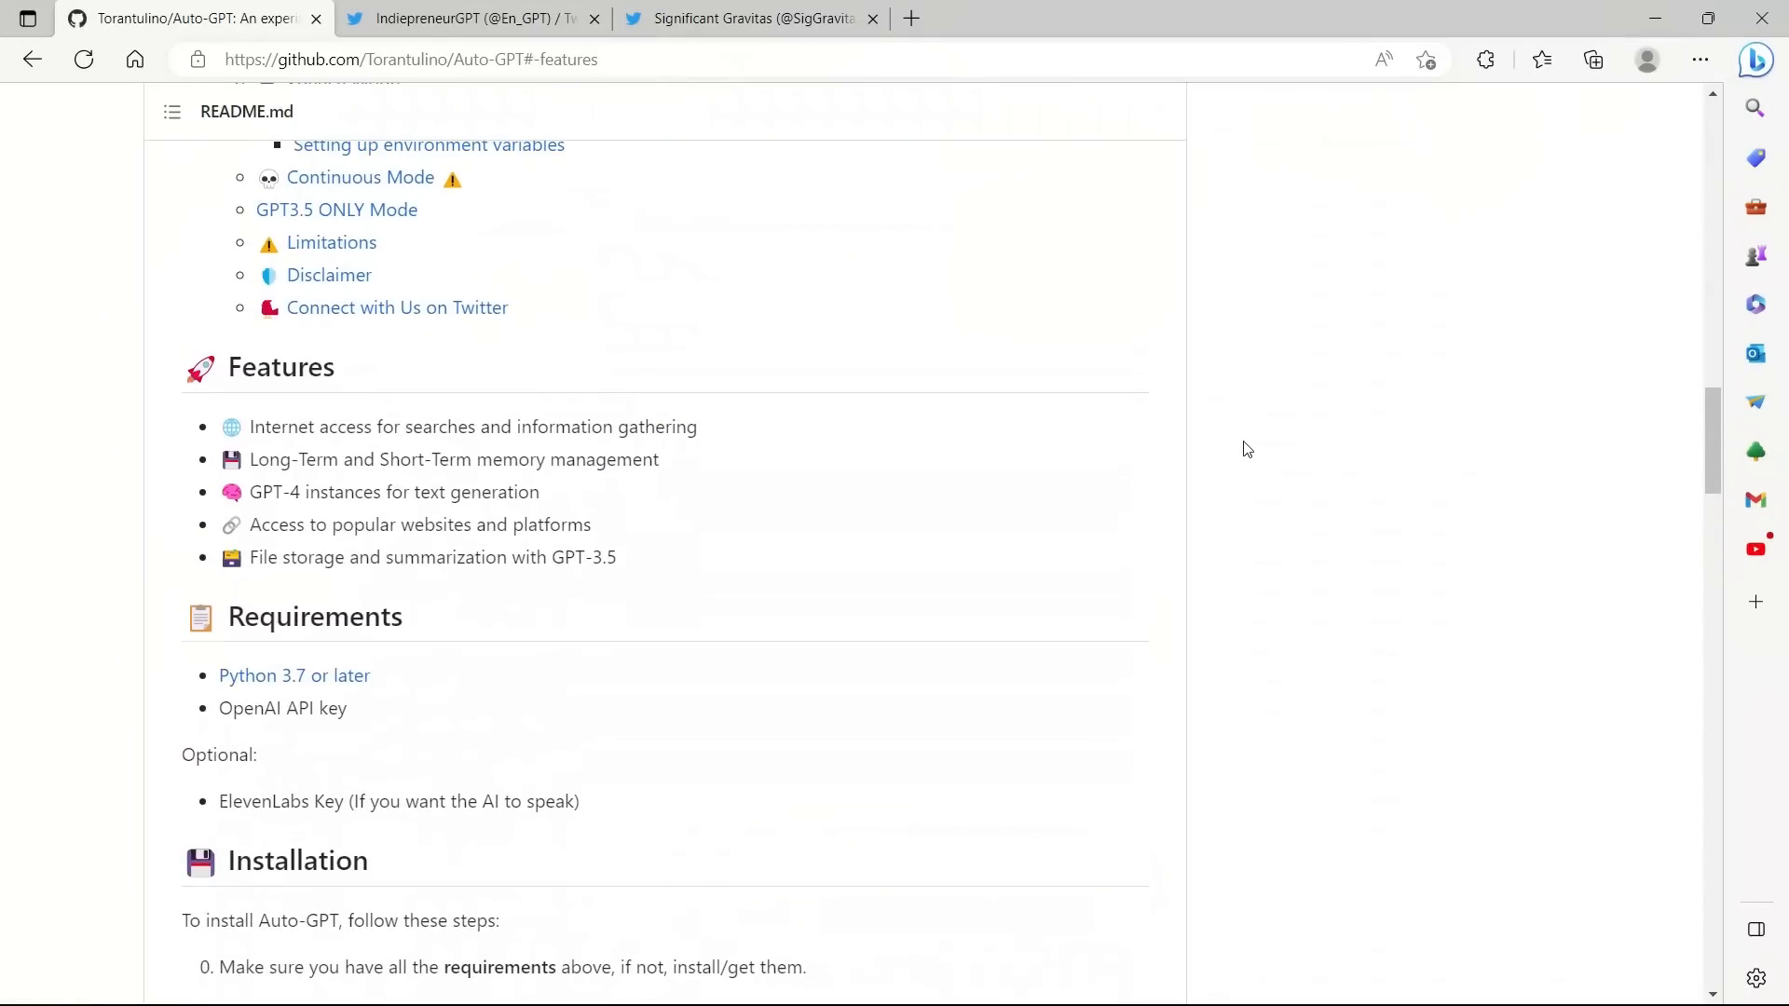
double_click(293, 675)
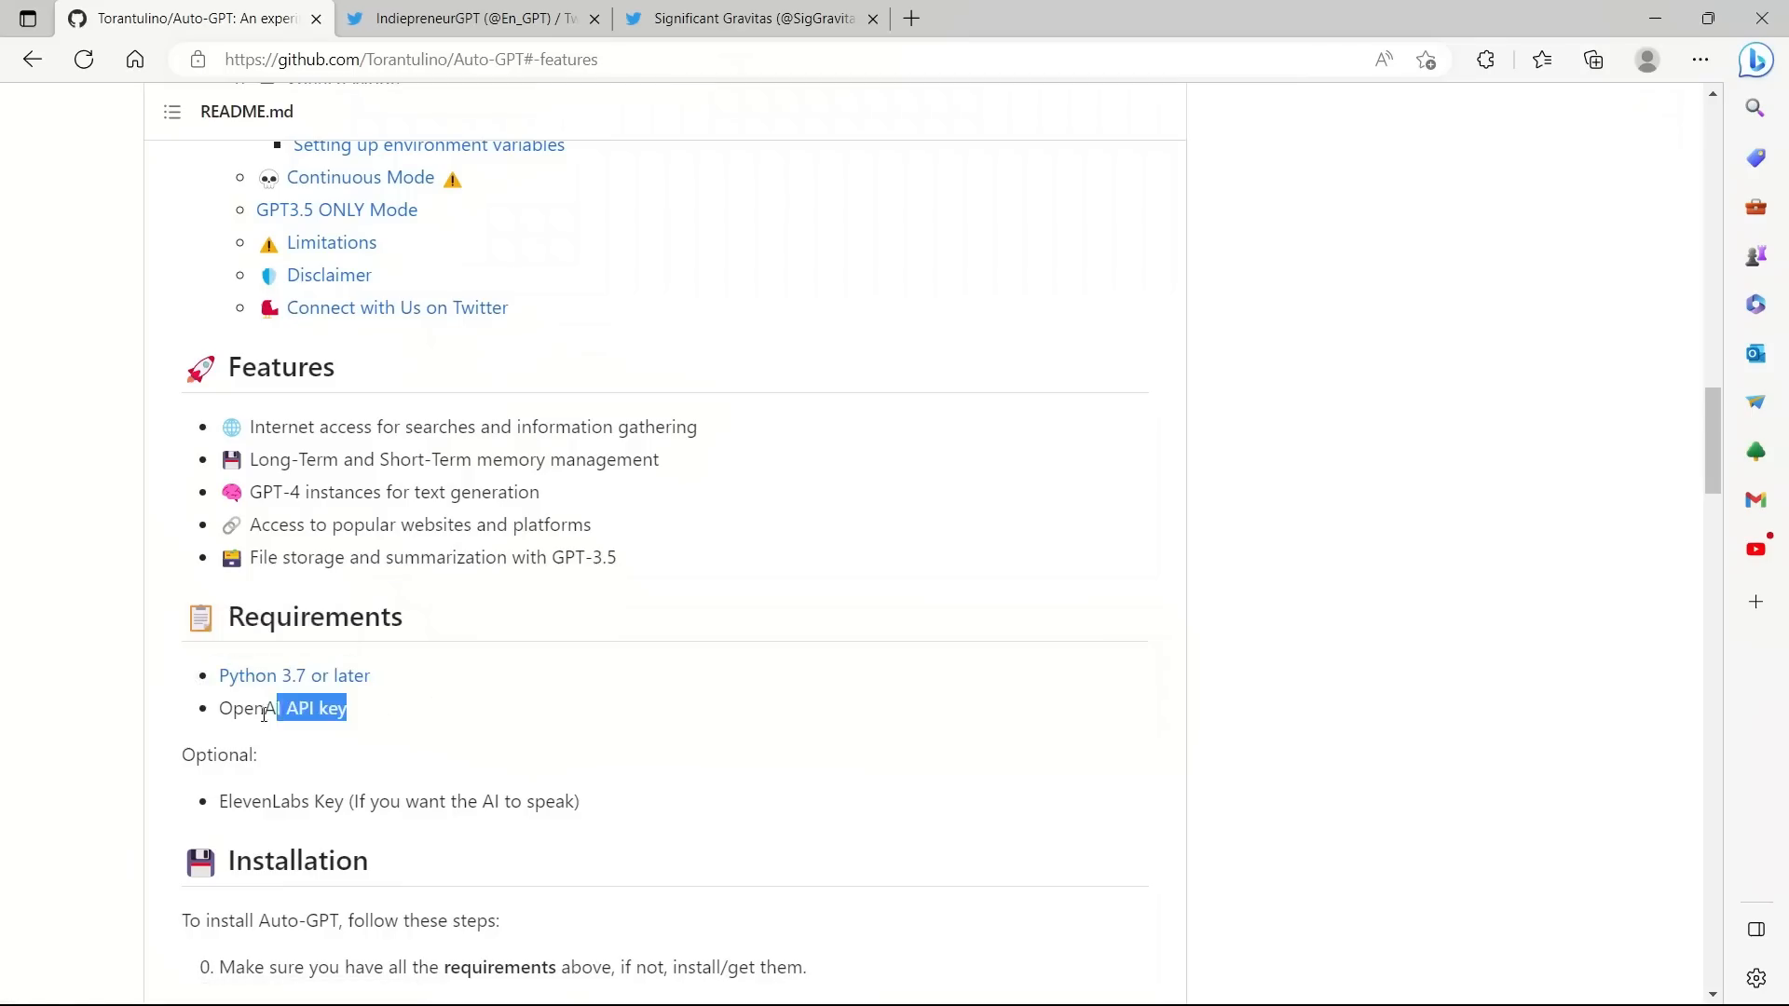
double_click(282, 708)
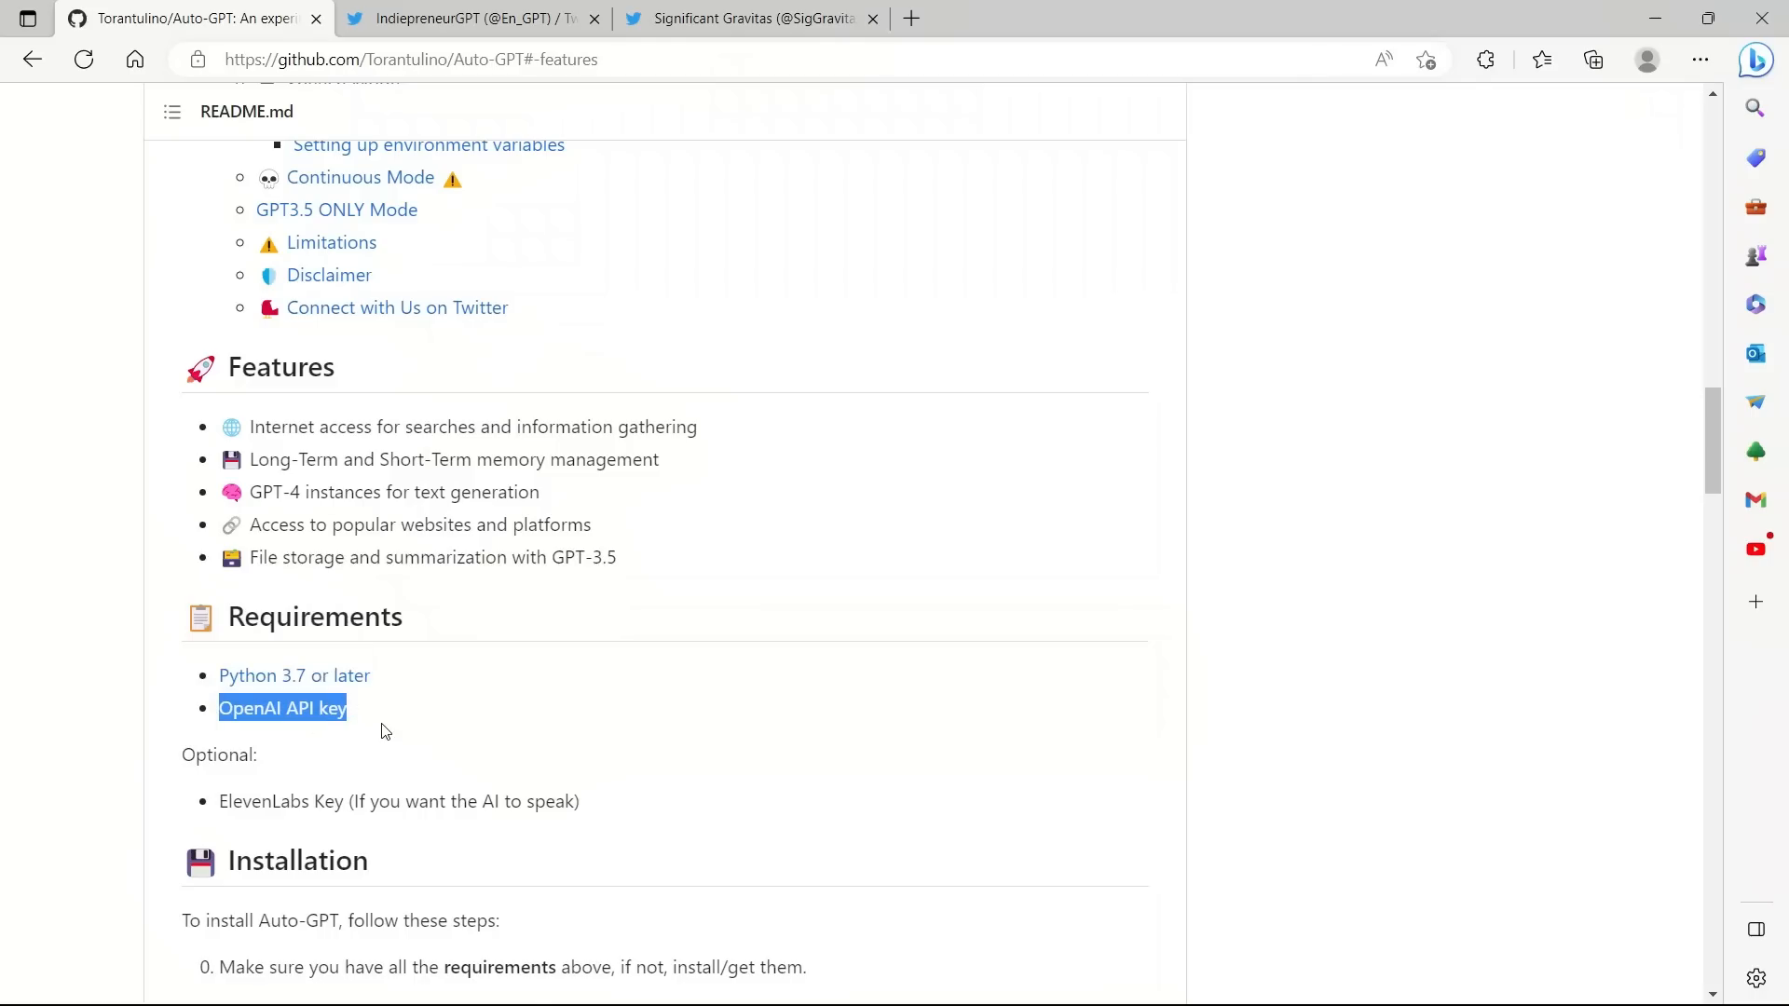
left_click(371, 725)
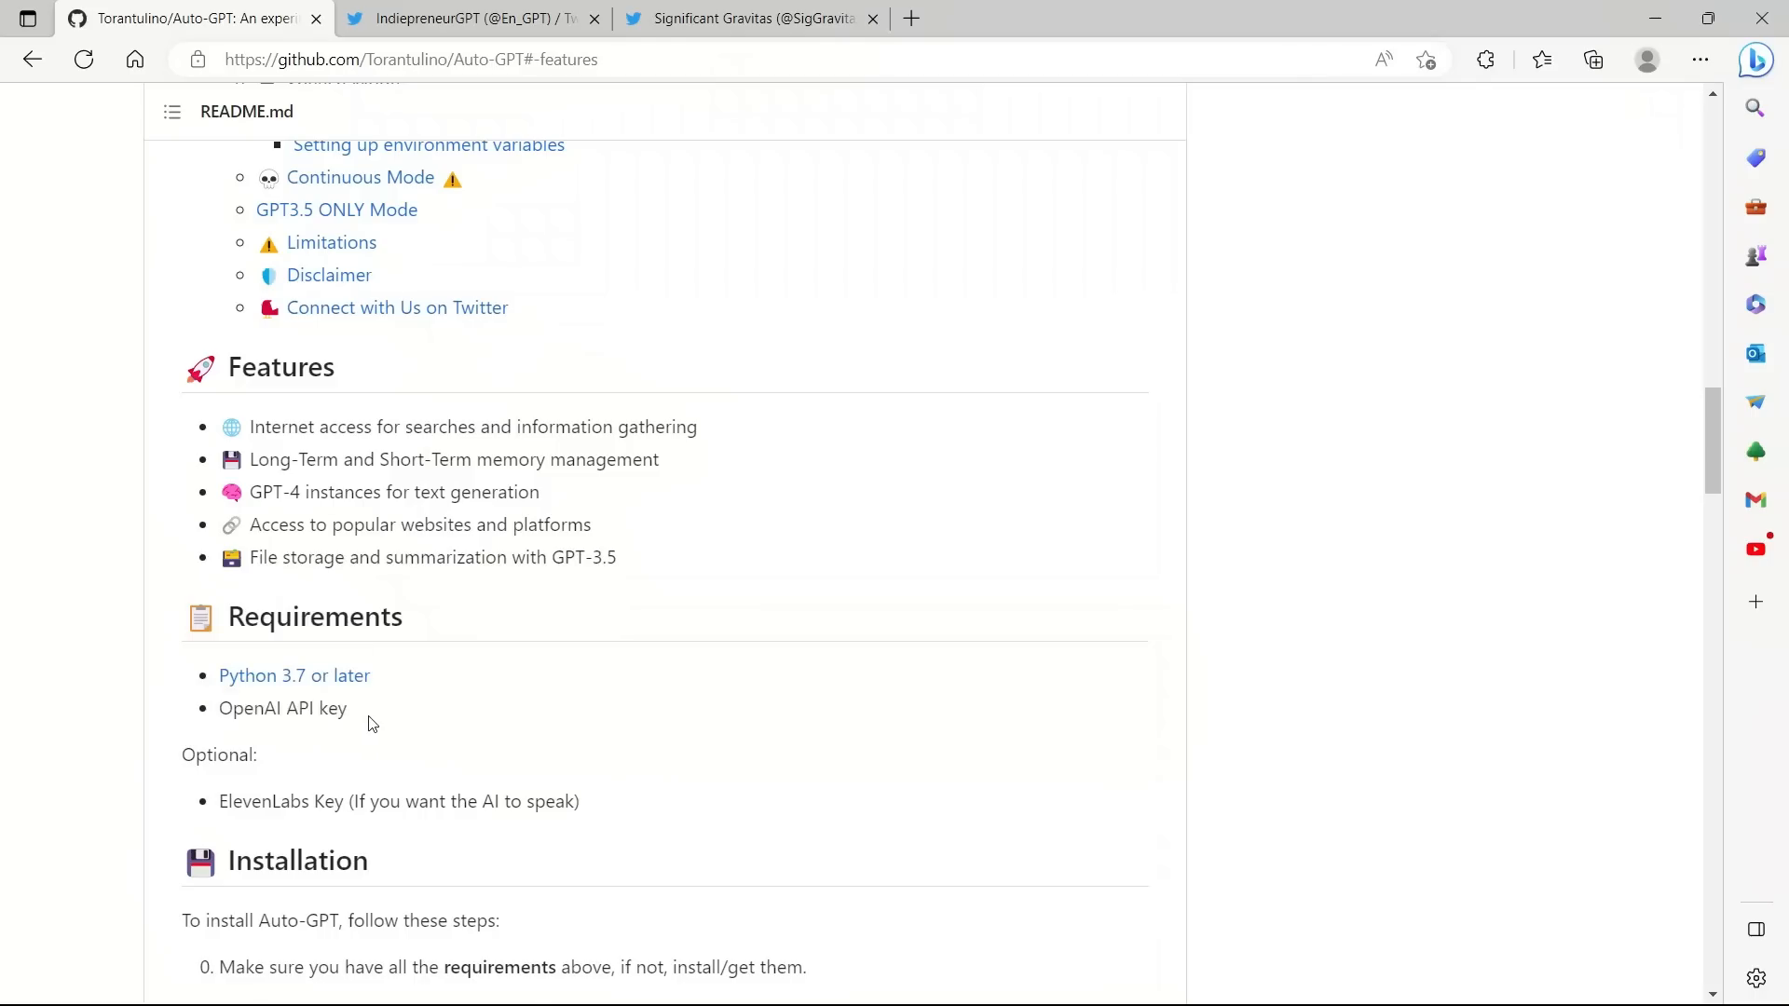
double_click(282, 709)
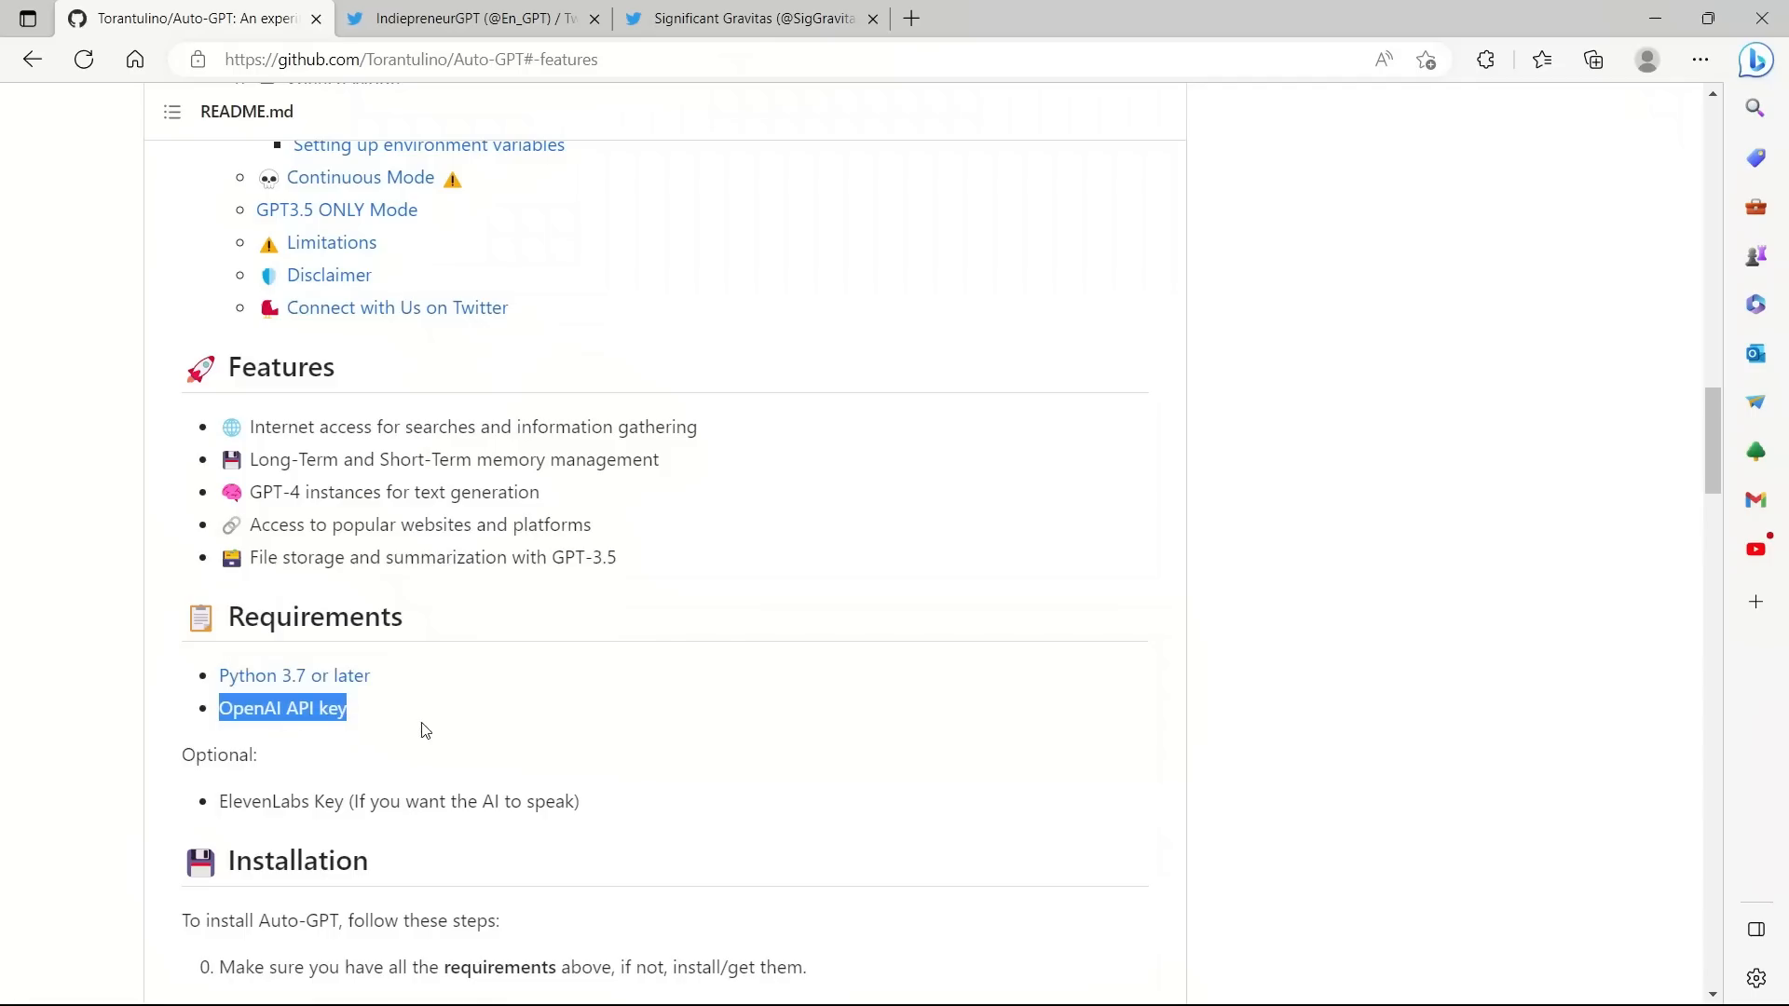
mouse_move(453, 730)
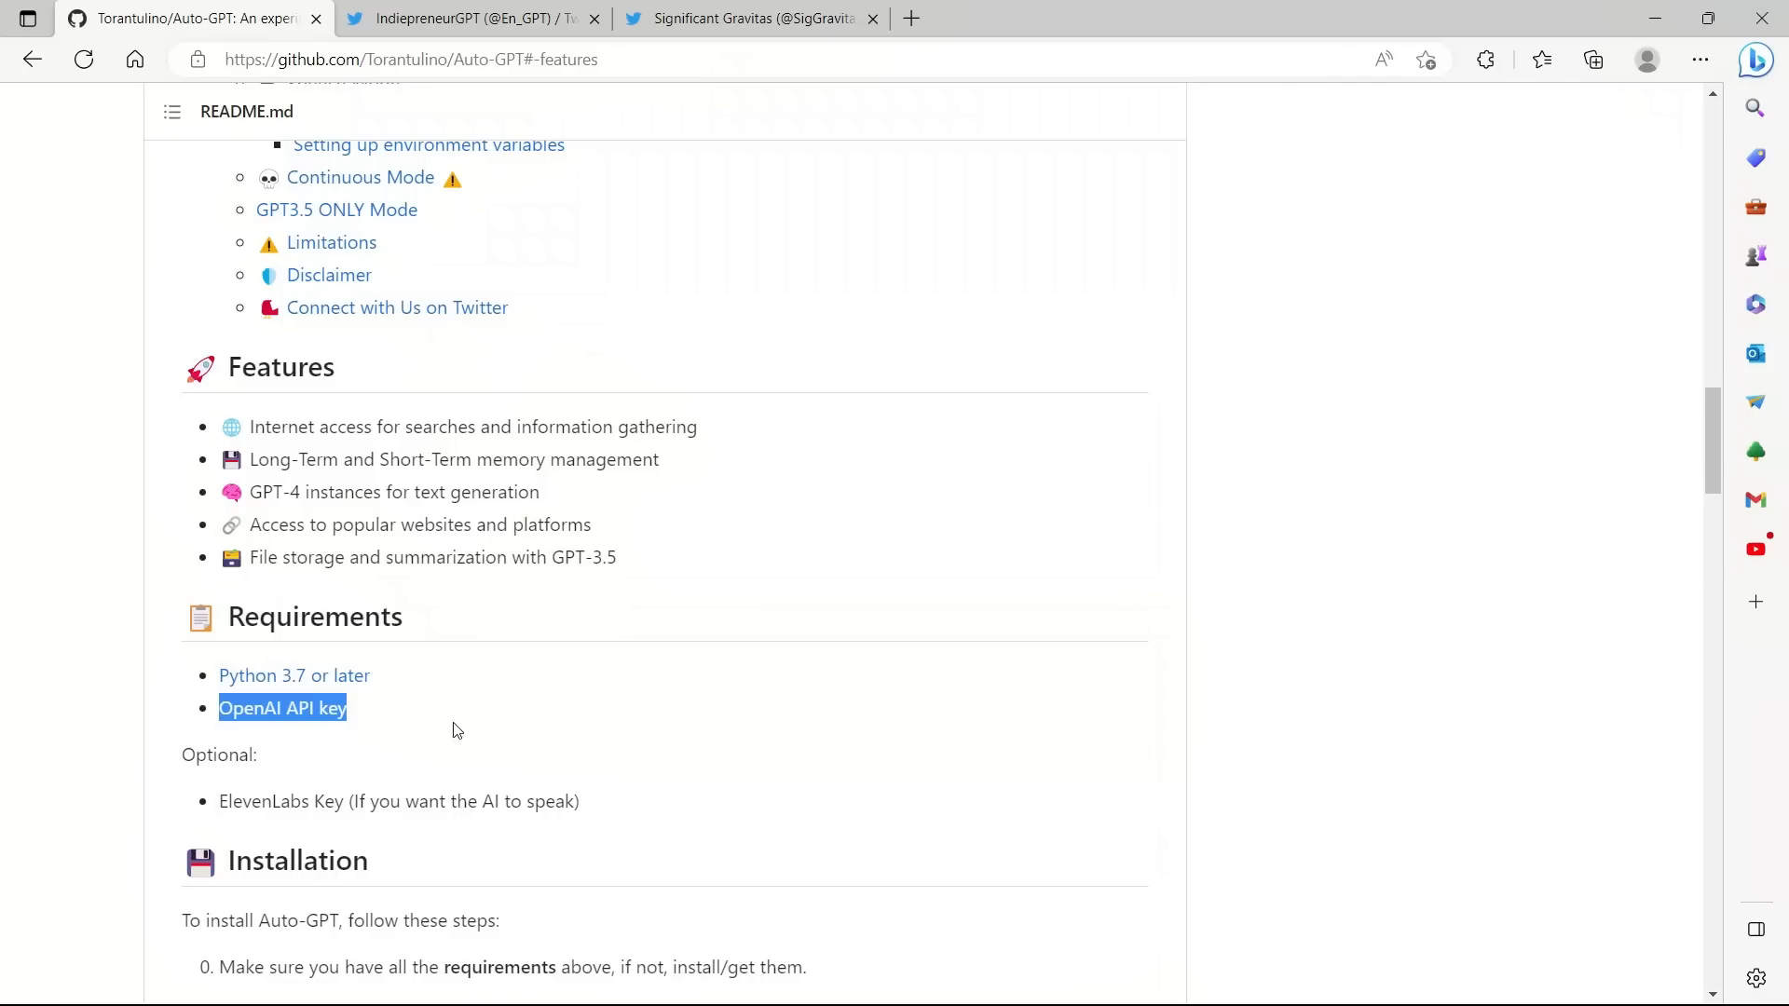
Step: Highlight the Installation commands: git clone and pip install -r requirements
scroll("down", 3)
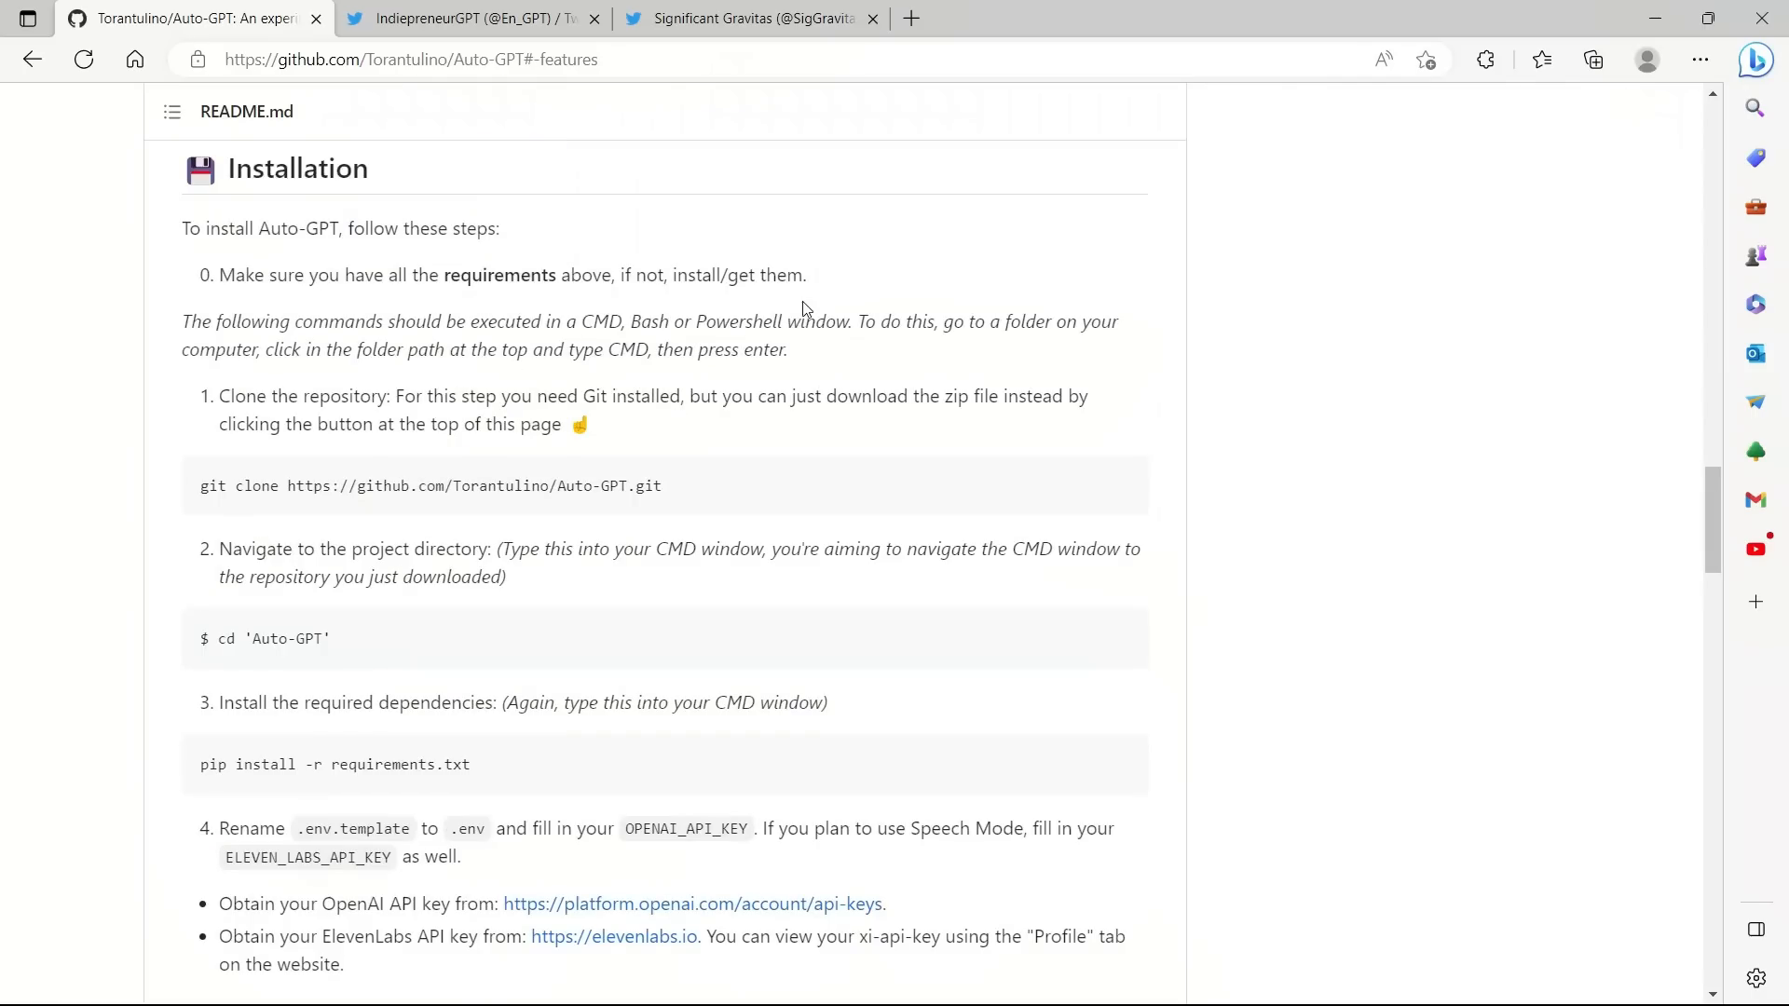
mouse_move(514, 351)
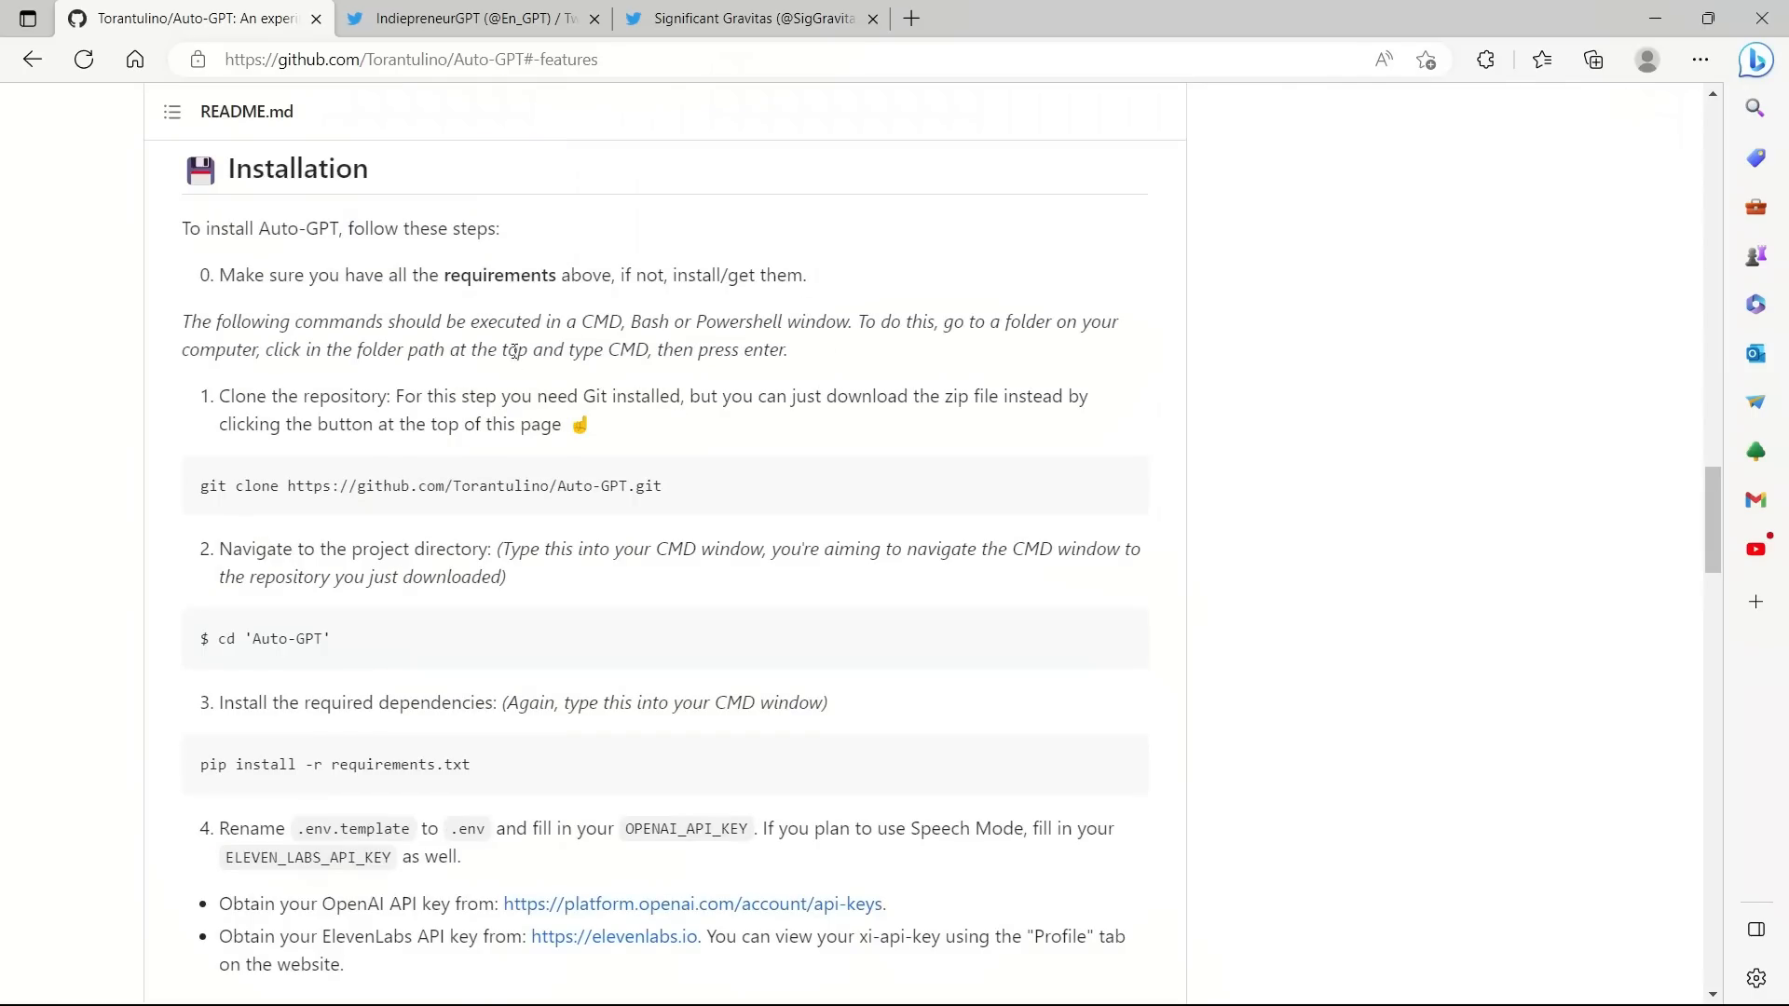
mouse_move(507, 496)
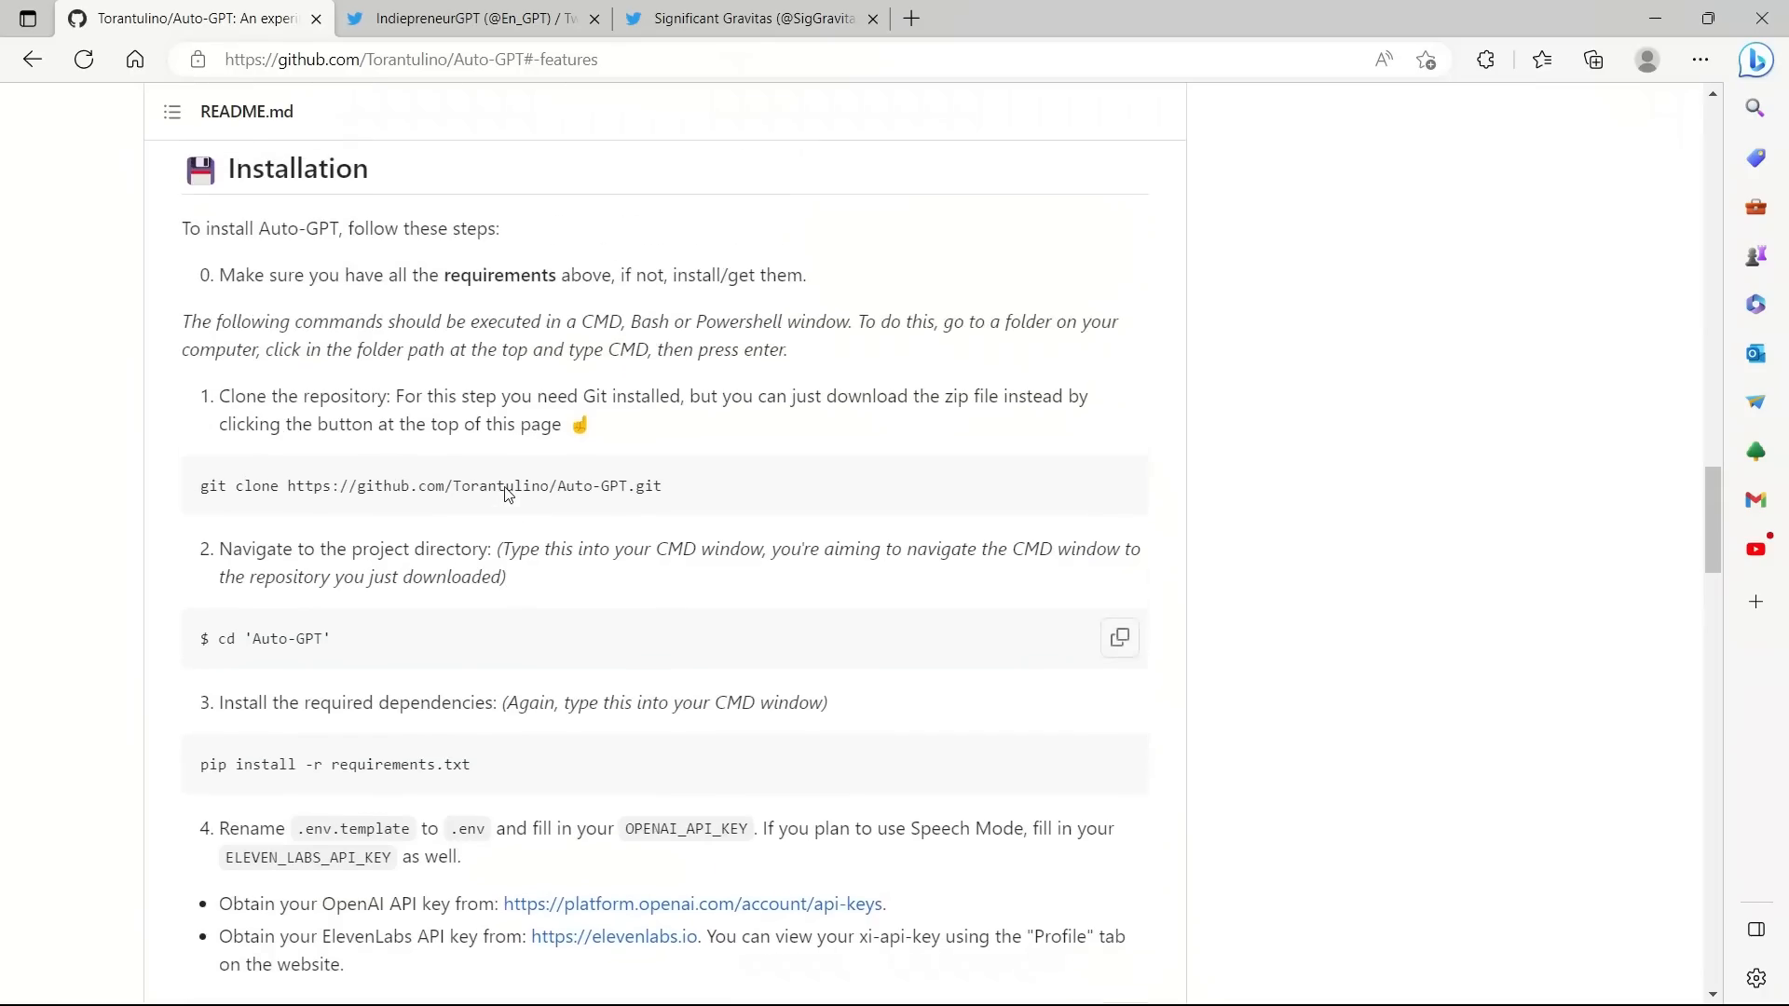
triple_click(431, 485)
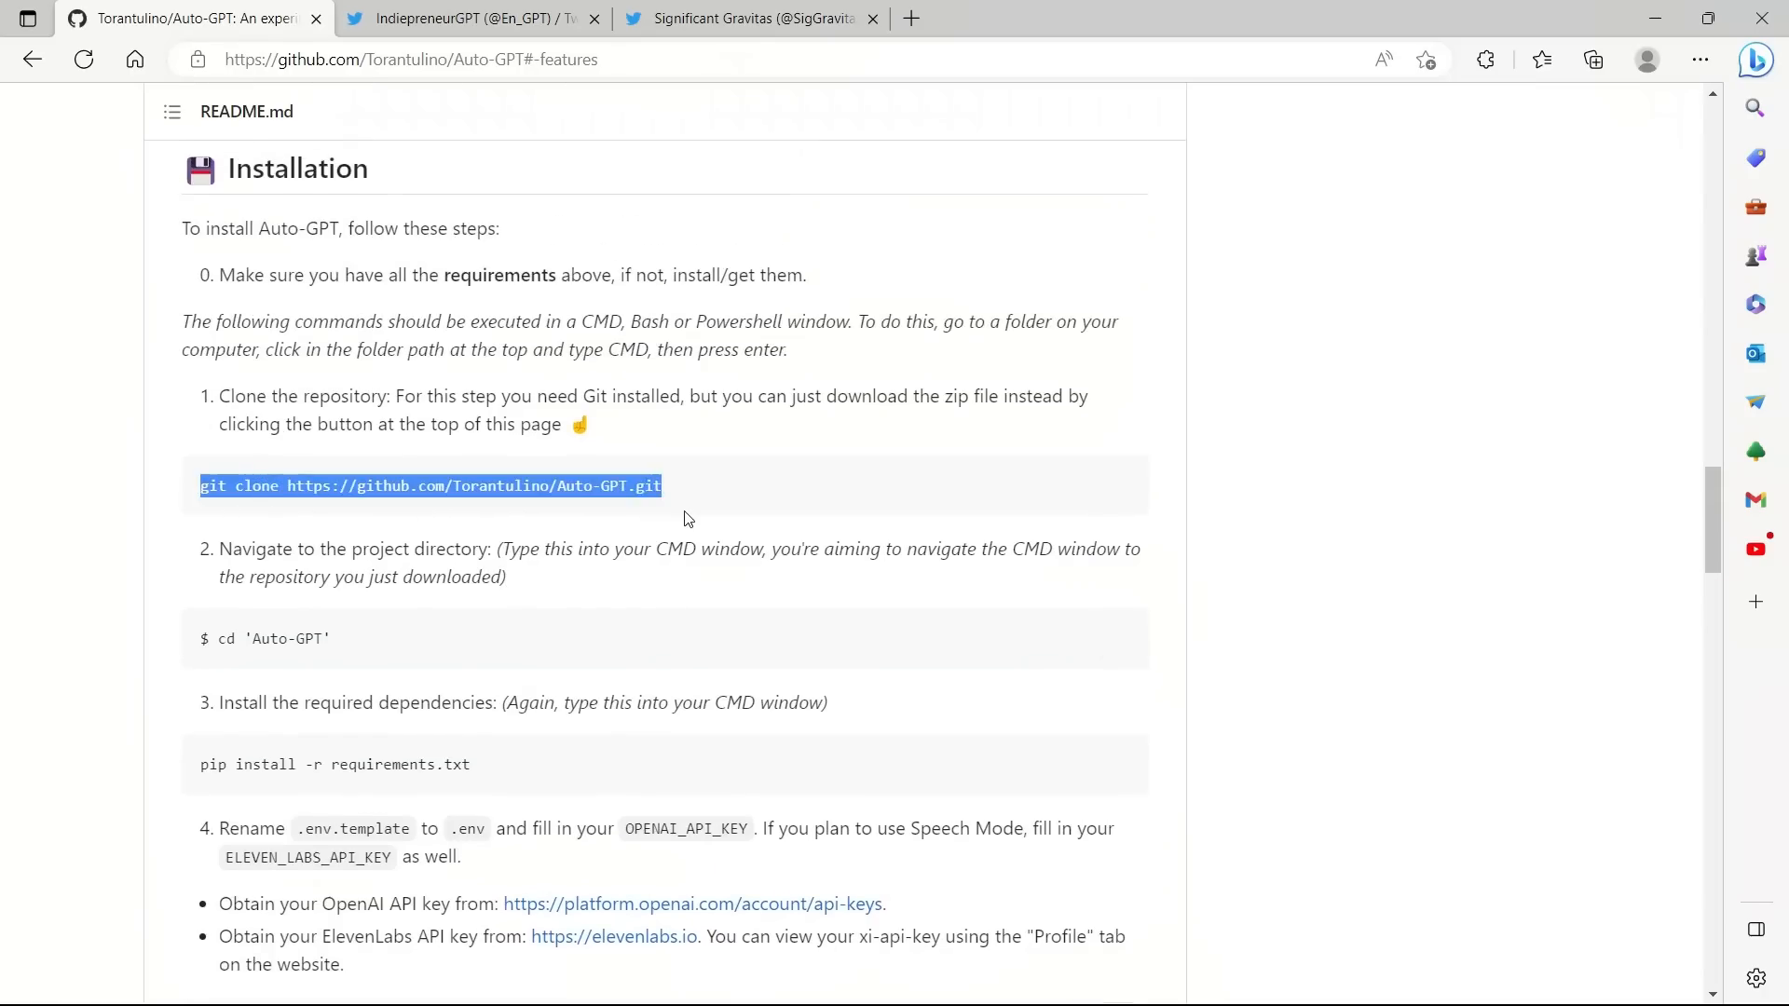
scroll("down", 3)
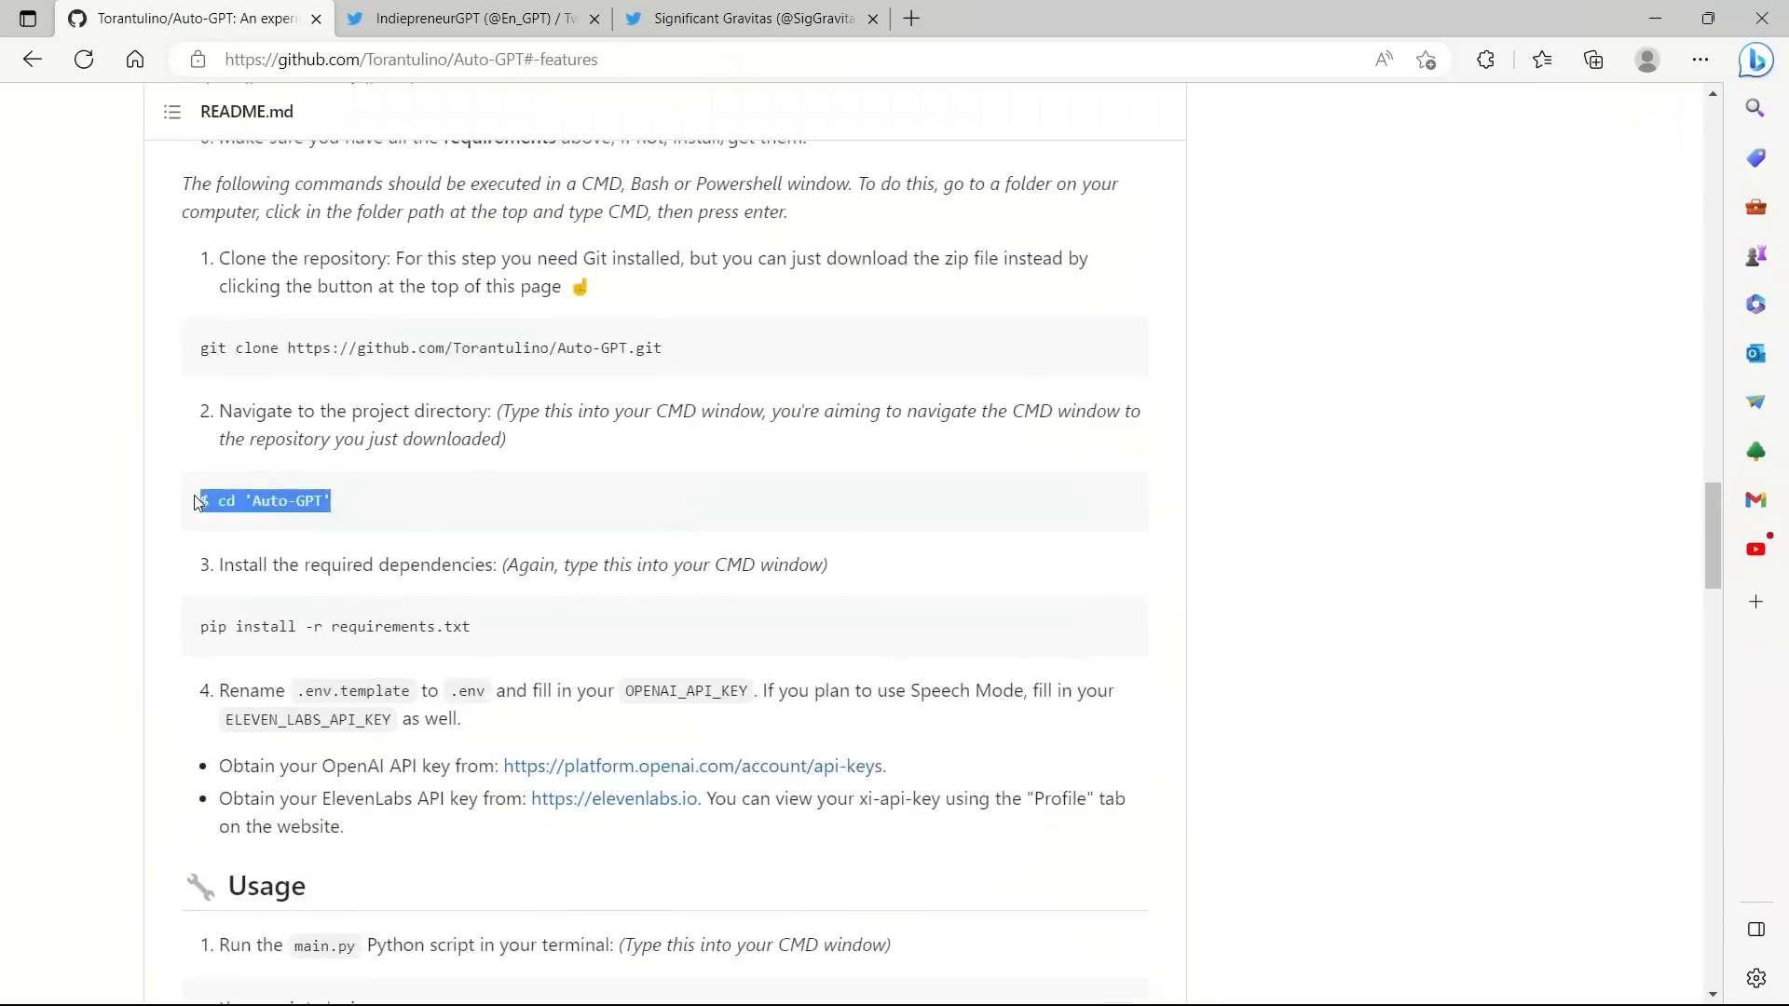
left_click(567, 348)
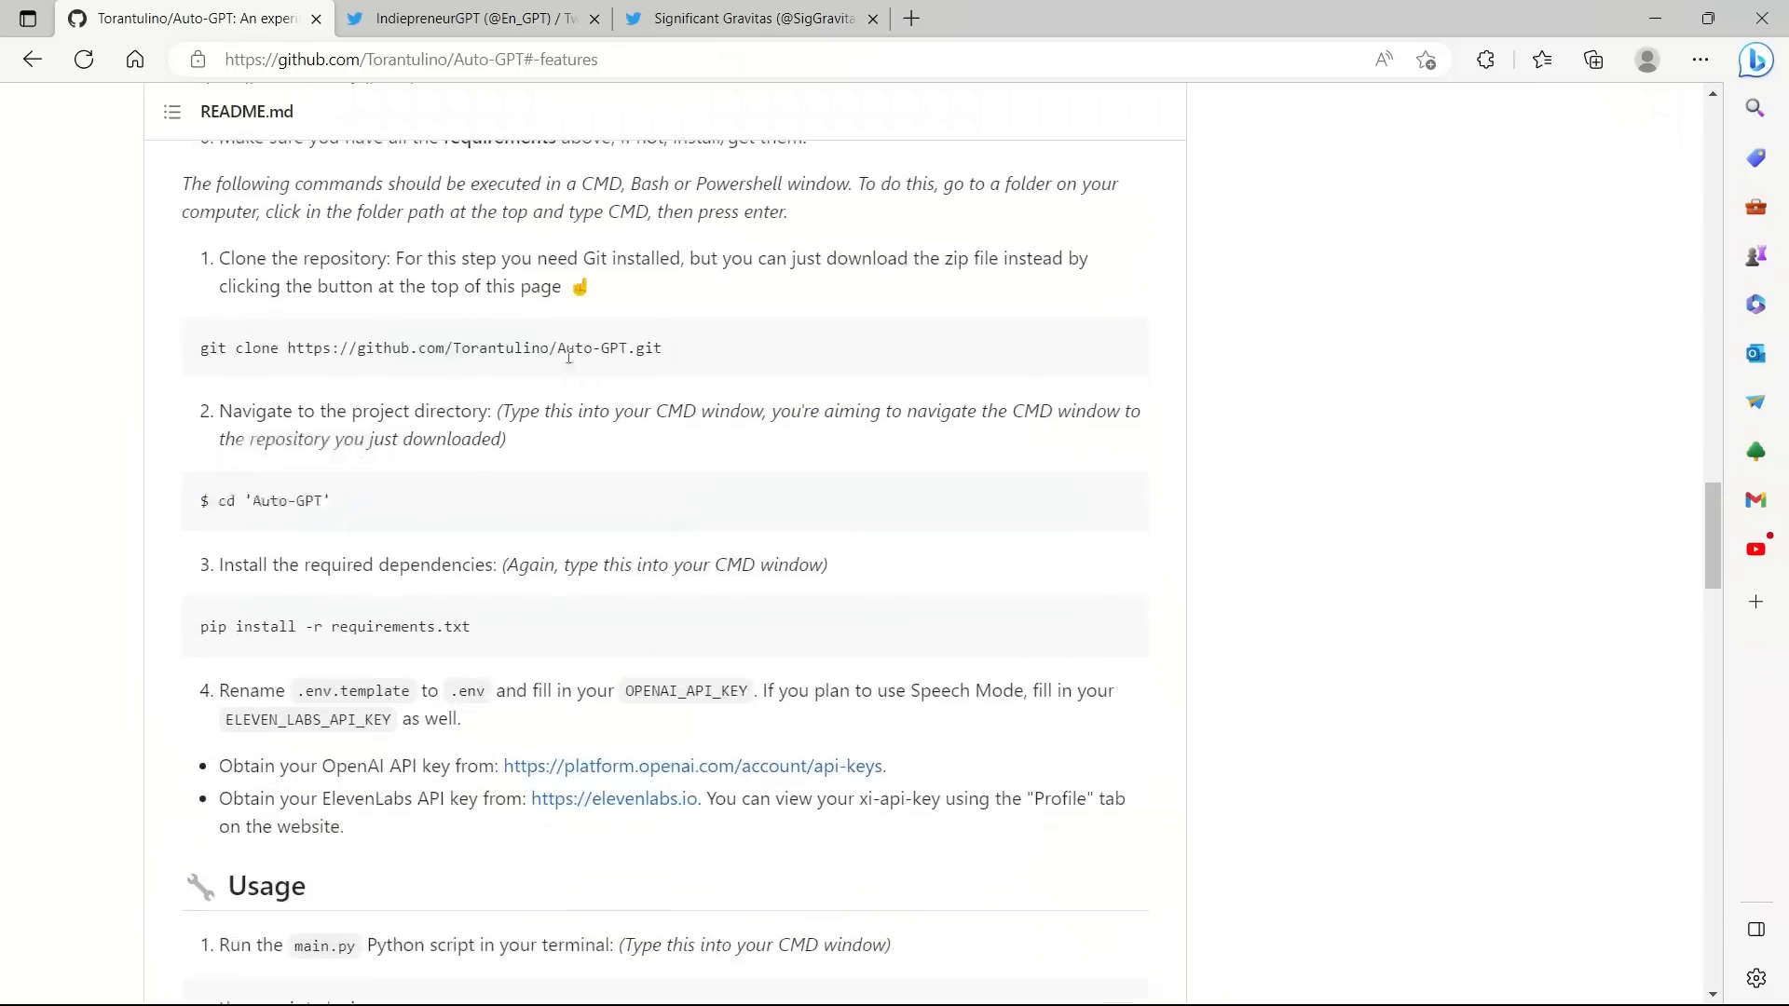
triple_click(332, 350)
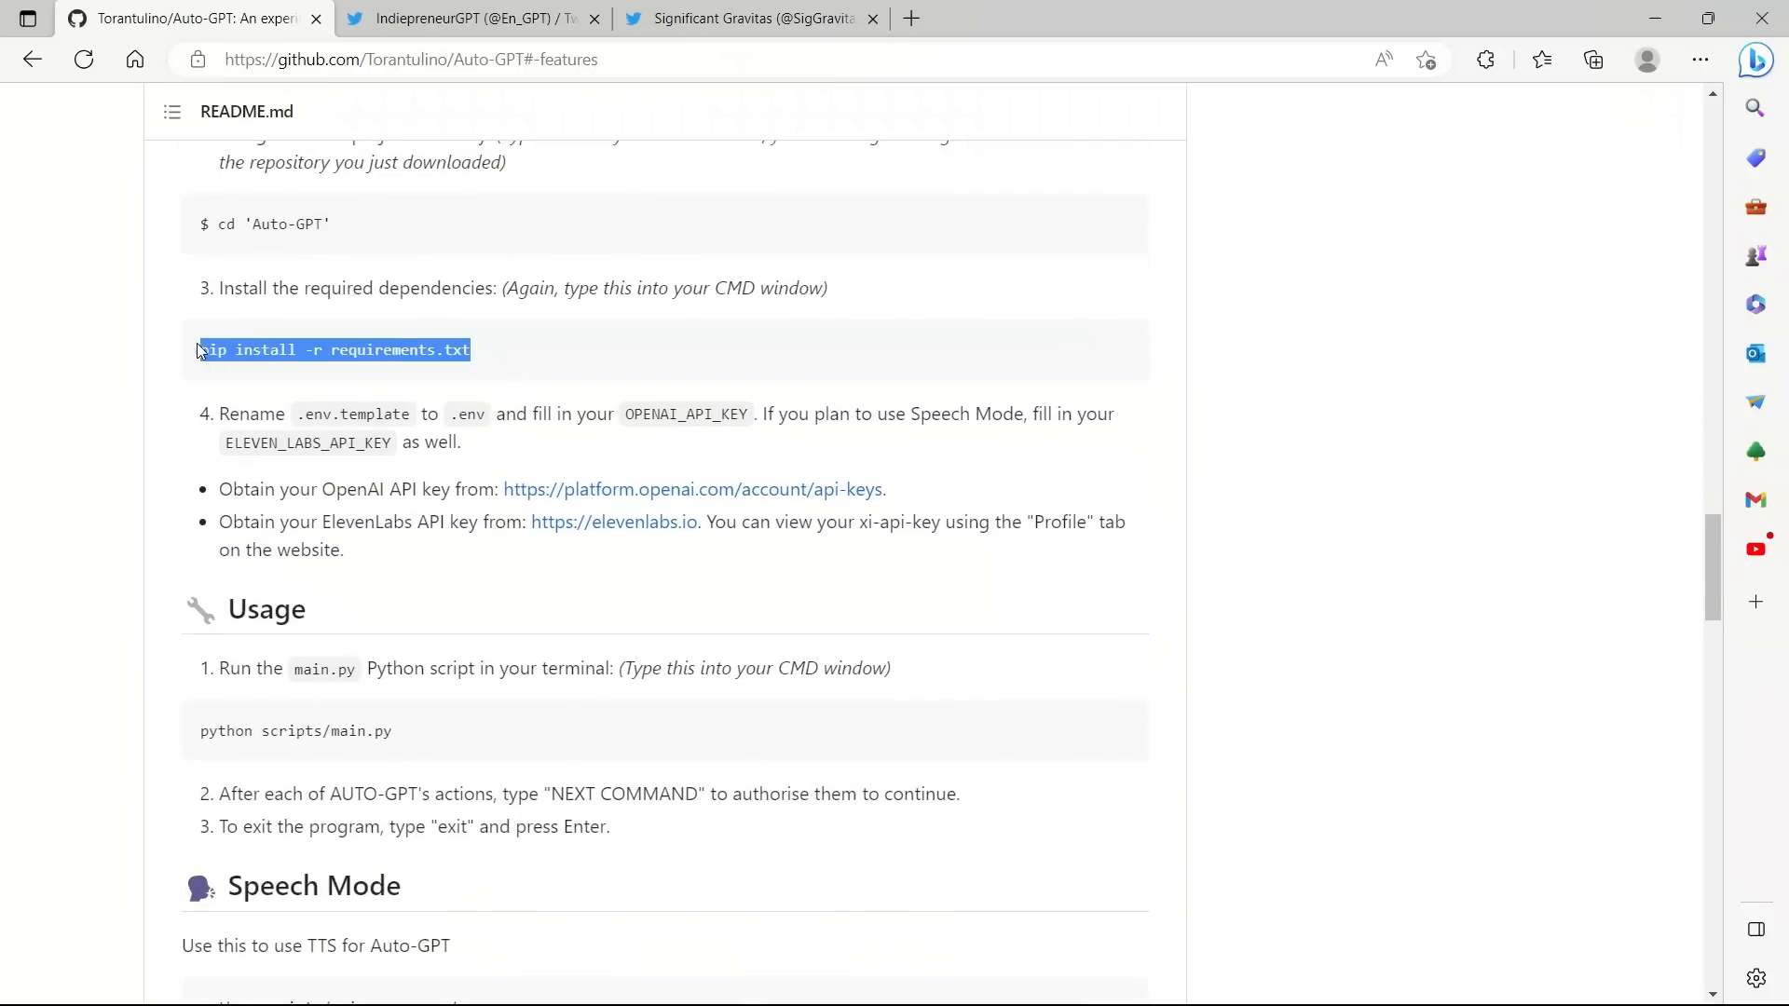
Step: Highlight the python scripts/main.py run command and continue to Continuous Mode
scroll("down", 3)
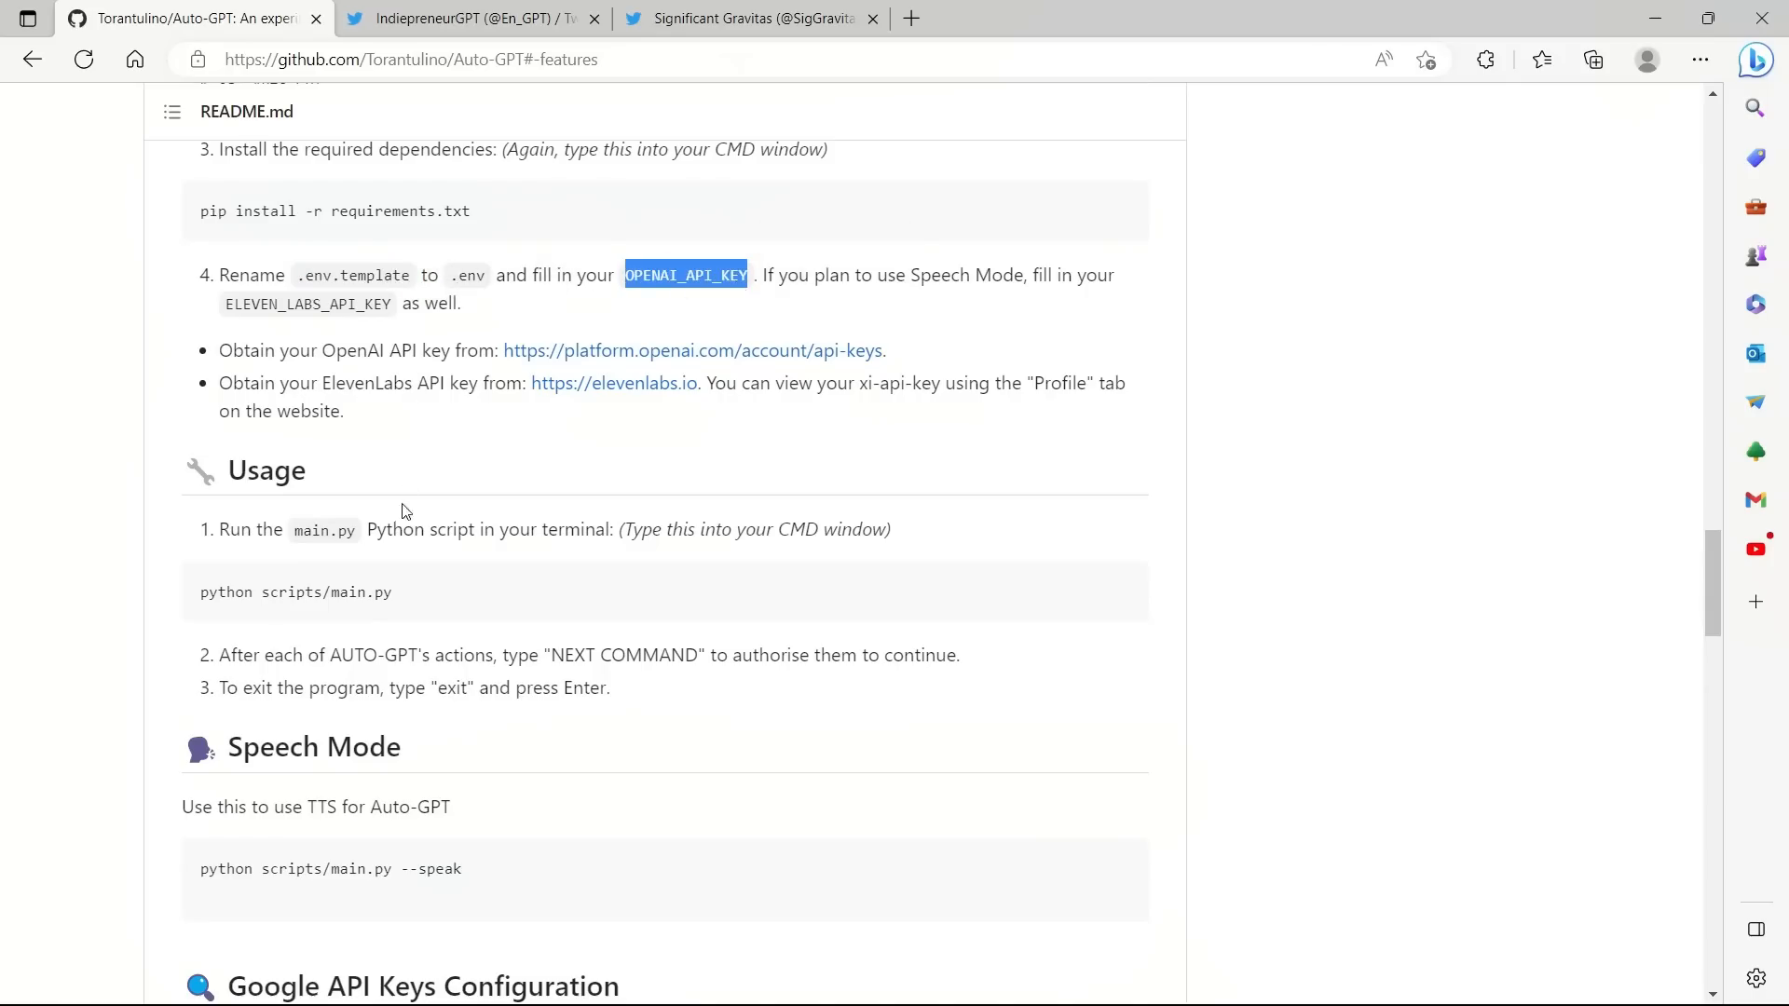
double_click(296, 593)
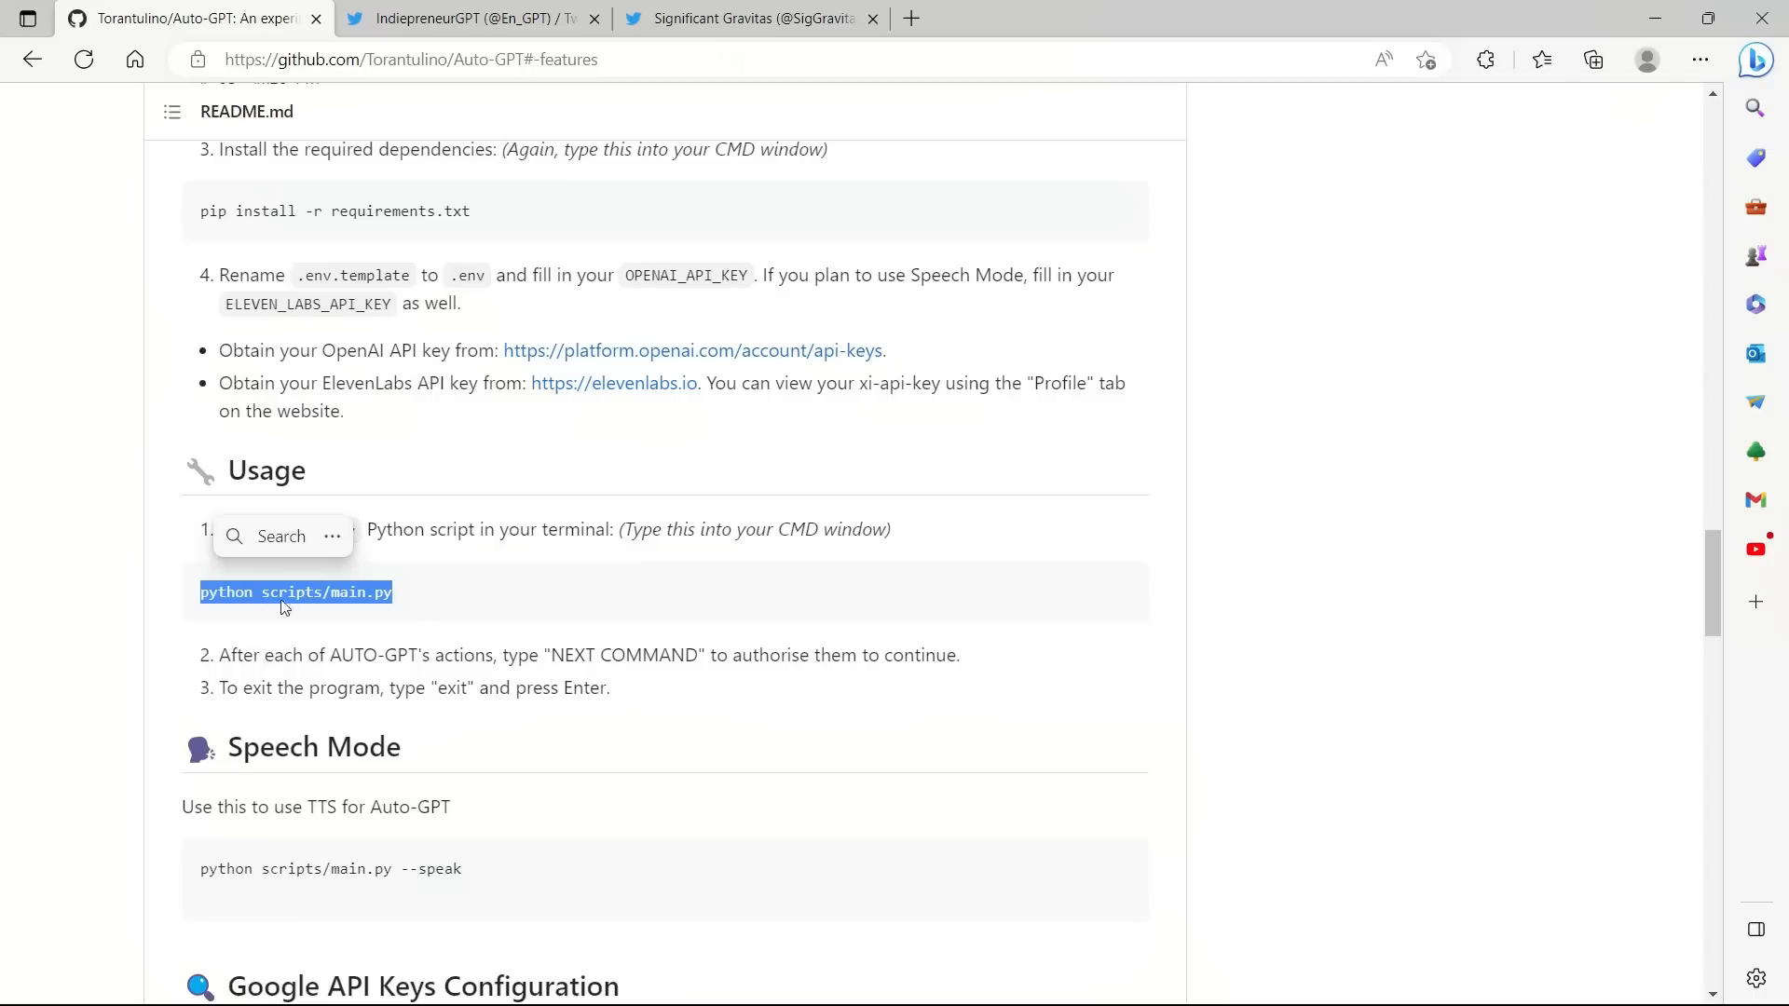
mouse_move(351, 613)
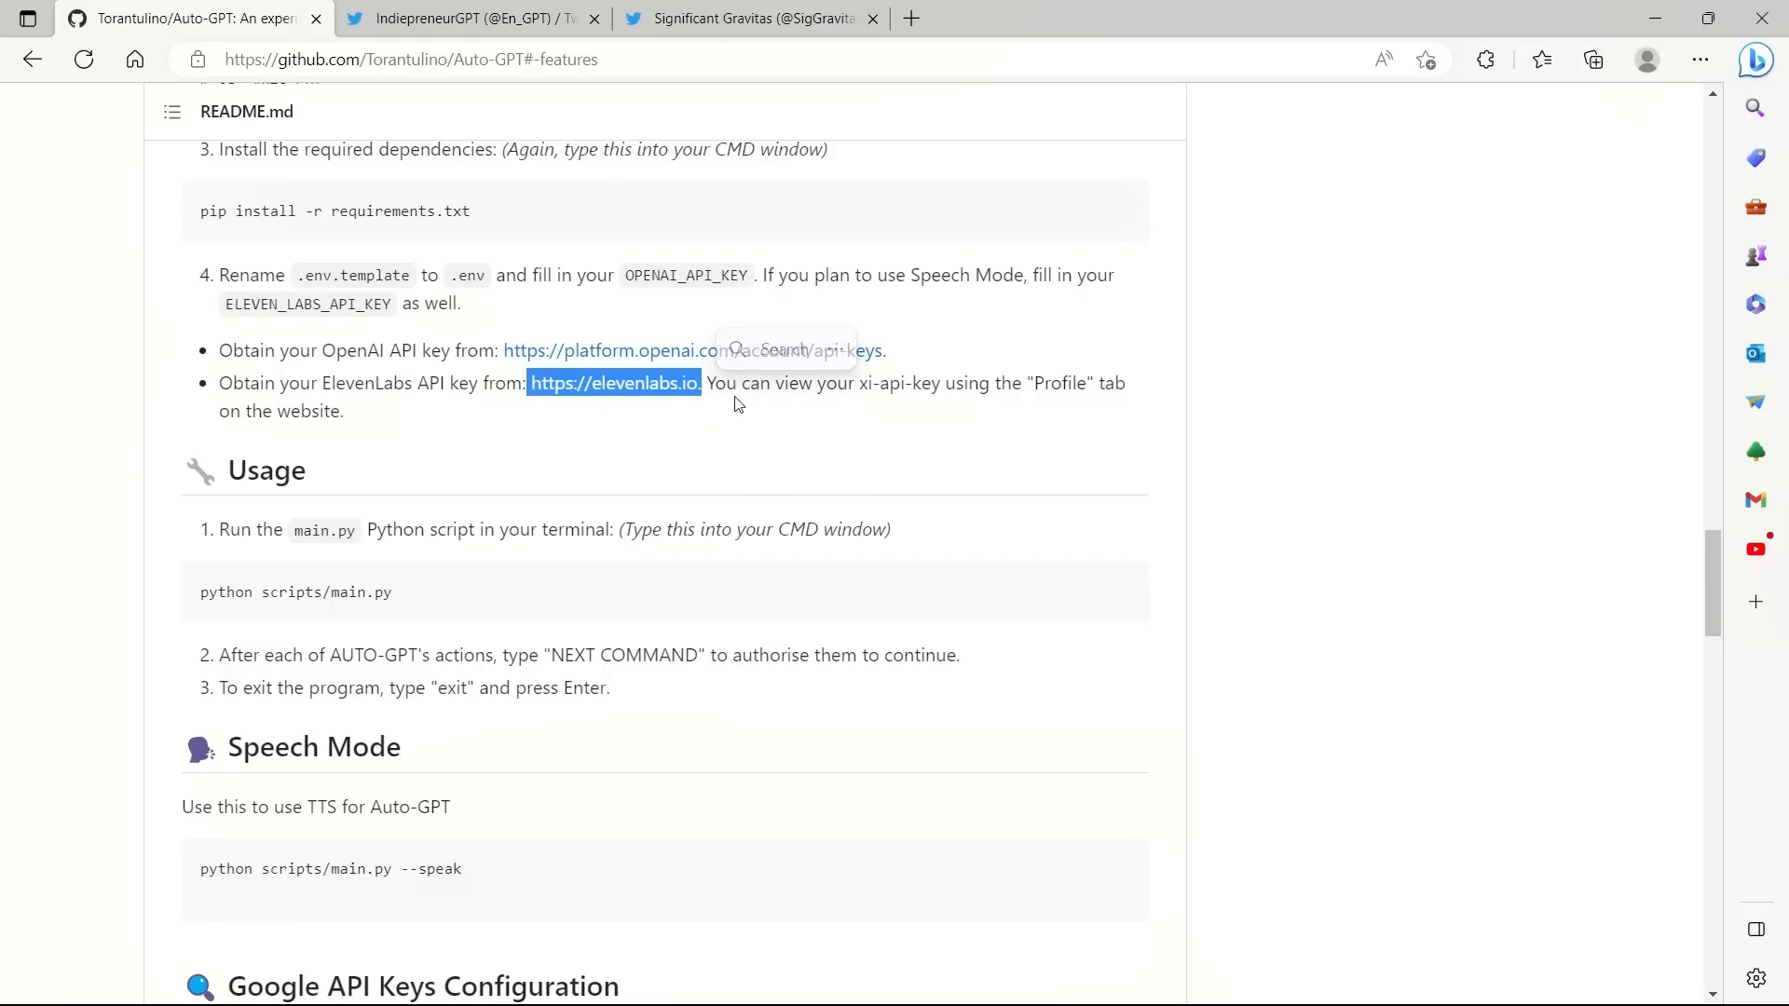
scroll("down", 3)
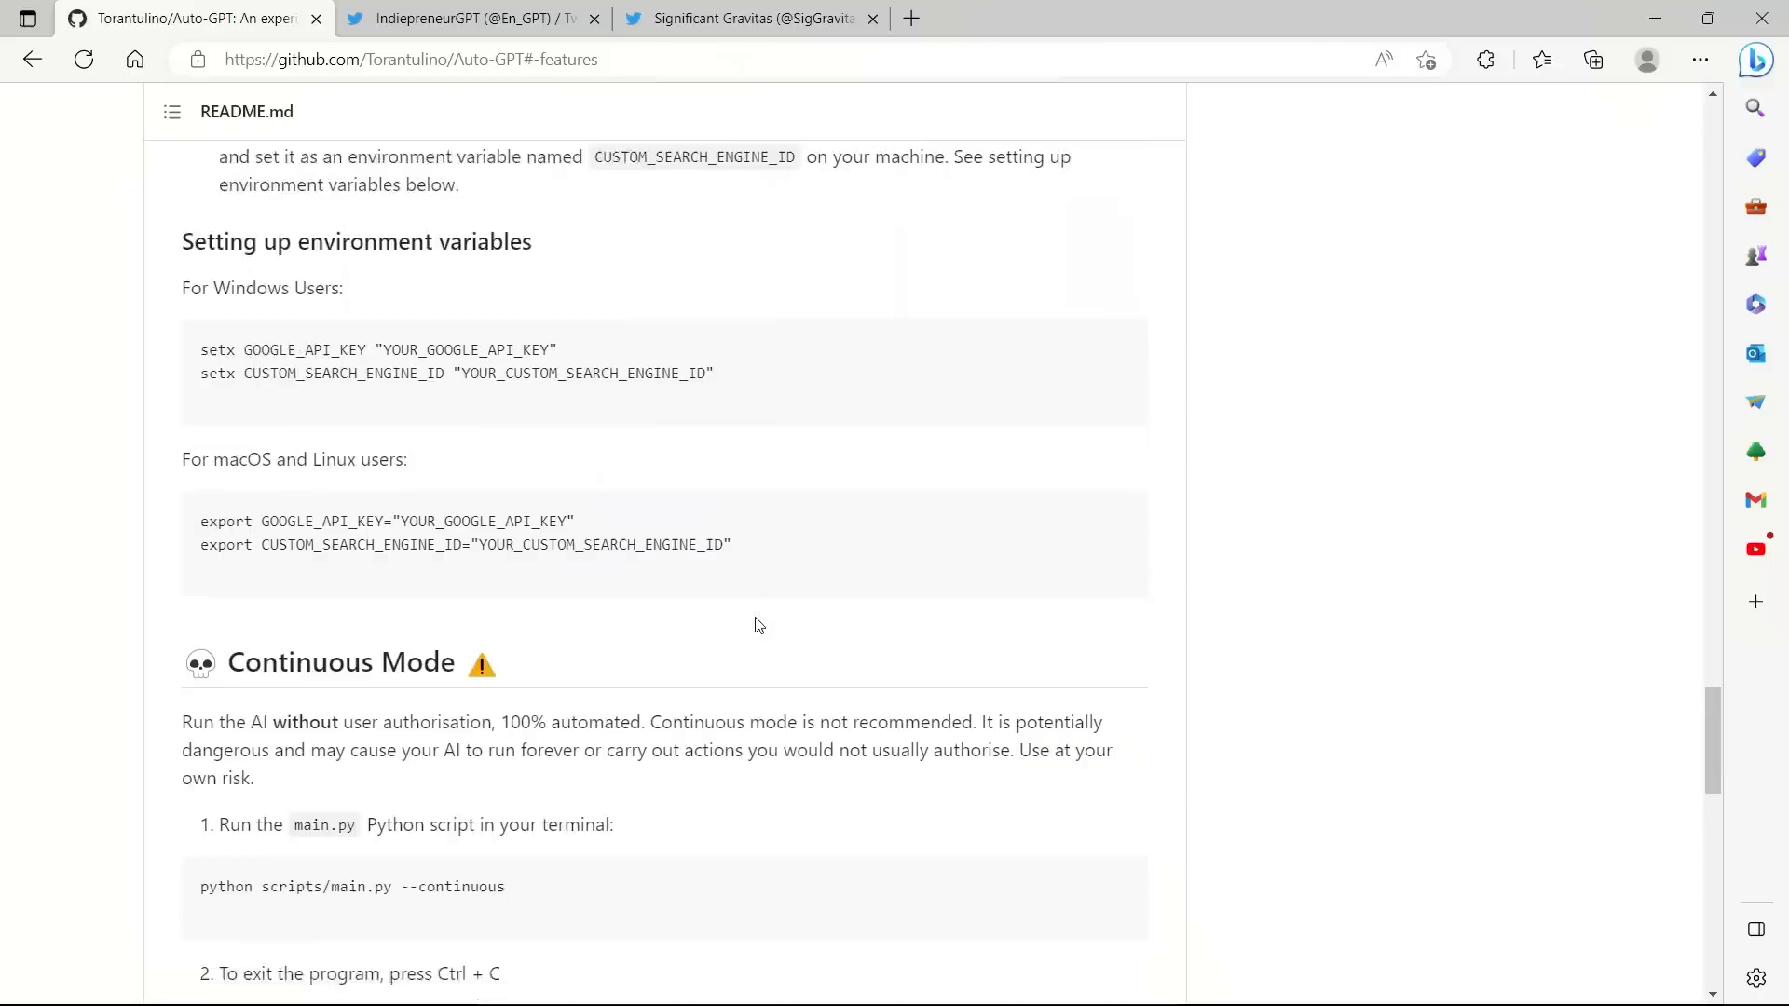
Step: Reach the Limitations section and highlight the note that Auto-GPT is expensive to run
scroll("down", 3)
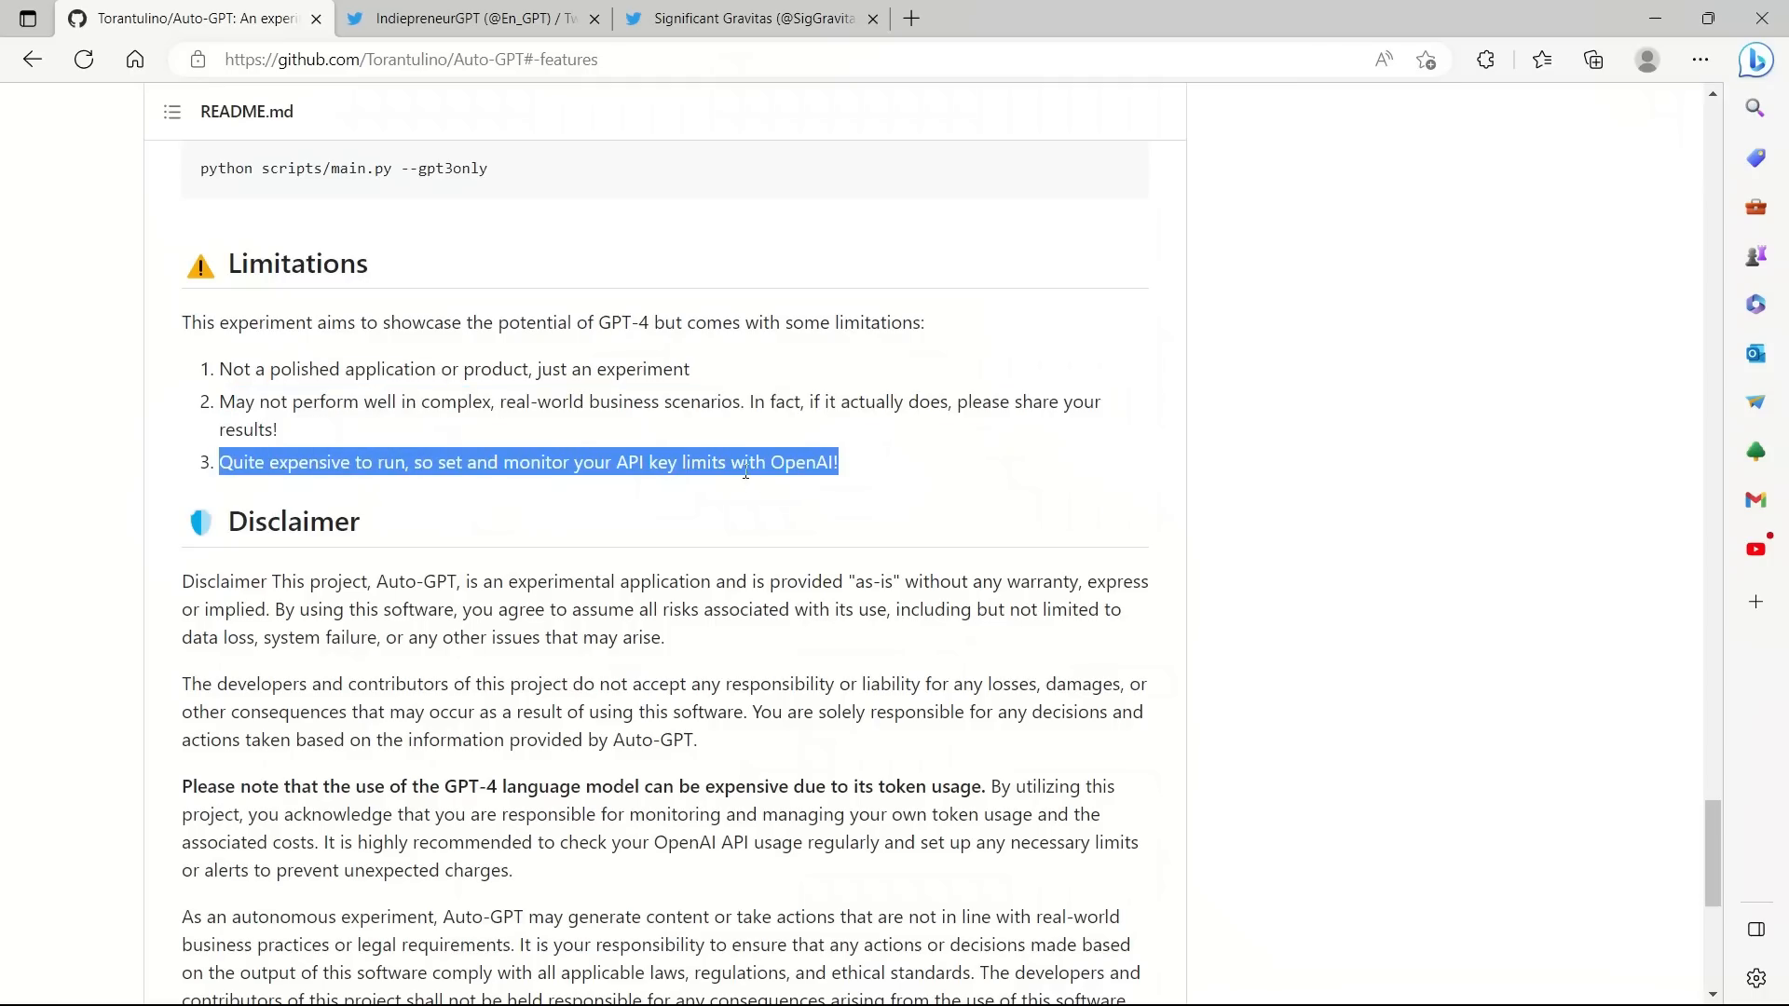
double_click(593, 462)
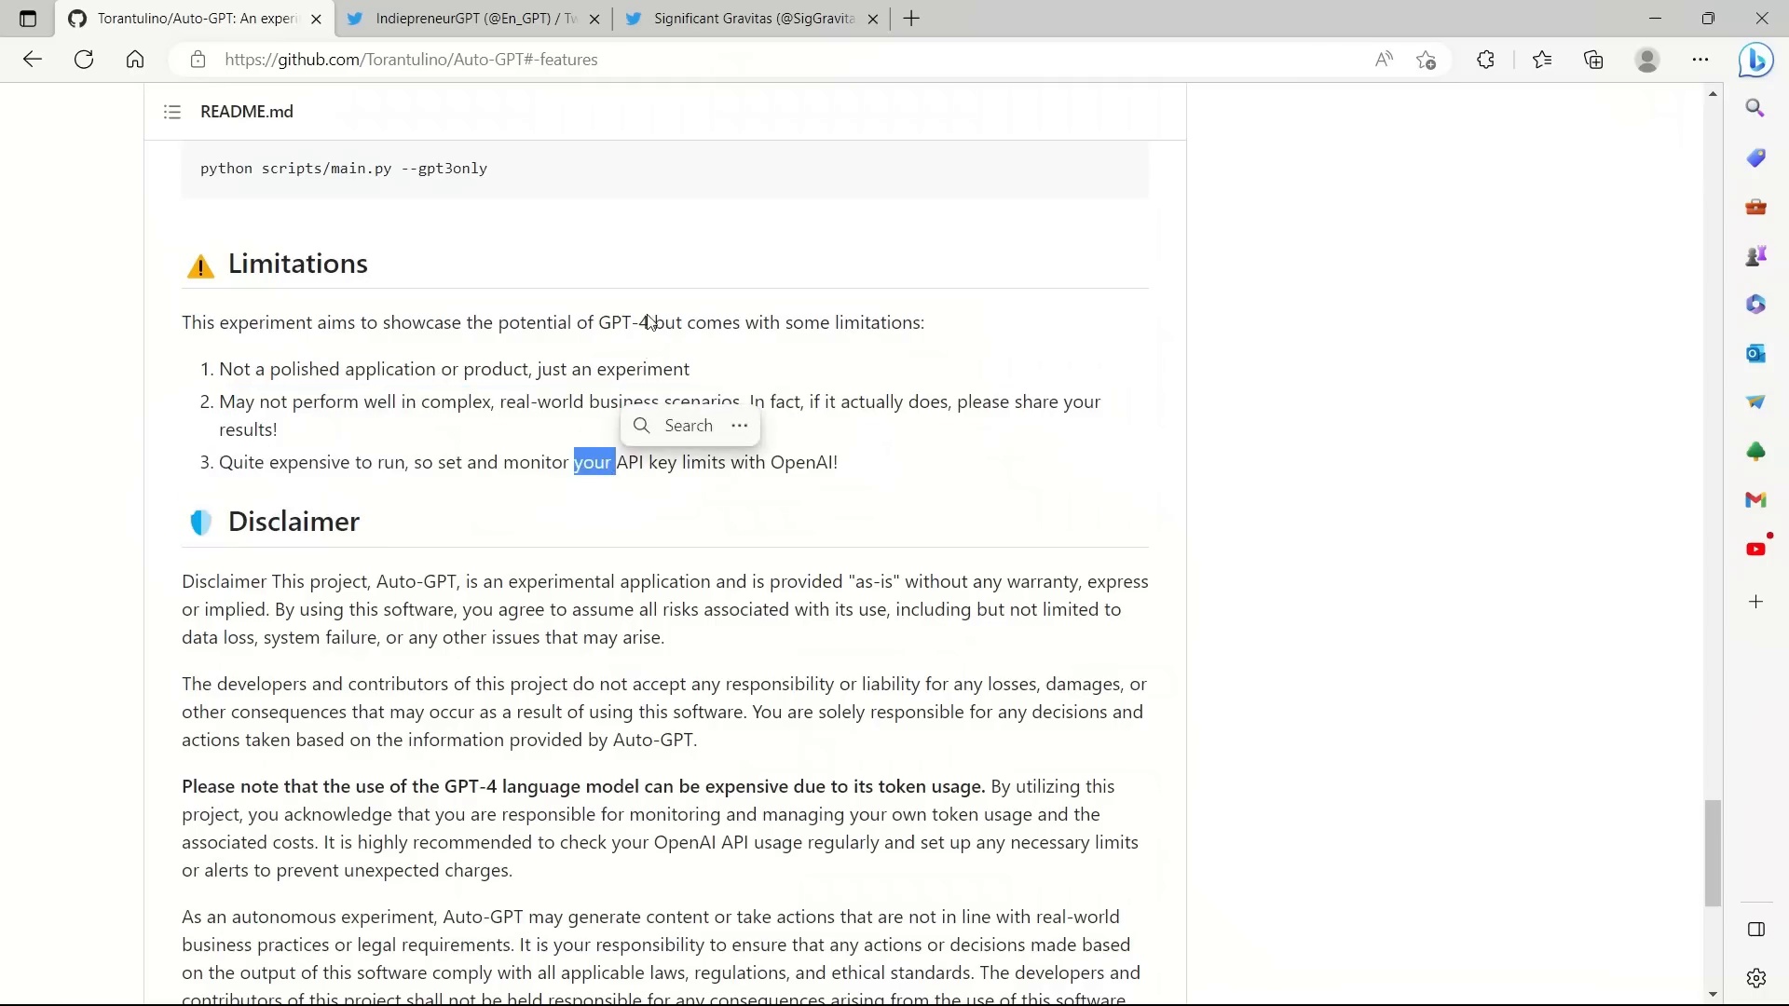